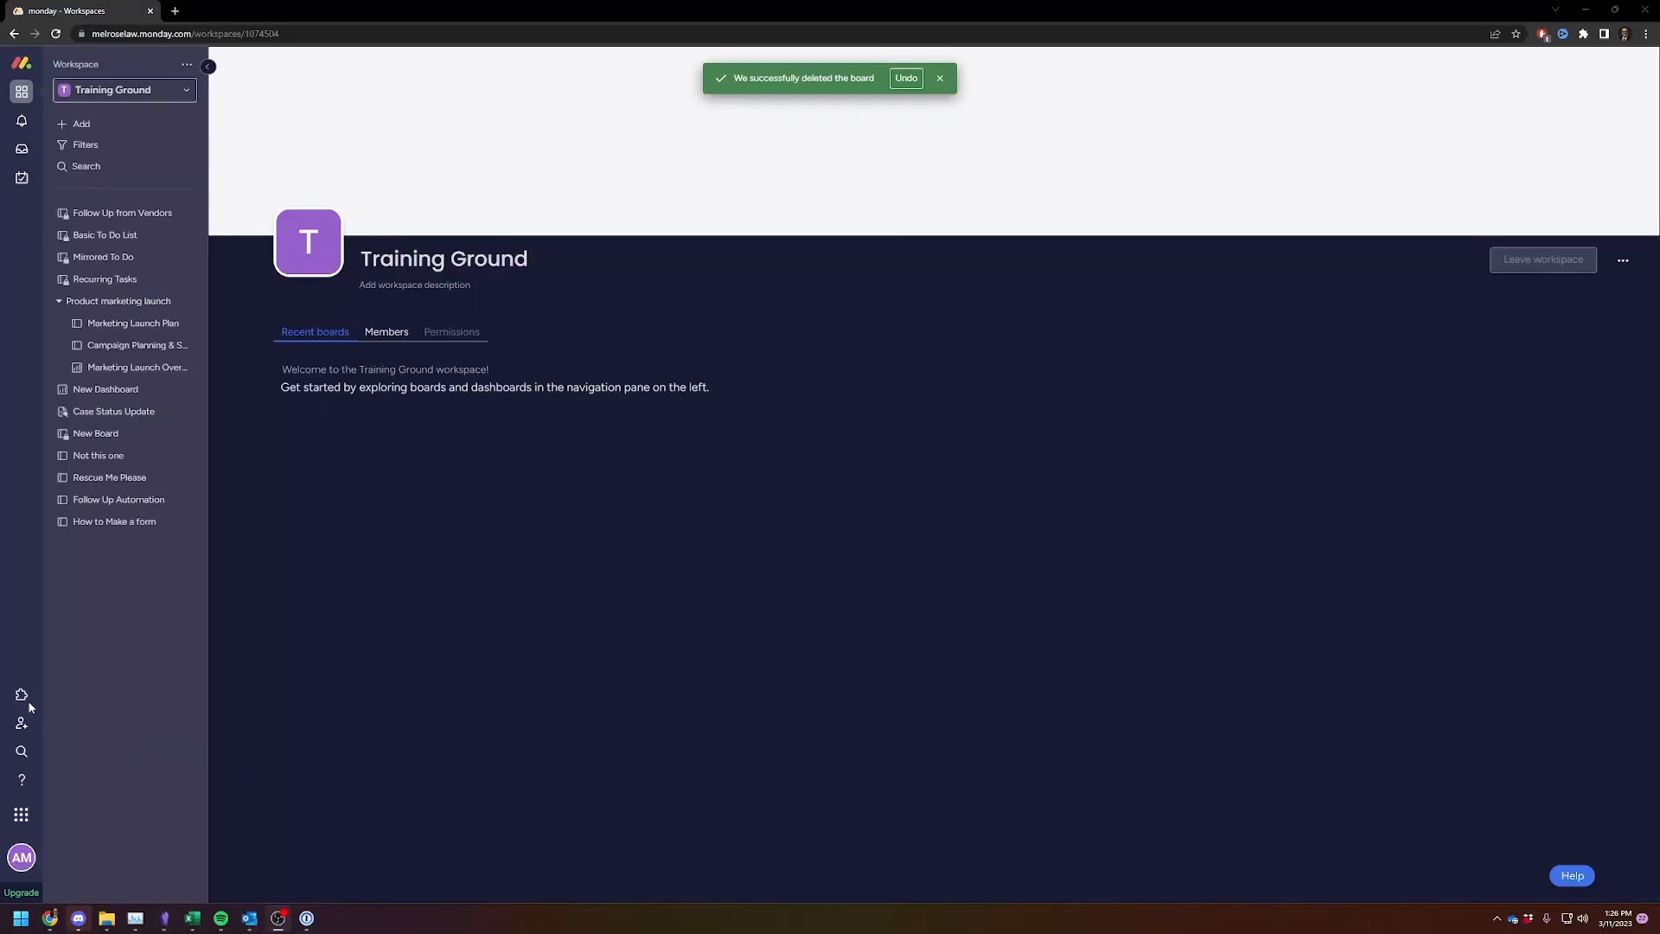
{"action": "mouse_move", "coordinate": [631, 593]}
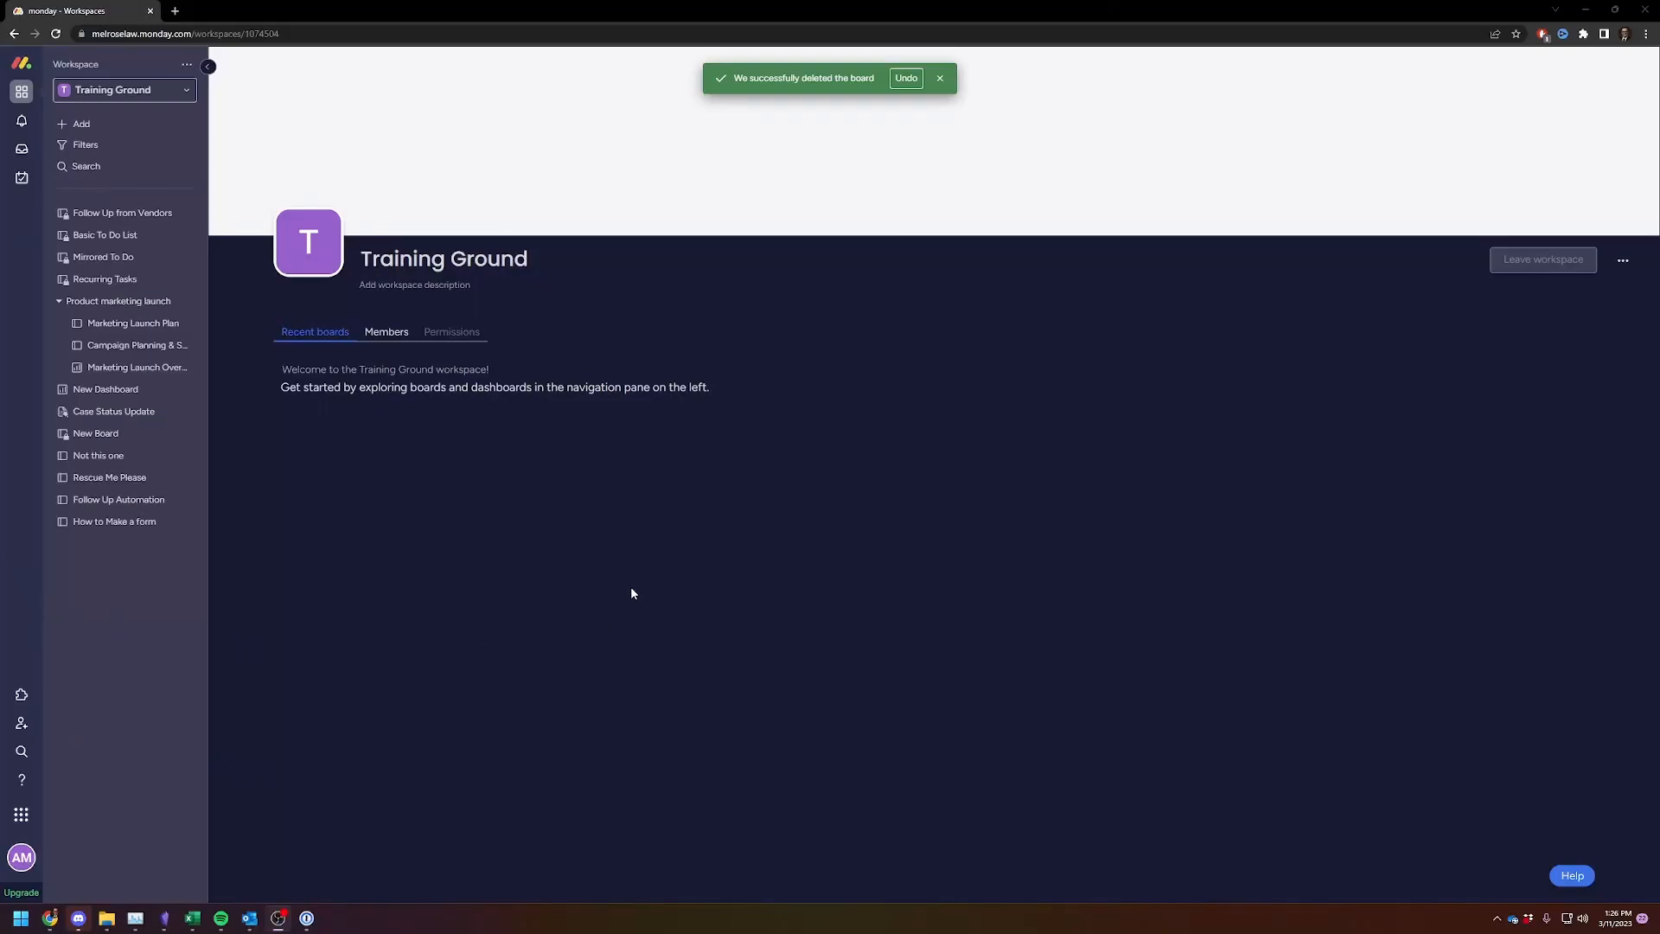
{"action": "mouse_move", "coordinate": [576, 558]}
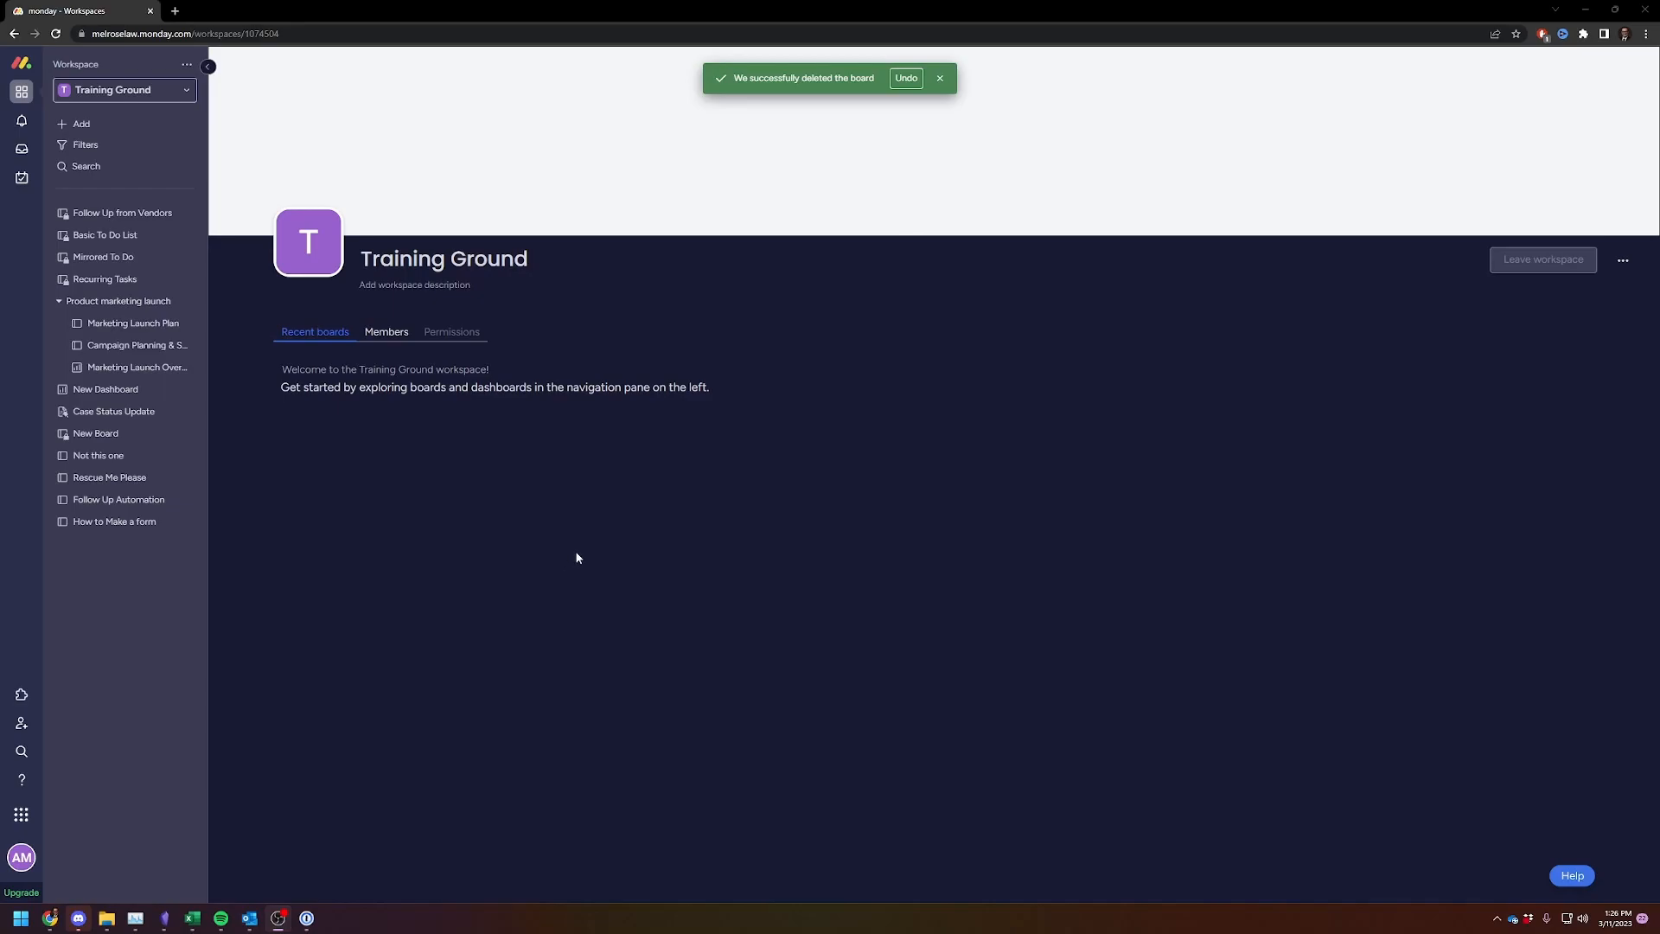
{"action": "mouse_move", "coordinate": [599, 565]}
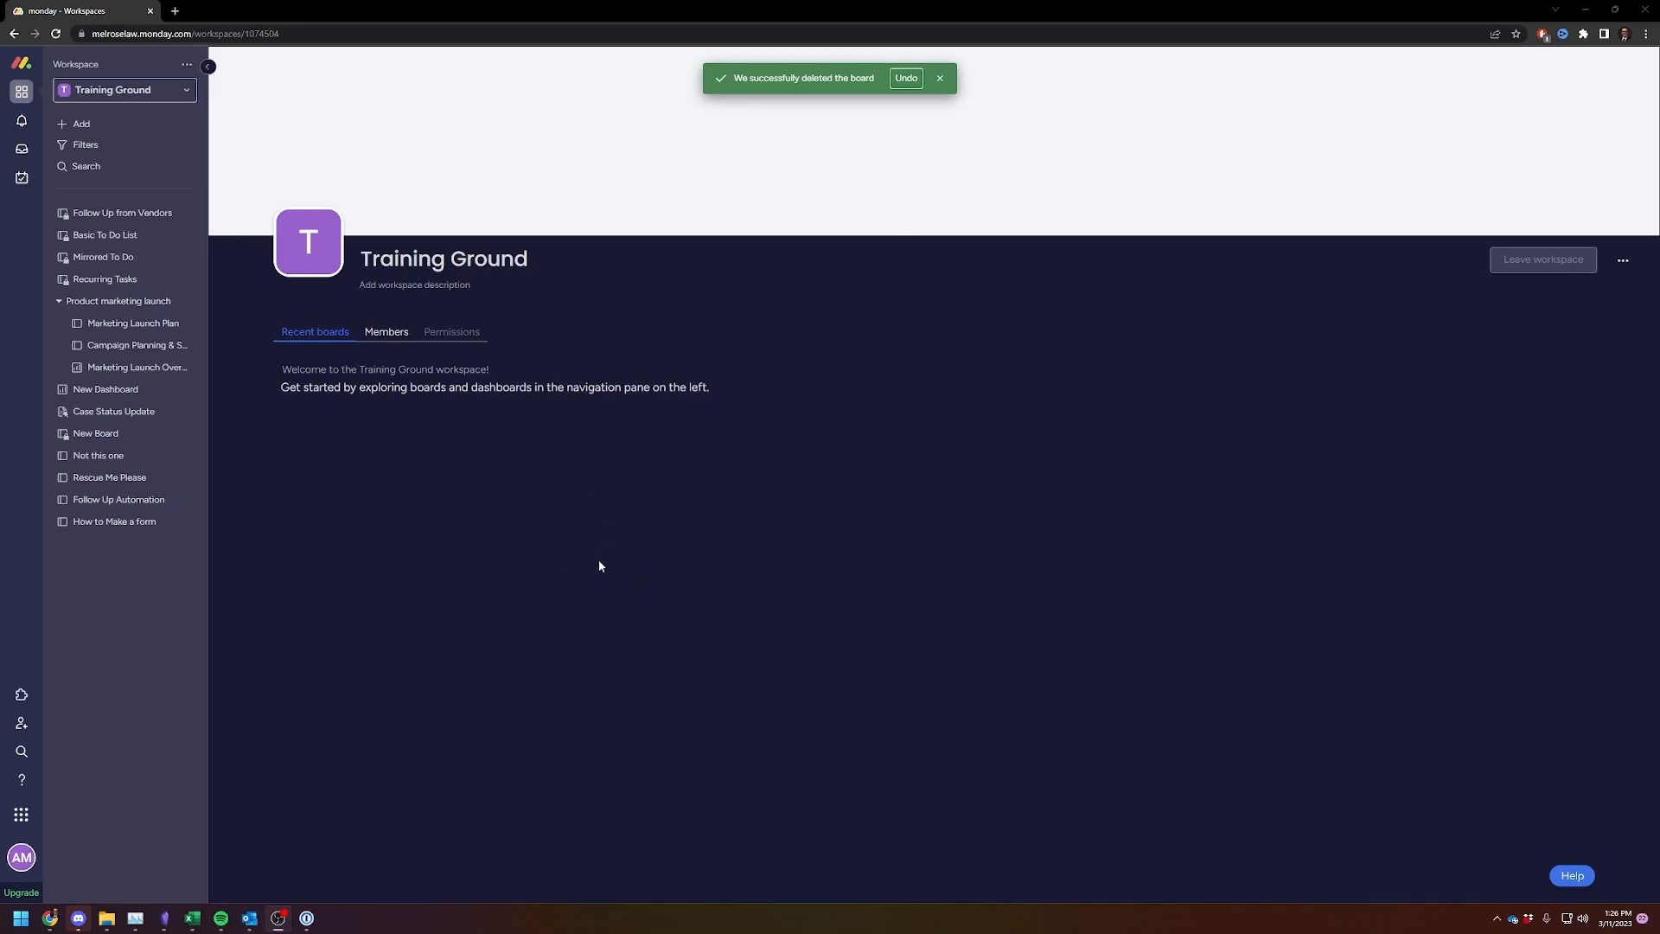
{"action": "mouse_move", "coordinate": [591, 560]}
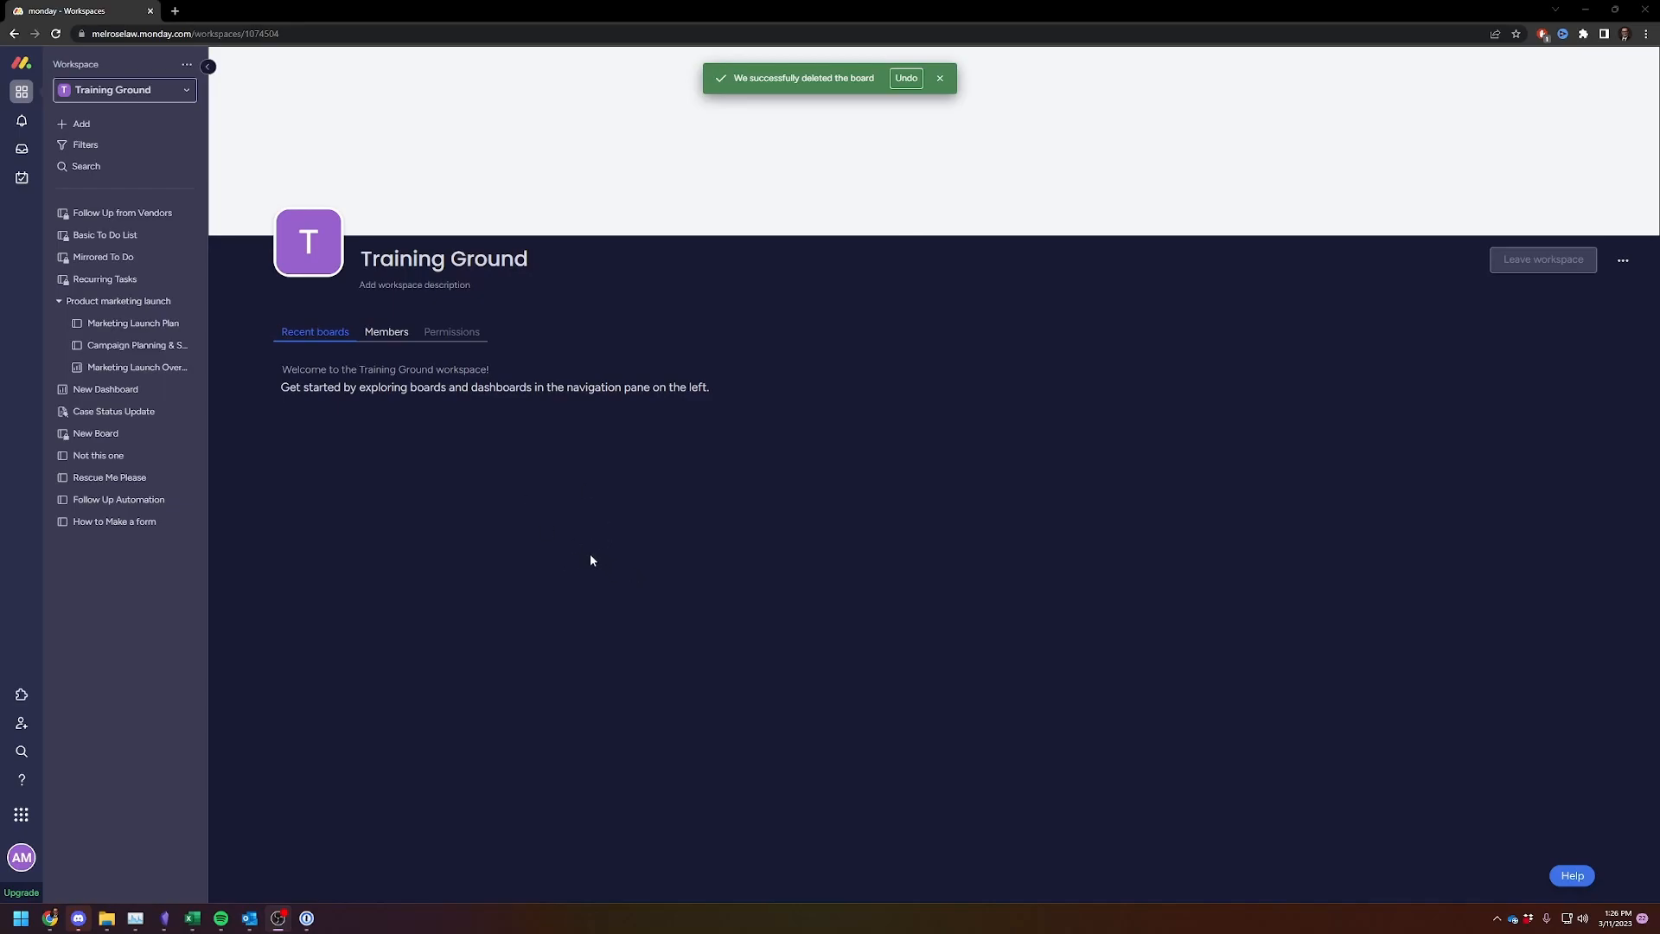
{"action": "mouse_move", "coordinate": [443, 529]}
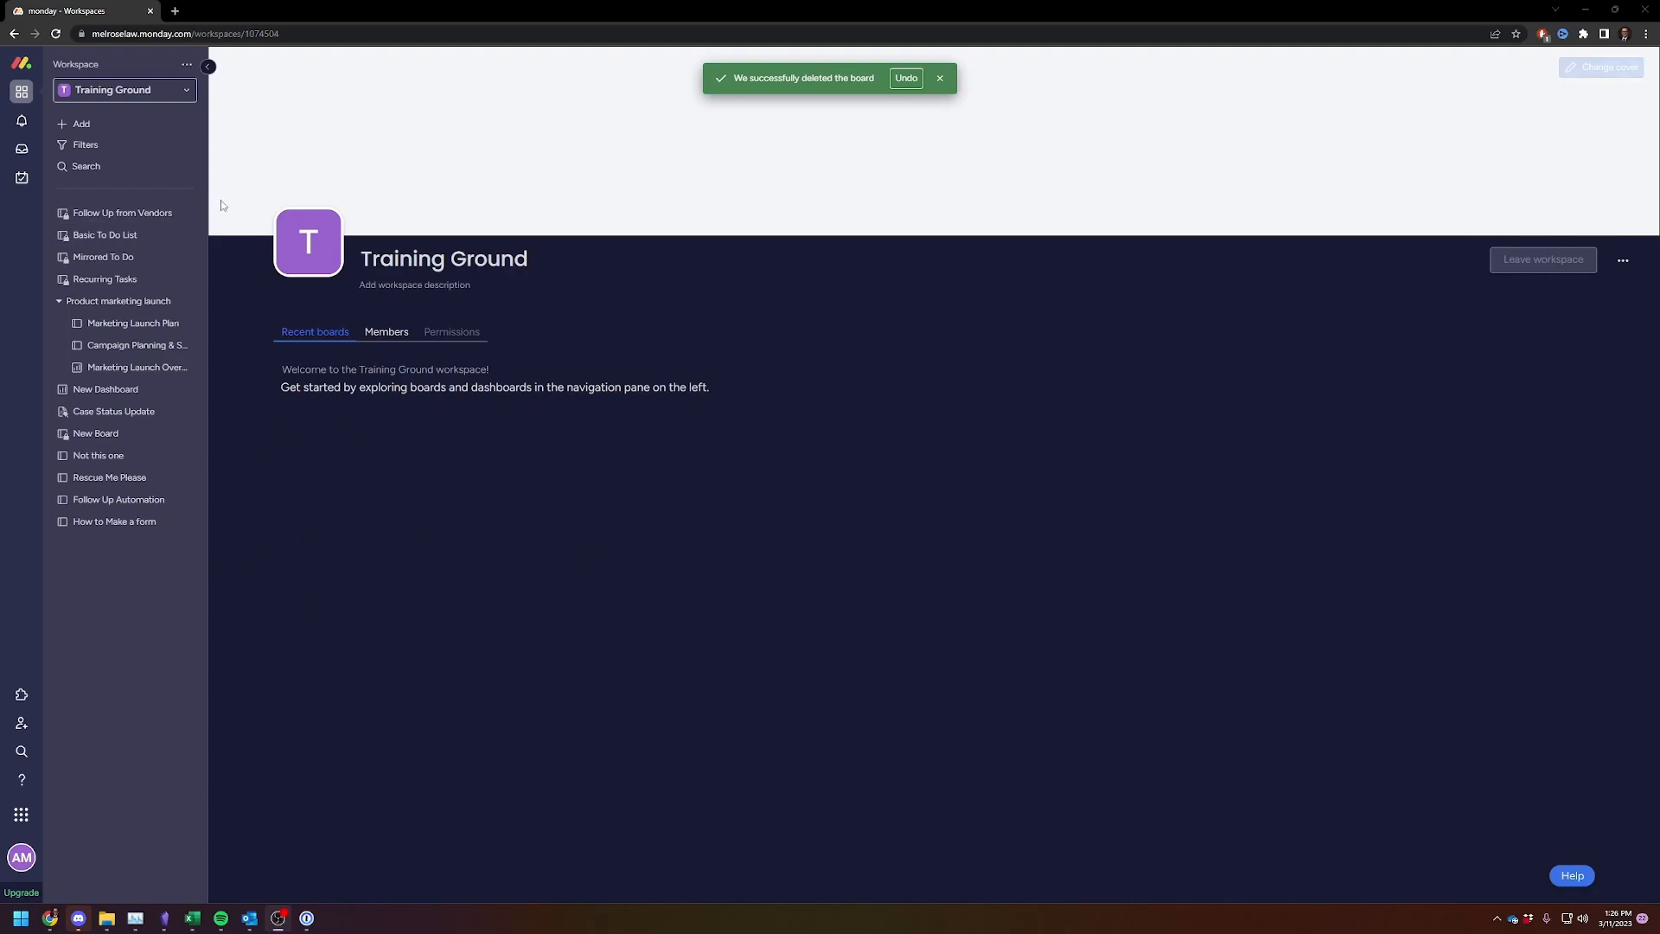
{"action": "mouse_move", "coordinate": [515, 456]}
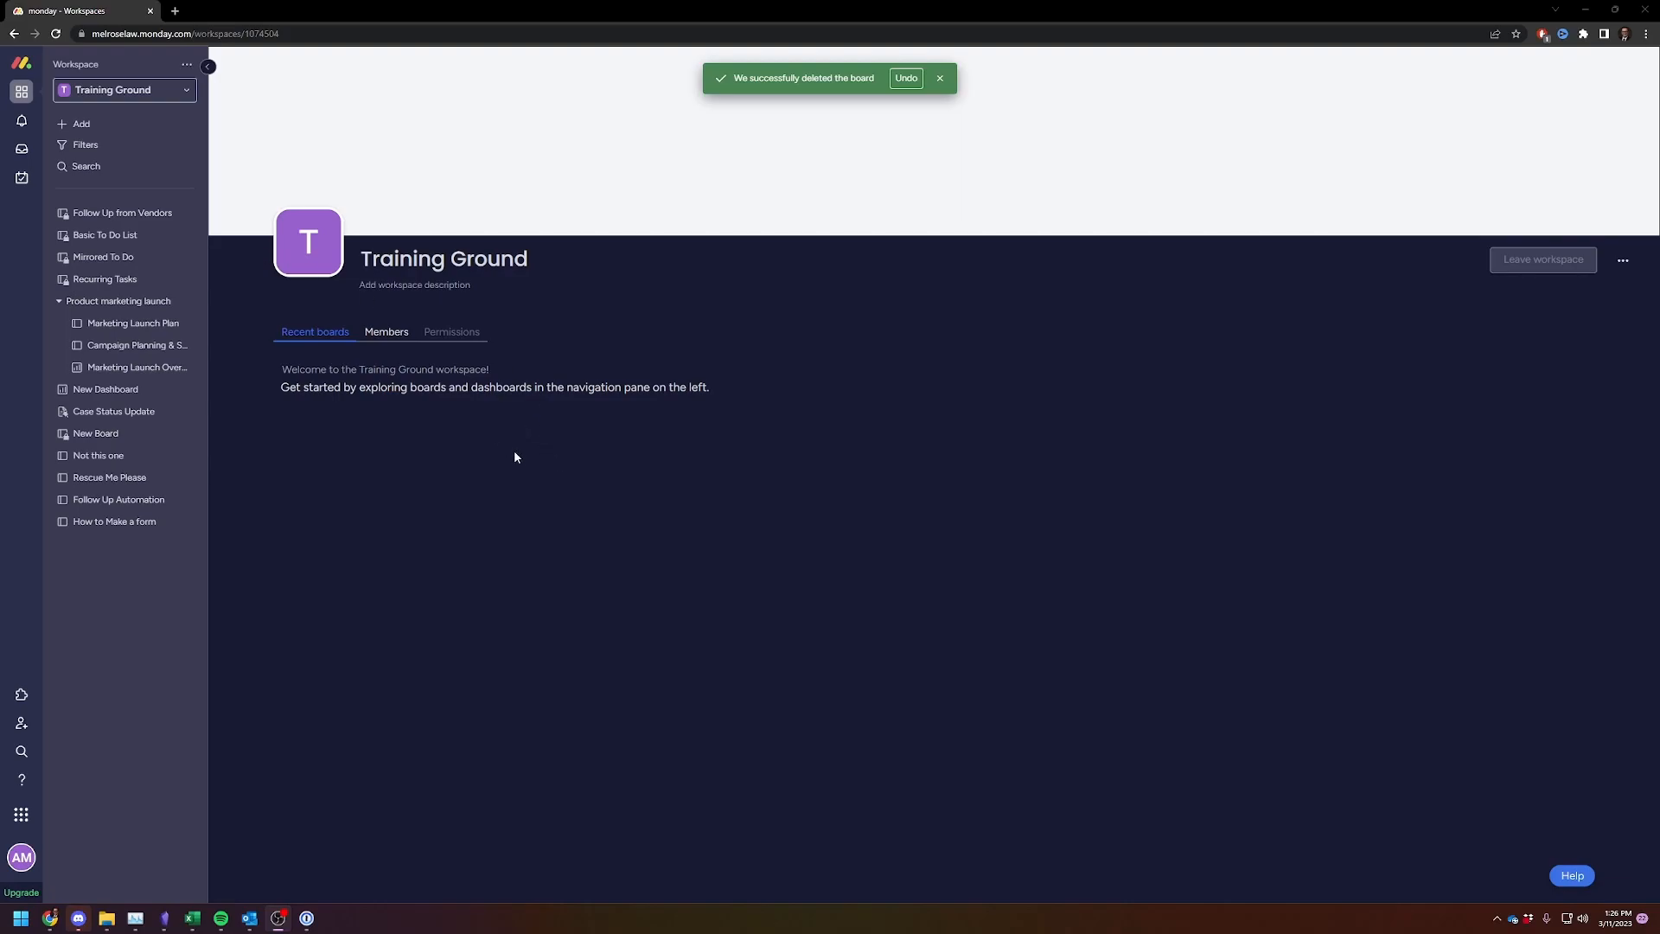
{"action": "mouse_move", "coordinate": [621, 625]}
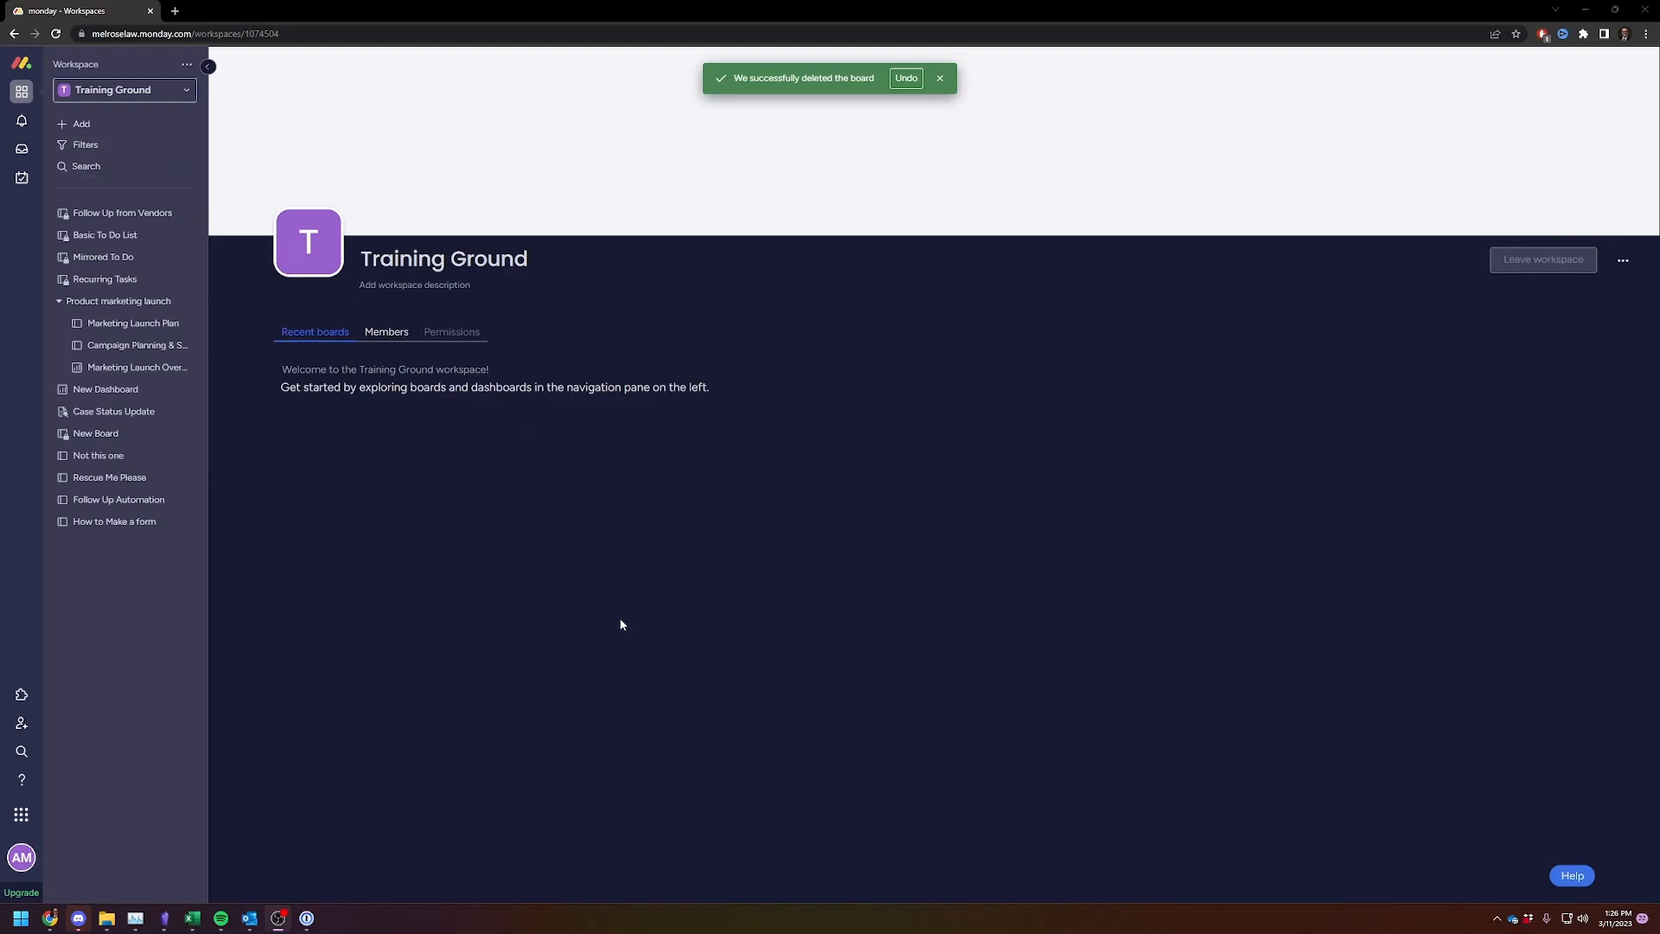
{"action": "mouse_move", "coordinate": [383, 528]}
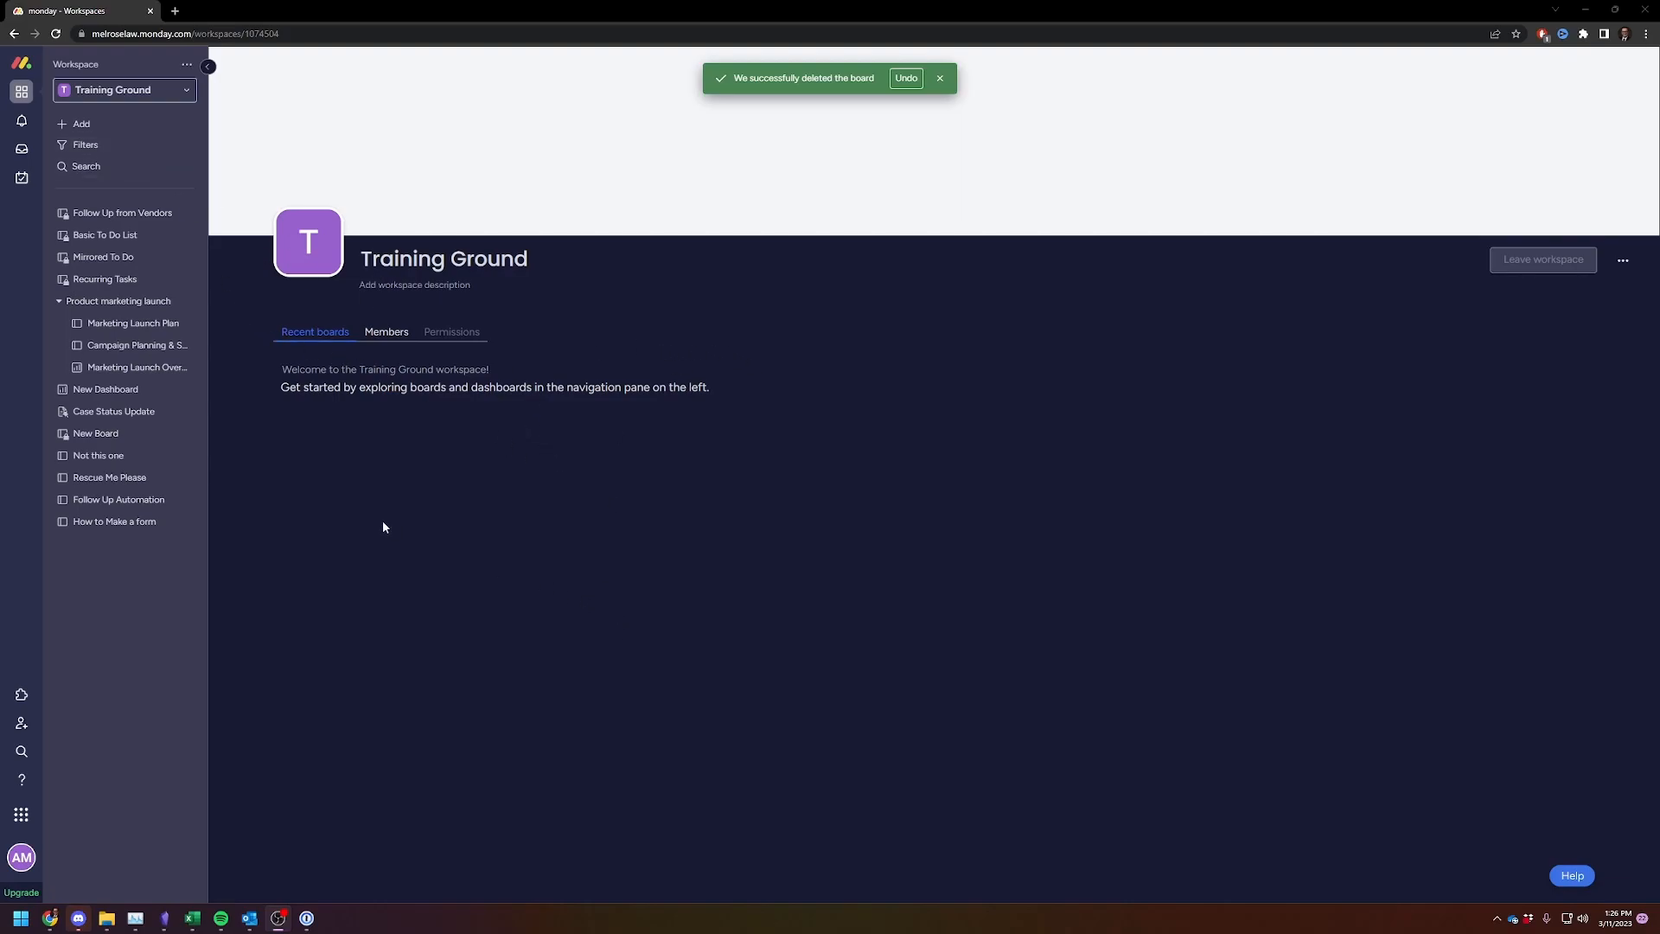
Step: Add a new board, name it 'Outlook Email Integrations' with the spelling corrected, and create it
{"action": "left_click", "coordinate": [80, 124]}
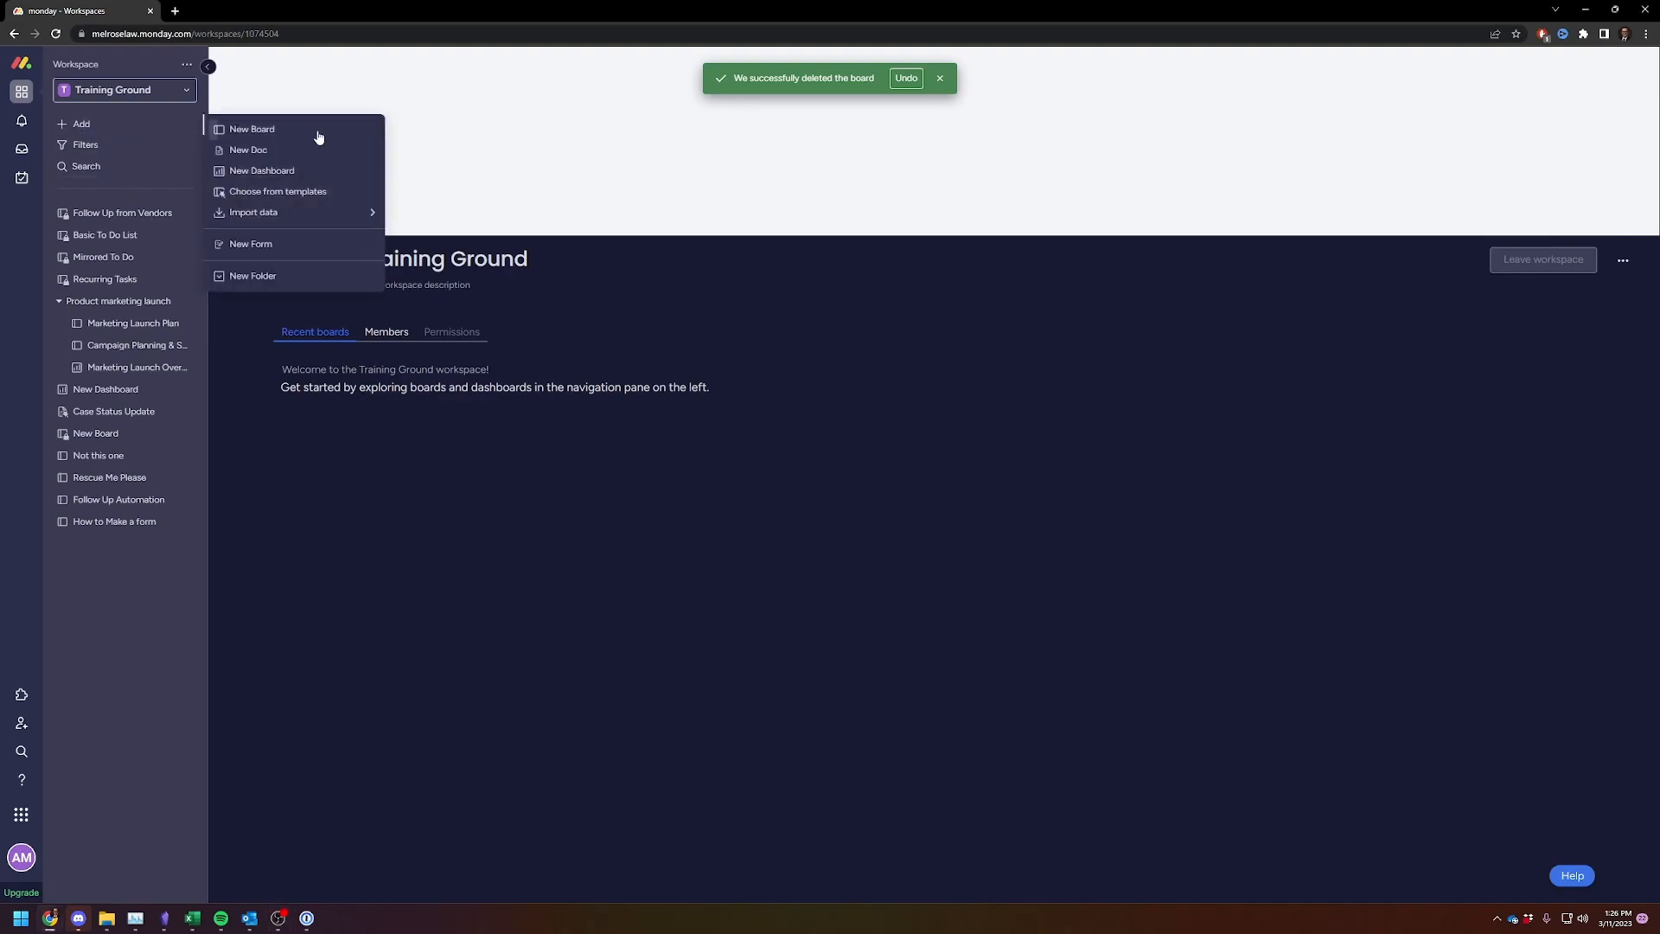
{"action": "mouse_move", "coordinate": [283, 135]}
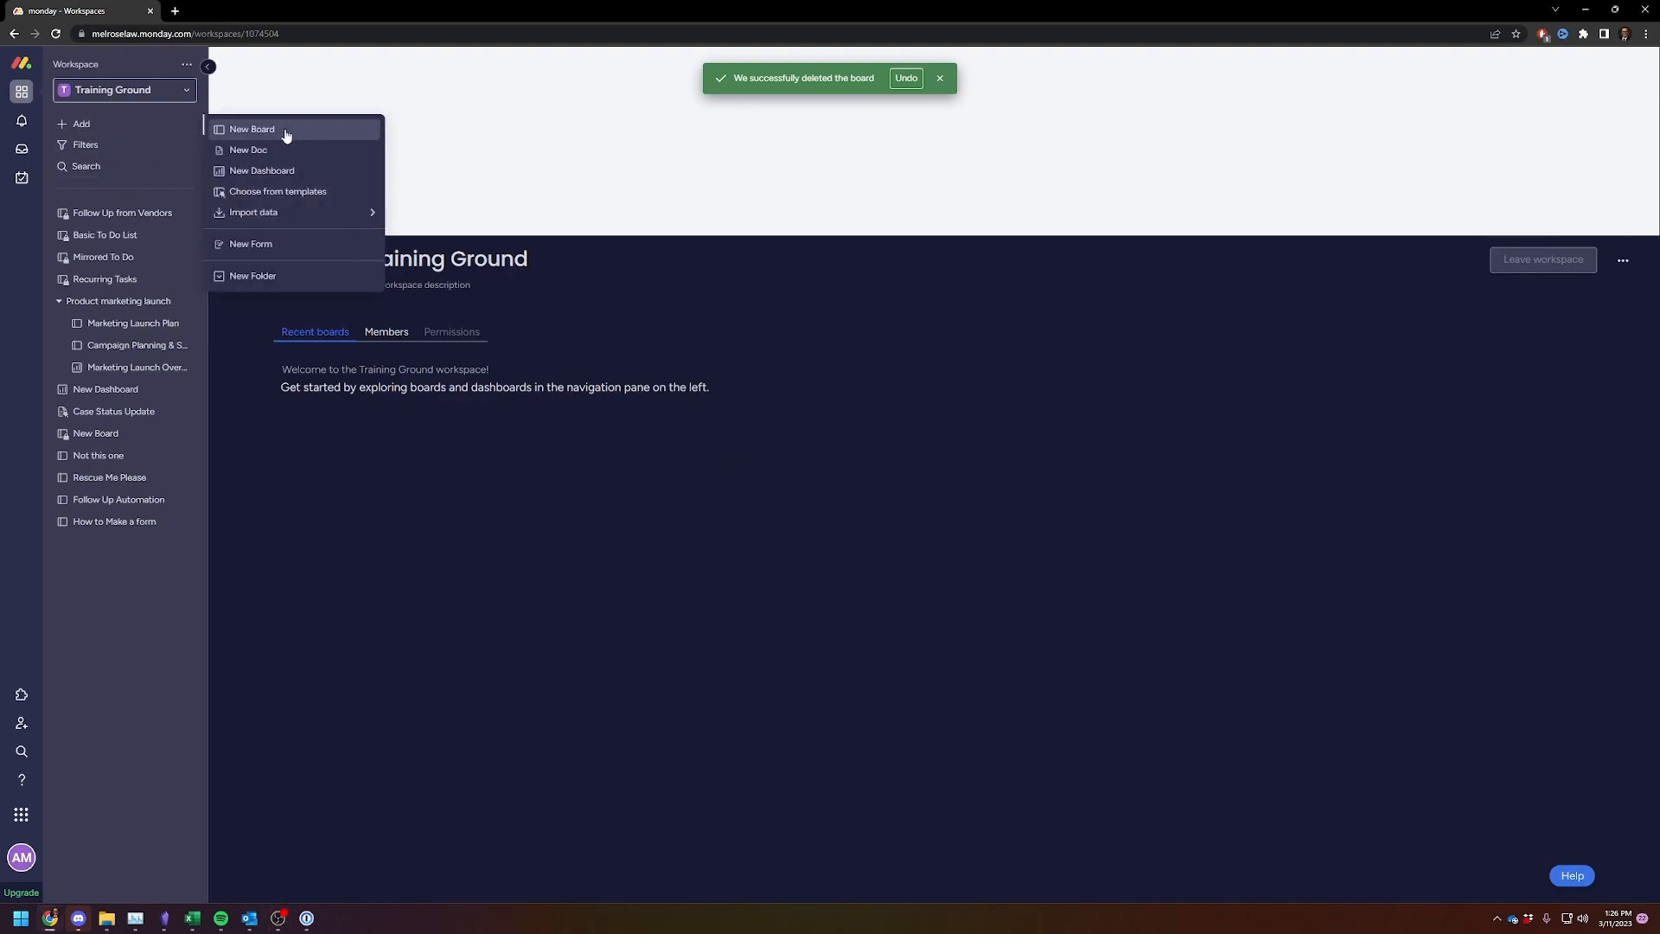
{"action": "mouse_move", "coordinate": [261, 135]}
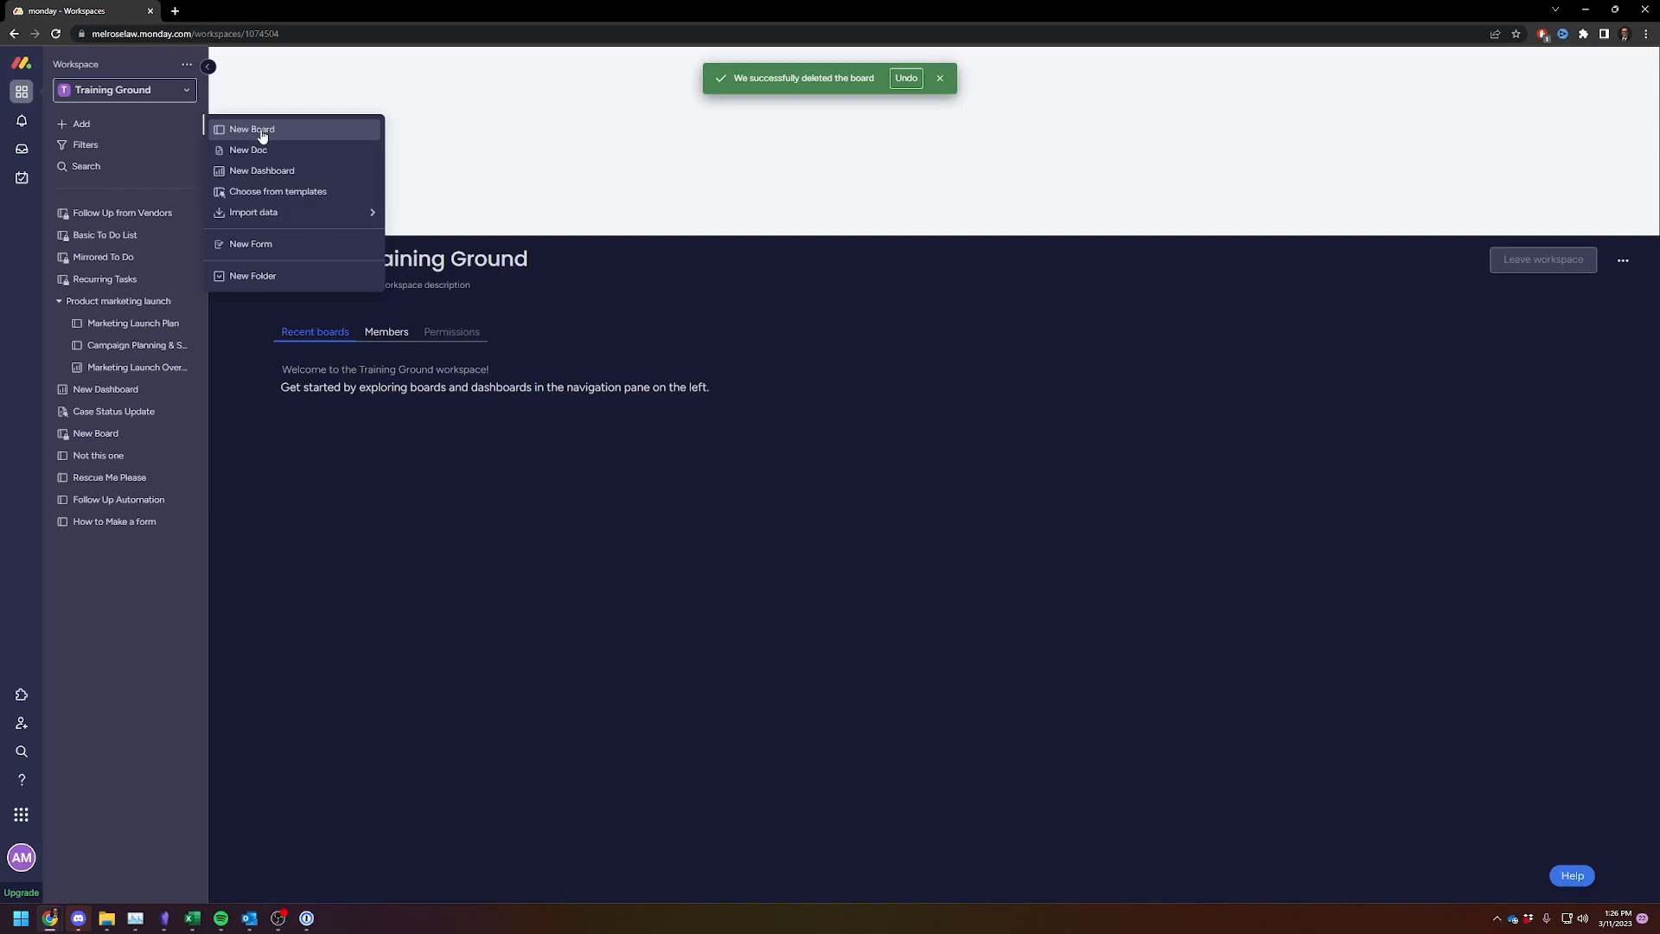
{"action": "left_click", "coordinate": [252, 128]}
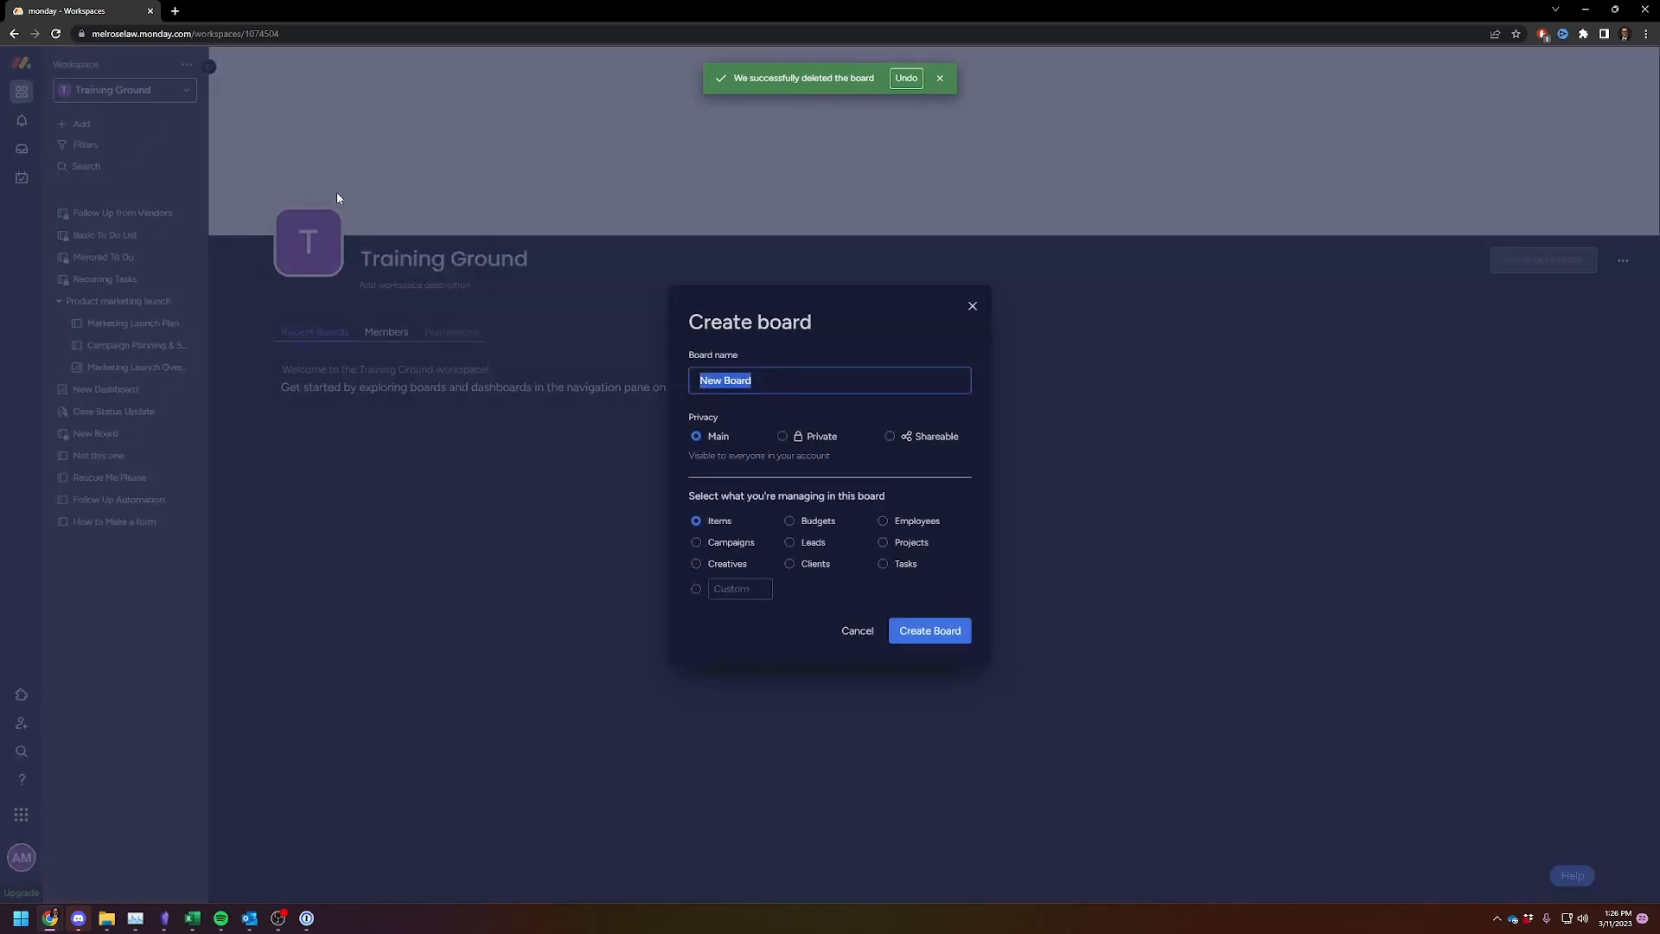
{"action": "type", "text": "Outlook E"}
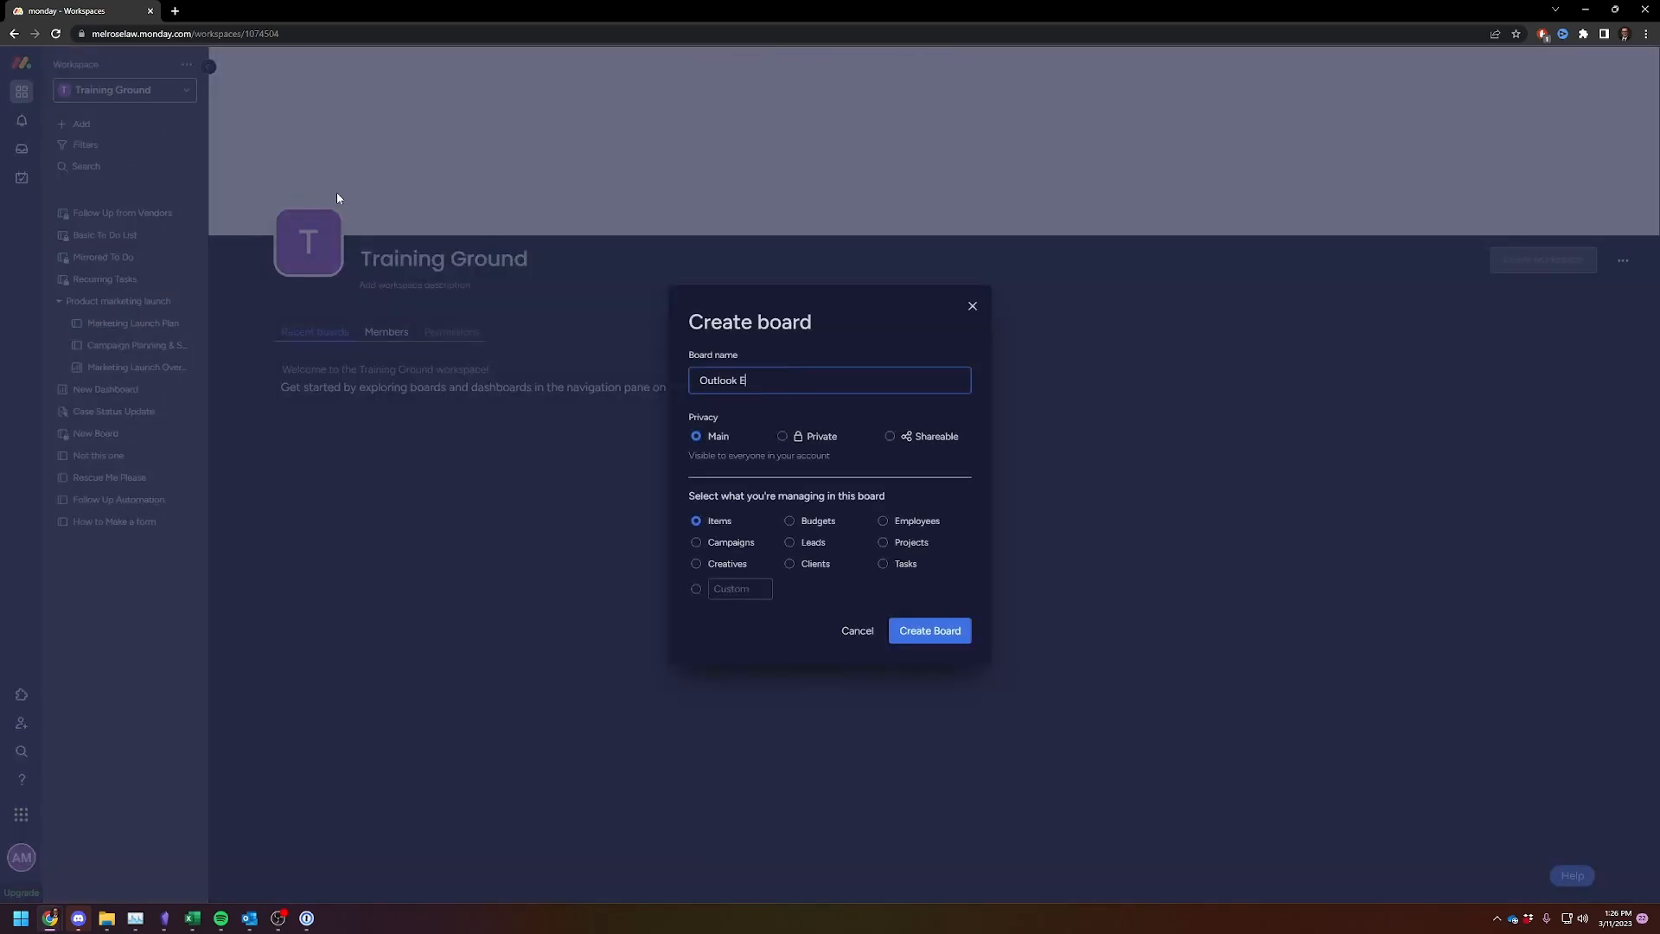
{"action": "type", "text": "mail Inter"}
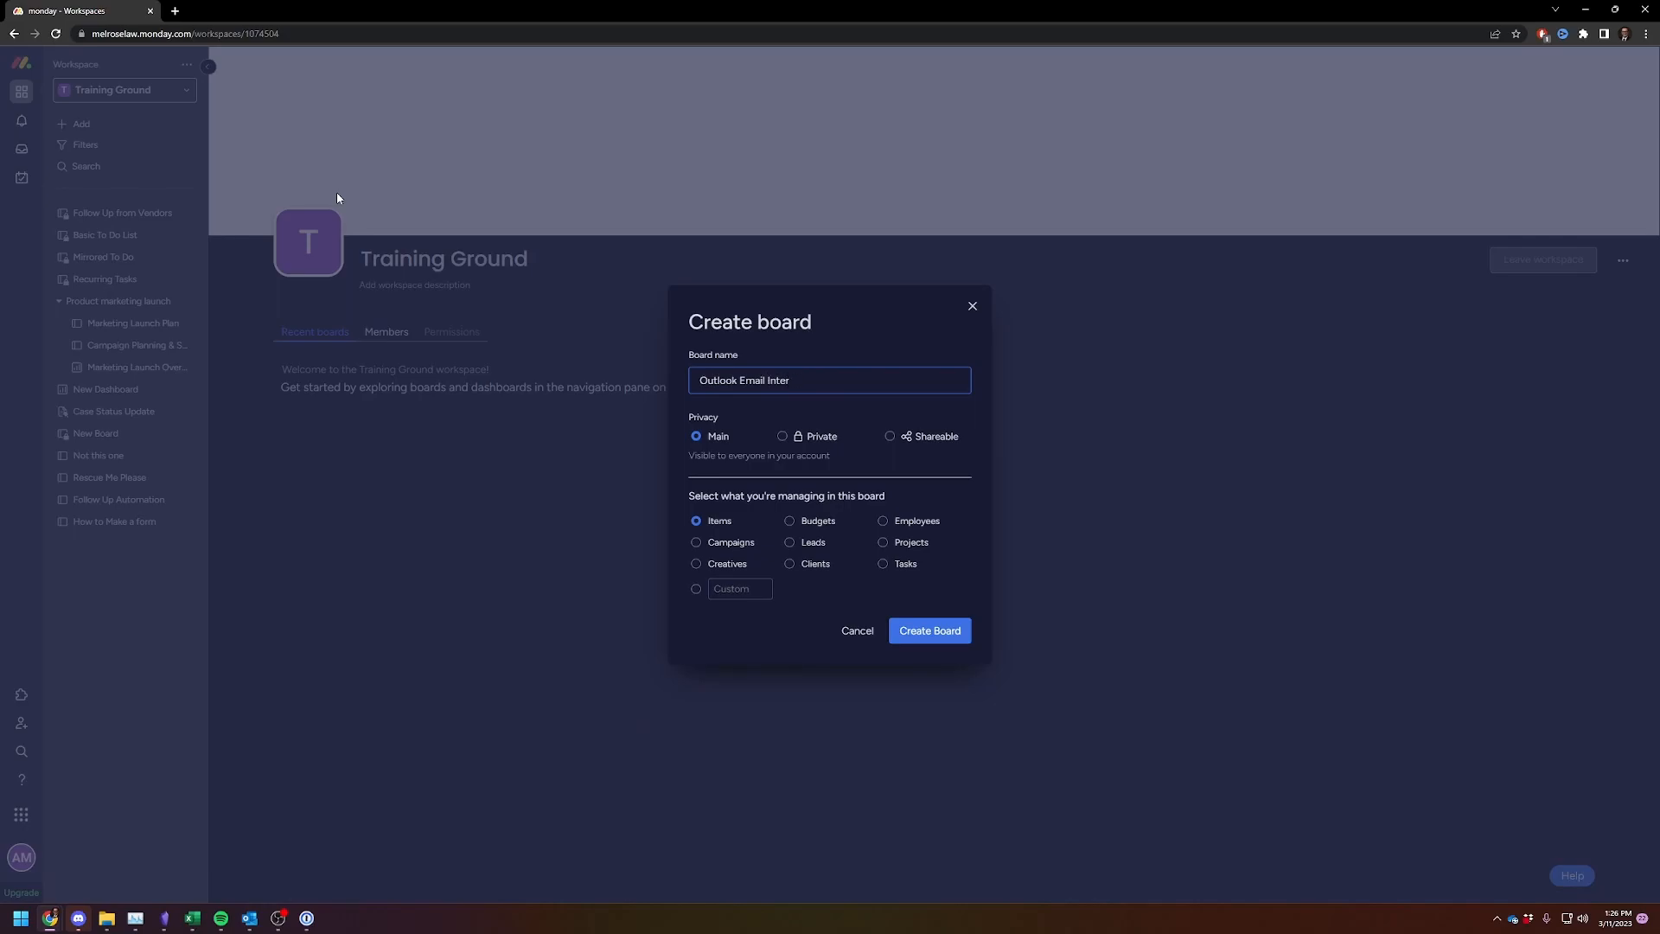
{"action": "type", "text": "gerations"}
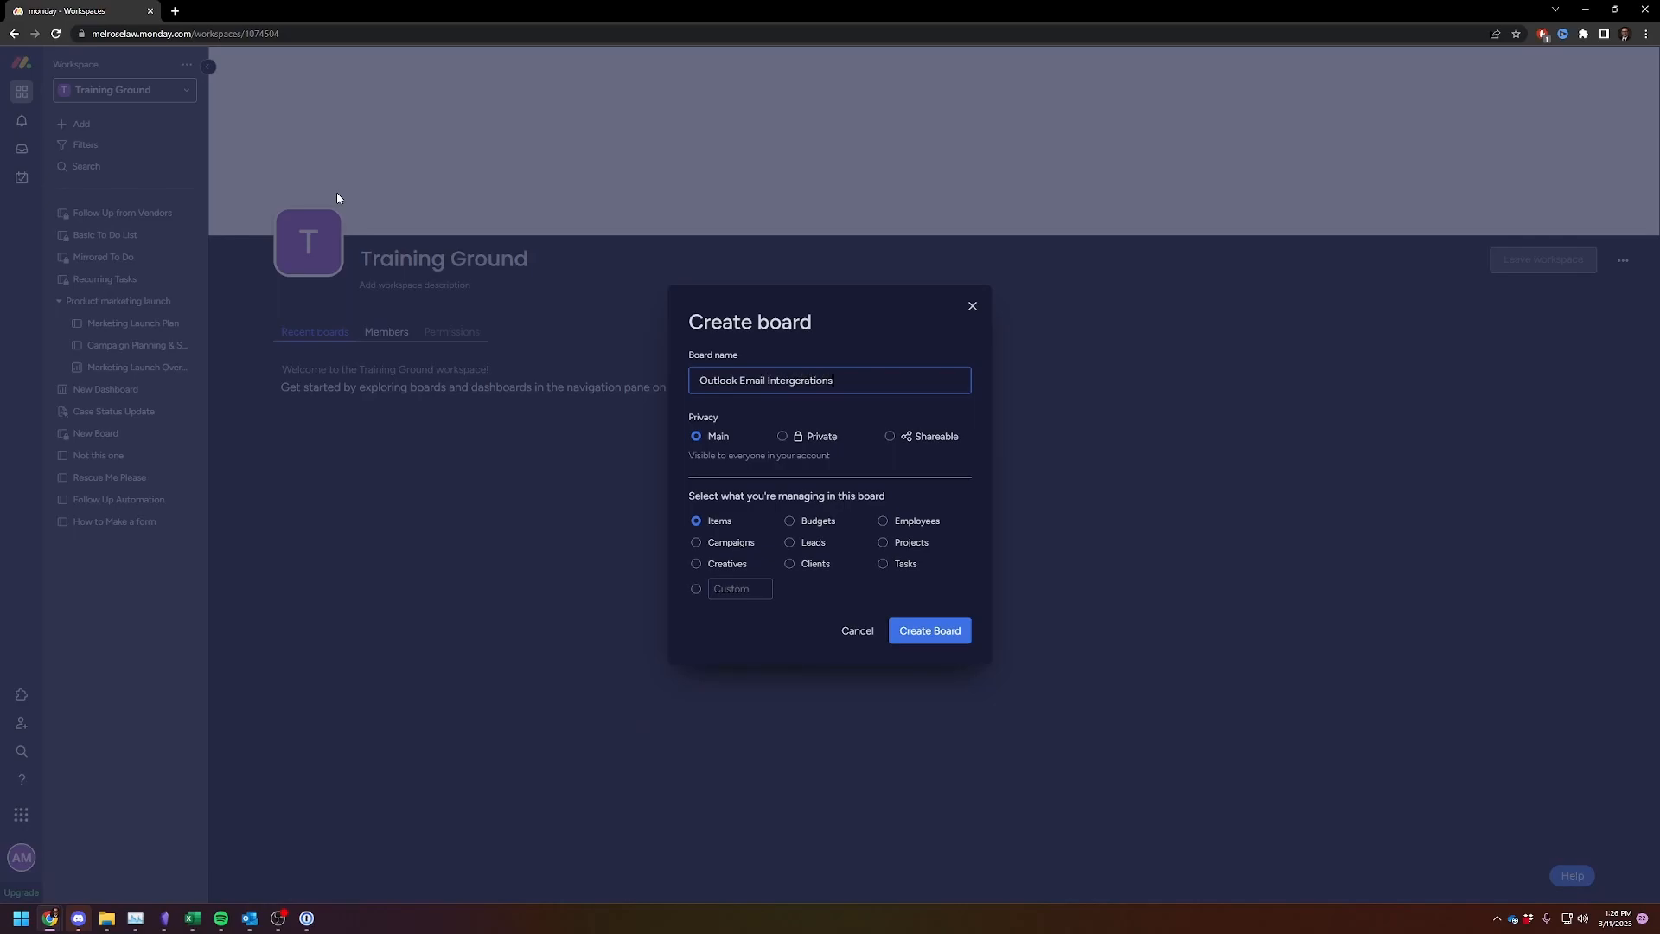
{"action": "right_click", "coordinate": [778, 380]}
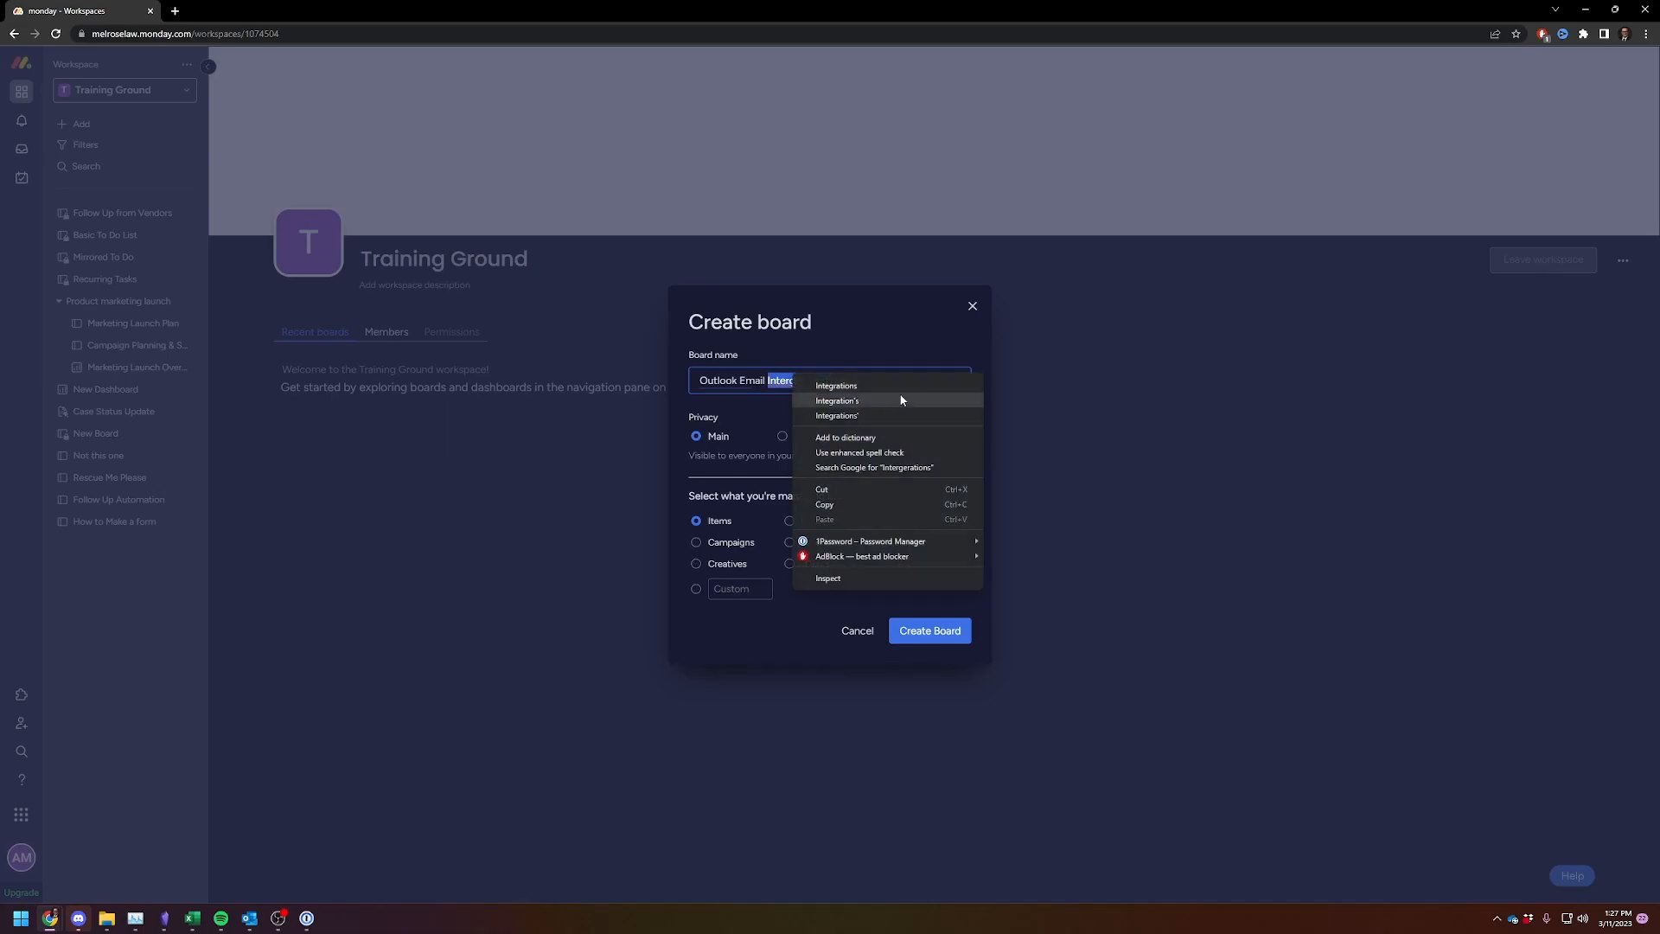
{"action": "left_click", "coordinate": [836, 386]}
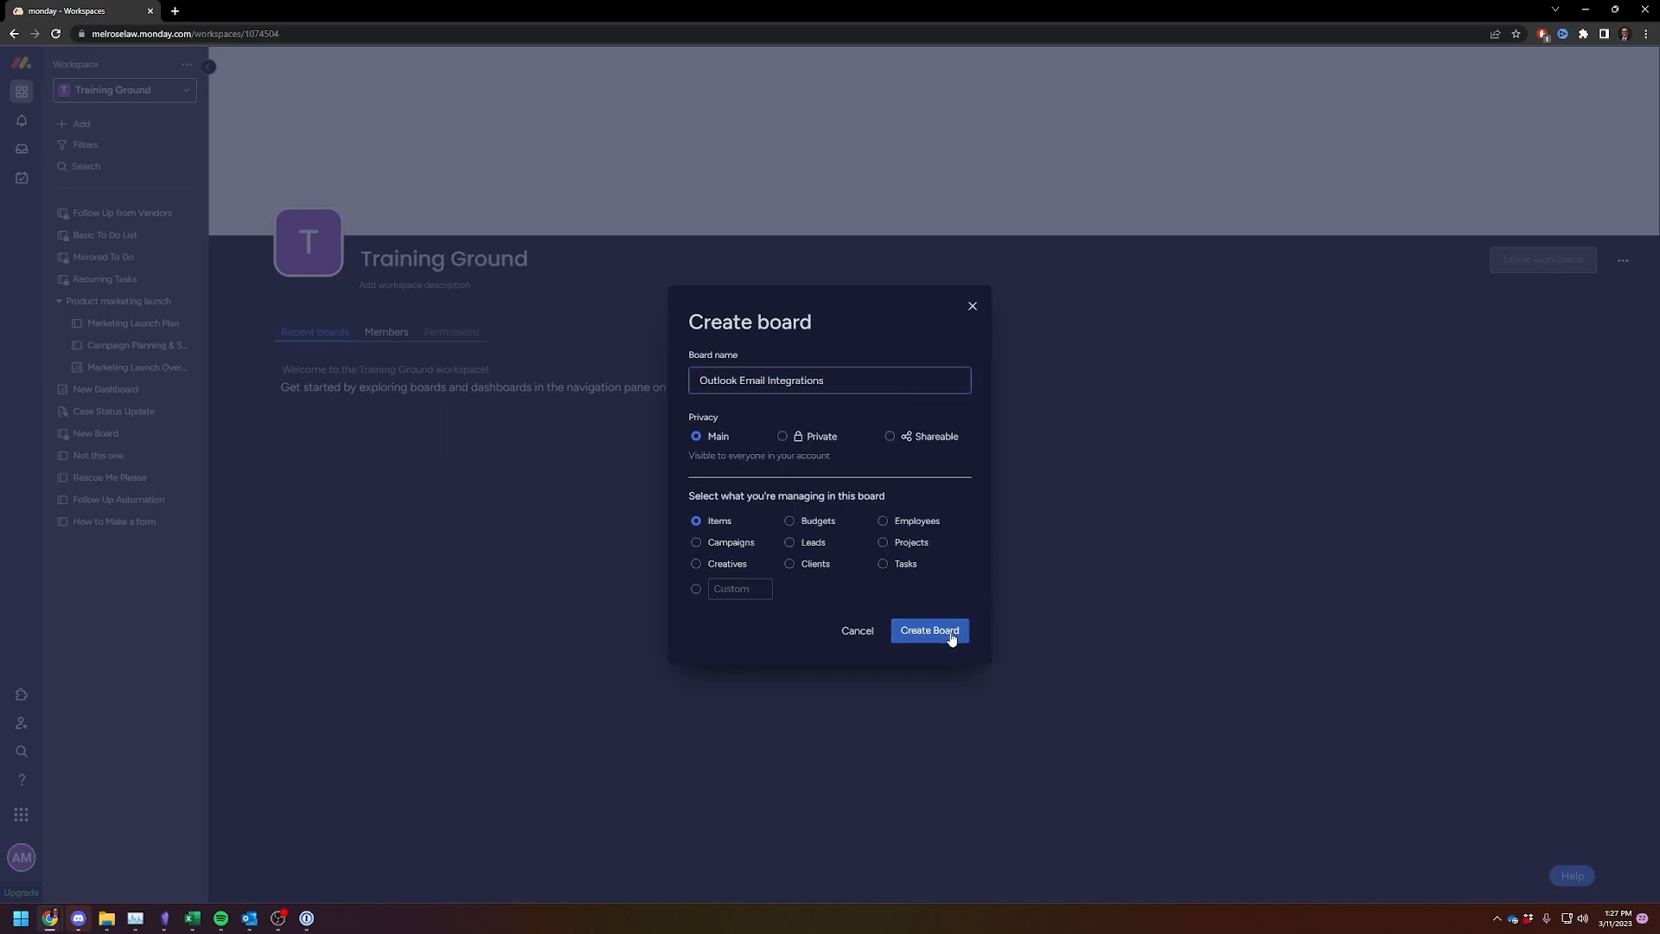
{"action": "left_click", "coordinate": [929, 632]}
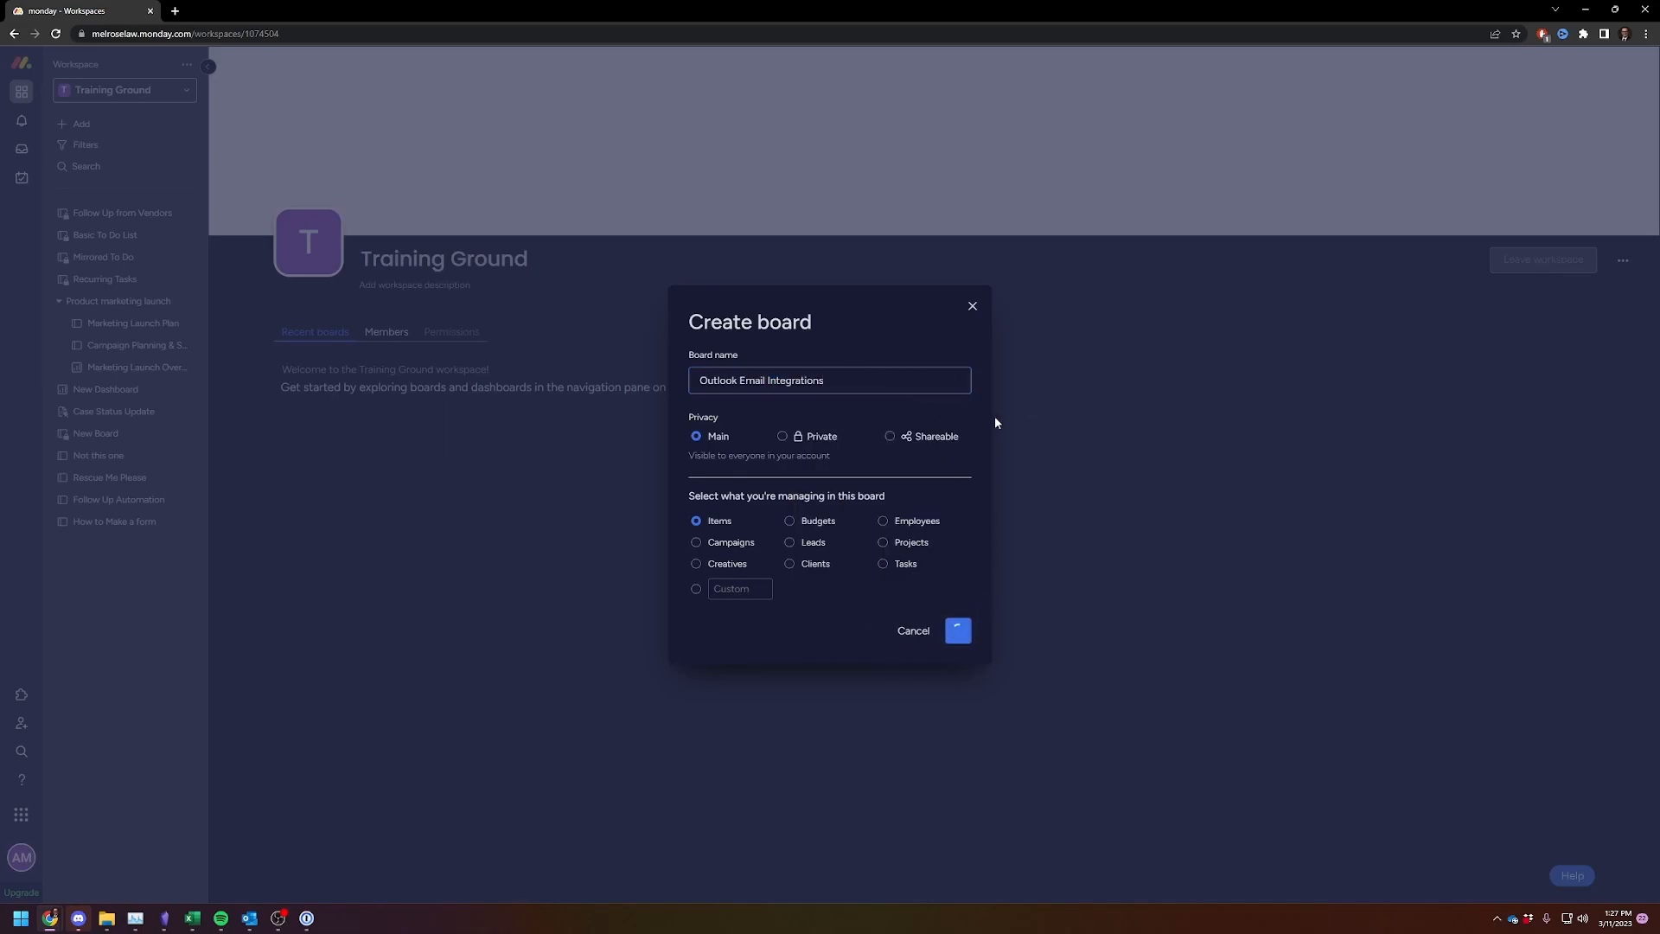
Step: Search the Integrations Center for 'outlook' and show the Outlook integration's recipes
{"action": "left_click", "coordinate": [956, 630]}
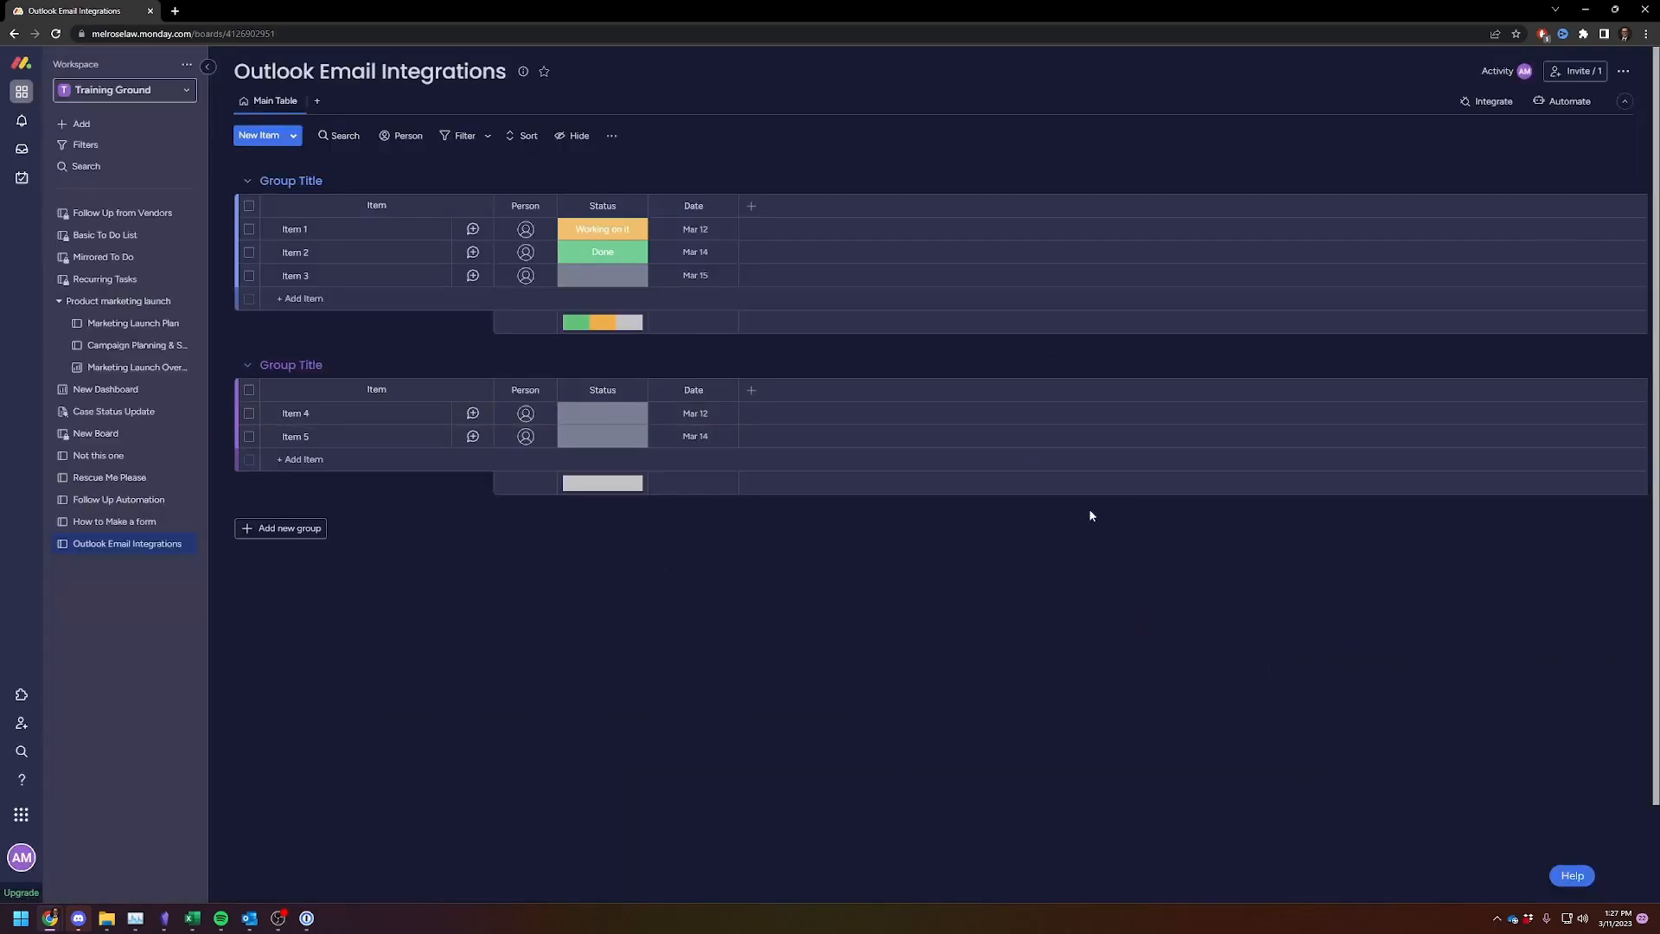
{"action": "mouse_move", "coordinate": [1431, 115]}
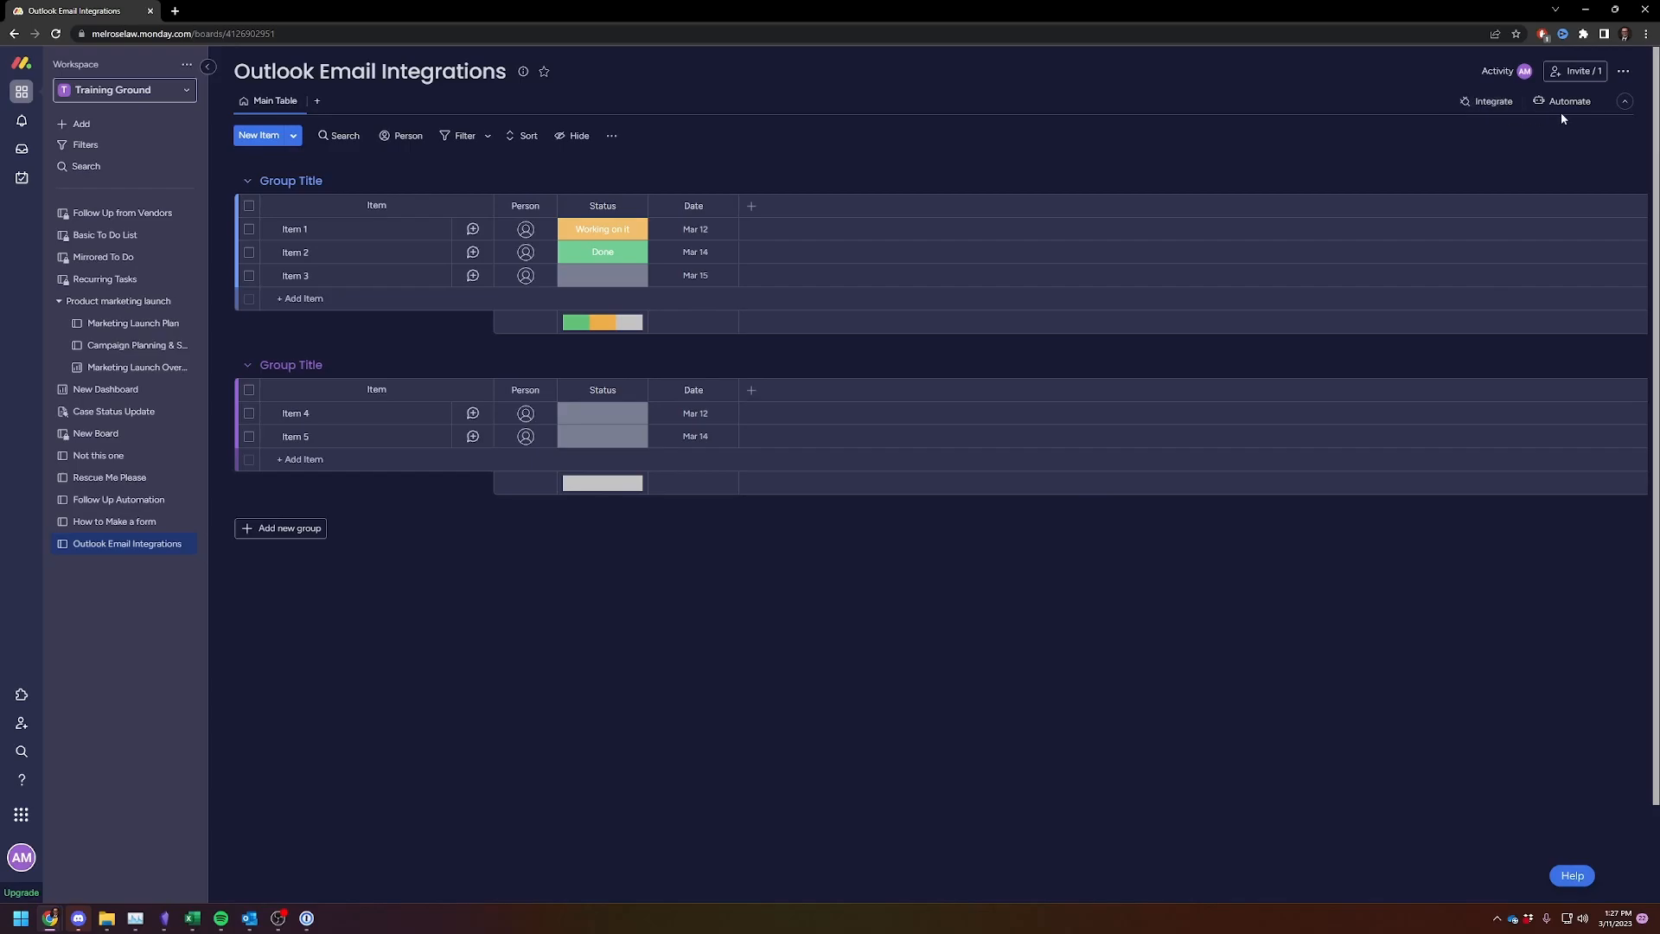
{"action": "left_click", "coordinate": [1491, 101]}
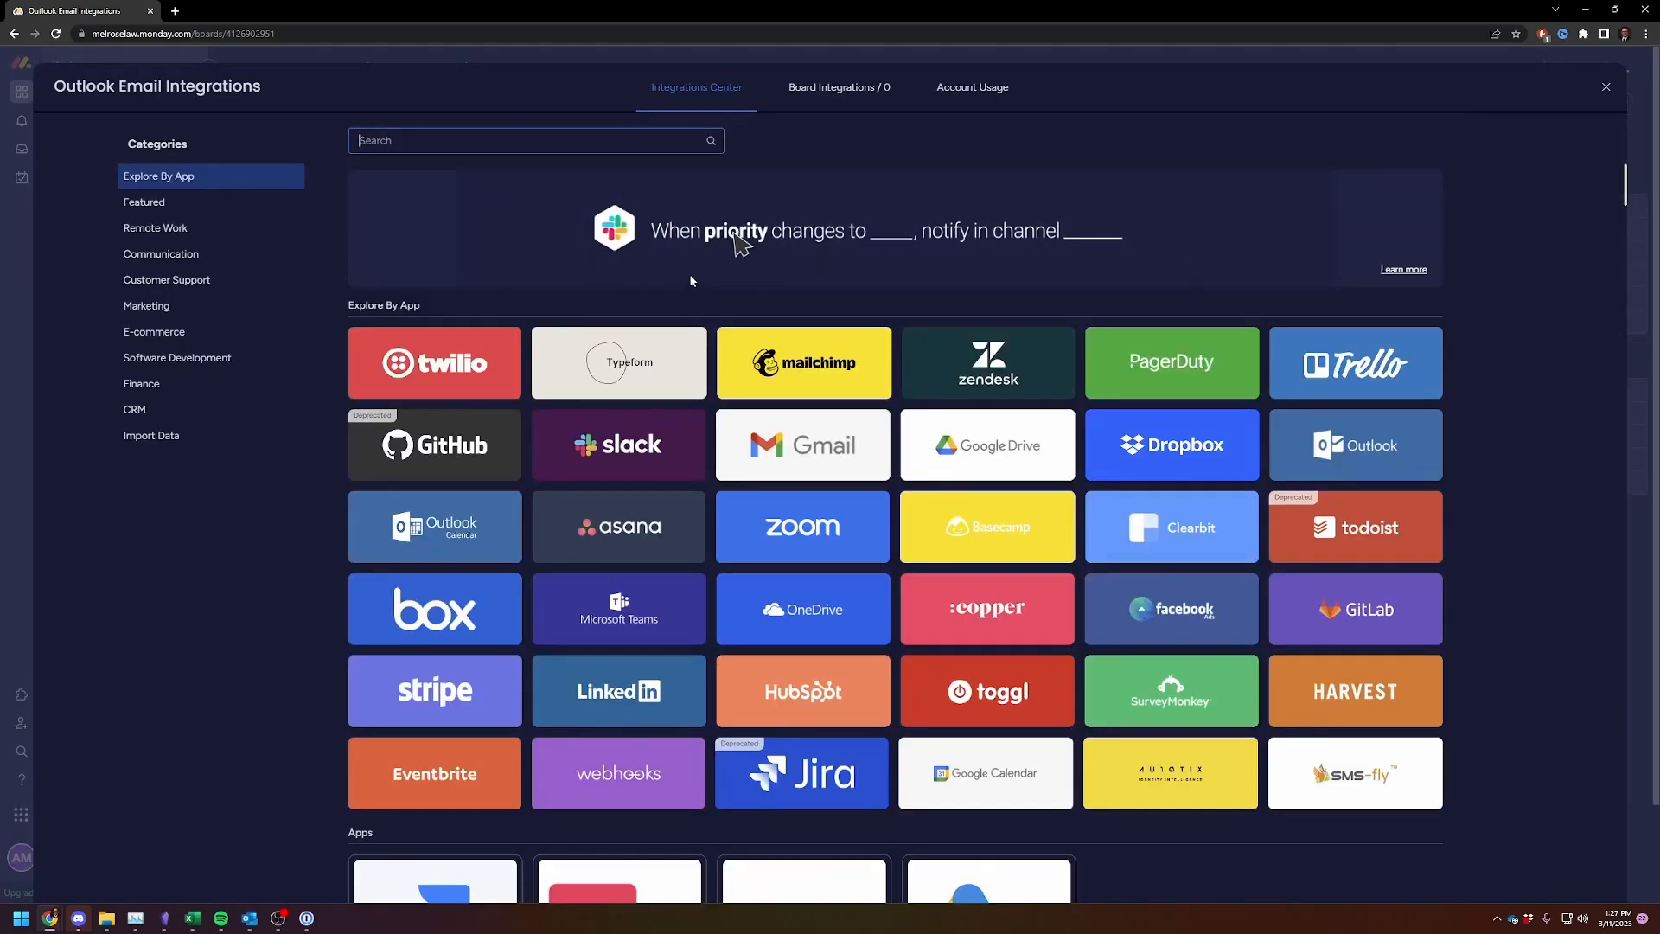
{"action": "type", "text": "outlook"}
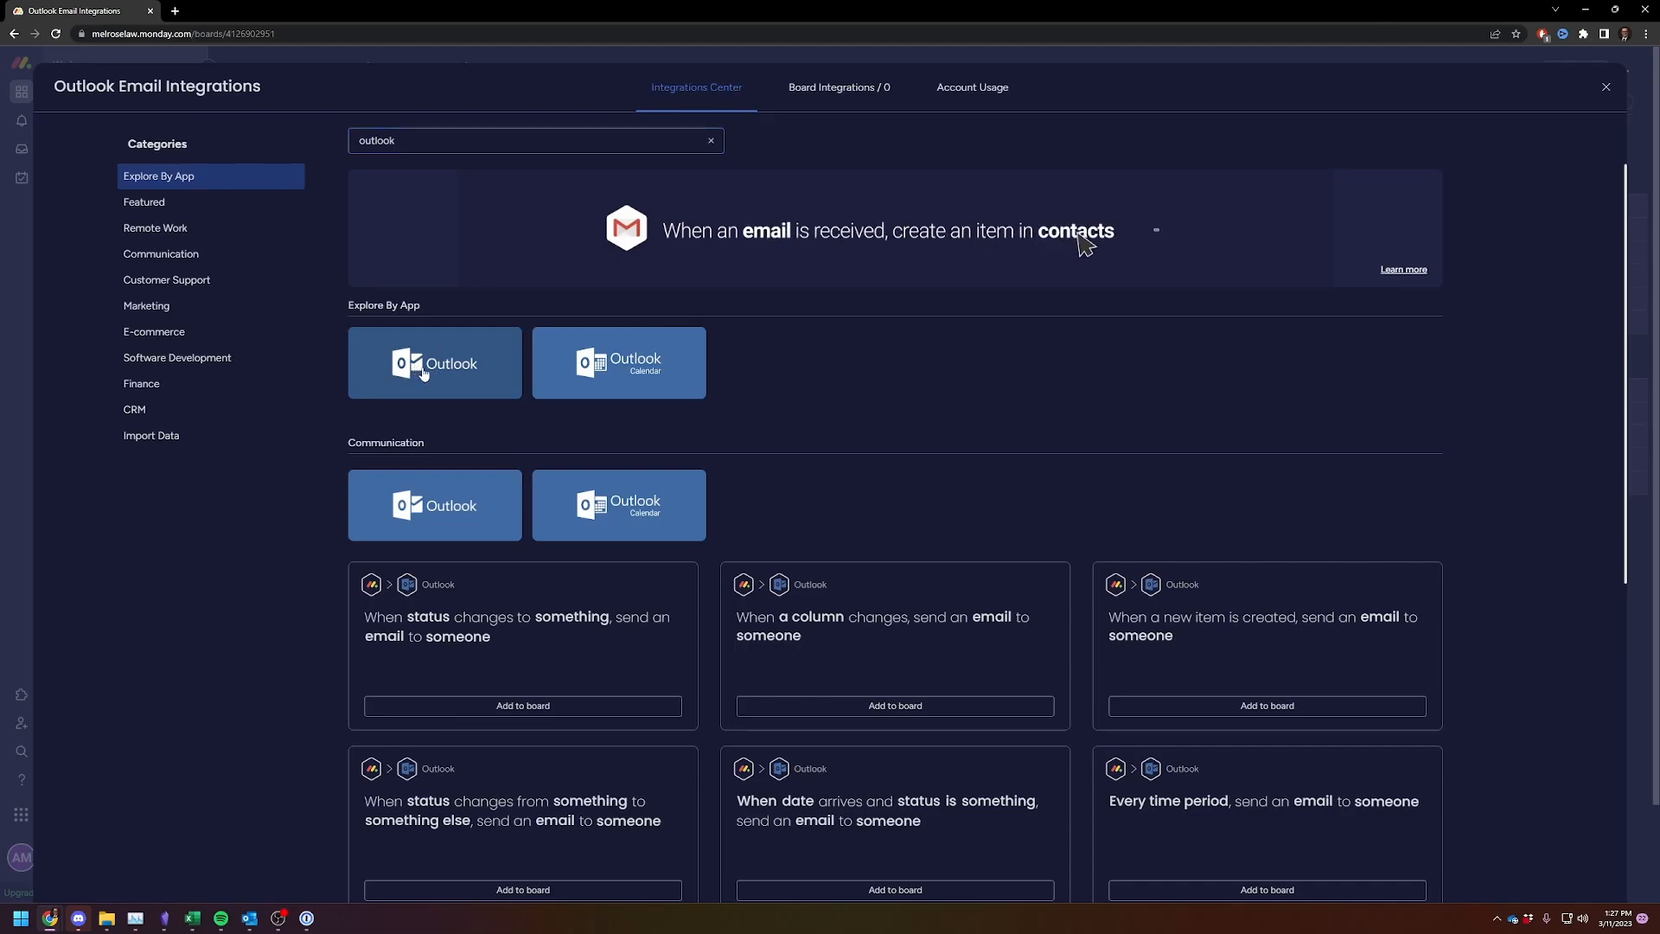
{"action": "left_click", "coordinate": [433, 362]}
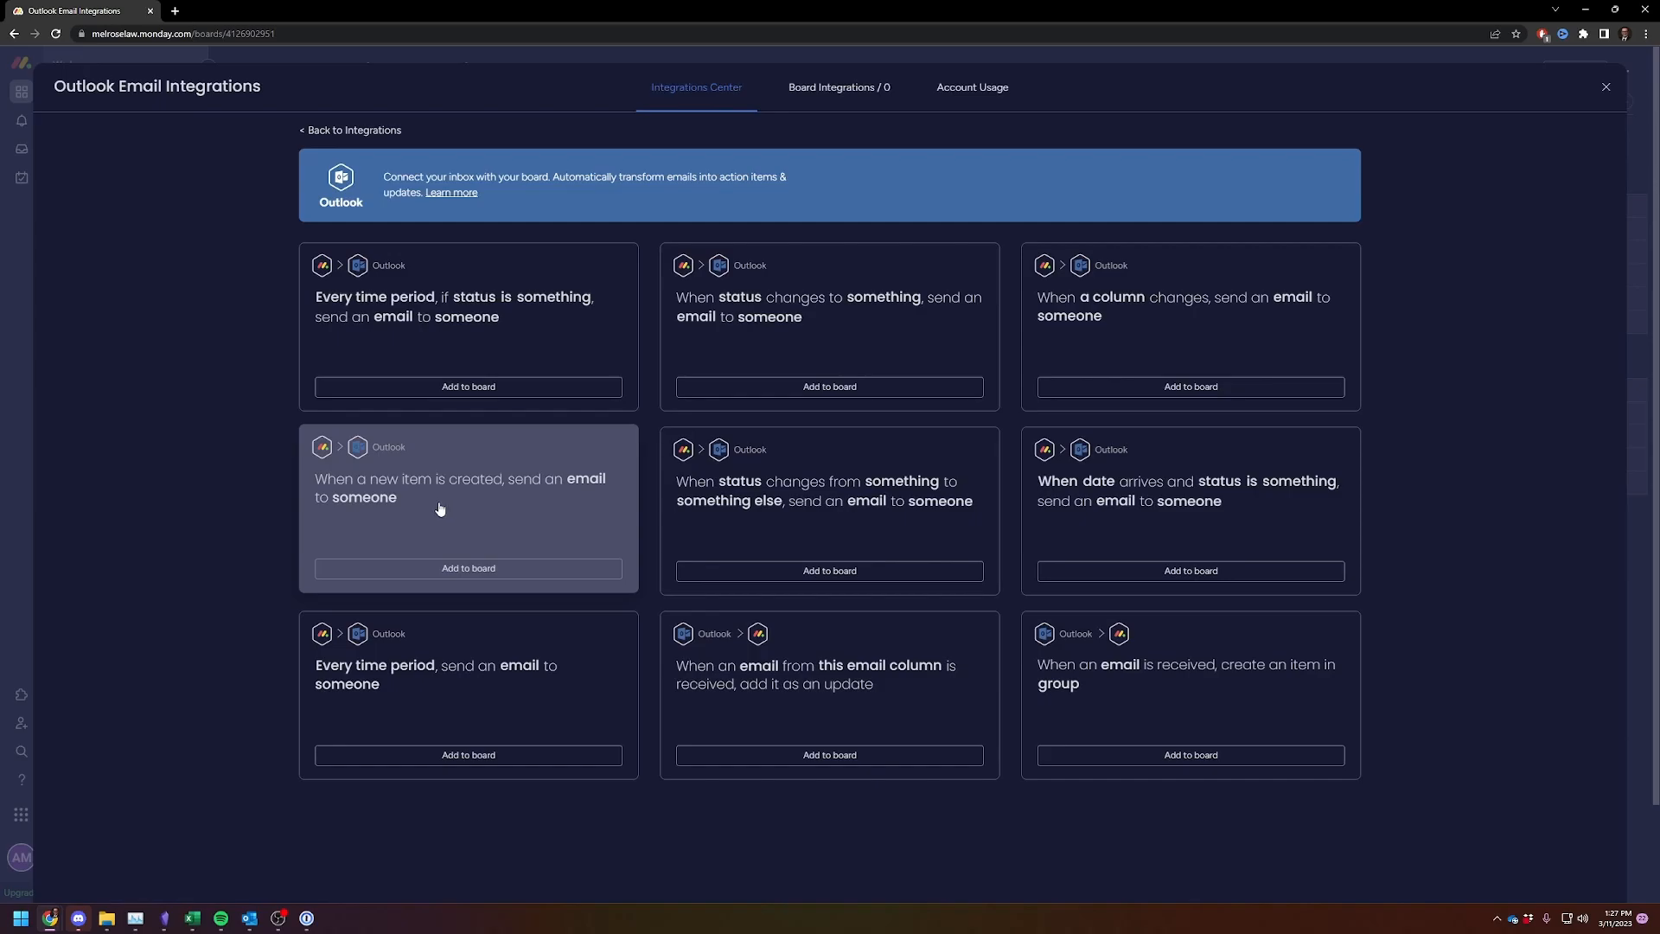
{"action": "mouse_move", "coordinate": [420, 499]}
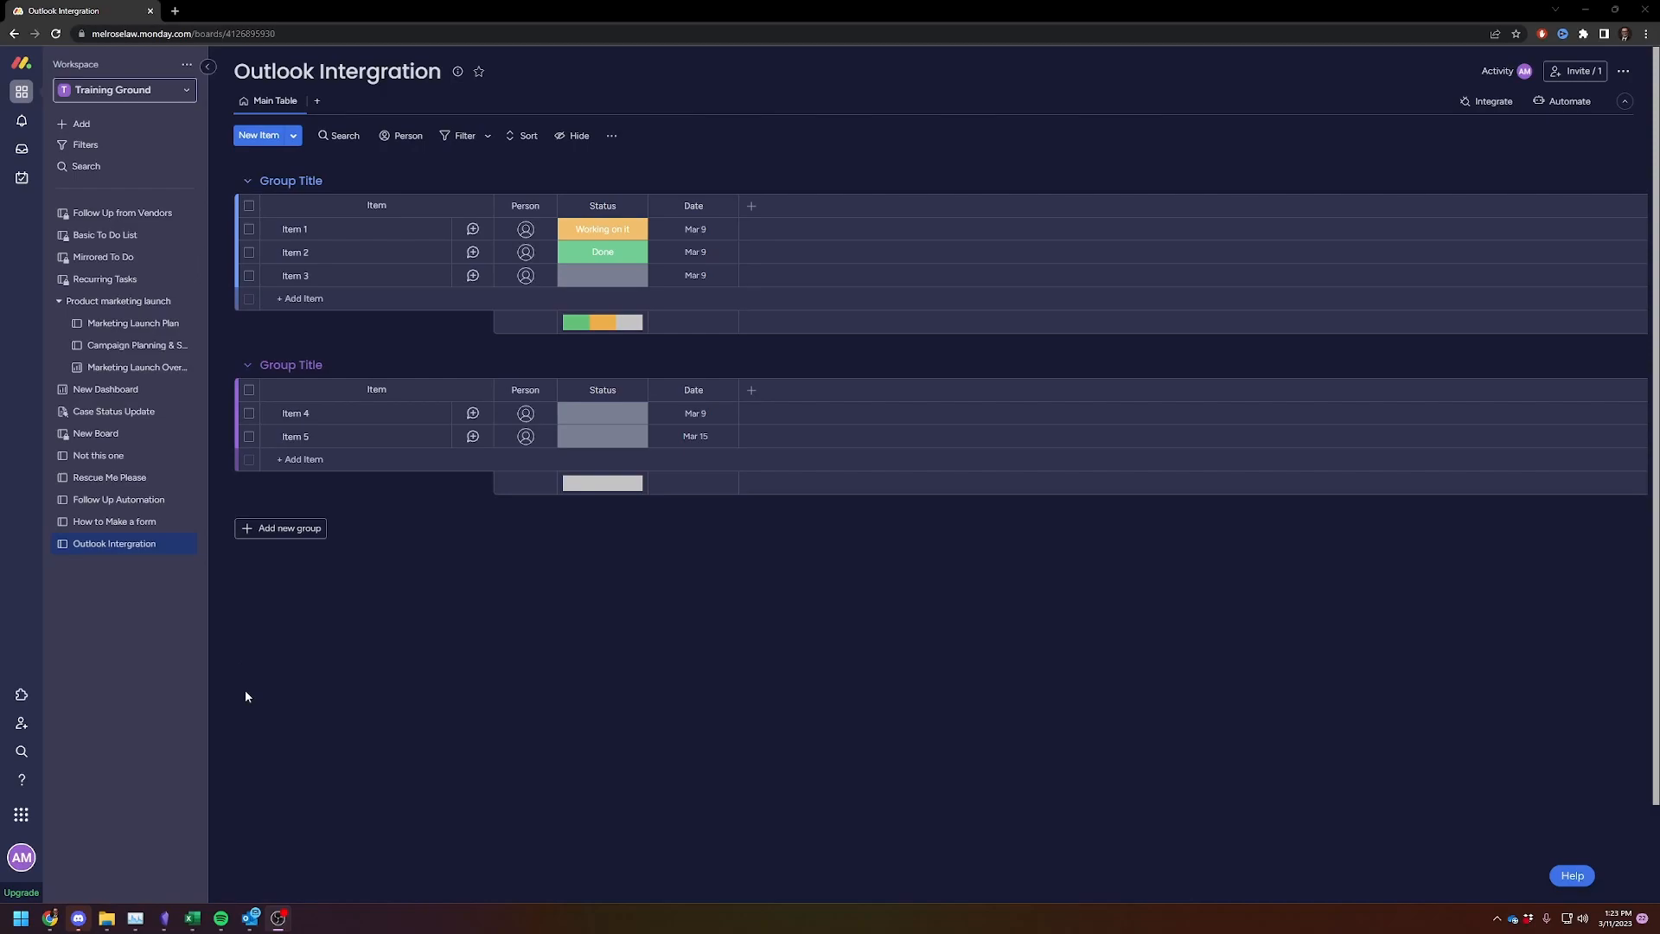
{"action": "mouse_move", "coordinate": [1098, 646]}
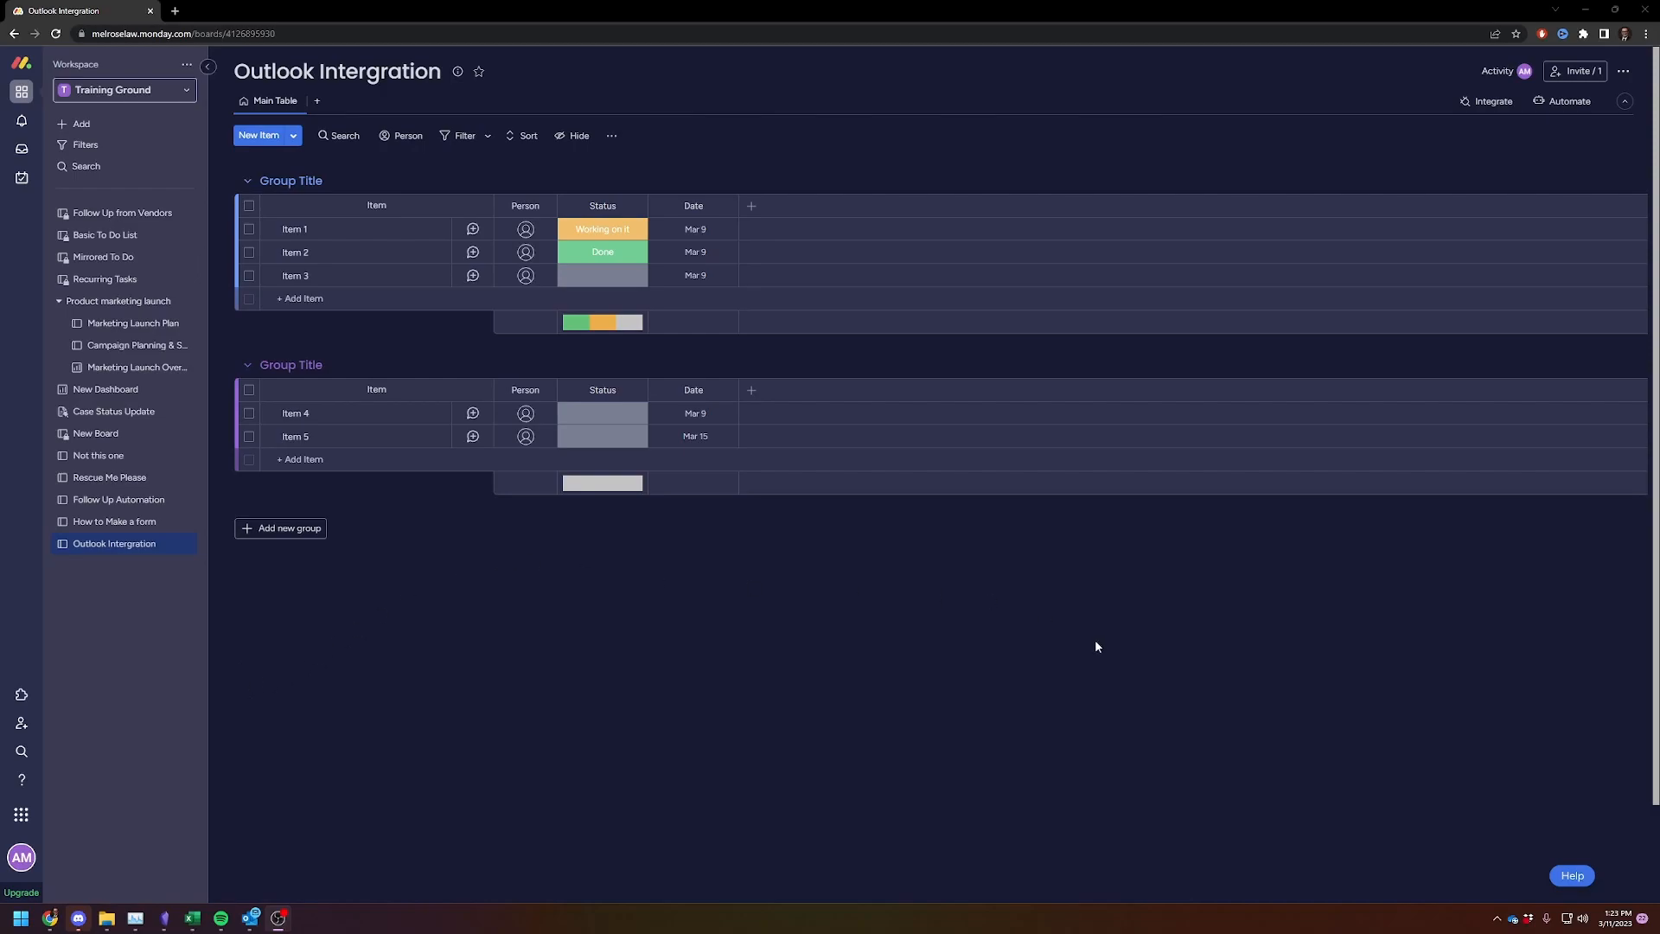
{"action": "mouse_move", "coordinate": [1226, 168]}
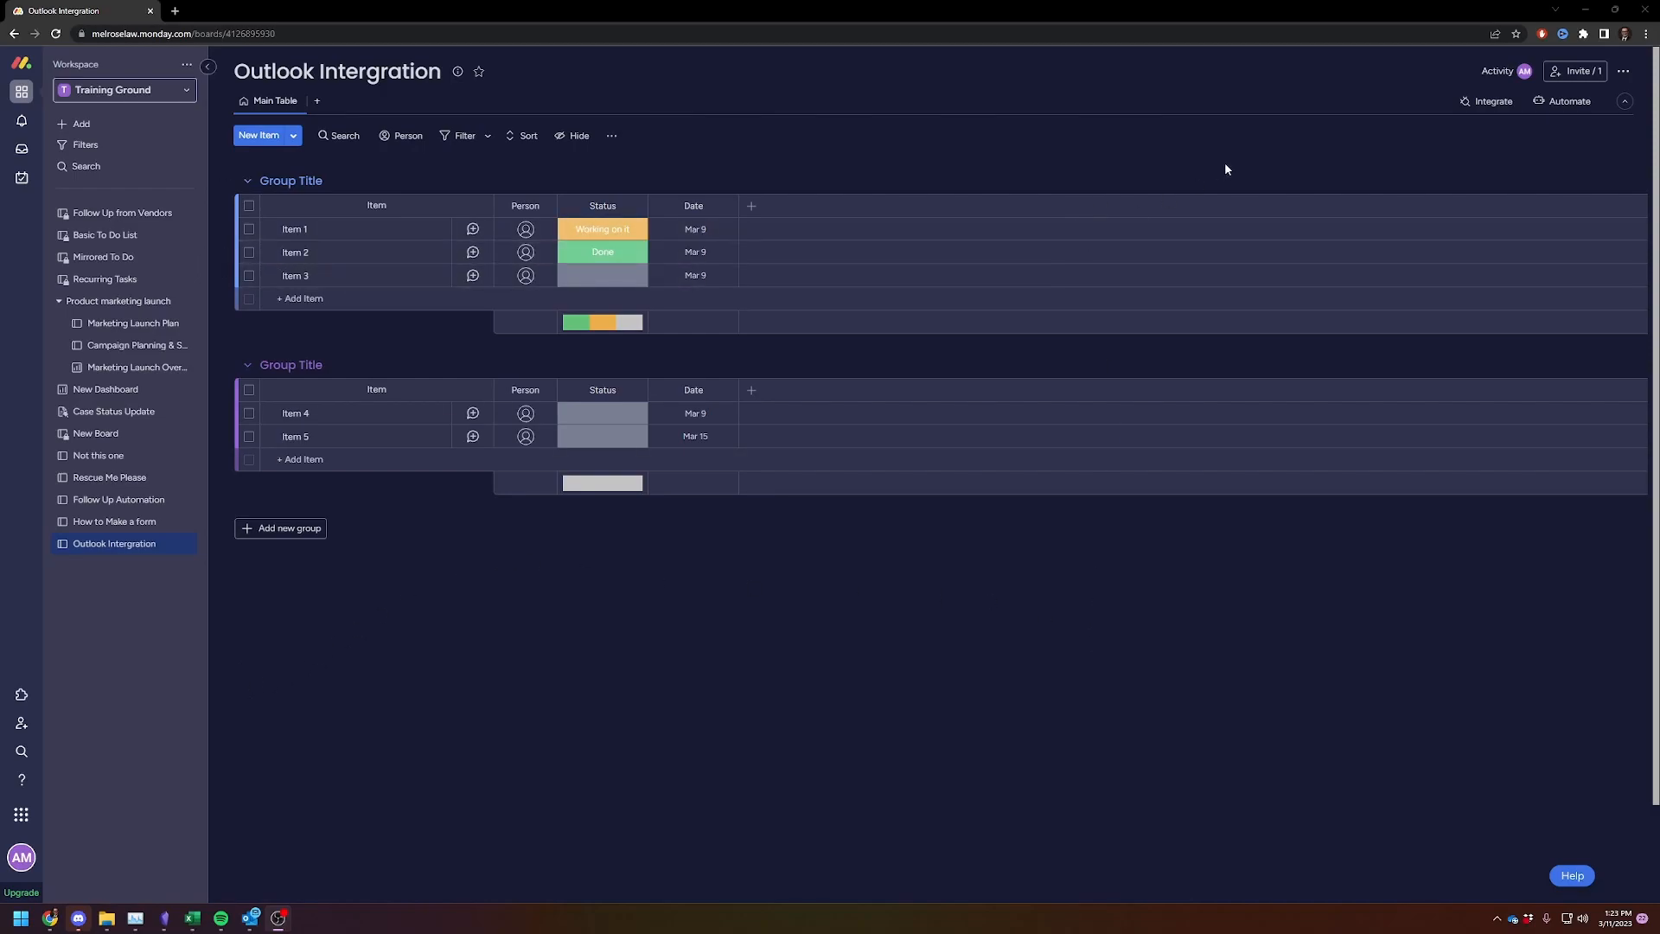
{"action": "mouse_move", "coordinate": [1415, 118]}
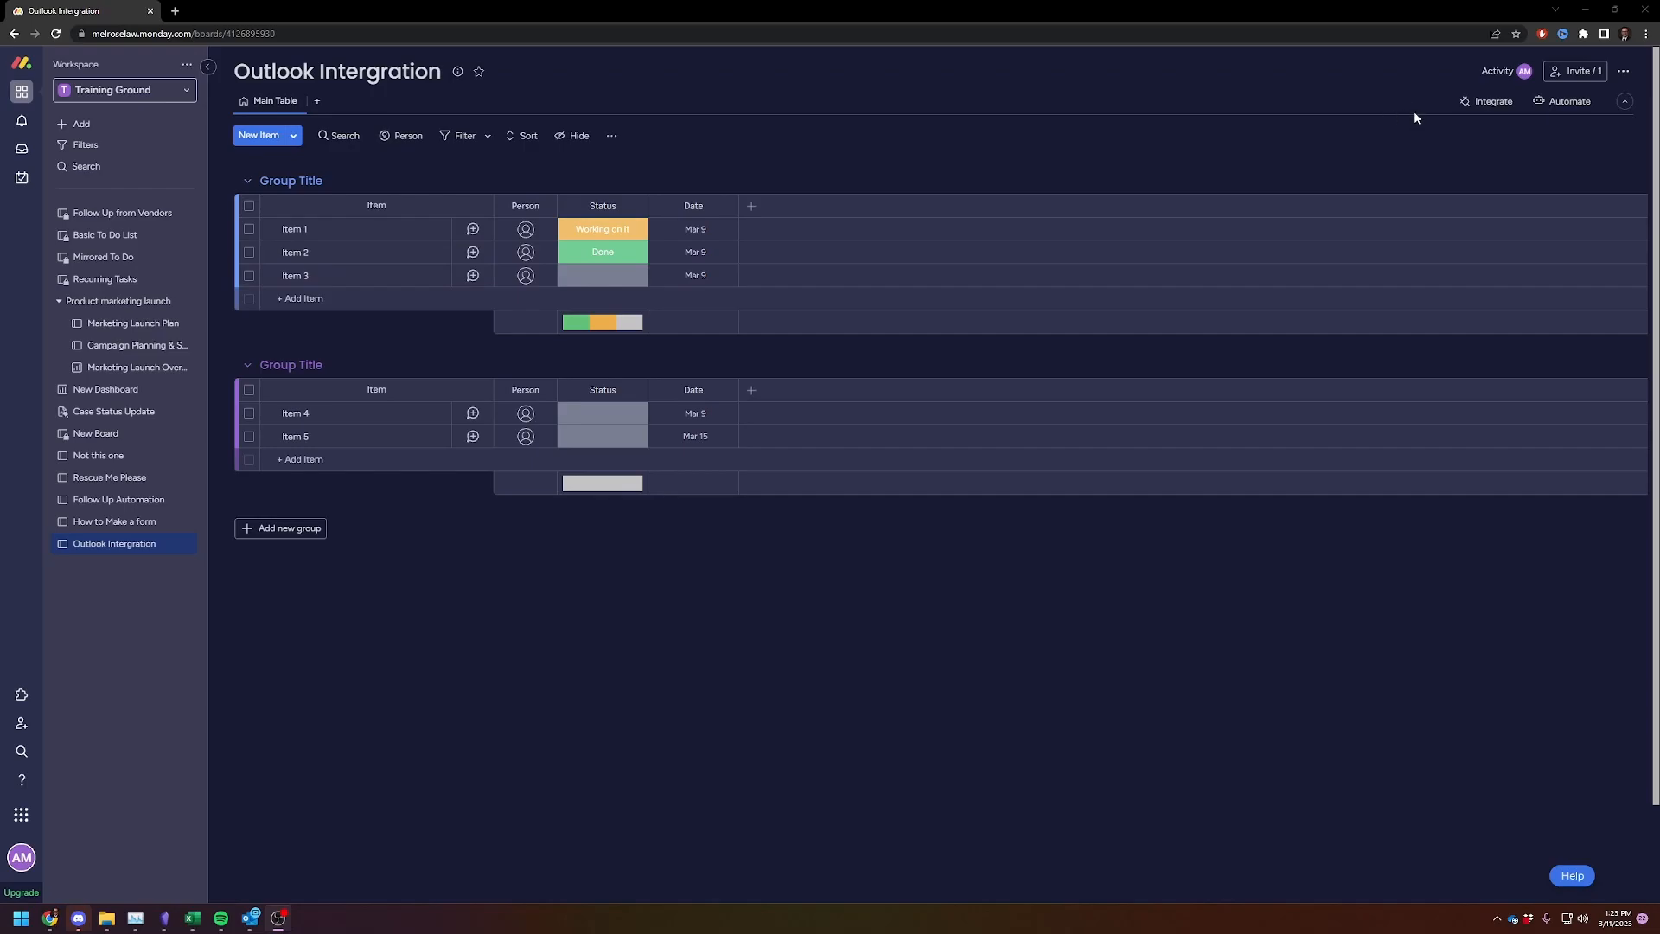
{"action": "mouse_move", "coordinate": [1493, 100]}
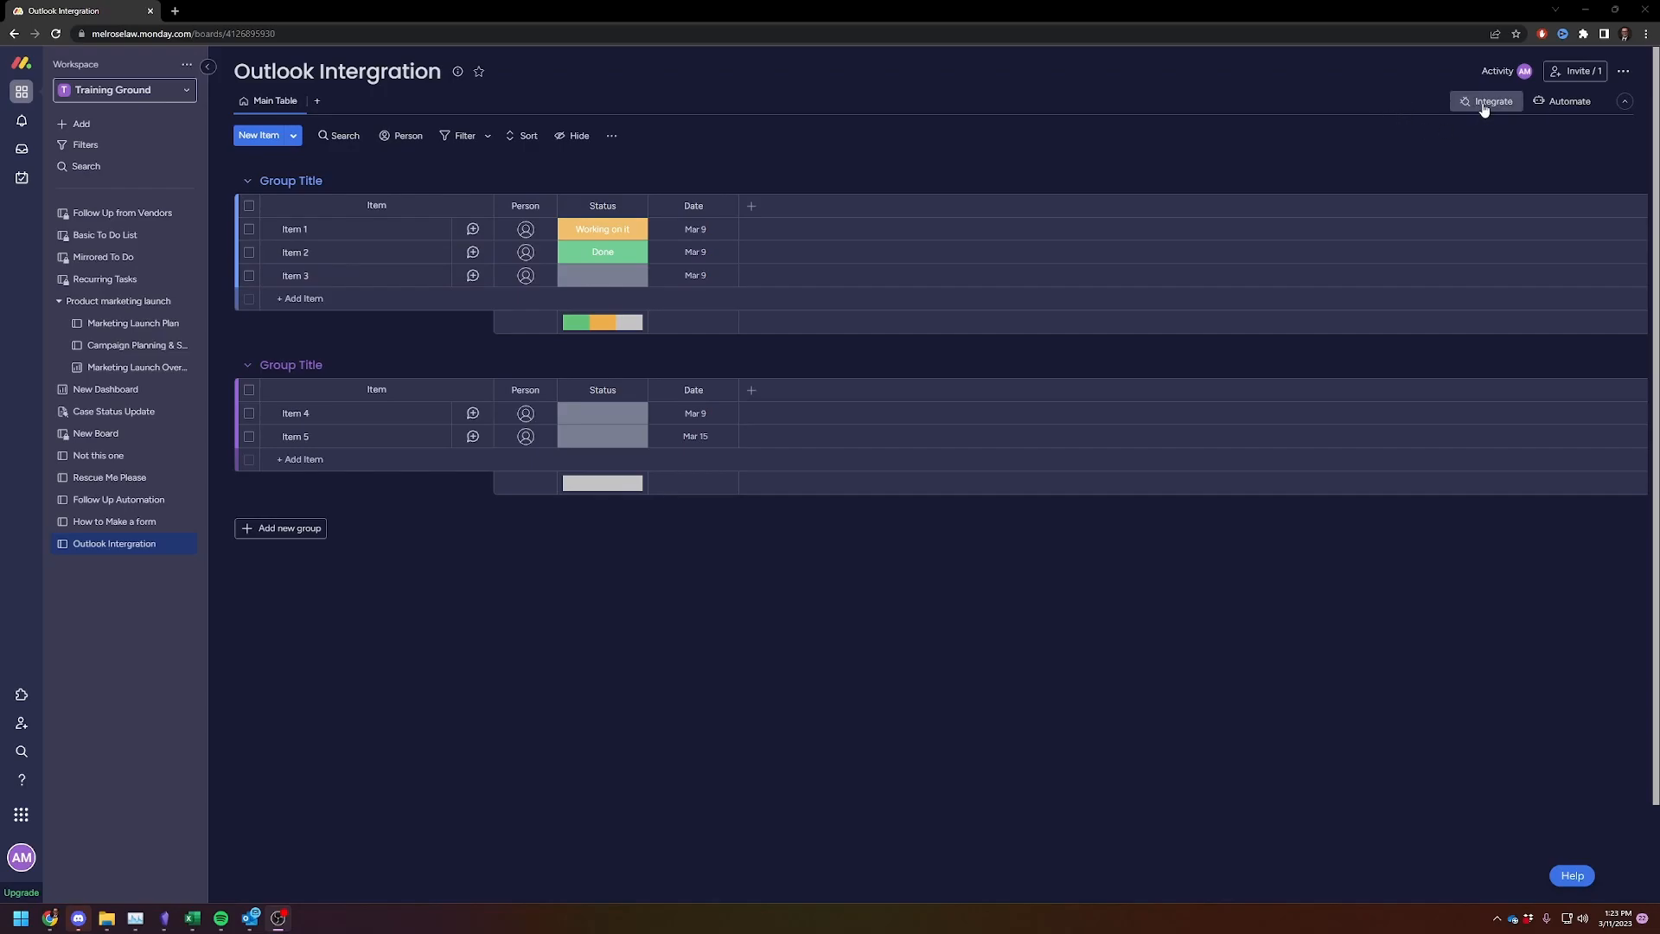
Step: Search 'outlook' again and list the Outlook app's nine board recipes
{"action": "left_click", "coordinate": [1486, 100]}
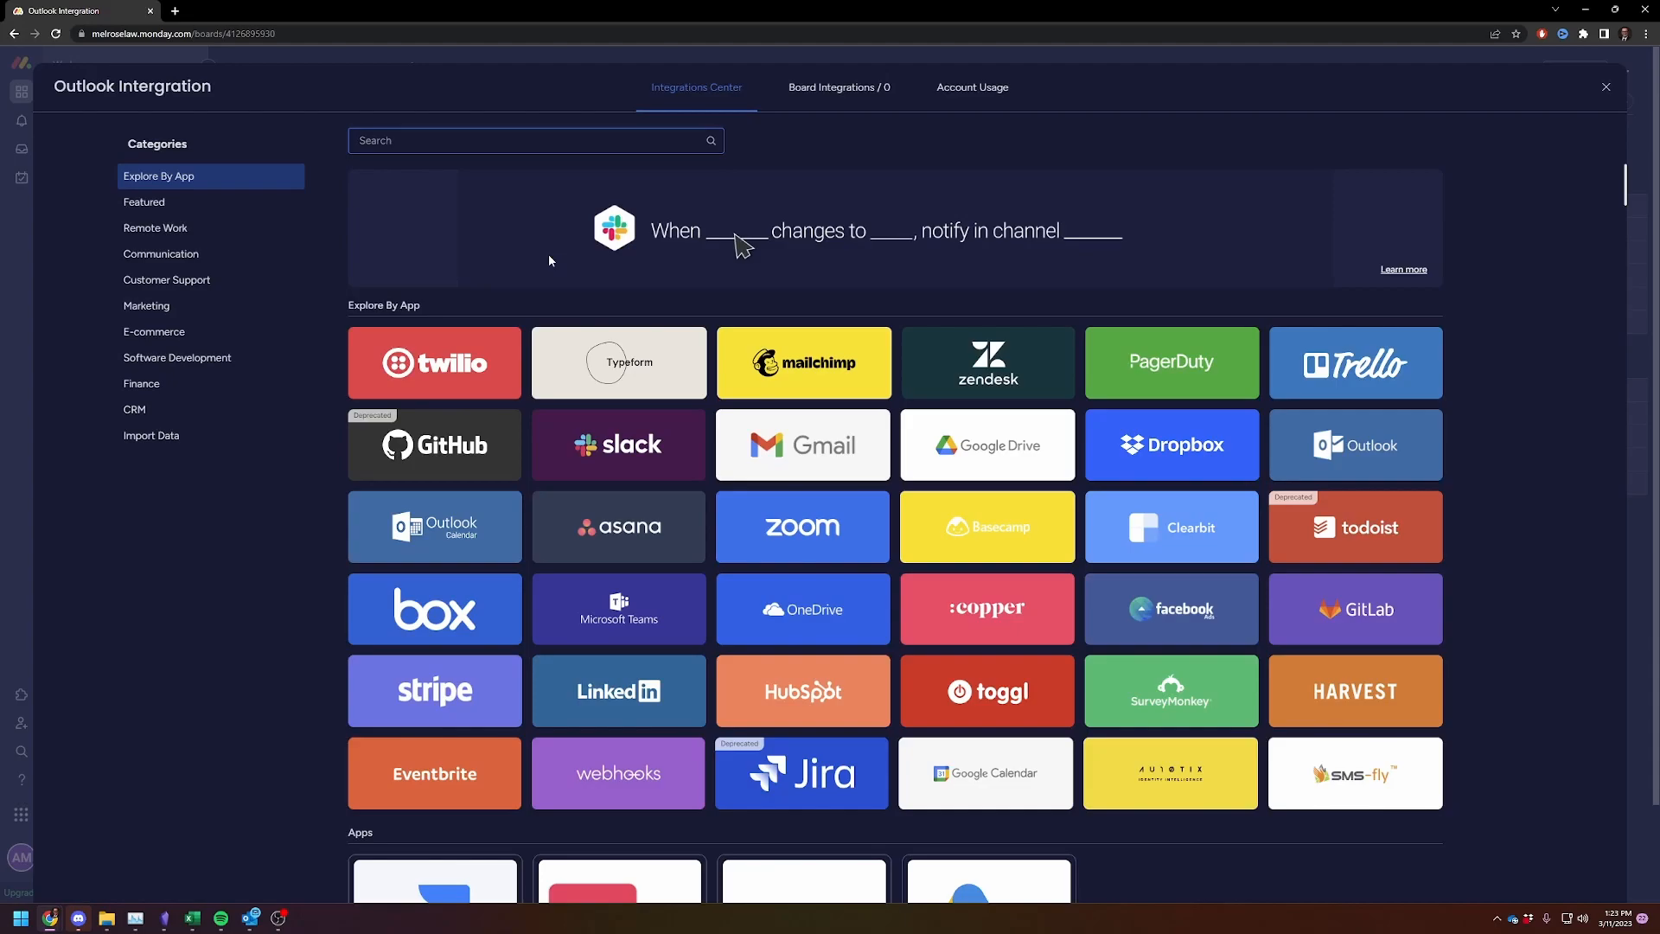
{"action": "type", "text": "out"}
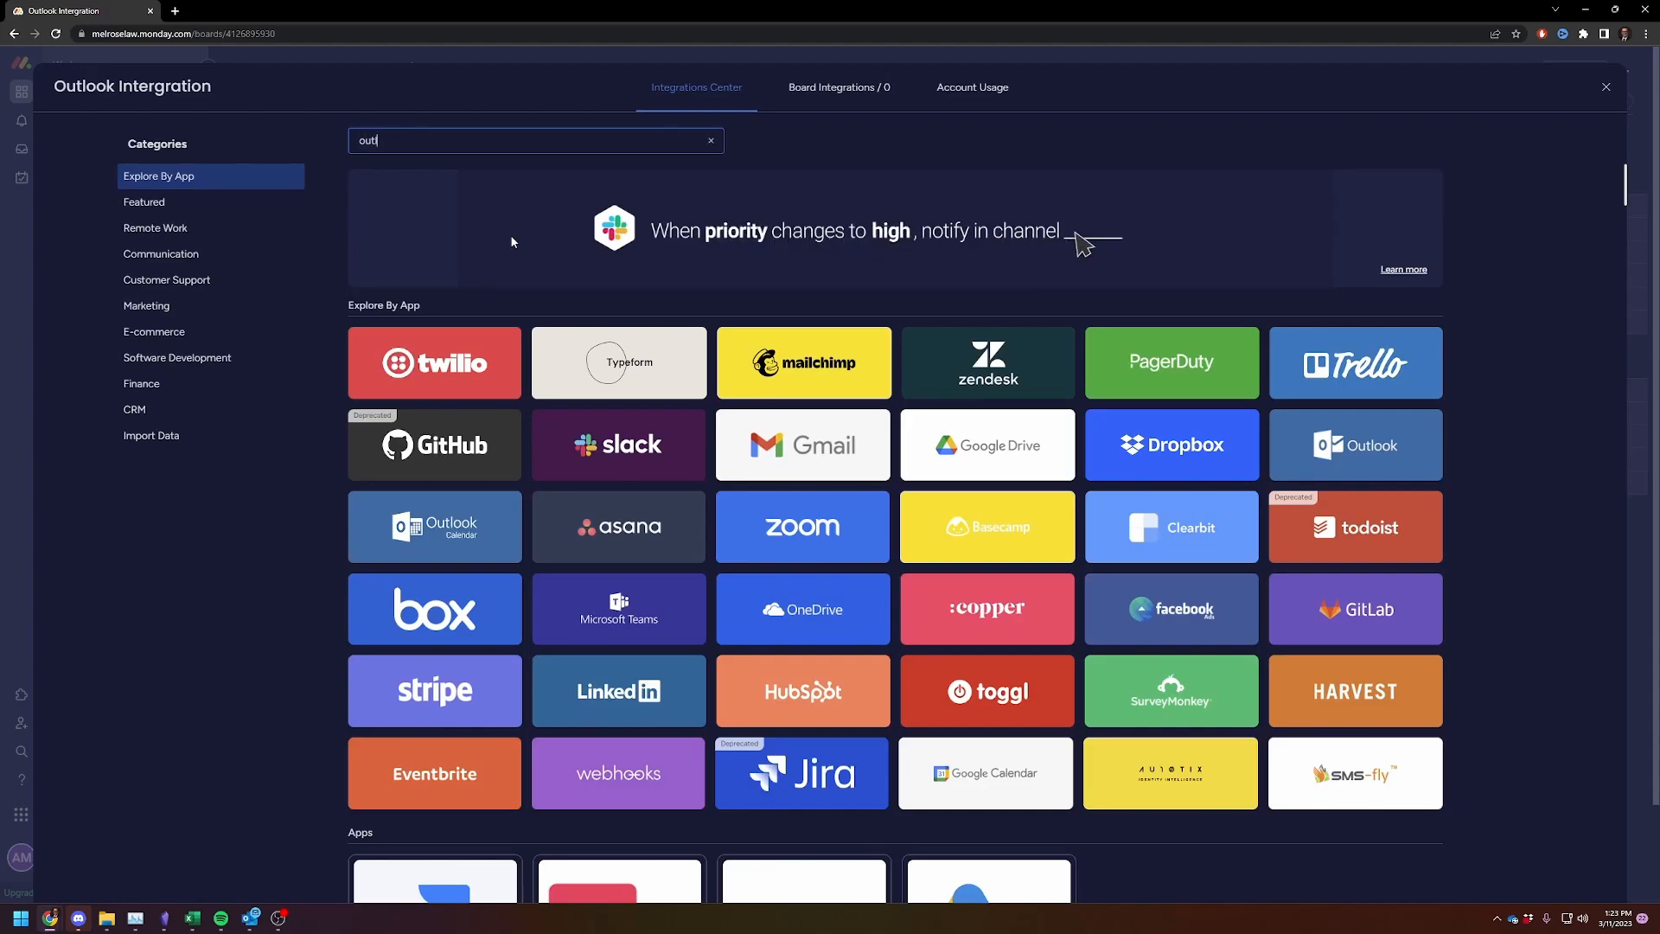
{"action": "type", "text": "look"}
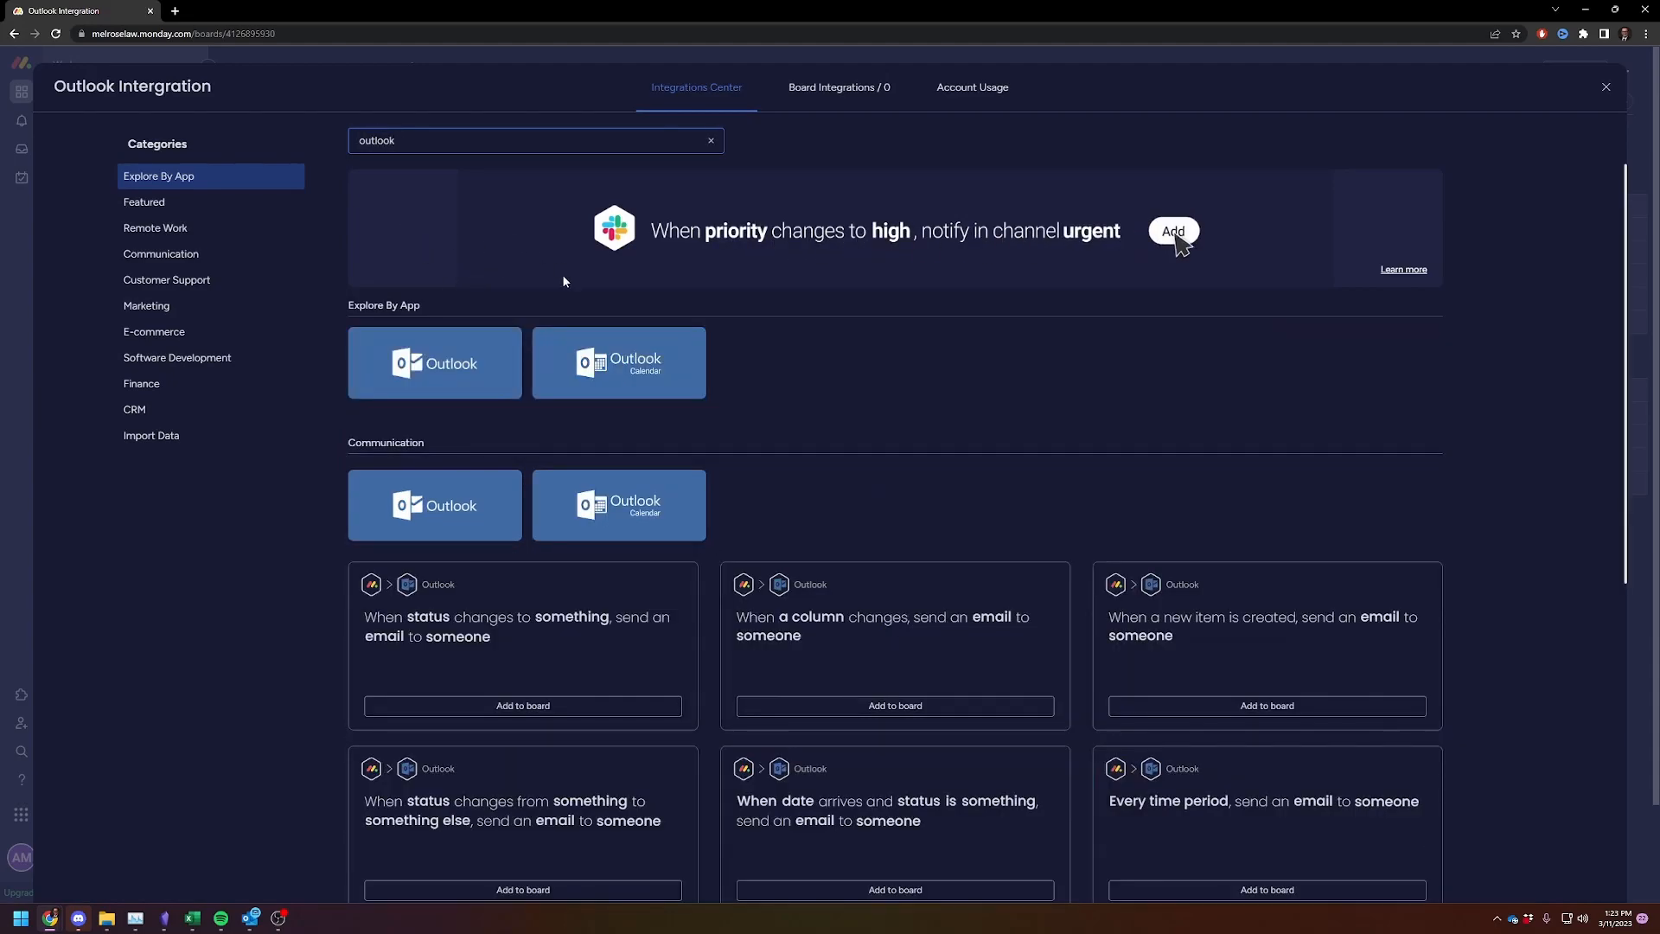
{"action": "left_click", "coordinate": [434, 362]}
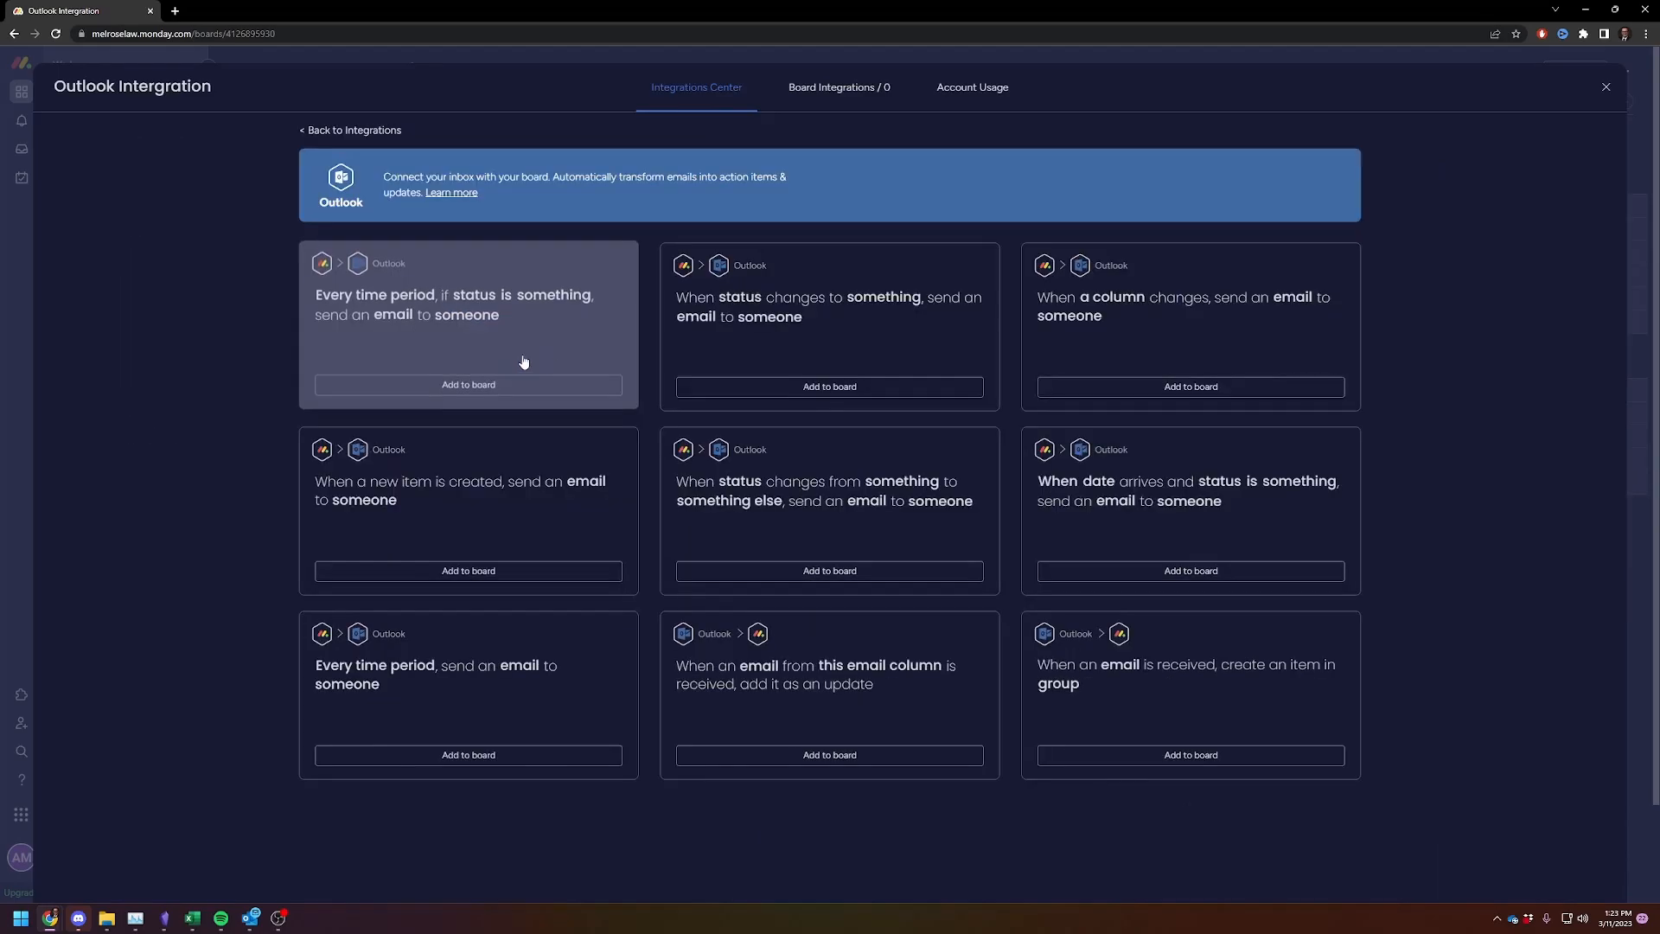
{"action": "mouse_move", "coordinate": [984, 354]}
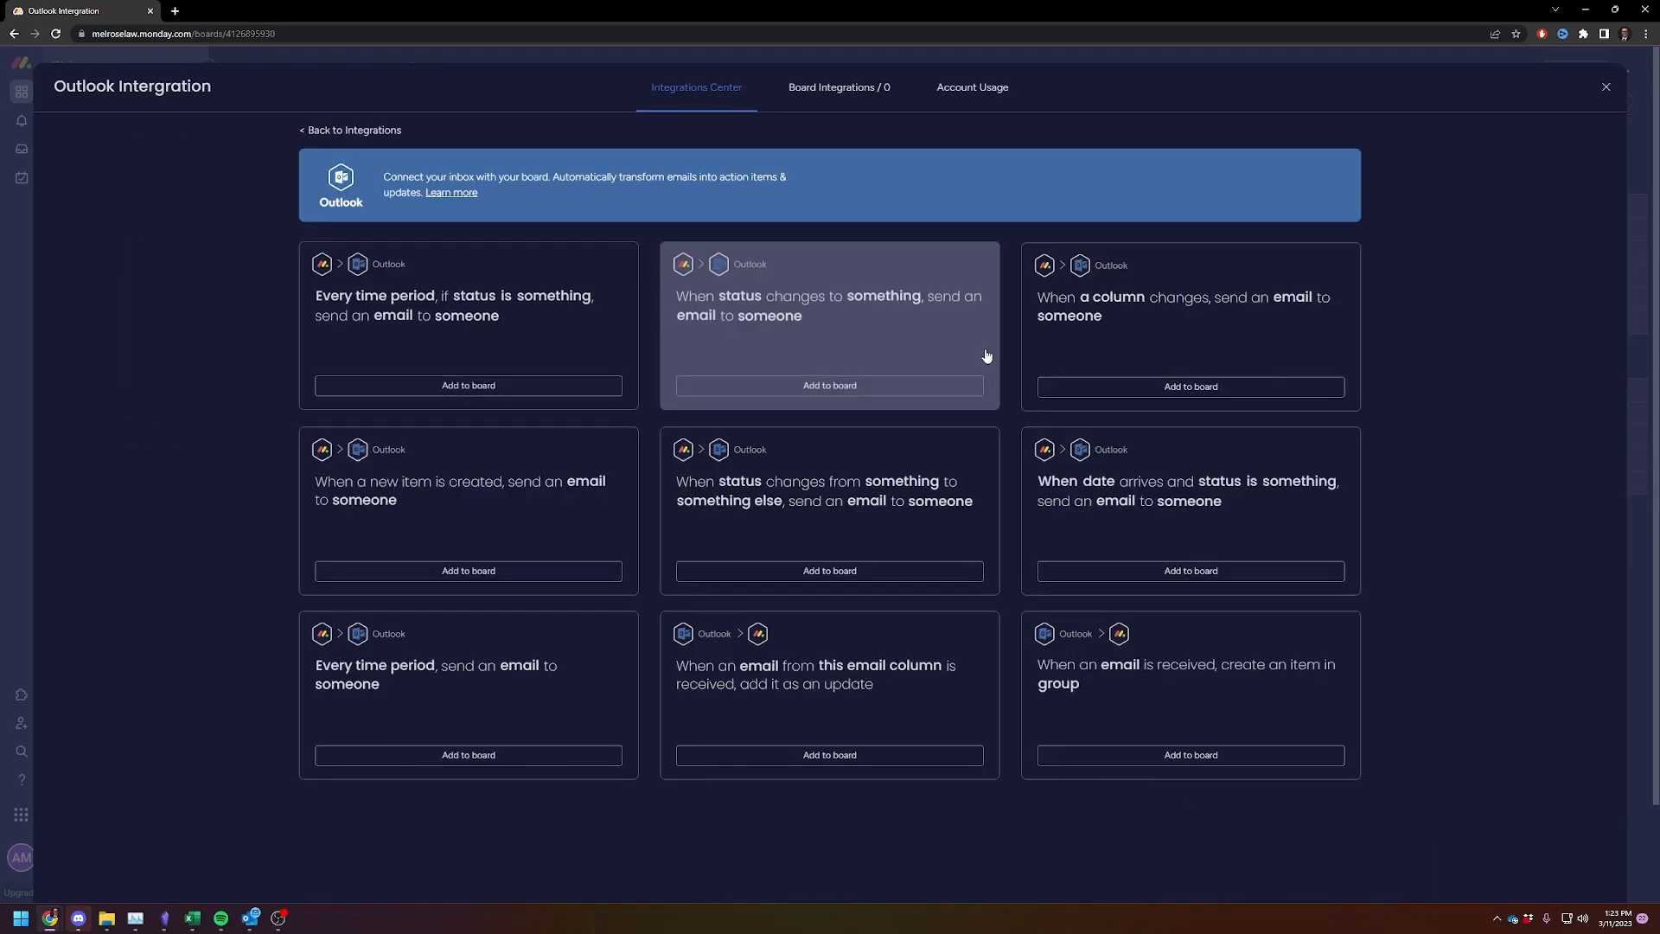
{"action": "mouse_move", "coordinate": [518, 498]}
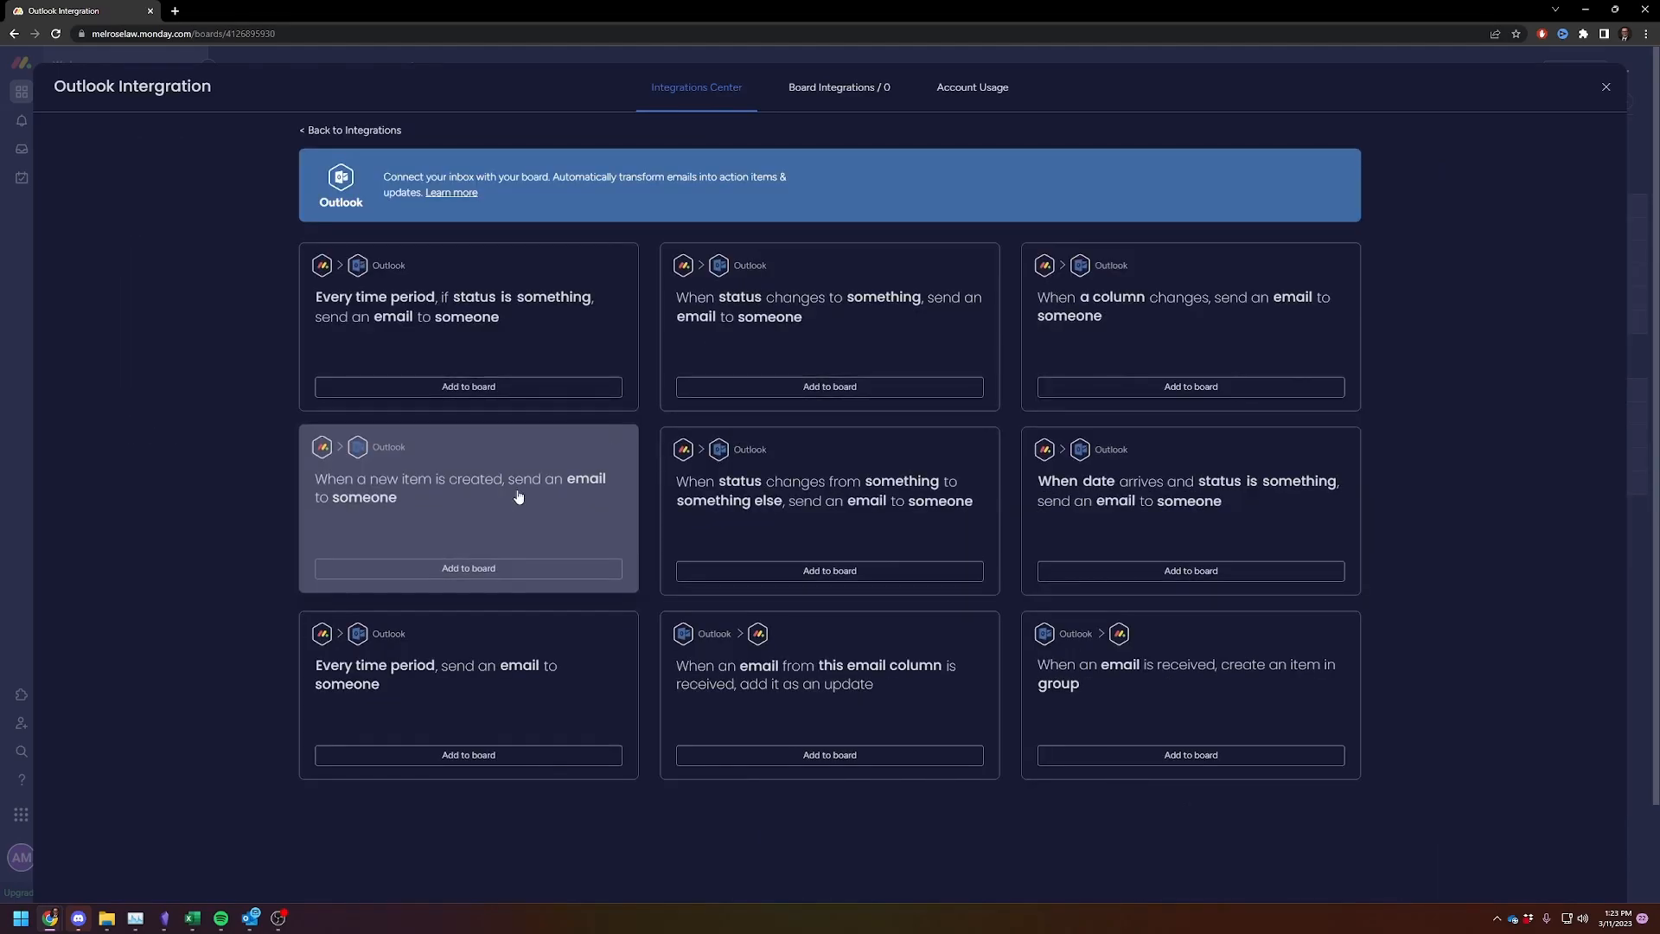
Step: Choose the 'When a new item is created, send an email to someone' recipe and start connecting Outlook
{"action": "left_click", "coordinate": [467, 567]}
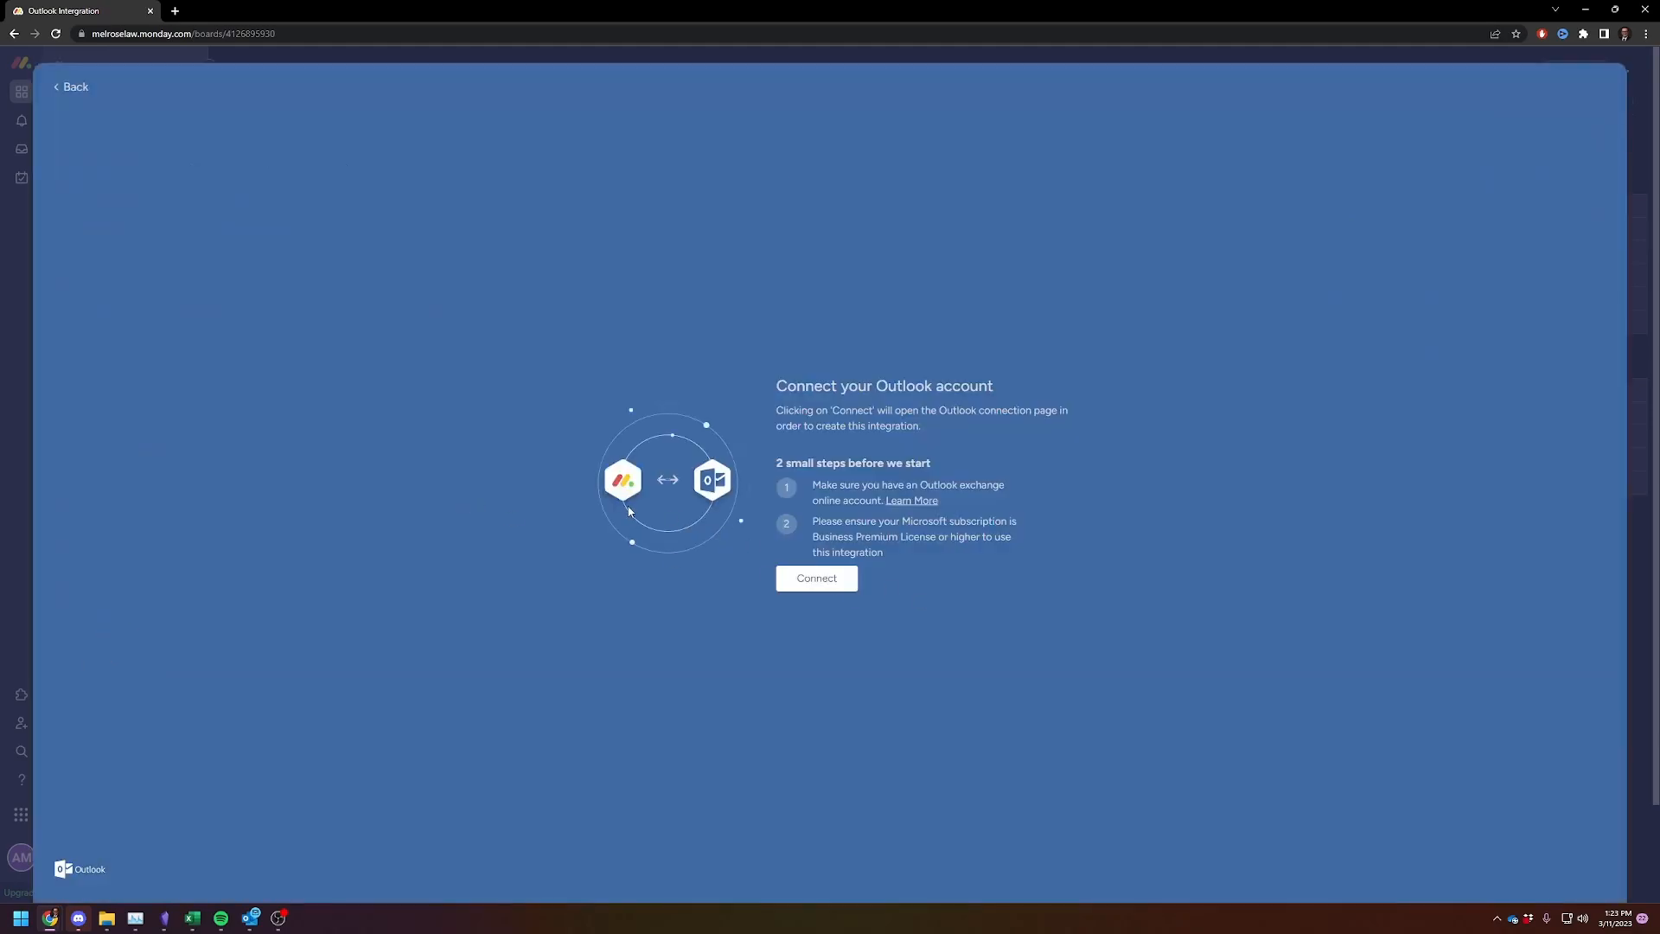
{"action": "mouse_move", "coordinate": [467, 448]}
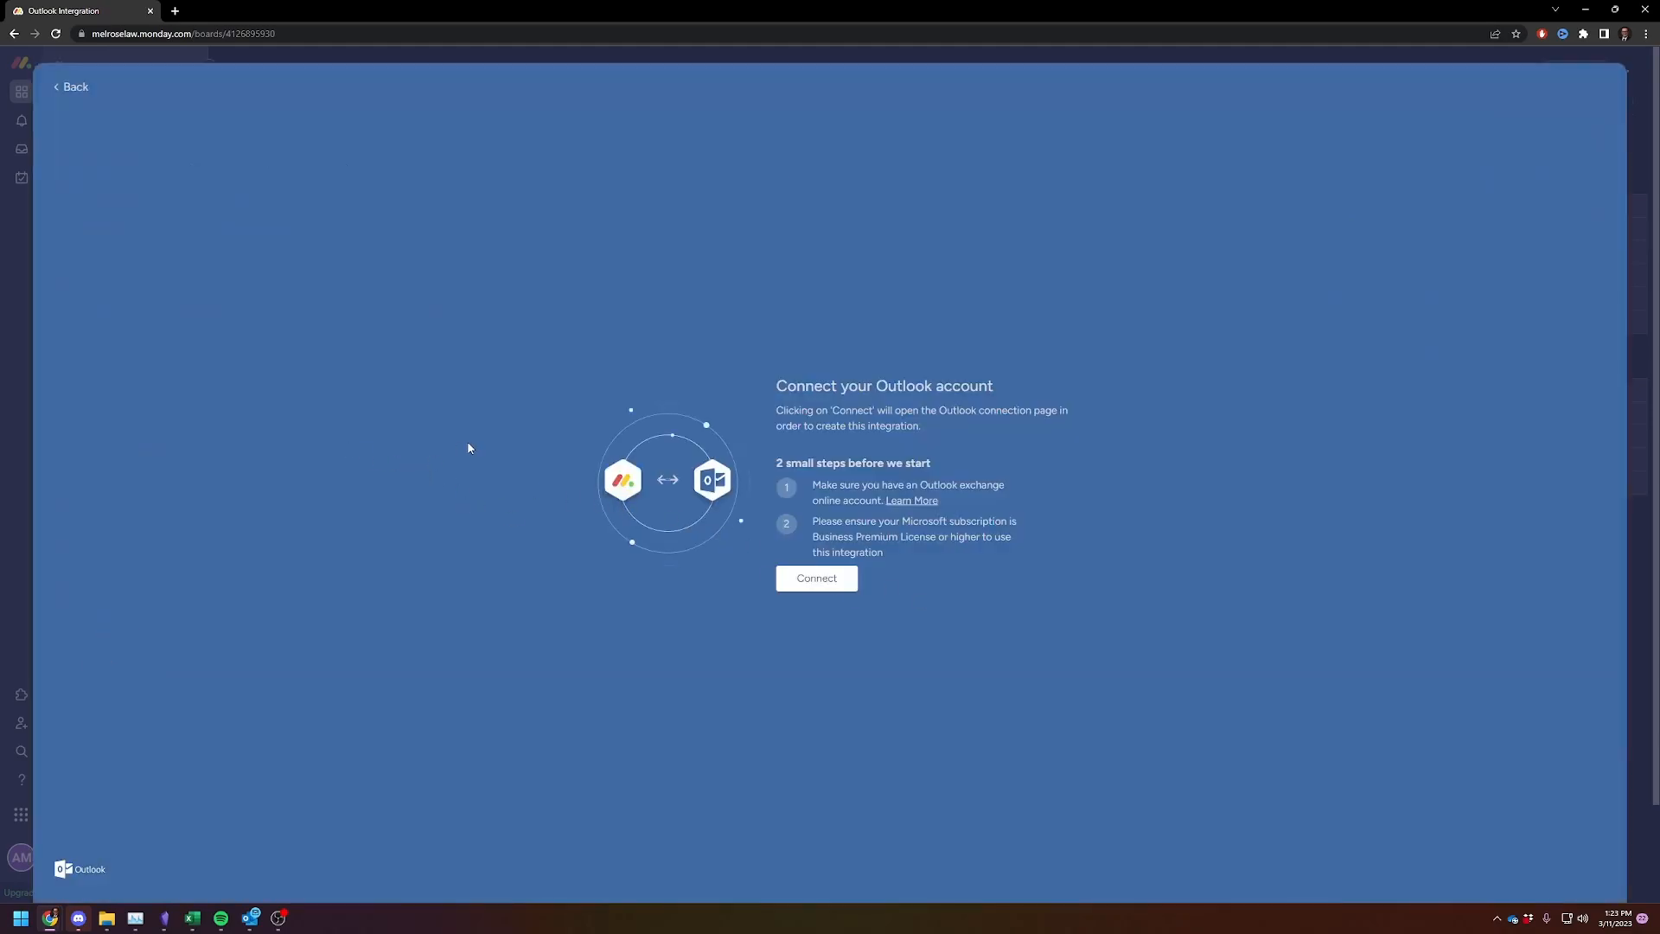
{"action": "left_click", "coordinate": [816, 579]}
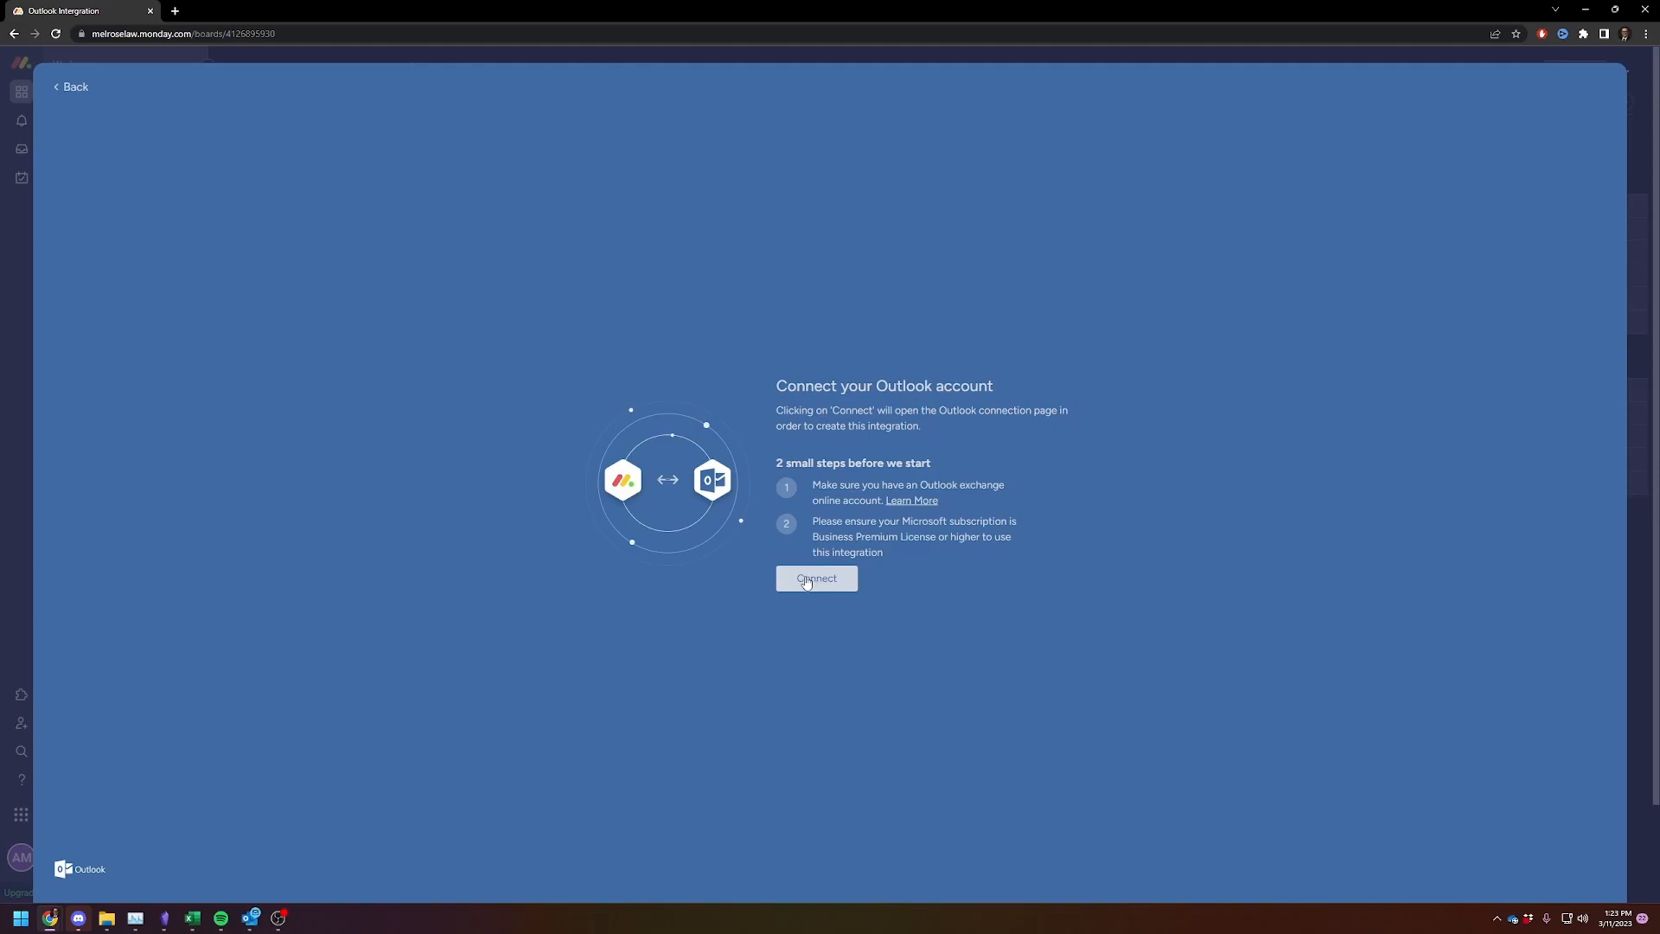
{"action": "left_click", "coordinate": [816, 579]}
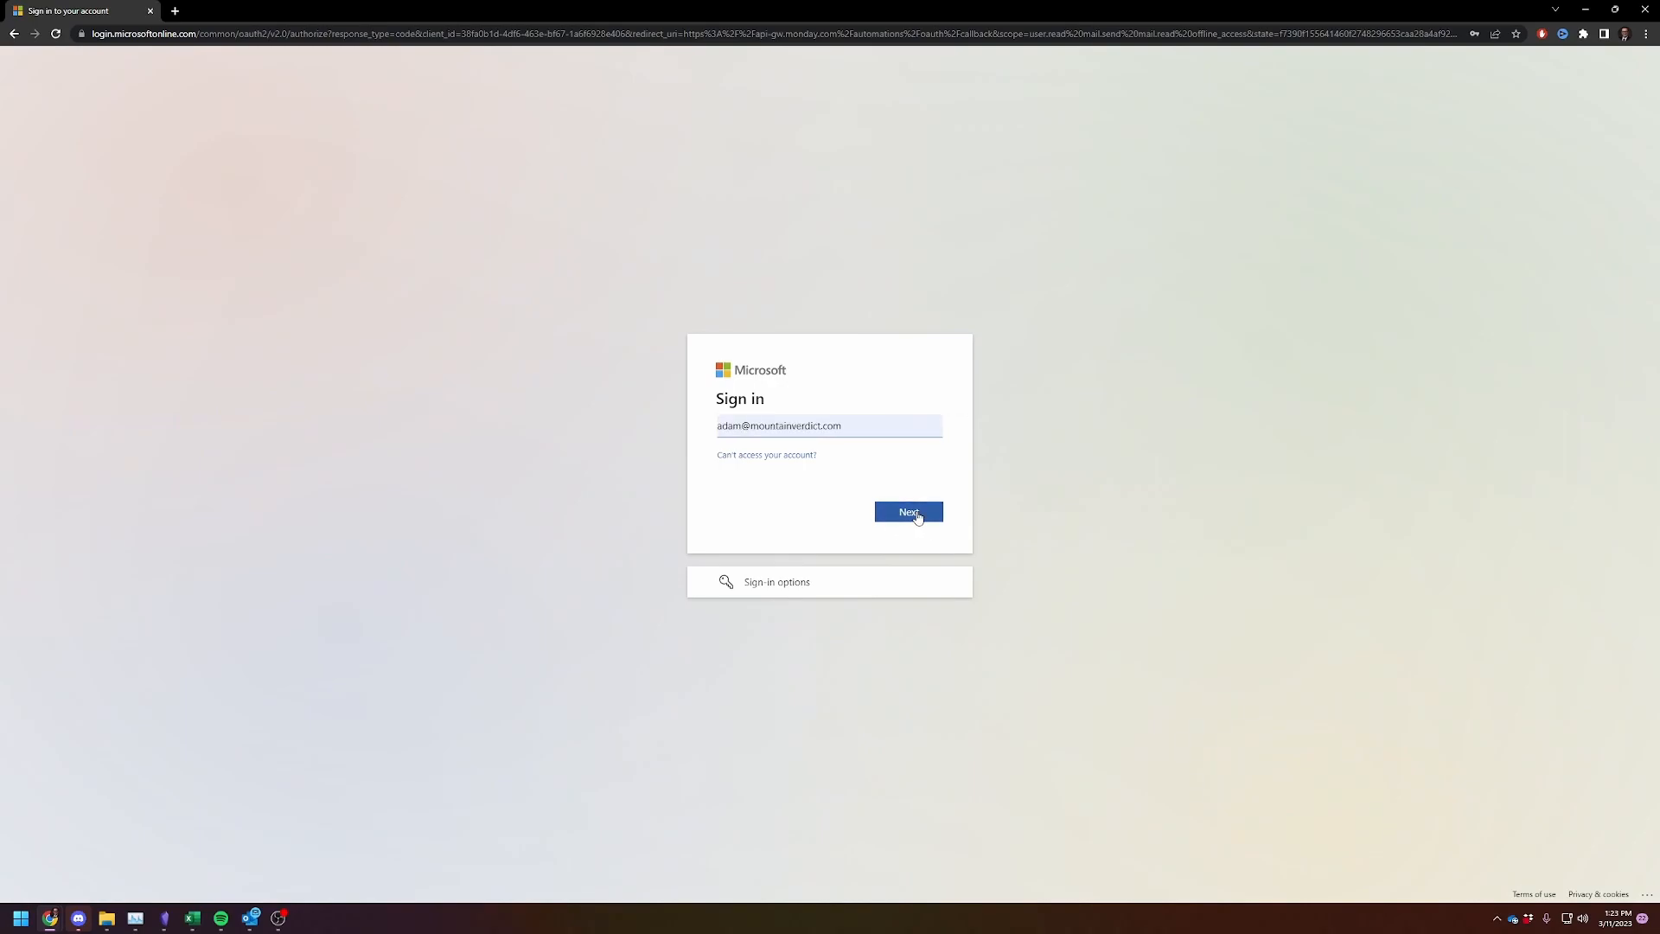
Step: Submit the Microsoft account email and password, then accept monday.com's requested mail permissions
{"action": "left_click", "coordinate": [908, 513]}
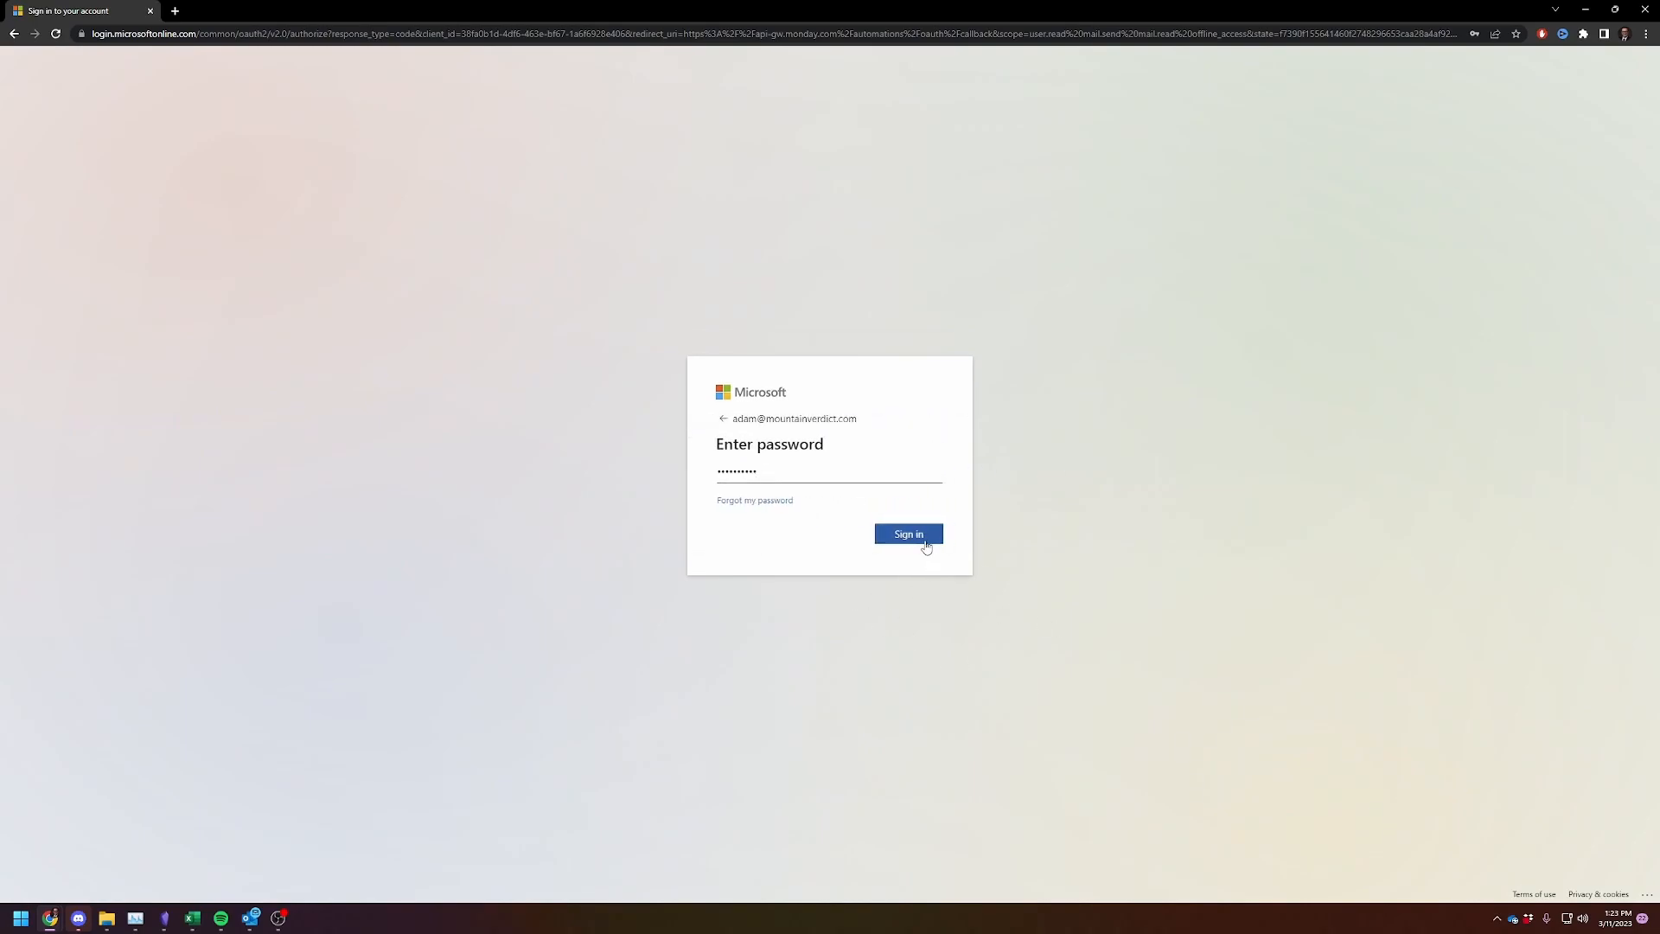
{"action": "left_click", "coordinate": [907, 533]}
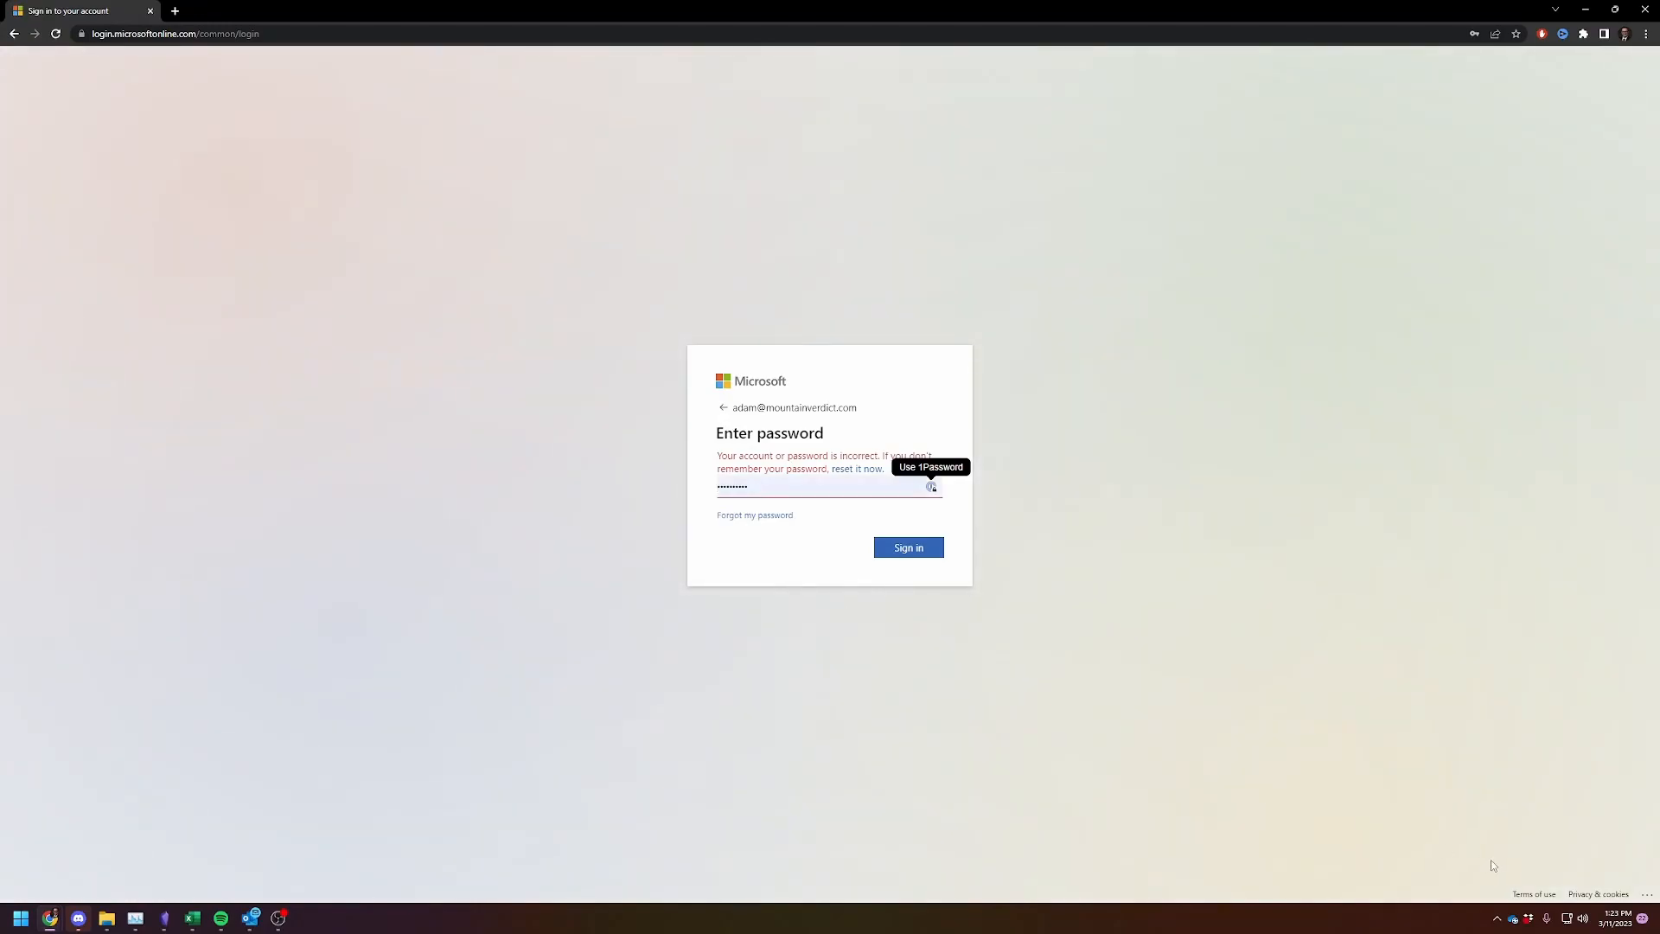
{"action": "mouse_move", "coordinate": [1493, 866]}
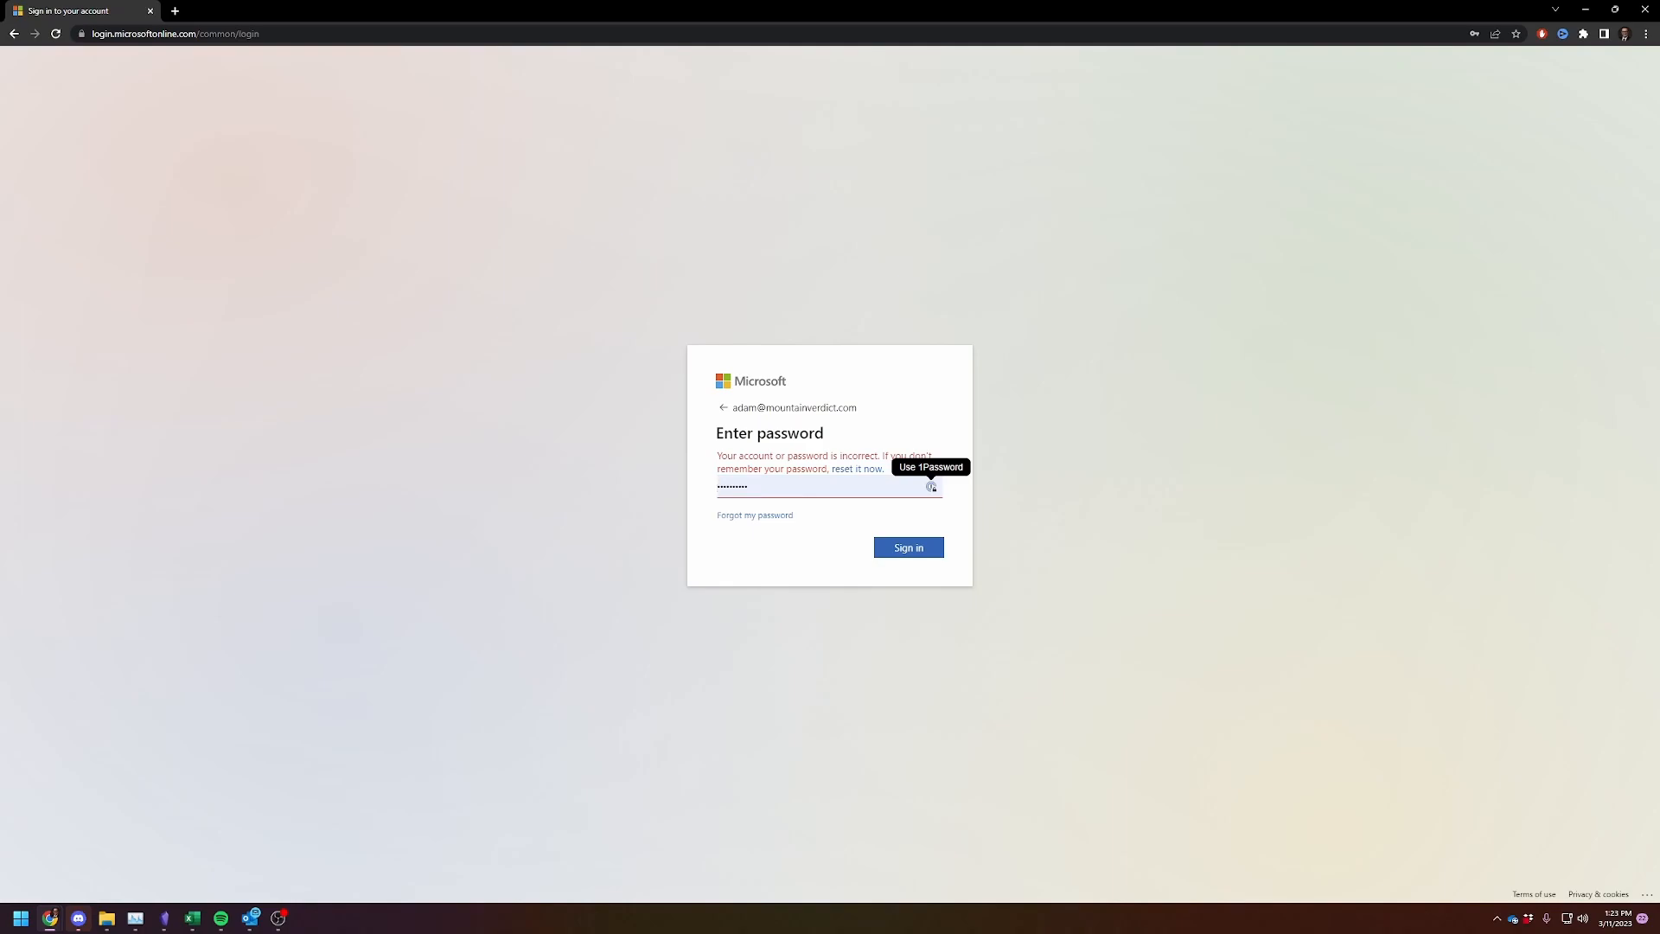
{"action": "left_click", "coordinate": [907, 547]}
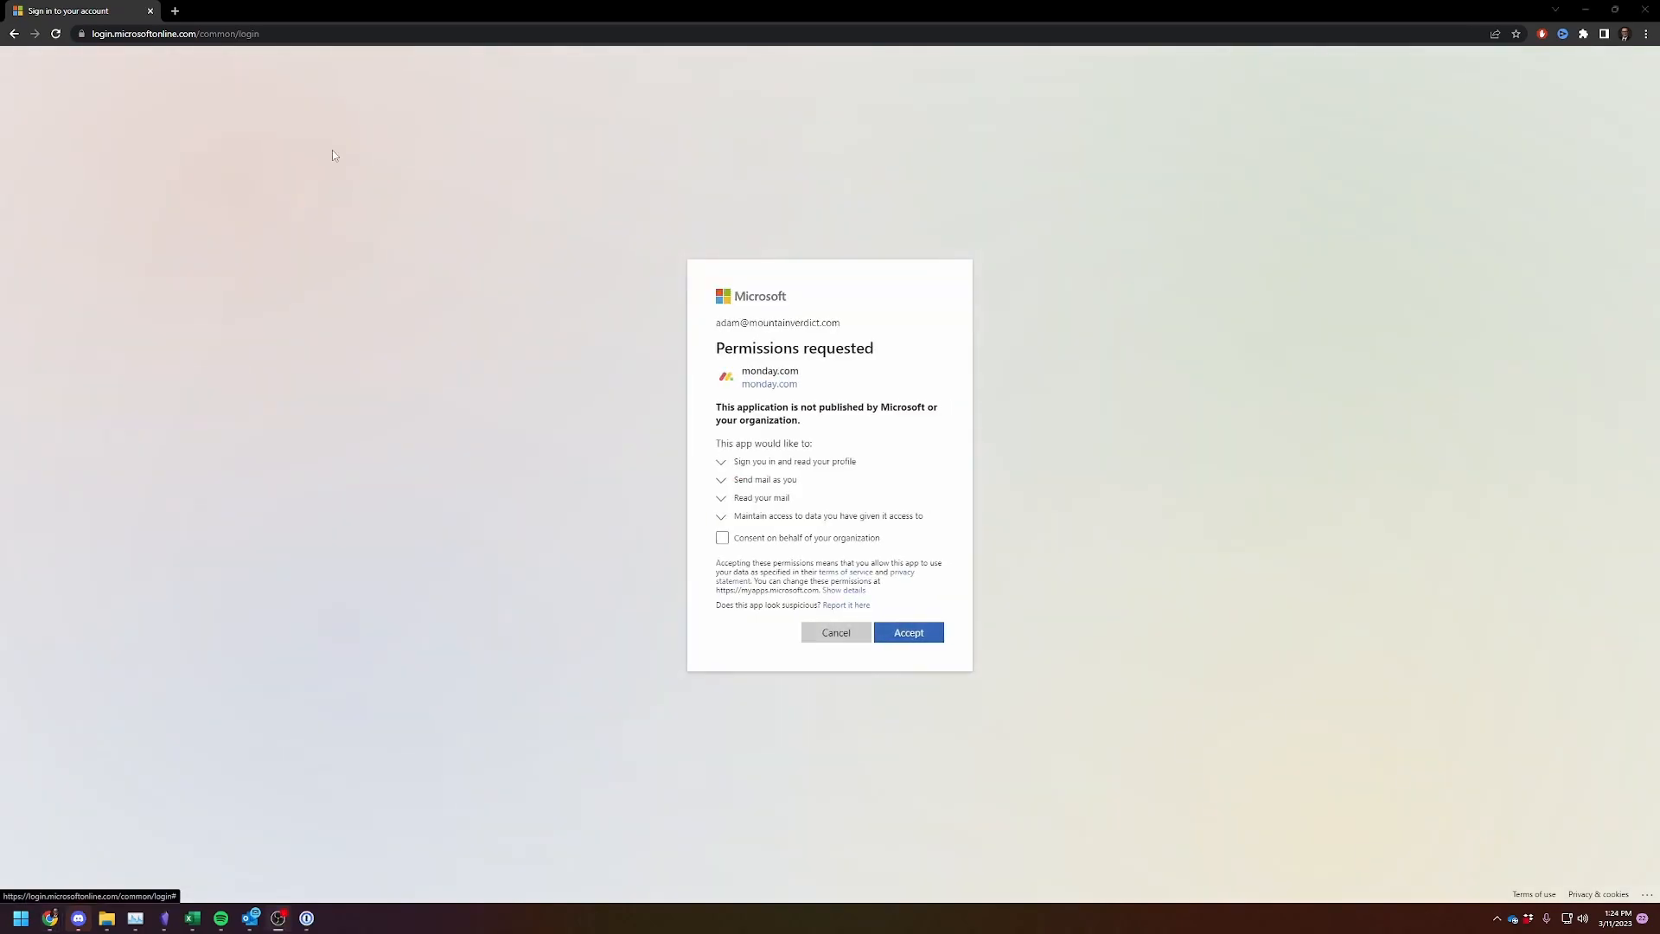
{"action": "left_click", "coordinate": [907, 632]}
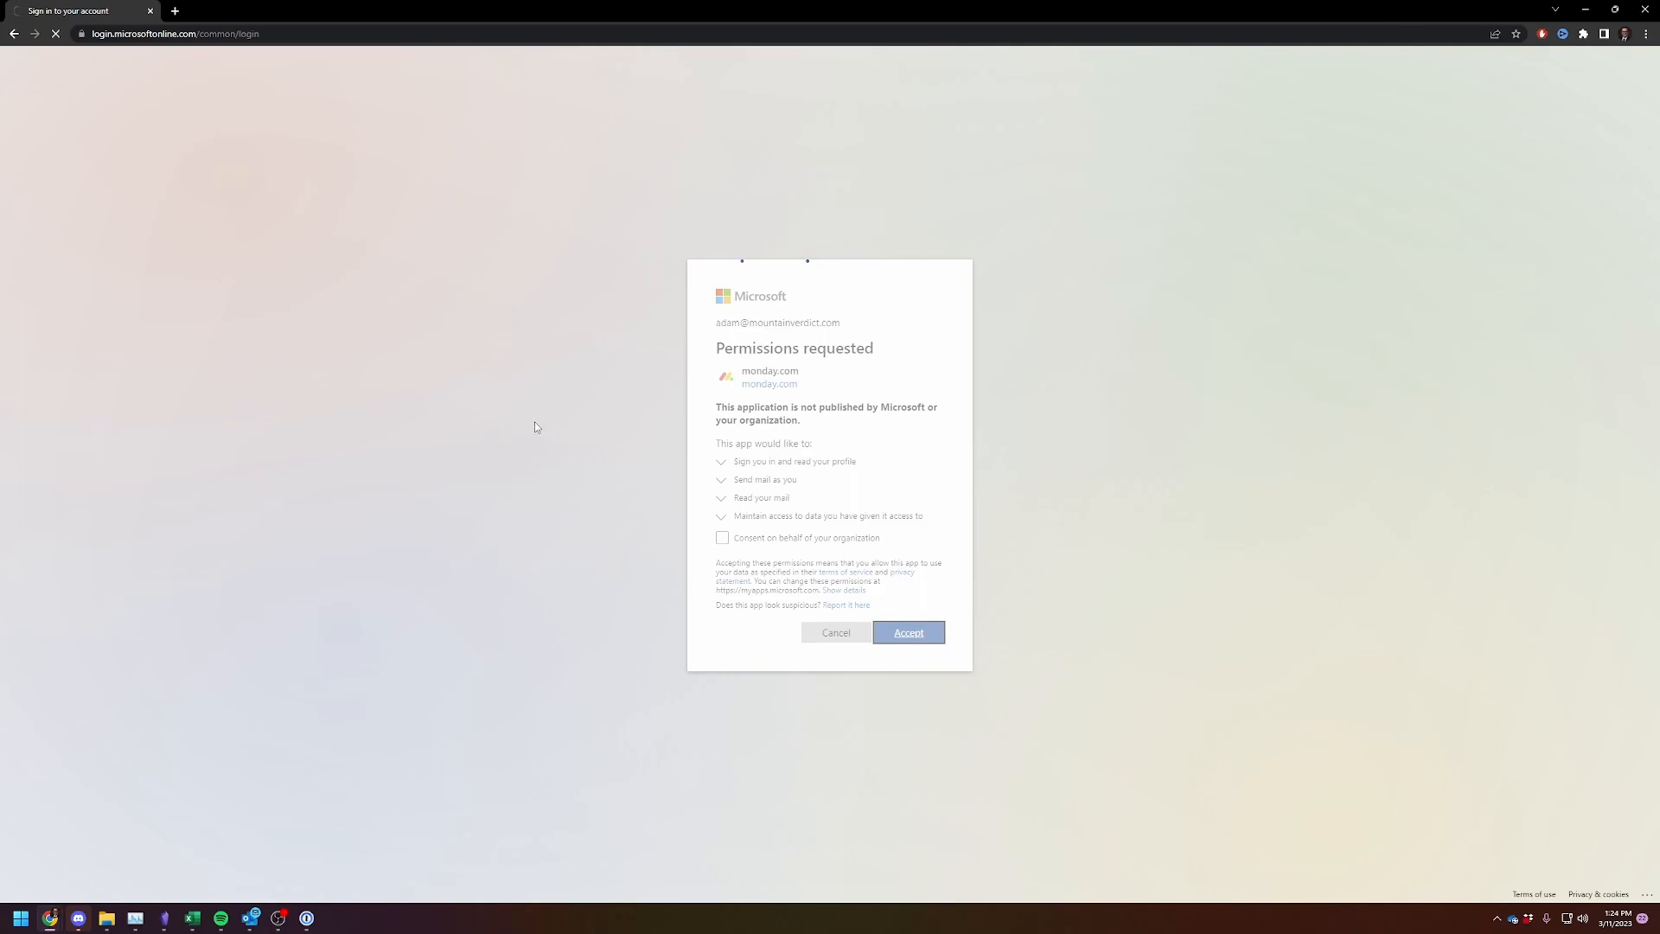
{"action": "mouse_move", "coordinate": [501, 414]}
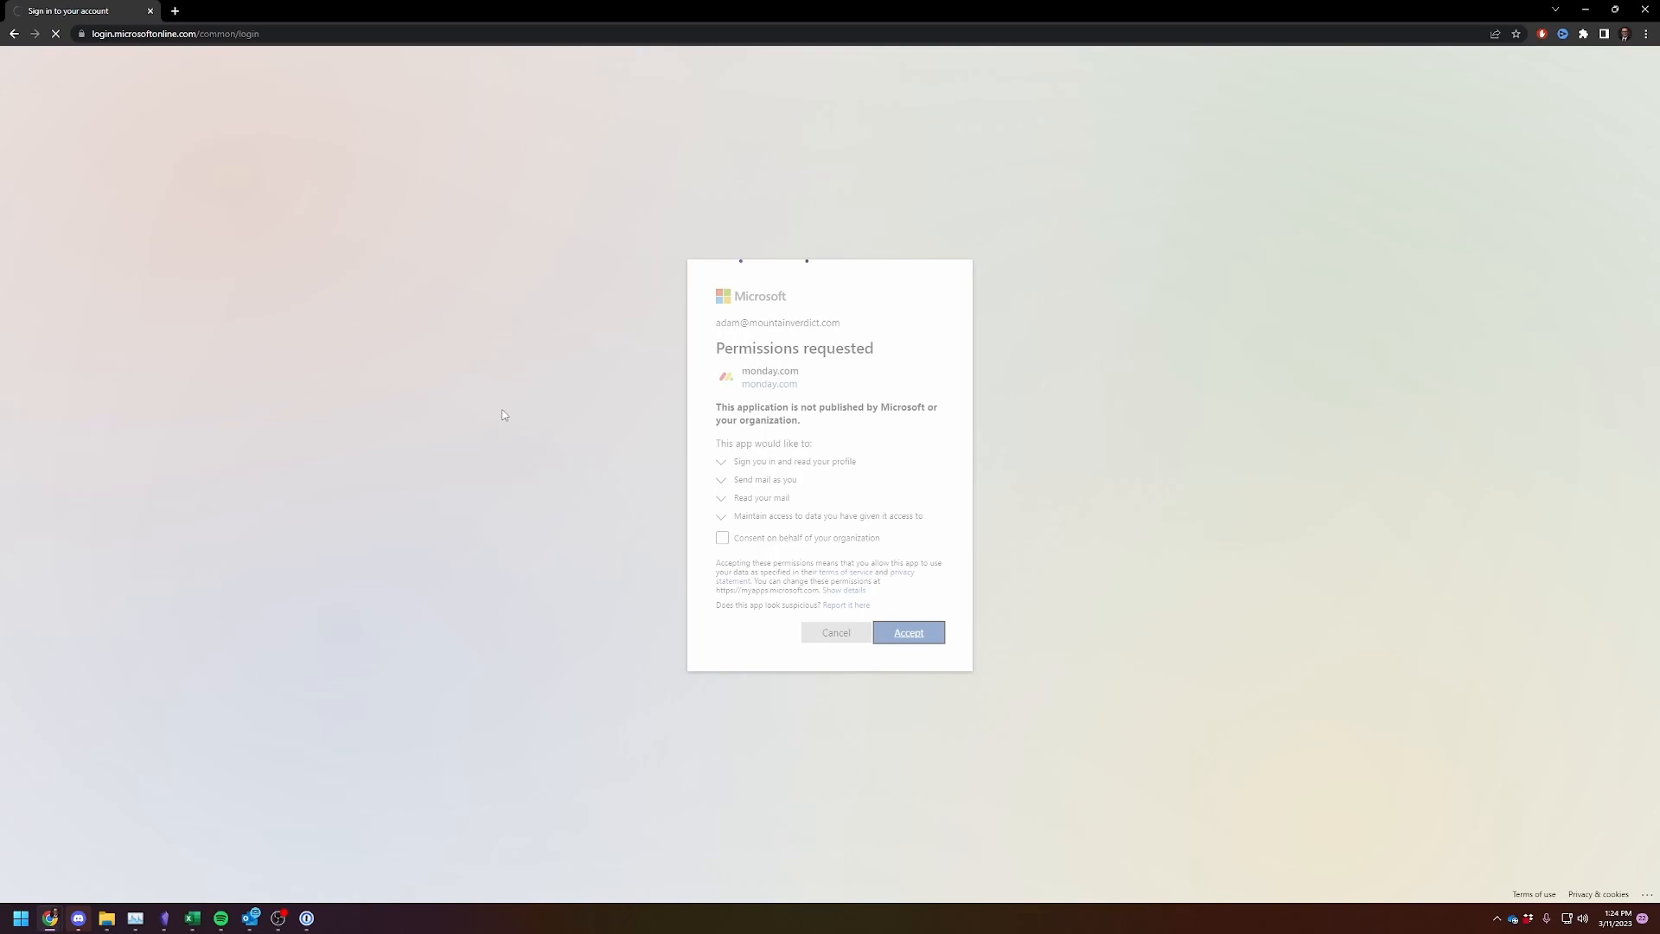
{"action": "mouse_move", "coordinate": [329, 463]}
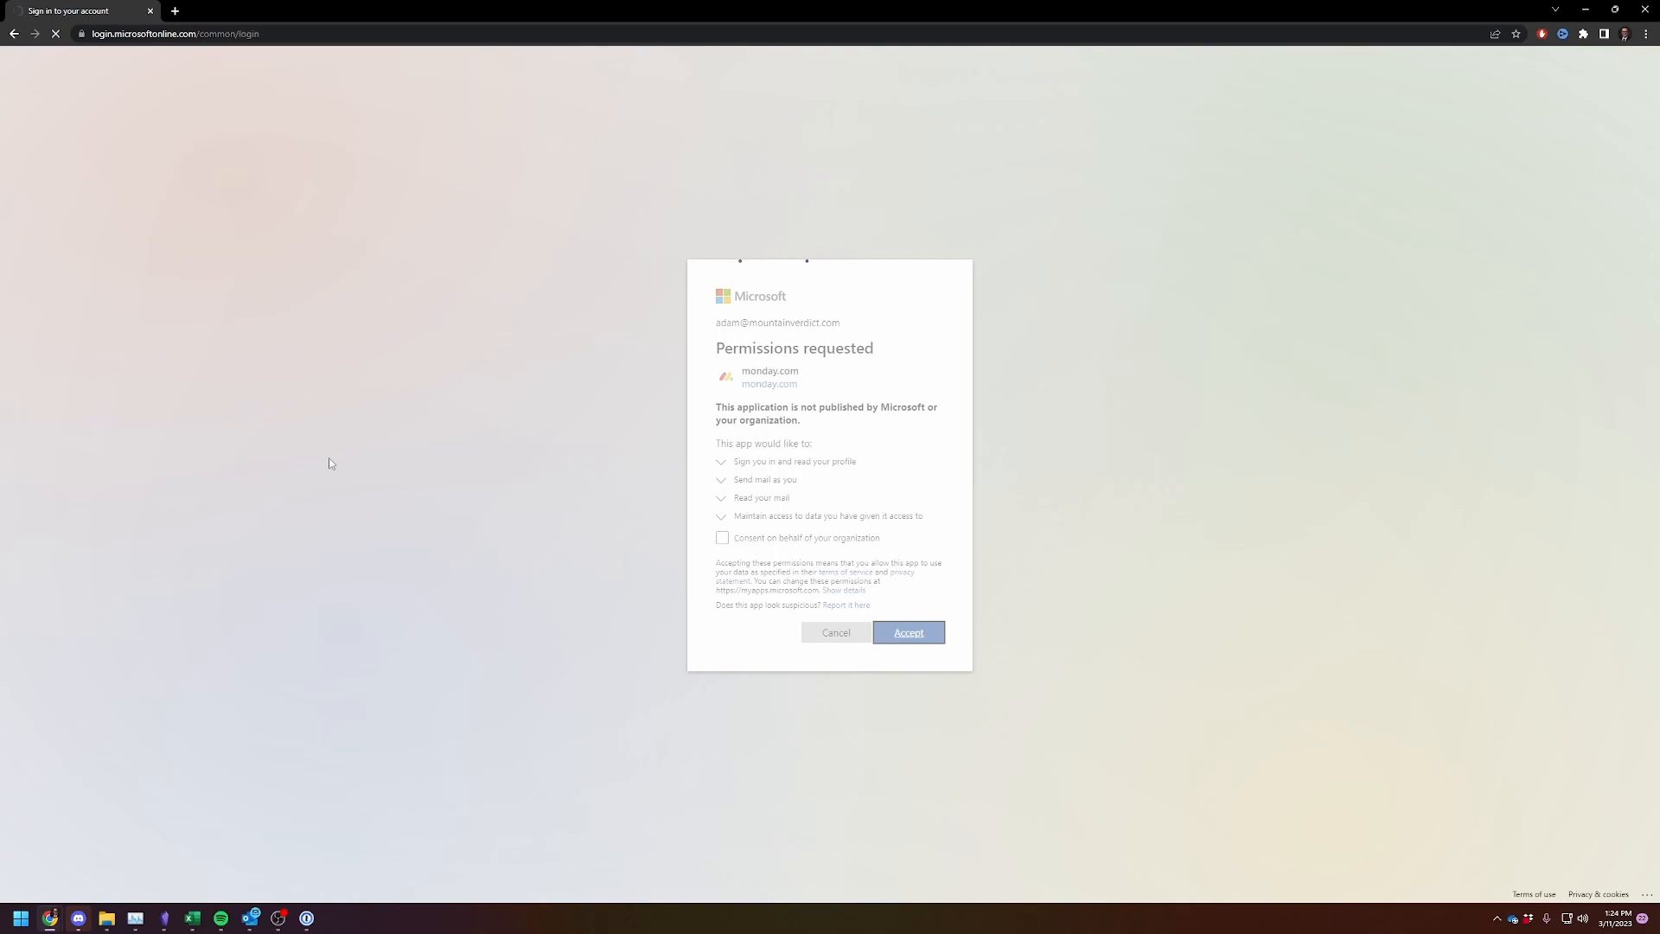
{"action": "mouse_move", "coordinate": [532, 481]}
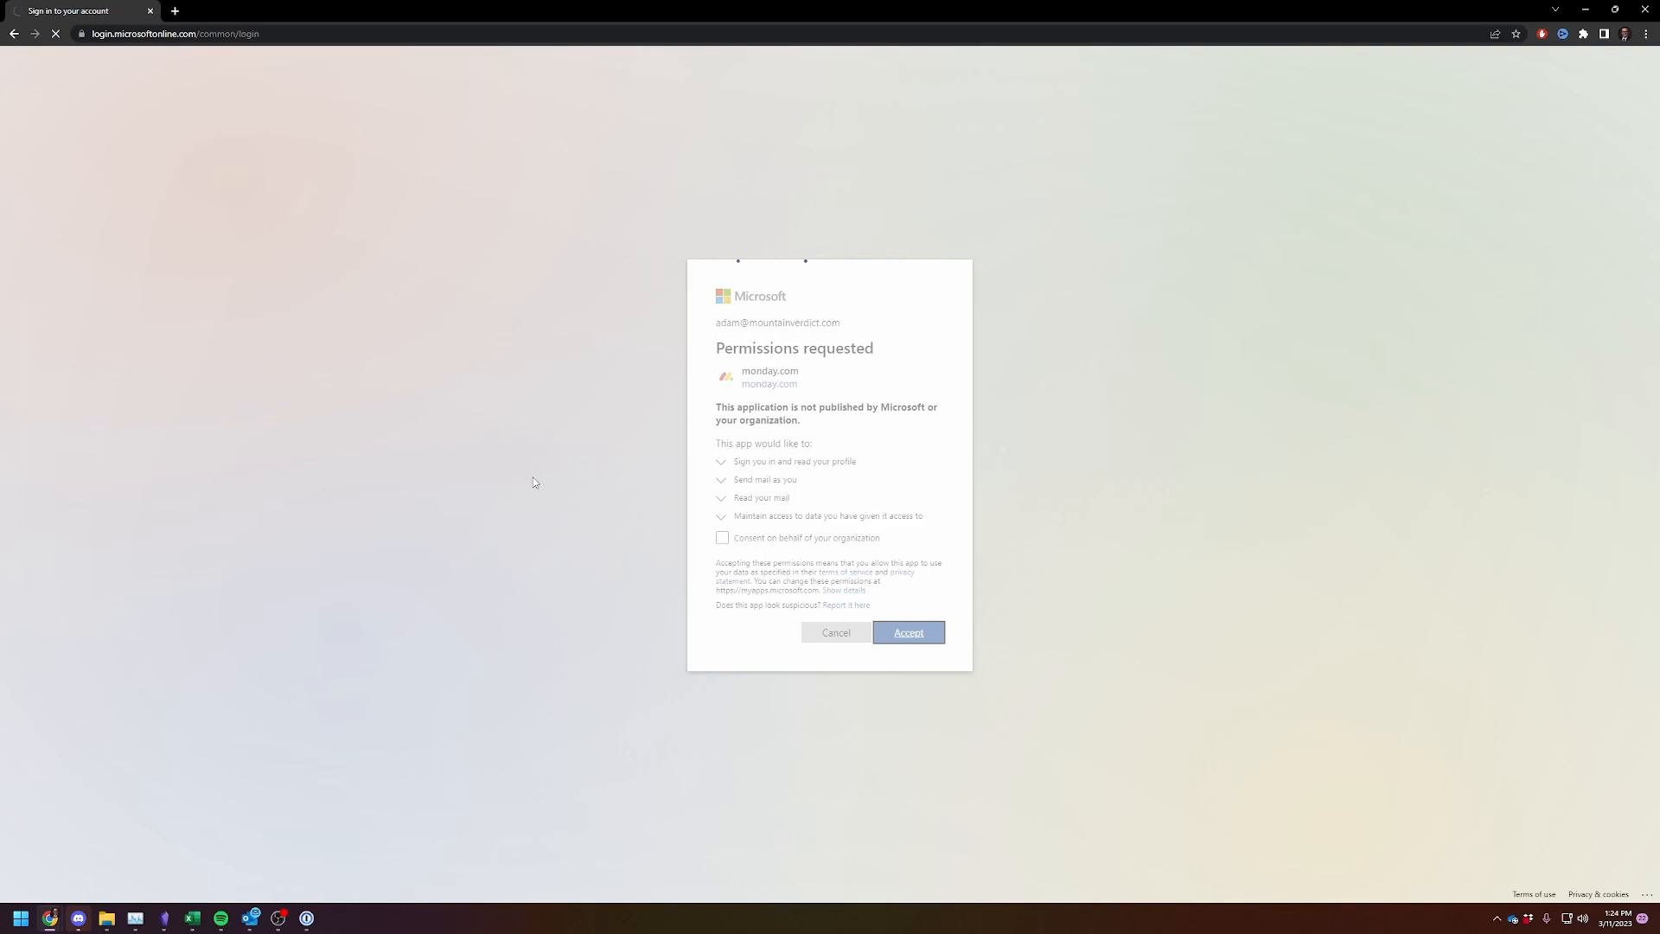
{"action": "left_click", "coordinate": [906, 632]}
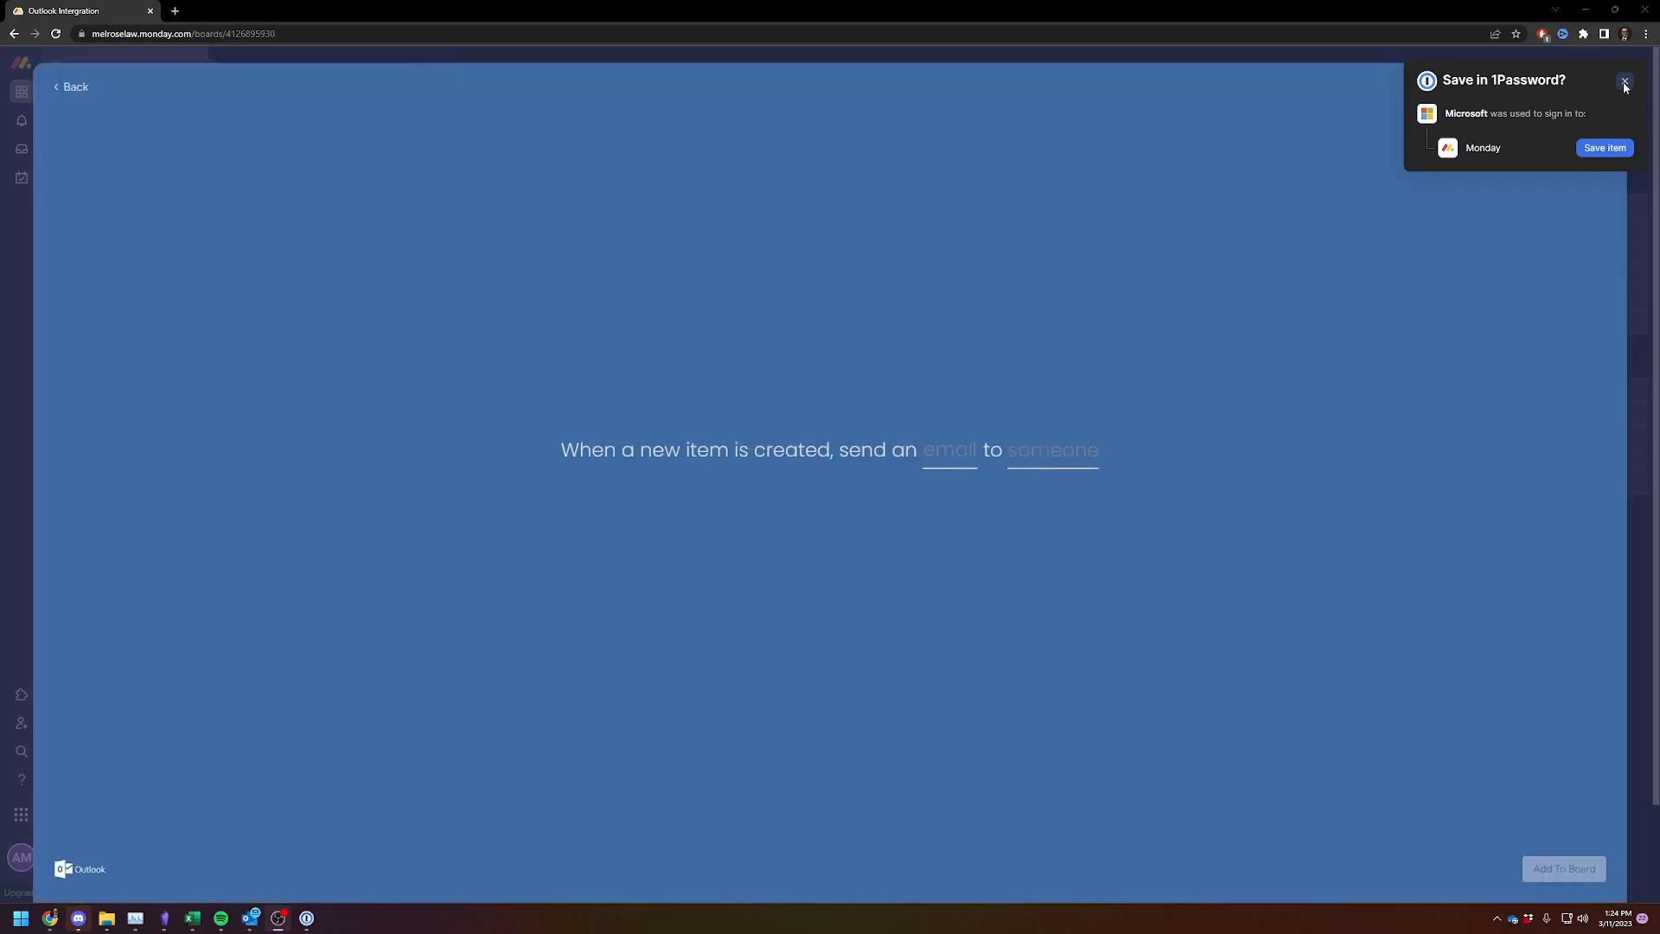
Step: Dismiss the save-login offer, revisit the Outlook recipes, then leave for the Automations Center templates
{"action": "left_click", "coordinate": [1624, 80]}
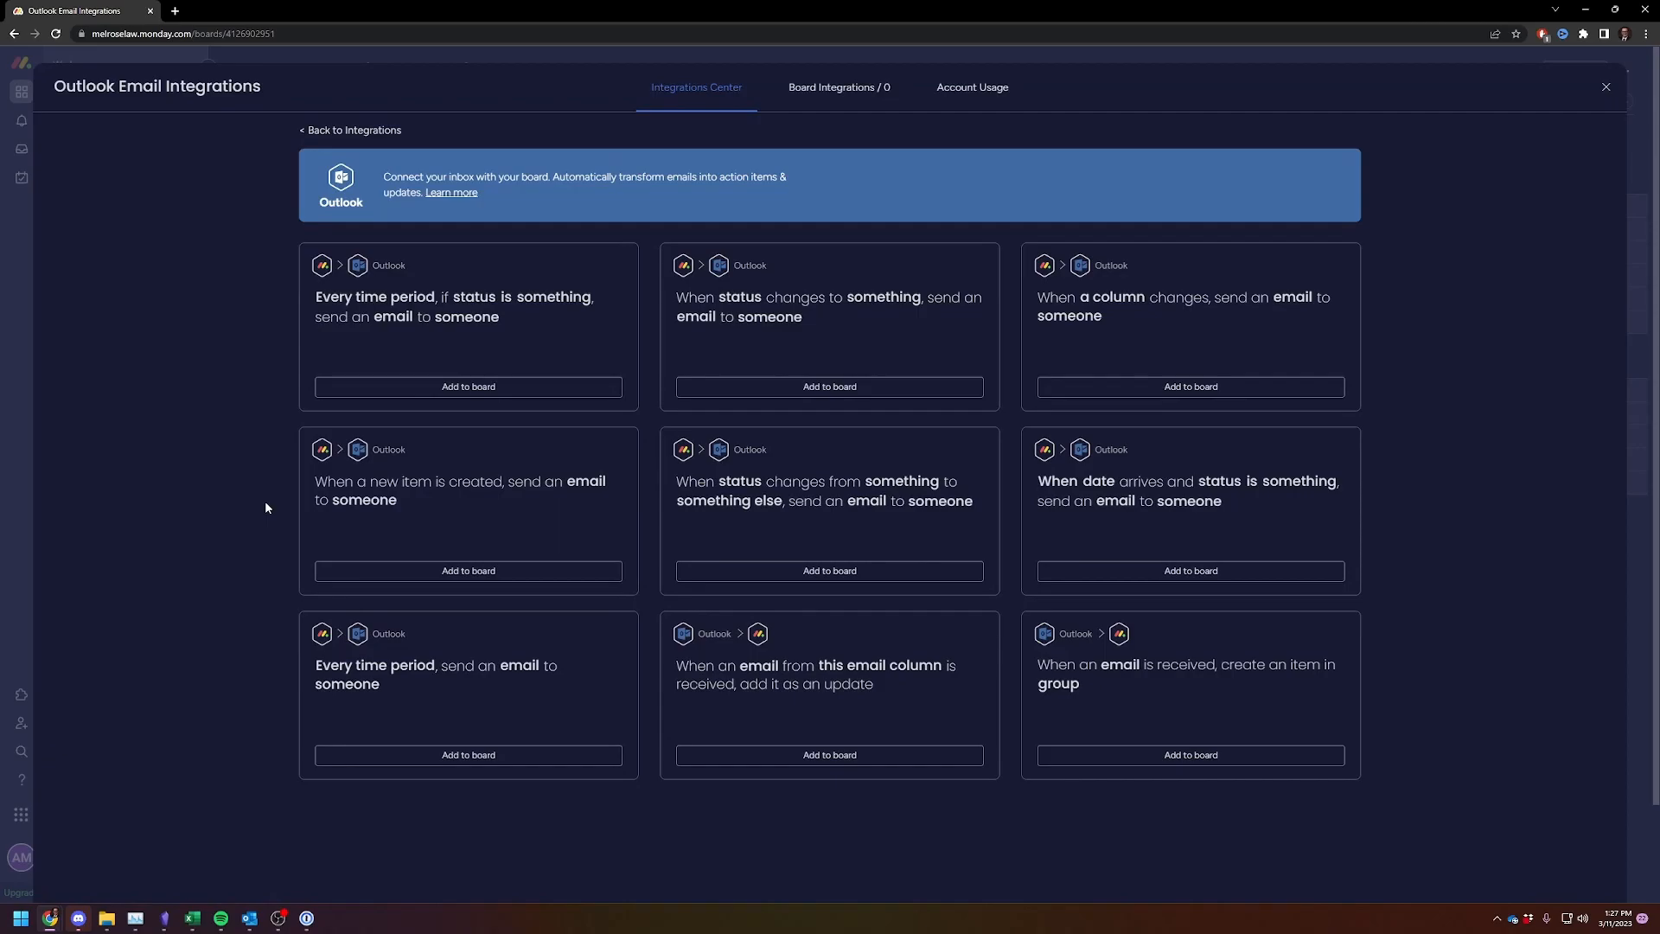
{"action": "mouse_move", "coordinate": [158, 368]}
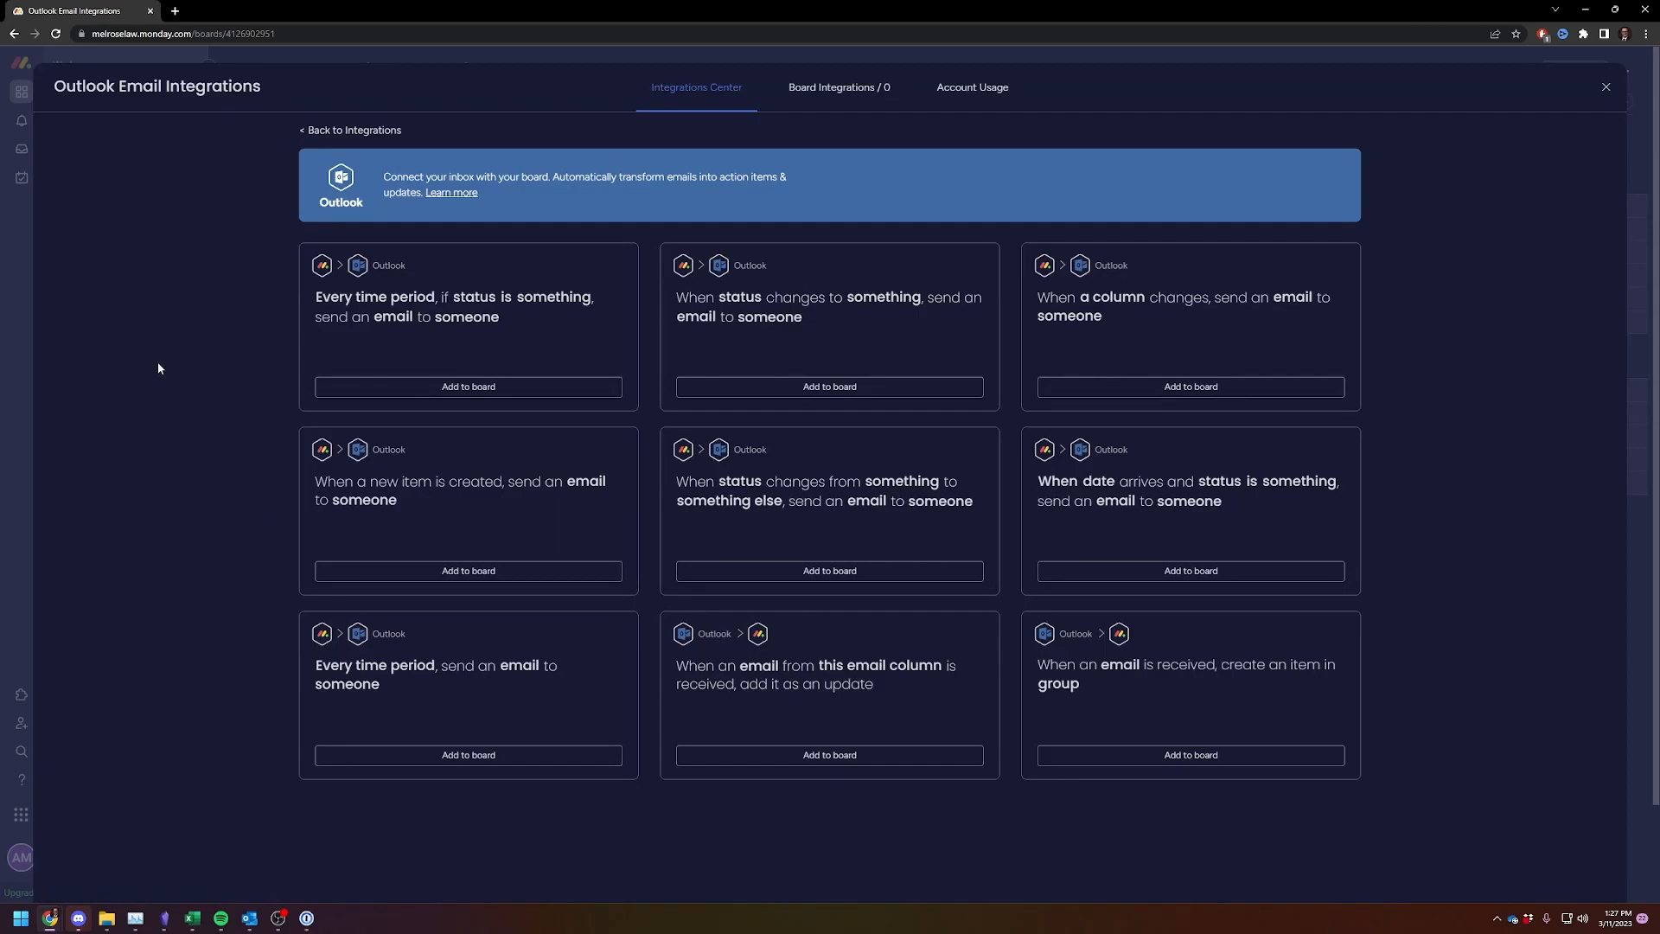
{"action": "mouse_move", "coordinate": [932, 358]}
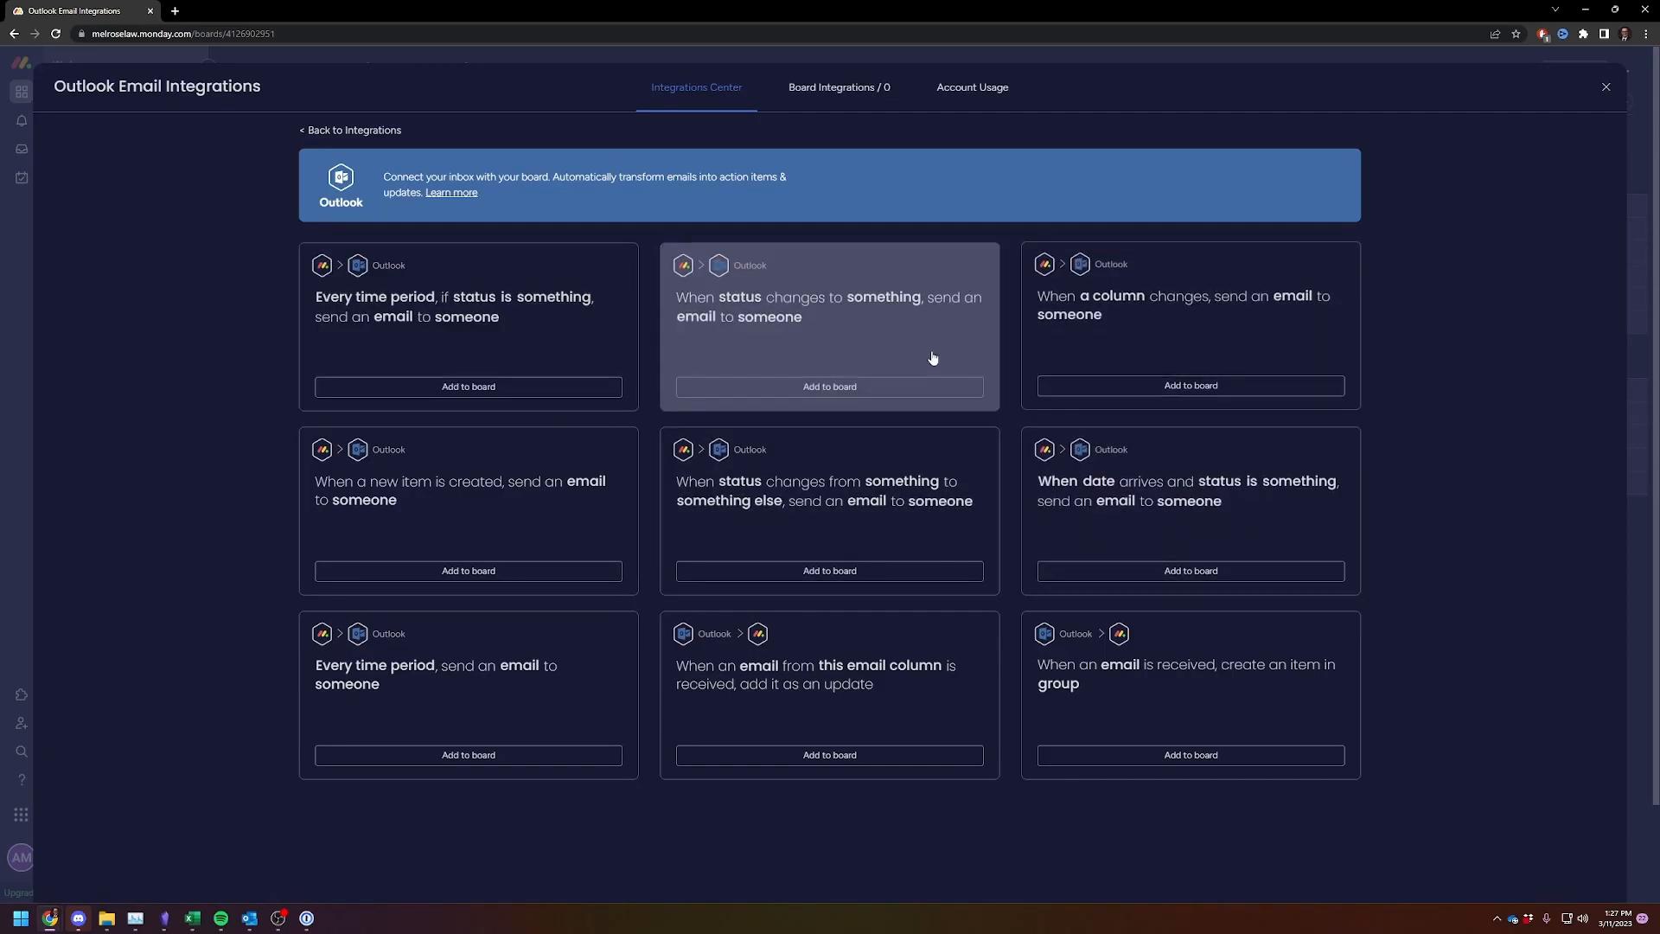
{"action": "mouse_move", "coordinate": [419, 350]}
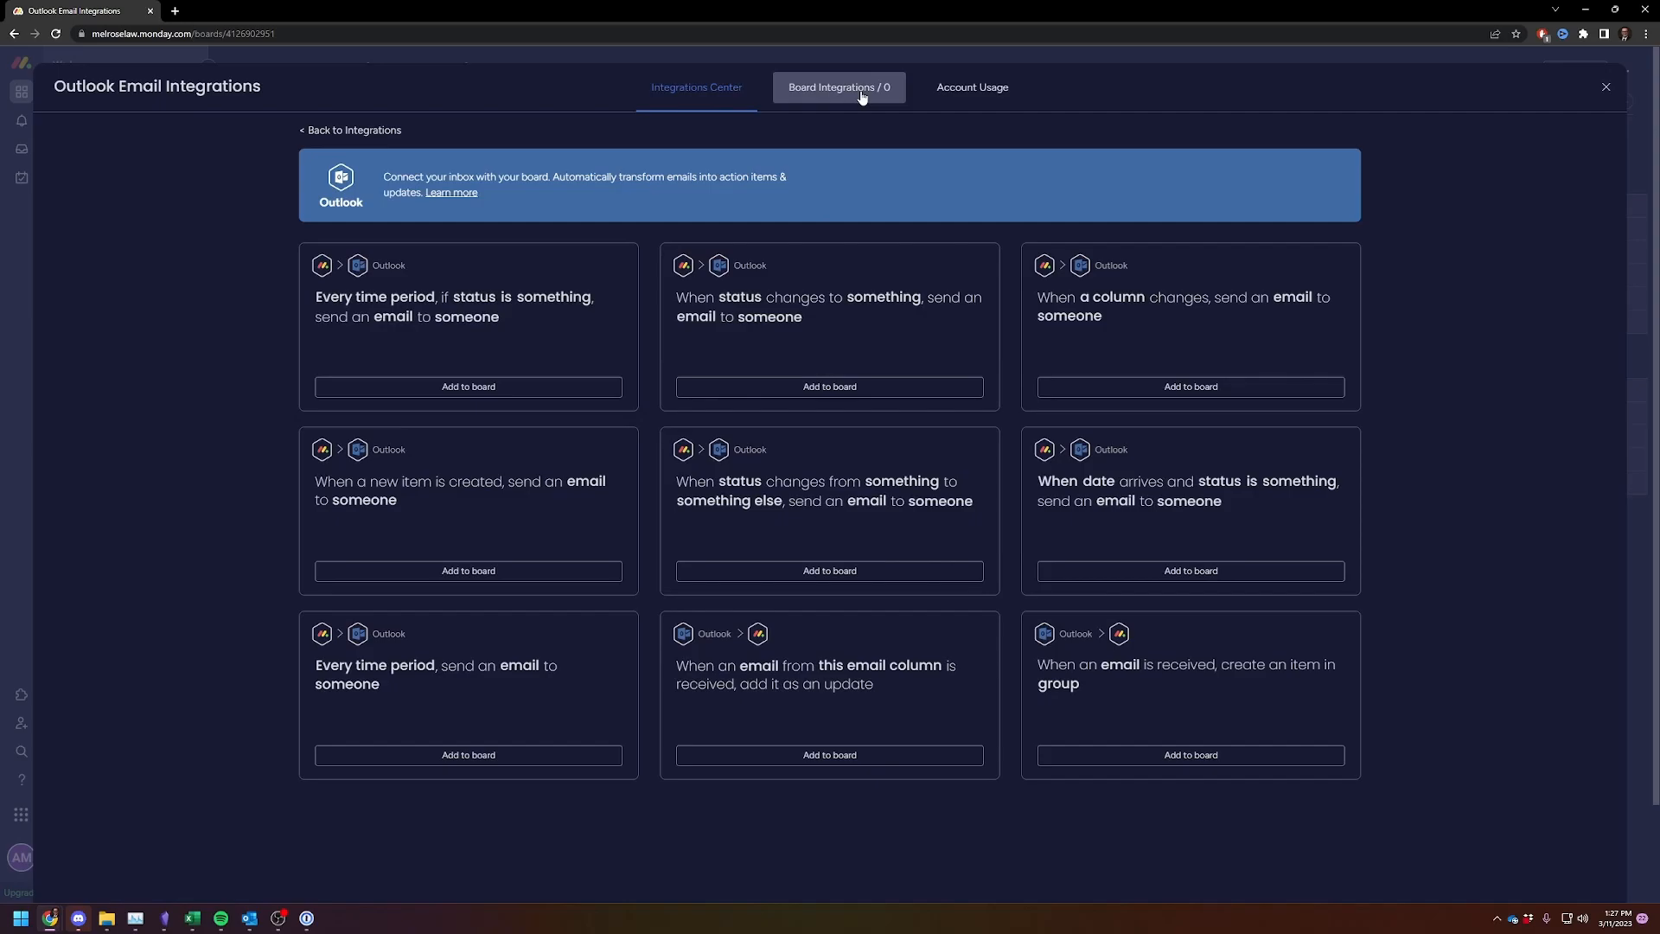
{"action": "left_click", "coordinate": [838, 86]}
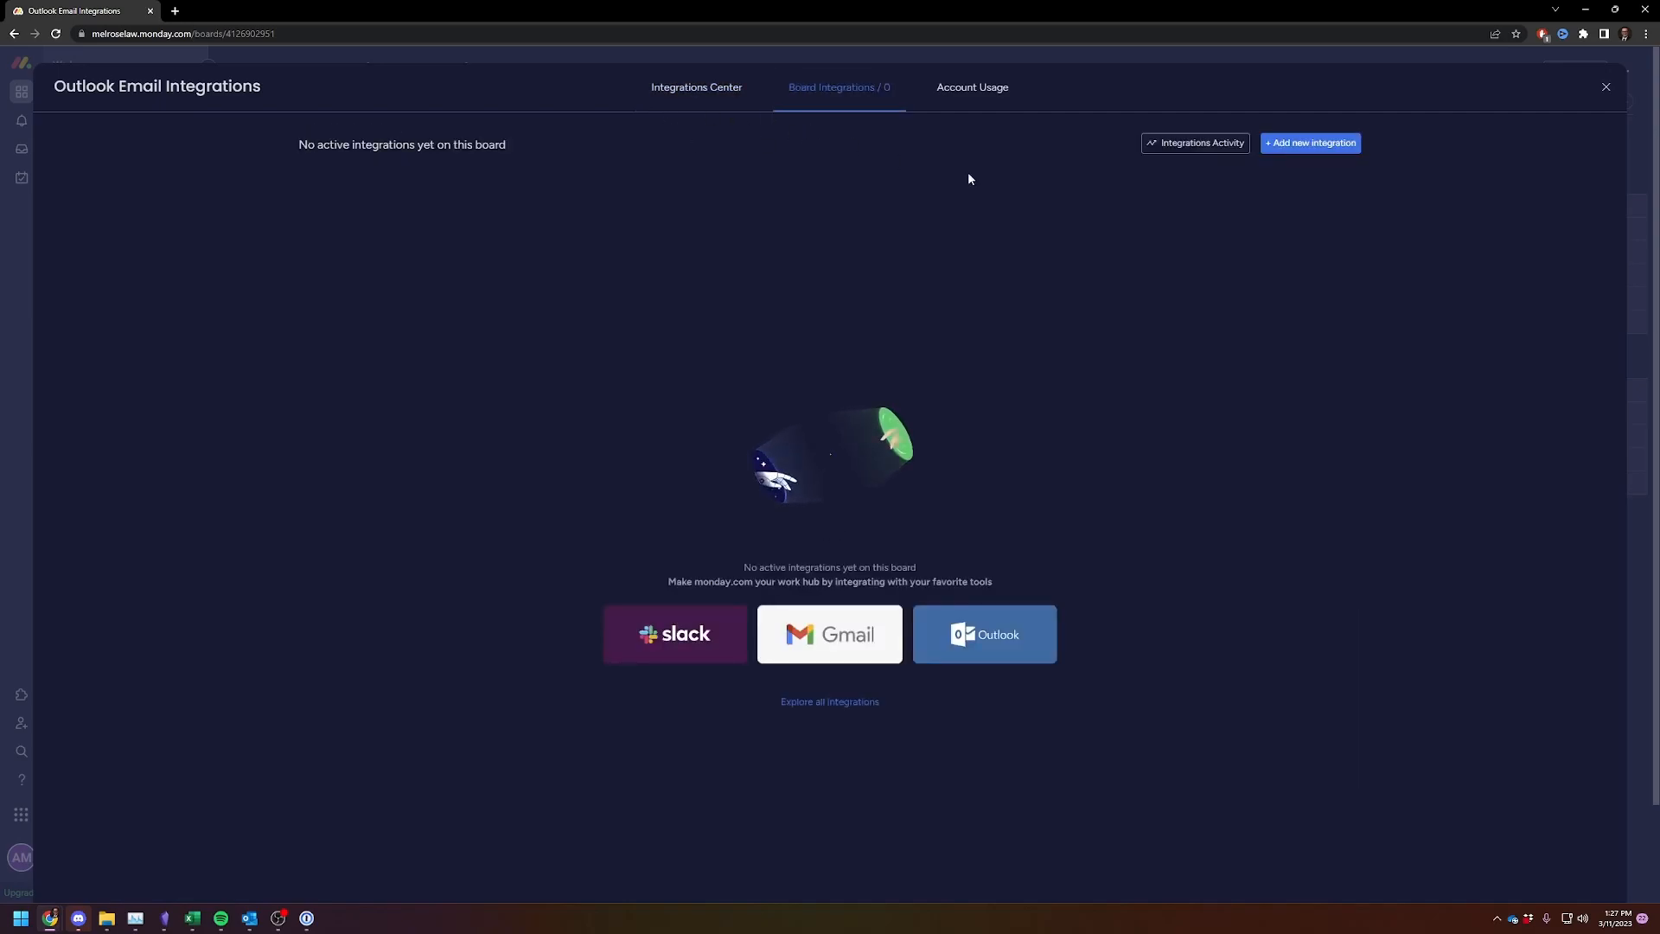
{"action": "mouse_move", "coordinate": [864, 213]}
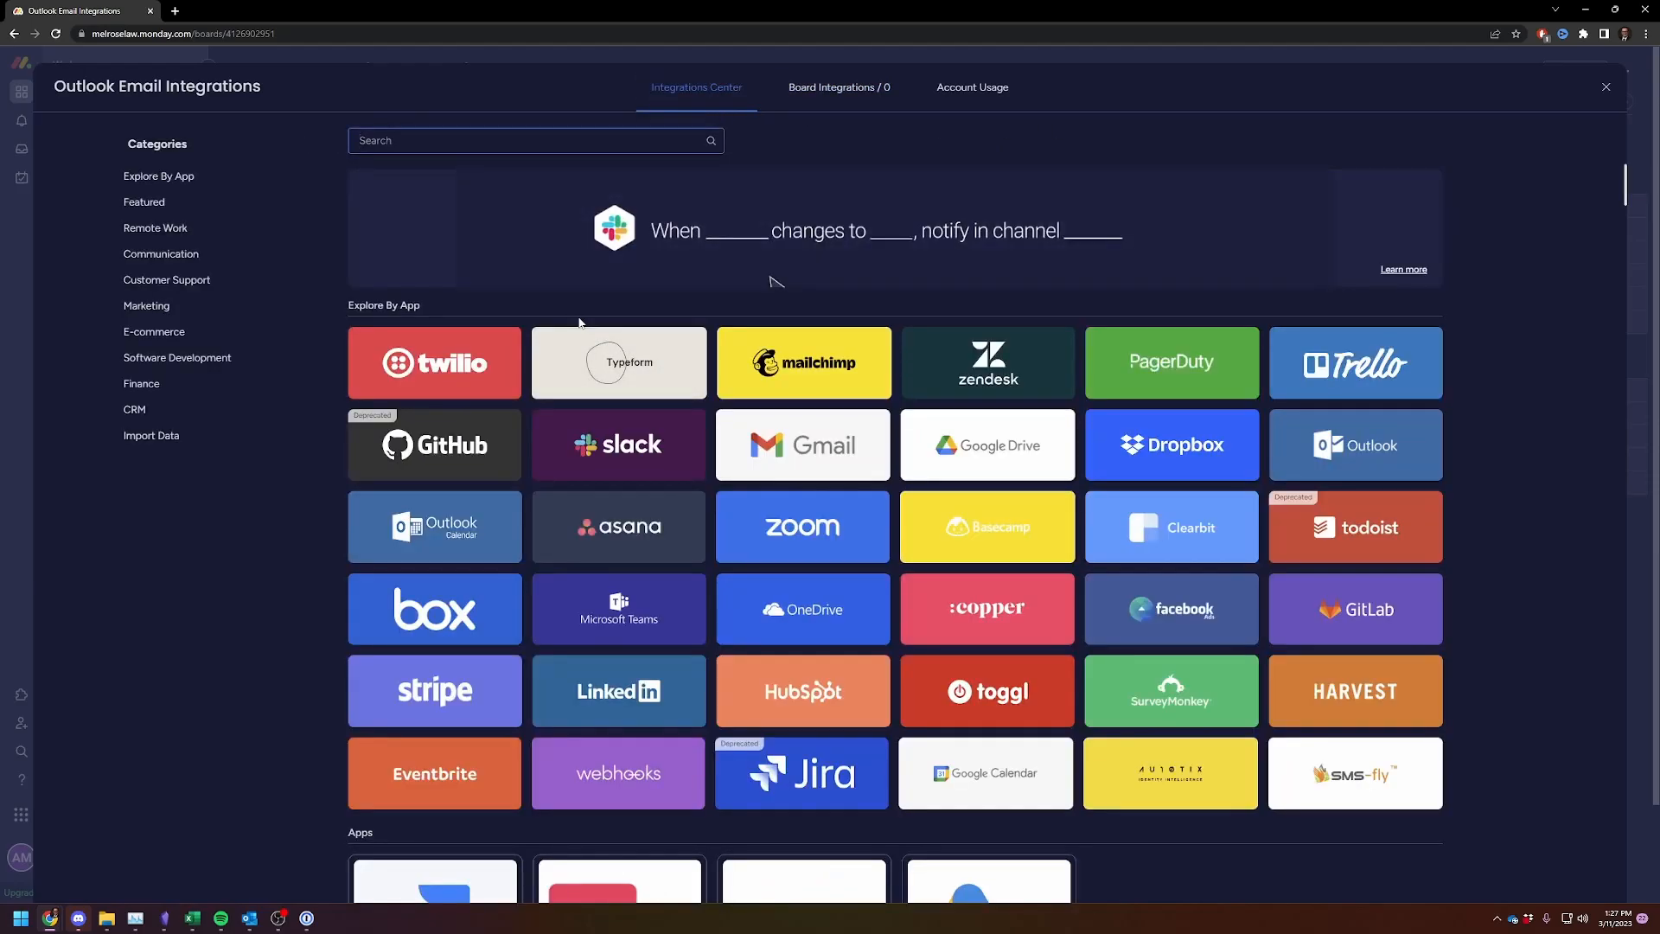
{"action": "type", "text": "outlook"}
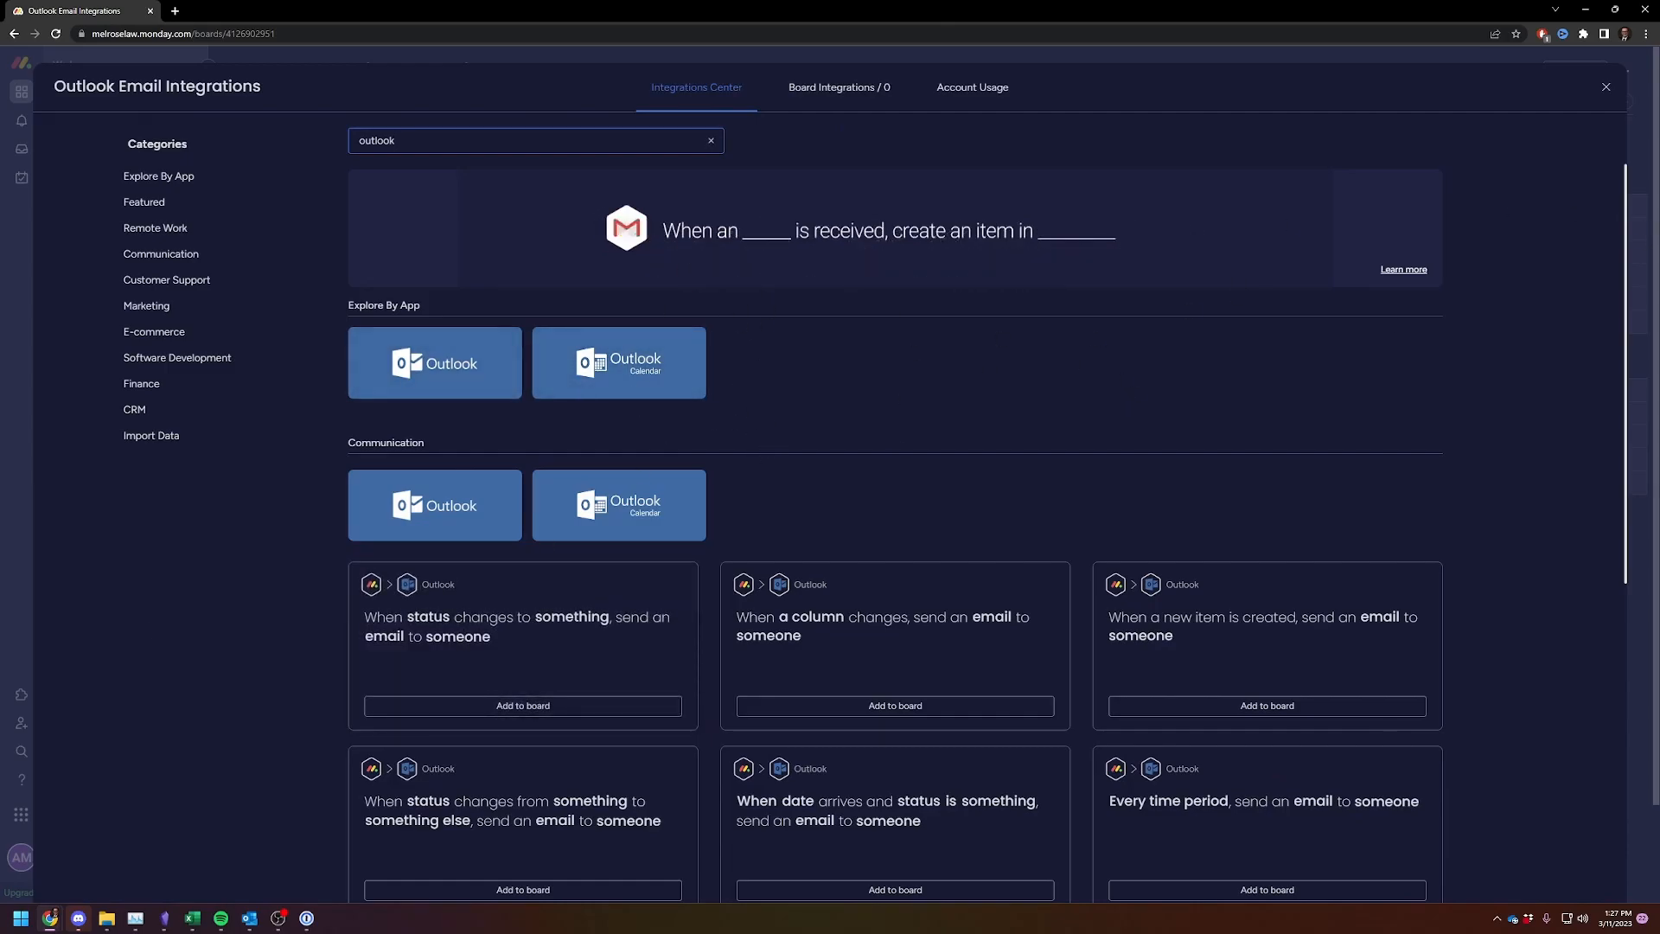
{"action": "left_click", "coordinate": [434, 362]}
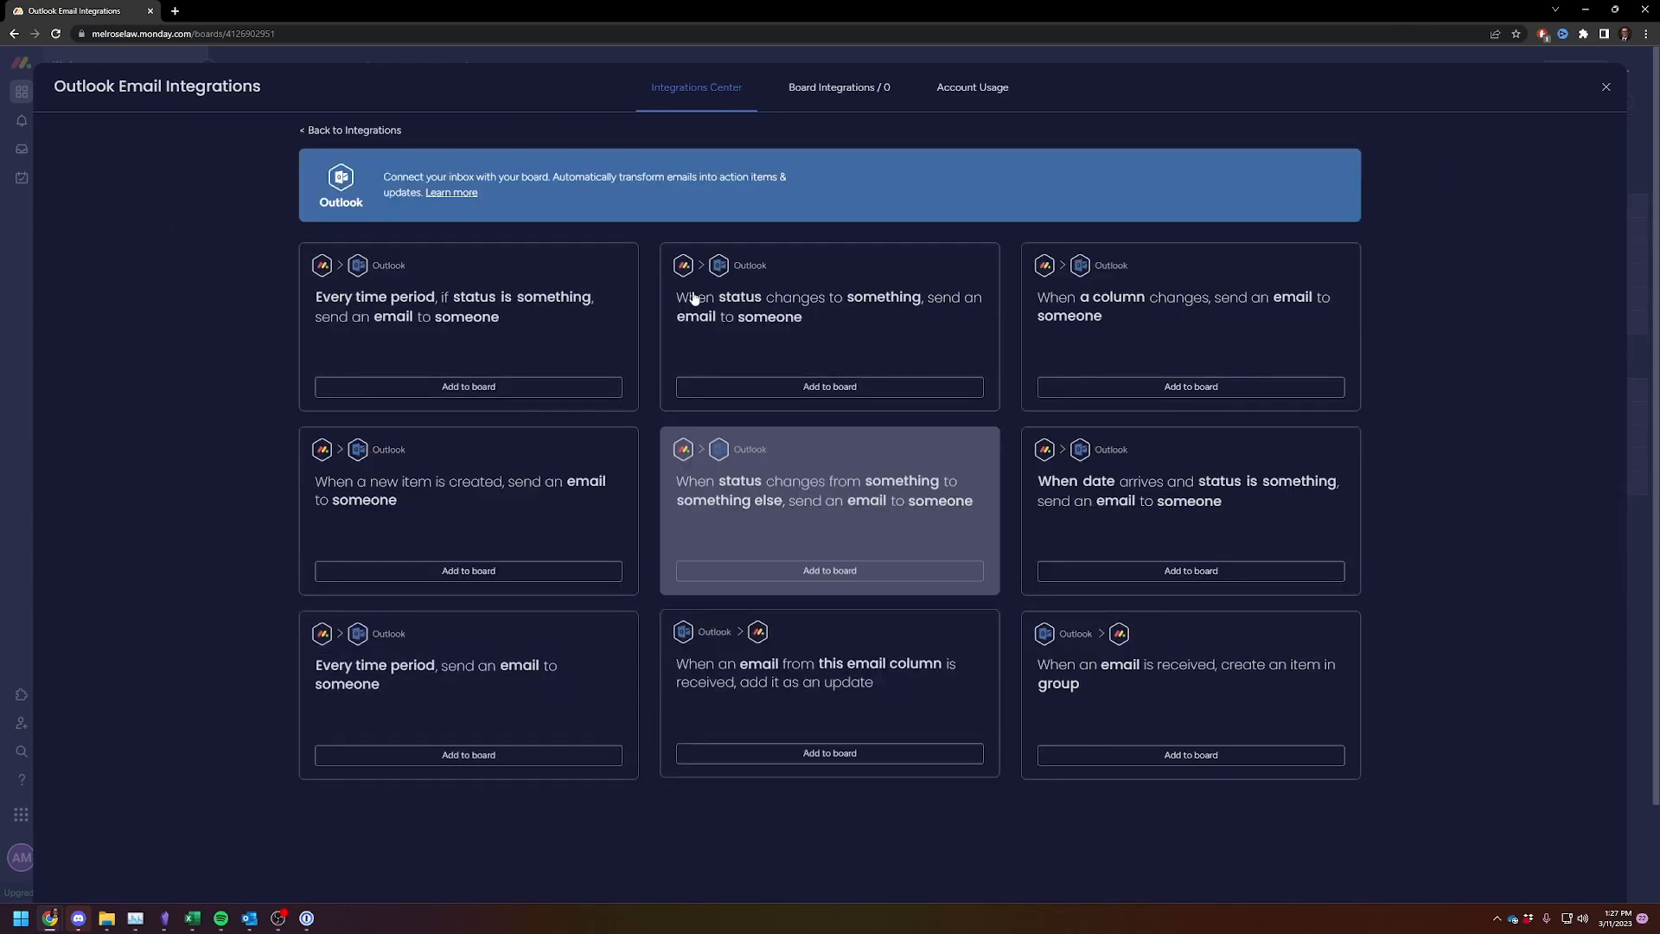
{"action": "mouse_move", "coordinate": [182, 310]}
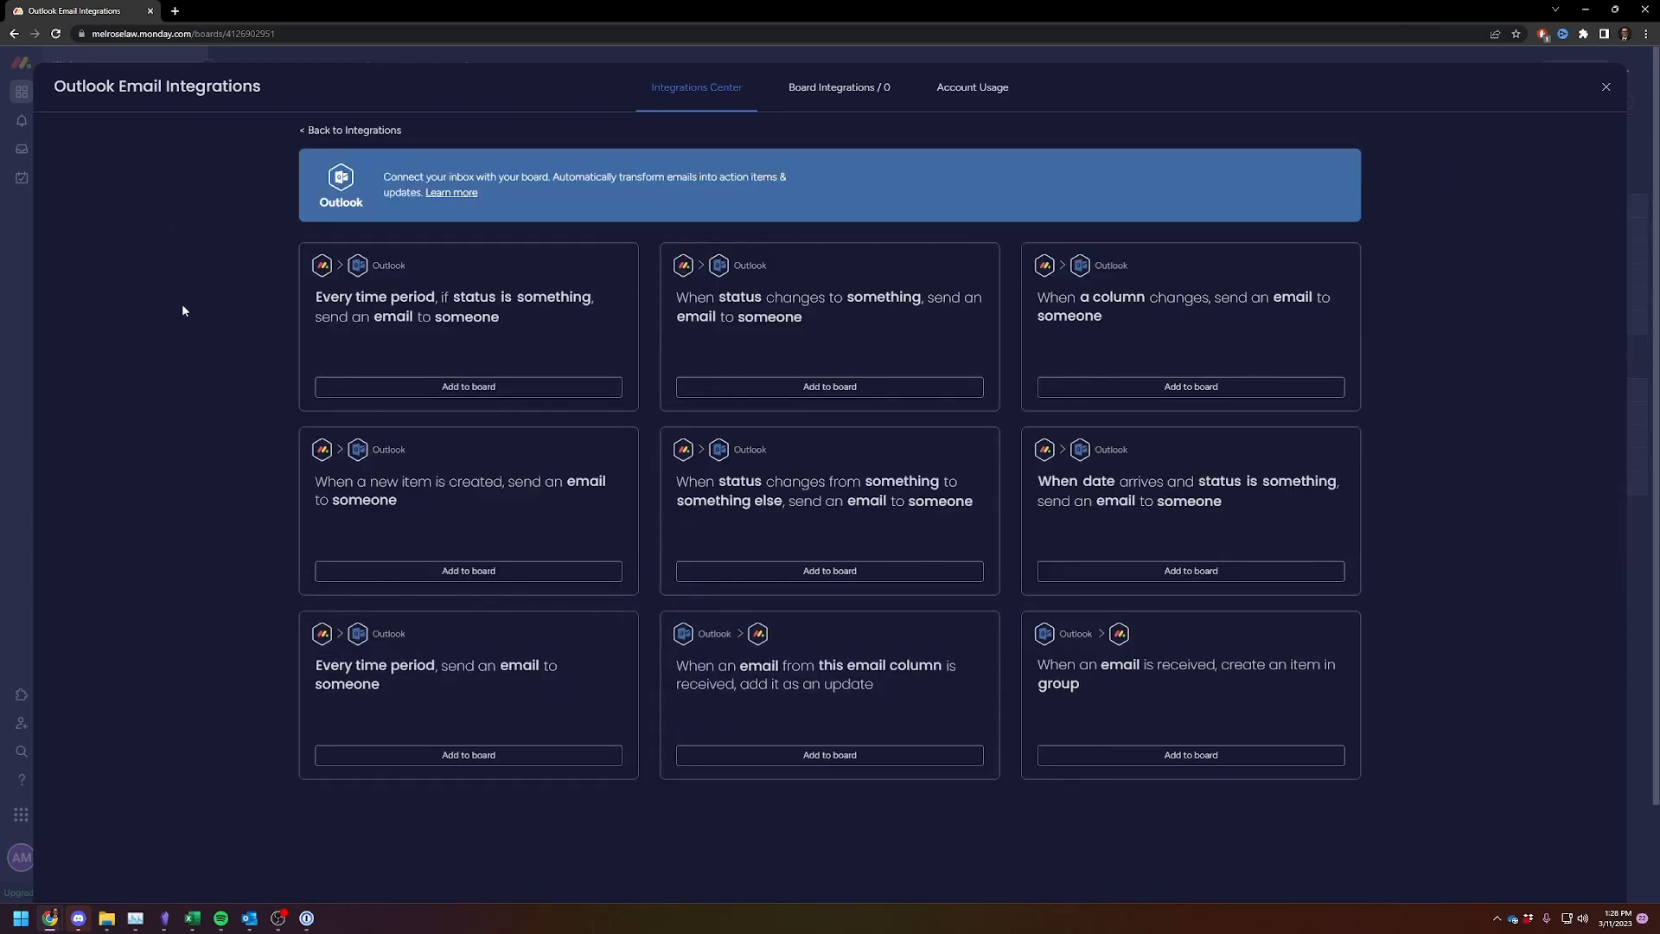
{"action": "mouse_move", "coordinate": [157, 321]}
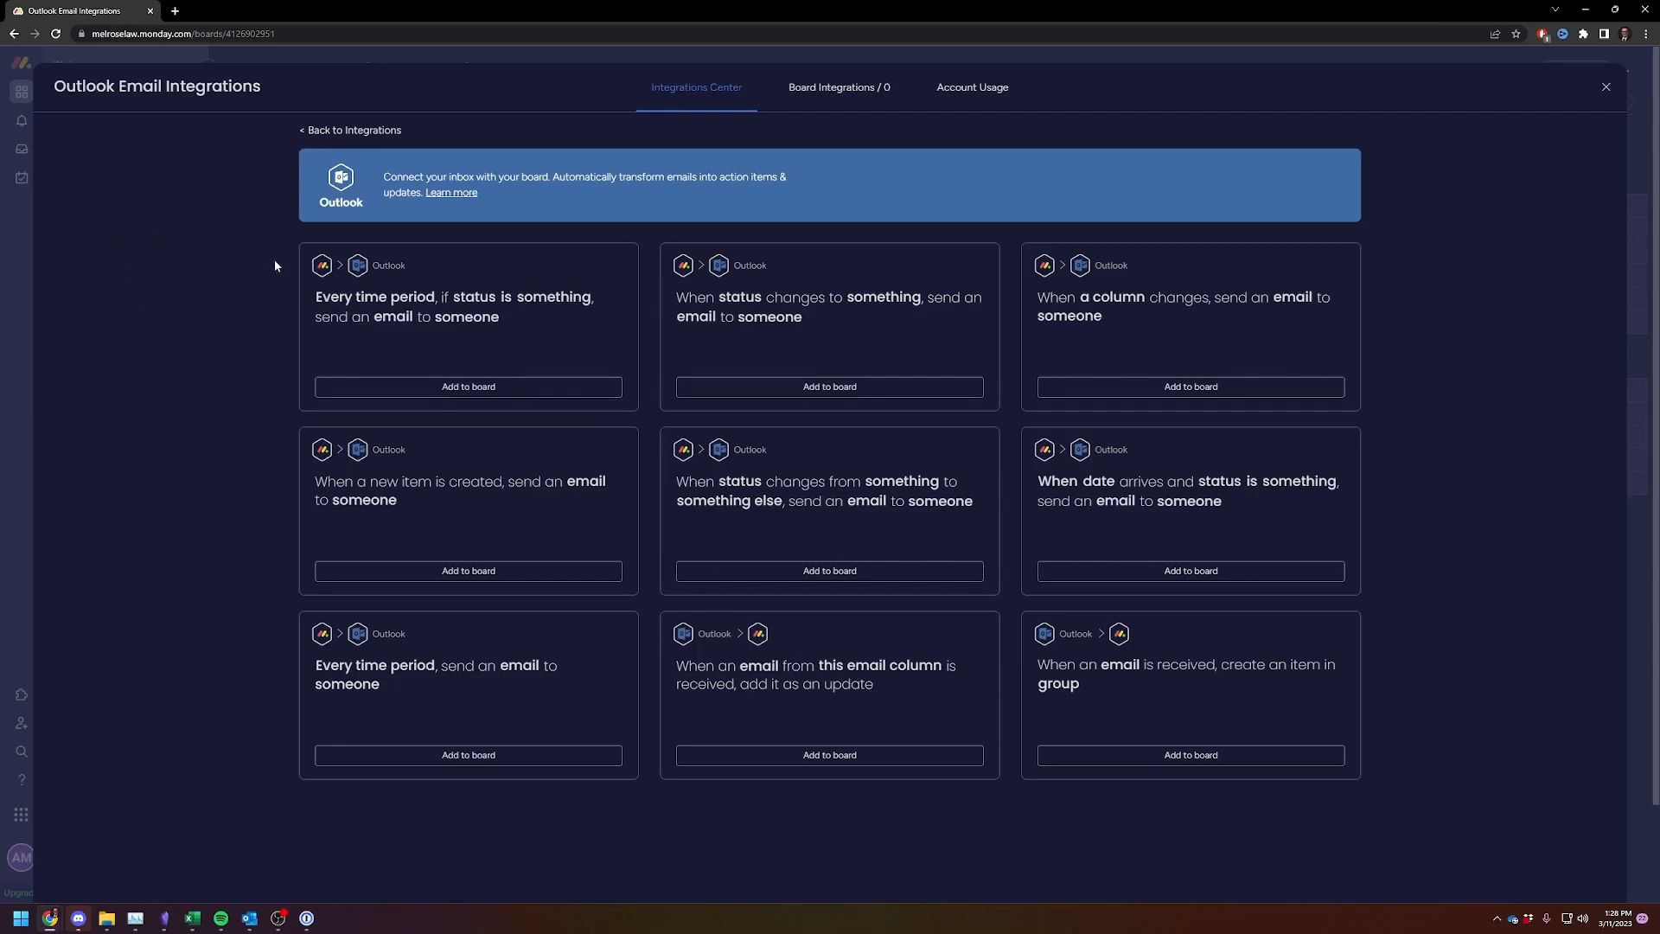
{"action": "mouse_move", "coordinate": [135, 383]}
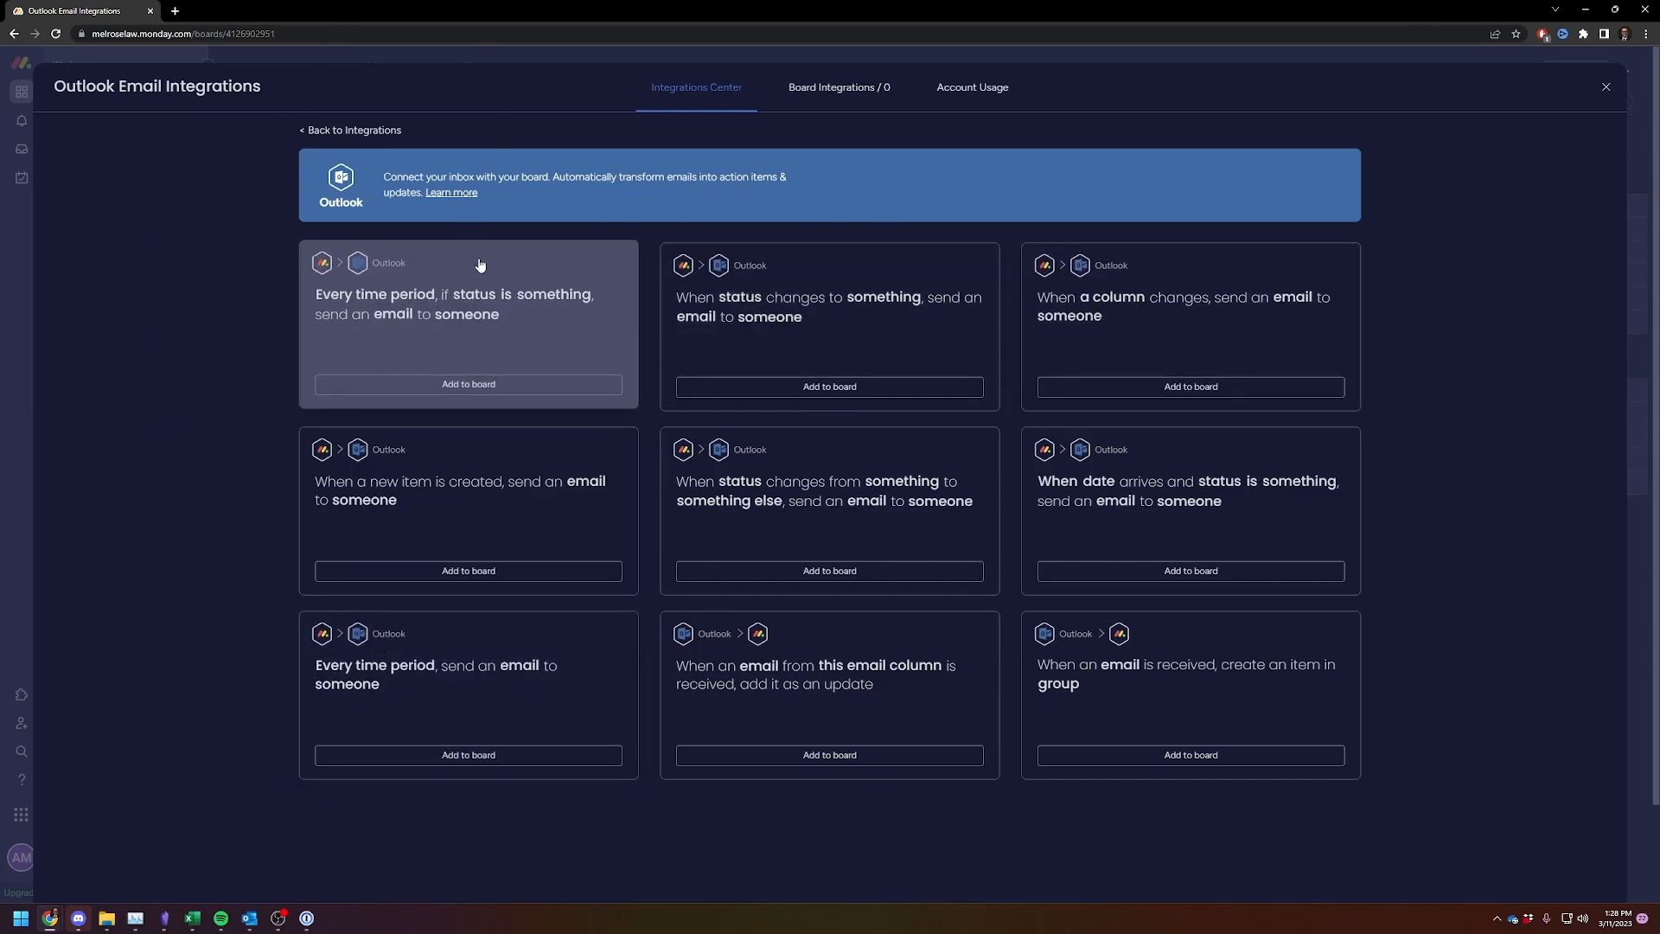
{"action": "mouse_move", "coordinate": [1297, 481]}
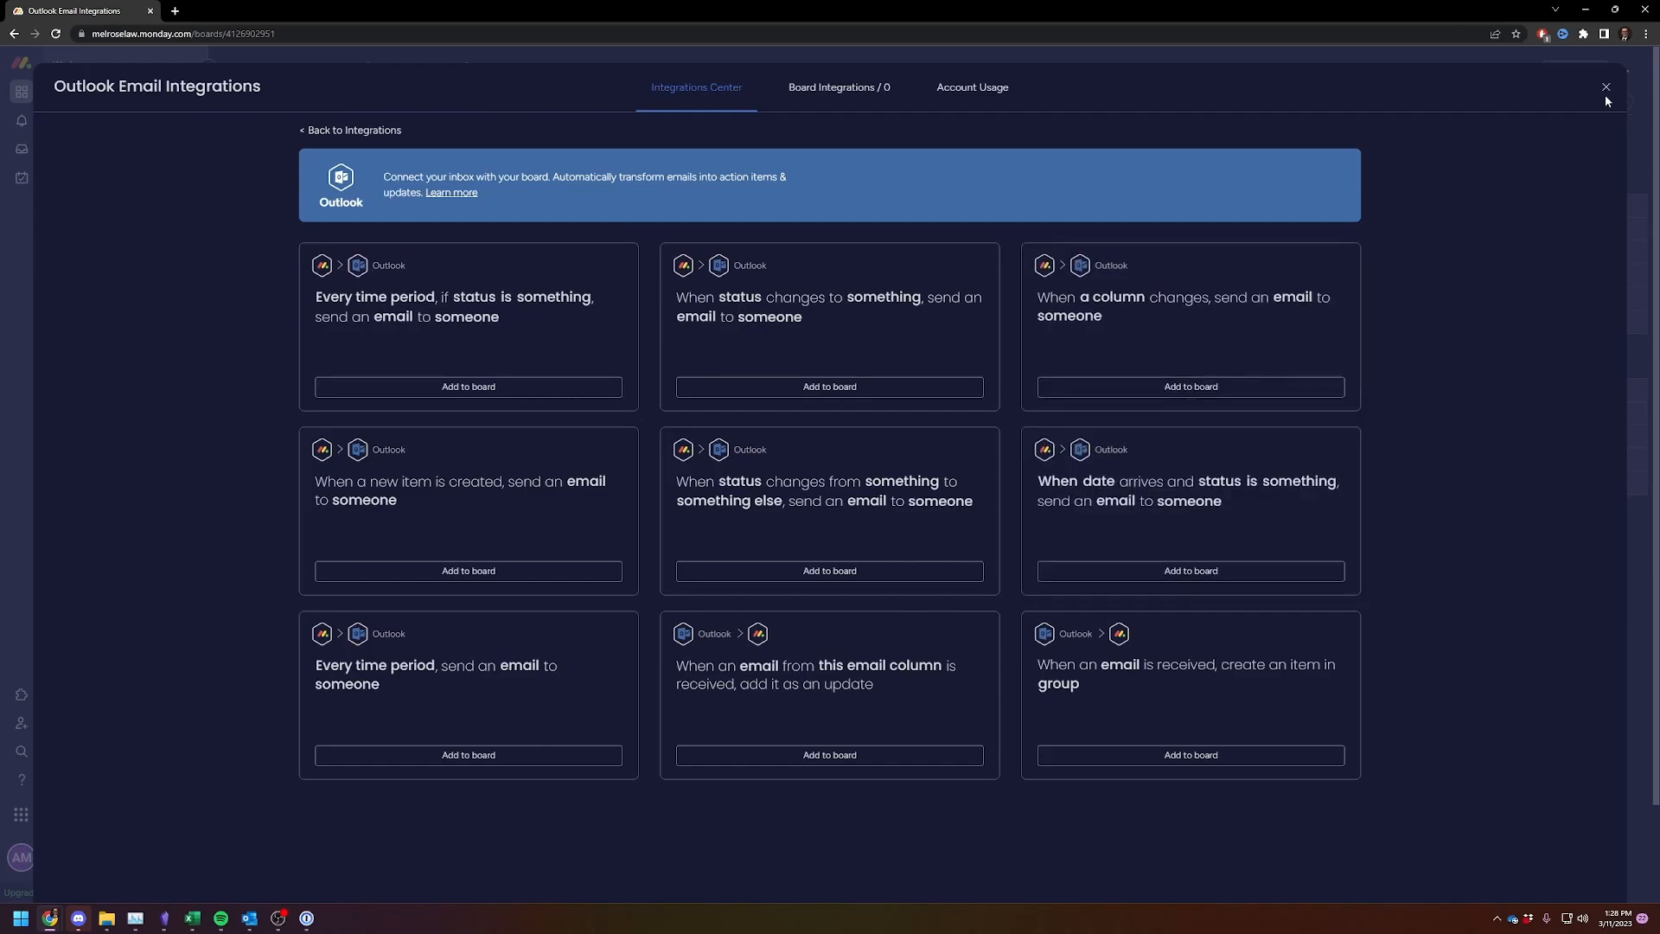
{"action": "left_click", "coordinate": [693, 87]}
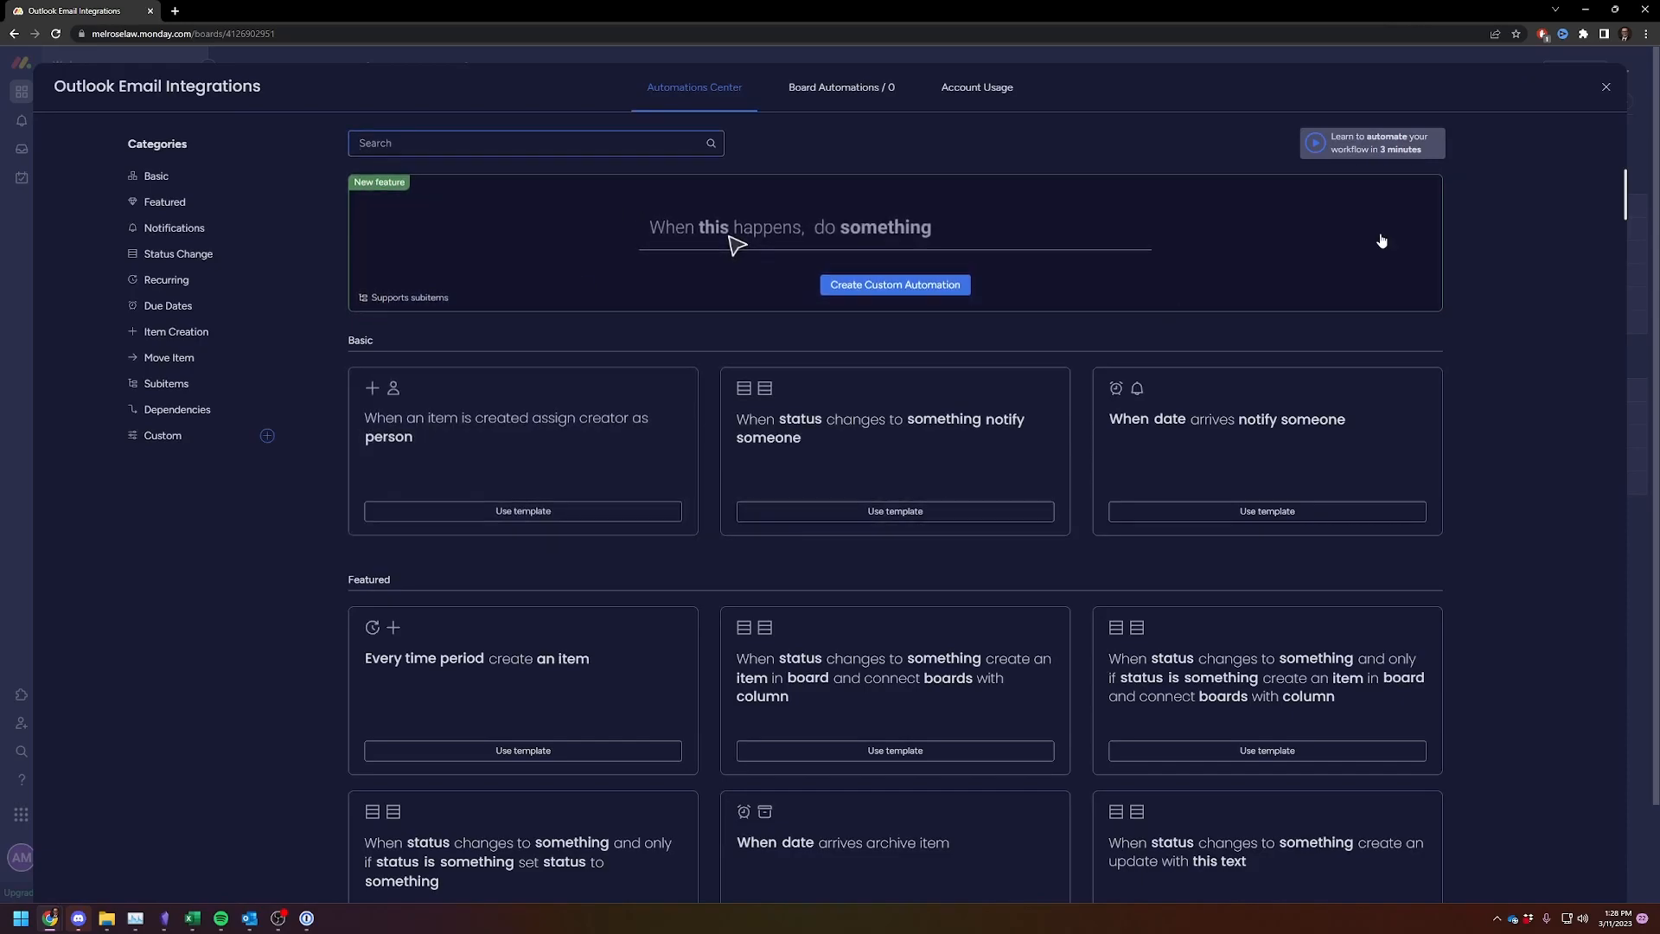
Step: Dismiss a blank custom automation and list the Outlook integration recipes again
{"action": "left_click", "coordinate": [893, 284]}
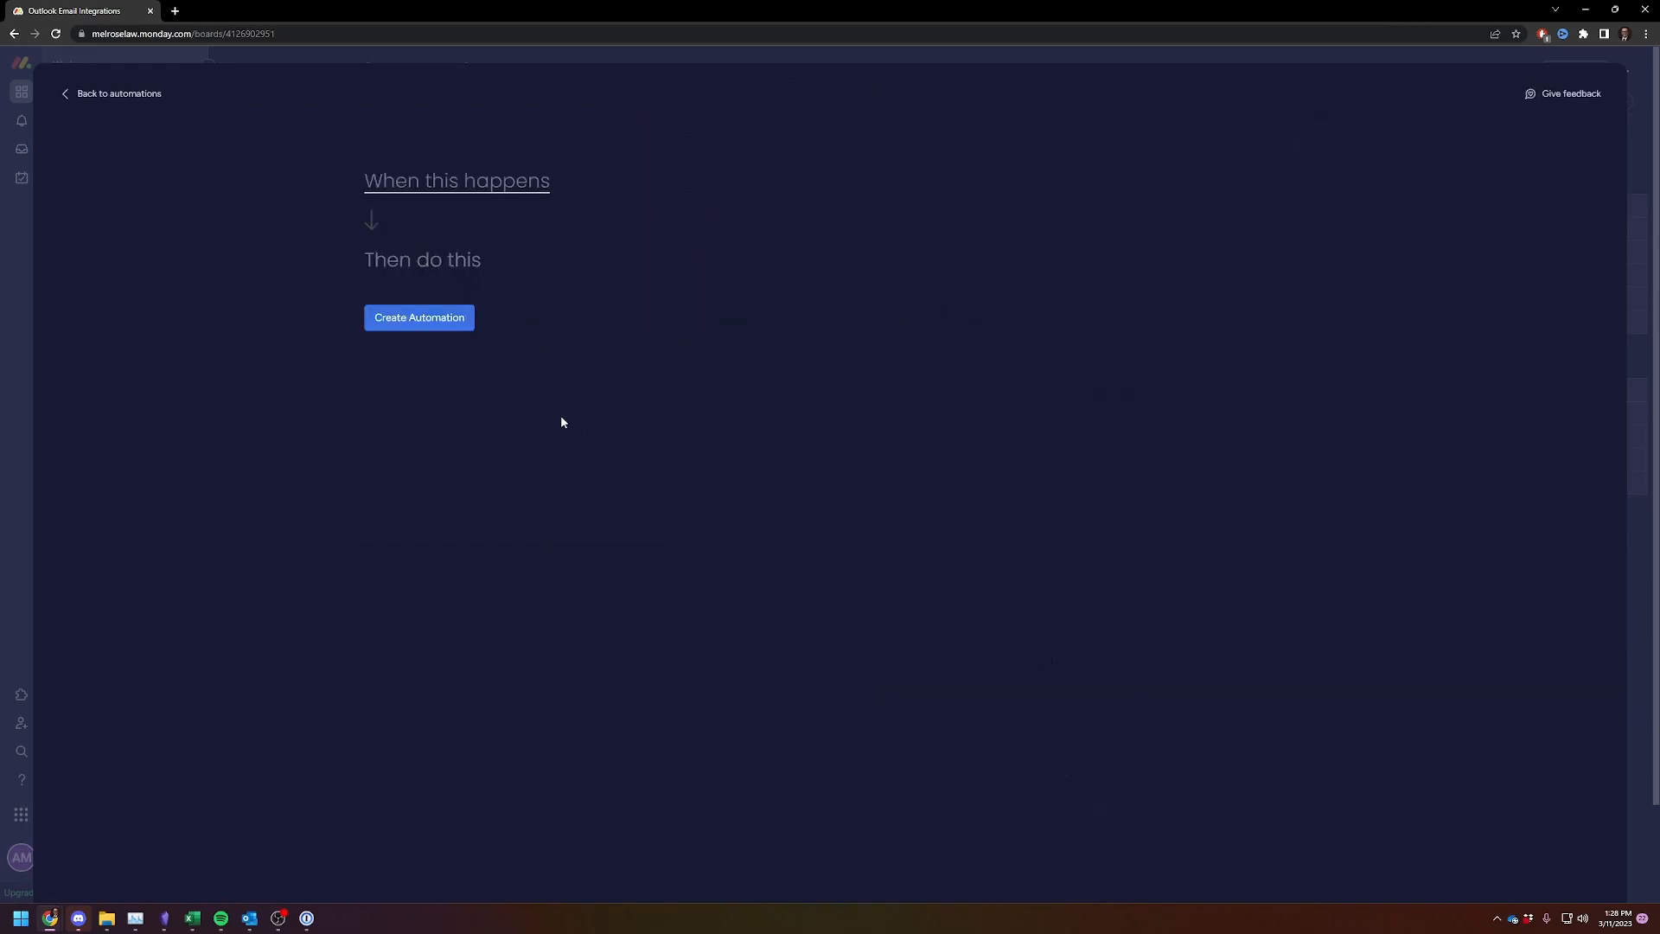
{"action": "mouse_move", "coordinate": [263, 532]}
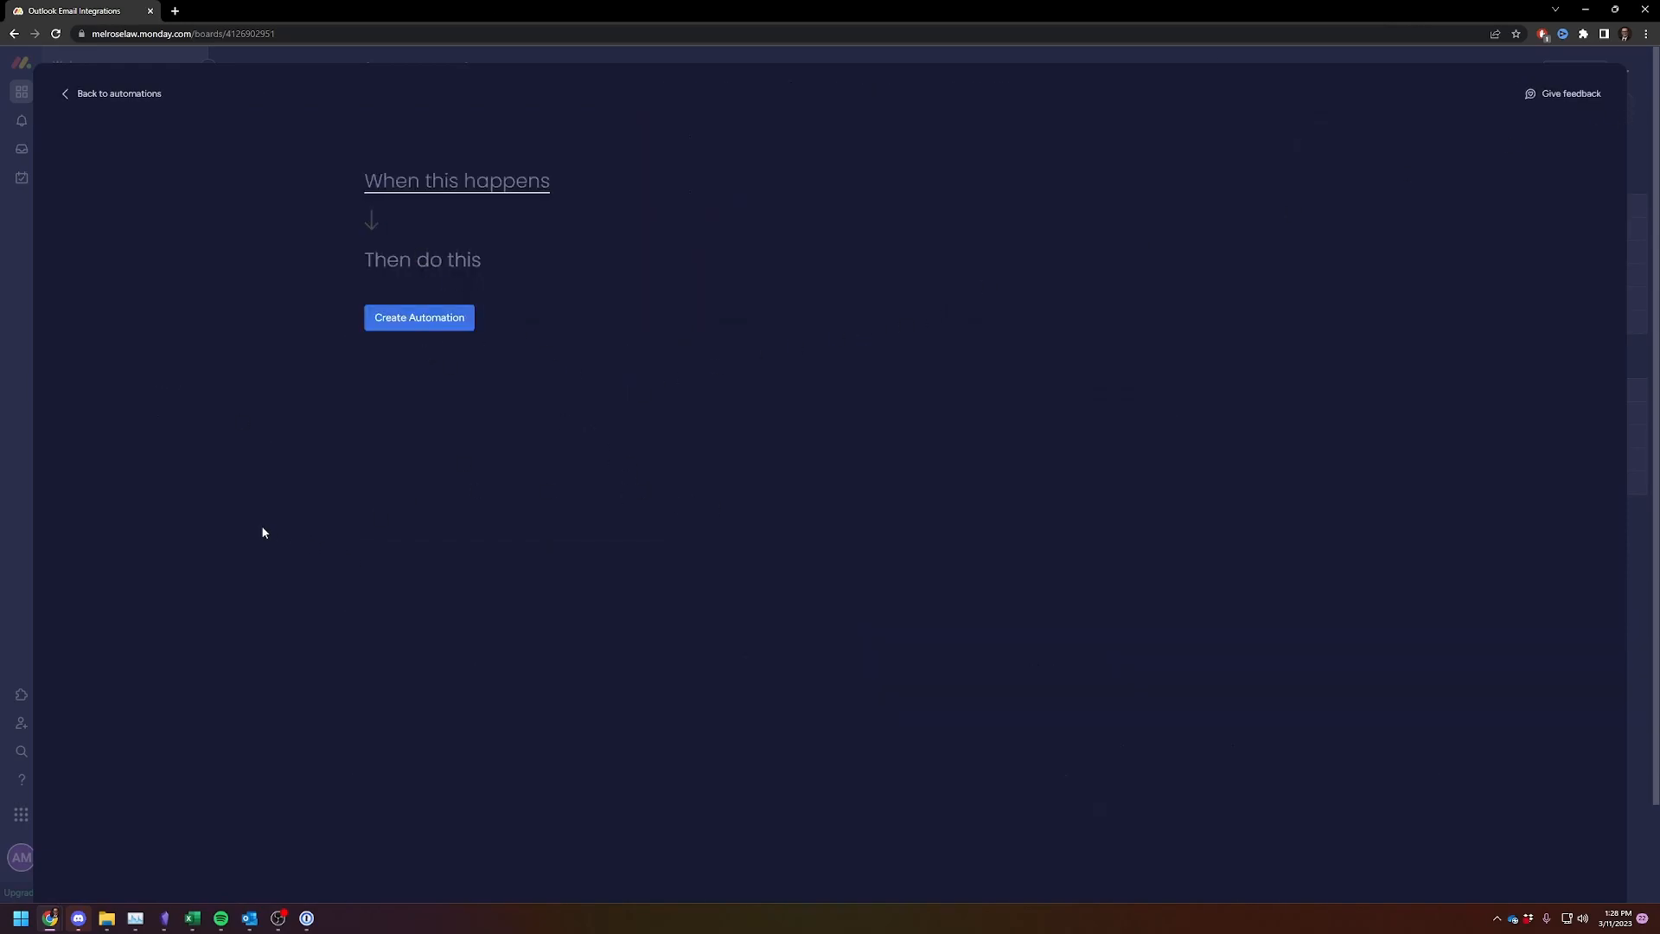
{"action": "mouse_move", "coordinate": [244, 551]}
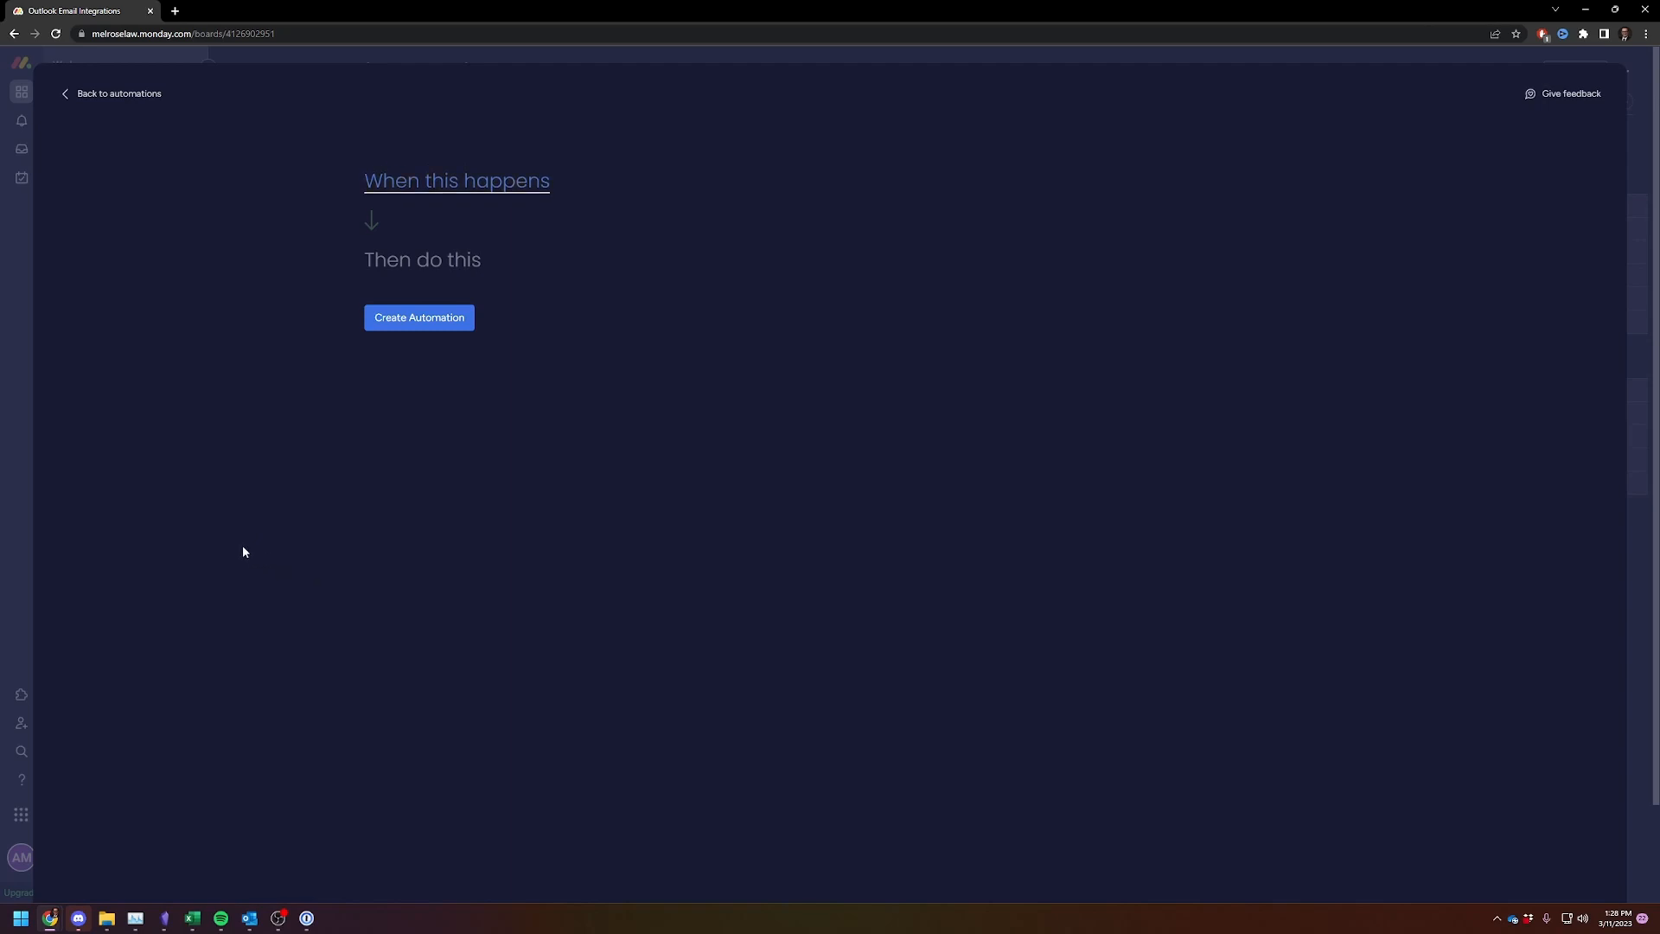
{"action": "left_click", "coordinate": [118, 94]}
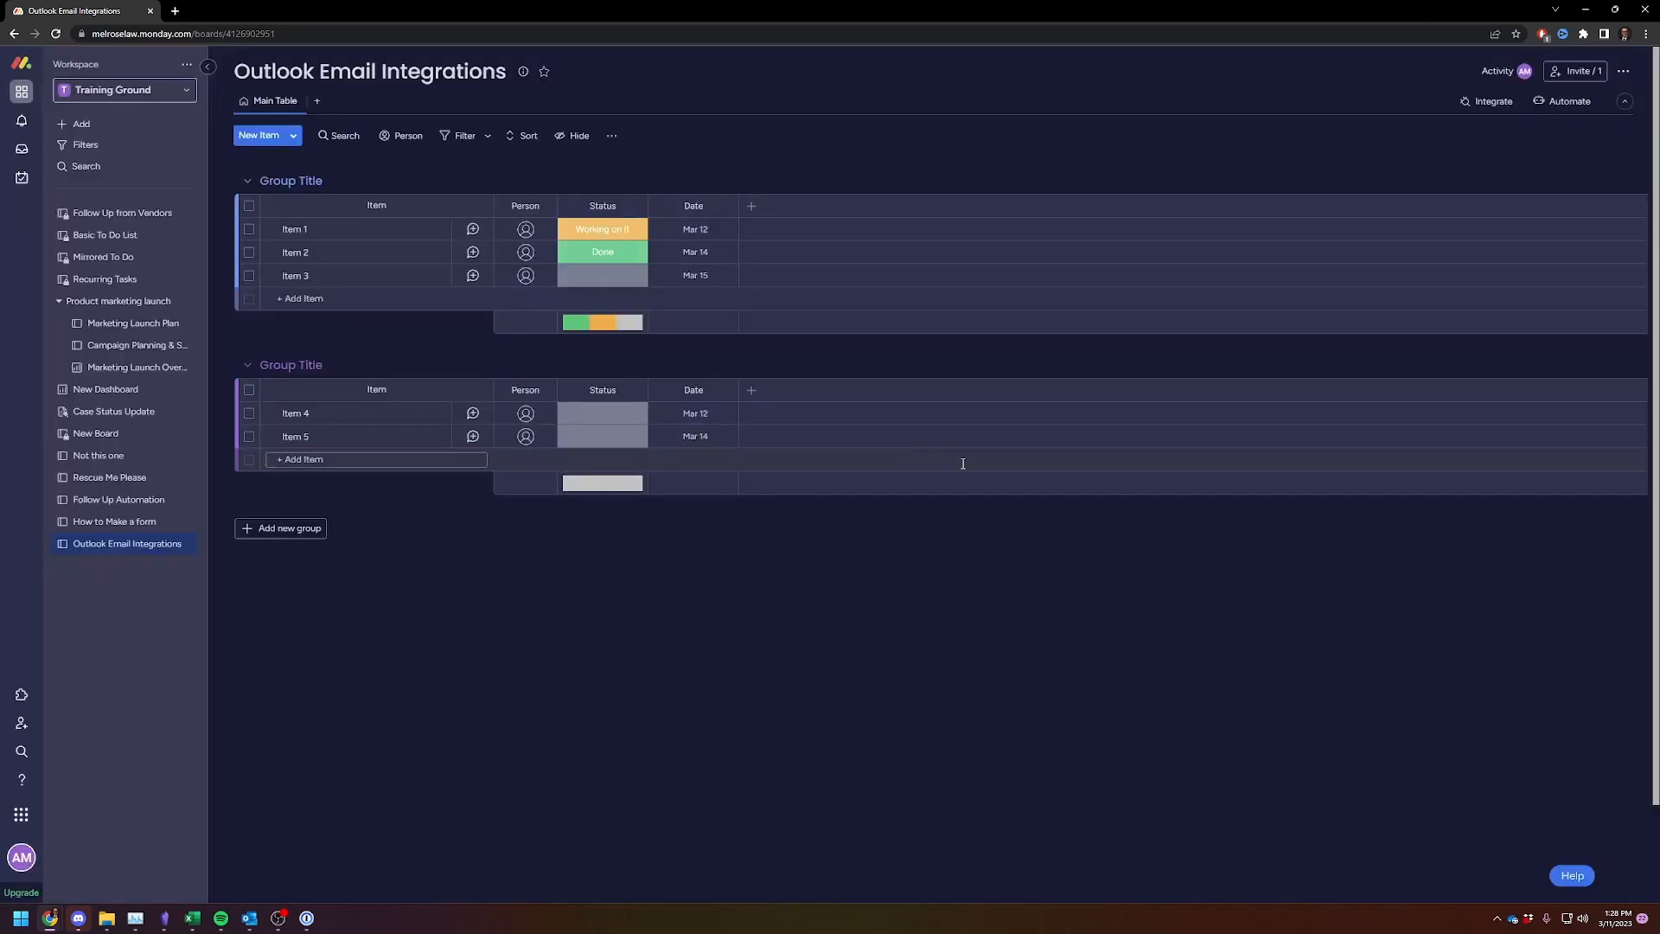
{"action": "left_click", "coordinate": [1493, 100]}
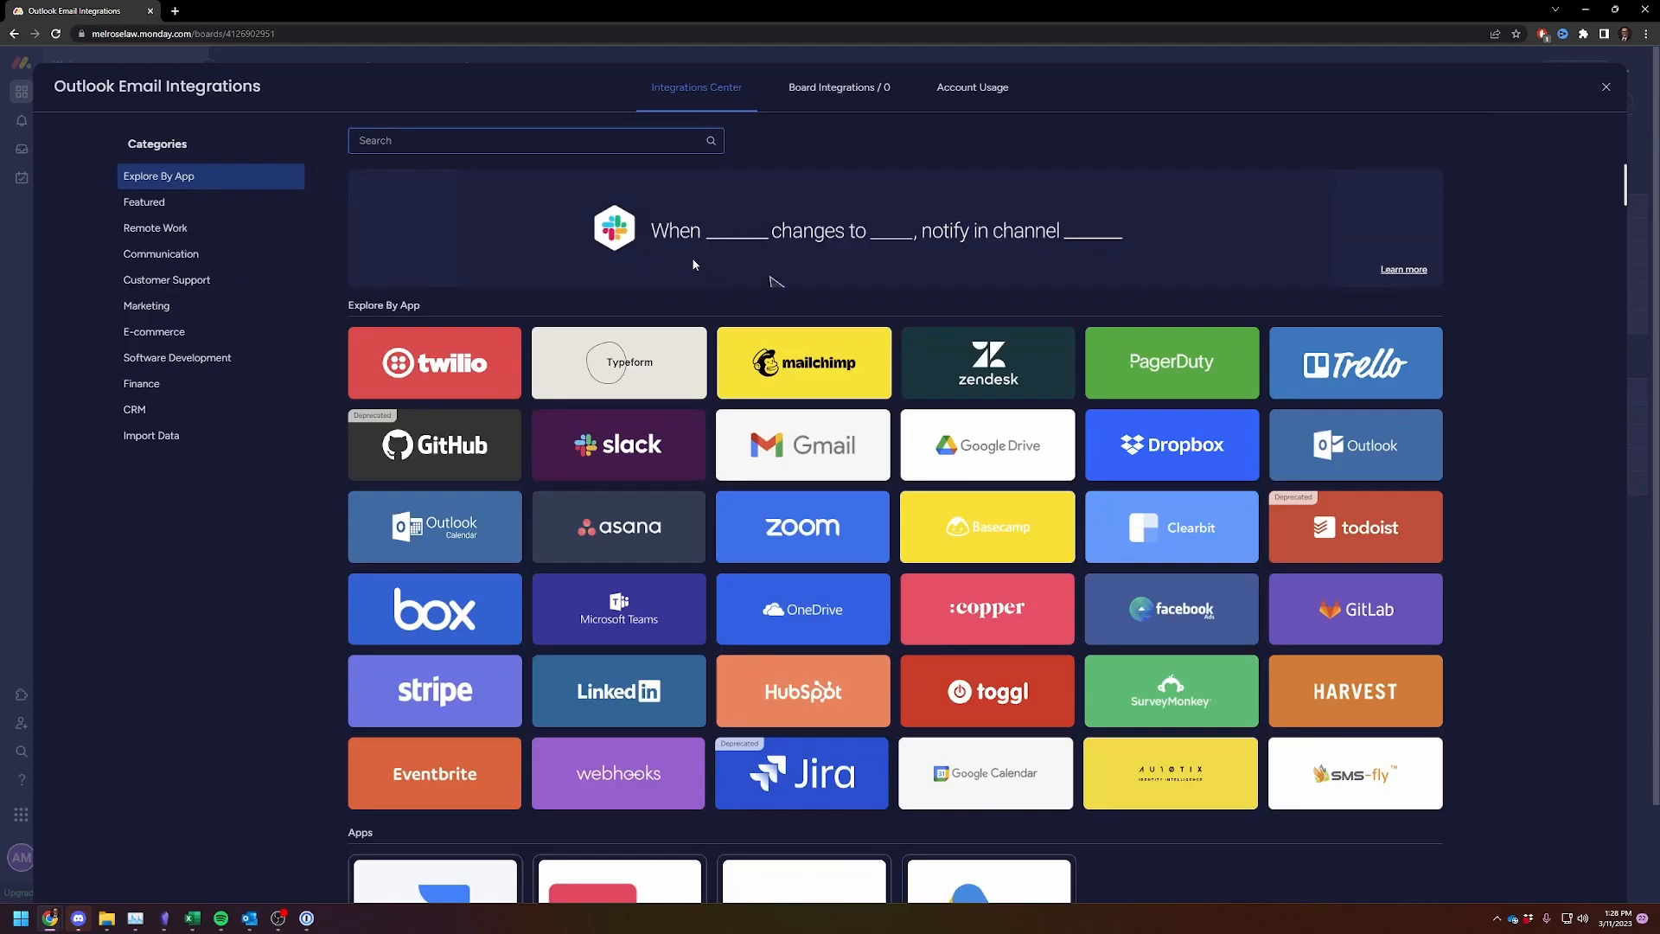
{"action": "type", "text": "outlook"}
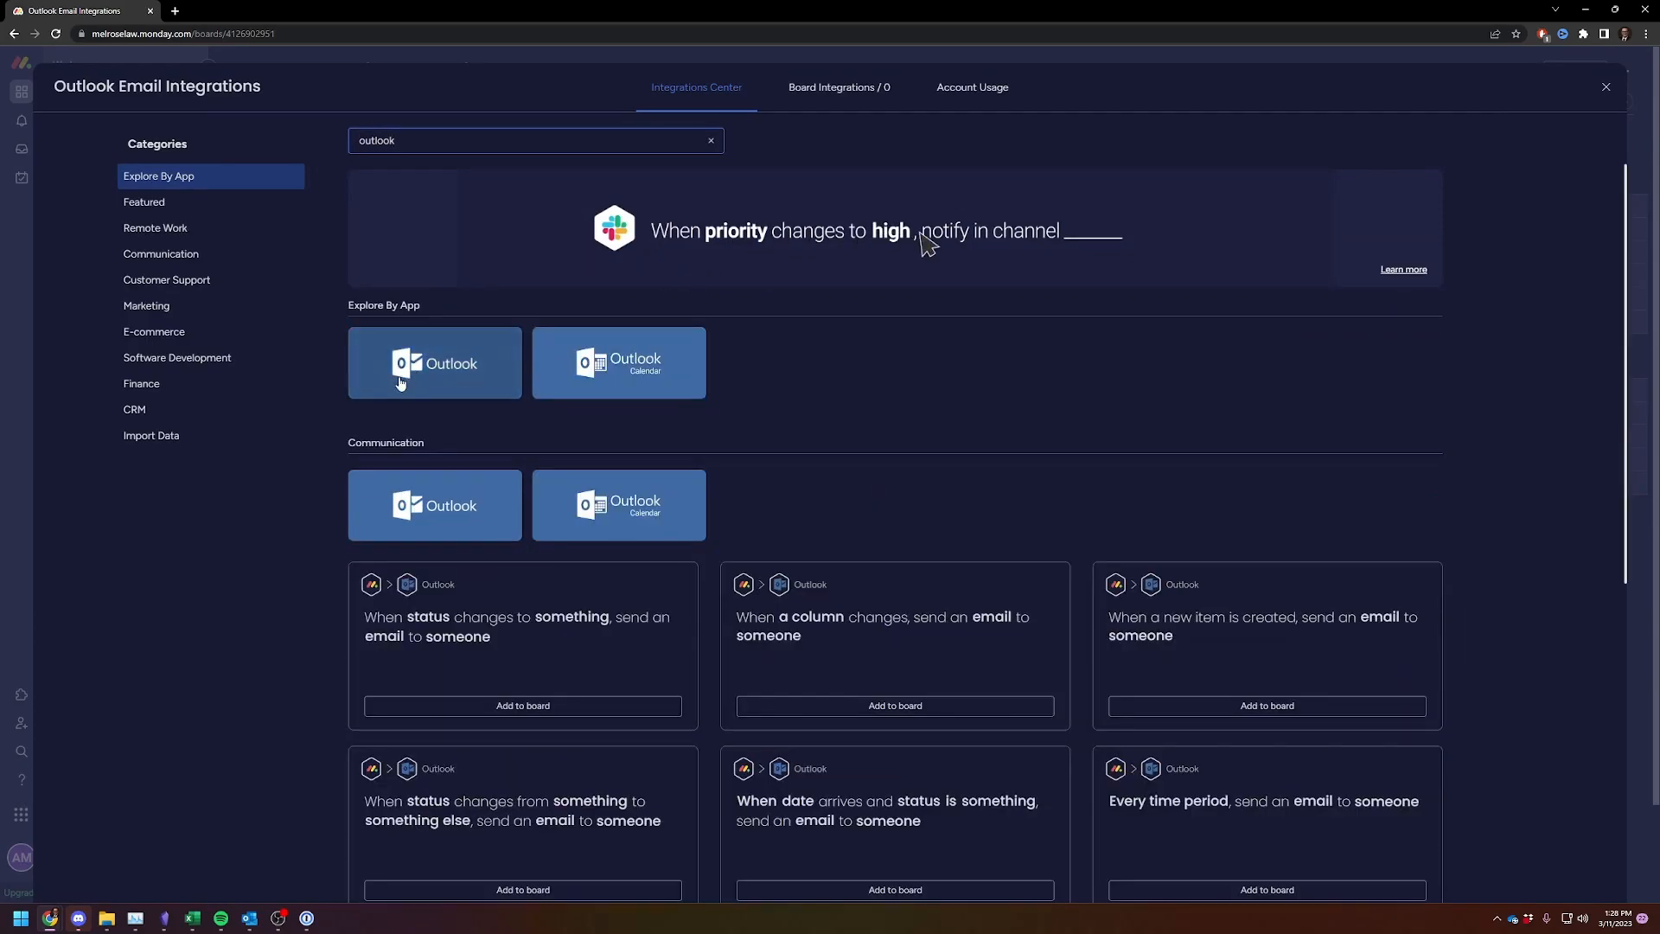
{"action": "left_click", "coordinate": [434, 362]}
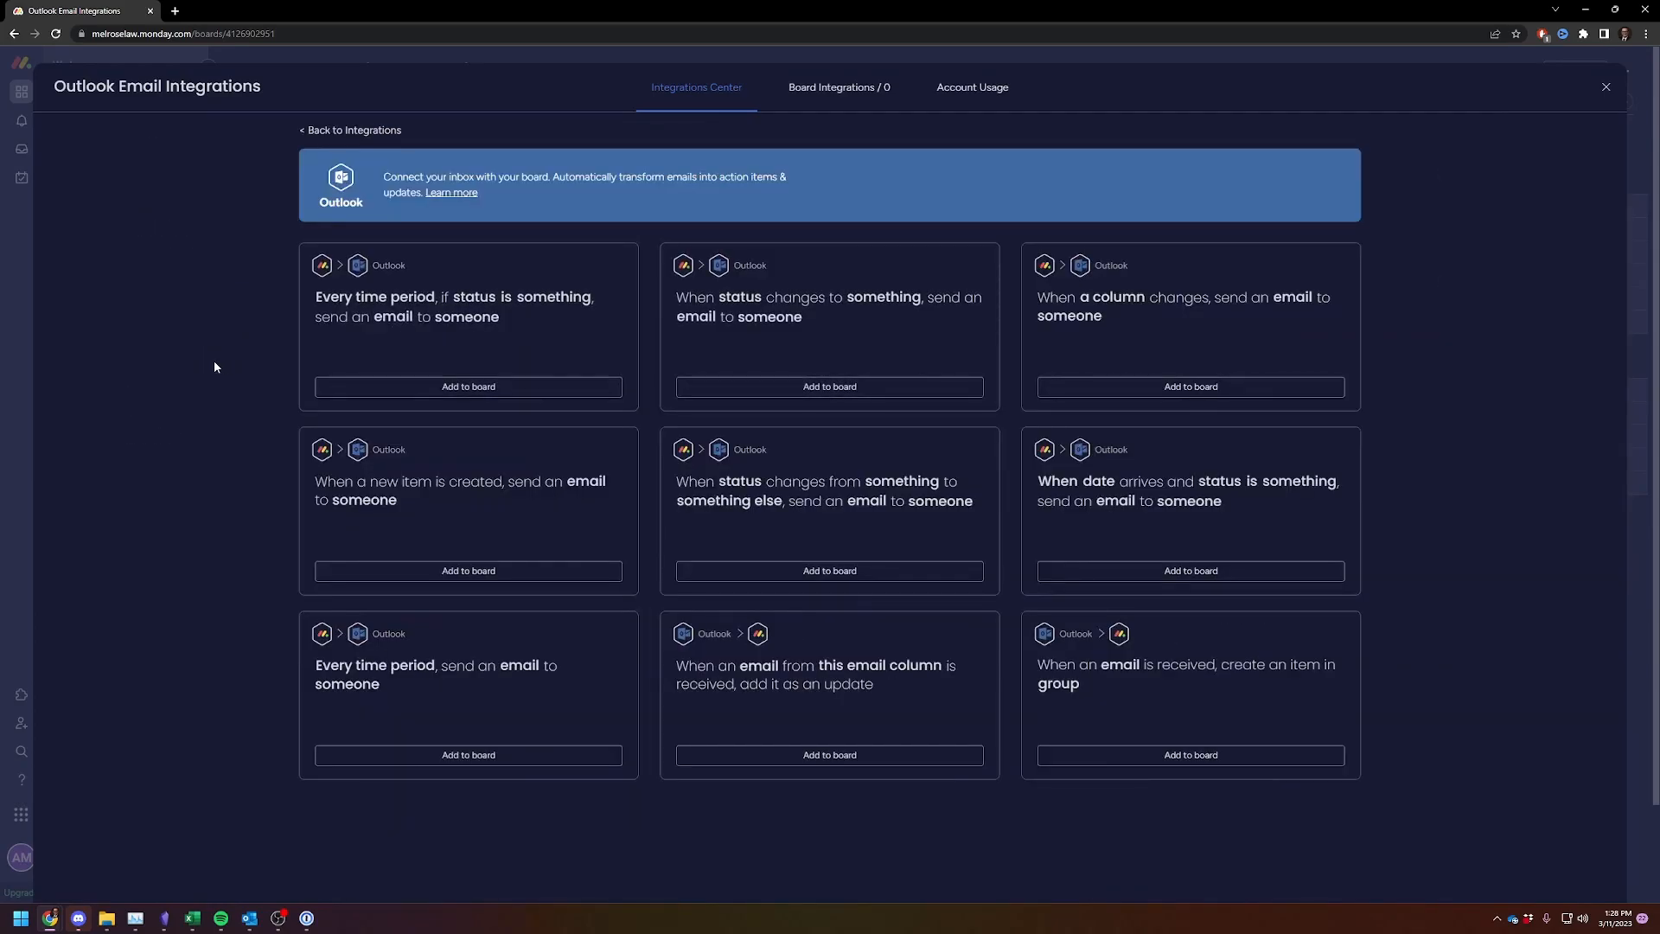
{"action": "mouse_move", "coordinate": [397, 488]}
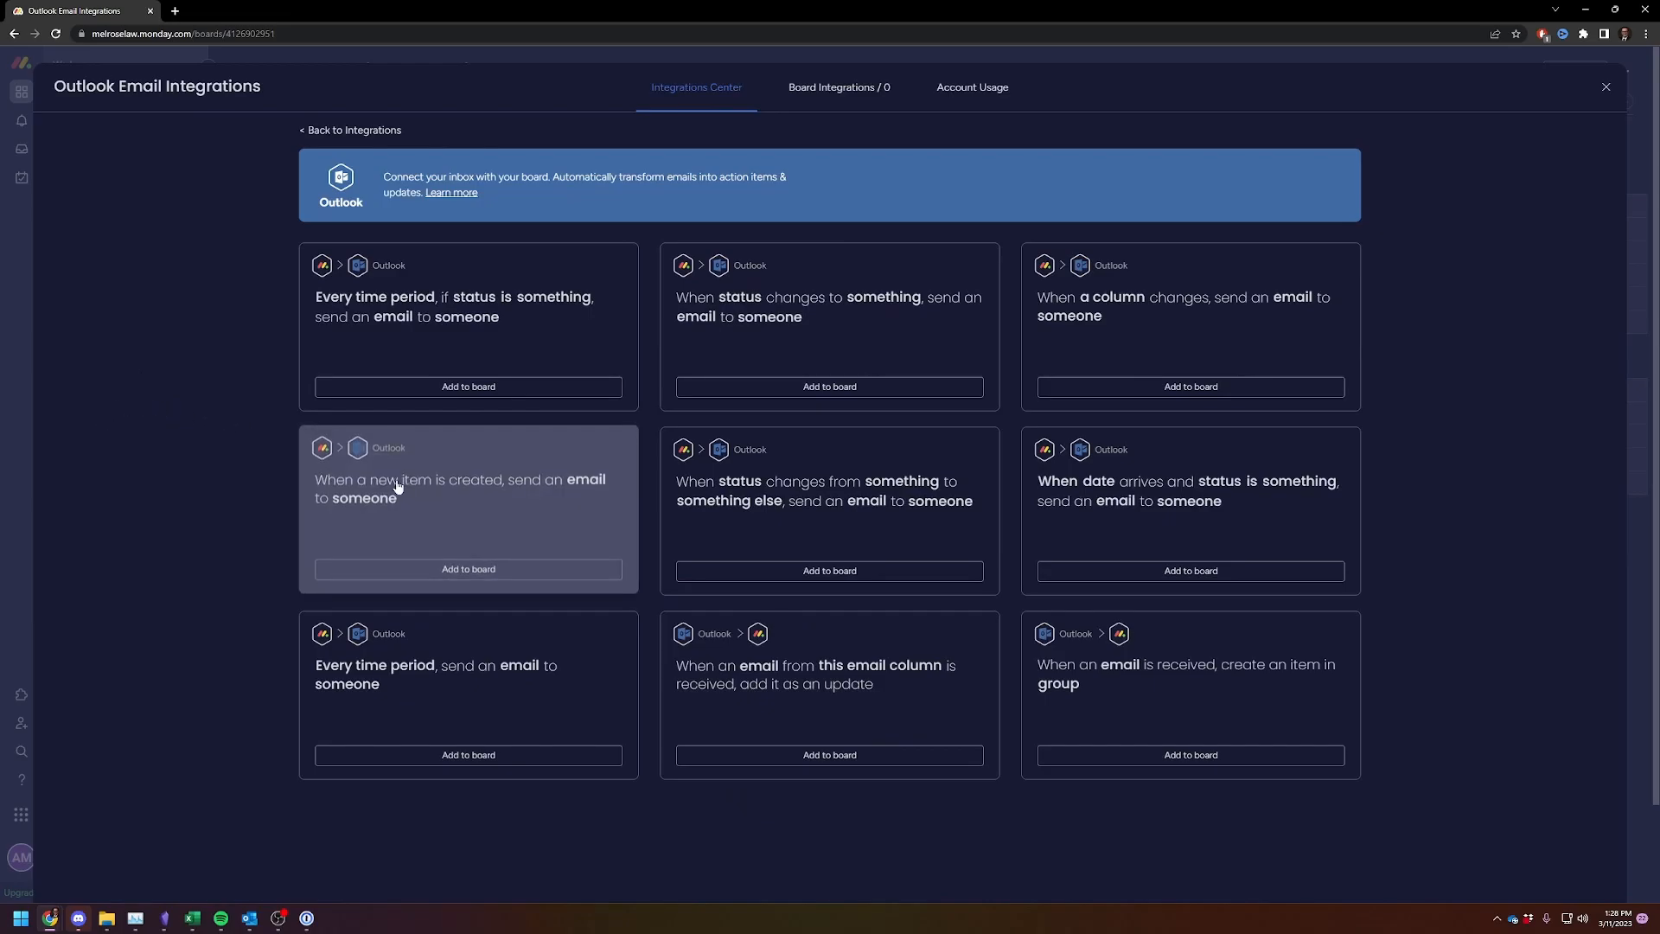
{"action": "mouse_move", "coordinate": [1005, 648]}
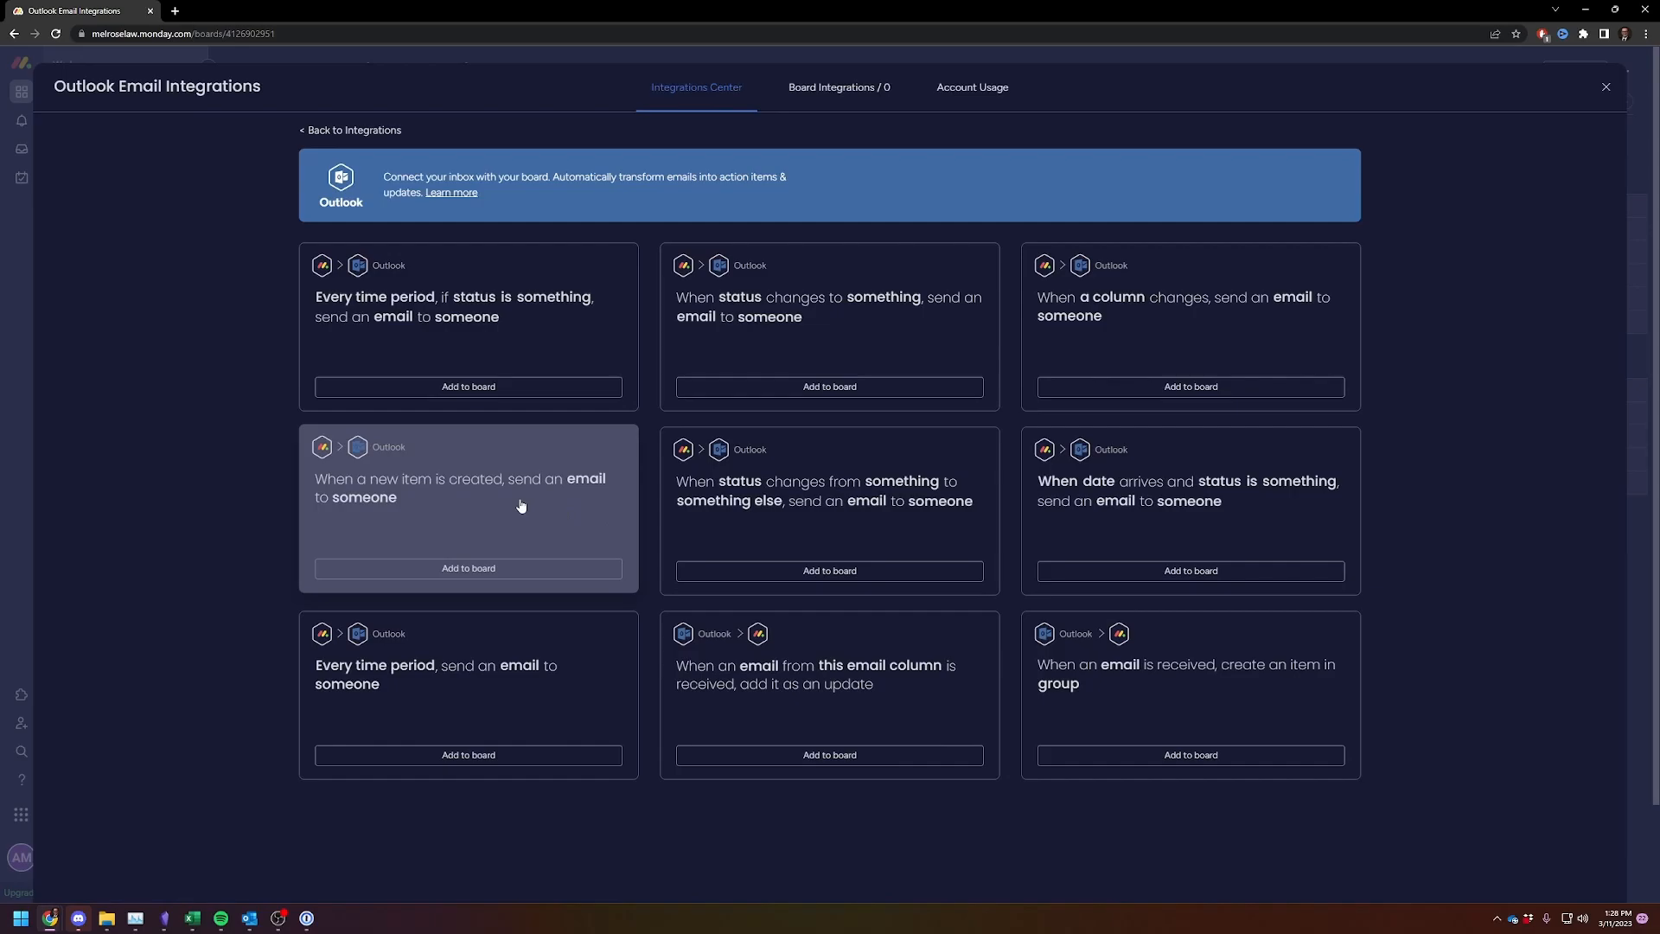
{"action": "mouse_move", "coordinate": [511, 506]}
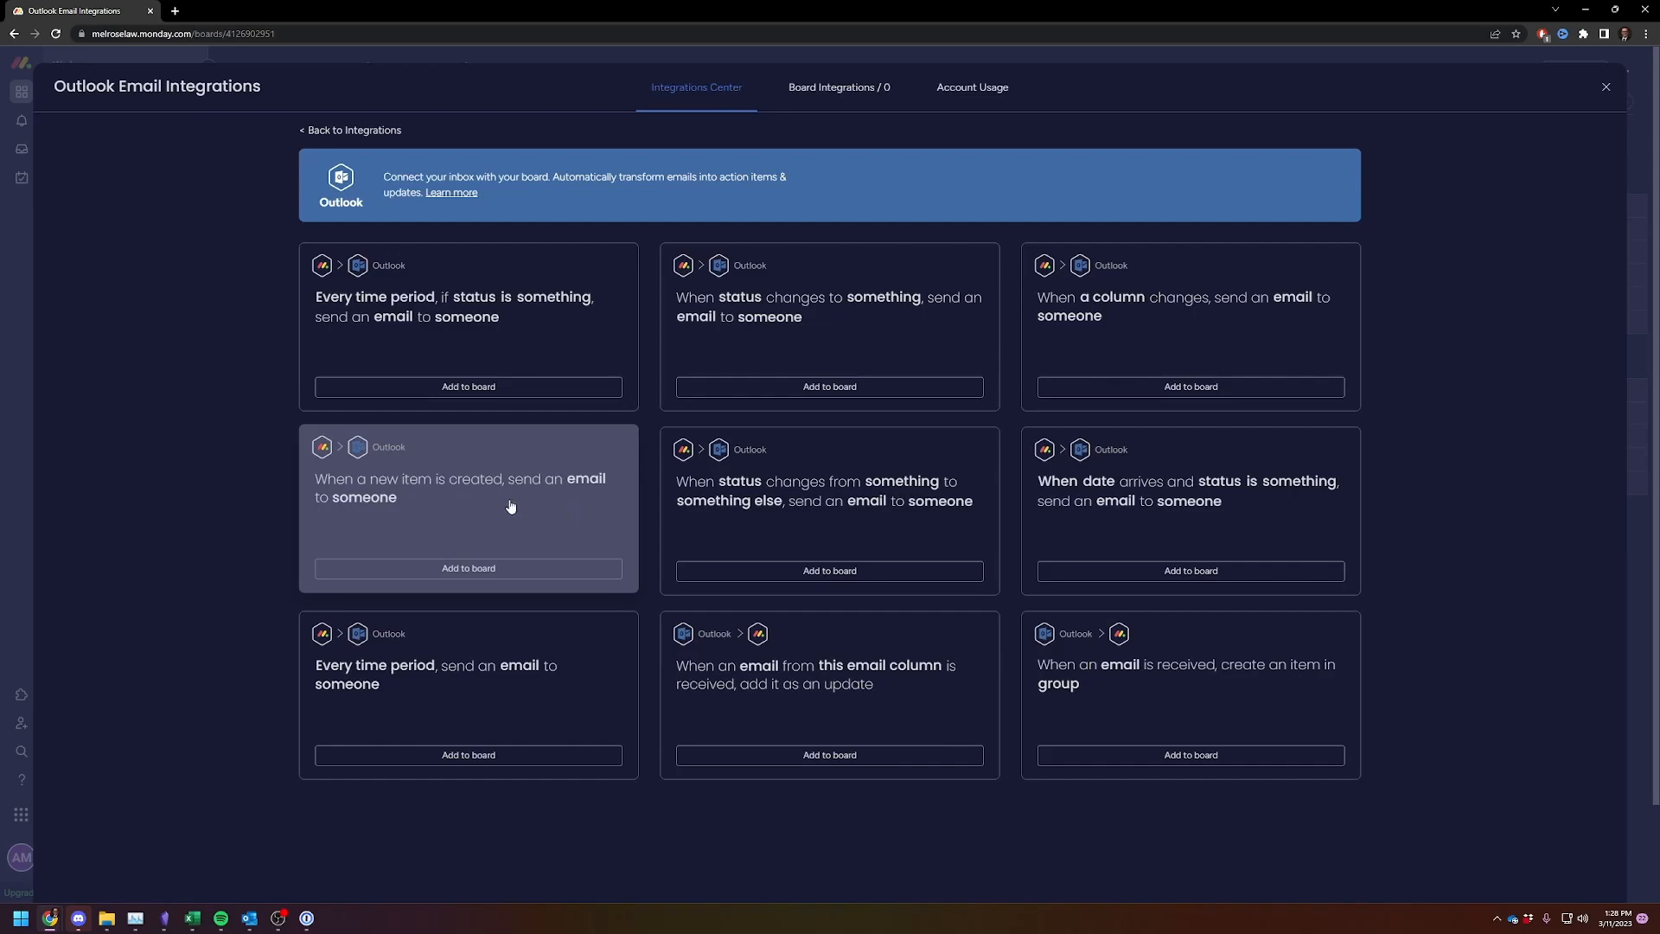
{"action": "mouse_move", "coordinate": [471, 513]}
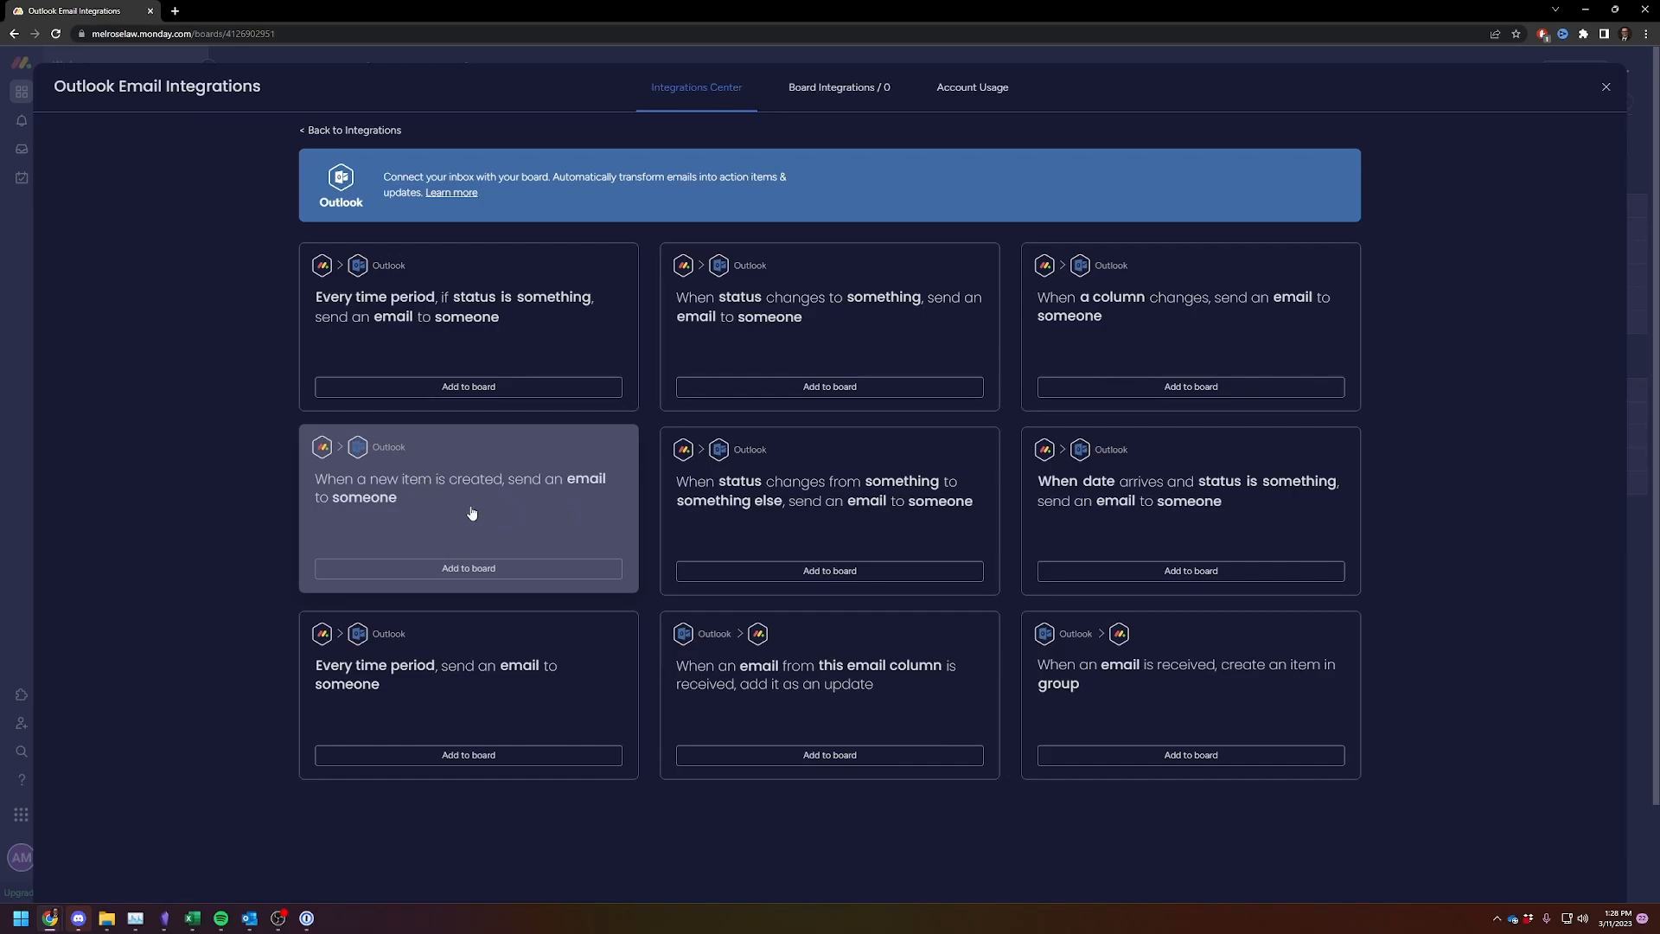
Step: Configure the new-item recipe with the connected account, subject 'New Item Outlook Board' and the item's date in the message
{"action": "left_click", "coordinate": [468, 568]}
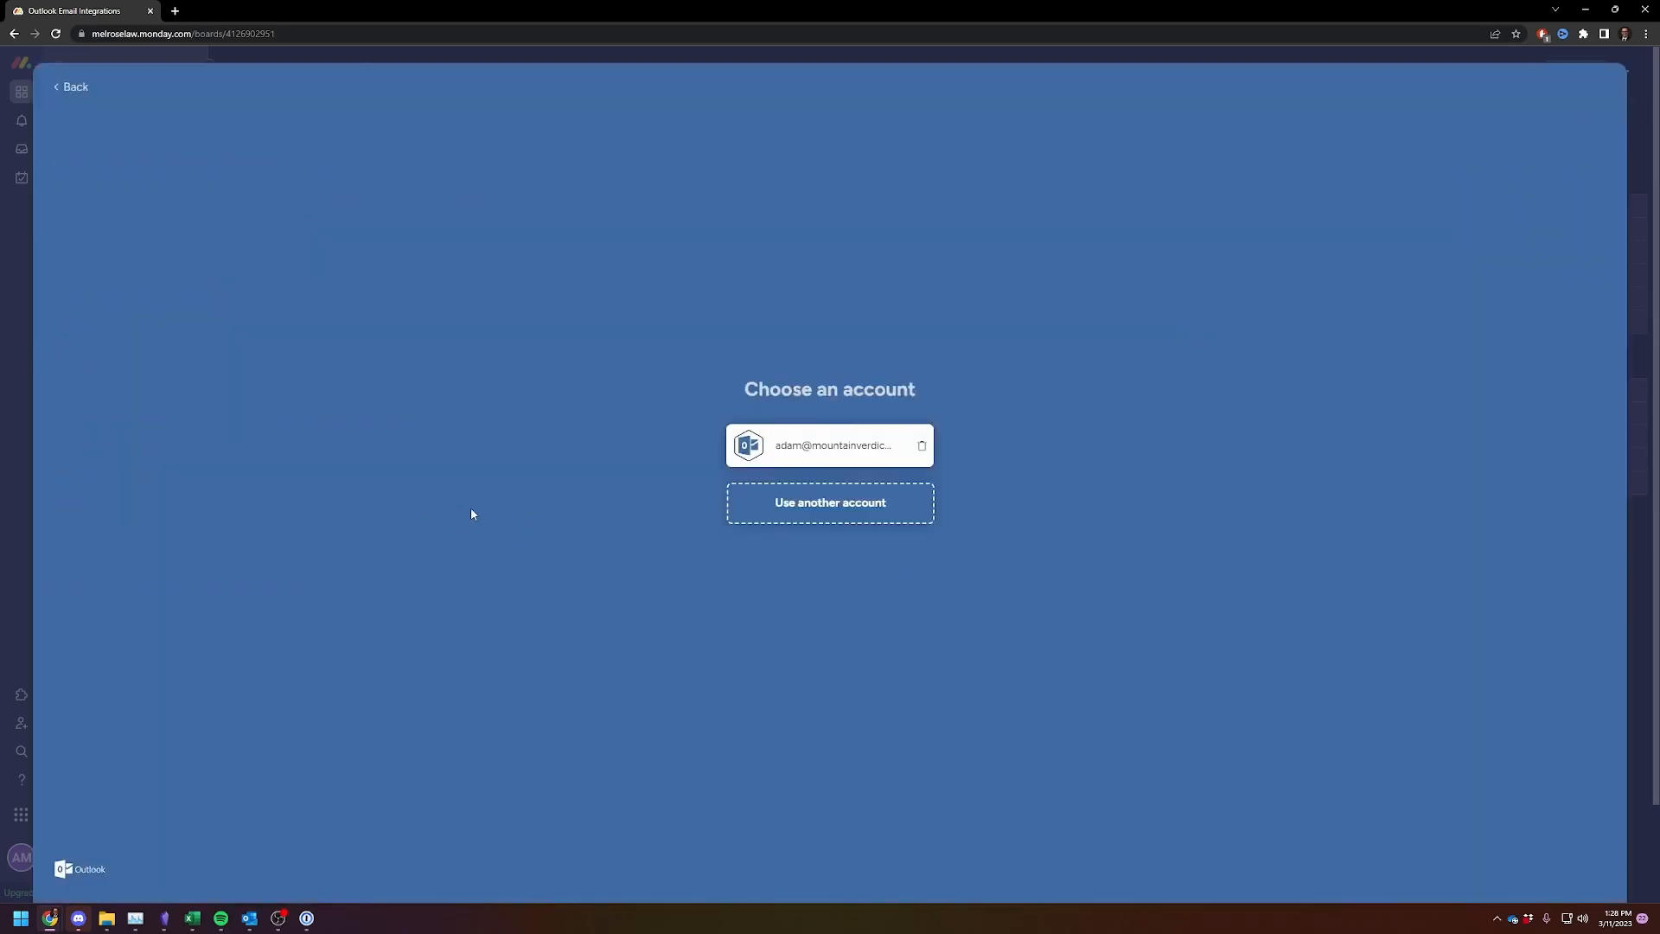
{"action": "mouse_move", "coordinate": [806, 456]}
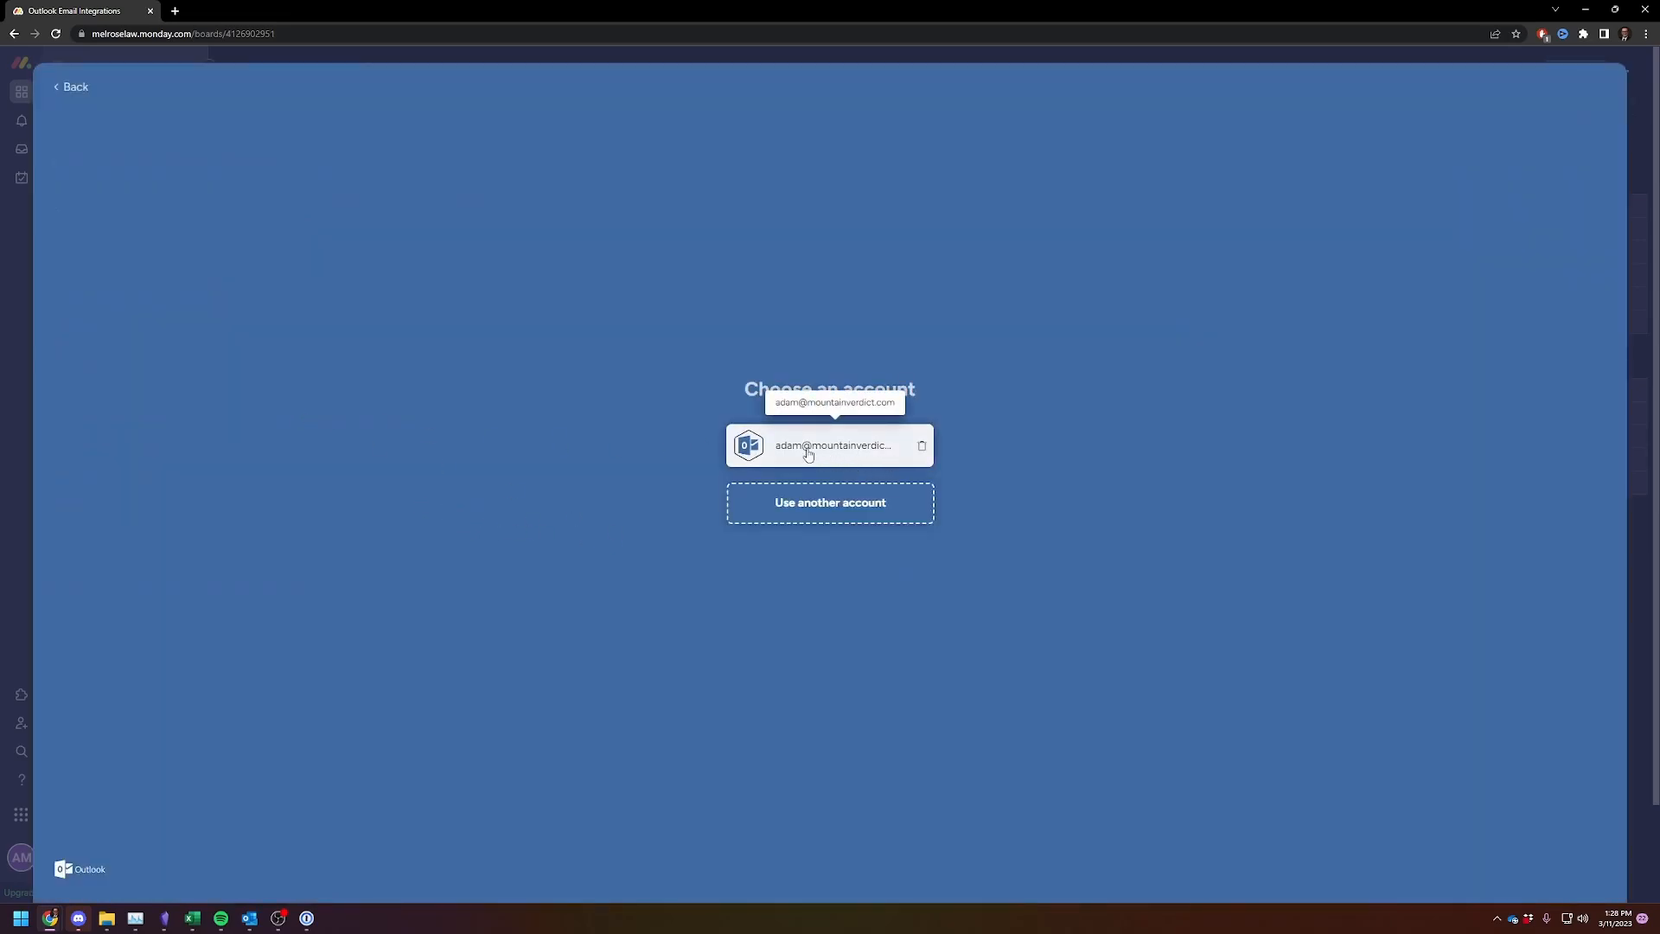
{"action": "mouse_move", "coordinate": [1018, 514]}
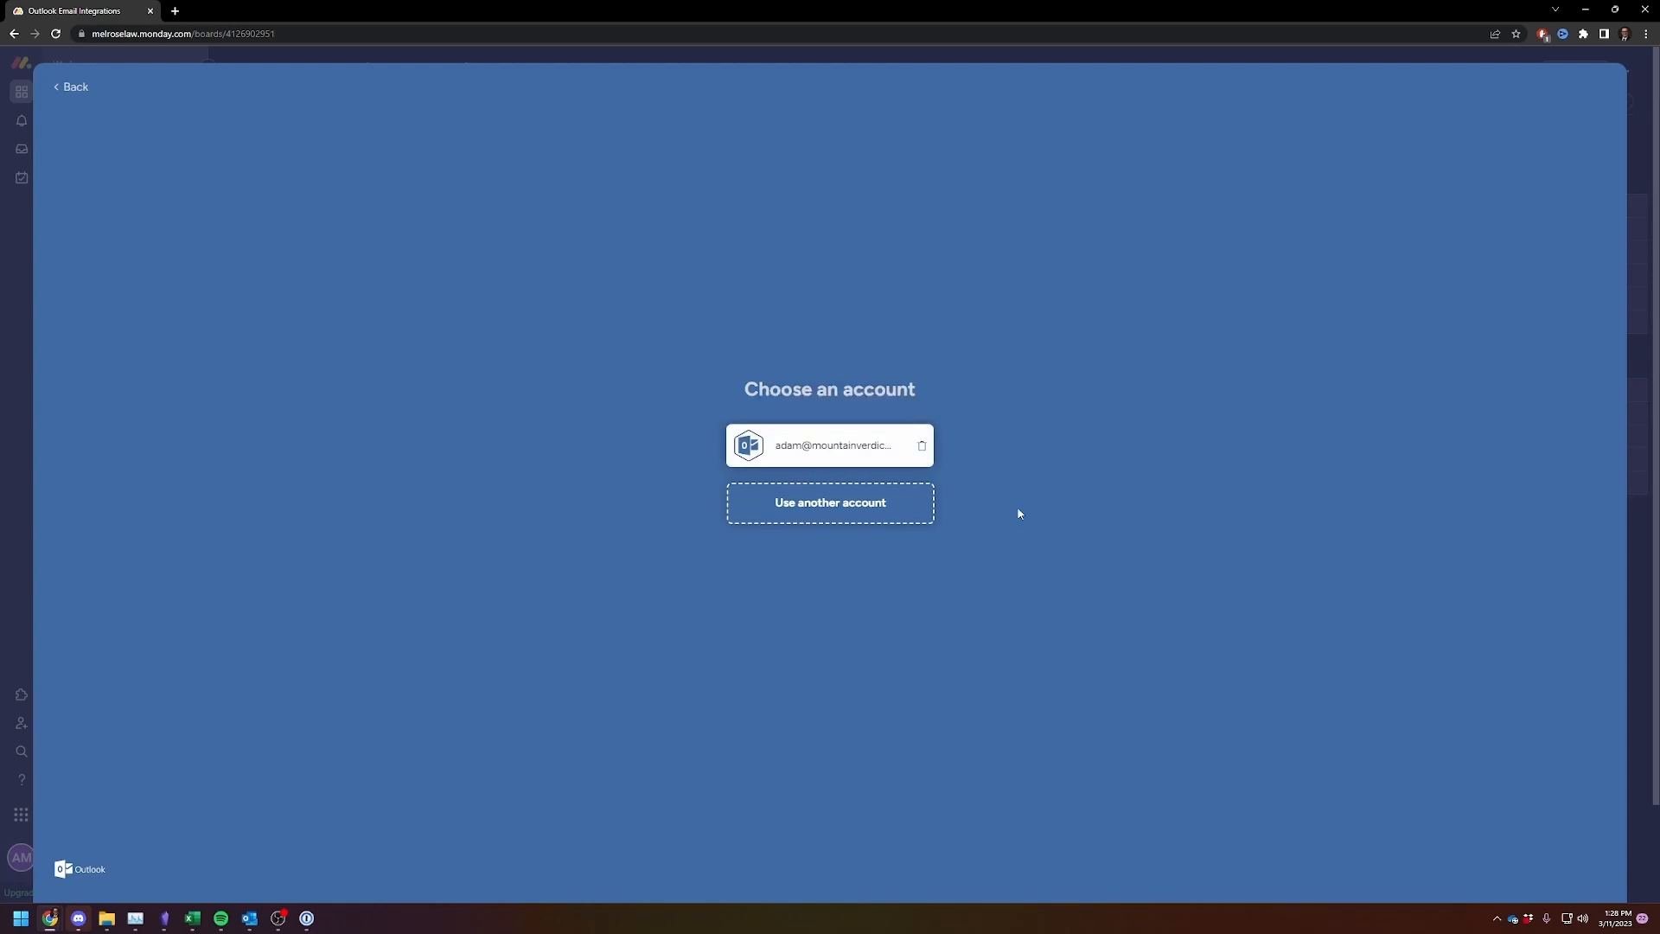
{"action": "left_click", "coordinate": [830, 444]}
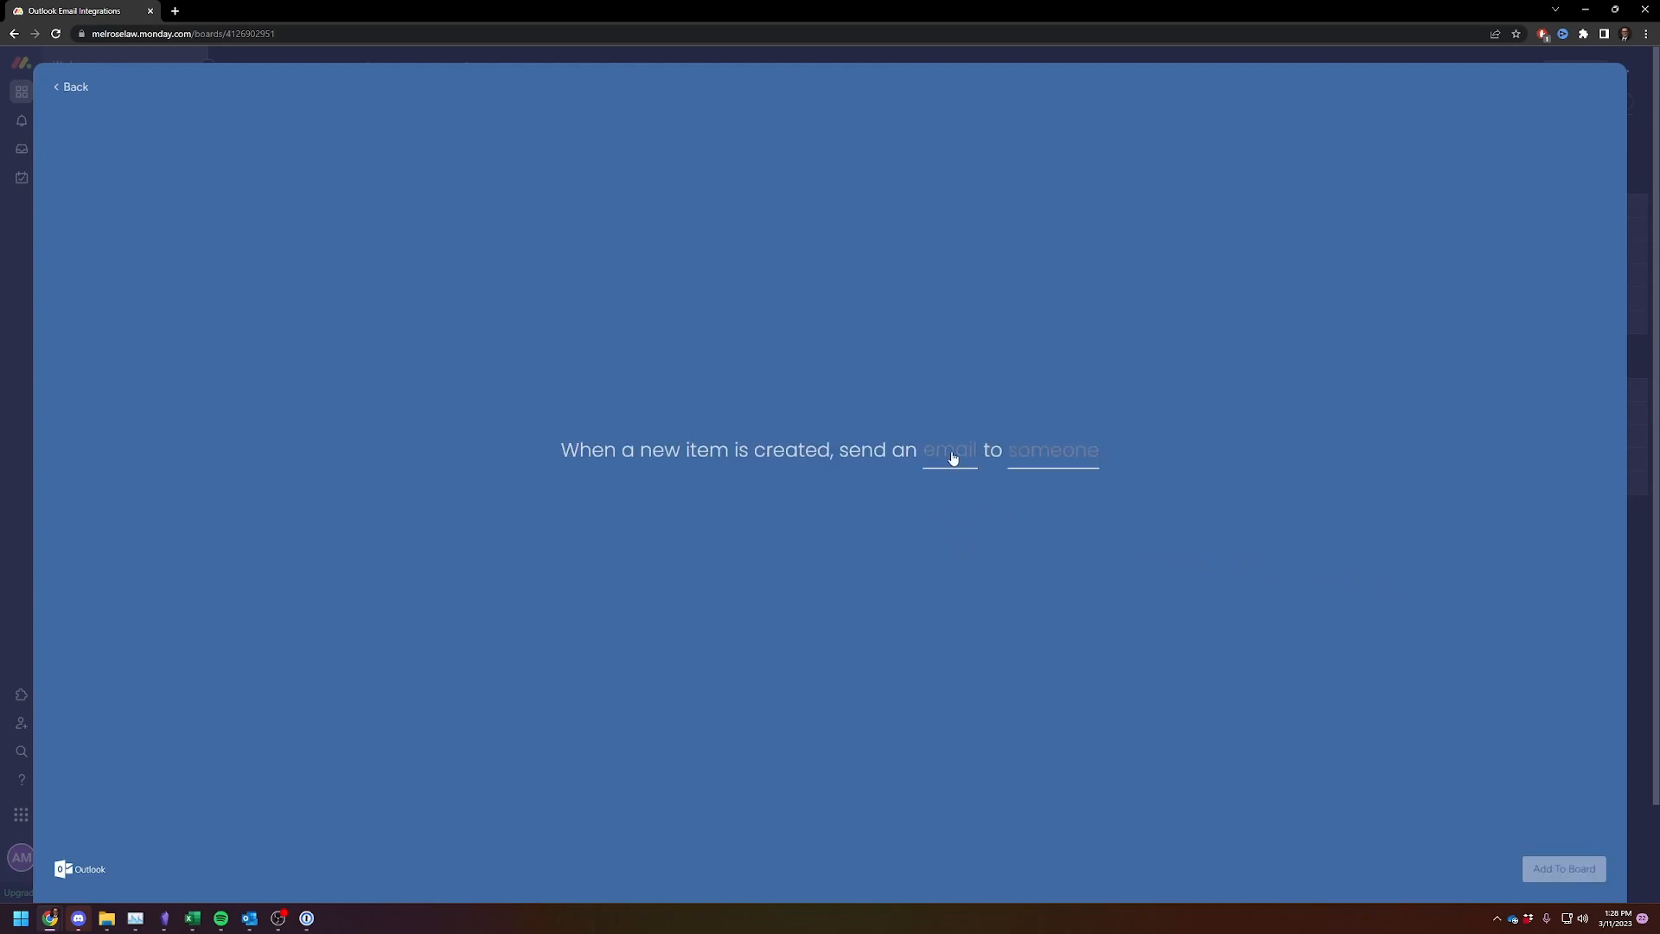
{"action": "left_click", "coordinate": [948, 449]}
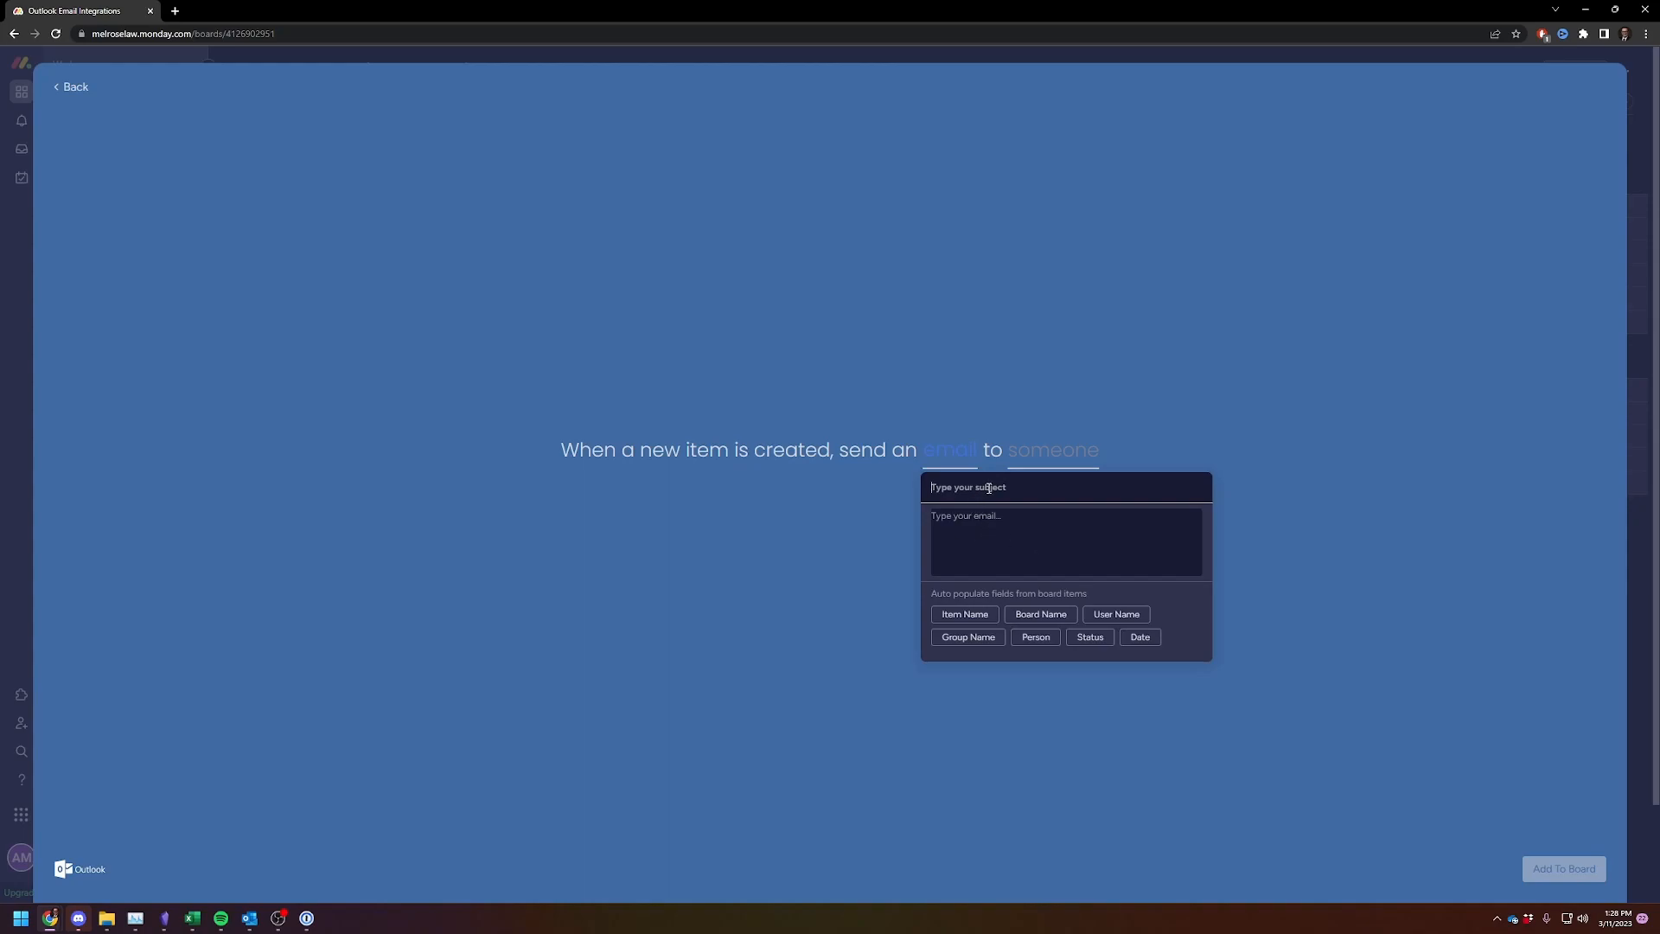
{"action": "type", "text": "New Item on M"}
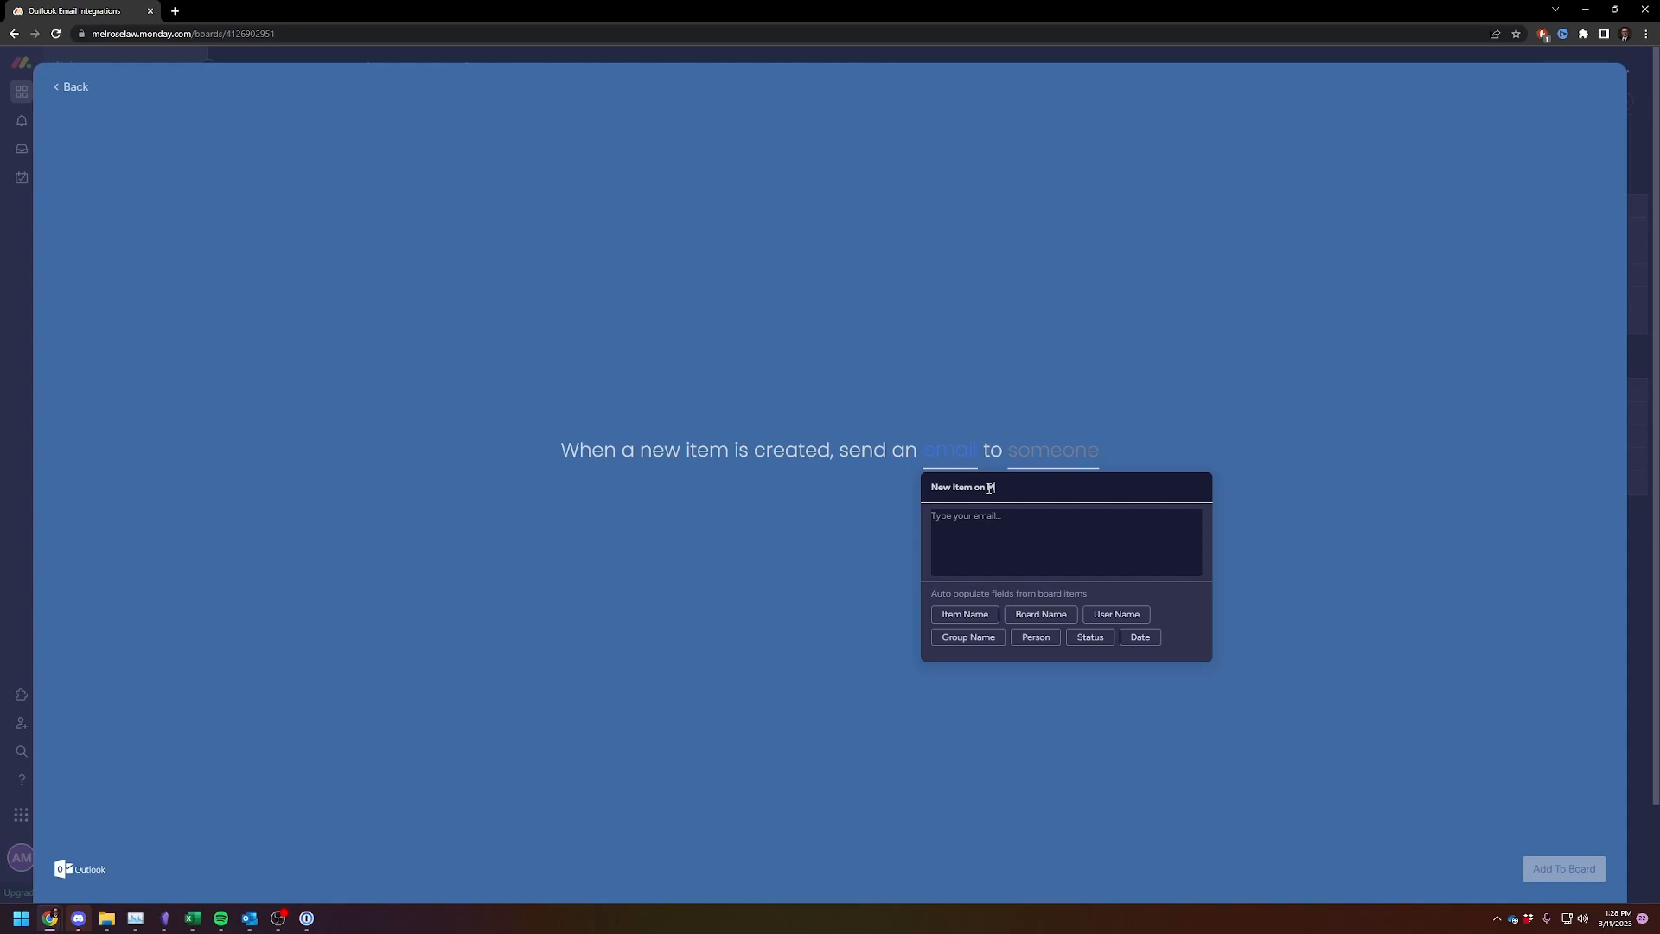
{"action": "type", "text": "Out"}
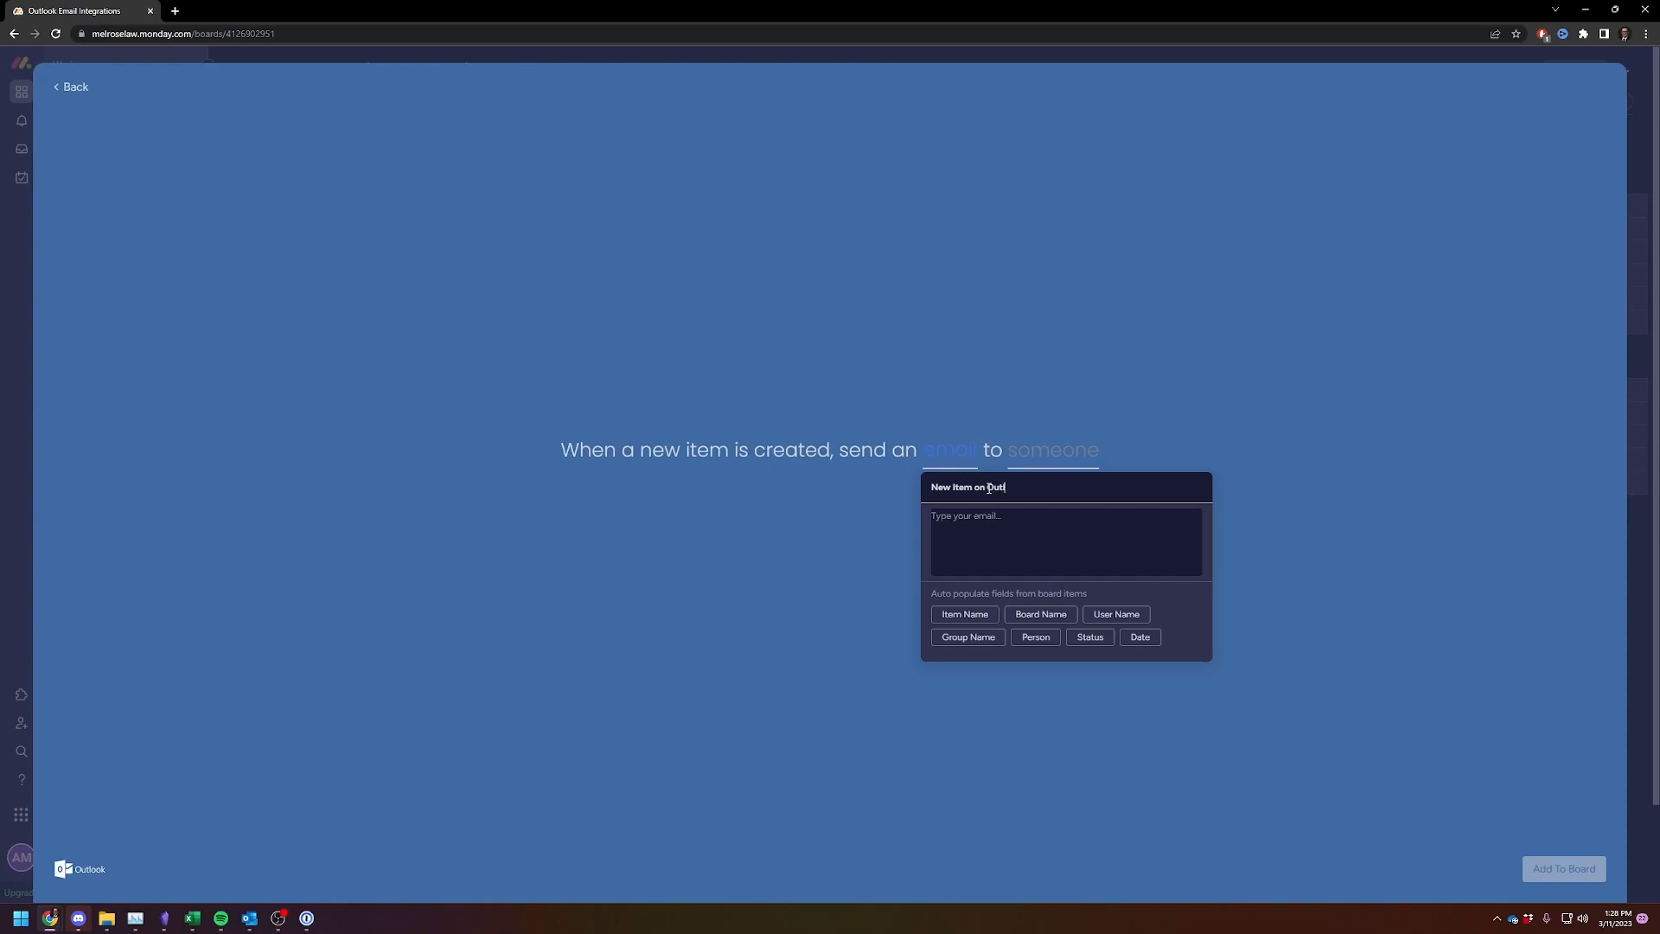
{"action": "type", "text": "look Board"}
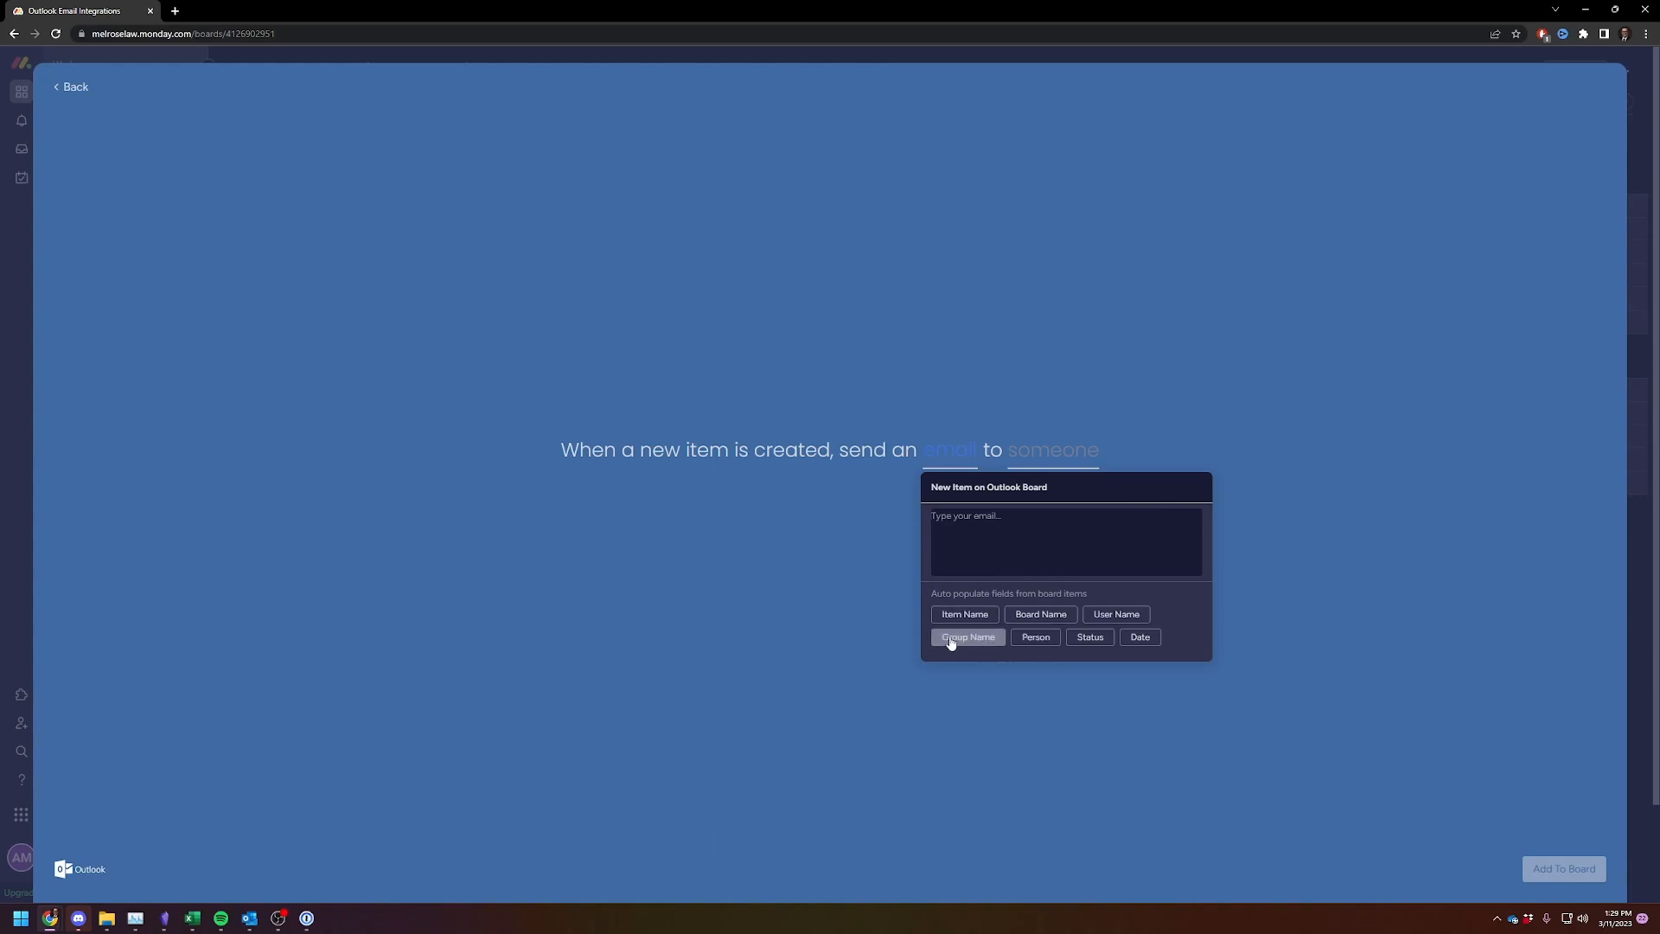
{"action": "mouse_move", "coordinate": [963, 614]}
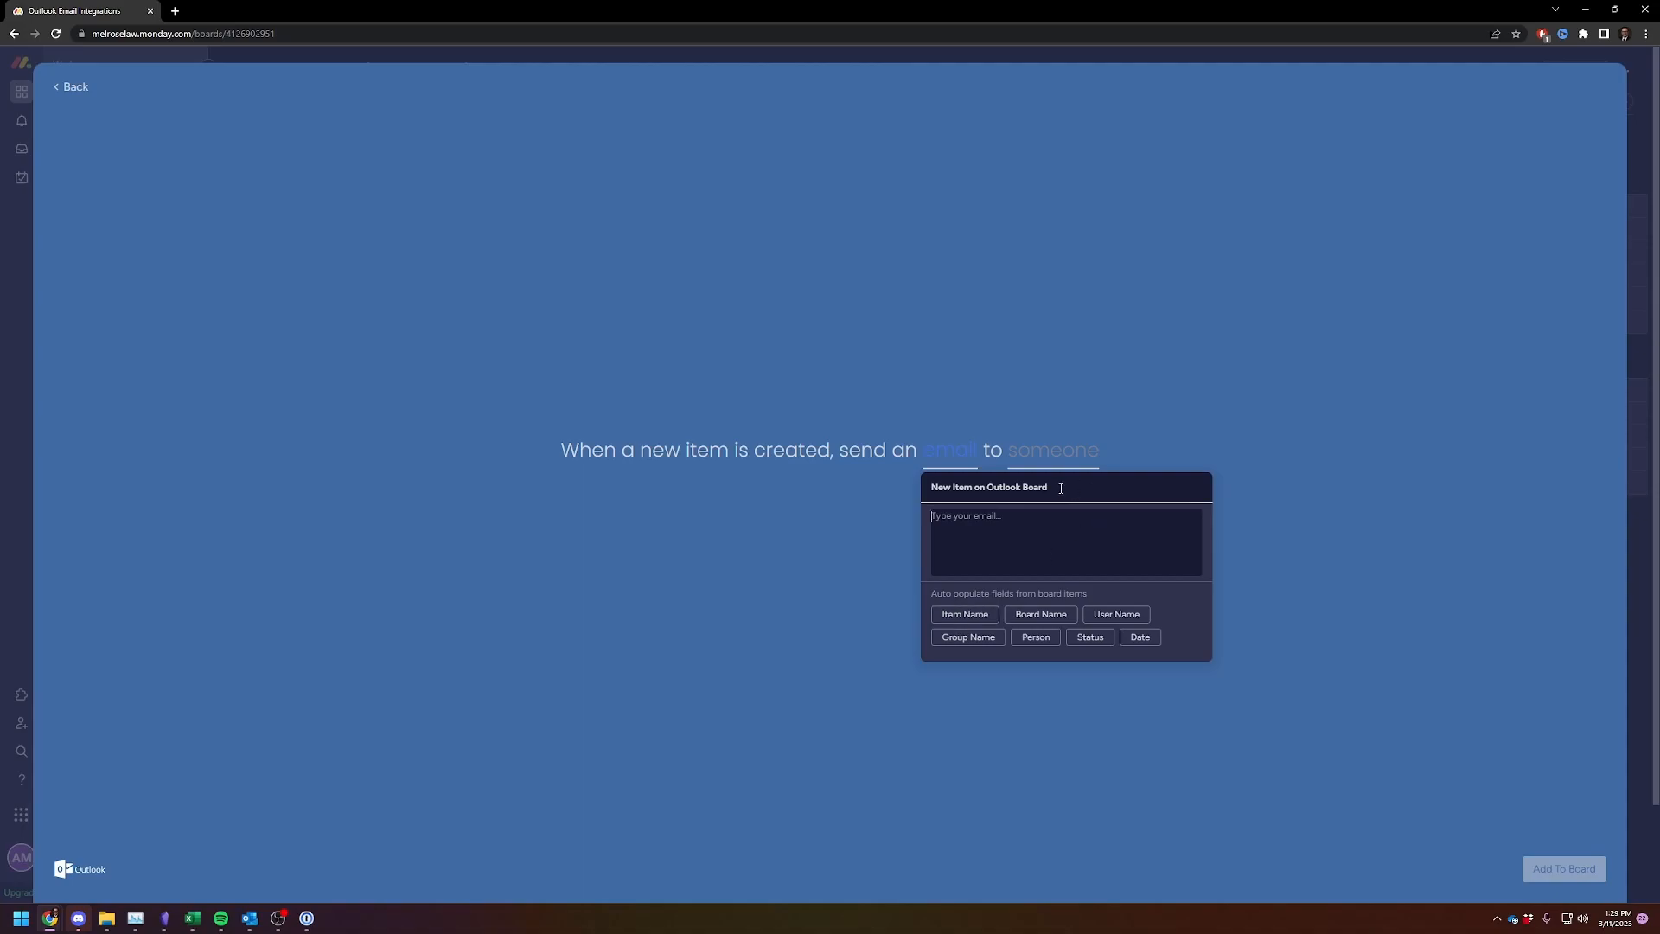
{"action": "double_click", "coordinate": [1014, 487]}
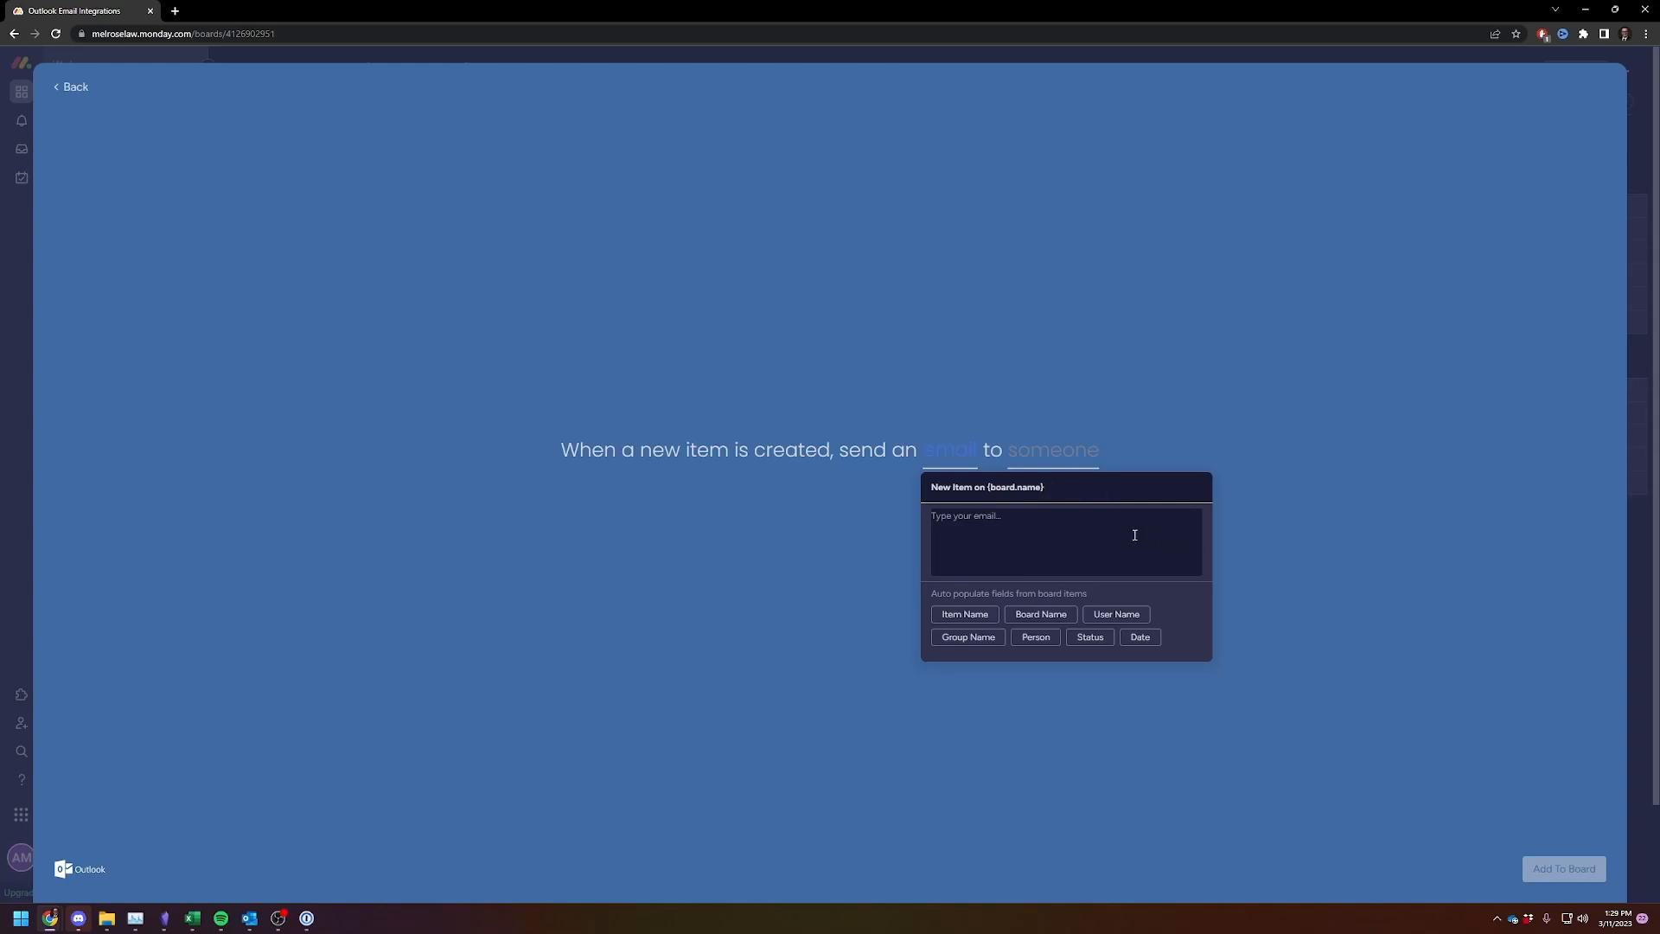
{"action": "mouse_move", "coordinate": [1048, 512]}
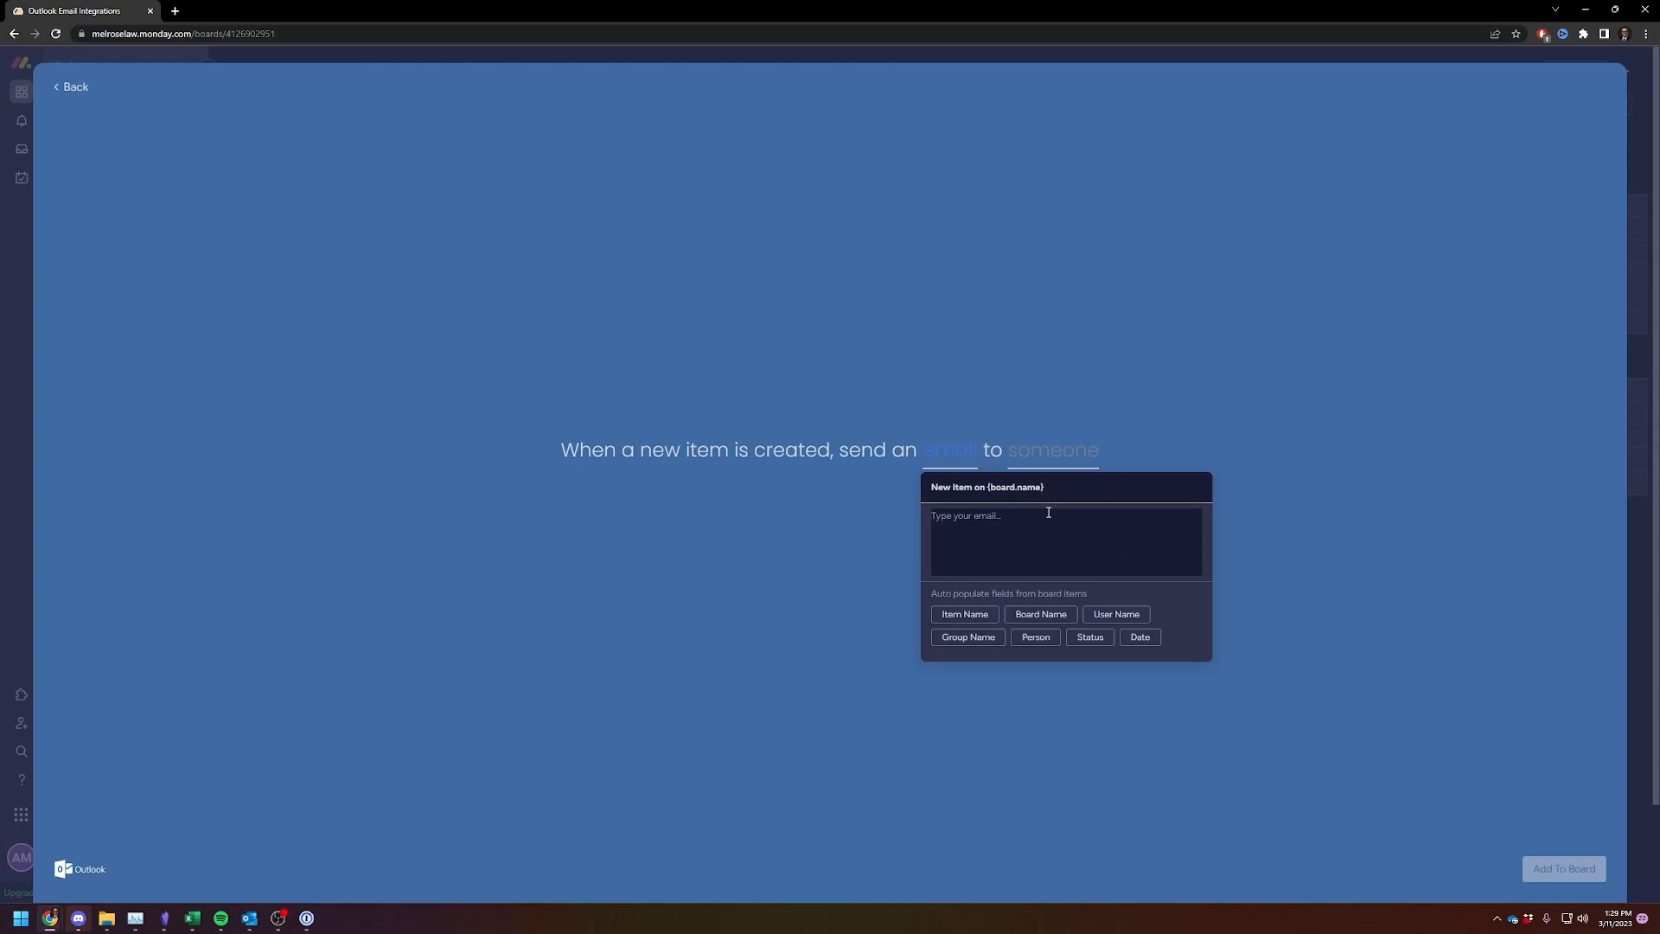
{"action": "mouse_move", "coordinate": [987, 485]}
{"action": "type", "text": "{pulse.name} was created on"}
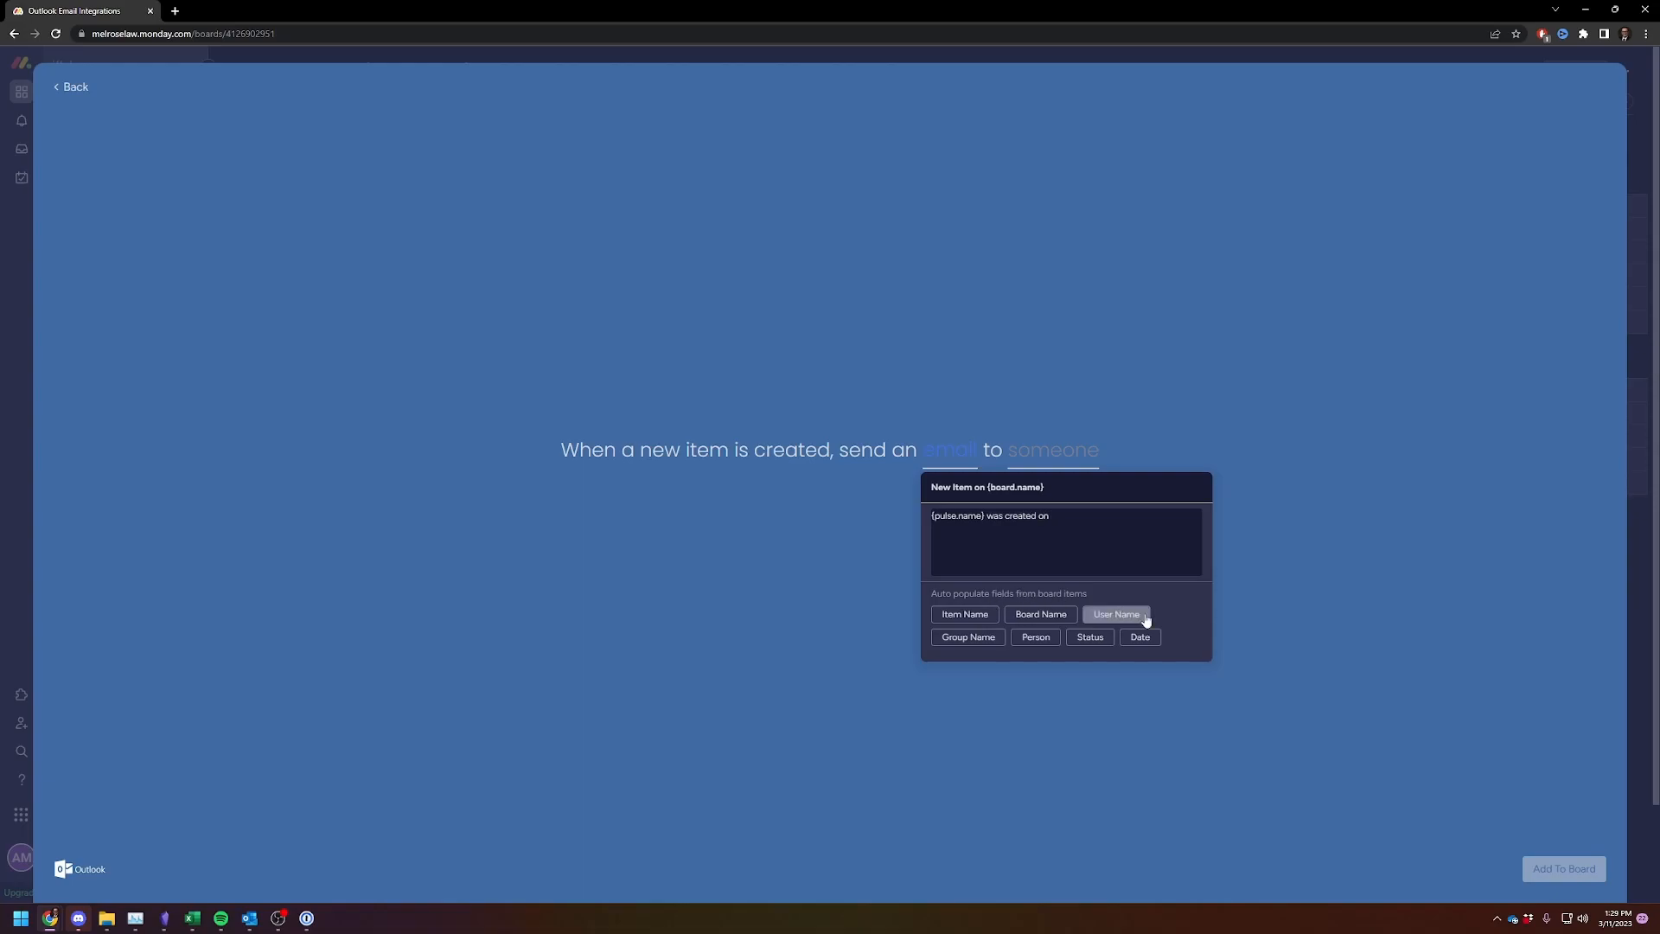
{"action": "left_click", "coordinate": [1140, 637]}
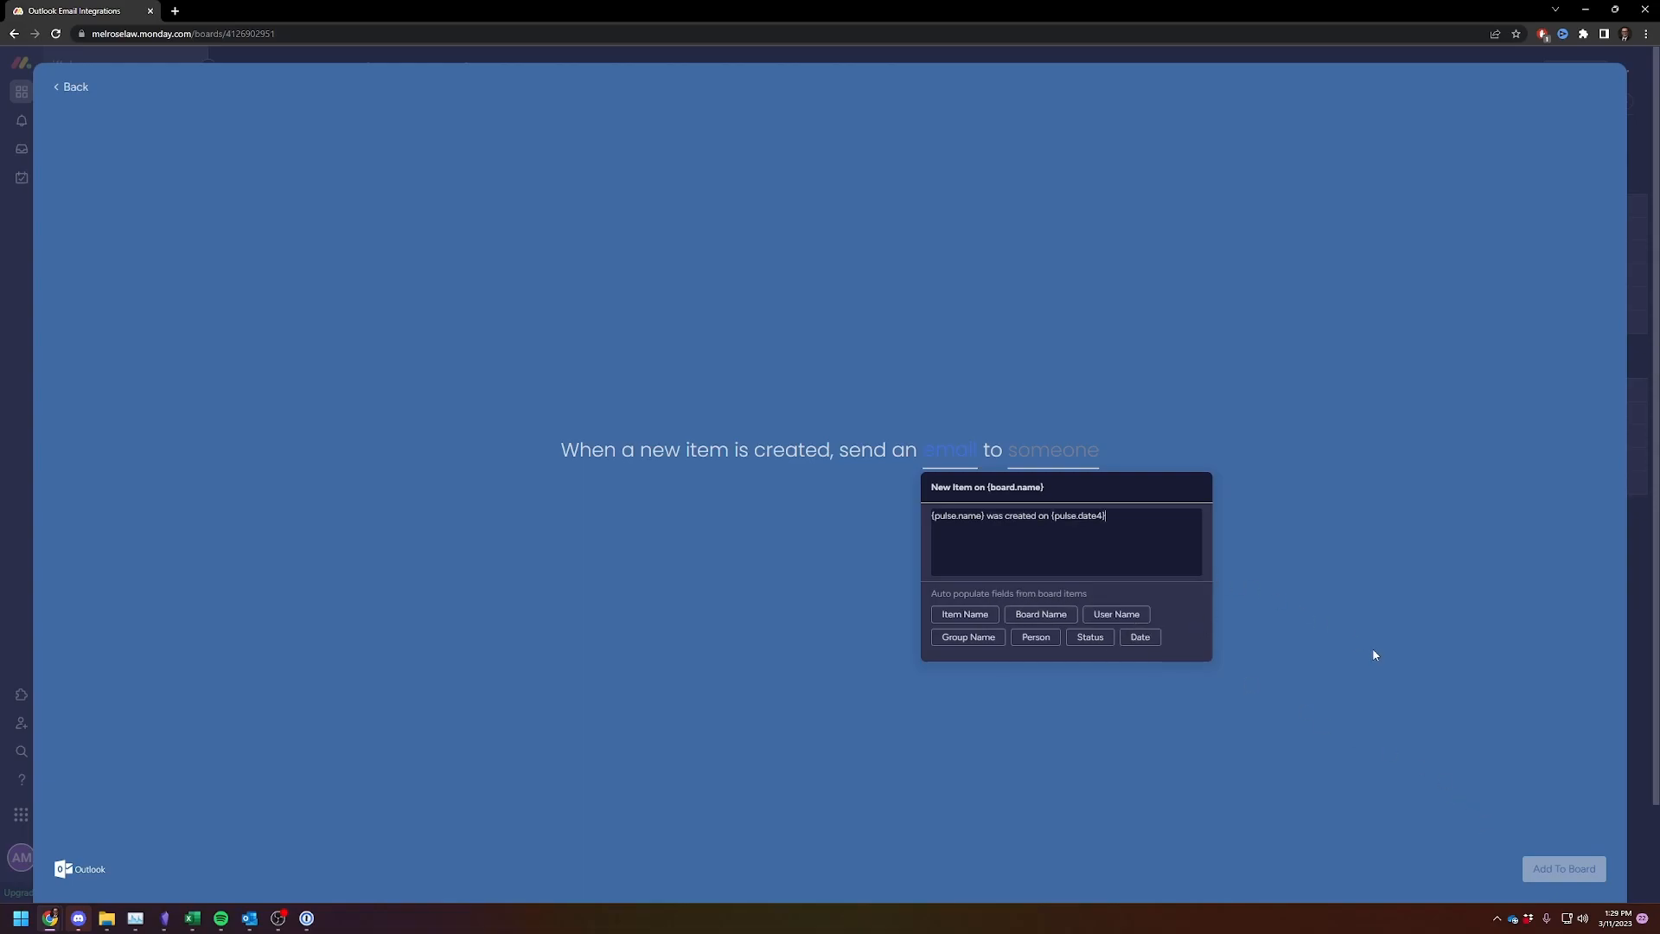
Step: Review the recipient options and set the email to be sent to Me
{"action": "left_click", "coordinate": [1052, 448]}
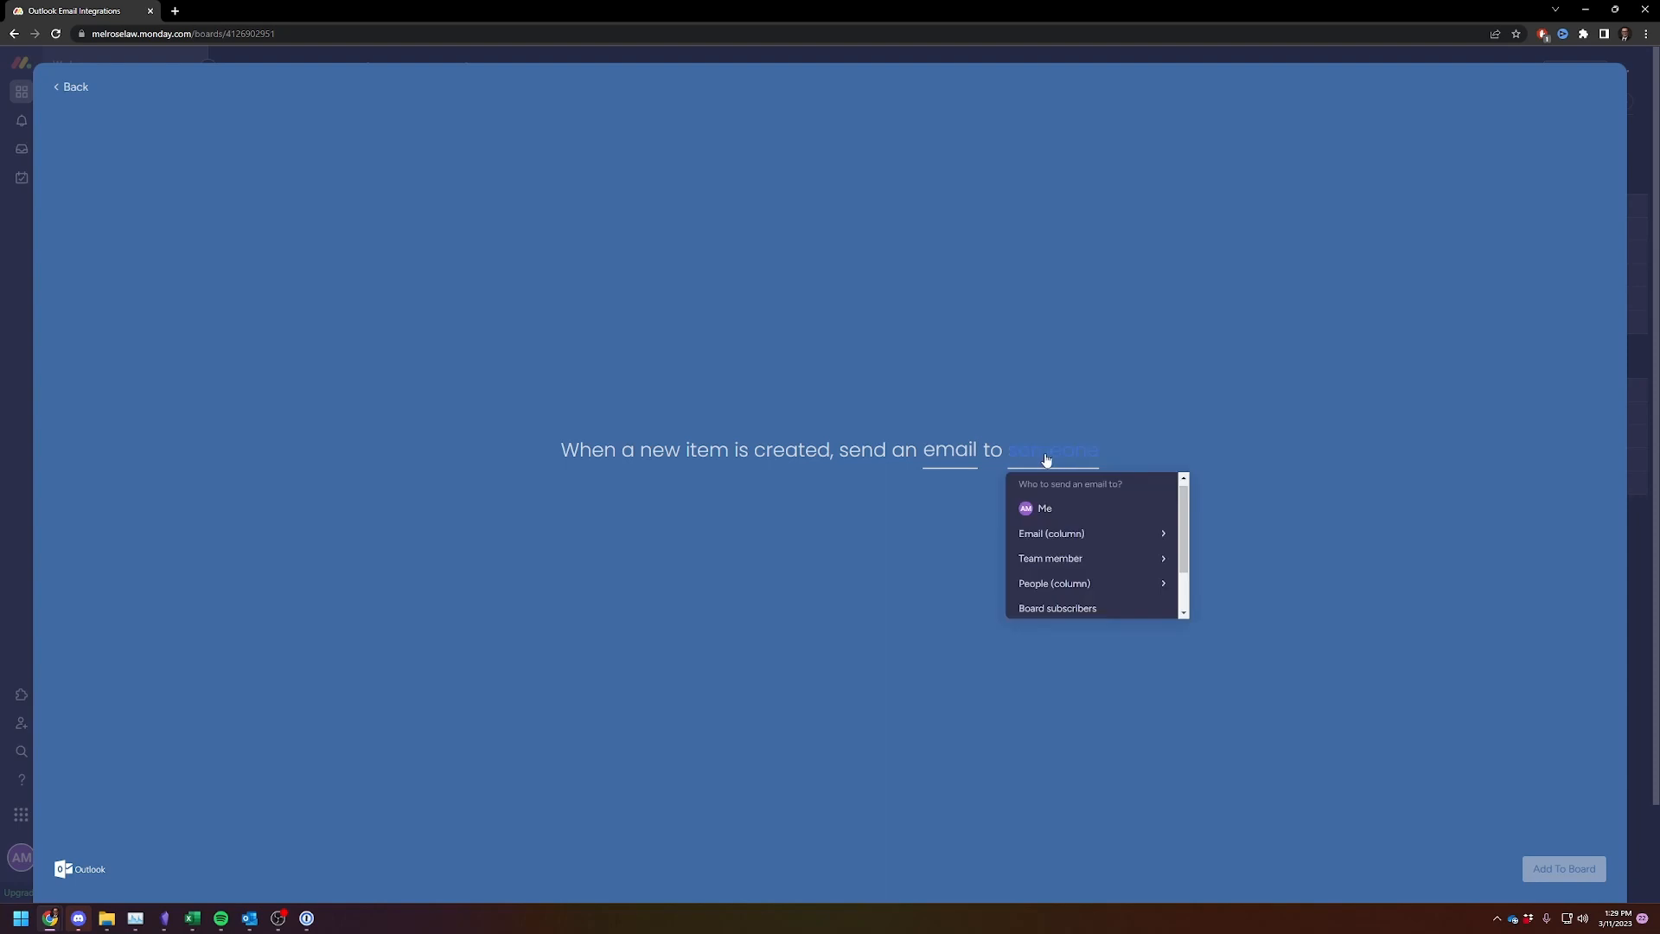
{"action": "mouse_move", "coordinate": [1091, 533]}
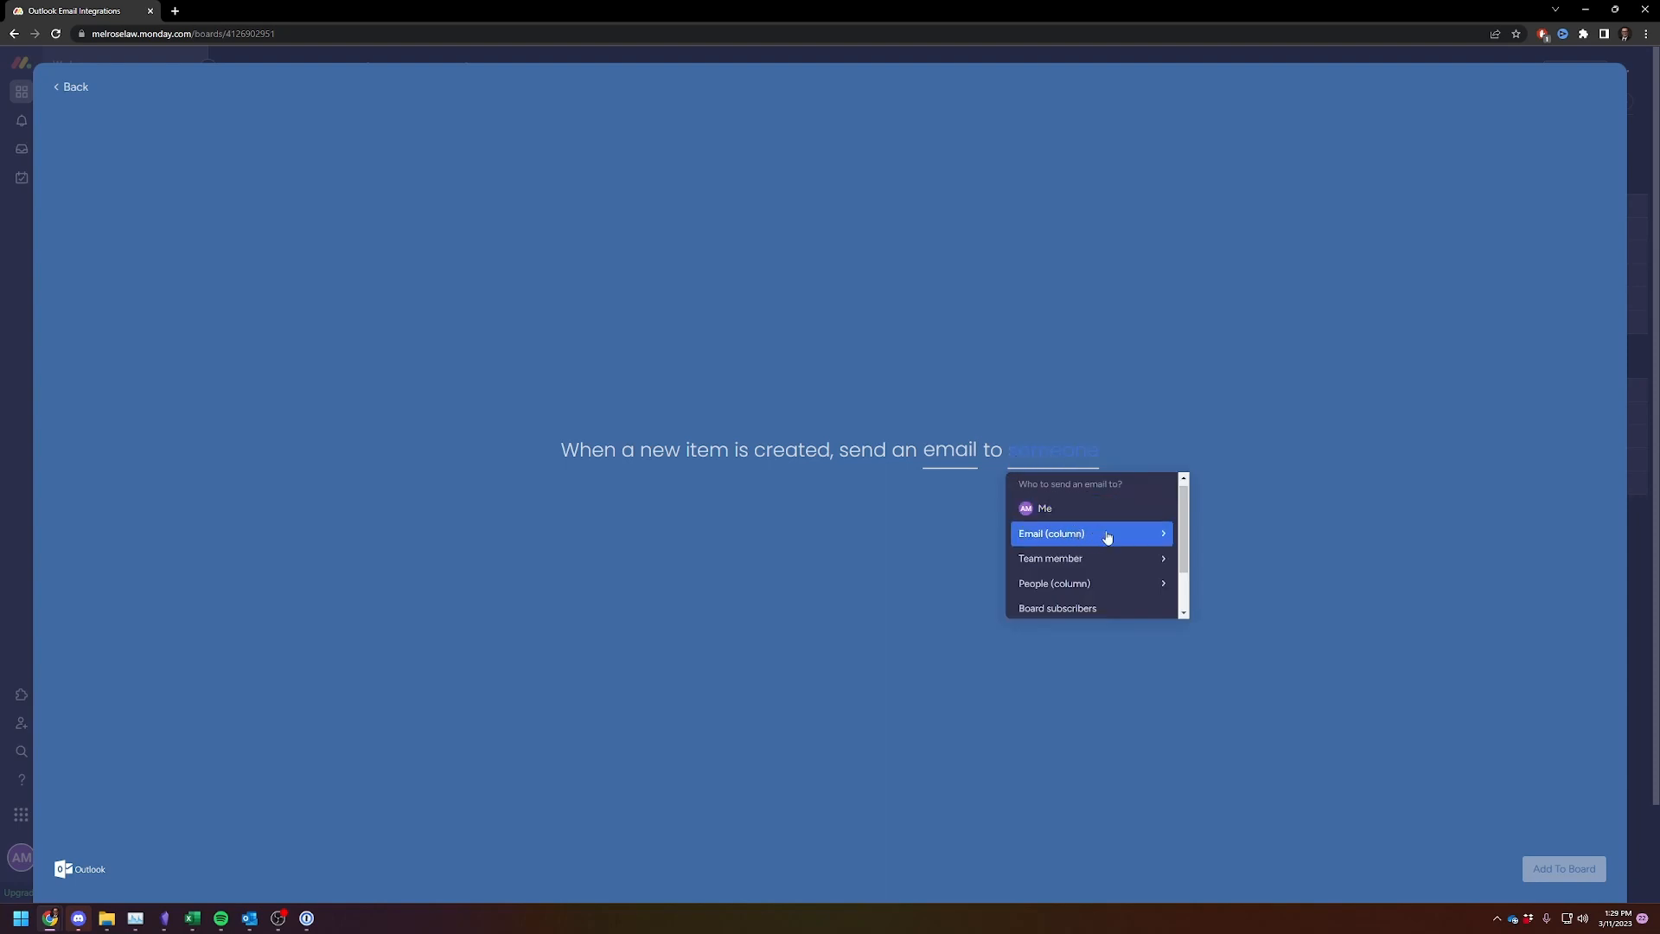
{"action": "left_click", "coordinate": [1051, 532]}
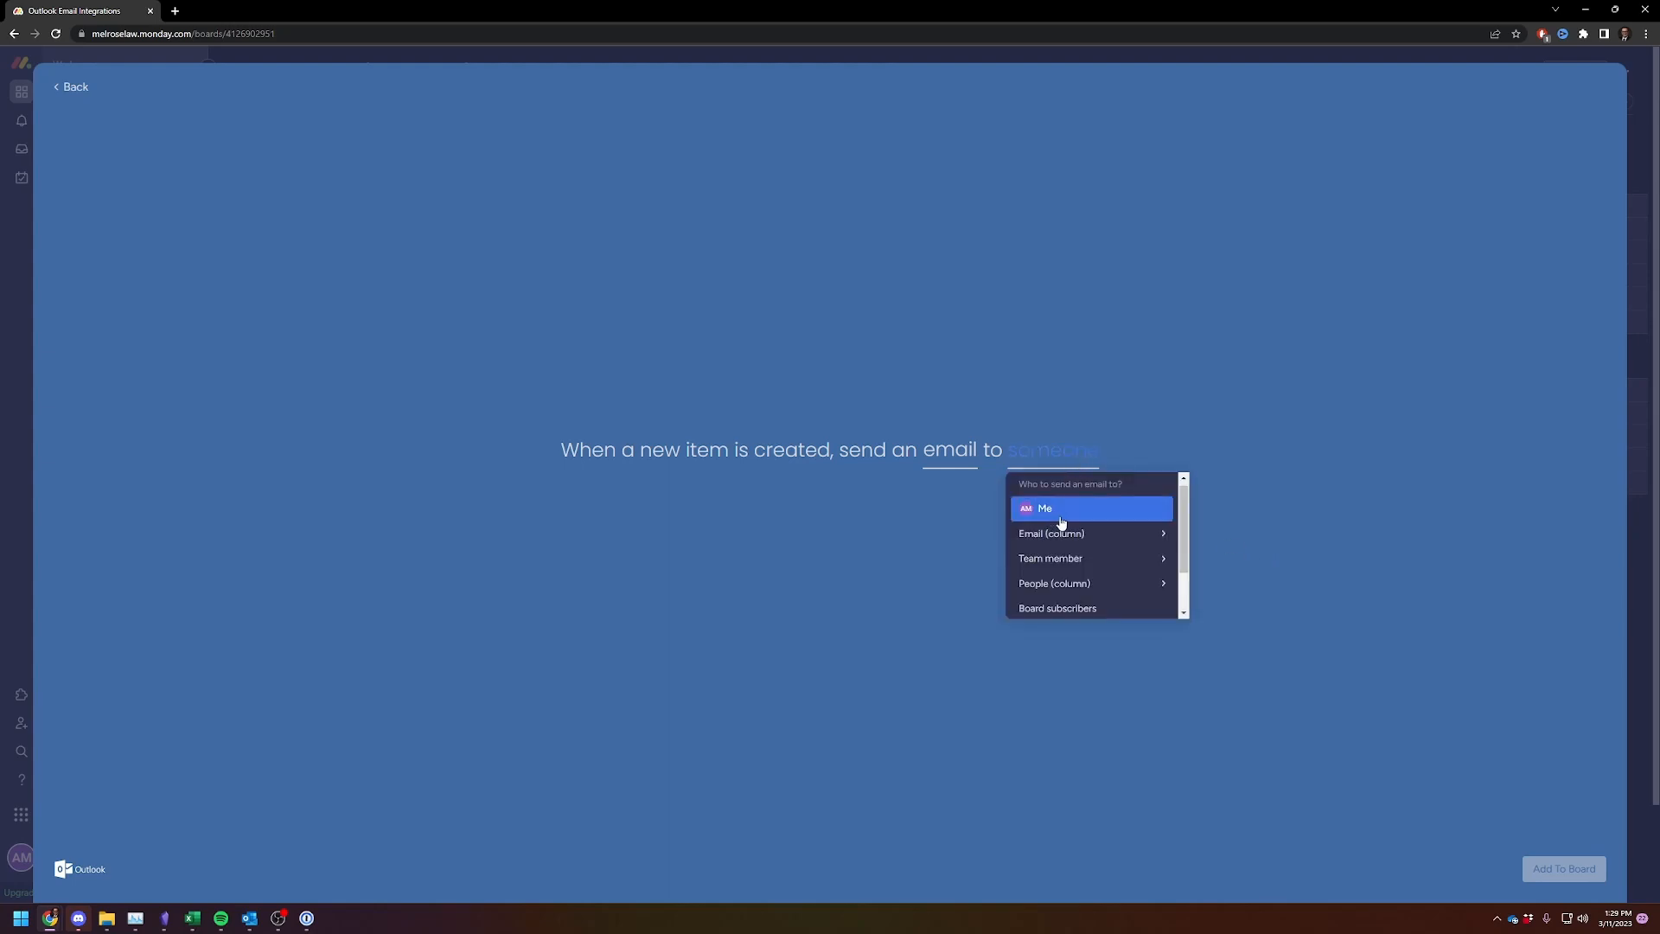
{"action": "left_click", "coordinate": [1049, 558]}
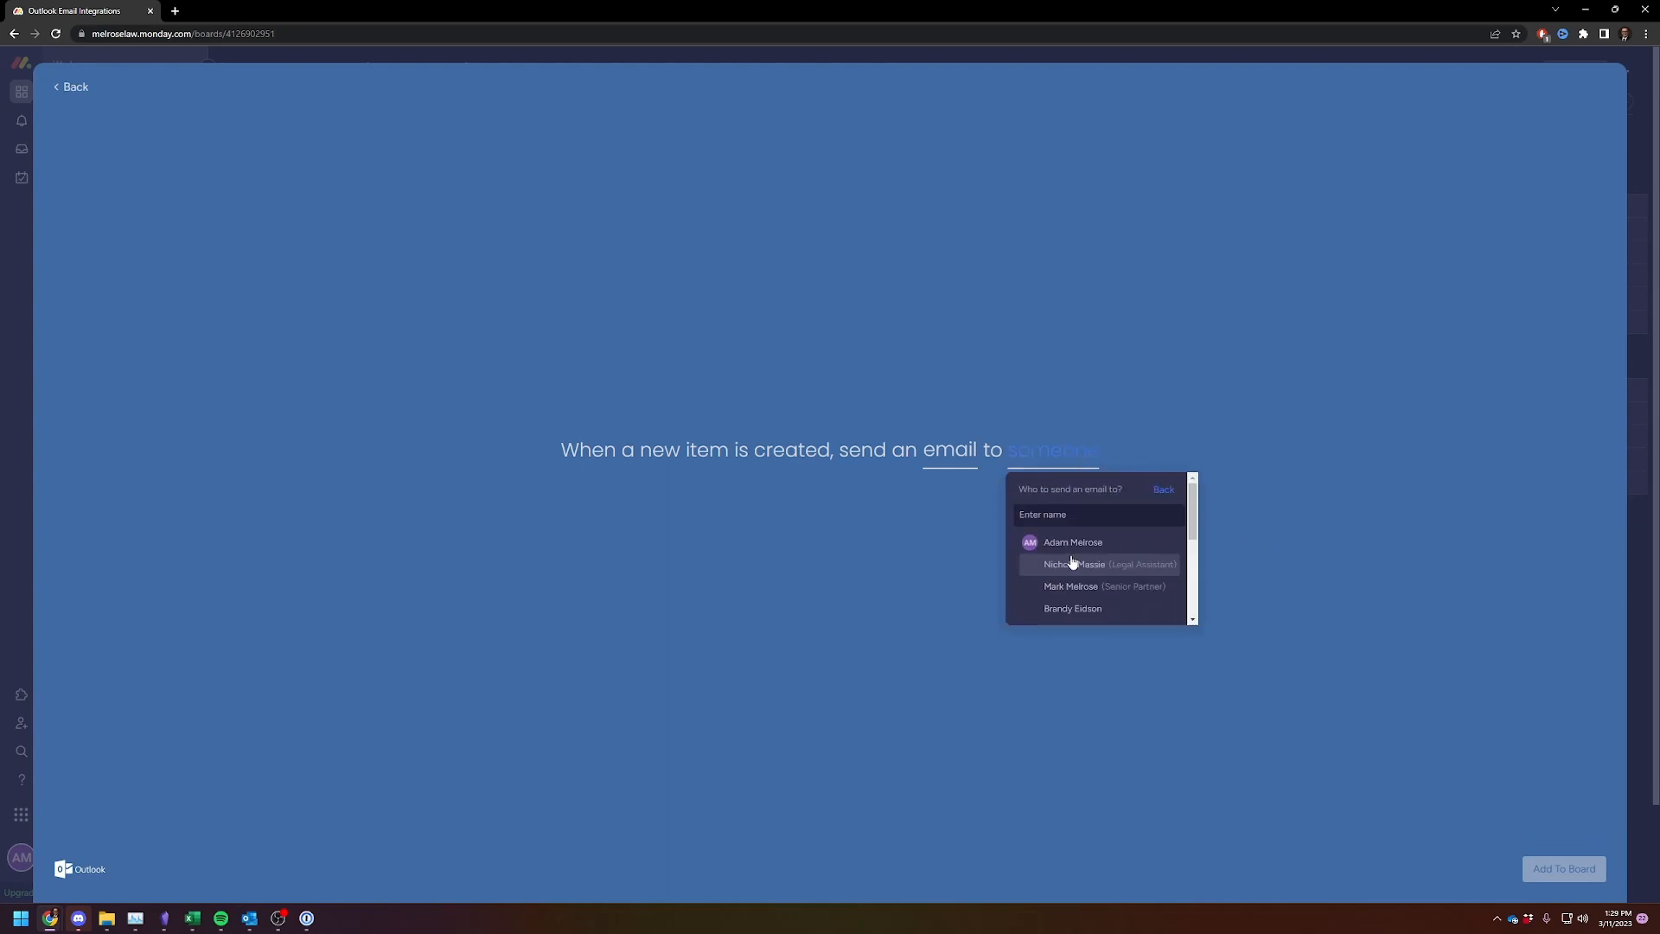
{"action": "left_click", "coordinate": [1162, 488]}
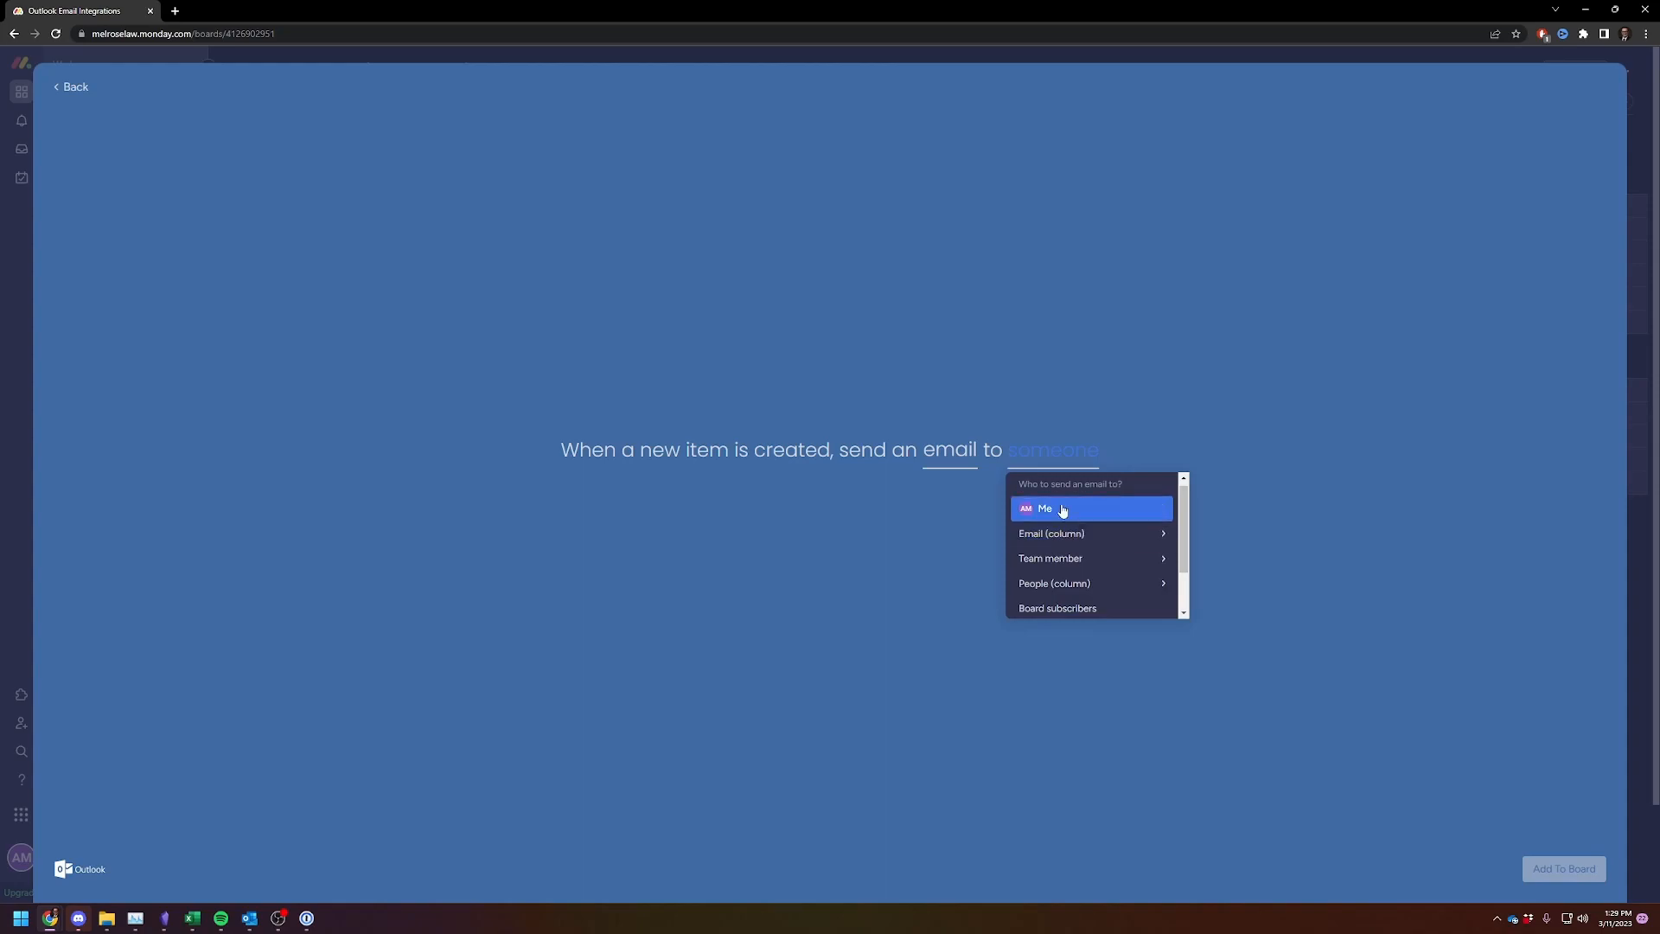
{"action": "left_click", "coordinate": [1044, 510]}
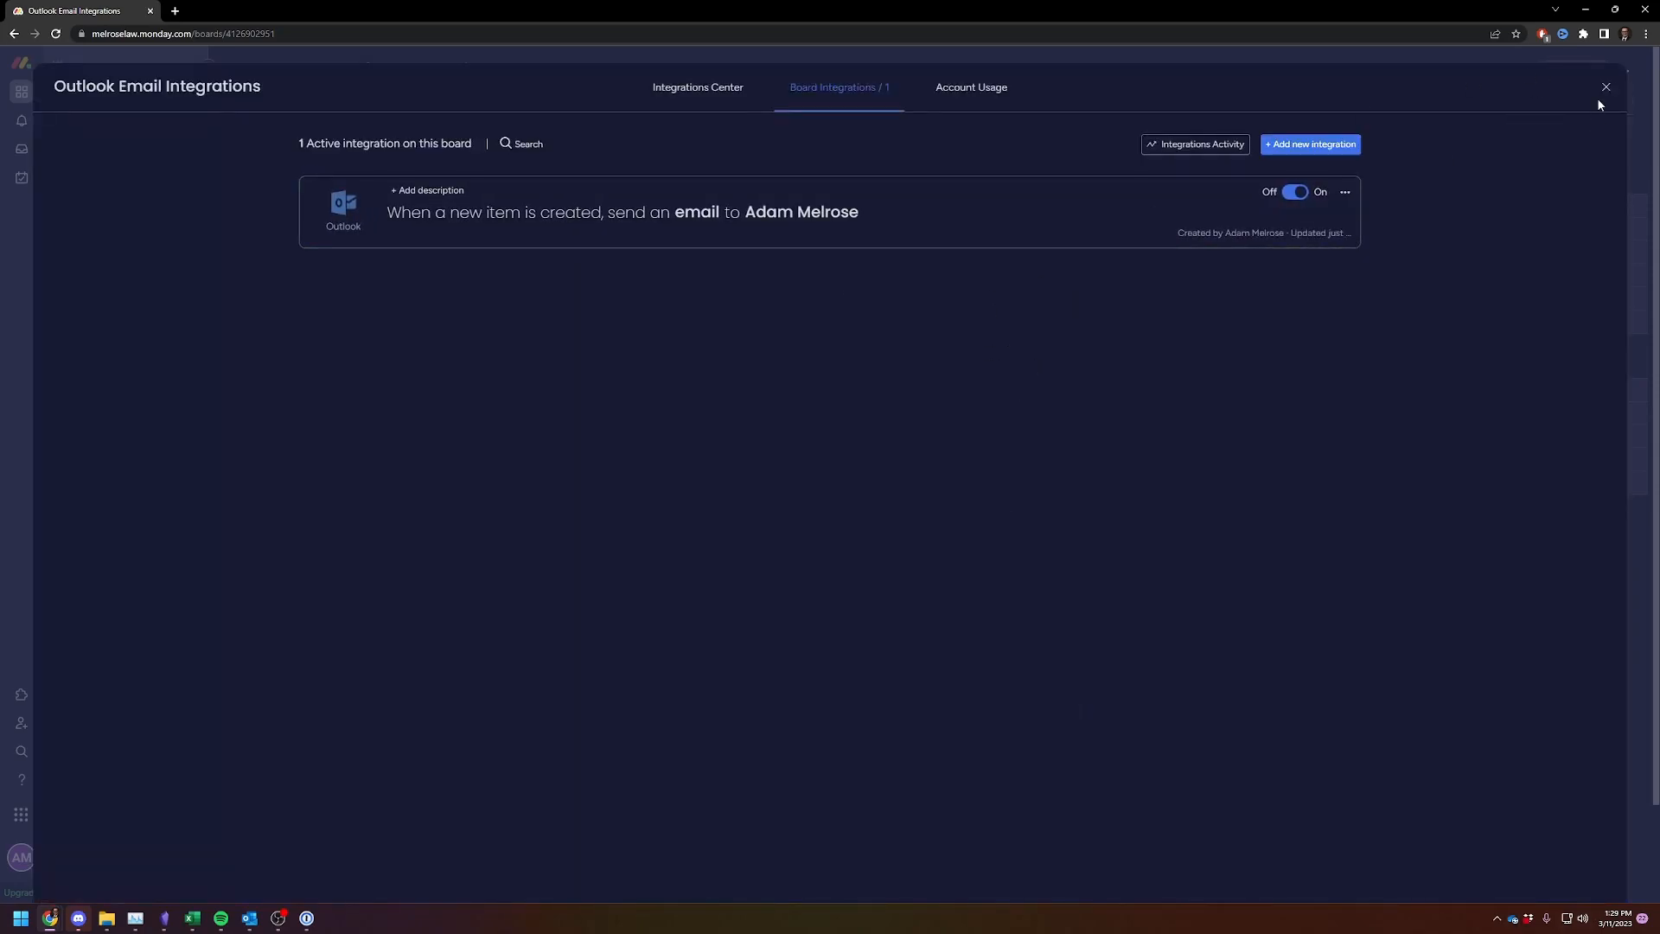
Step: Add a 'Testing for the Youtube Video' item to the board's first group
{"action": "left_click", "coordinate": [1605, 86]}
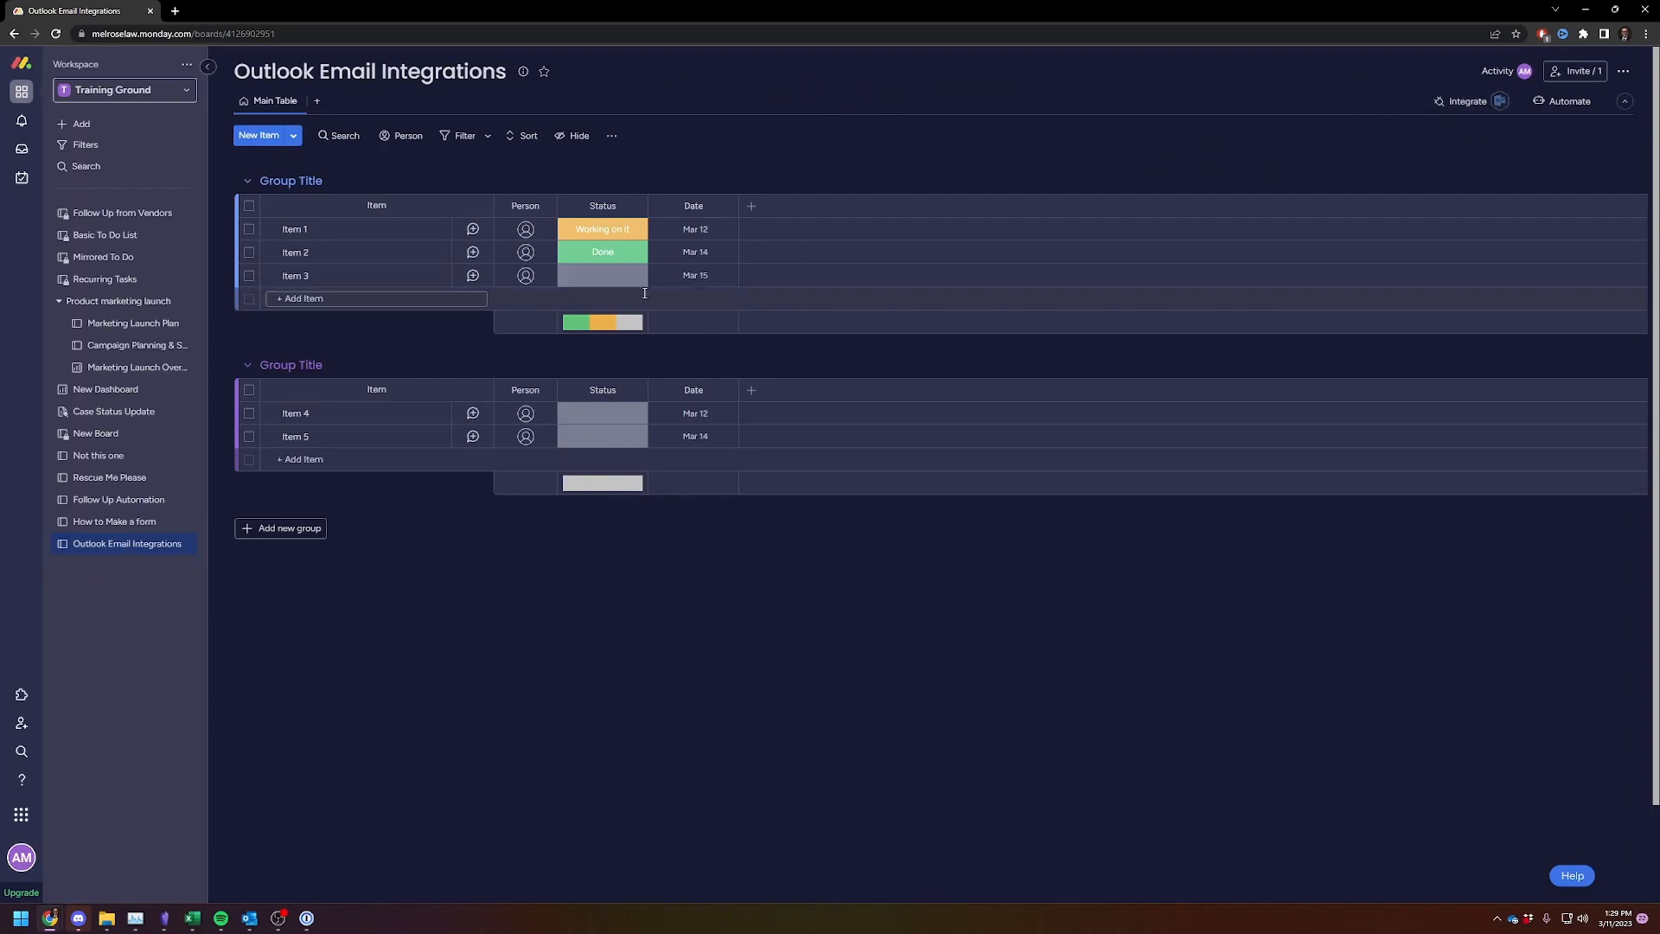
{"action": "left_click", "coordinate": [307, 298]}
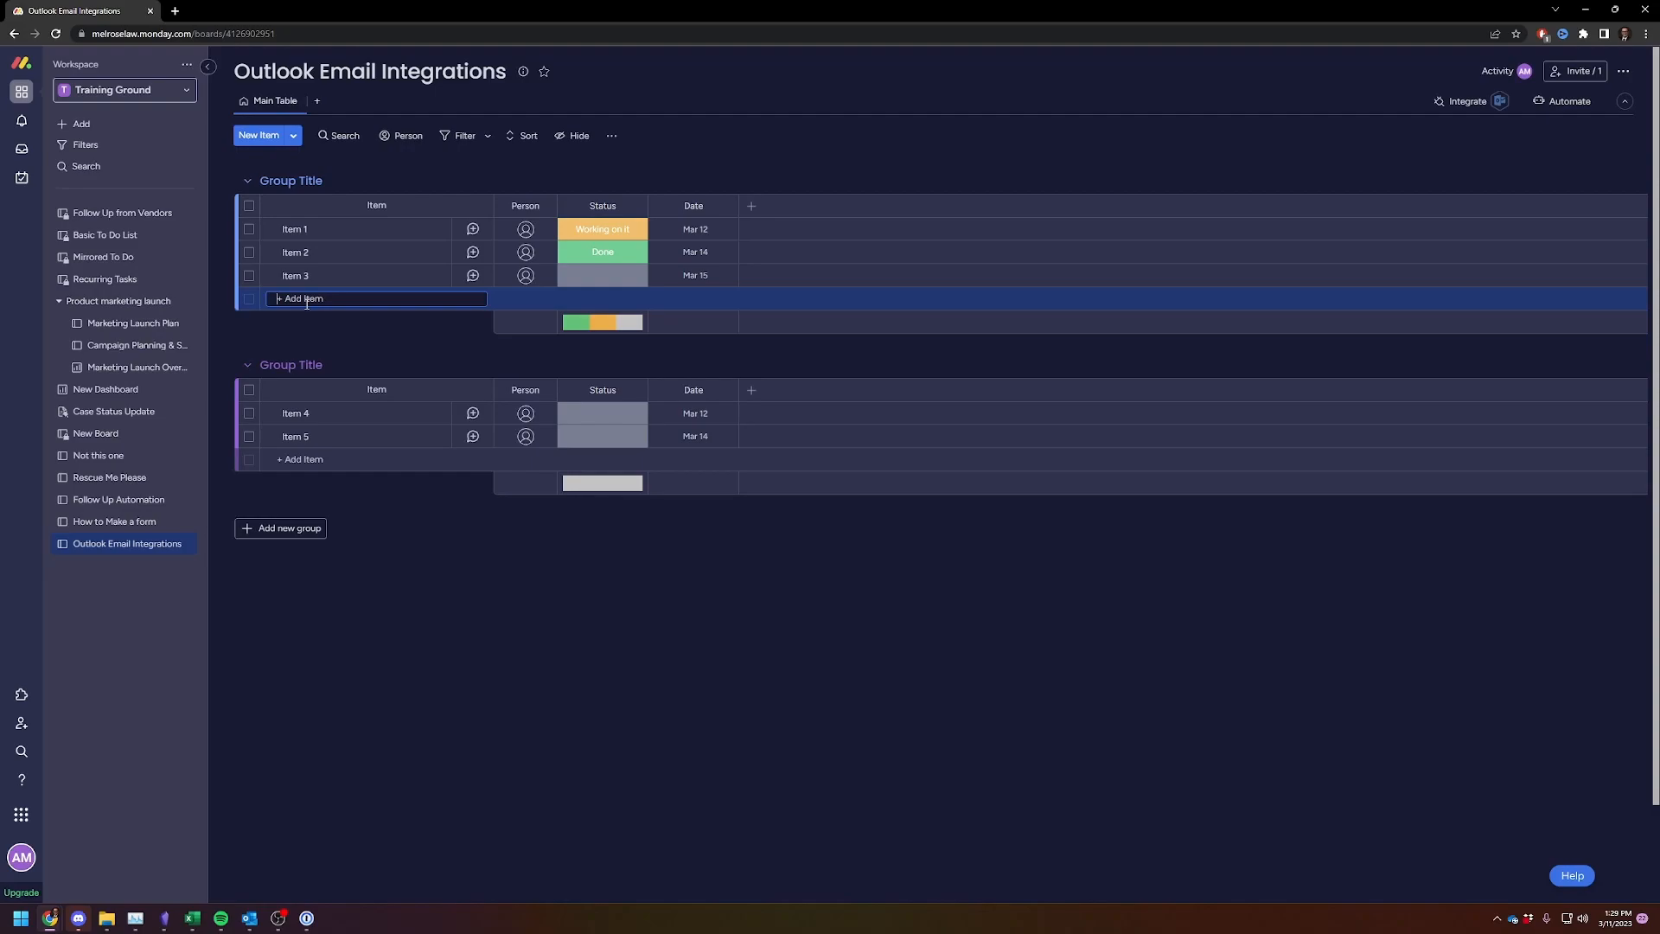
{"action": "type", "text": "1"}
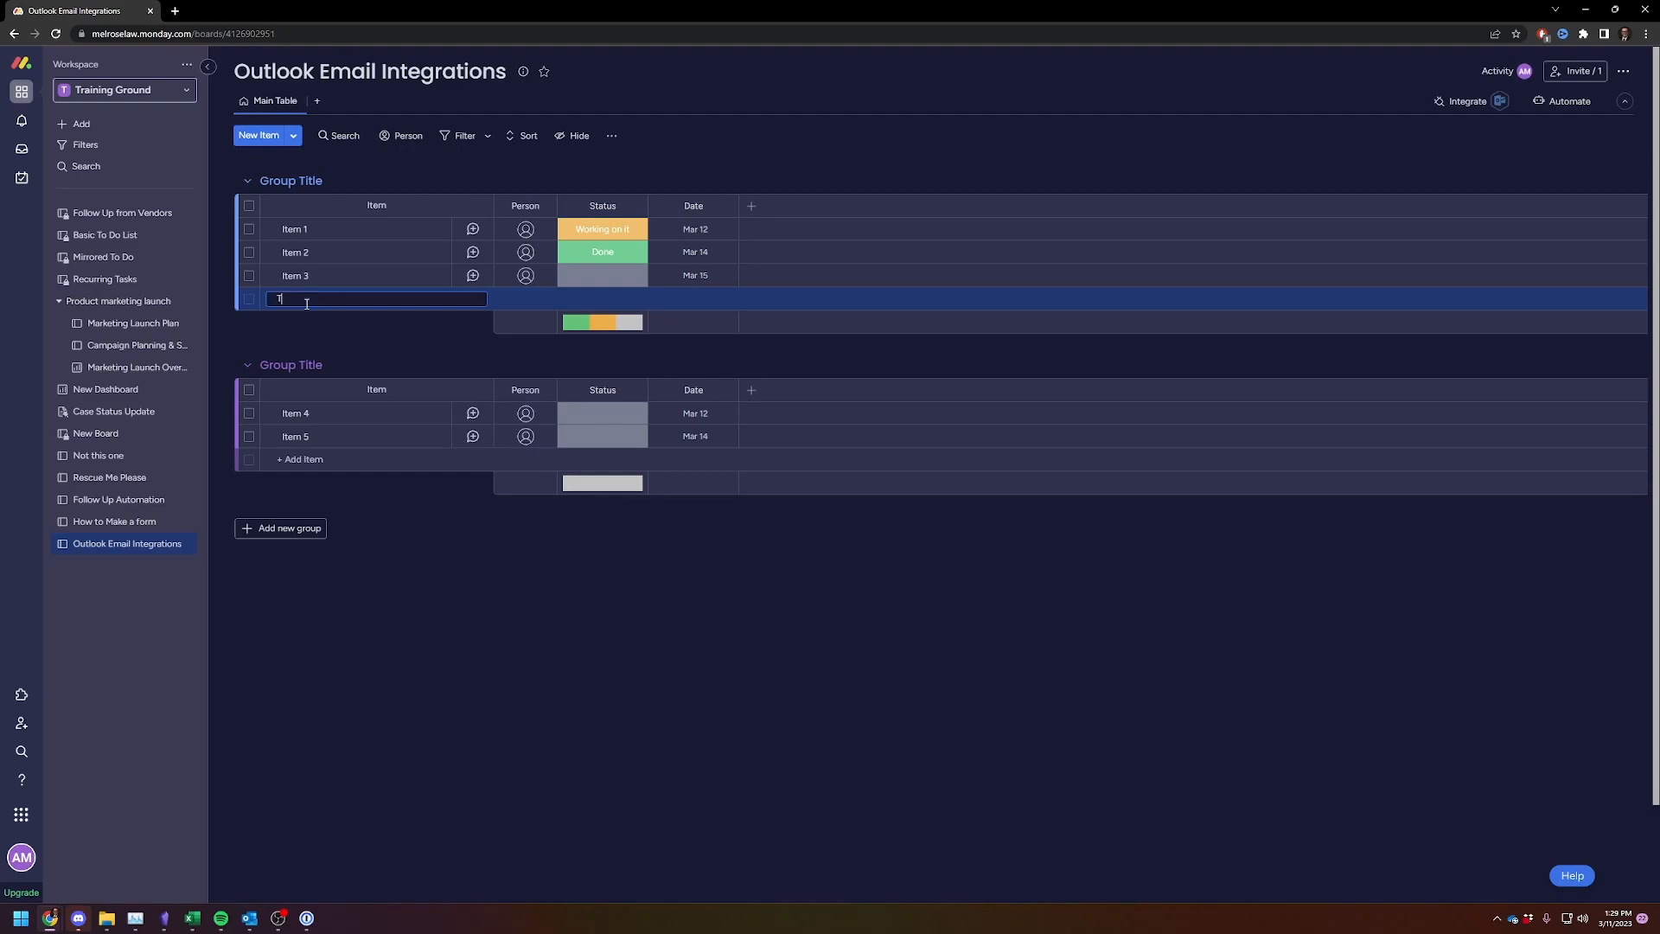
{"action": "type", "text": "Testing for the Youtube Video"}
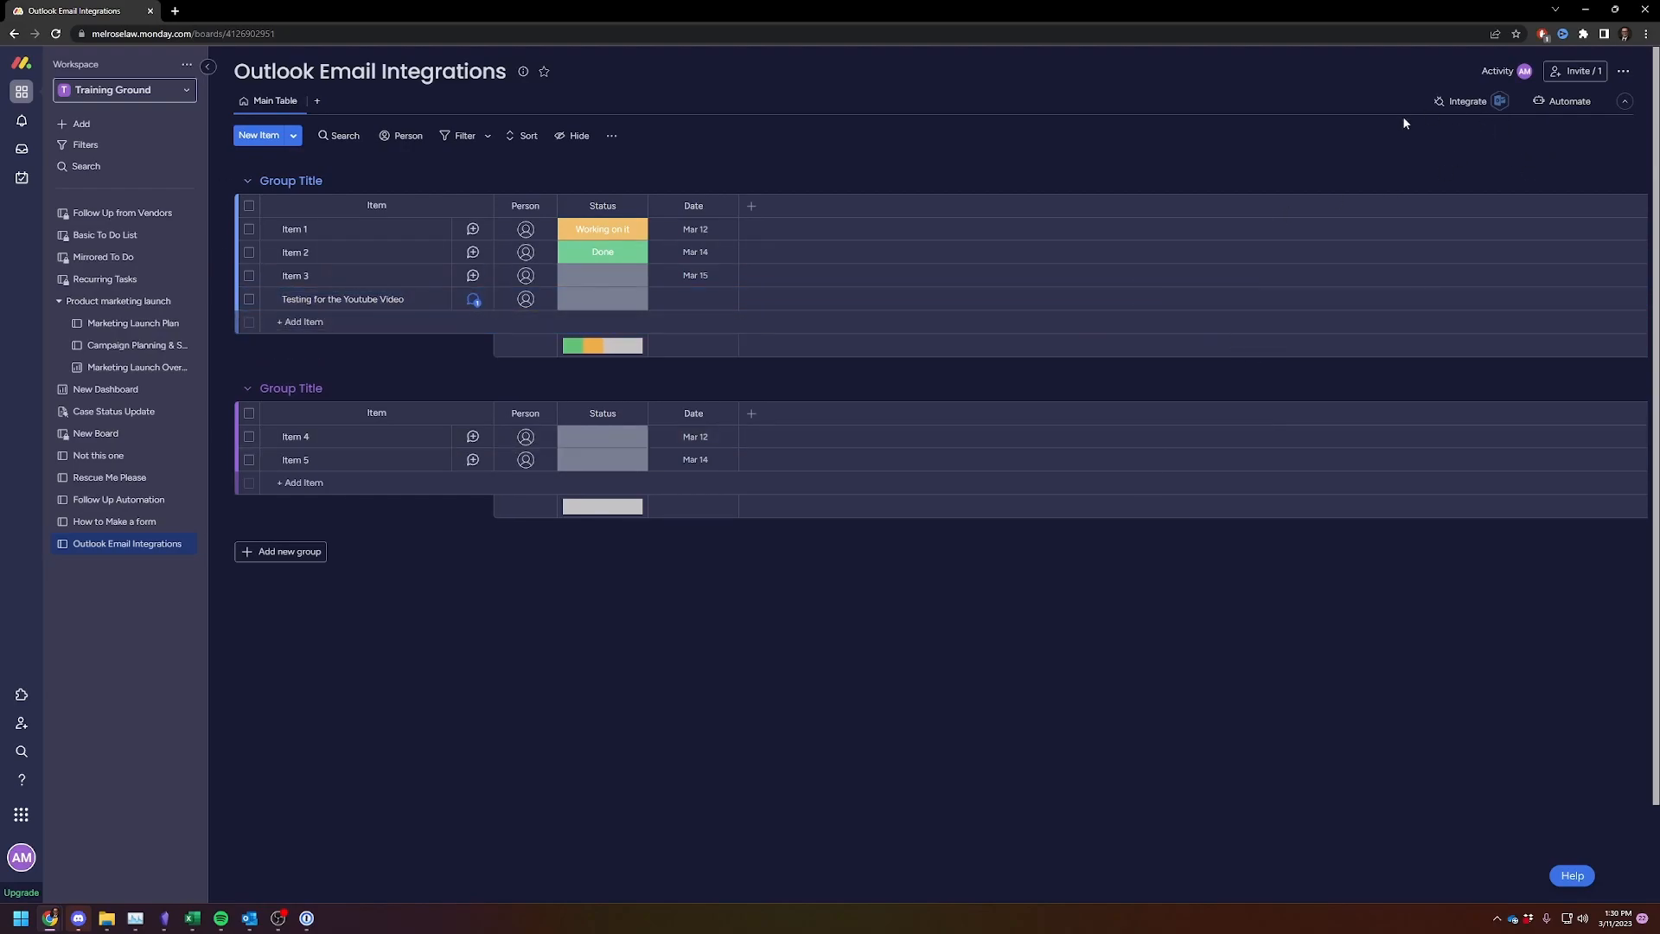
Step: Return to the Integrations Center catalogue and show the Outlook recipes
{"action": "left_click", "coordinate": [1467, 100]}
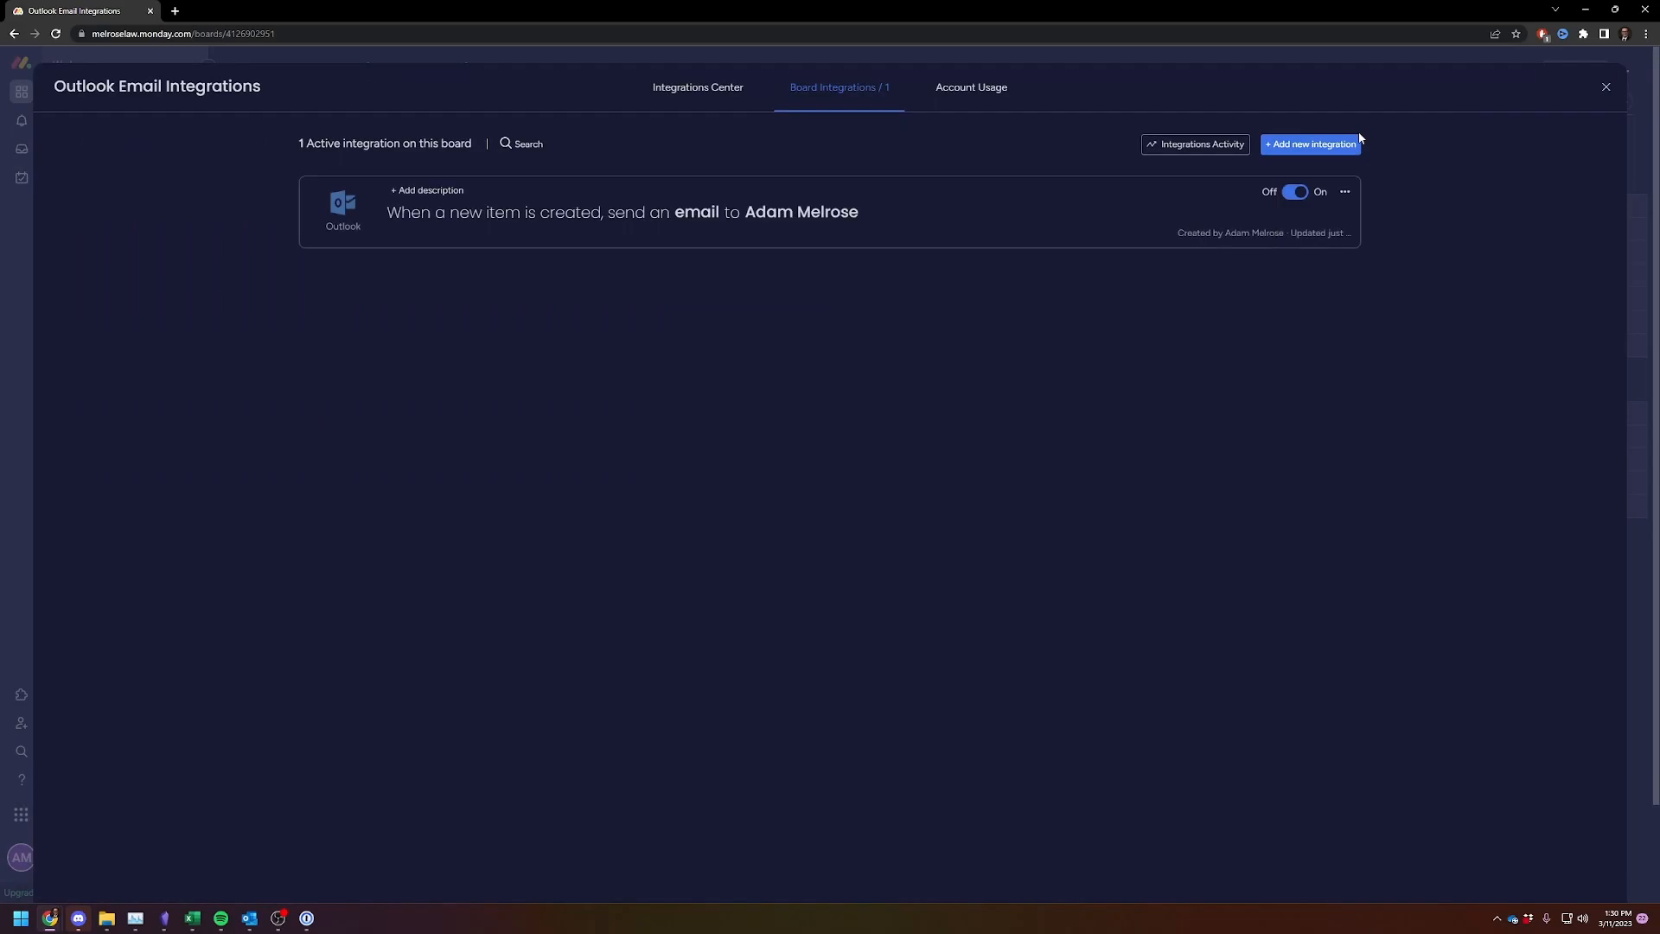
{"action": "mouse_move", "coordinate": [731, 118]}
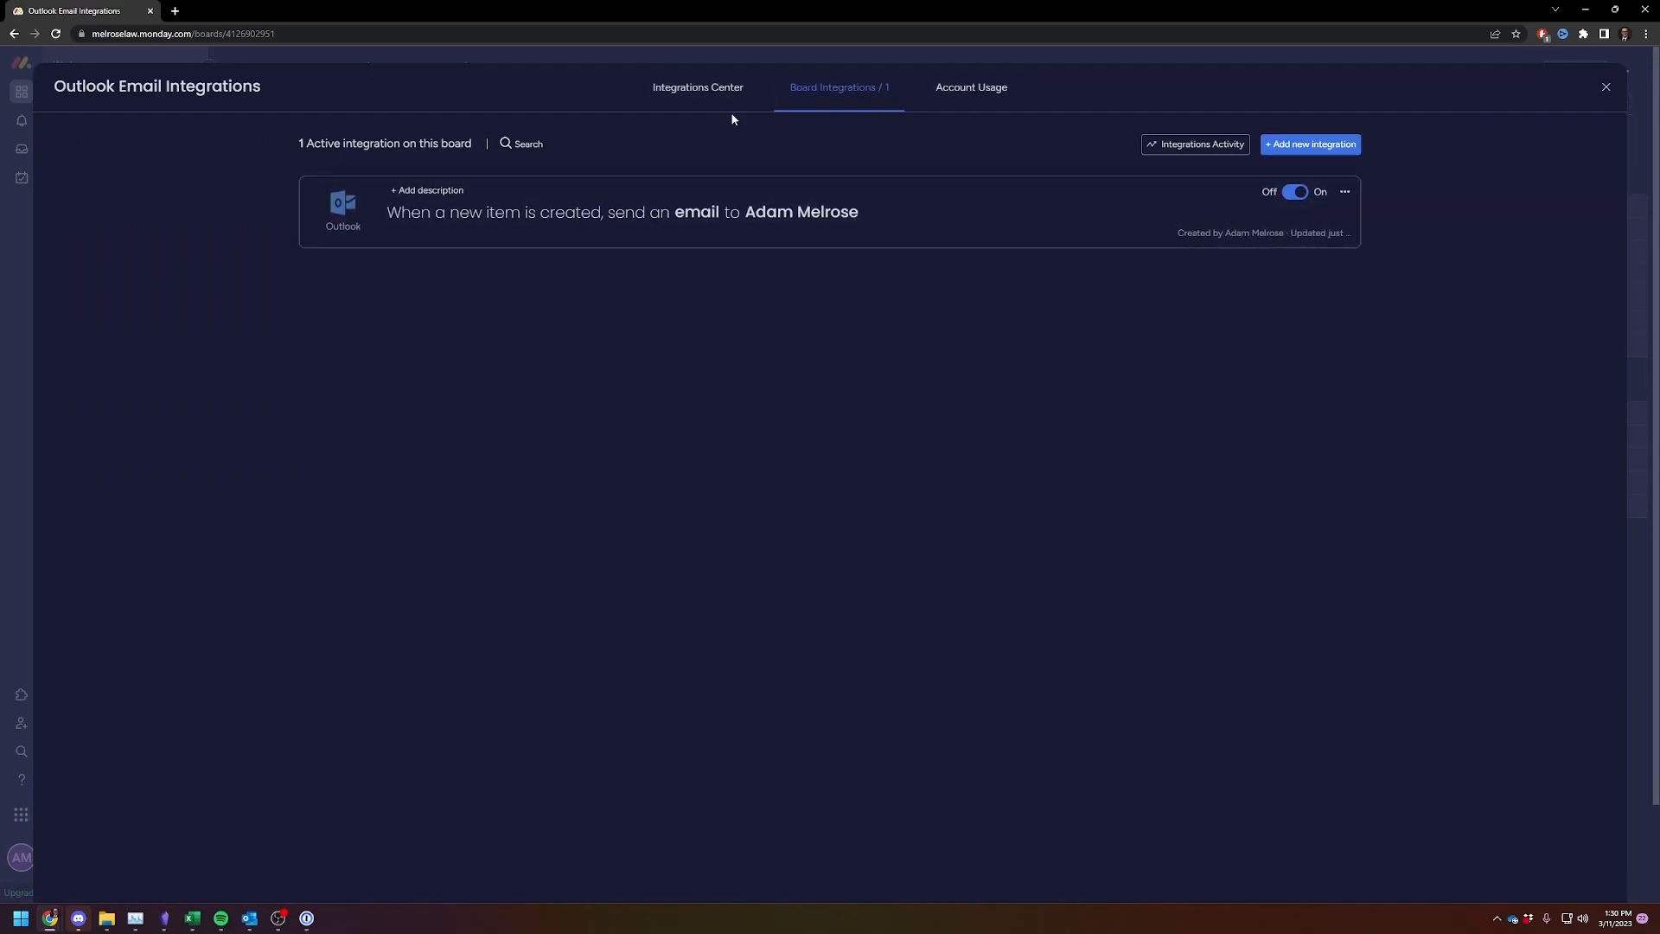
{"action": "left_click", "coordinate": [697, 86]}
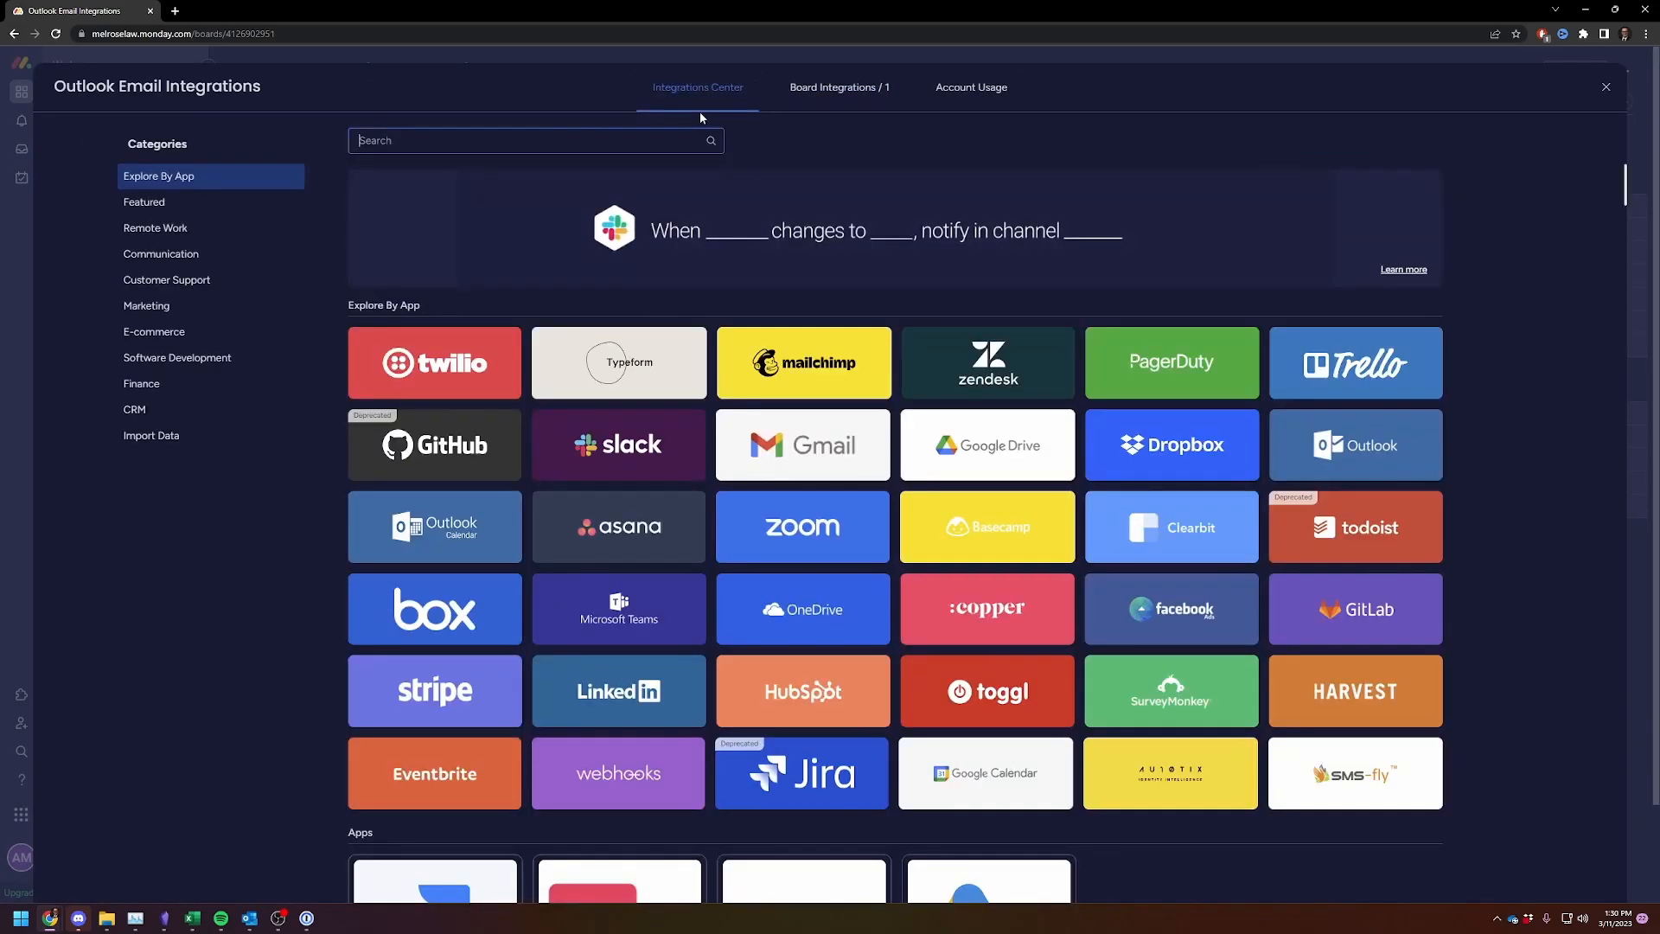
{"action": "left_click", "coordinate": [1354, 443]}
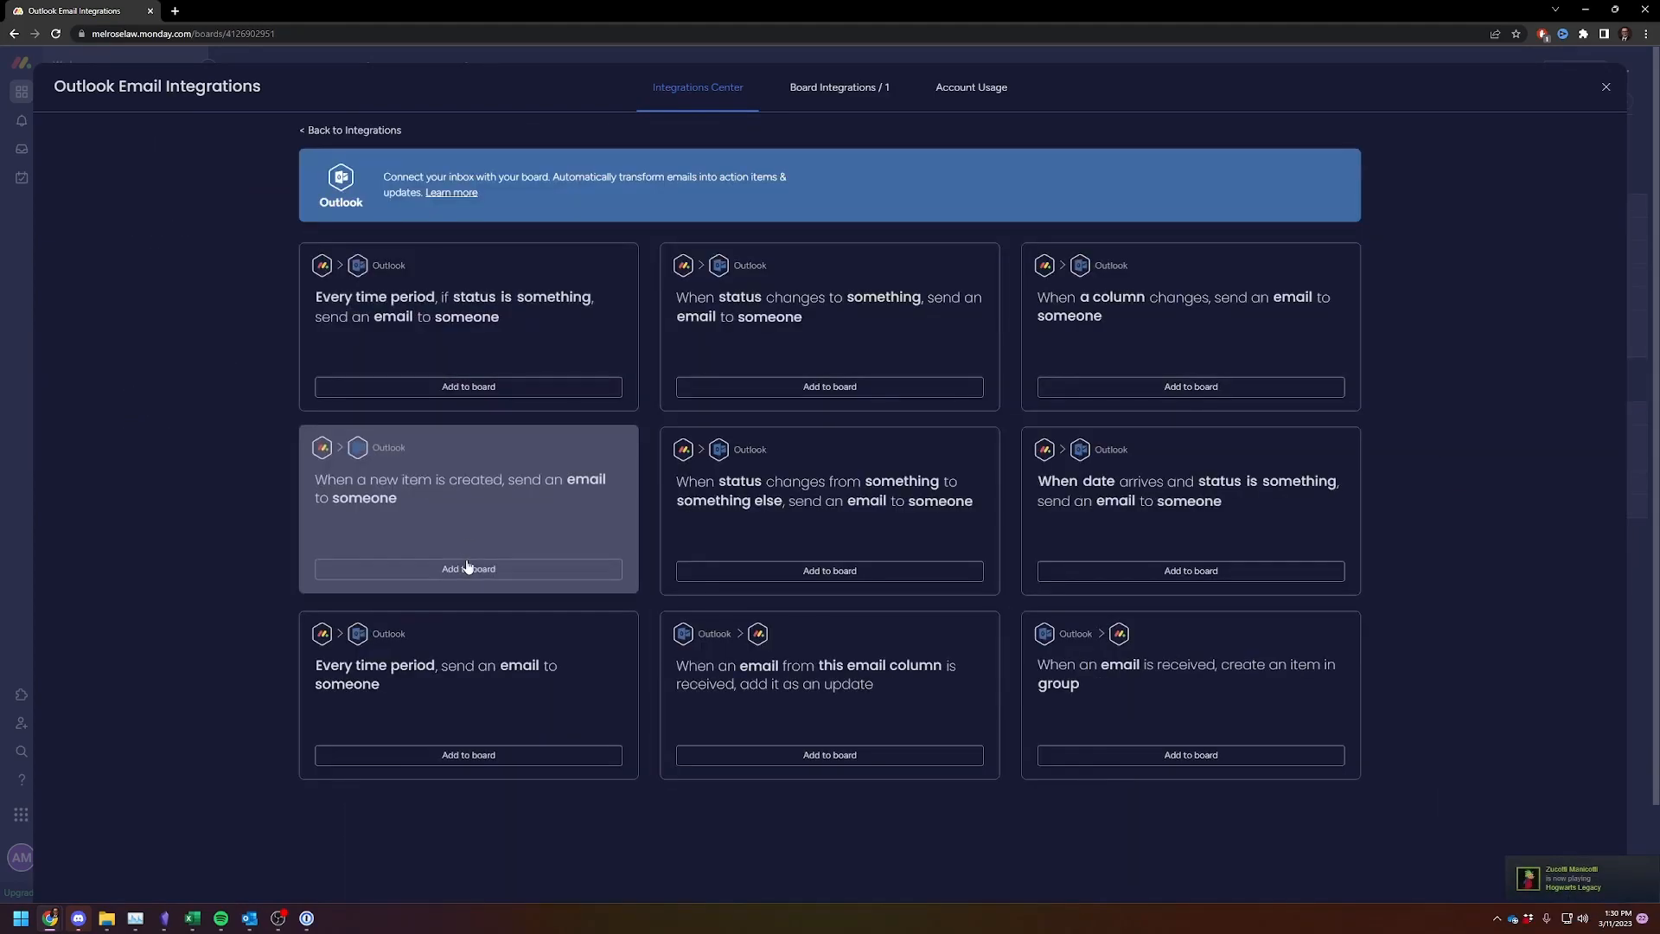
{"action": "mouse_move", "coordinate": [256, 919]}
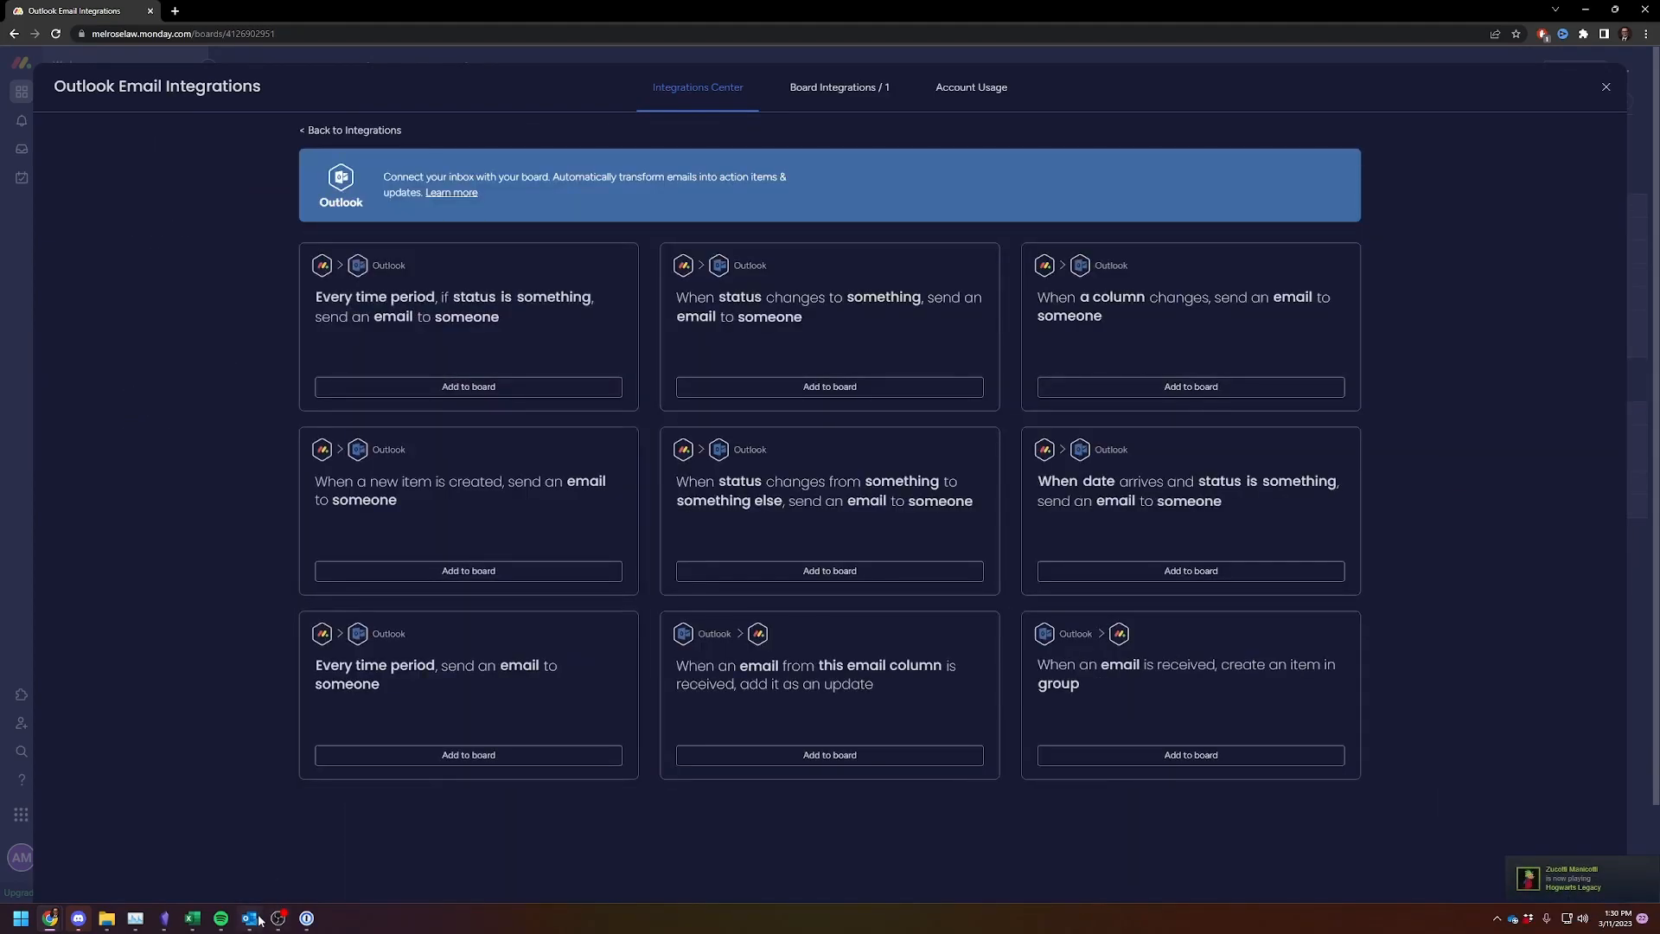
{"action": "mouse_move", "coordinate": [197, 314]}
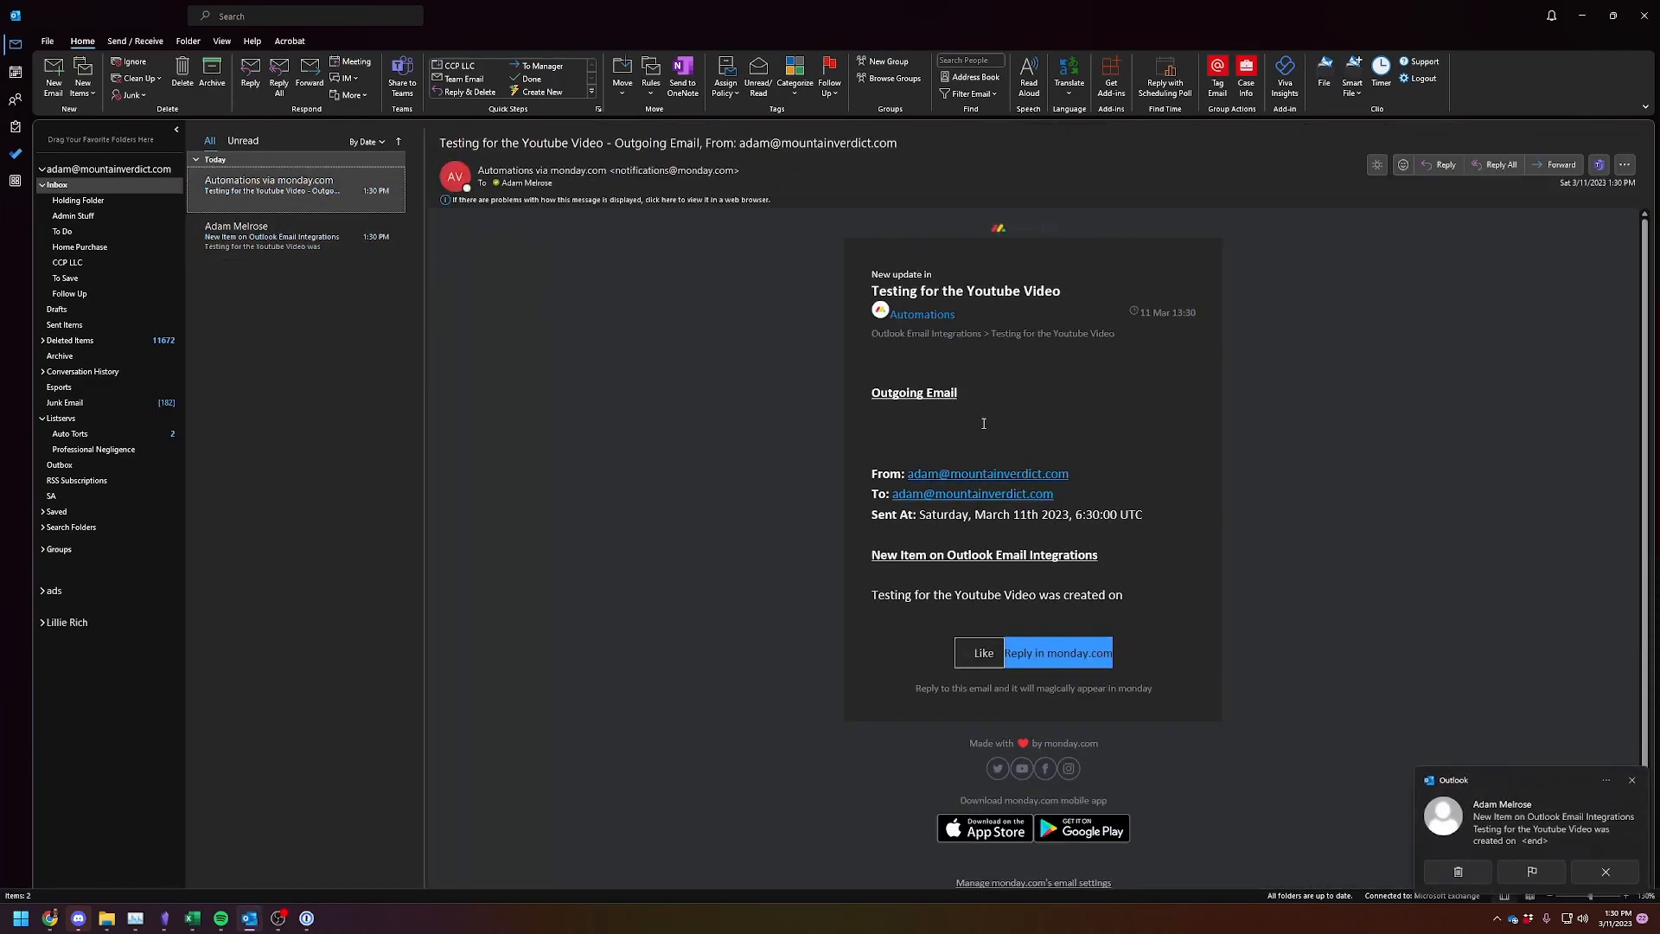
Step: Read the 'New Item on Outlook Email Integrations' notification email in the Outlook inbox
{"action": "left_click", "coordinate": [273, 235]}
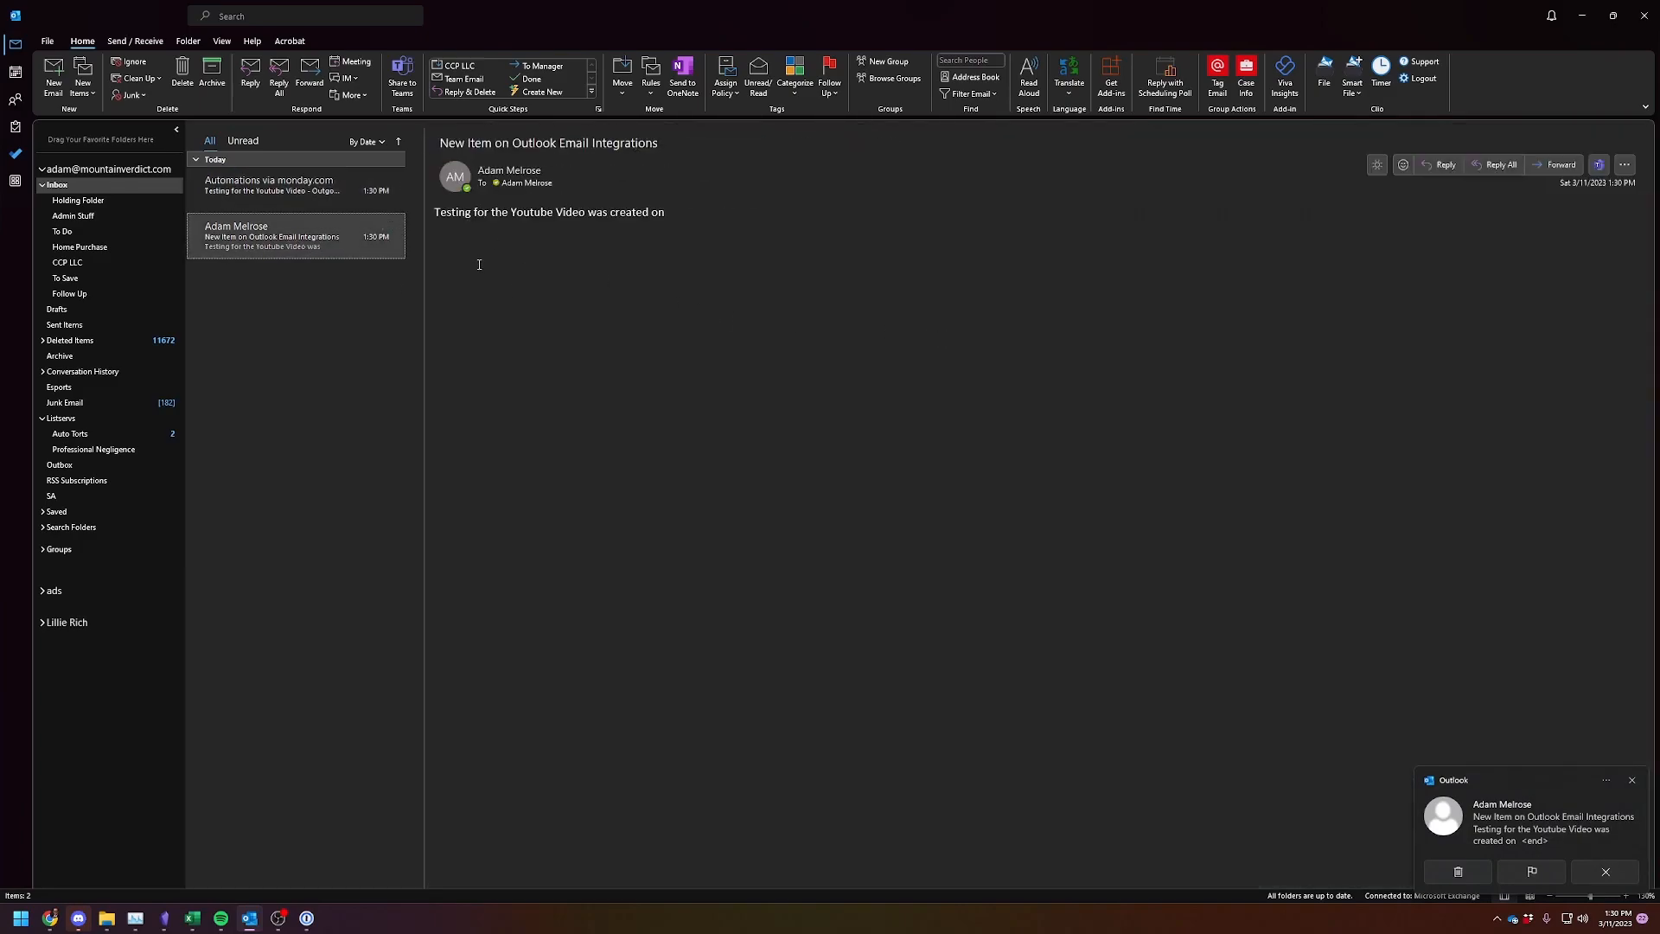
{"action": "mouse_move", "coordinate": [146, 918]}
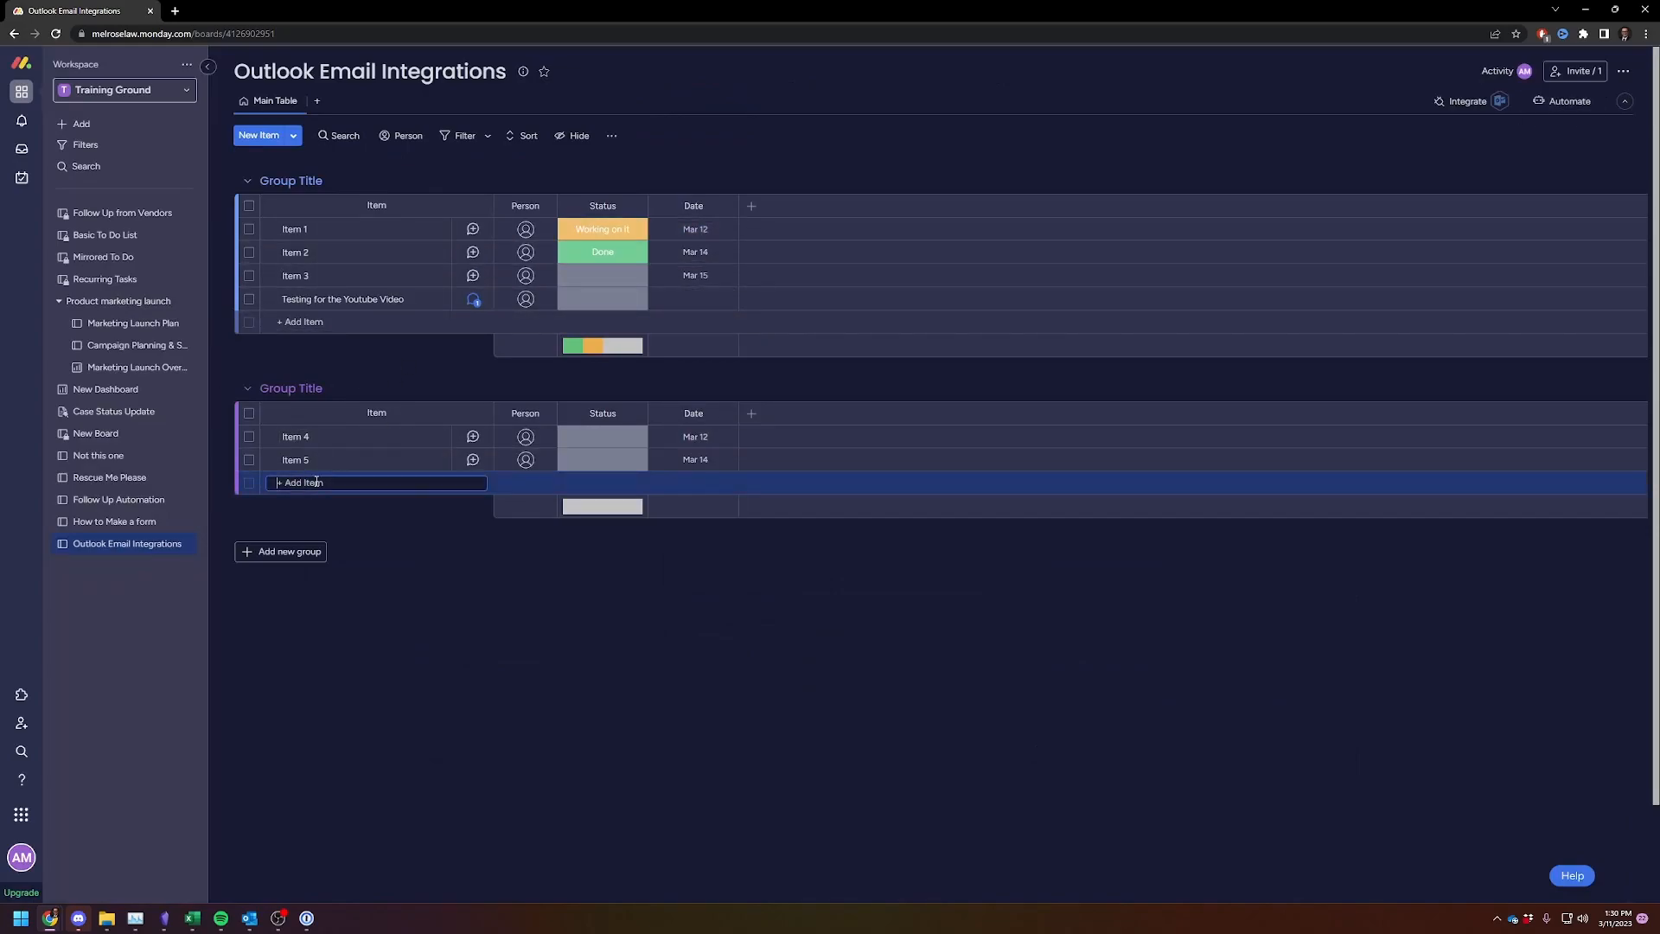
Step: Name the new second-group item 'Testing for Youtube Again' and confirm it
{"action": "type", "text": "Test"}
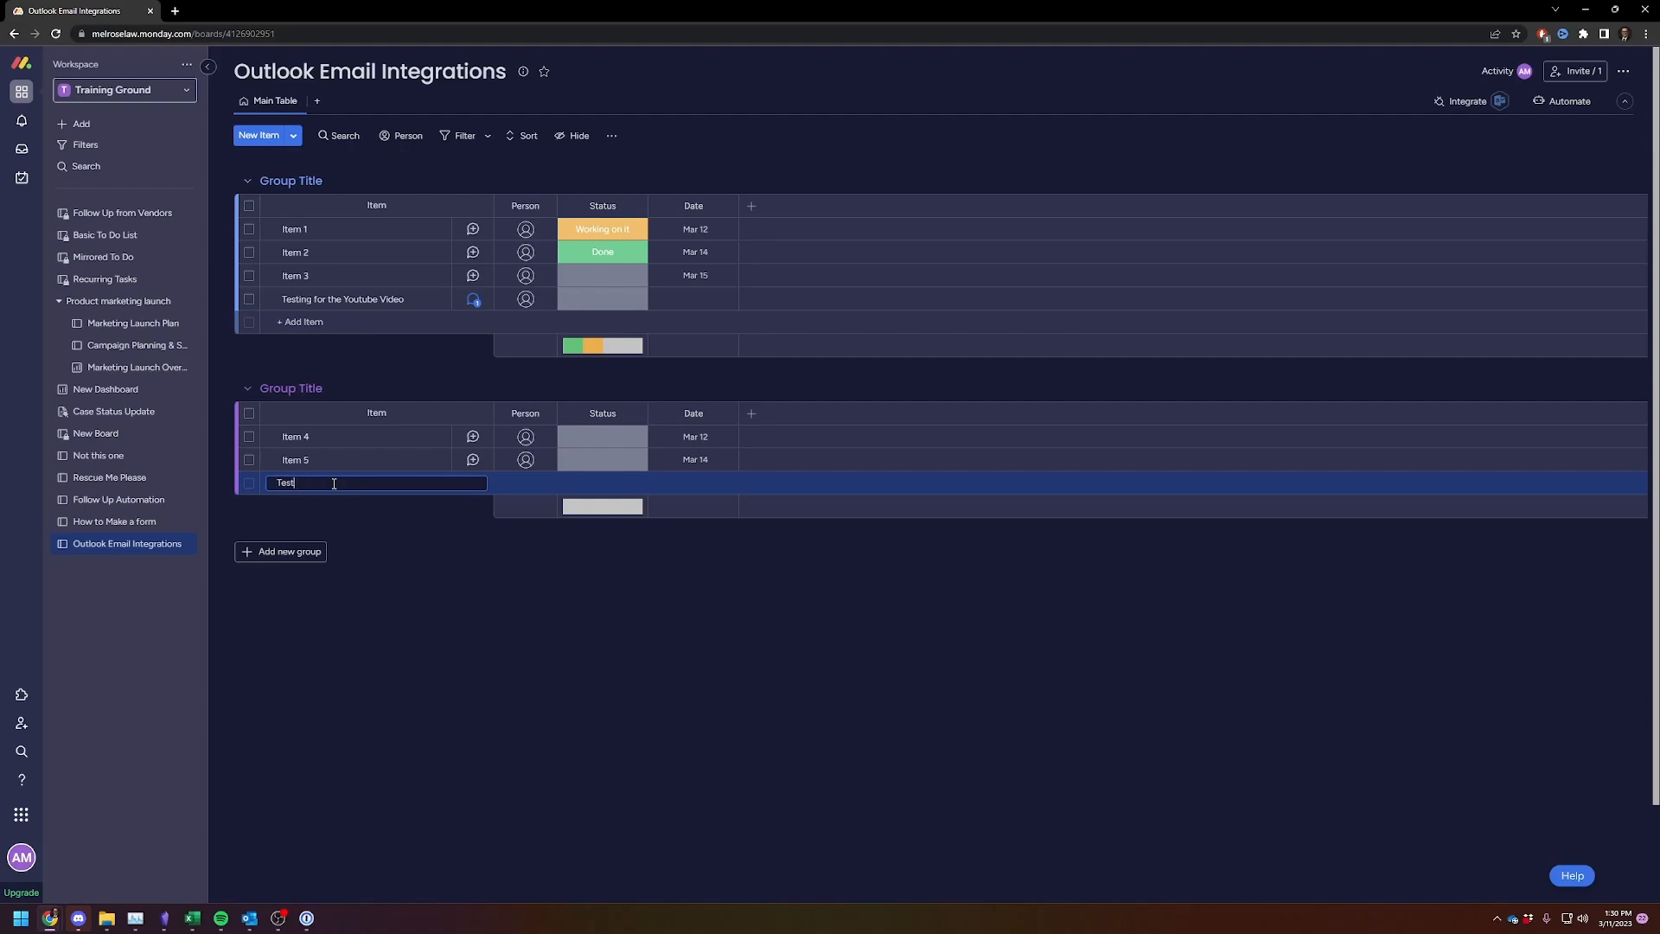
{"action": "type", "text": "Testing for Youtube Again"}
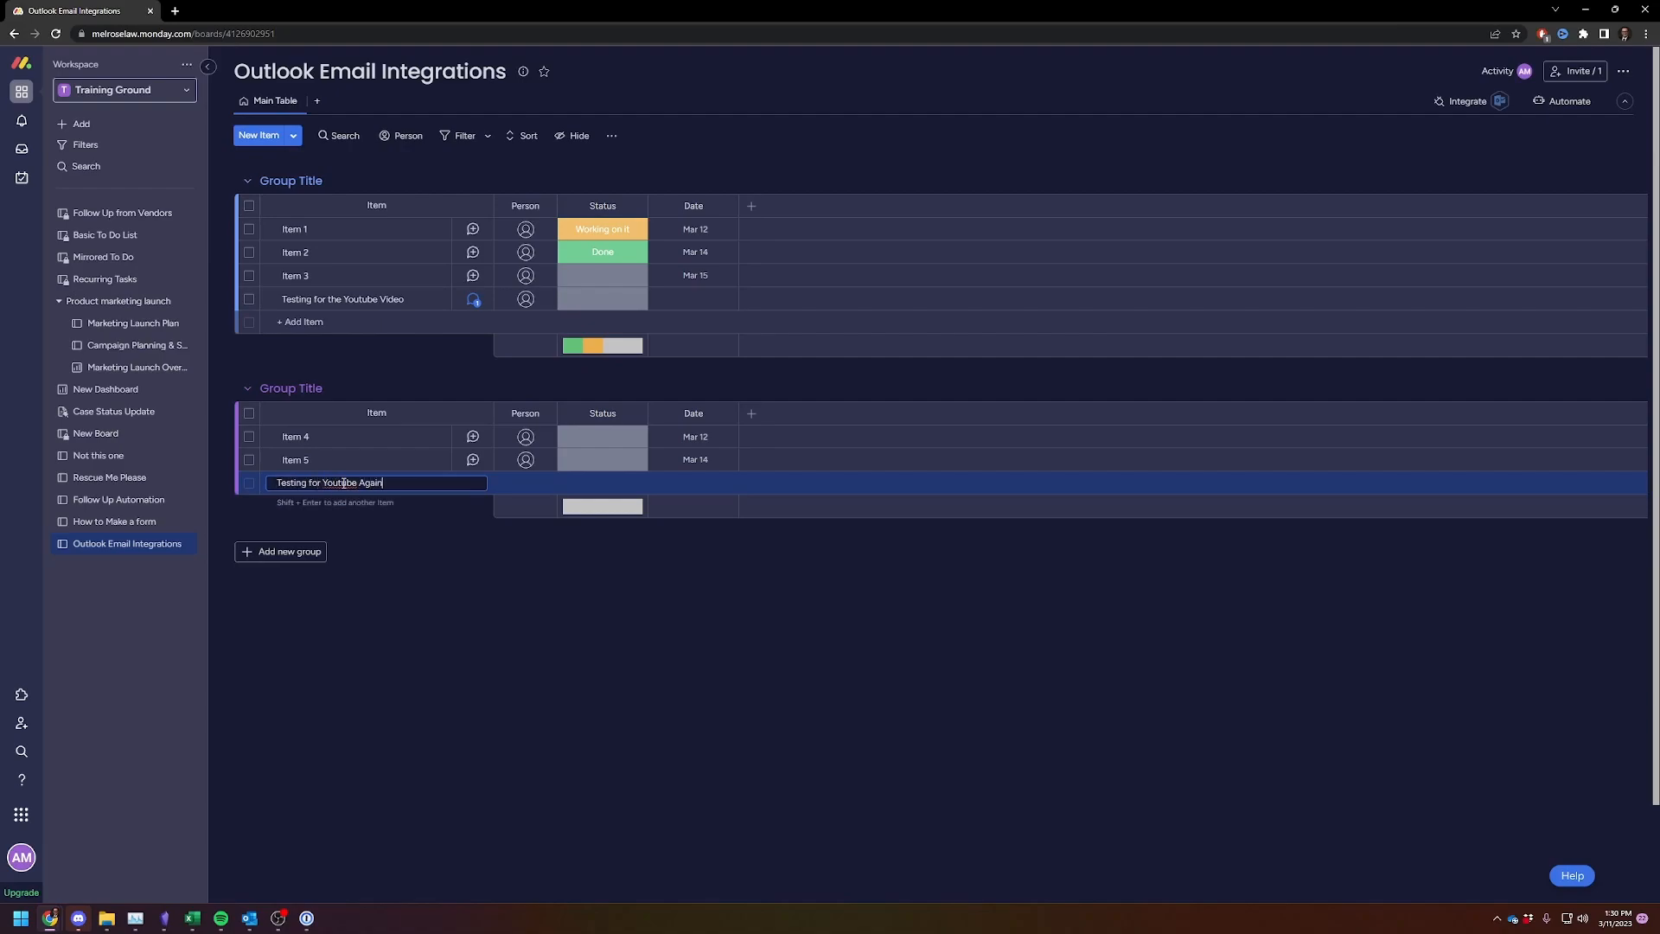
{"action": "key", "text": "Return"}
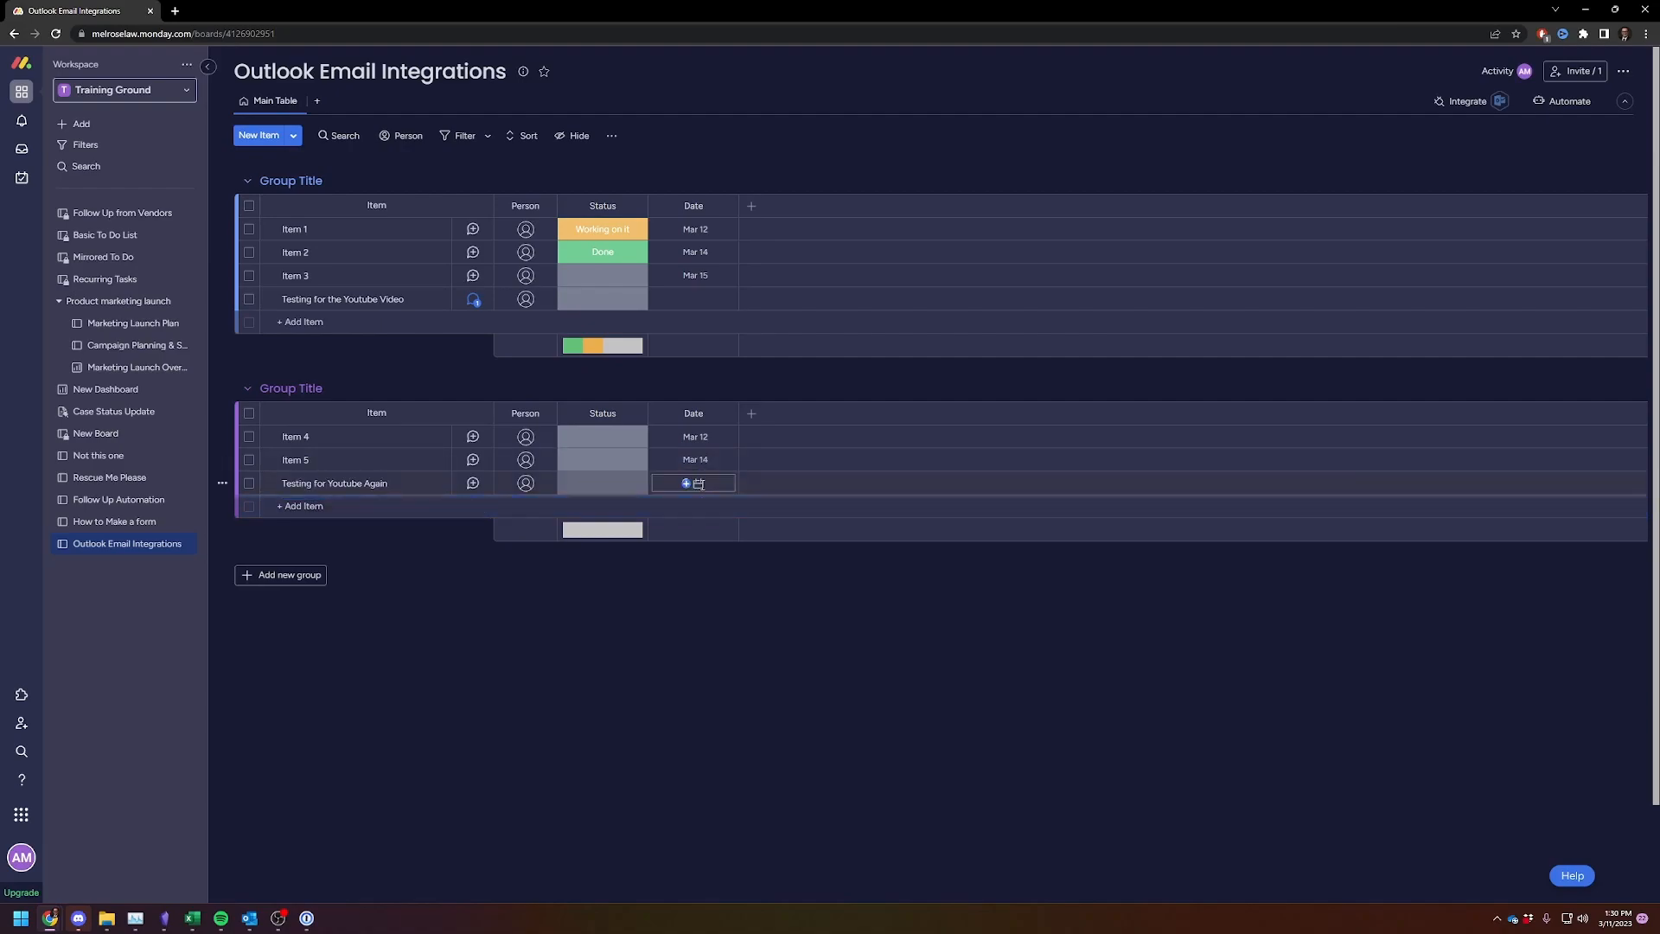
{"action": "left_click", "coordinate": [514, 537]}
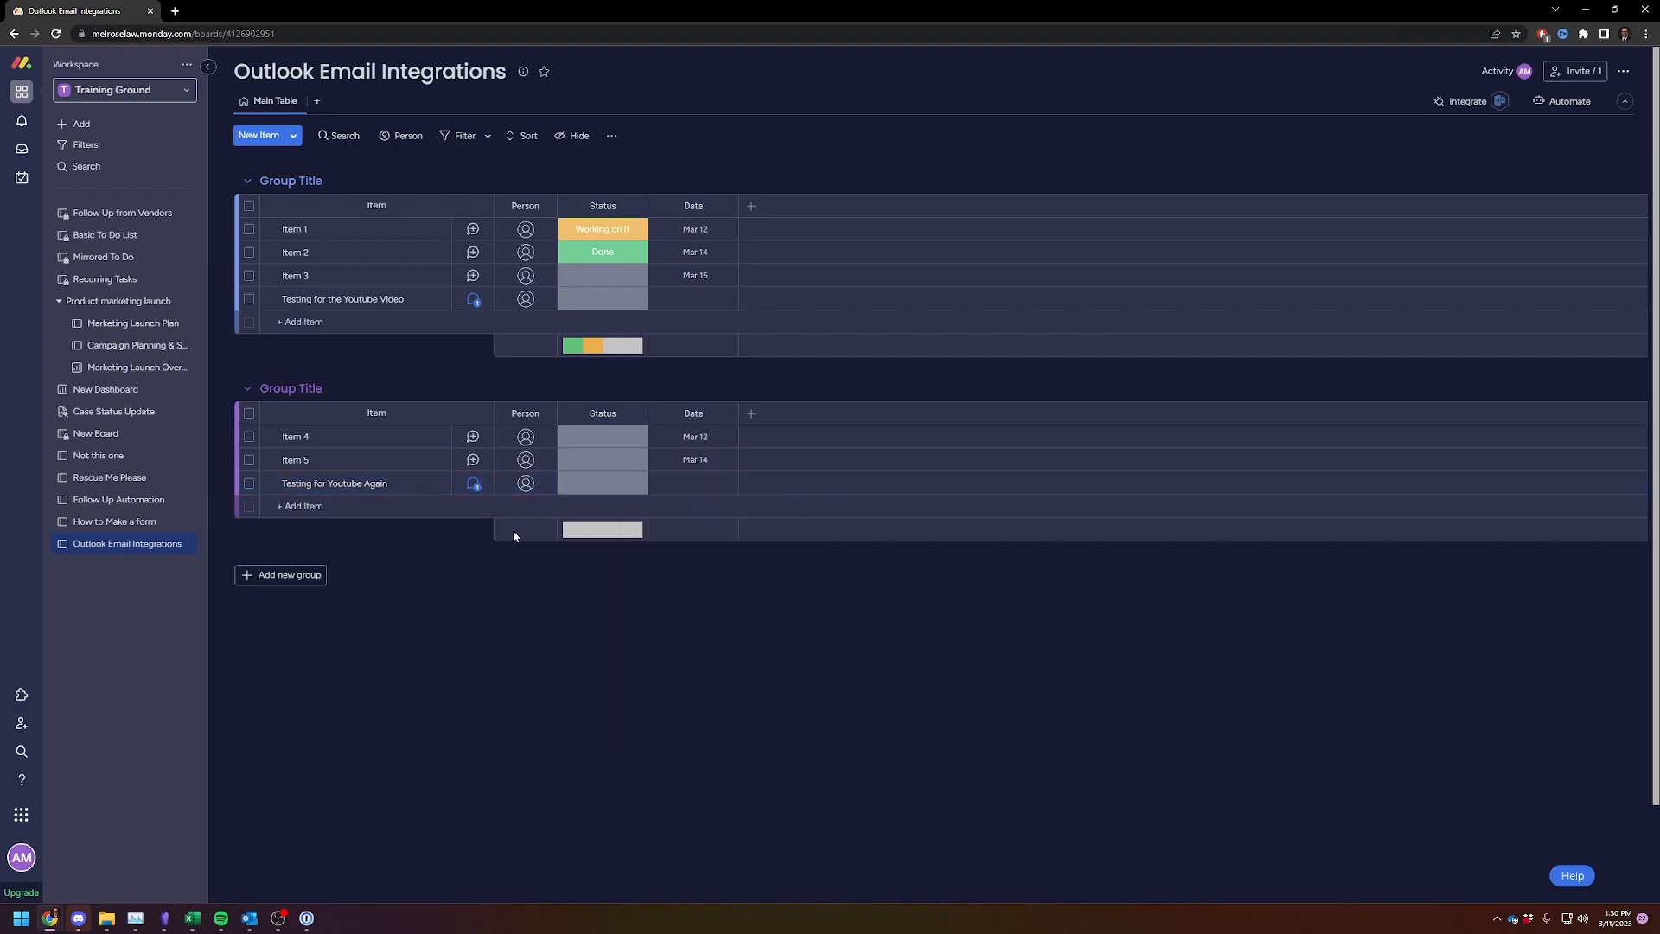
{"action": "mouse_move", "coordinate": [550, 666]}
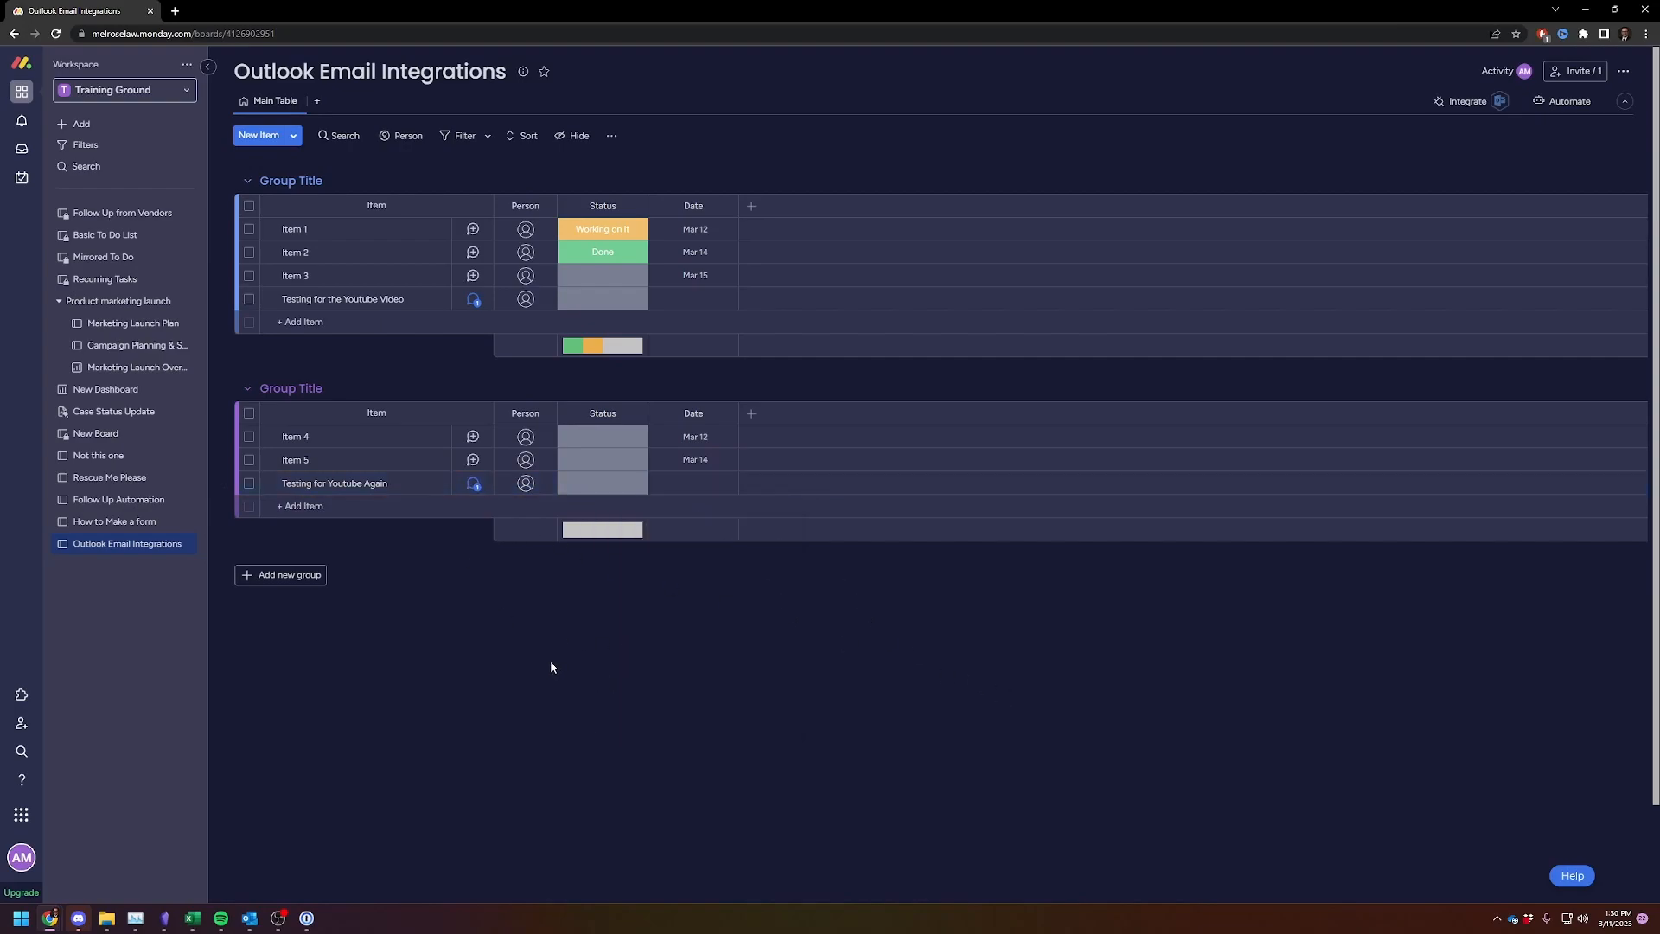
{"action": "mouse_move", "coordinate": [1447, 17]}
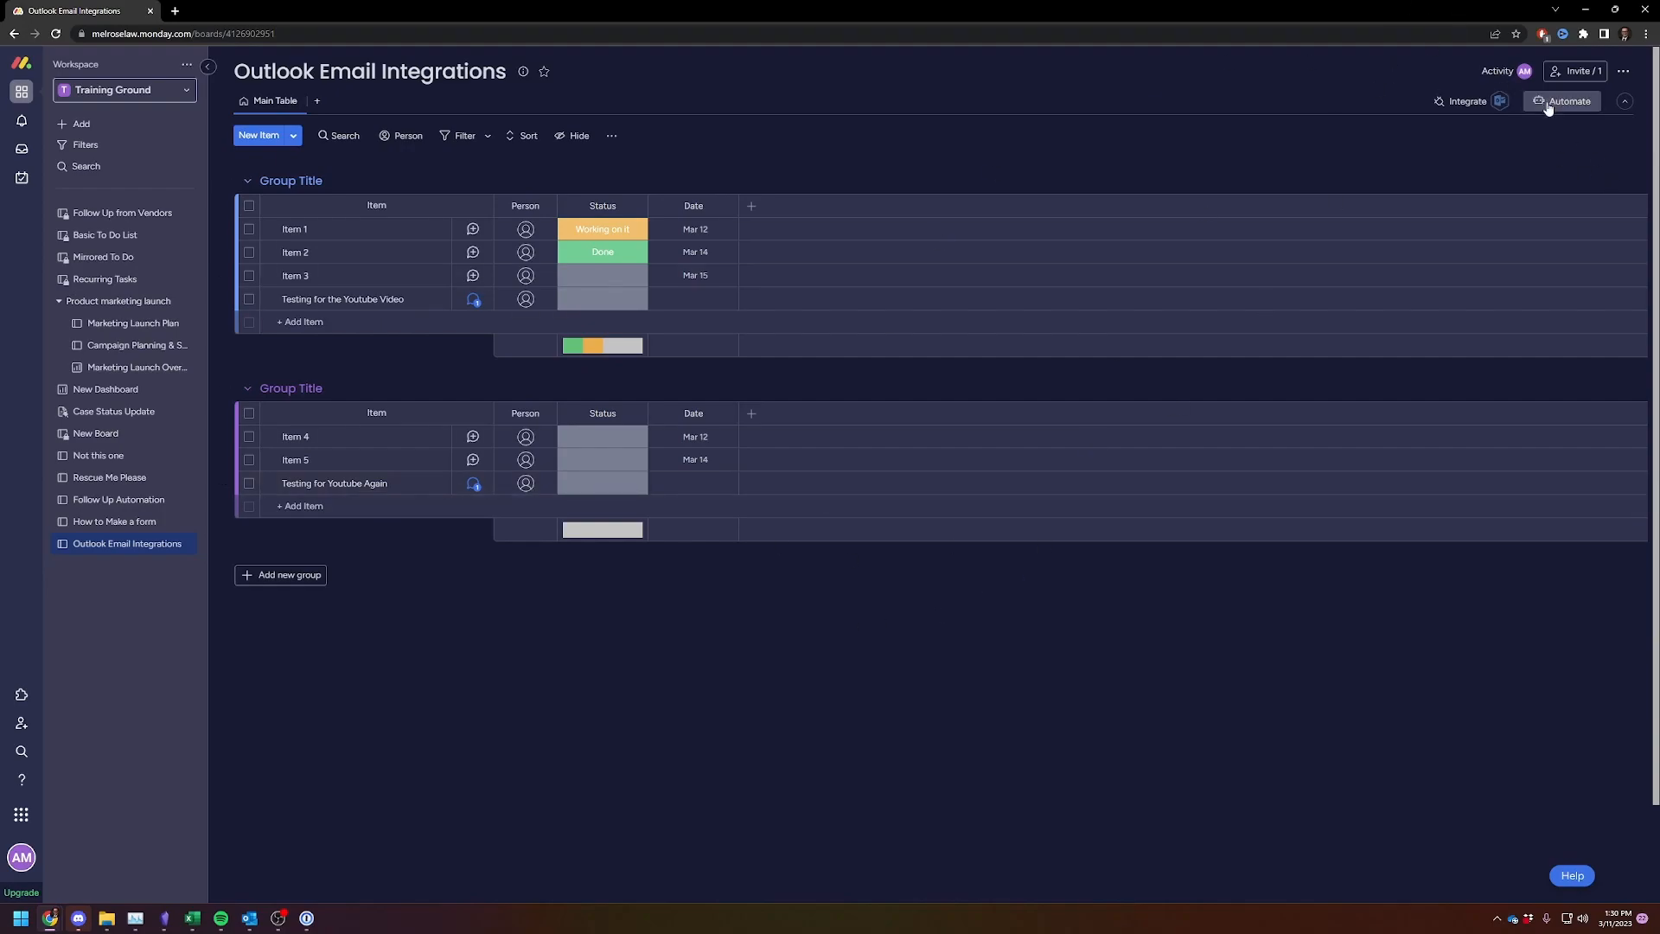
{"action": "mouse_move", "coordinate": [1010, 121]}
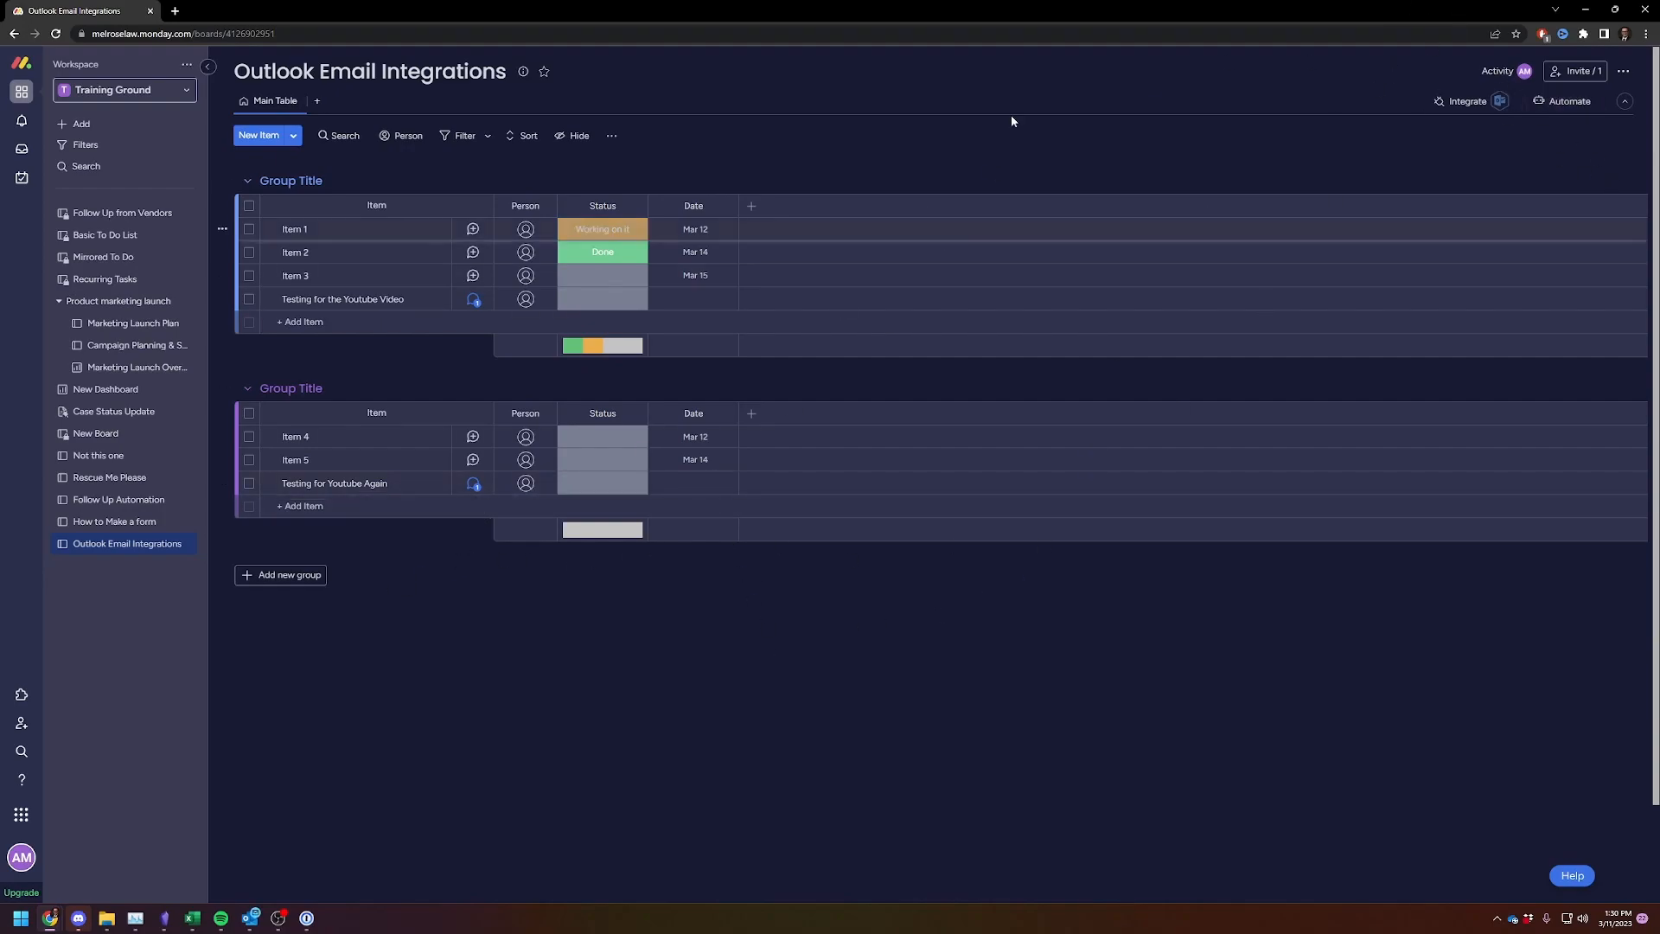
Step: Review the existing Outlook email recipe in Board Integrations, then return to the board
{"action": "left_click", "coordinate": [1466, 100]}
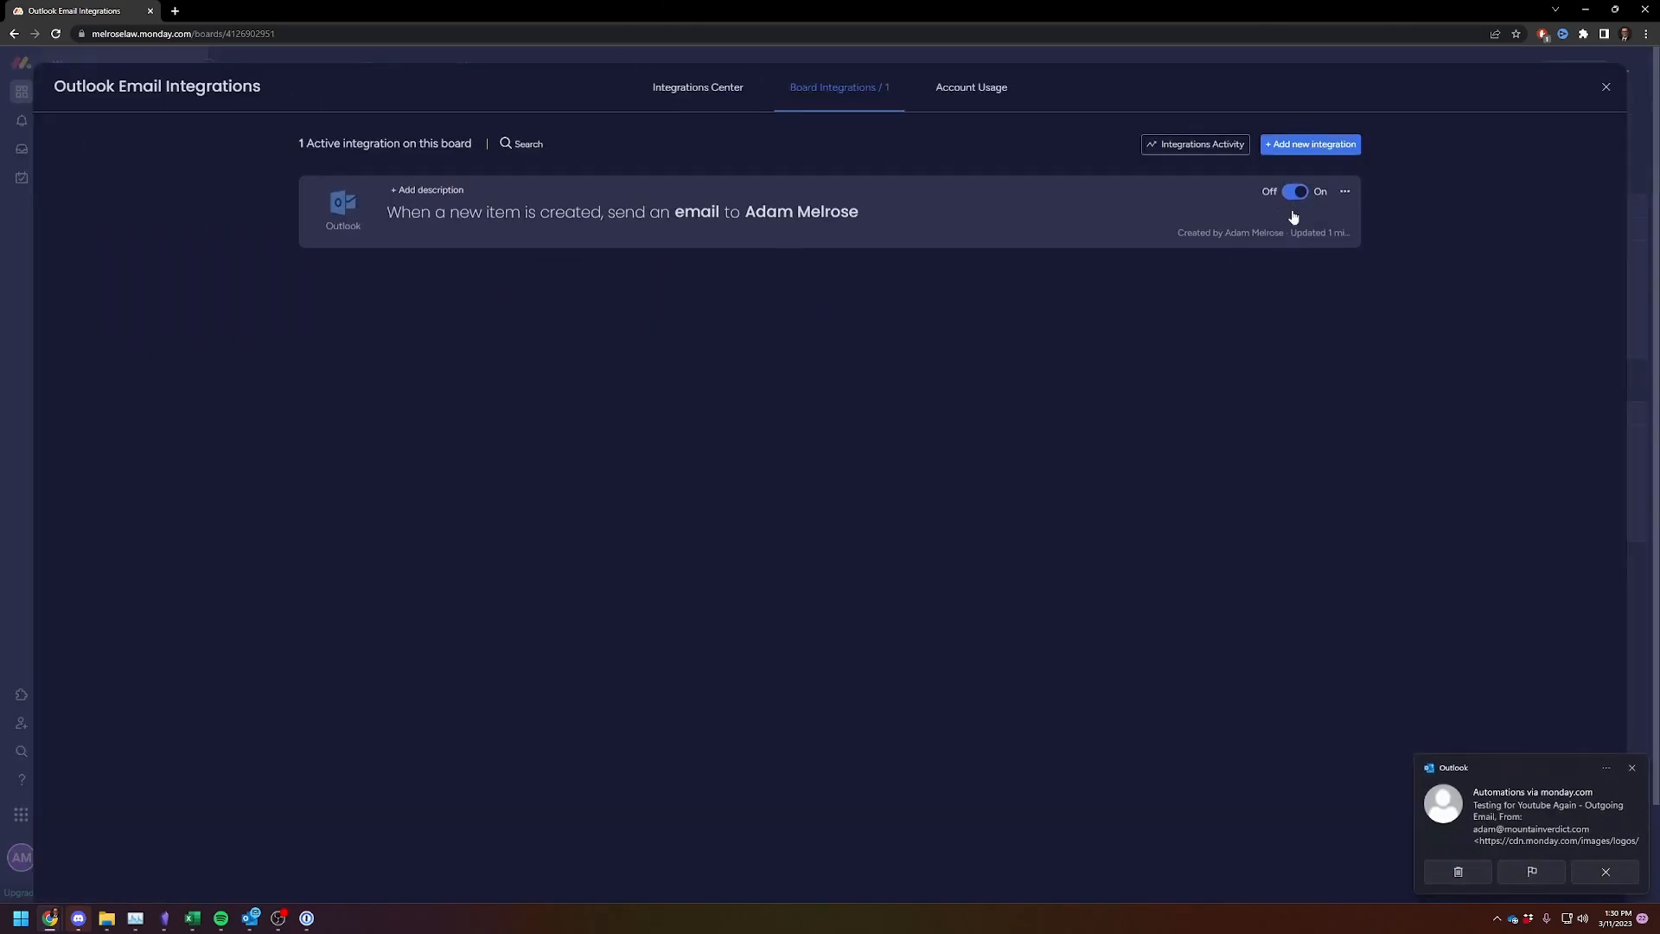
{"action": "left_click", "coordinate": [1344, 191]}
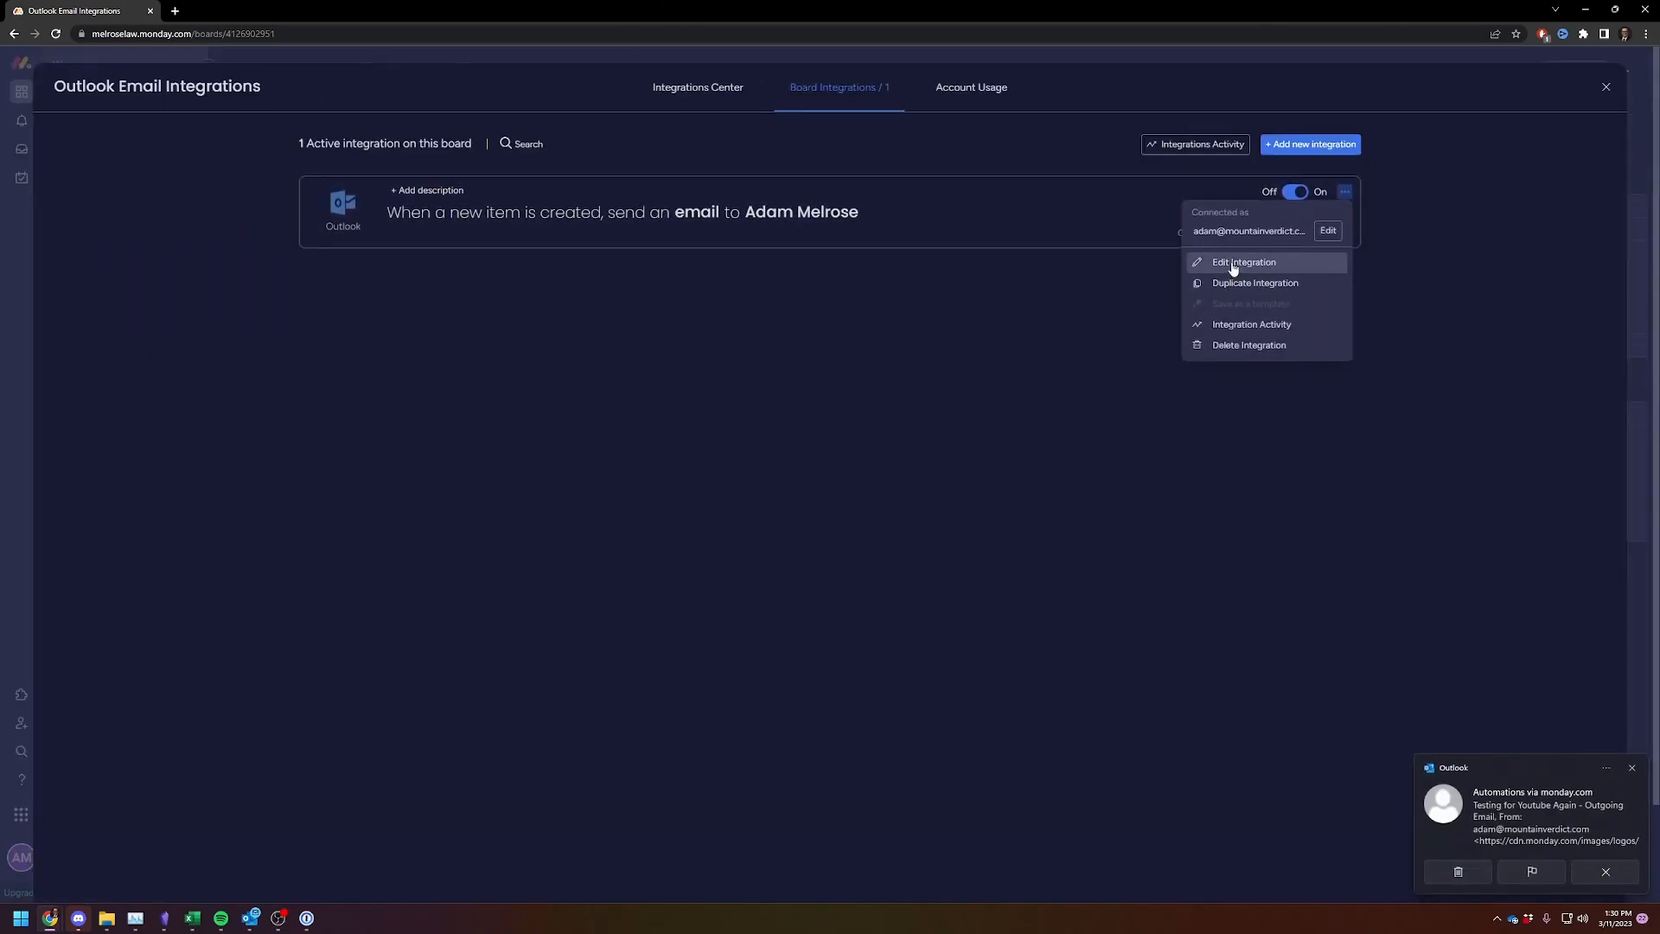
{"action": "left_click", "coordinate": [1243, 261]}
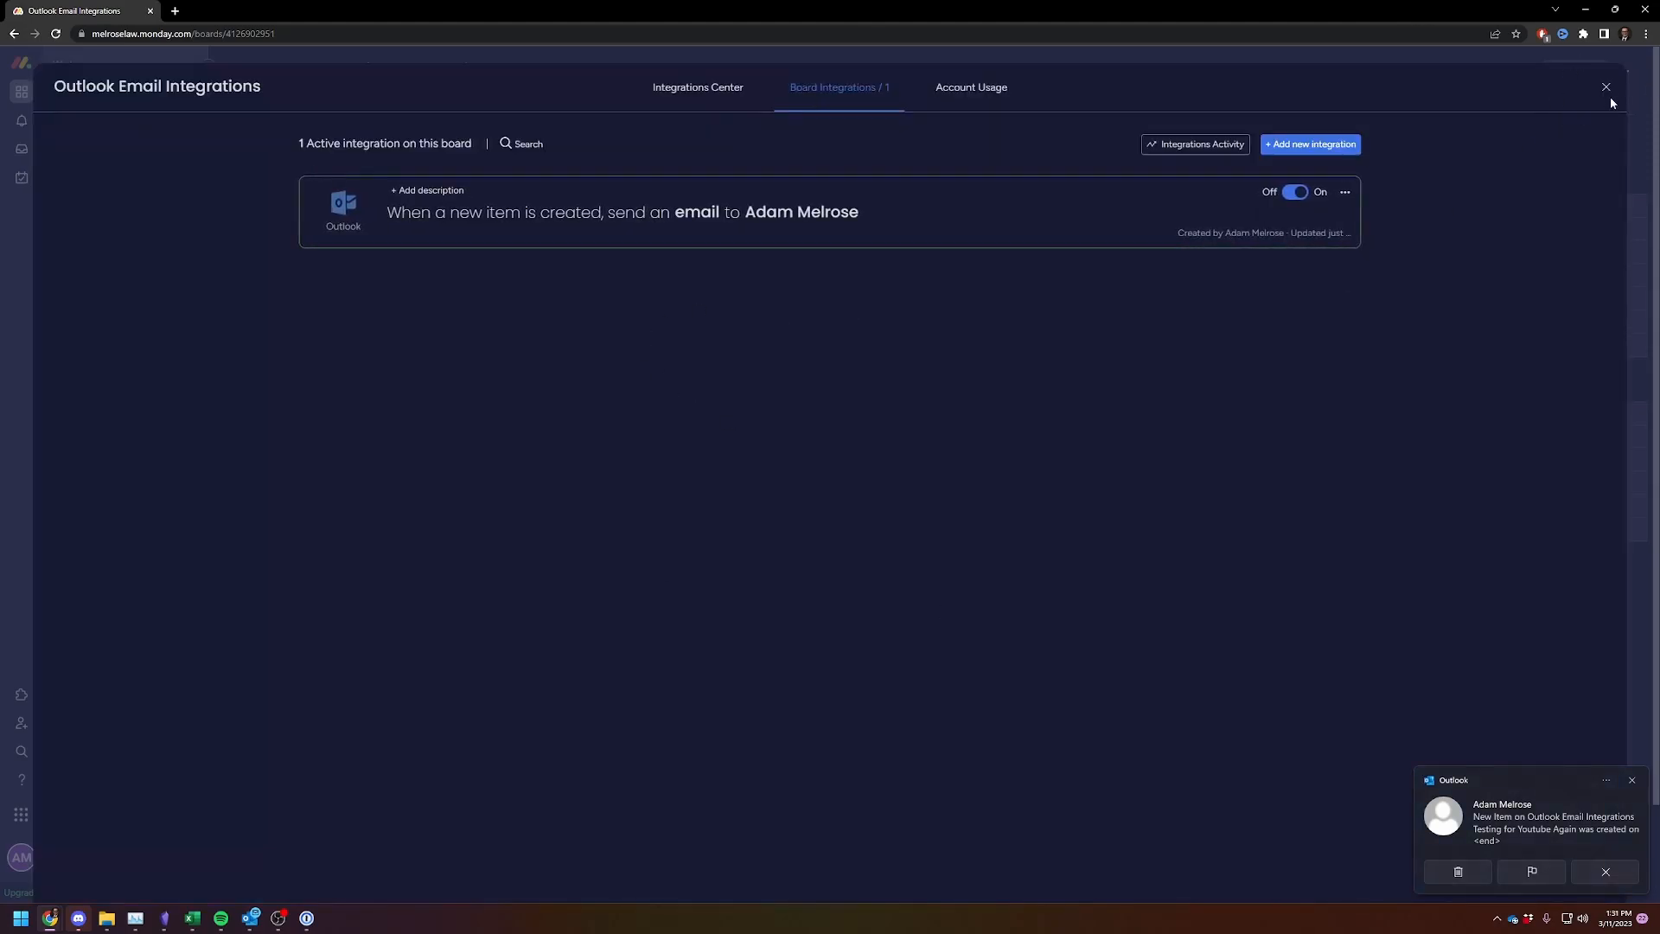
{"action": "left_click", "coordinate": [1605, 87]}
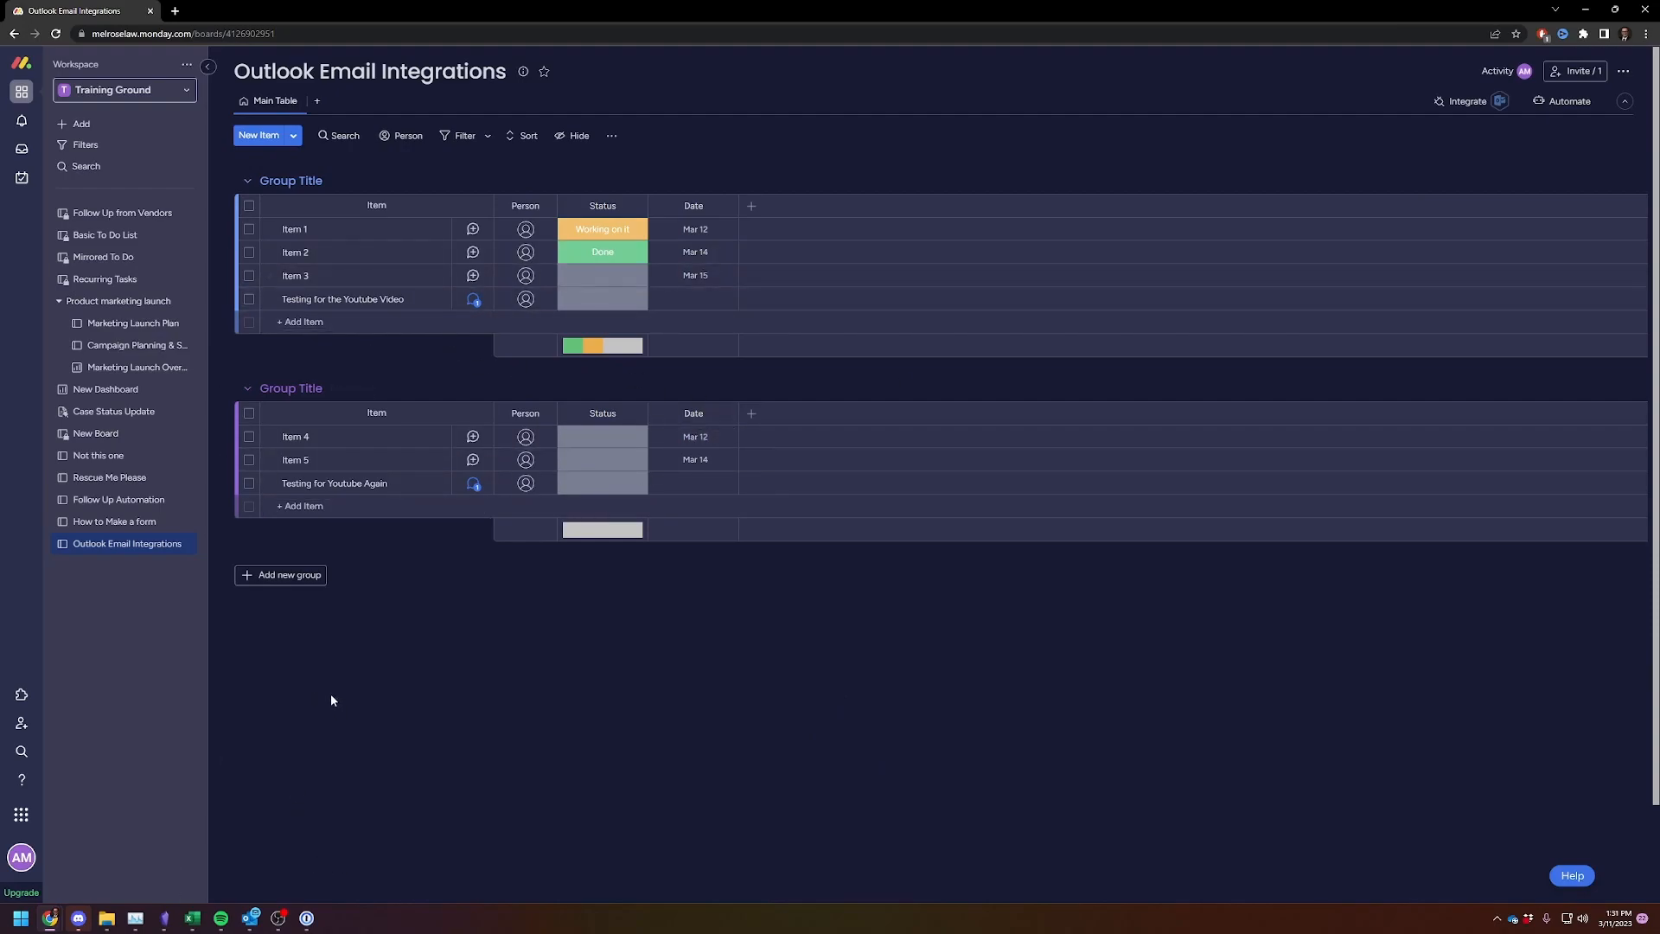
Step: Reopen Board Integrations and switch to the Integrations Center app gallery
{"action": "left_click", "coordinate": [1466, 101]}
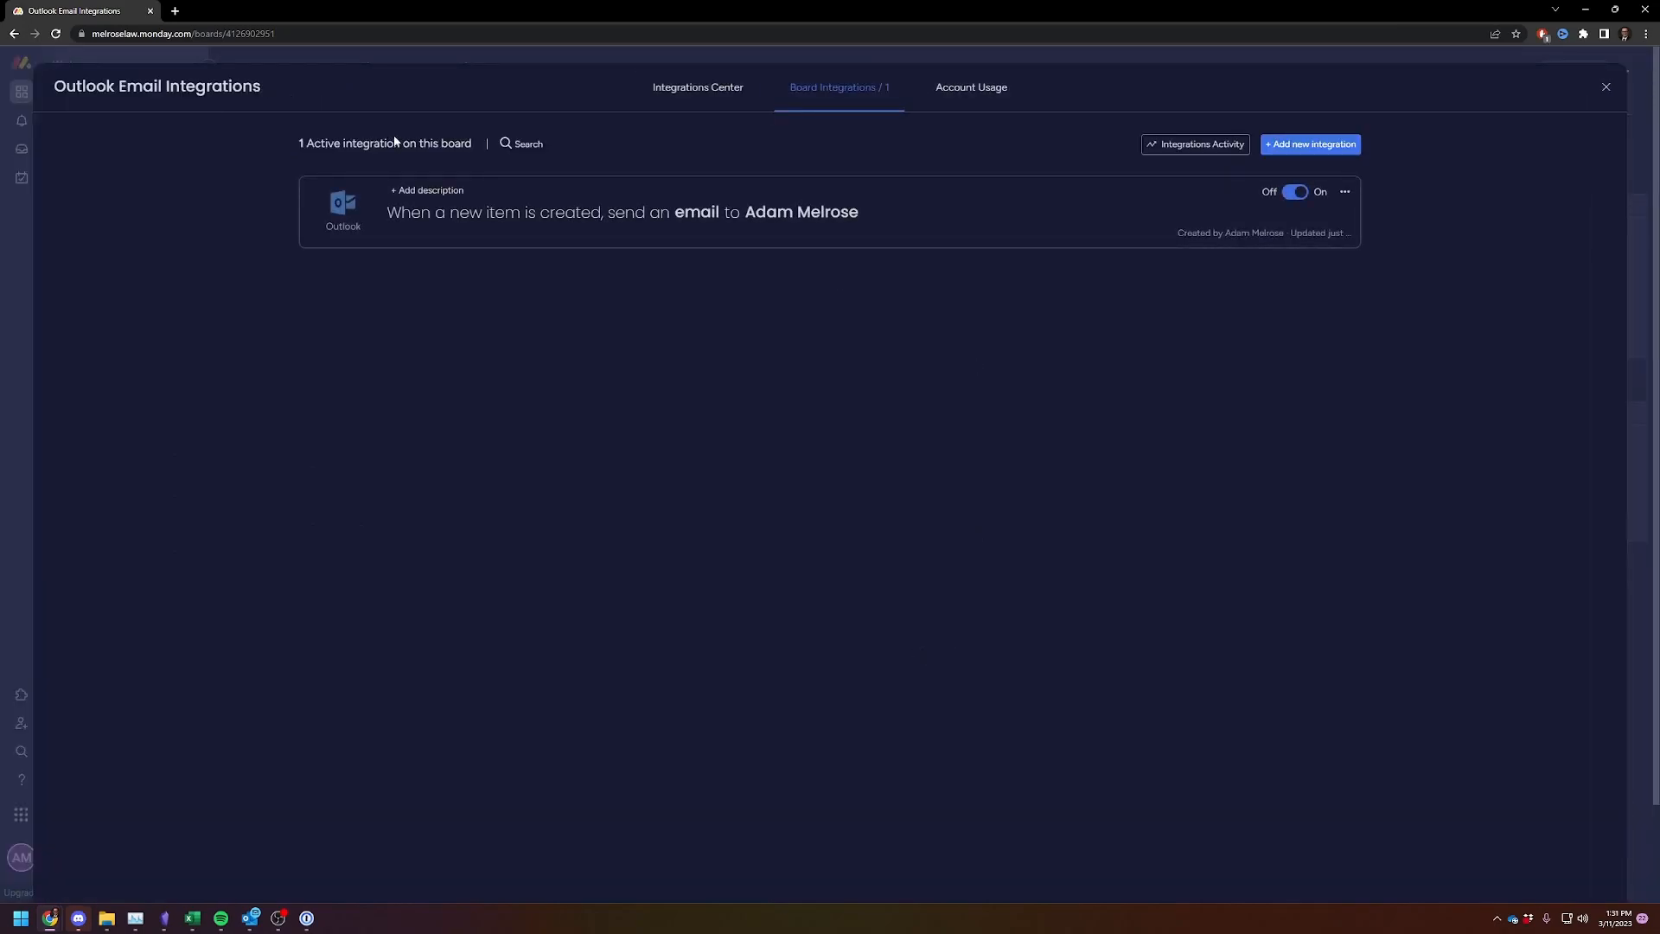
{"action": "mouse_move", "coordinate": [686, 353]}
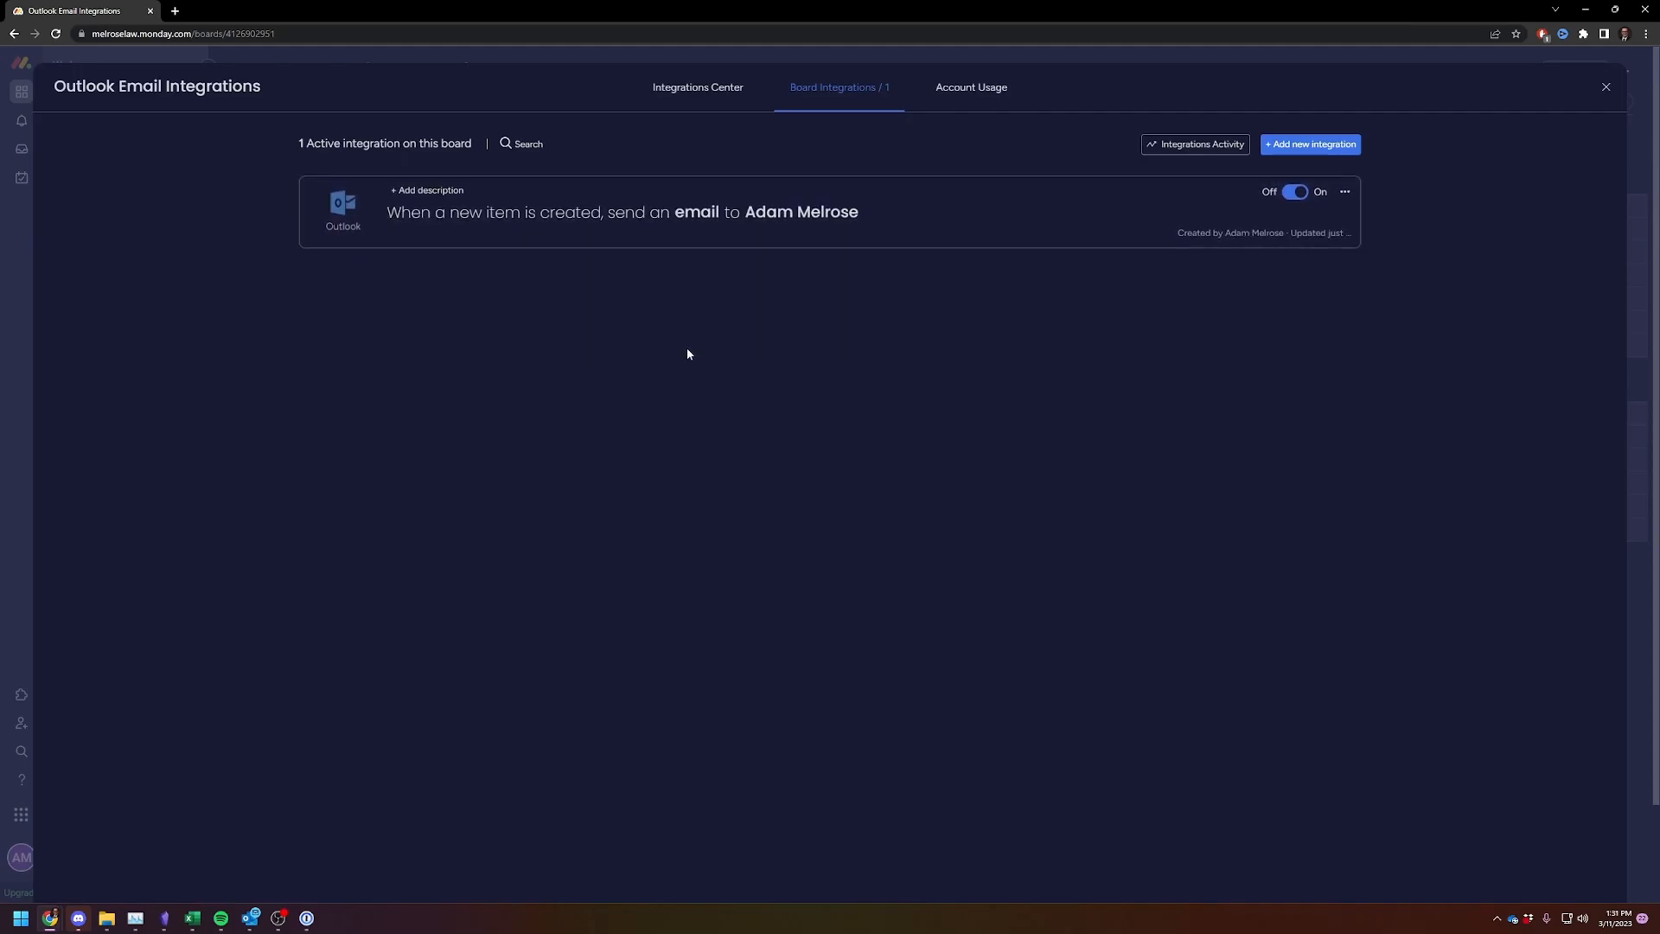
{"action": "mouse_move", "coordinate": [623, 211]}
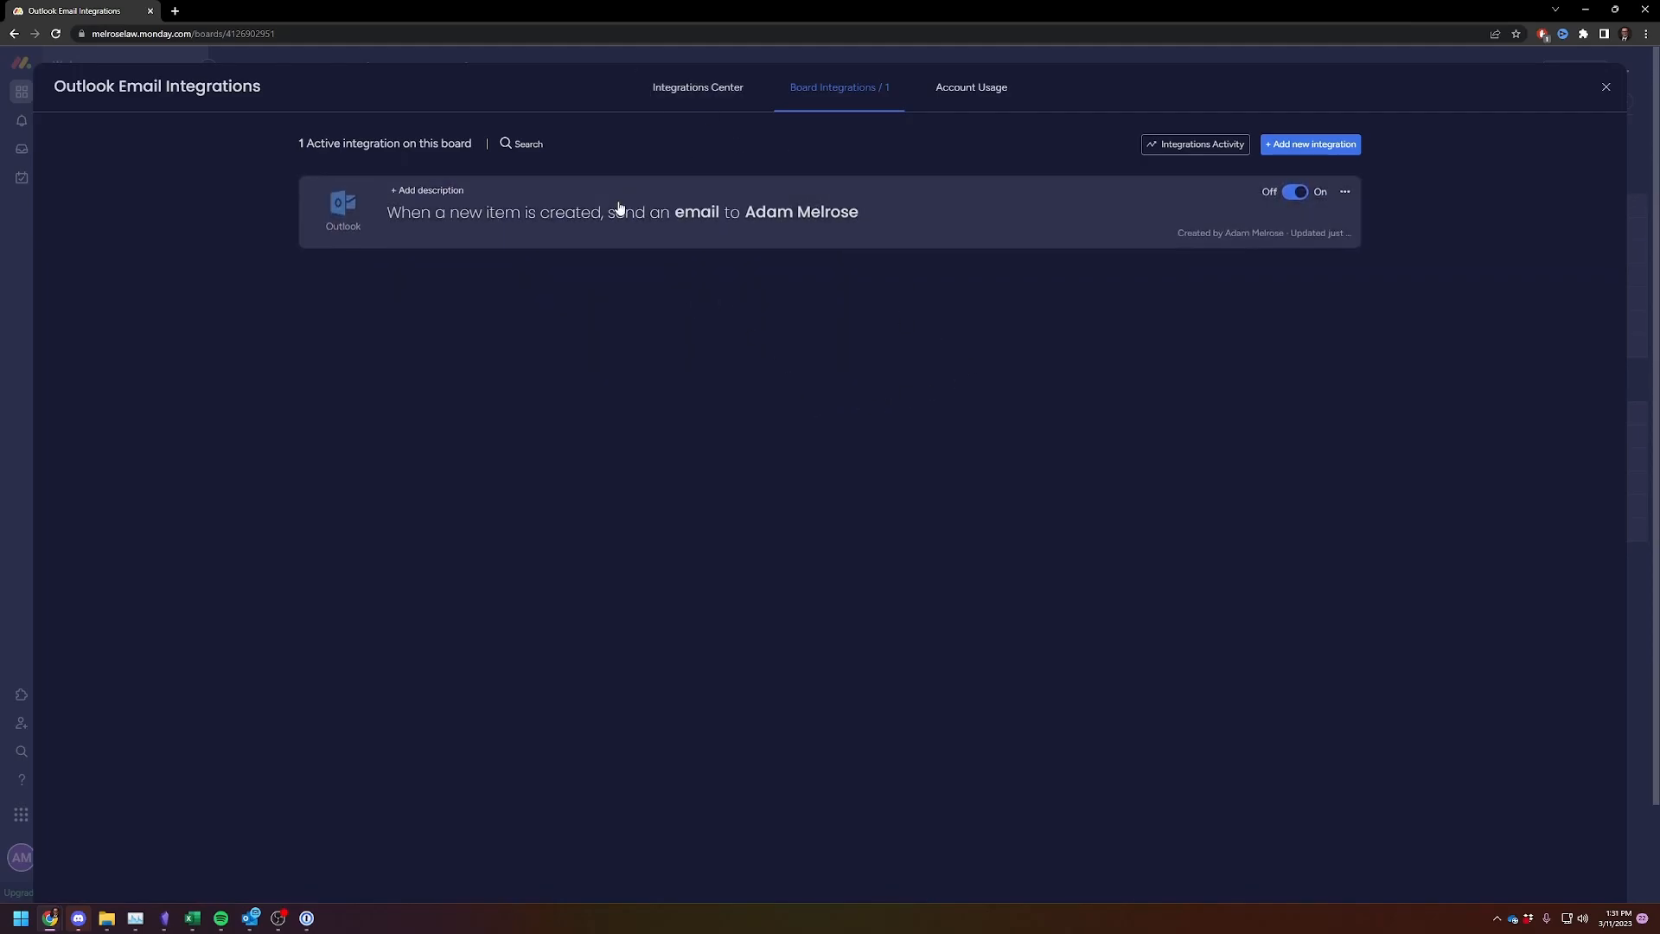
{"action": "left_click", "coordinate": [698, 87]}
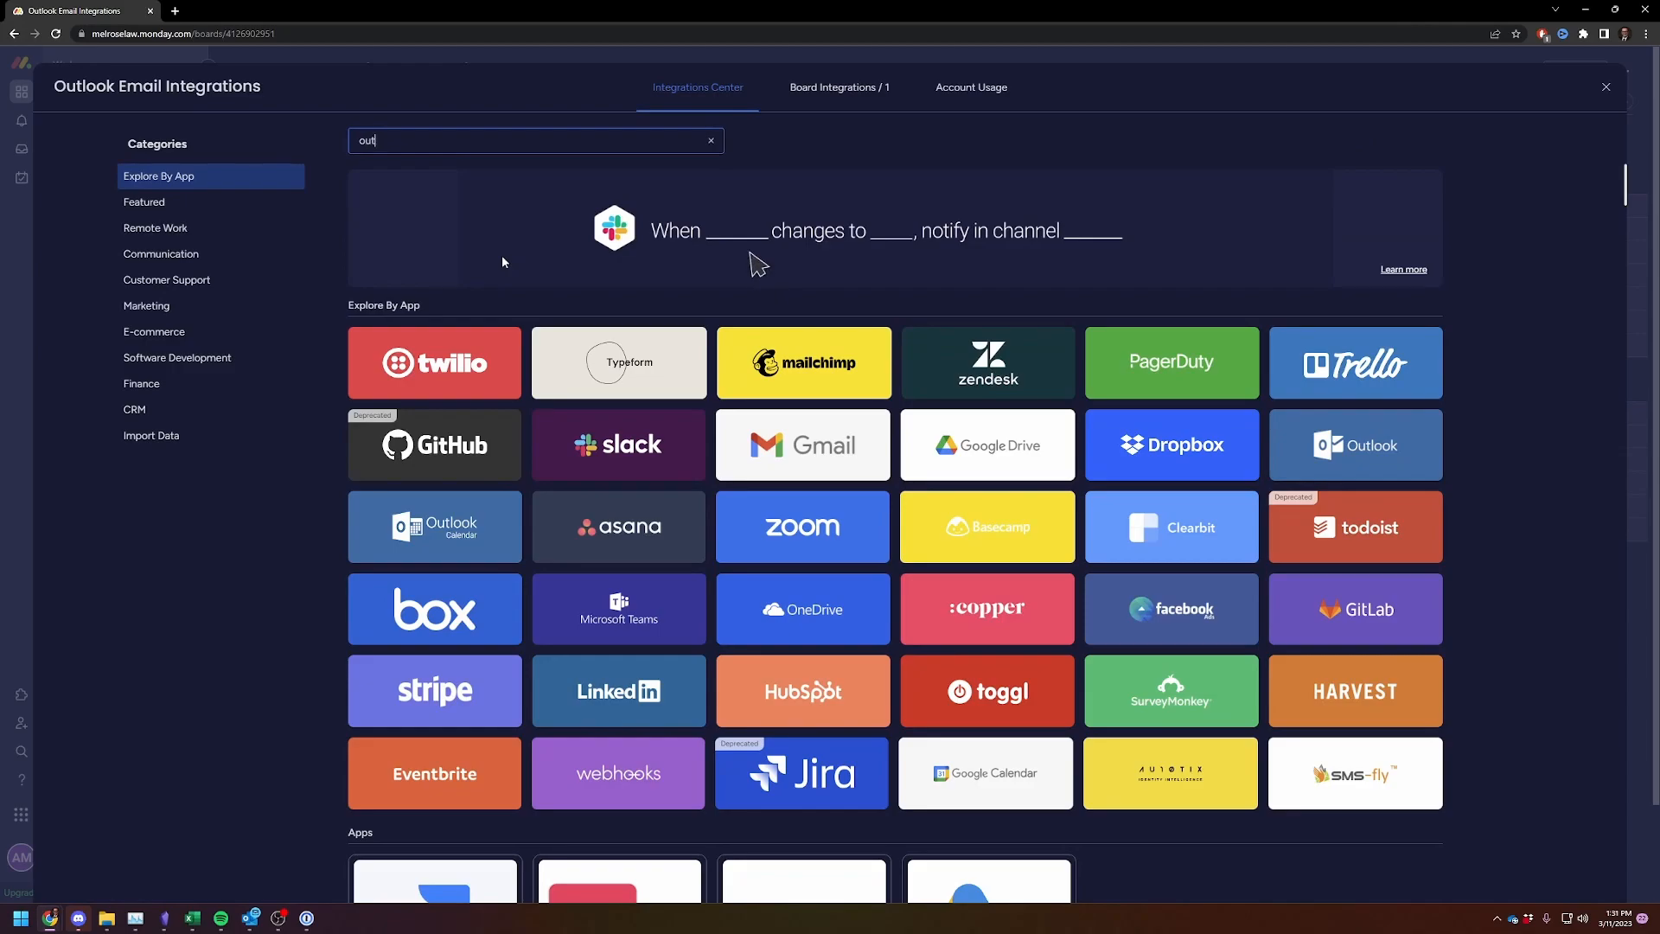
Step: Add the Outlook time-period status email recipe using the existing Outlook account
{"action": "left_click", "coordinate": [1353, 444]}
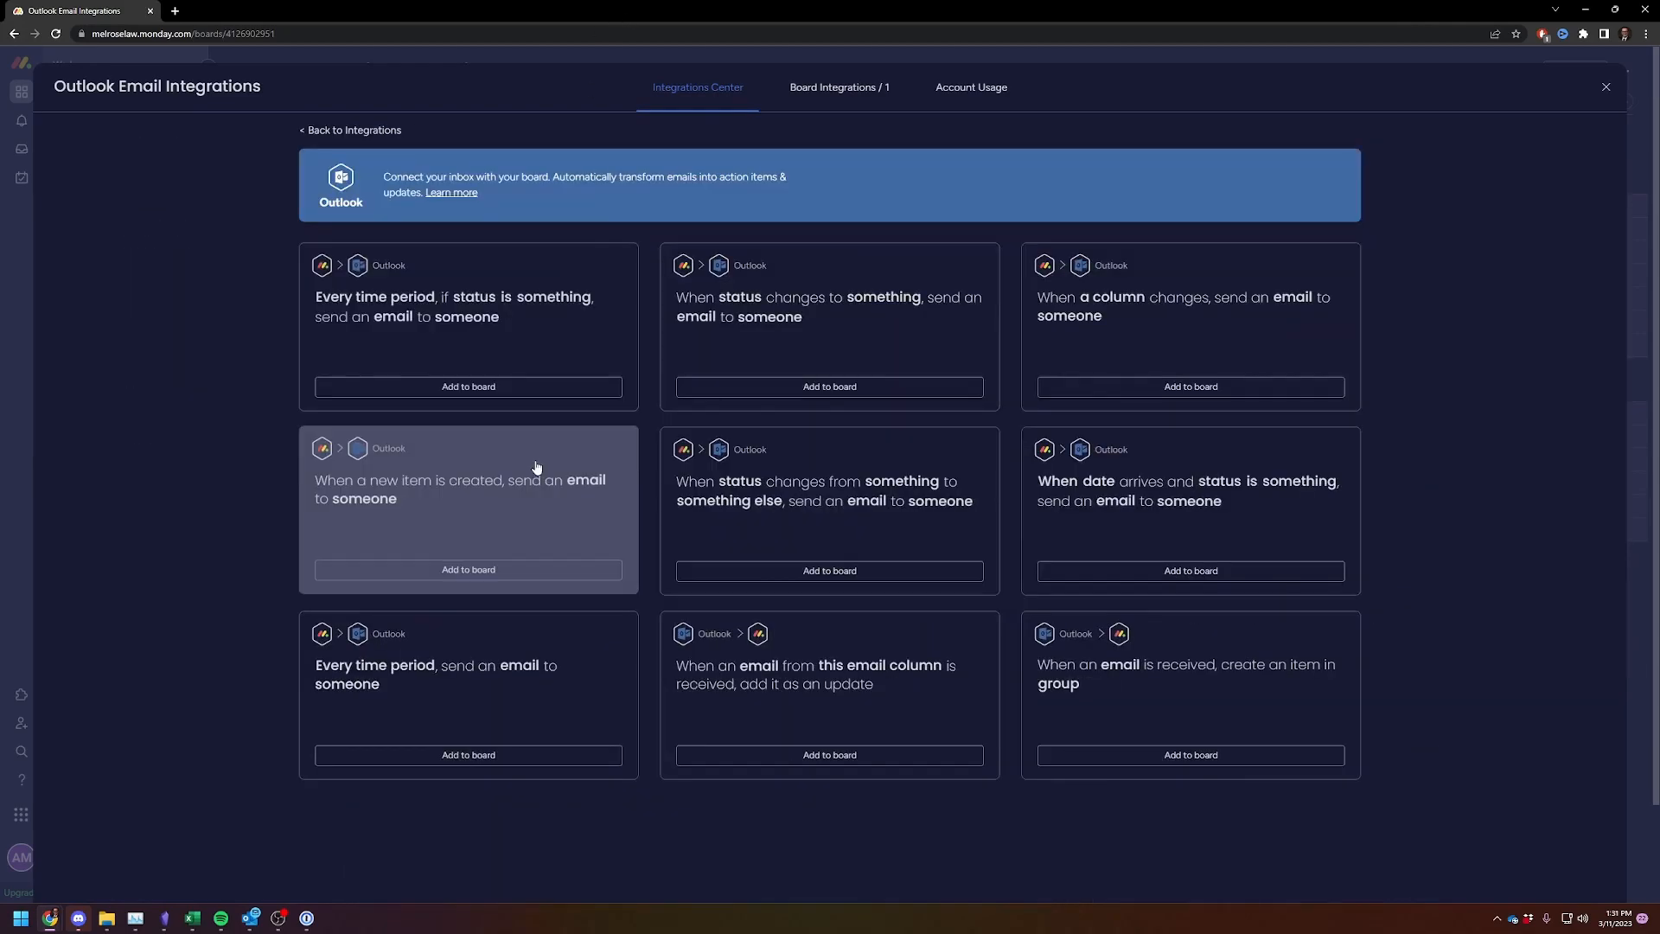
{"action": "mouse_move", "coordinate": [444, 312]}
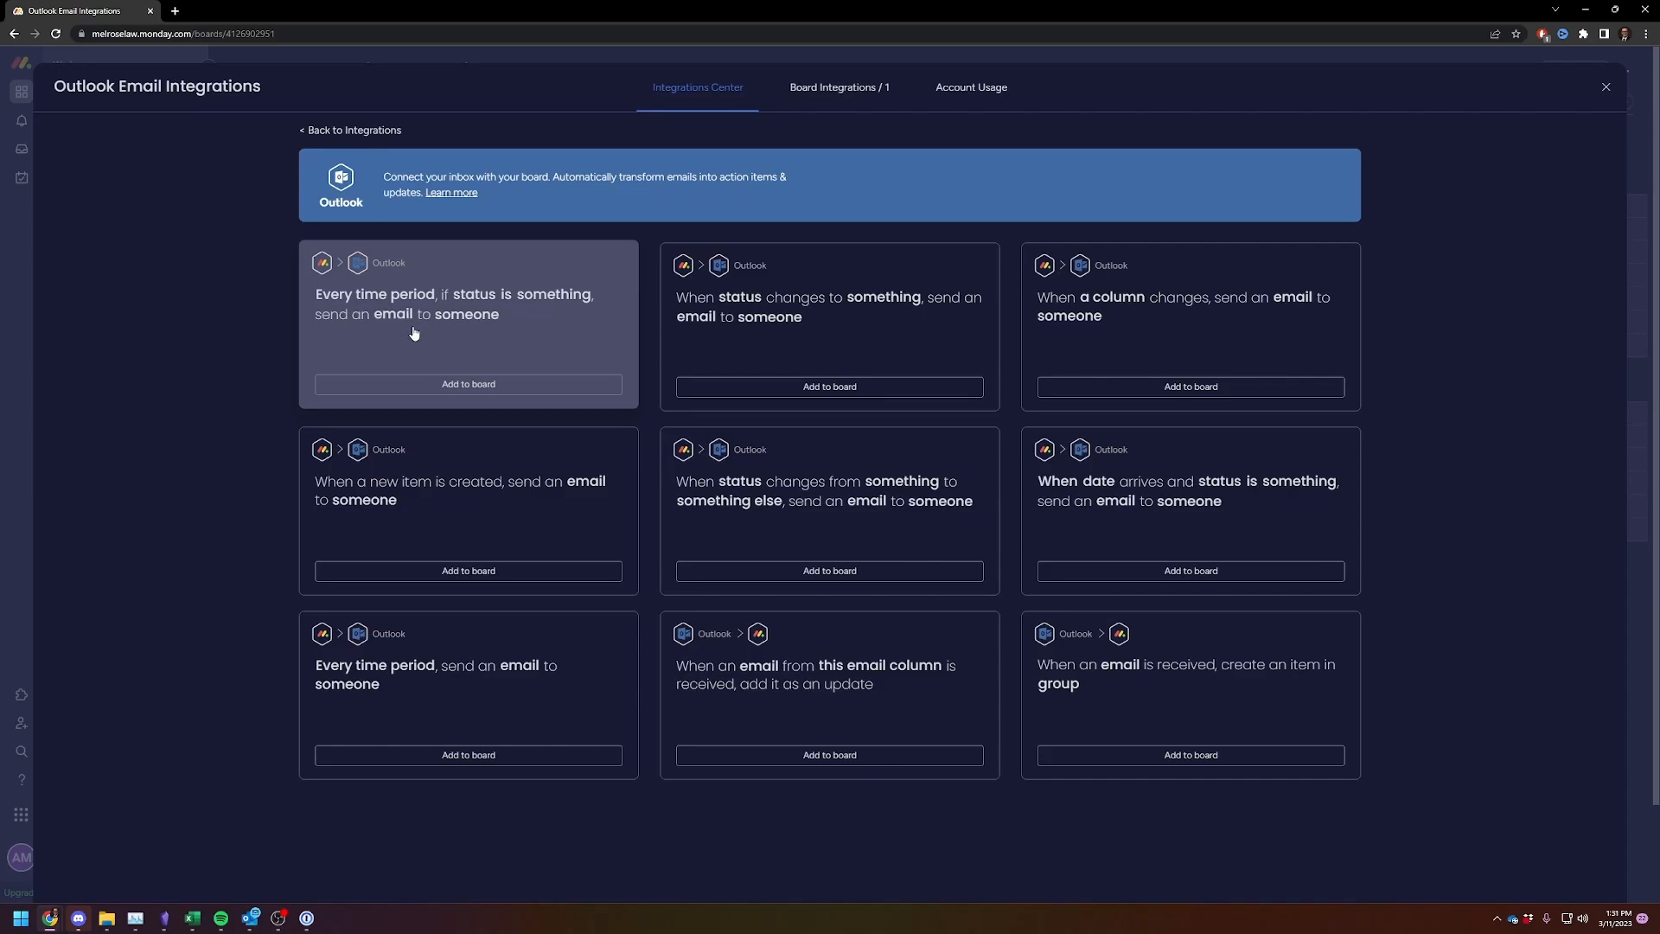
{"action": "left_click", "coordinate": [467, 383]}
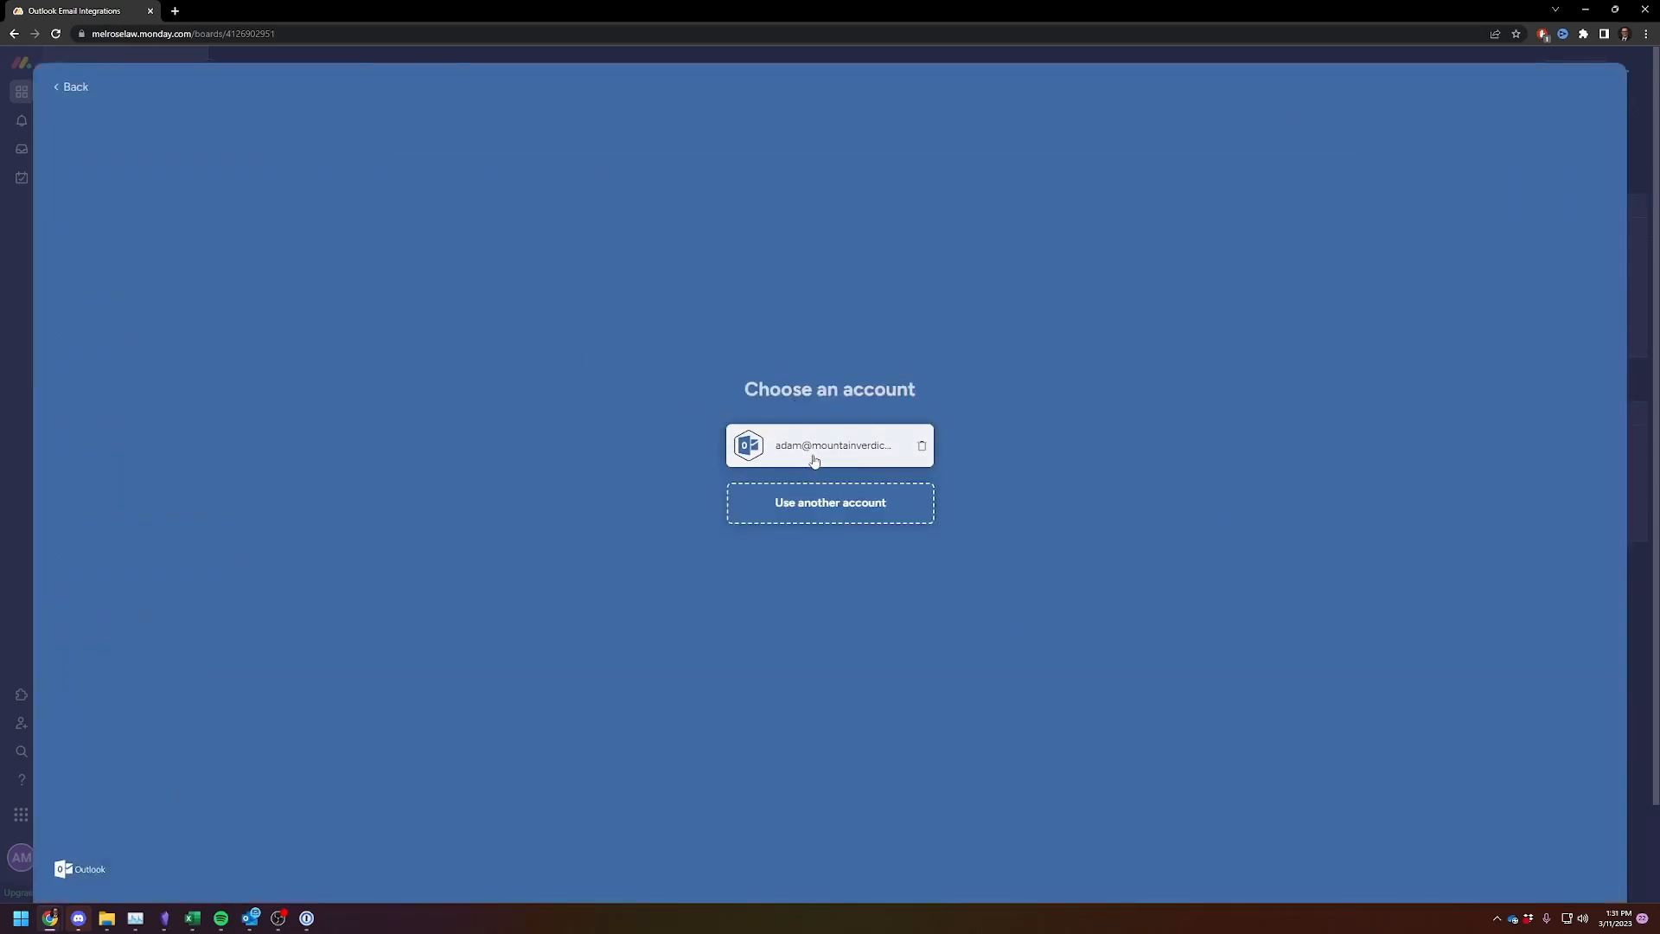
{"action": "left_click", "coordinate": [830, 445]}
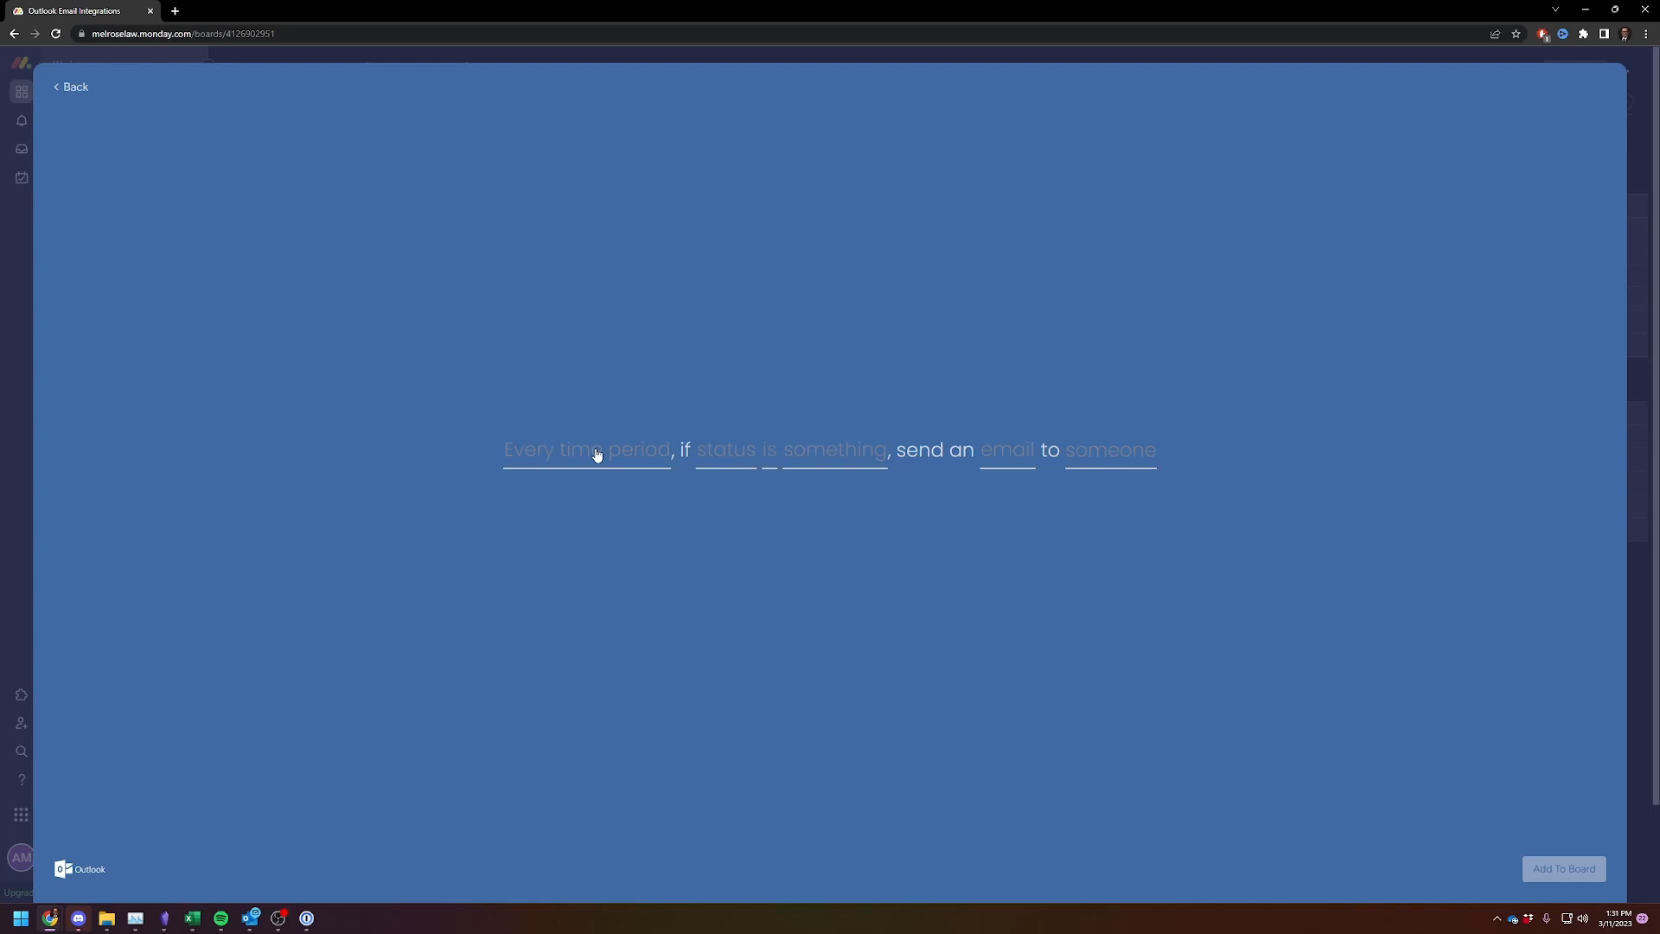
Step: Set the recipe to run Weekly when Status is not Done, ready to compose the email
{"action": "left_click", "coordinate": [588, 449]}
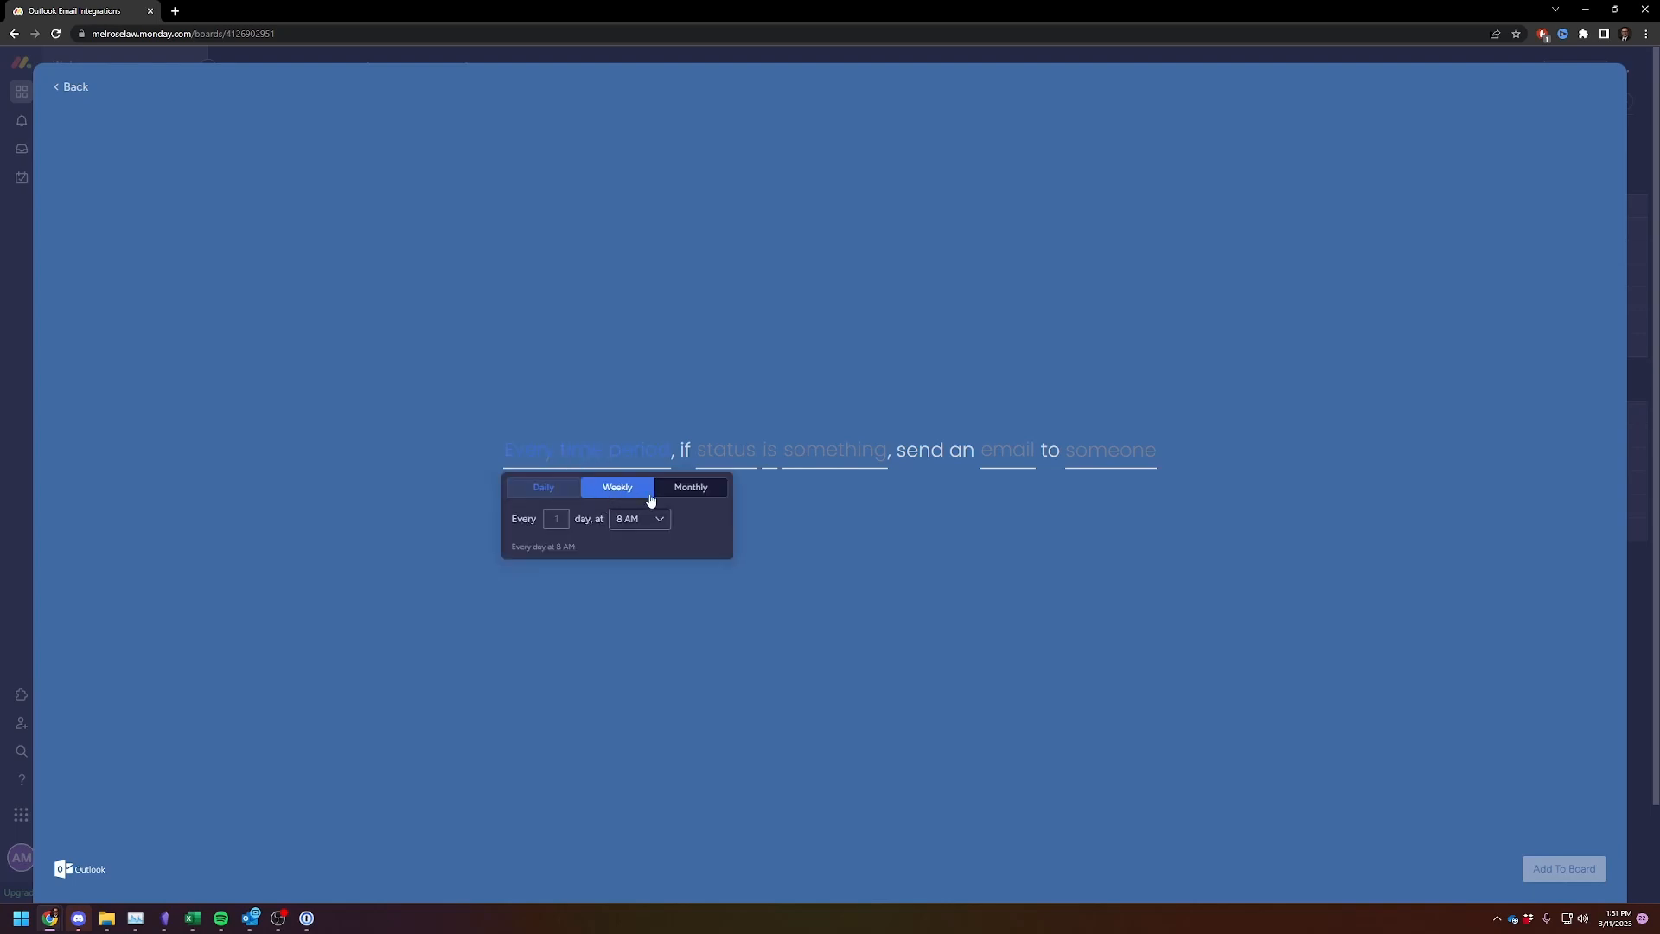
{"action": "left_click", "coordinate": [617, 486]}
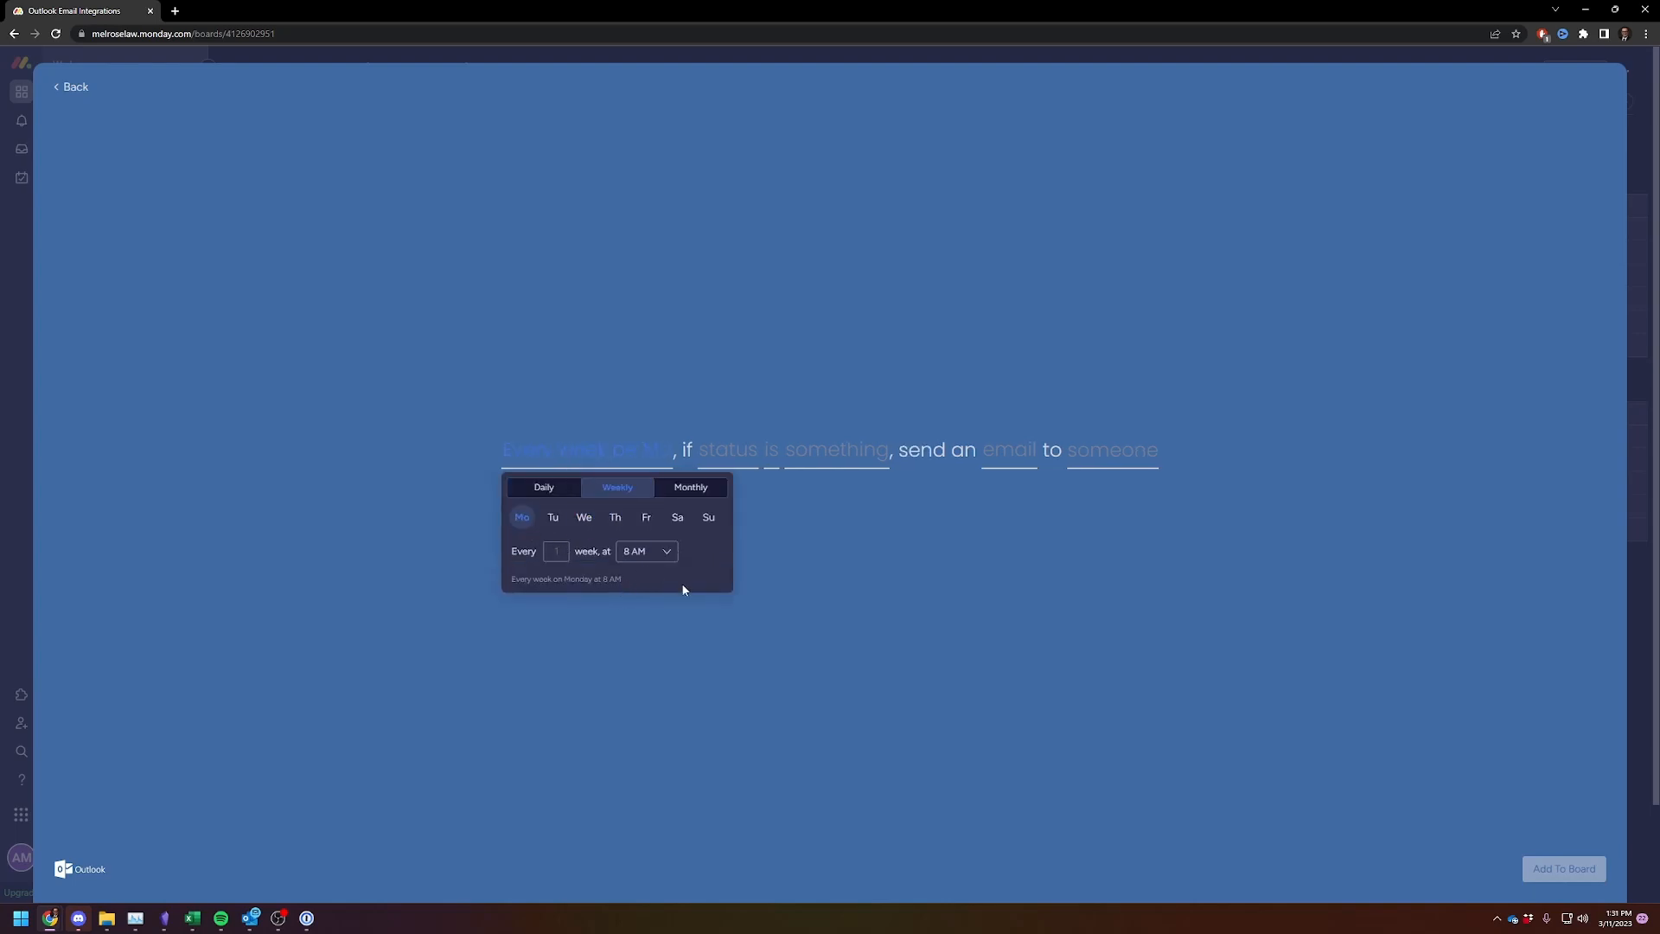
{"action": "left_click", "coordinate": [727, 449]}
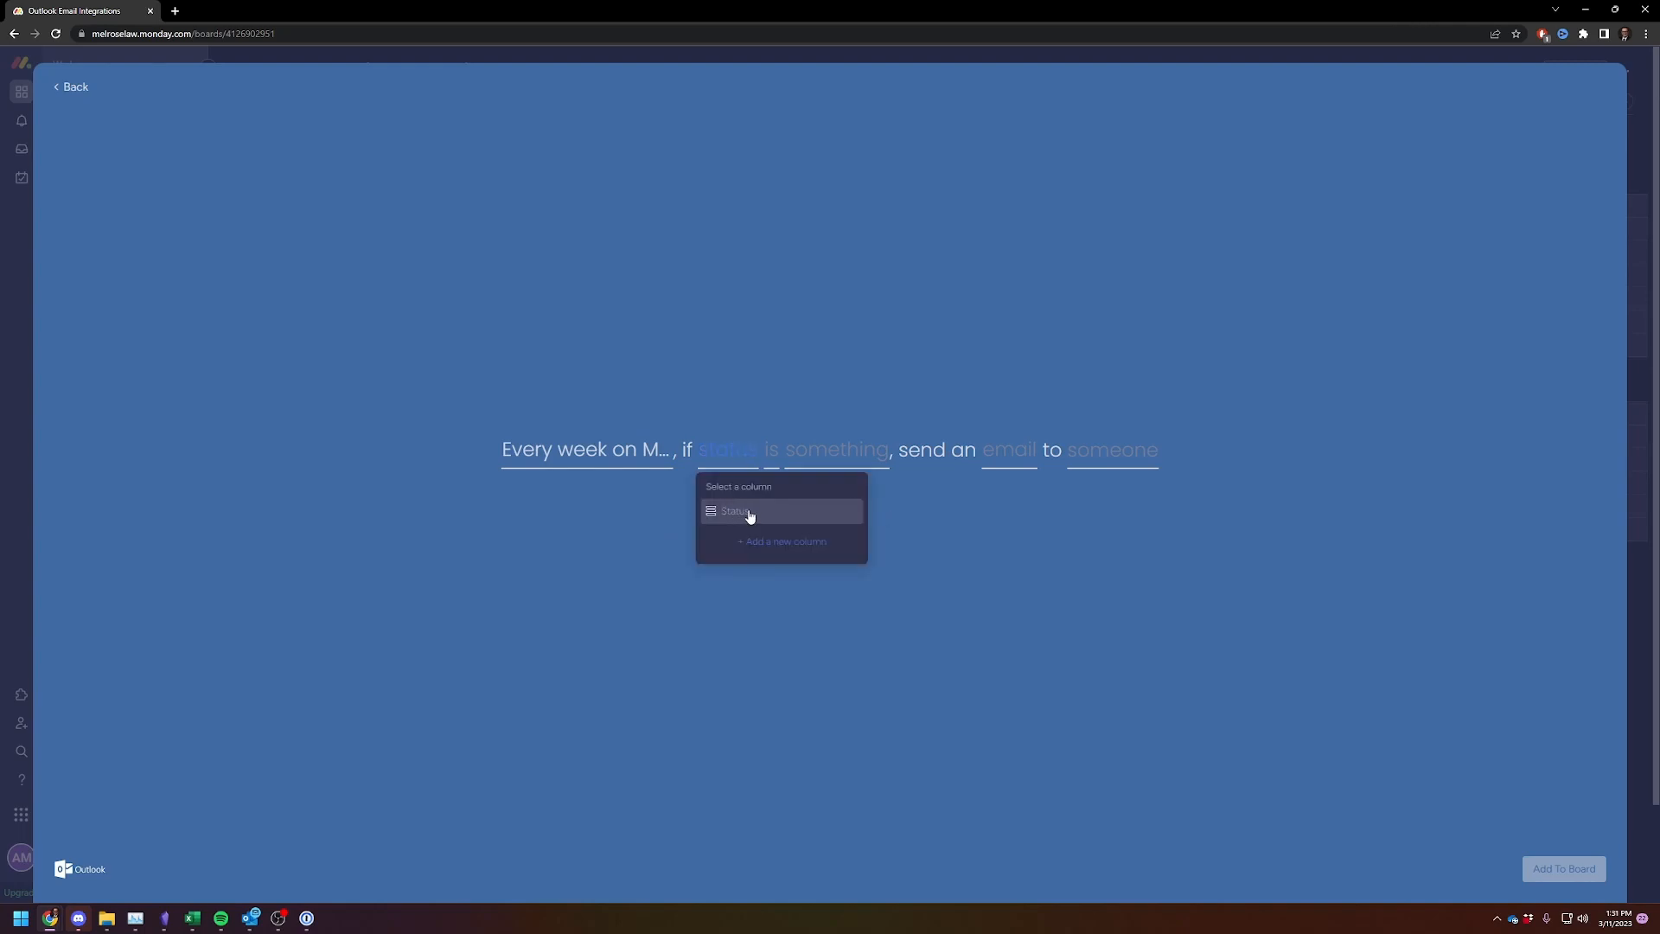
{"action": "left_click", "coordinate": [782, 511]}
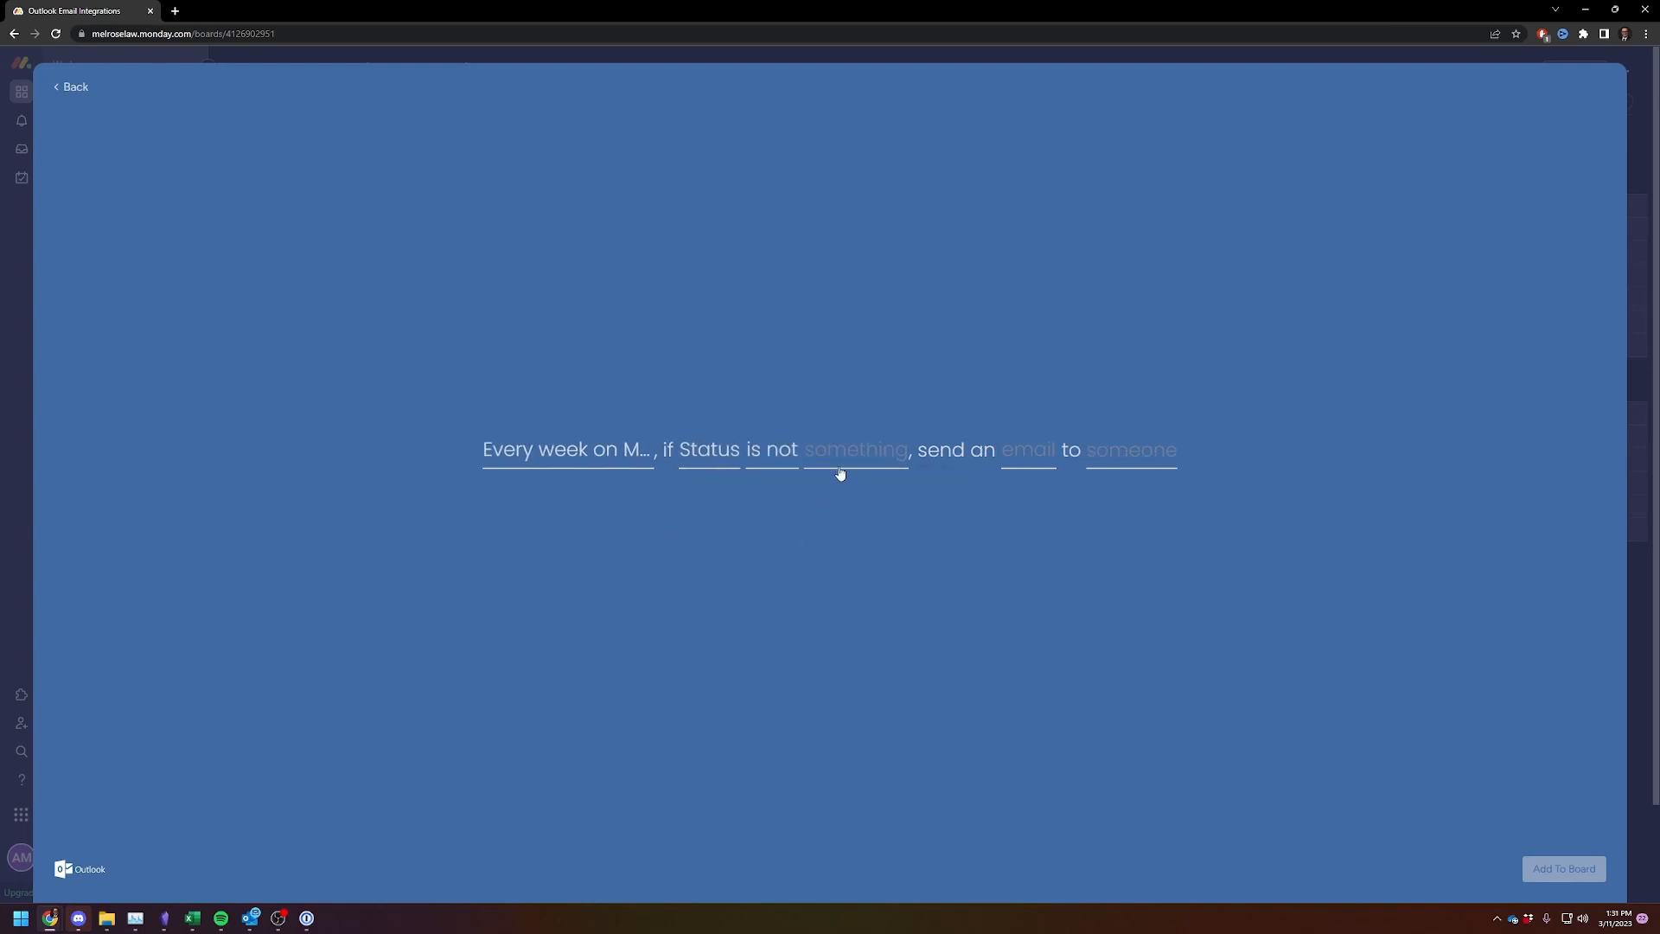
{"action": "left_click", "coordinate": [854, 449]}
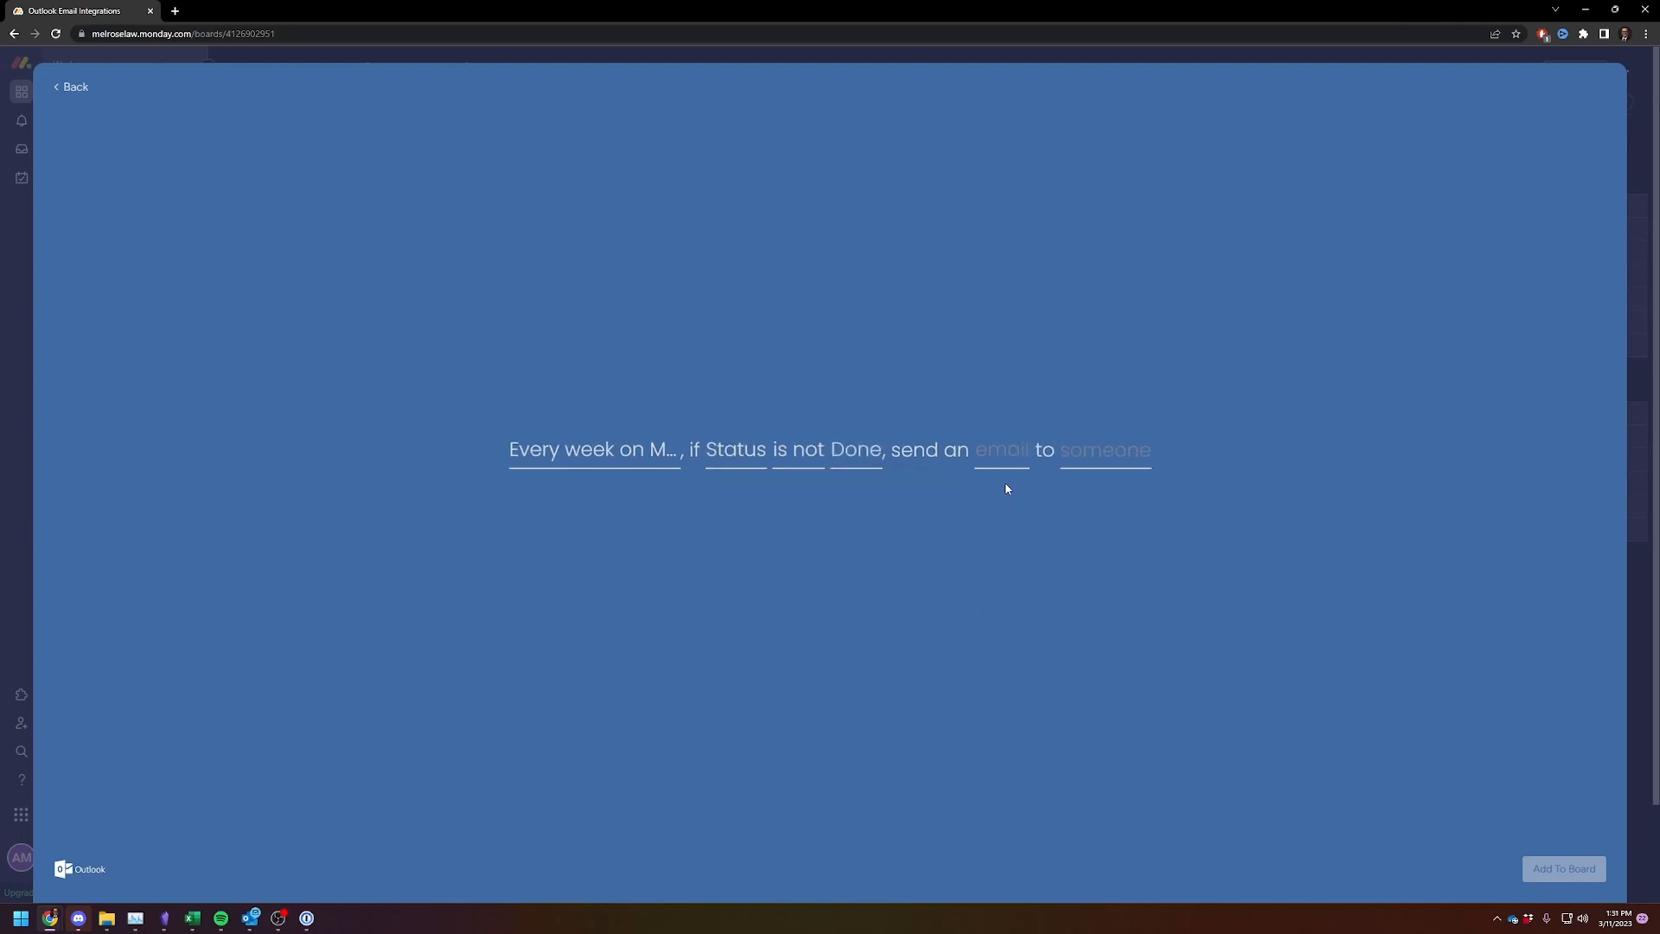
{"action": "left_click", "coordinate": [1000, 449]}
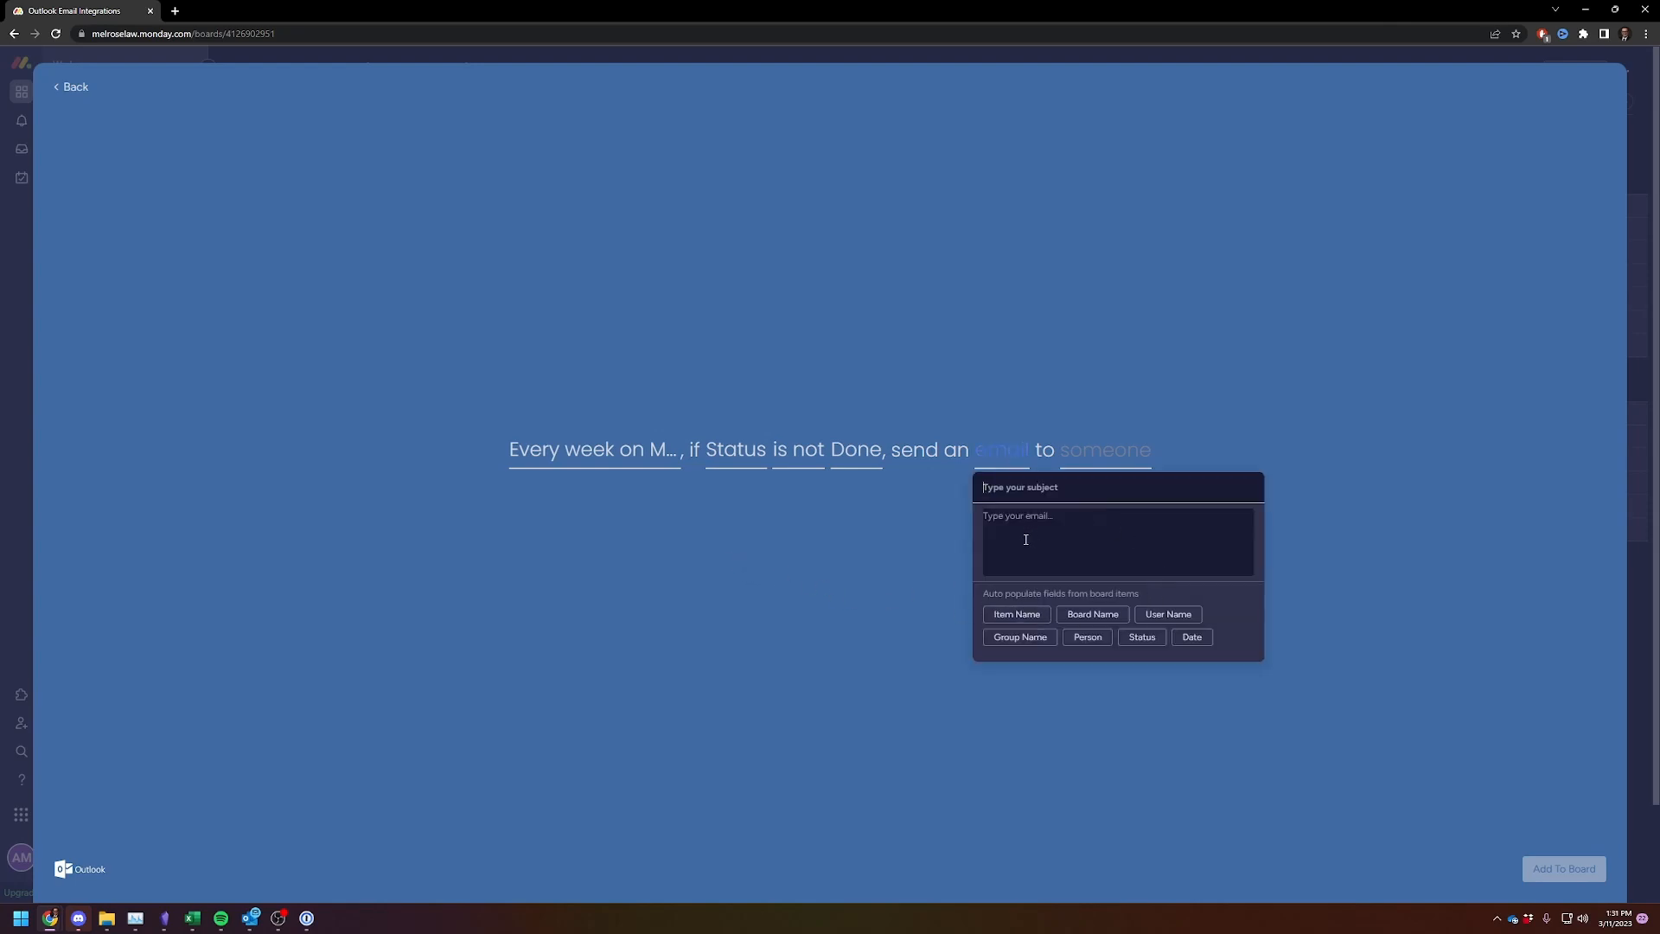
{"action": "mouse_move", "coordinate": [619, 574]}
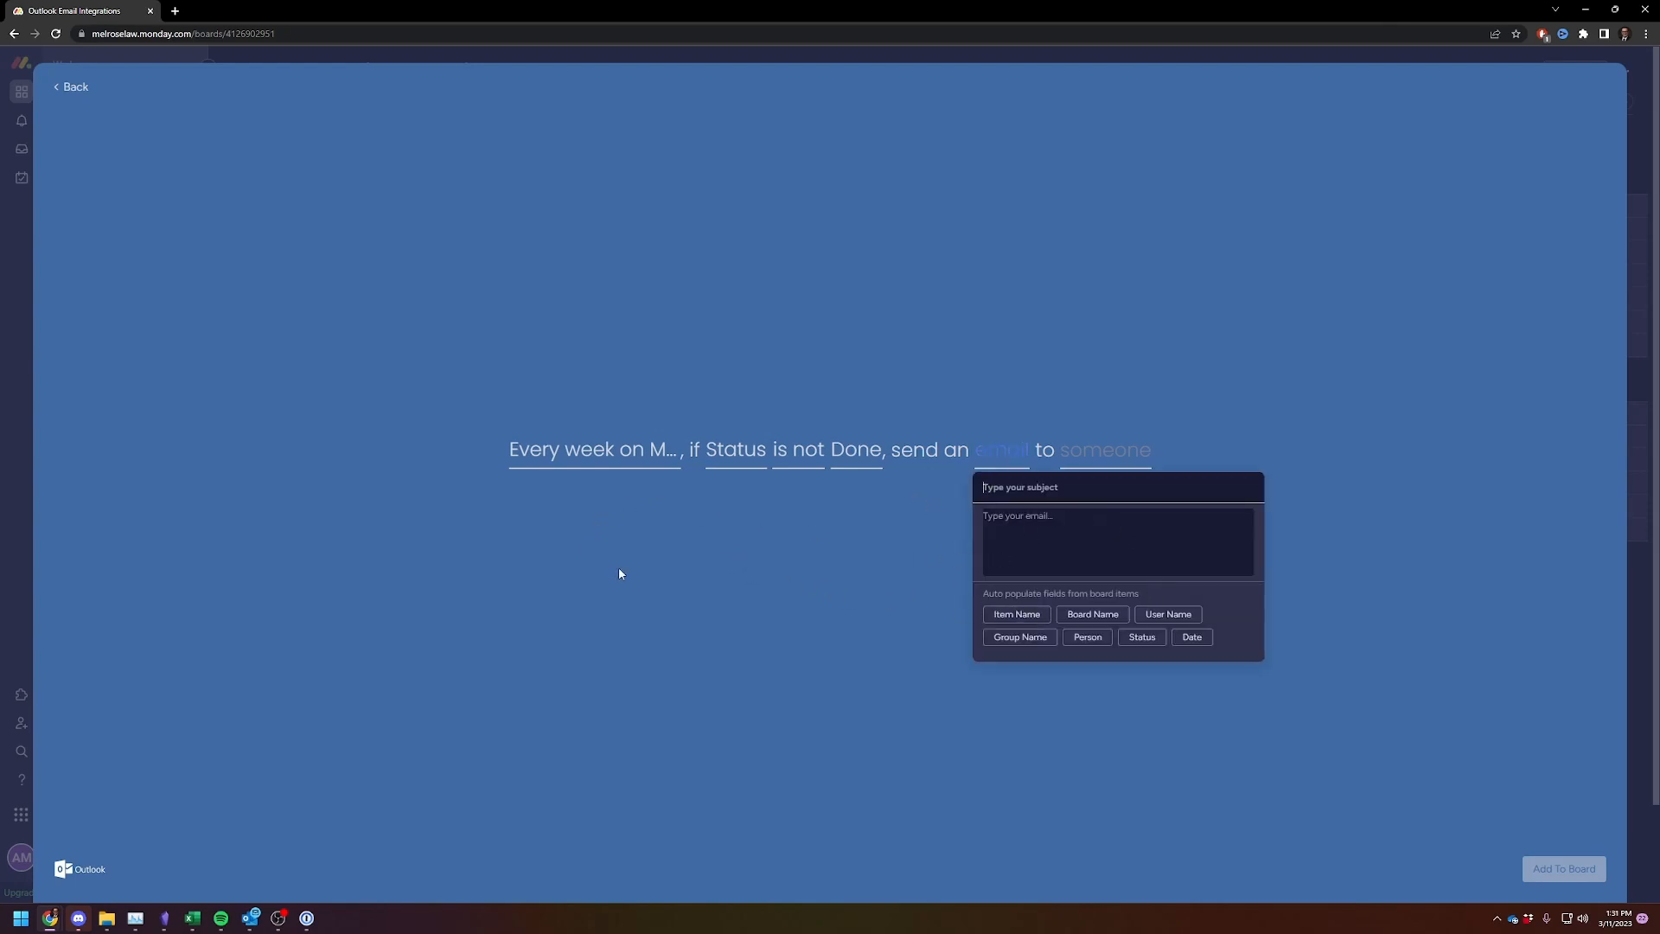
{"action": "mouse_move", "coordinate": [778, 556]}
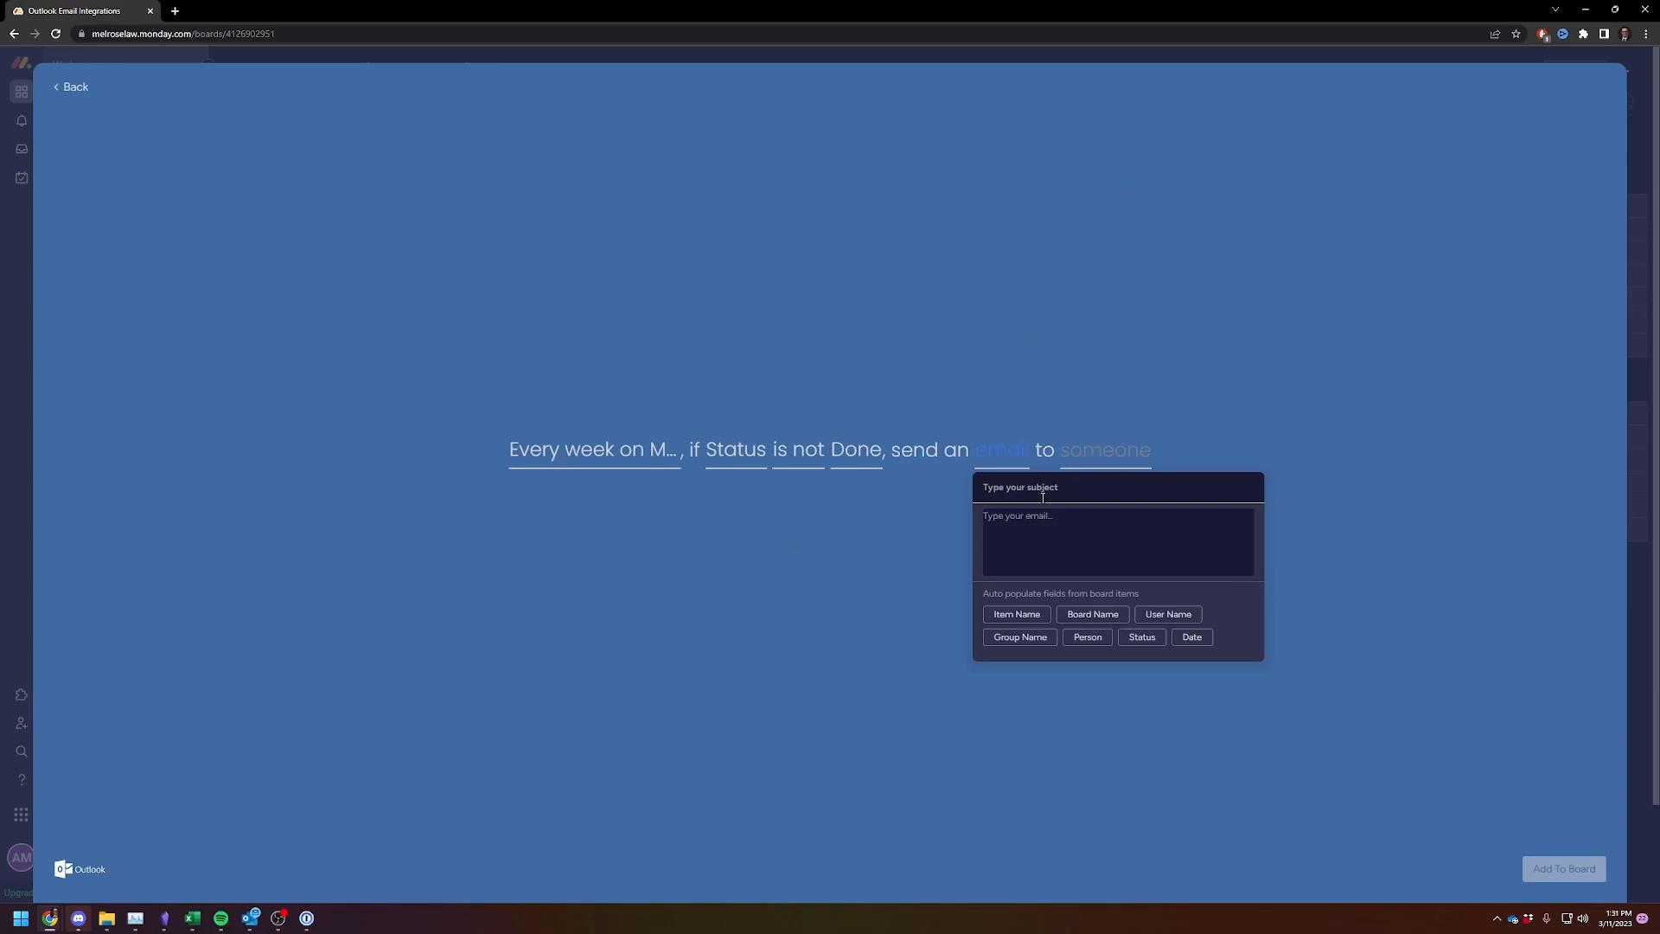
{"action": "mouse_move", "coordinate": [830, 580]}
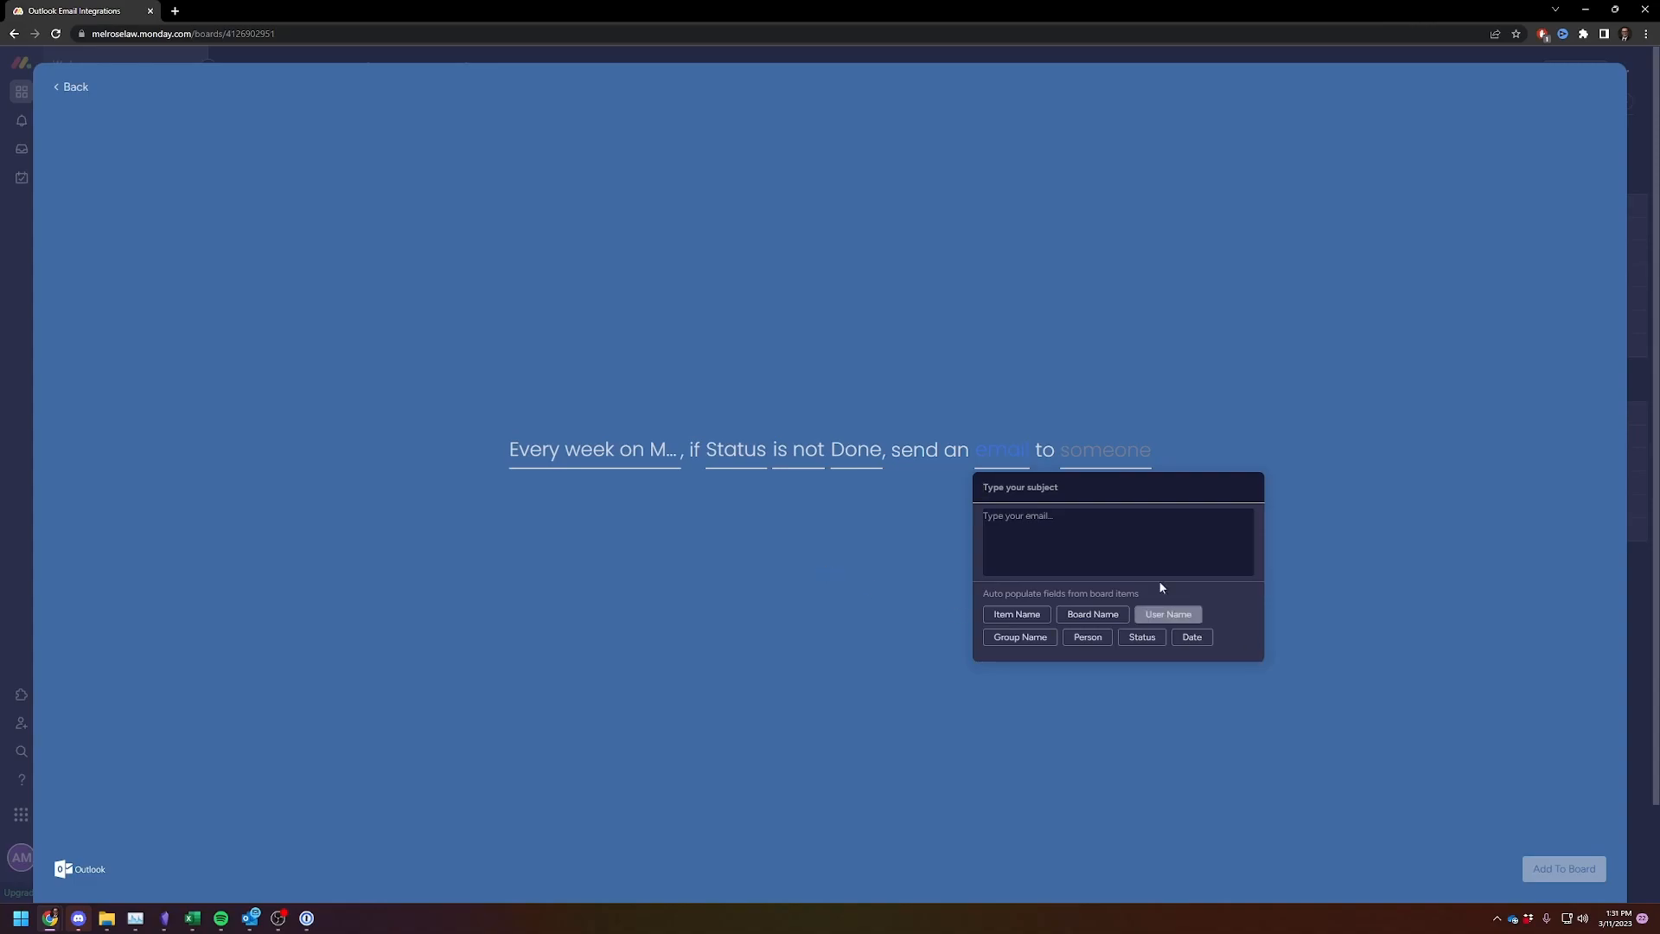
{"action": "mouse_move", "coordinate": [792, 547]}
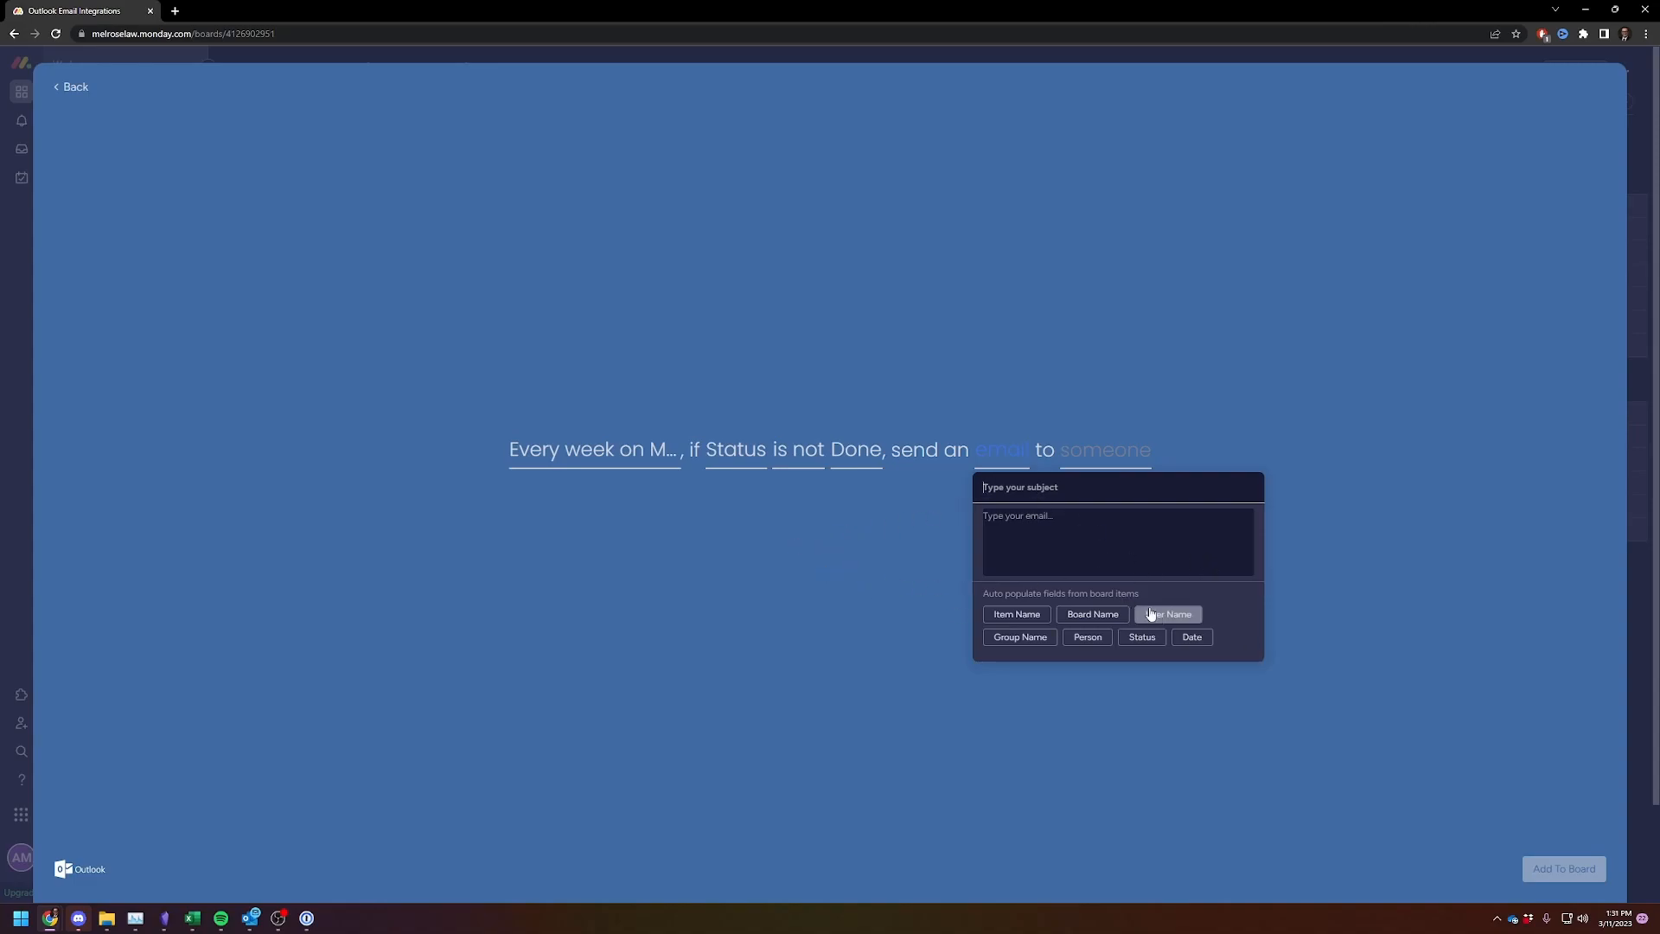
Step: Make the email subject 'Major Goals Still not Completed' plus the Item Name placeholder, then move to recipients
{"action": "type", "text": "Ma"}
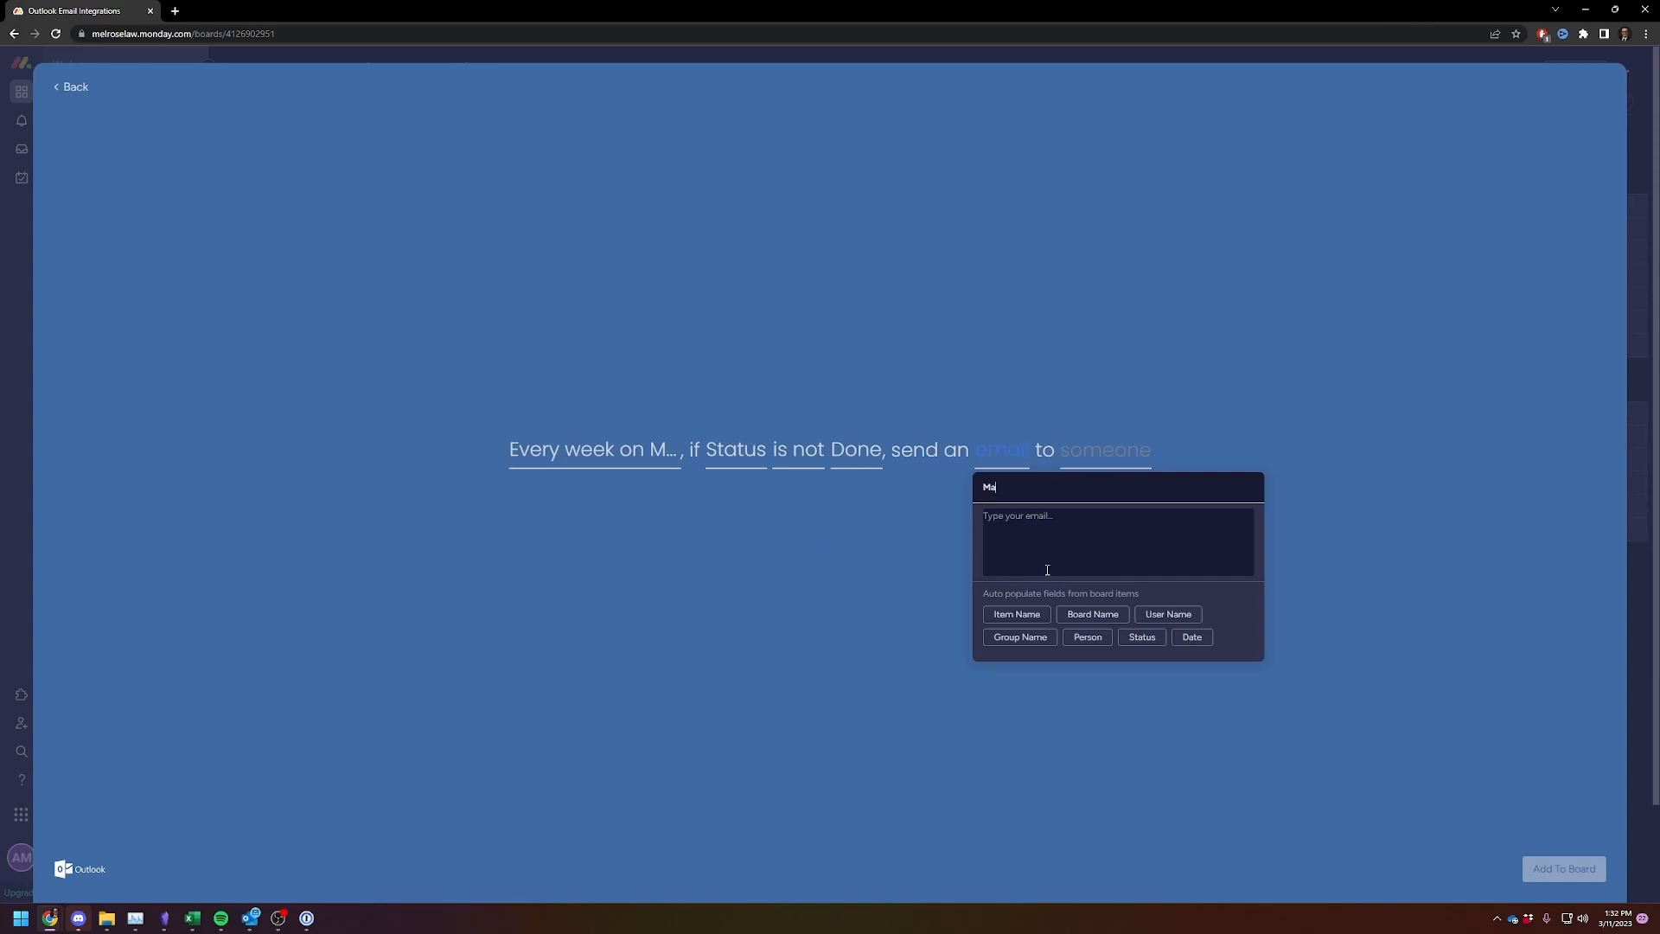
{"action": "type", "text": "Major Goals Still not Completed"}
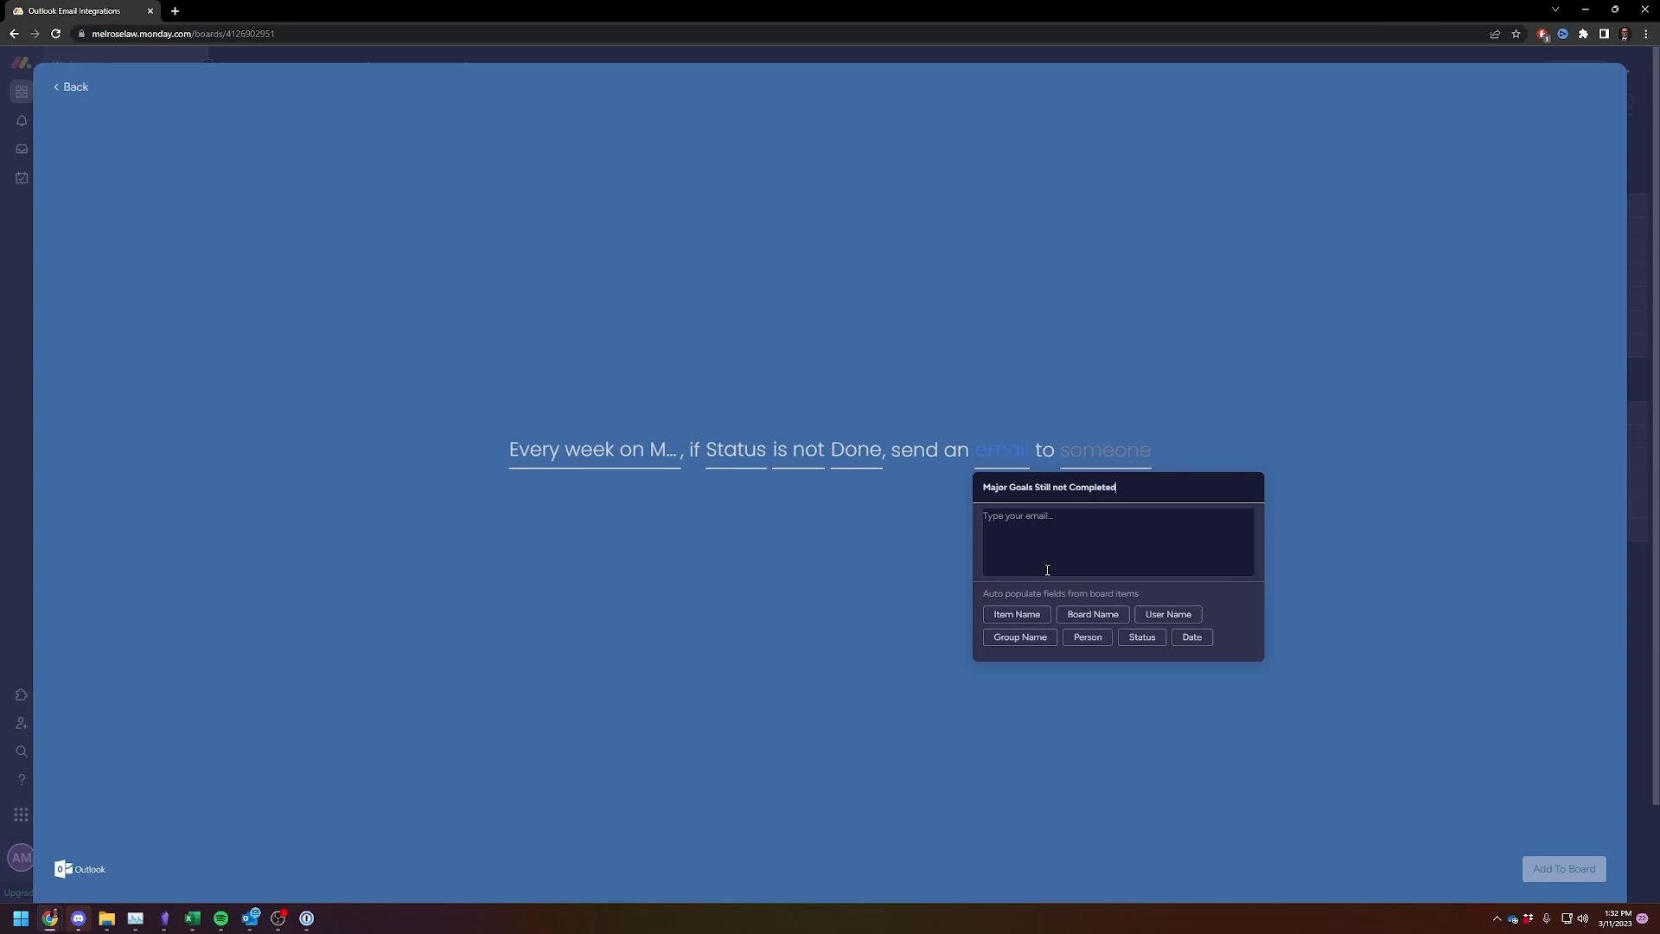
{"action": "left_click", "coordinate": [1014, 614]}
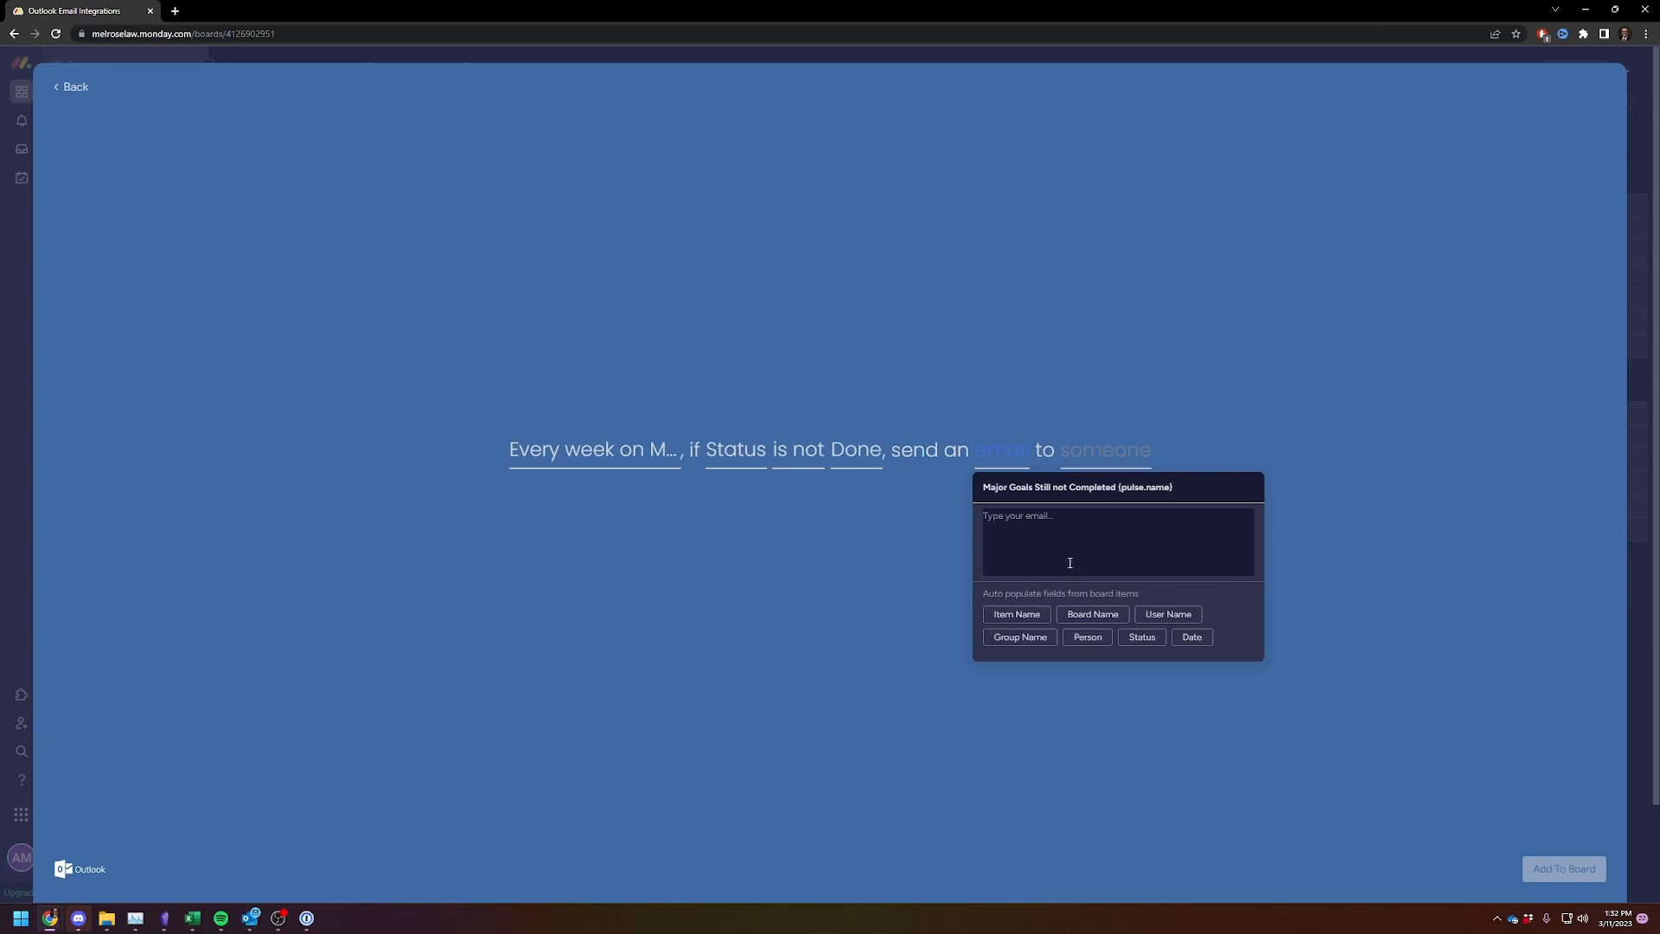
{"action": "left_click", "coordinate": [1104, 450]}
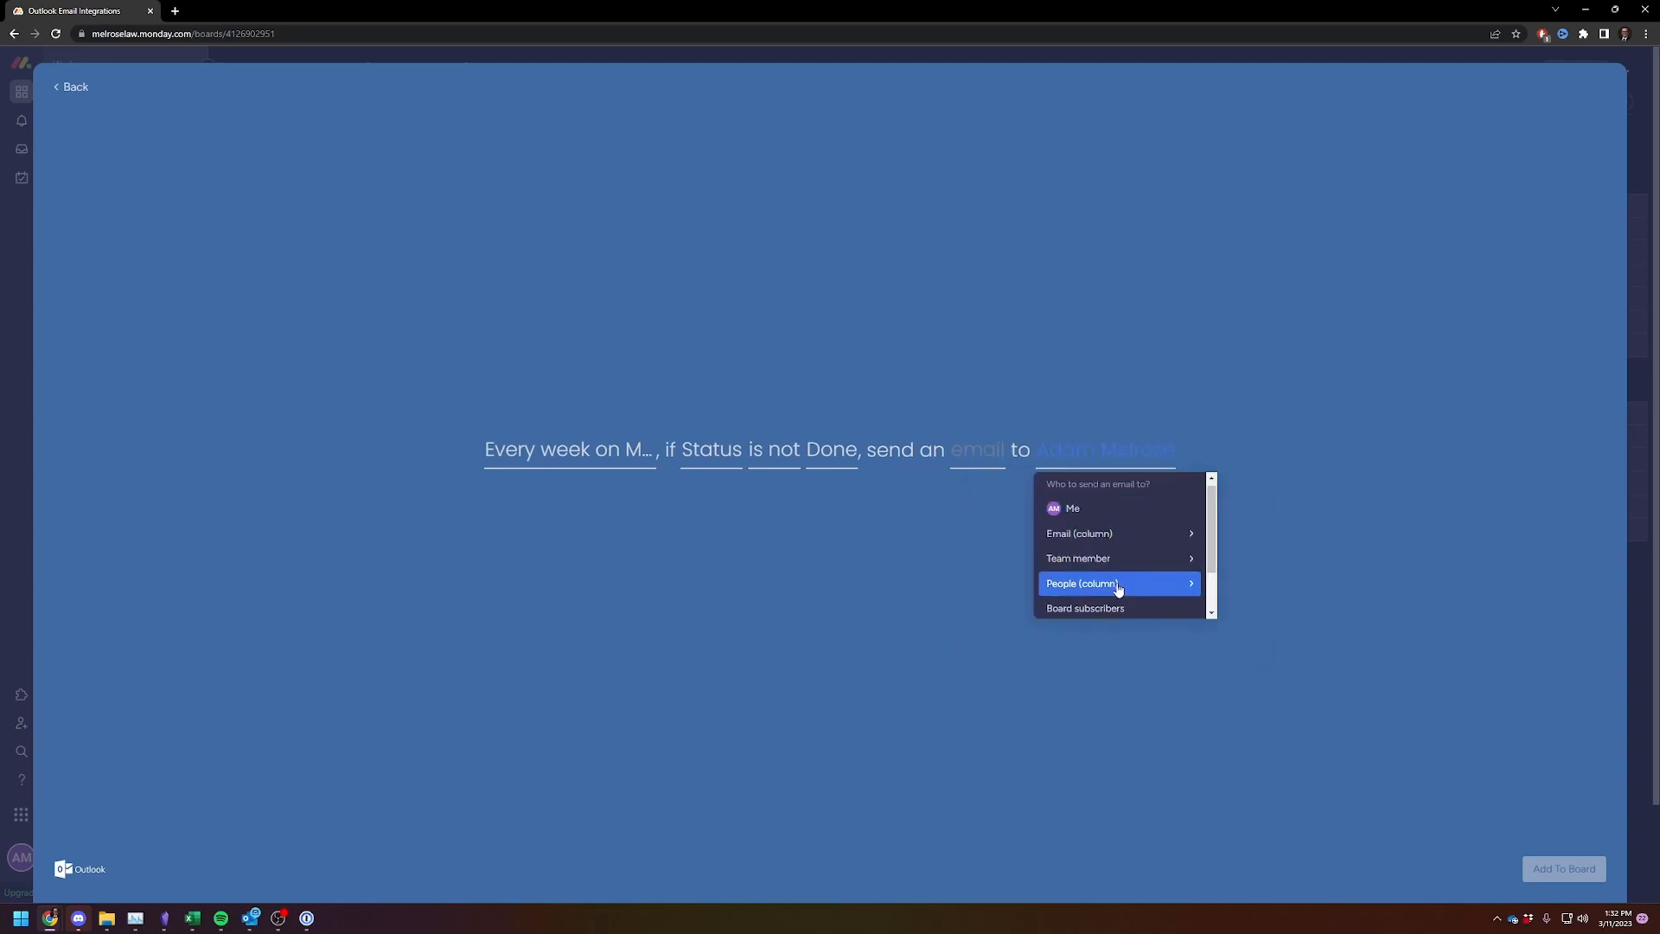
Step: Close the recipient options and leave the unfinished recipe back to the board table
{"action": "left_click", "coordinate": [1079, 583]}
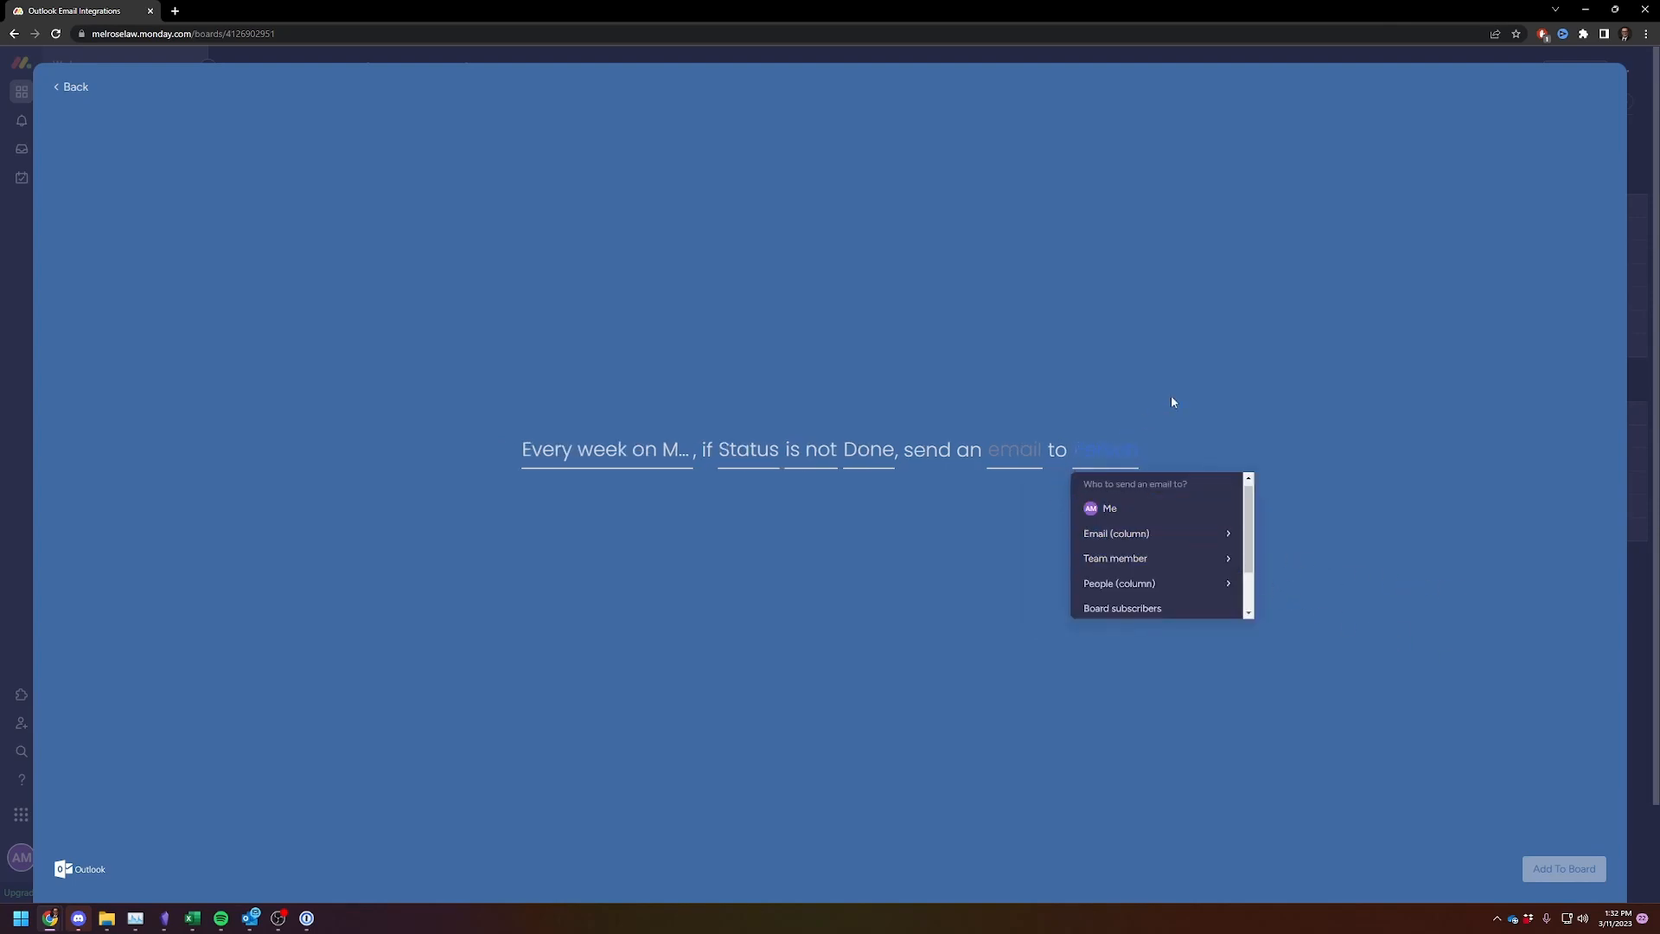
{"action": "left_click", "coordinate": [70, 86]}
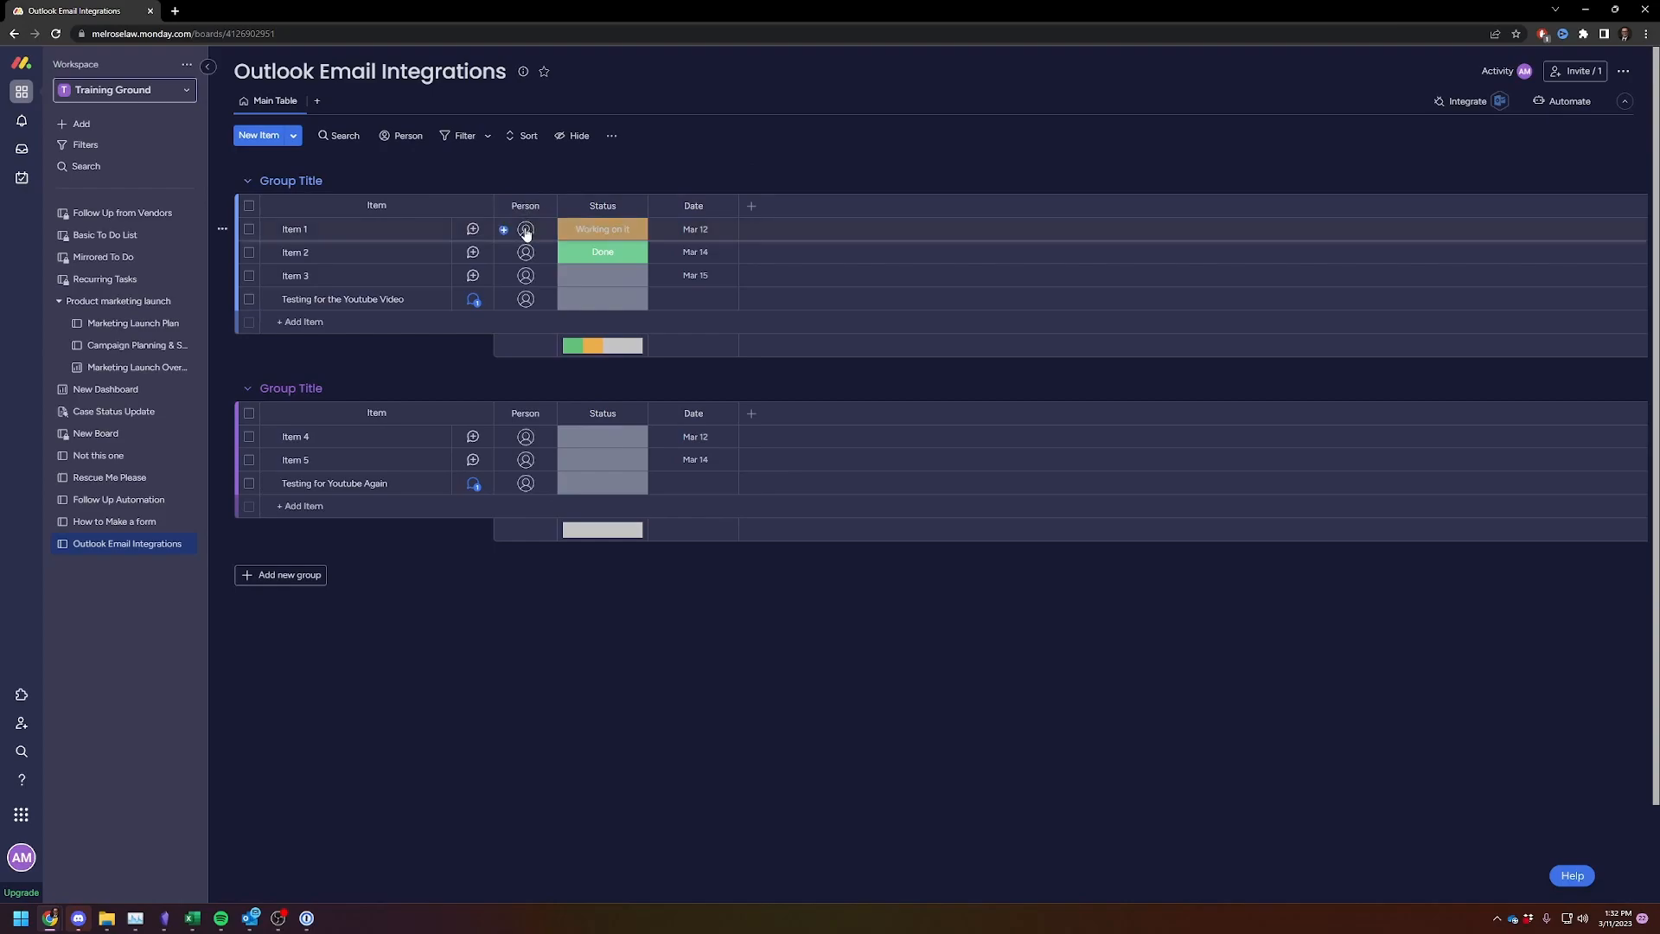
Step: View the board's single active Outlook integration, then go to the Integrations Center gallery
{"action": "left_click", "coordinate": [1467, 100]}
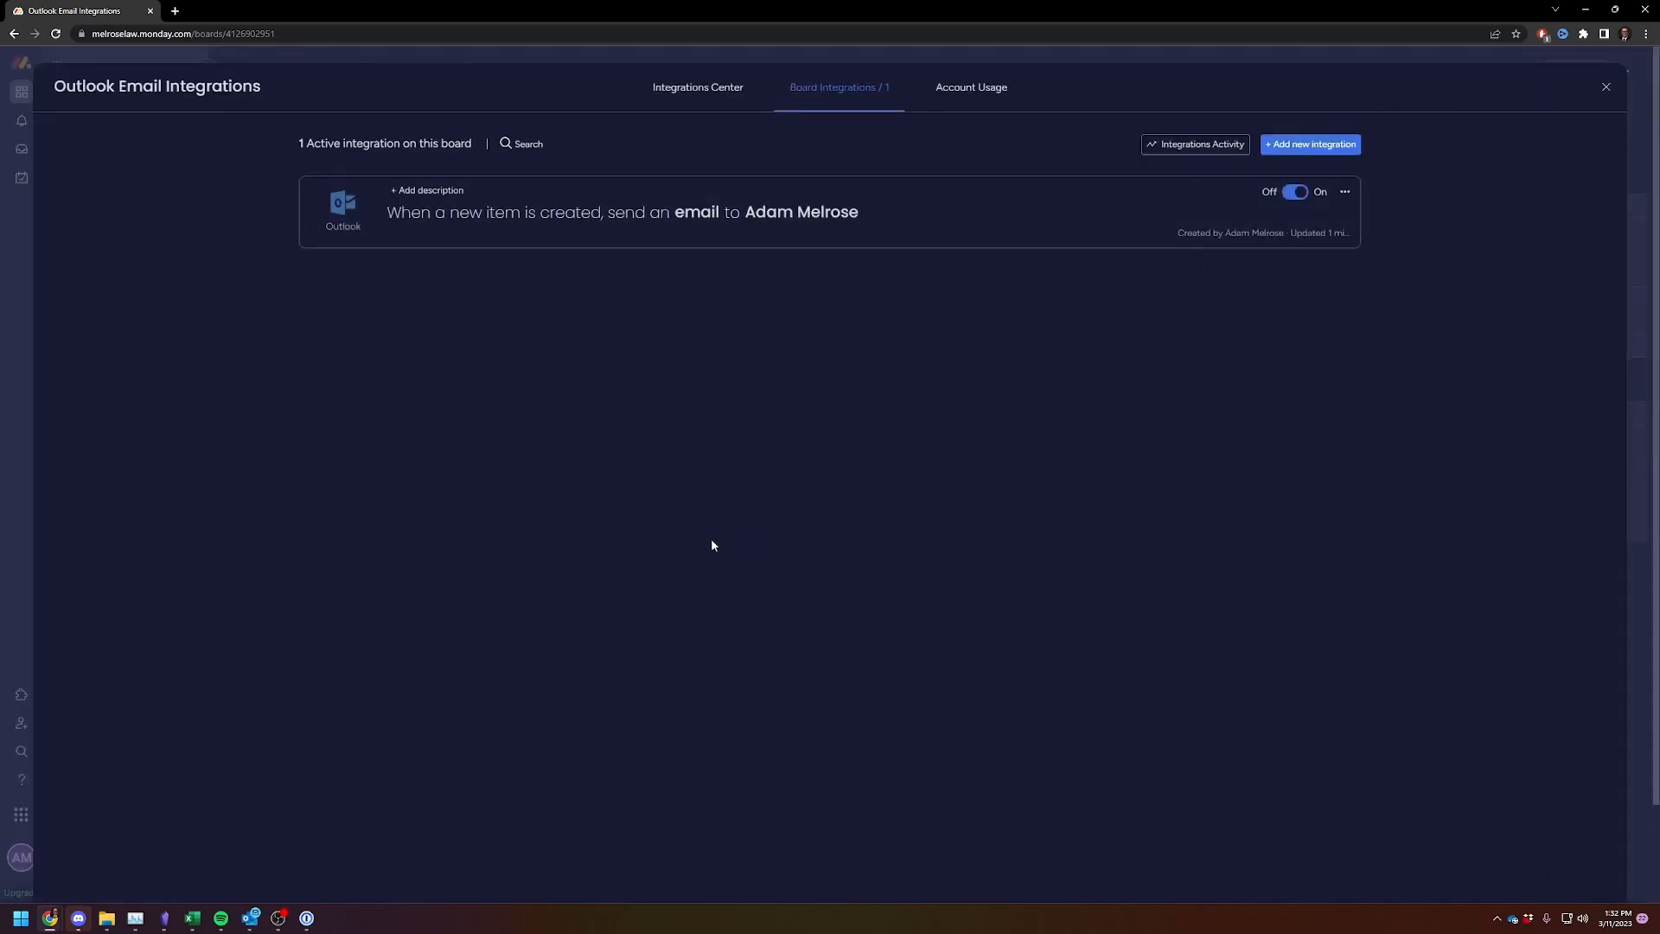
{"action": "mouse_move", "coordinate": [699, 367]}
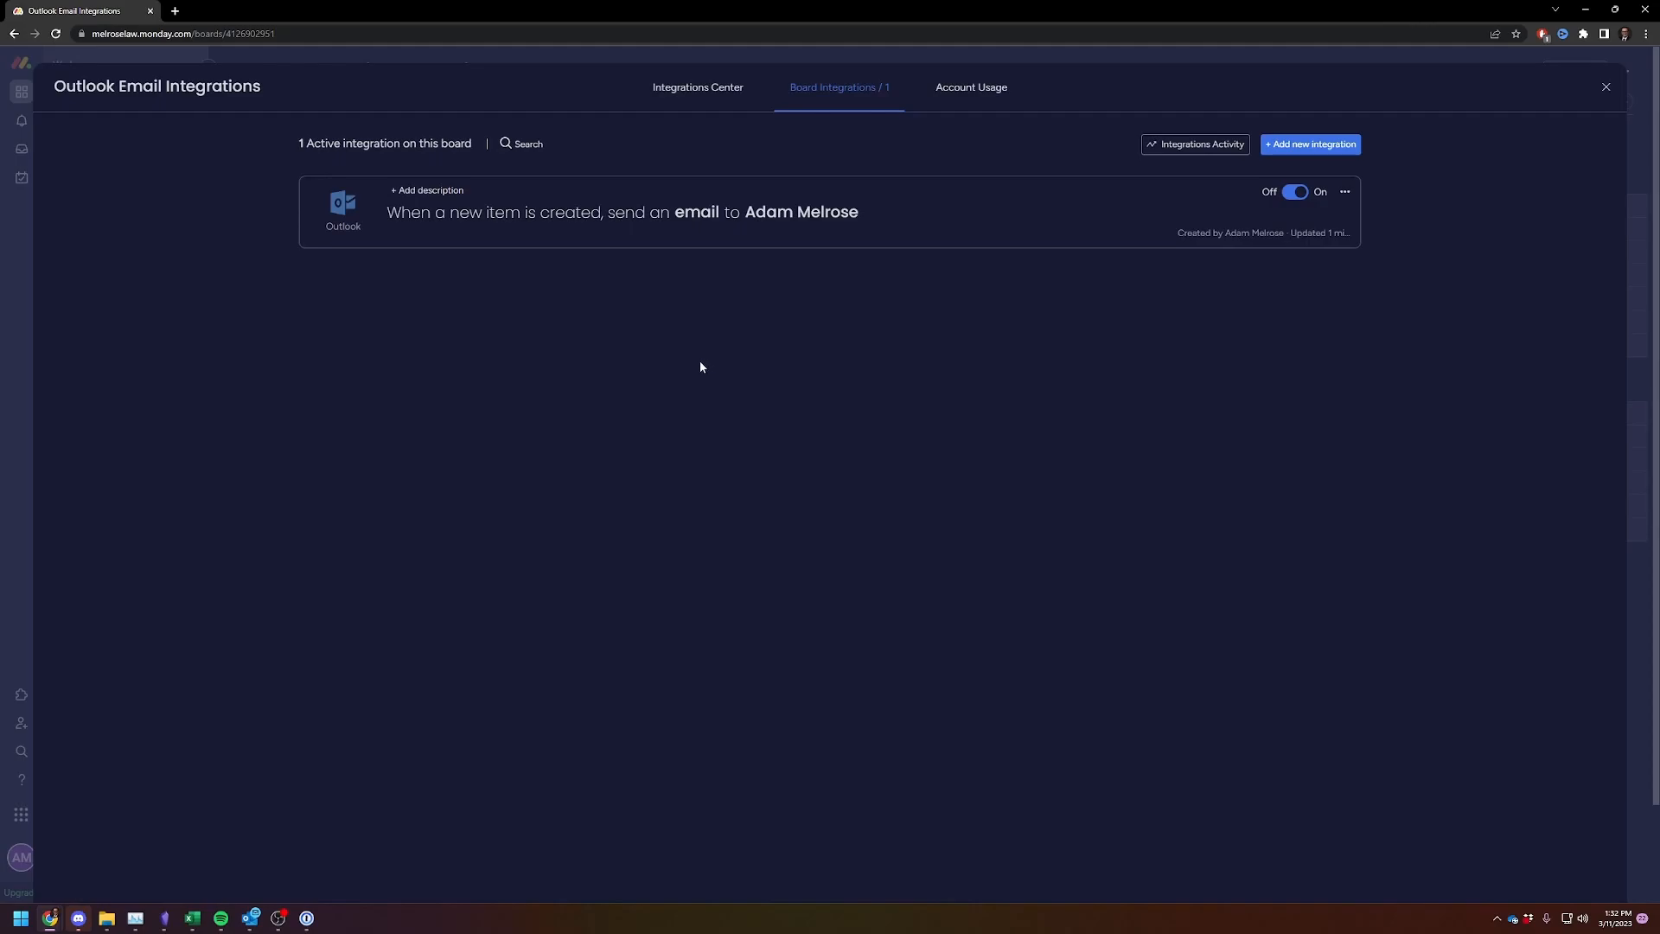
{"action": "mouse_move", "coordinate": [683, 372]}
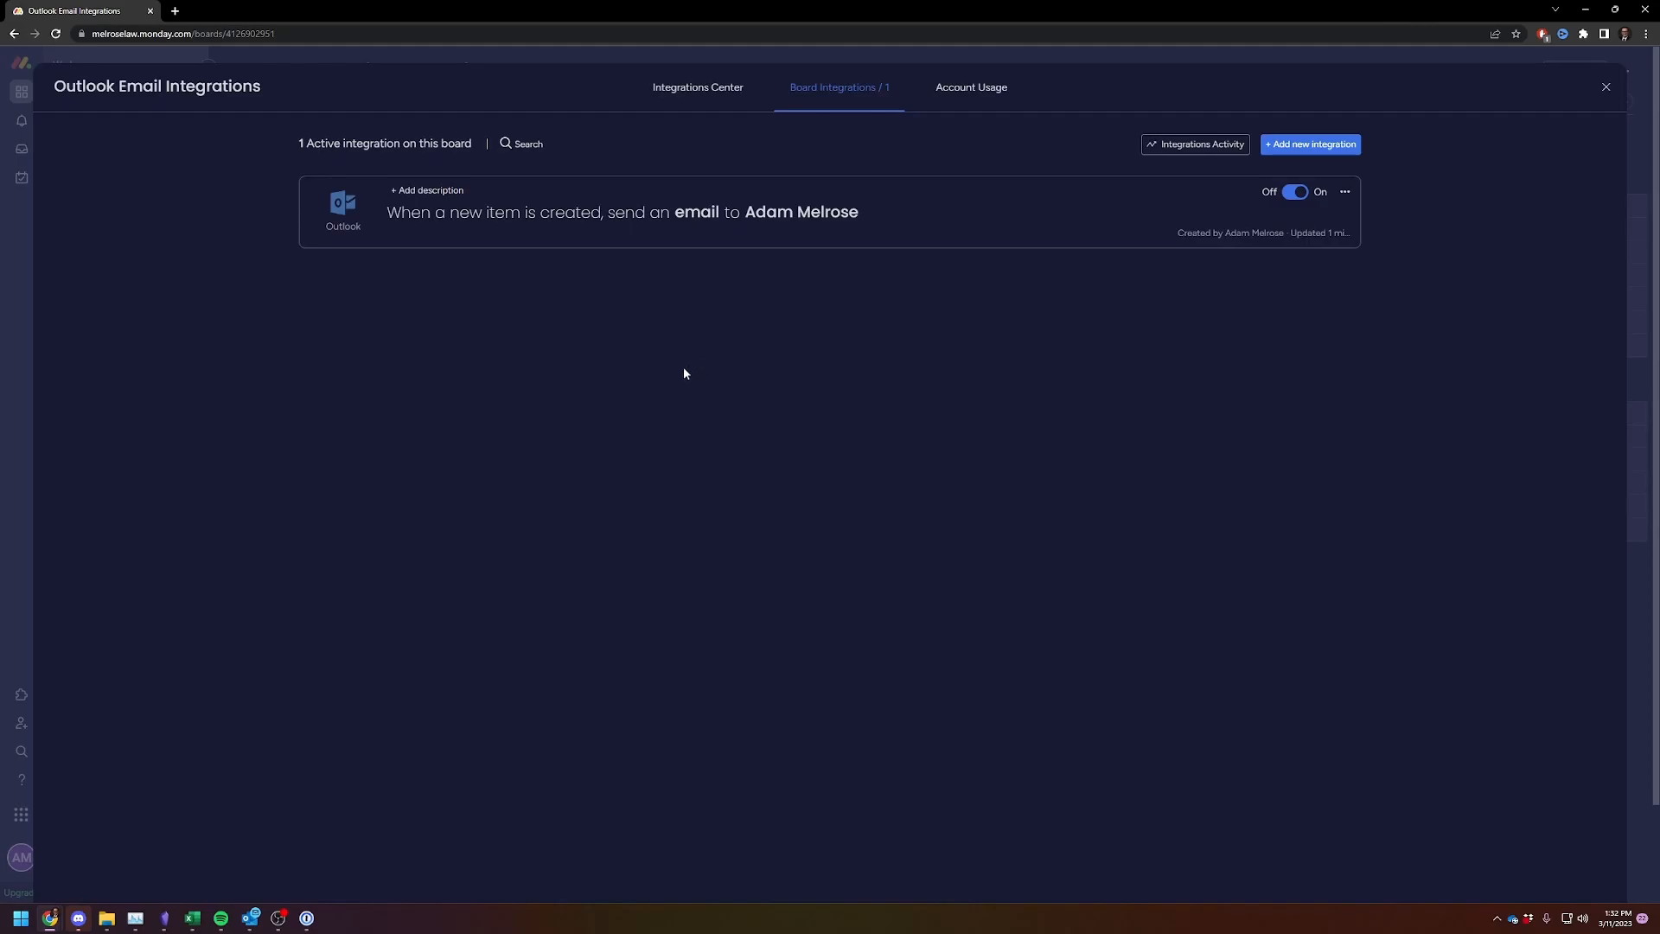
{"action": "mouse_move", "coordinate": [449, 461]}
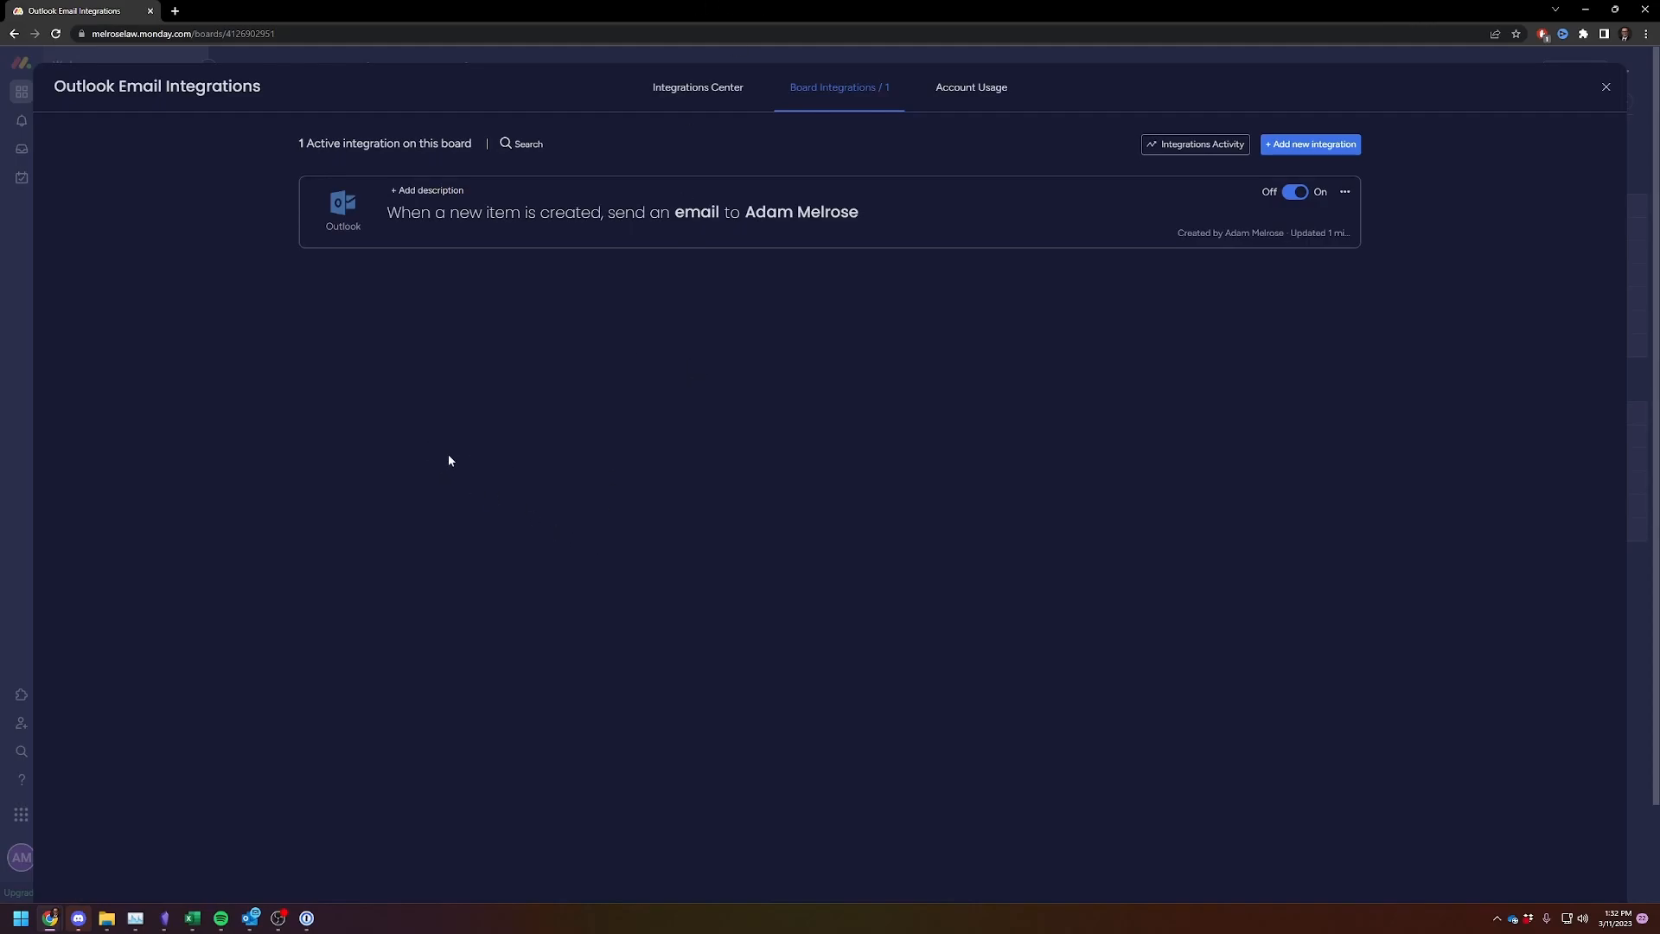
{"action": "mouse_move", "coordinate": [500, 386]}
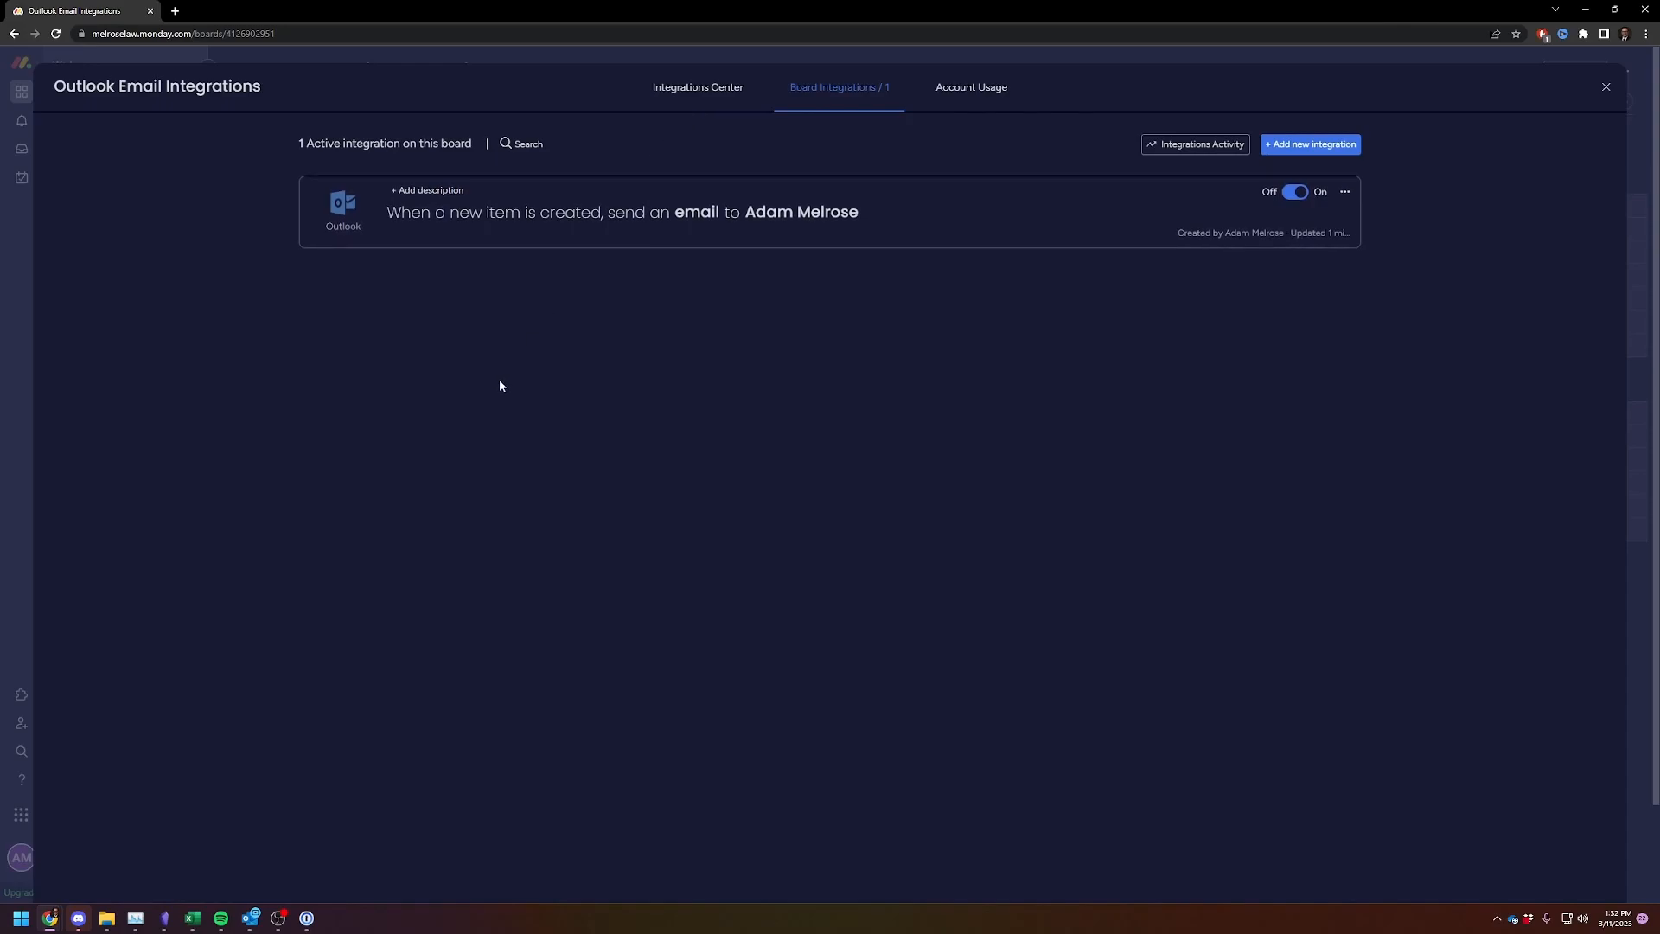
{"action": "left_click", "coordinate": [697, 87]}
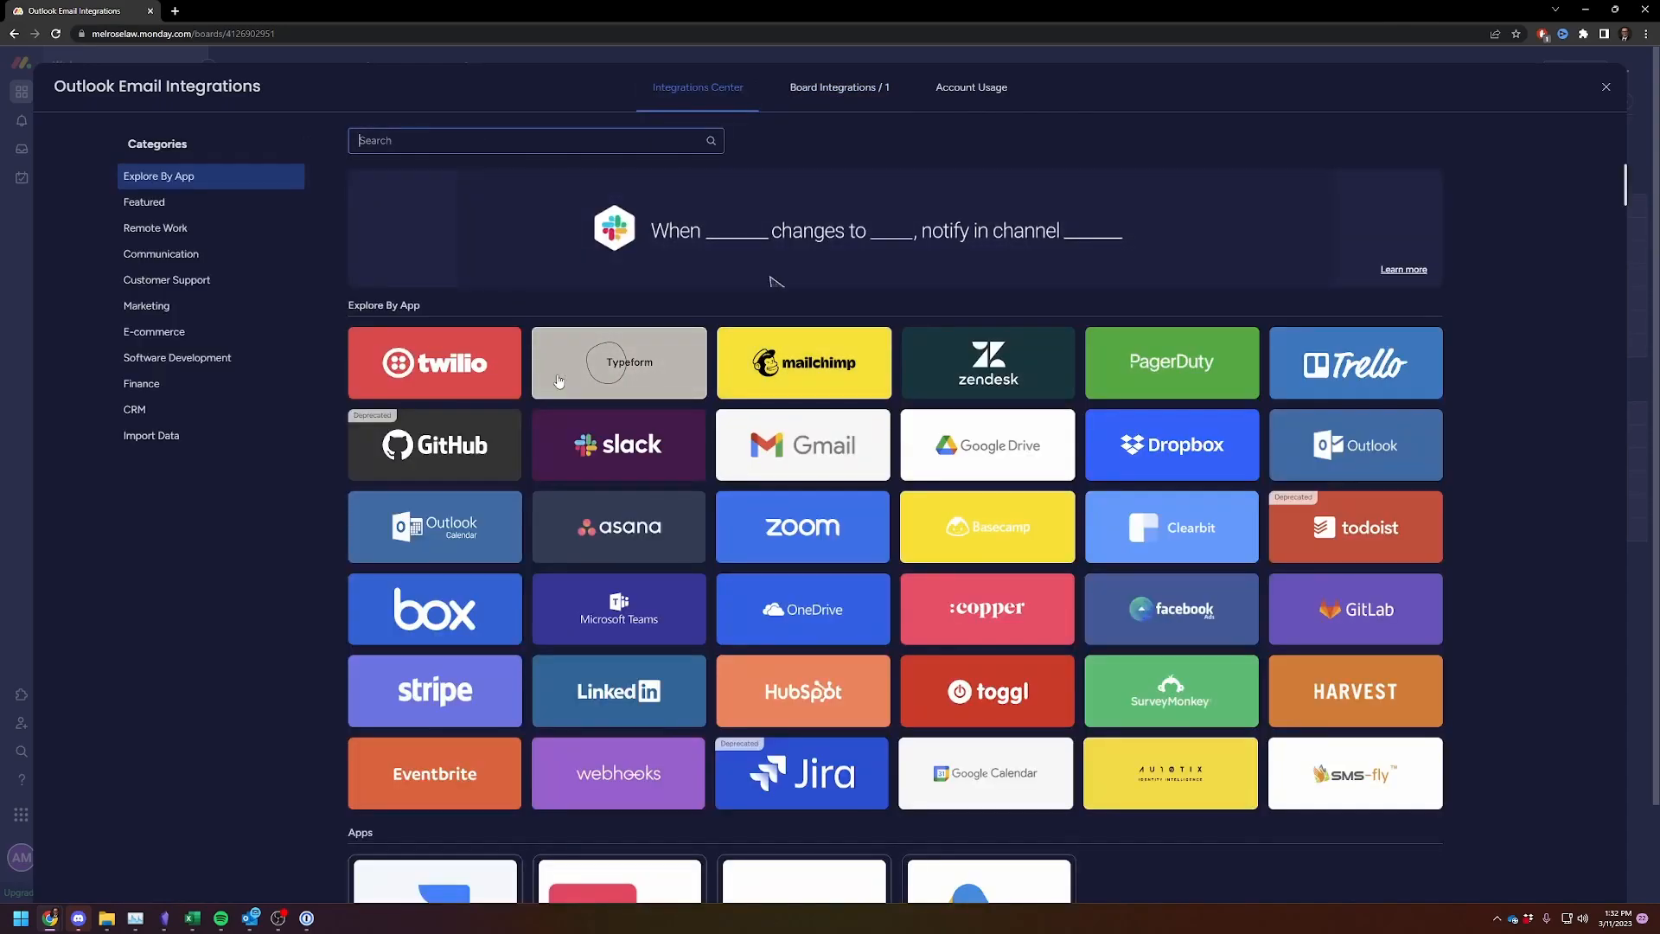
{"action": "left_click", "coordinate": [1353, 444]}
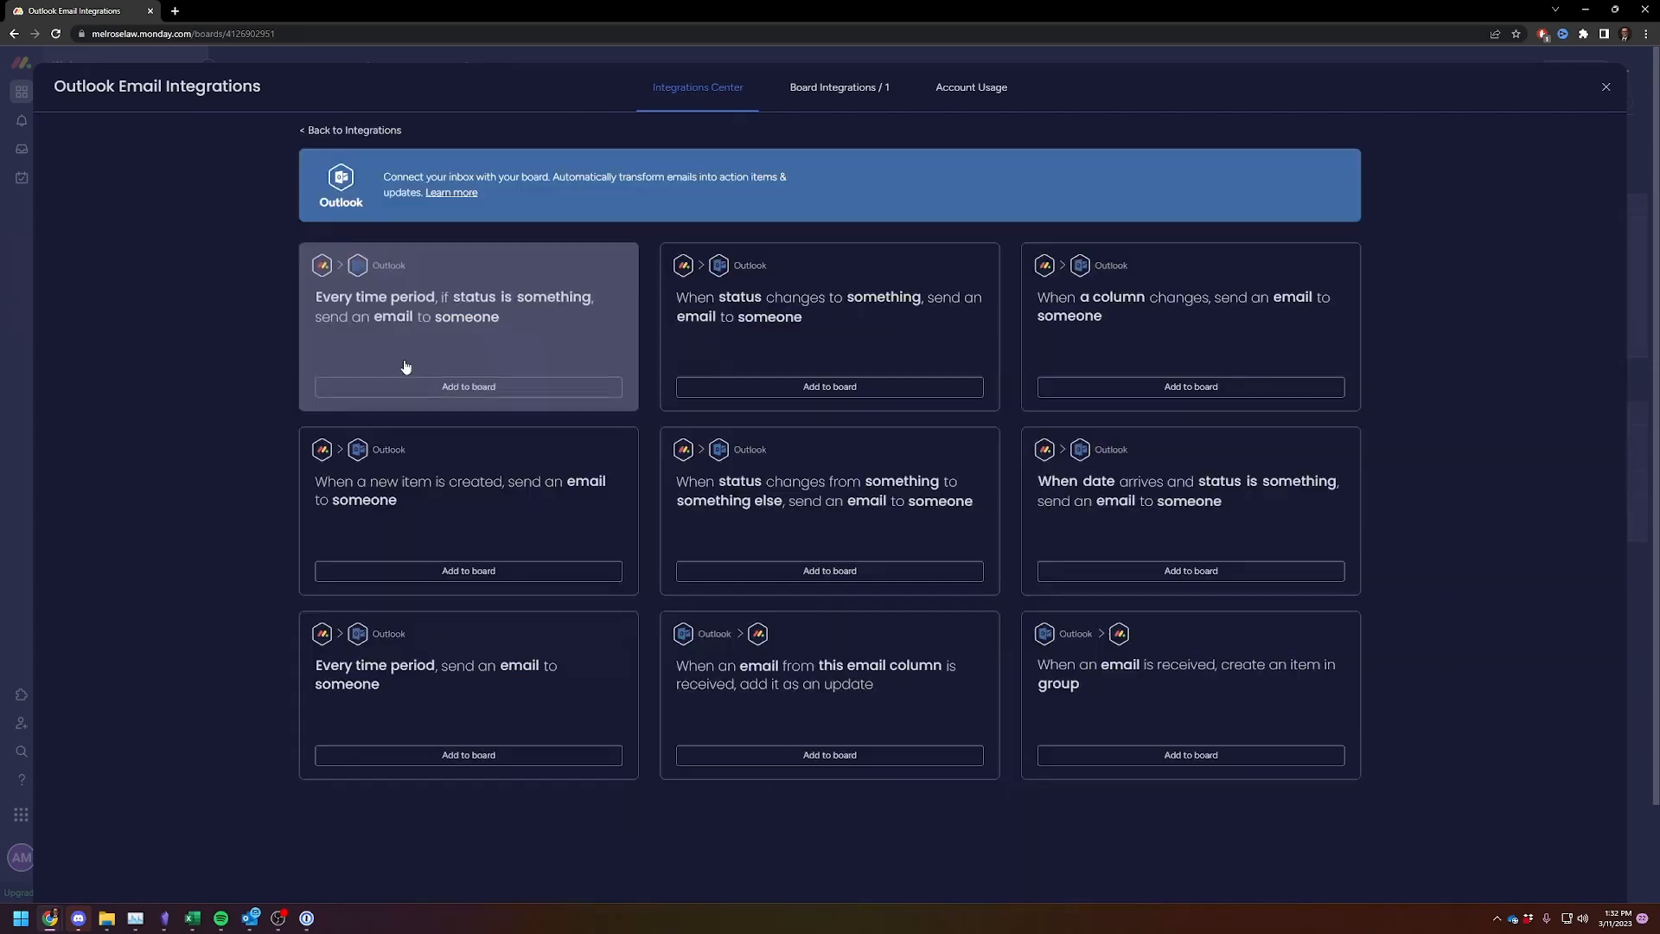
{"action": "mouse_move", "coordinate": [567, 383]}
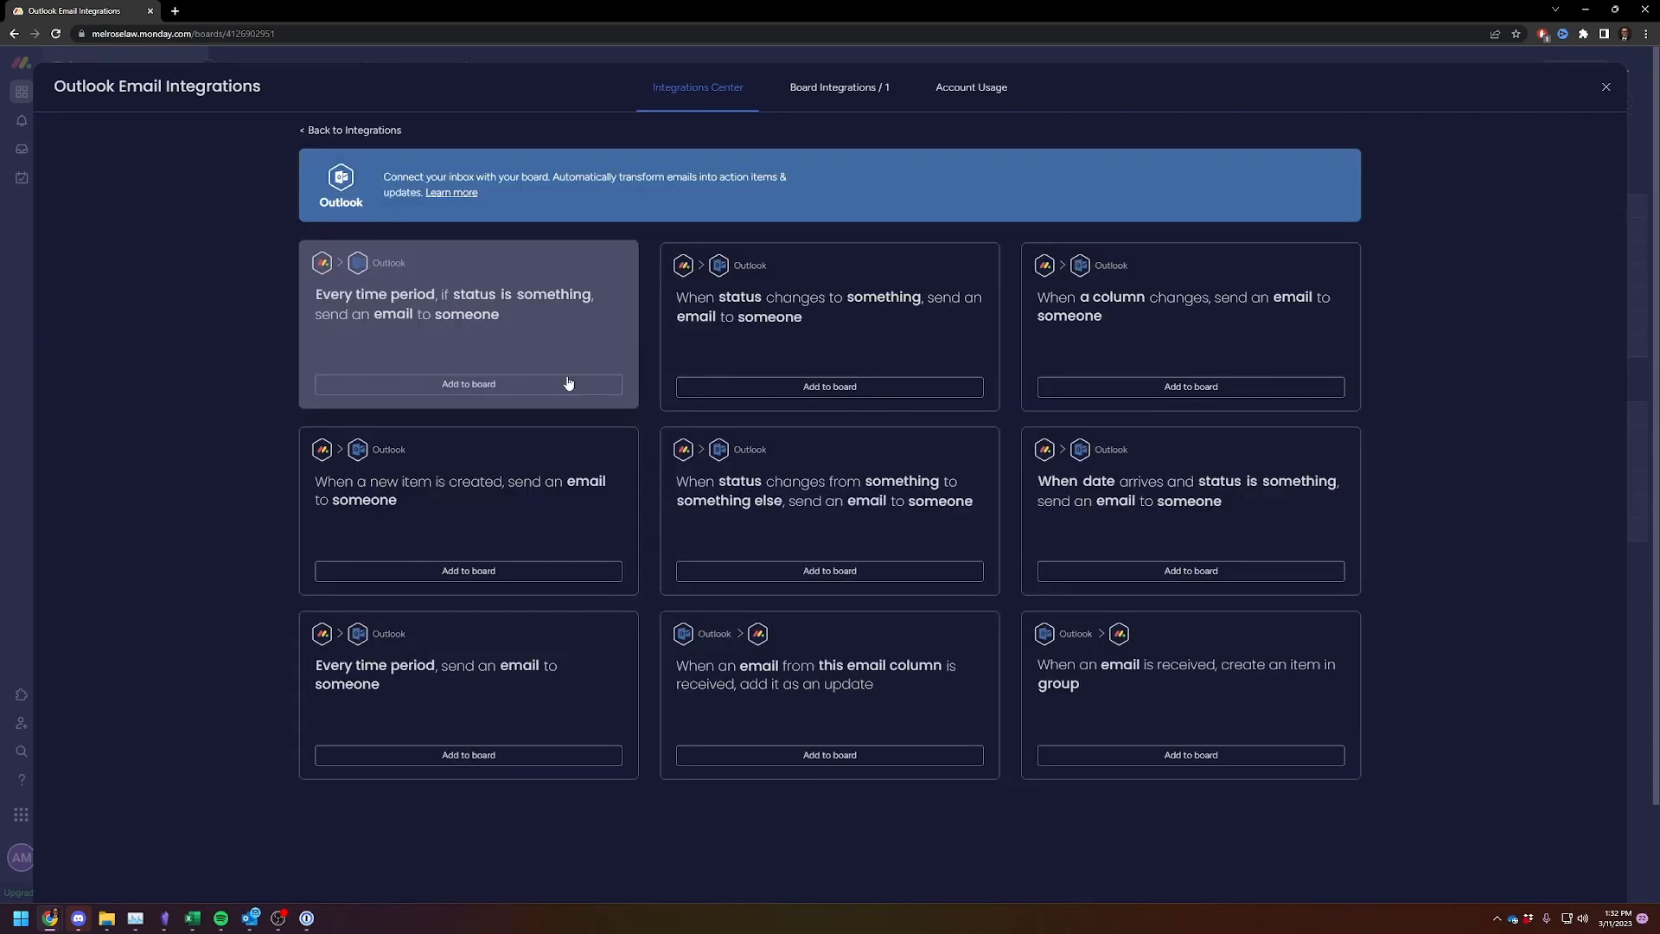
{"action": "mouse_move", "coordinate": [236, 306]}
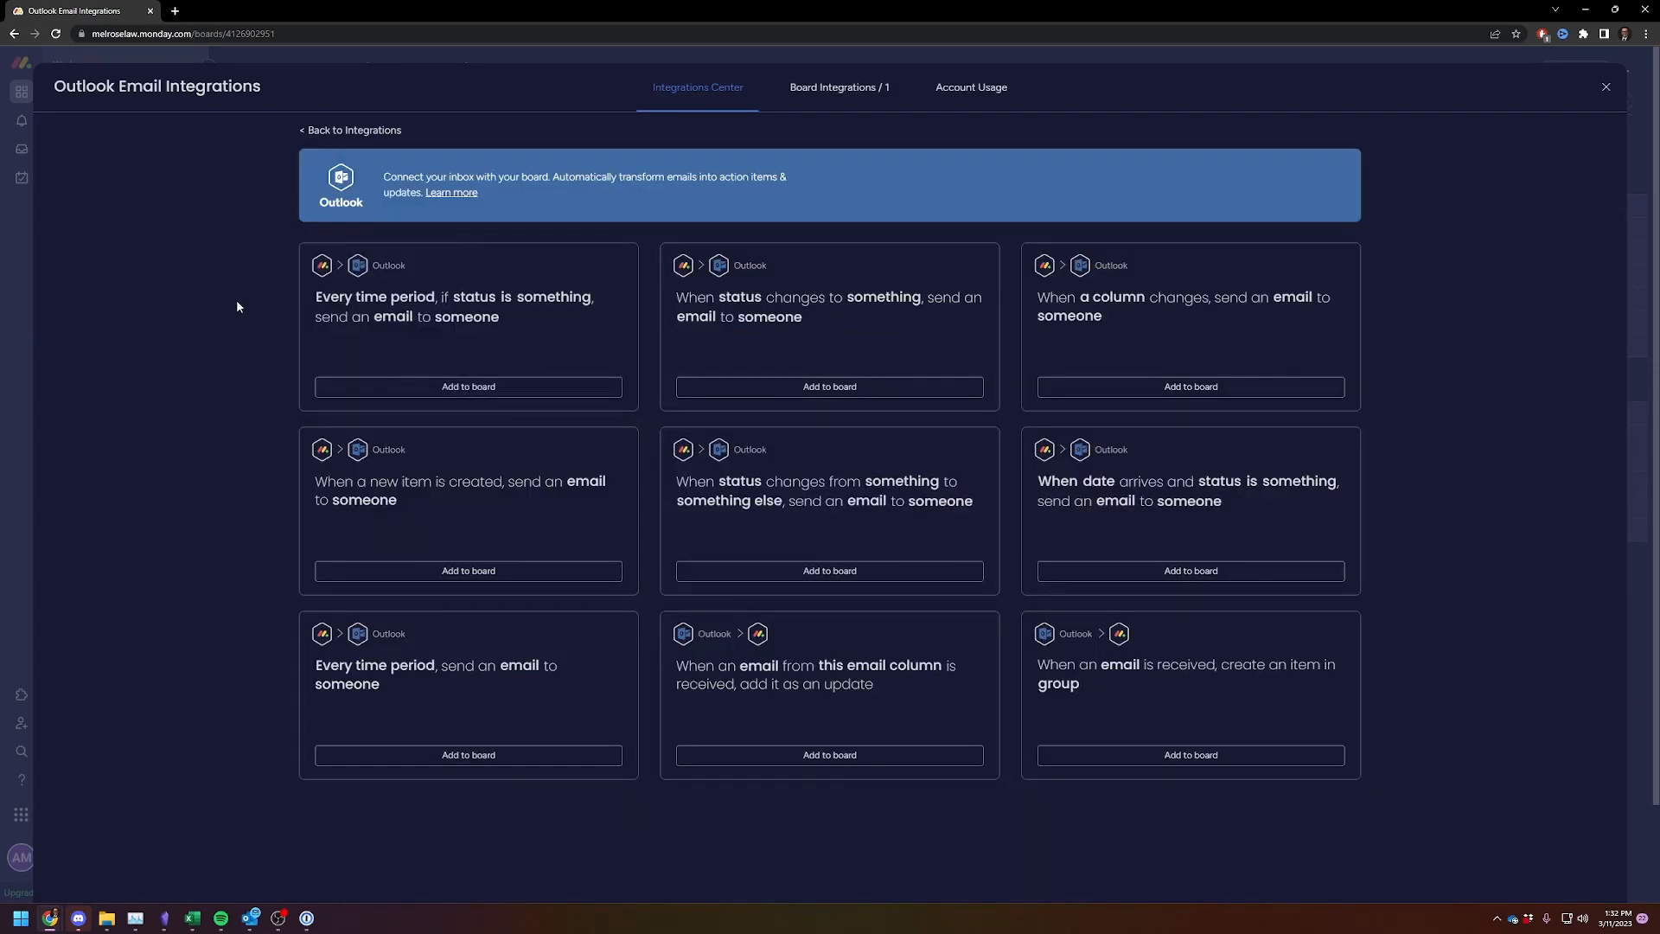
{"action": "mouse_move", "coordinate": [197, 306]}
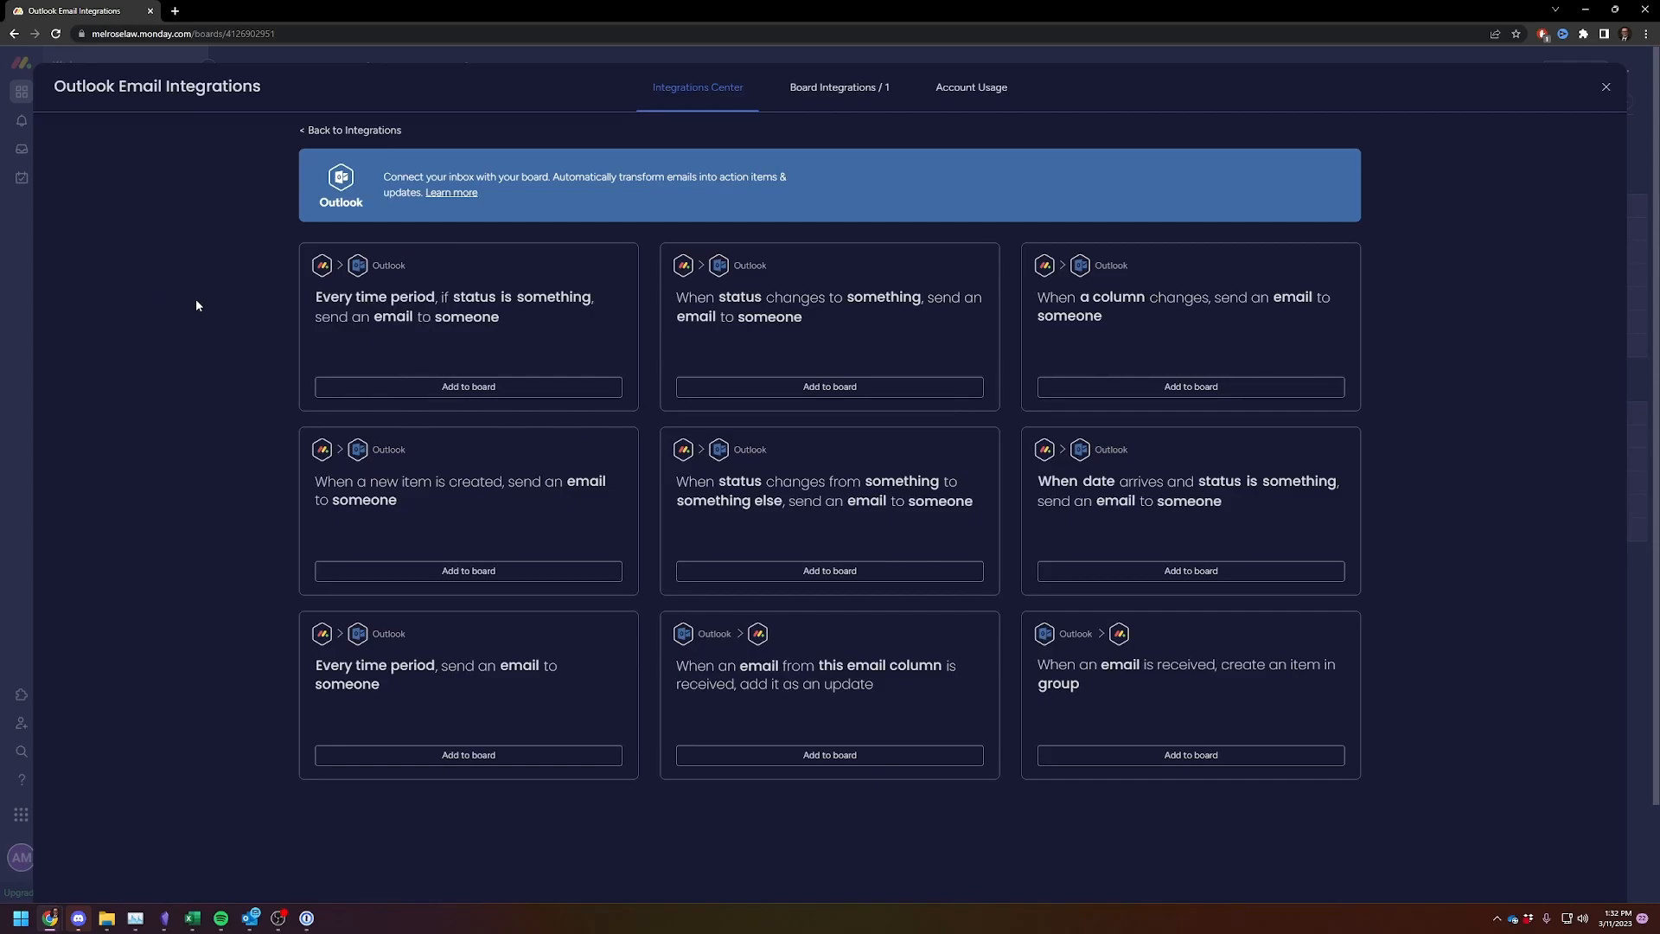
{"action": "mouse_move", "coordinate": [192, 344]}
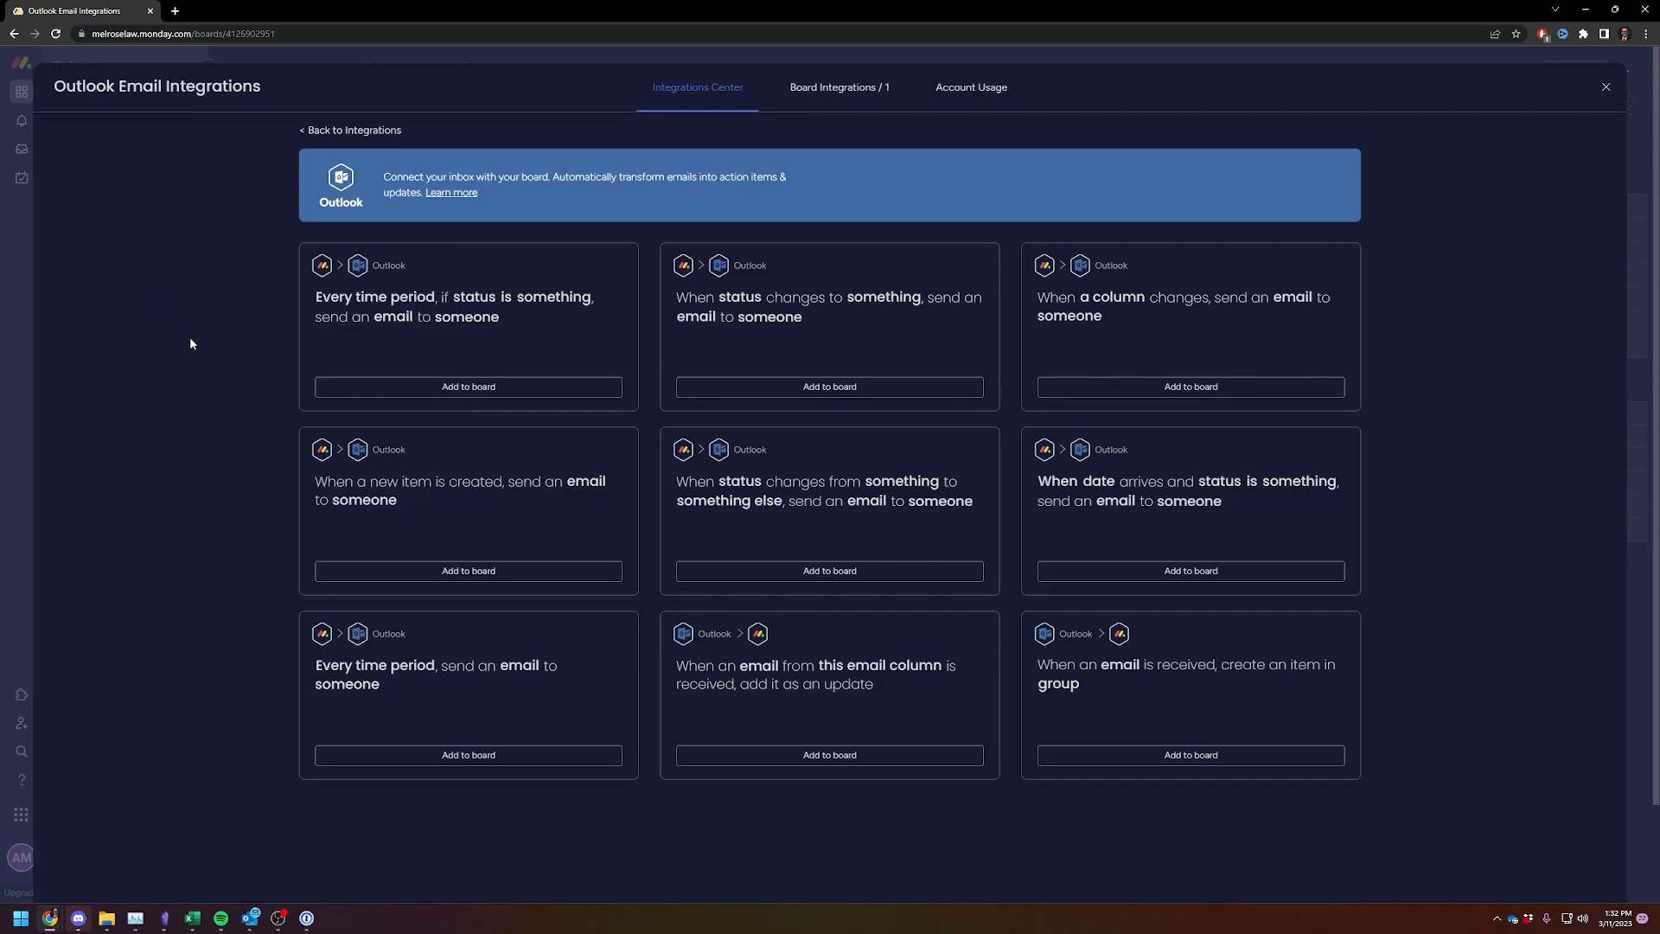
{"action": "mouse_move", "coordinate": [176, 667]}
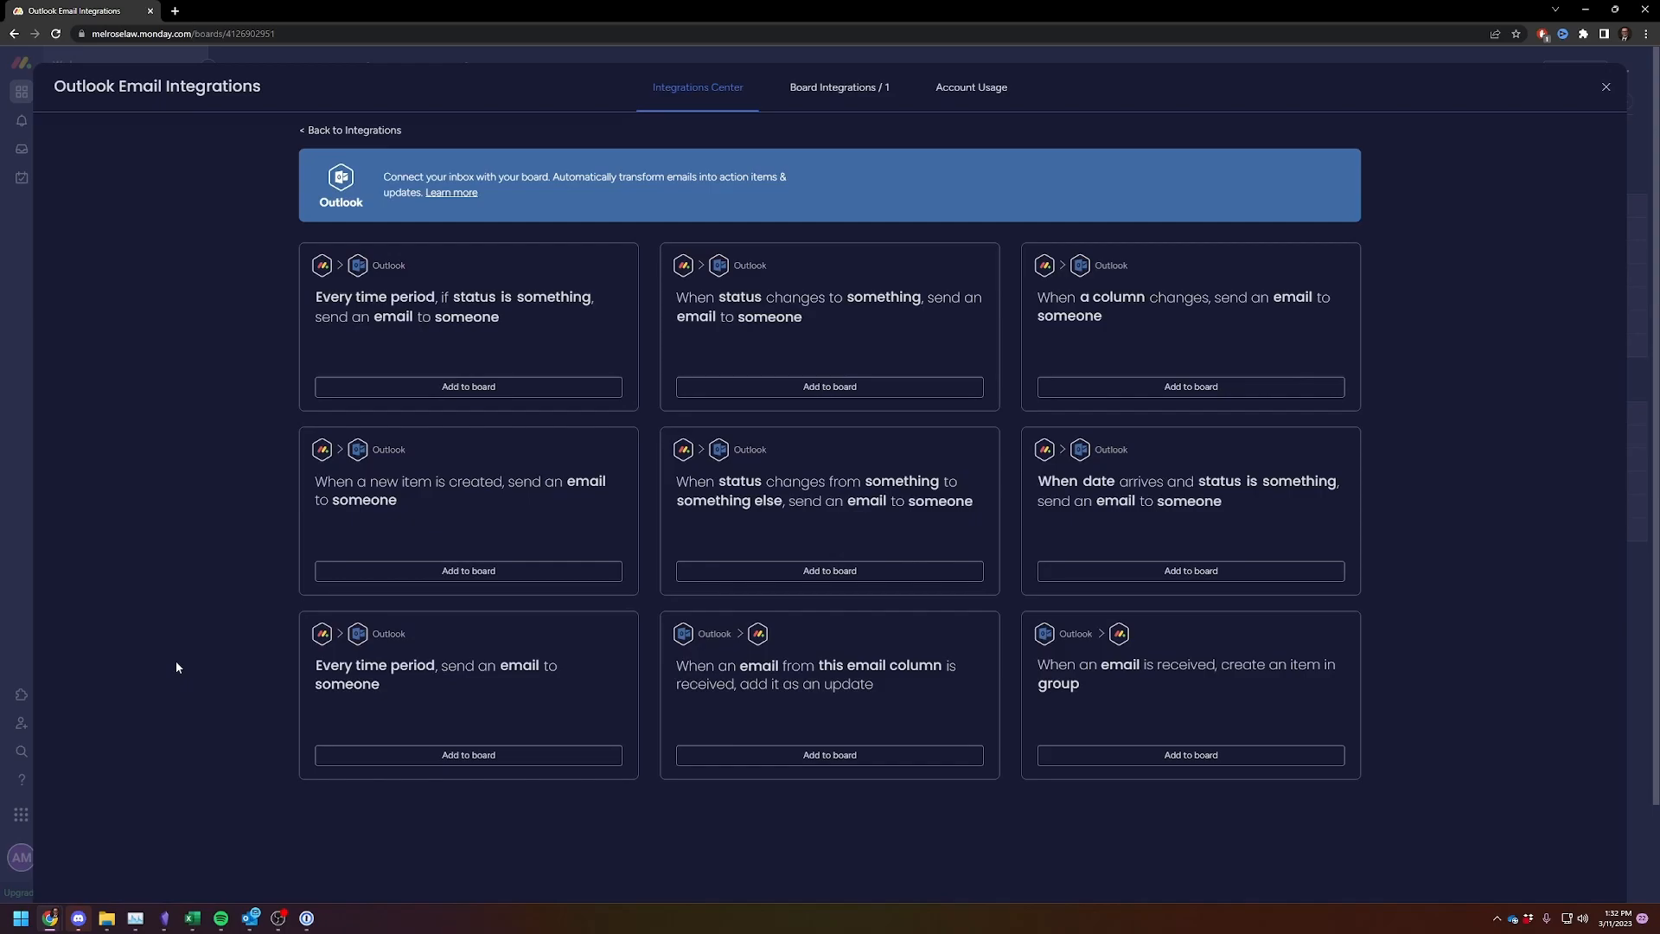
{"action": "mouse_move", "coordinate": [162, 652]}
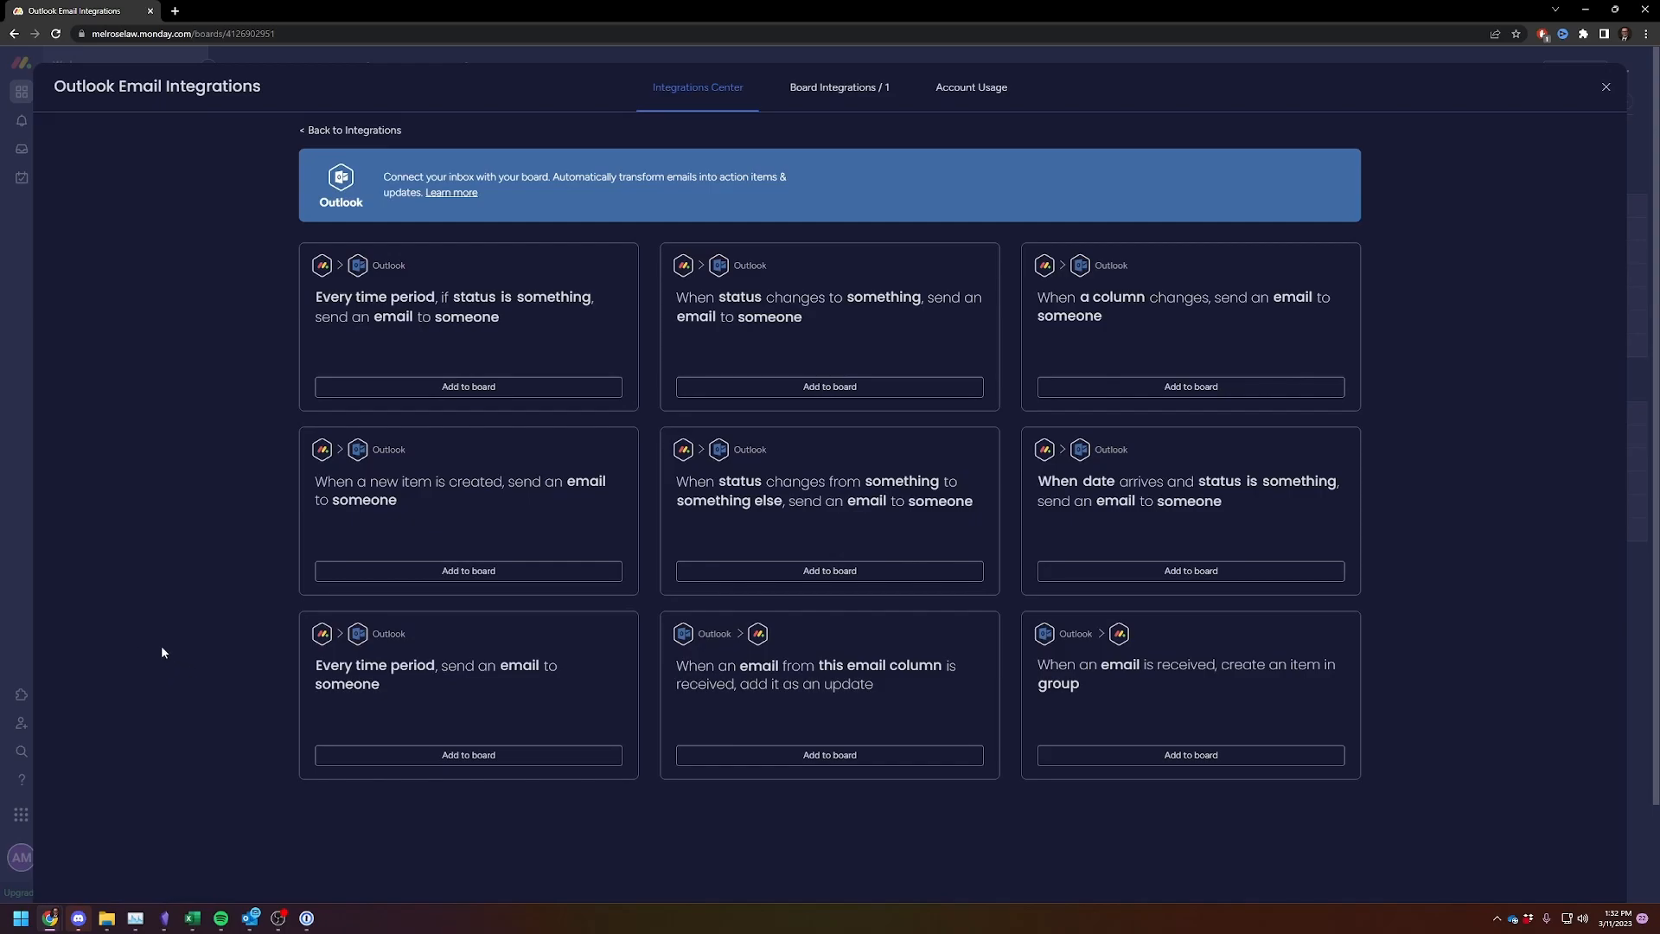
{"action": "mouse_move", "coordinate": [149, 651]}
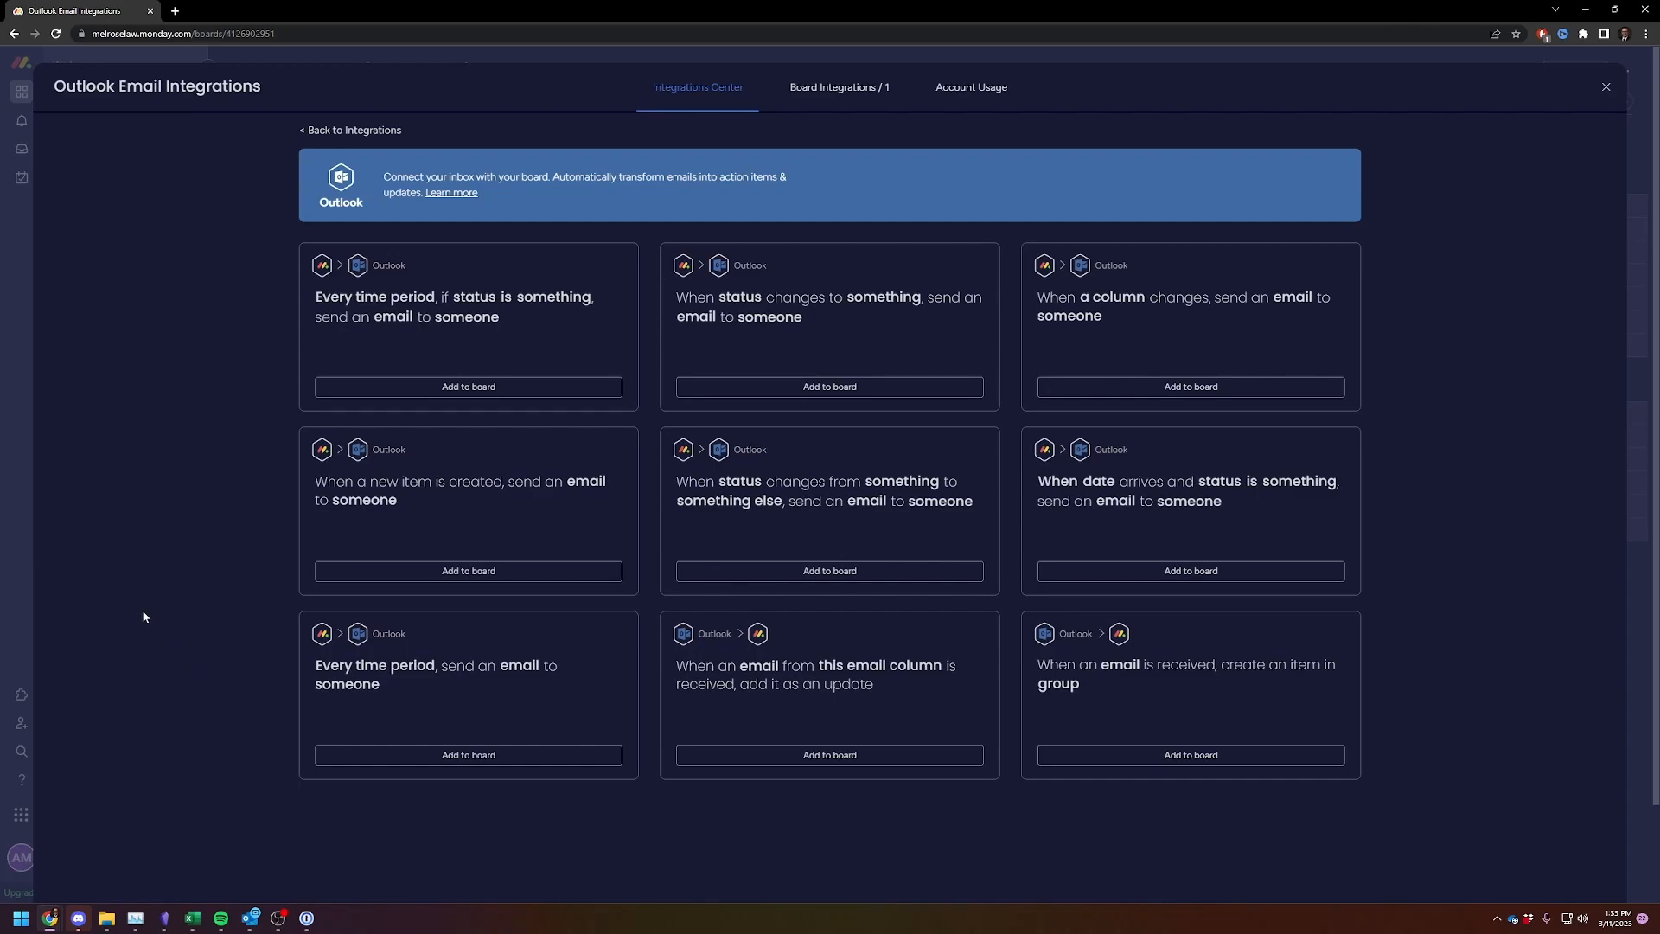
{"action": "mouse_move", "coordinate": [463, 685]}
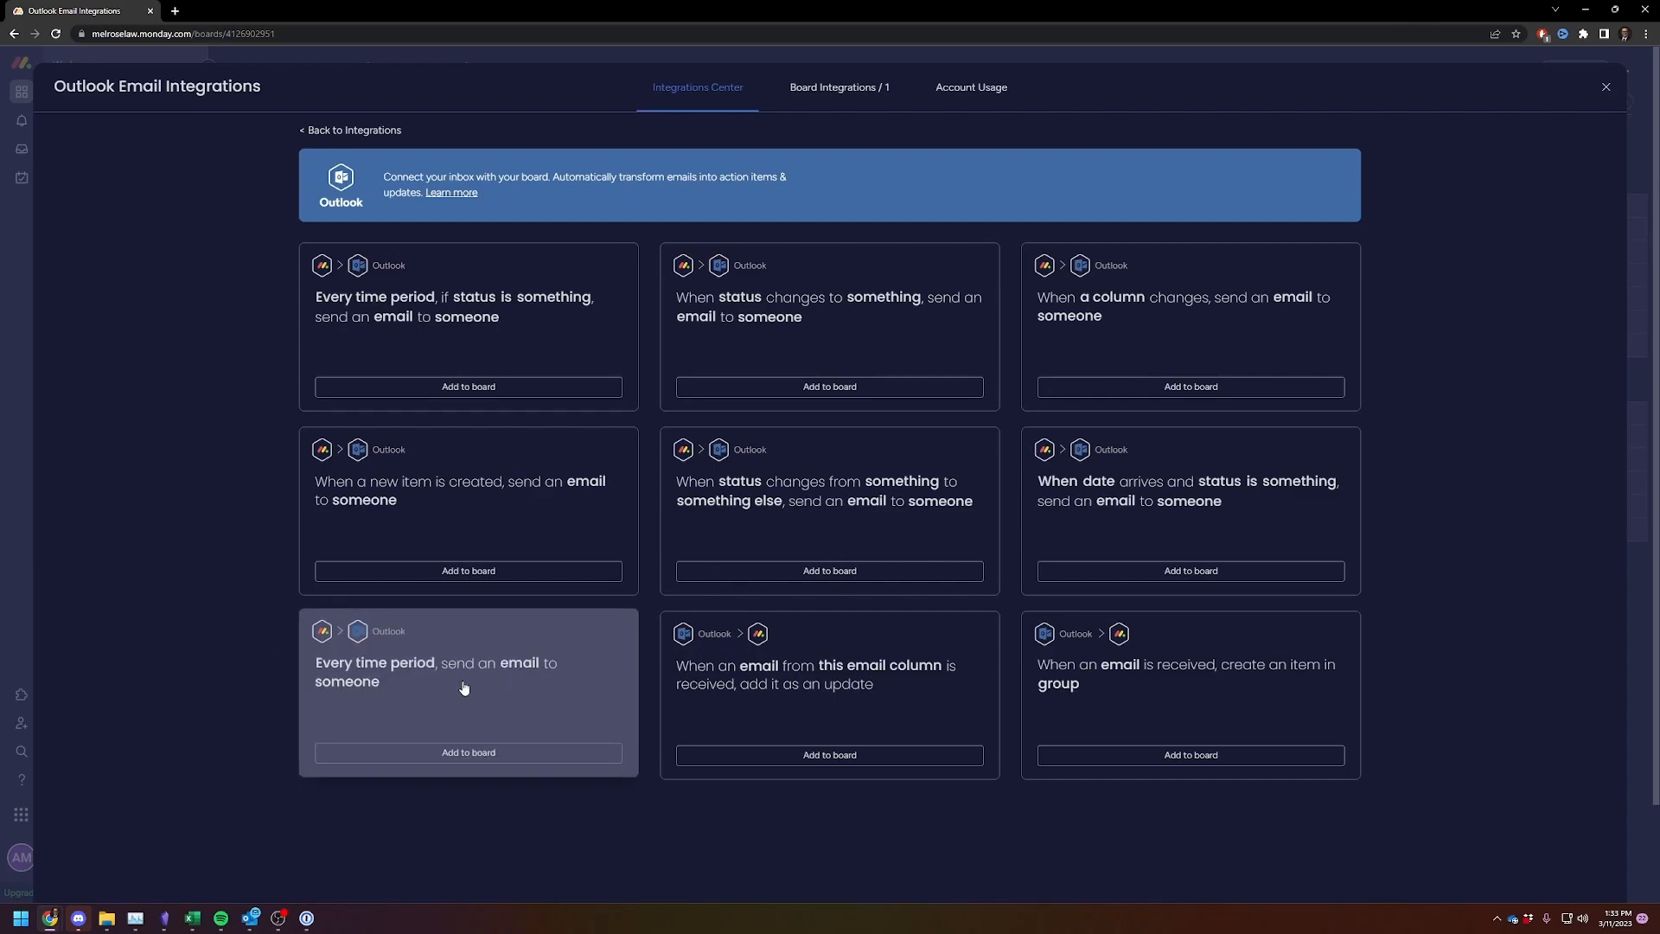
{"action": "mouse_move", "coordinate": [432, 674]}
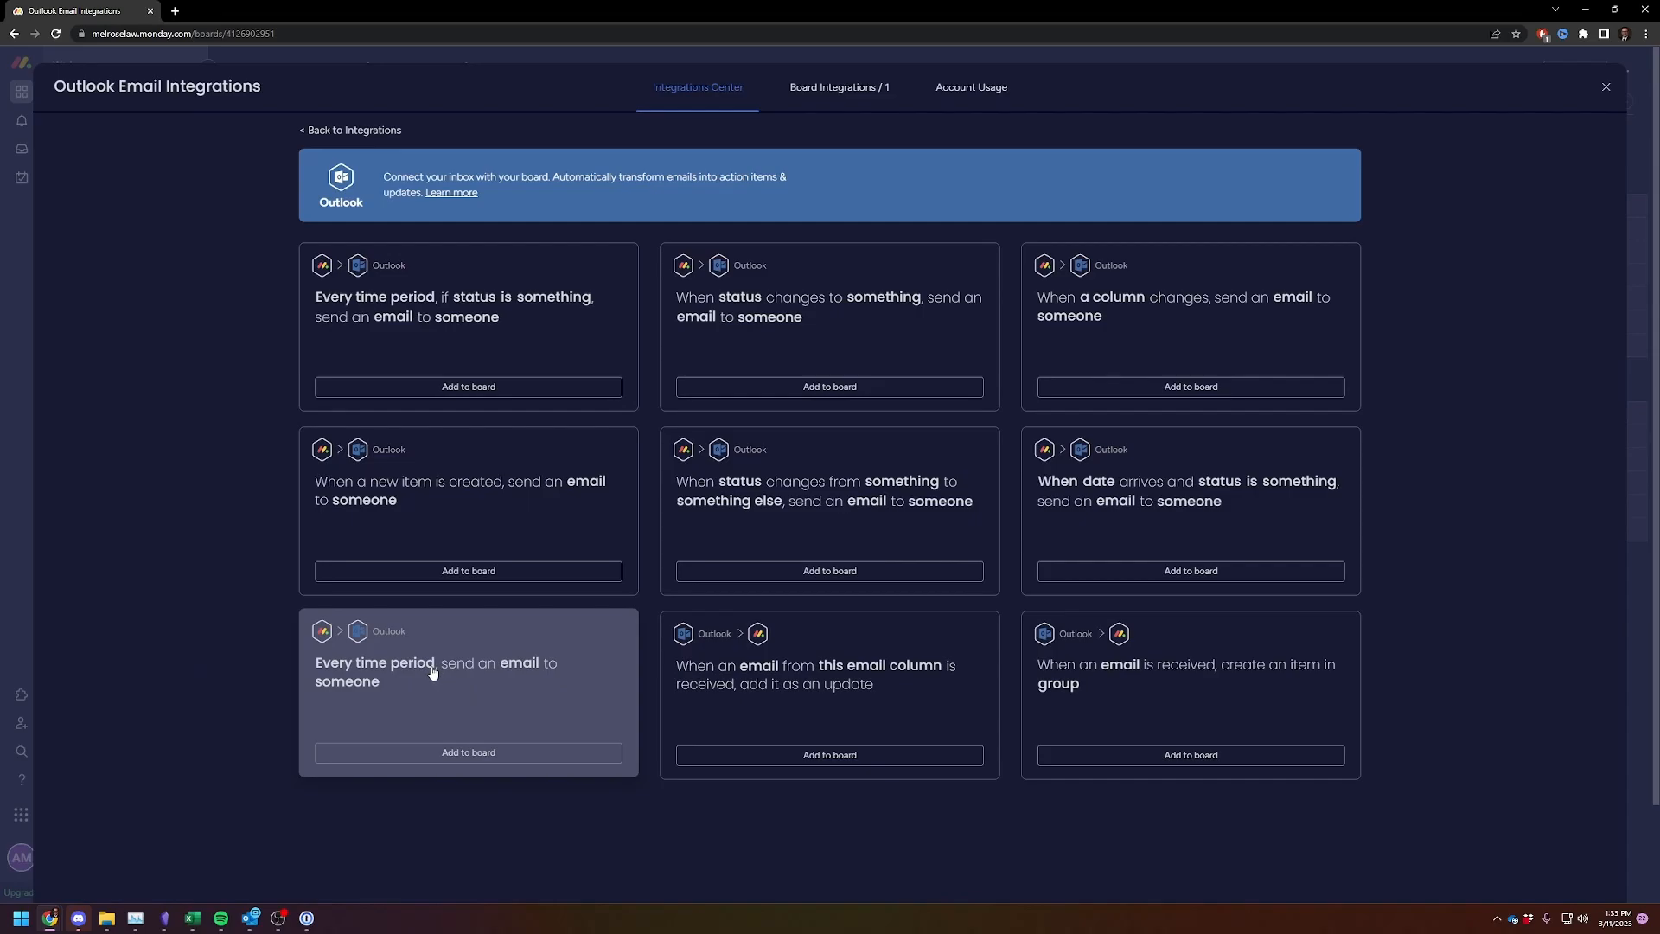
{"action": "mouse_move", "coordinate": [360, 656]}
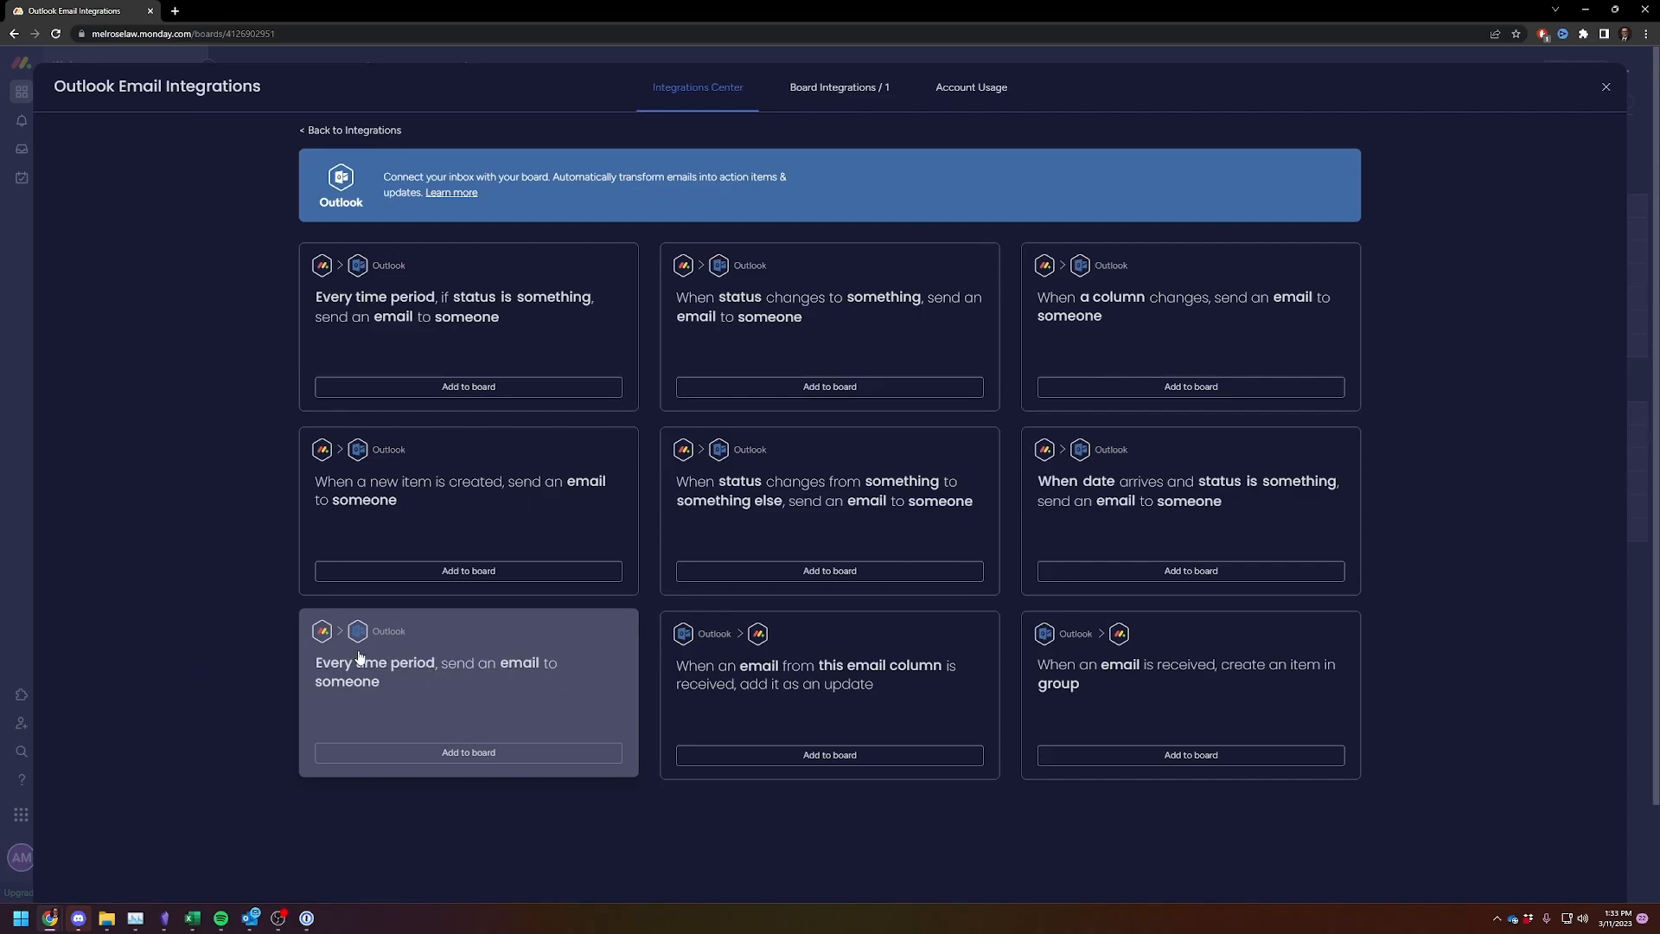
{"action": "mouse_move", "coordinate": [561, 667]}
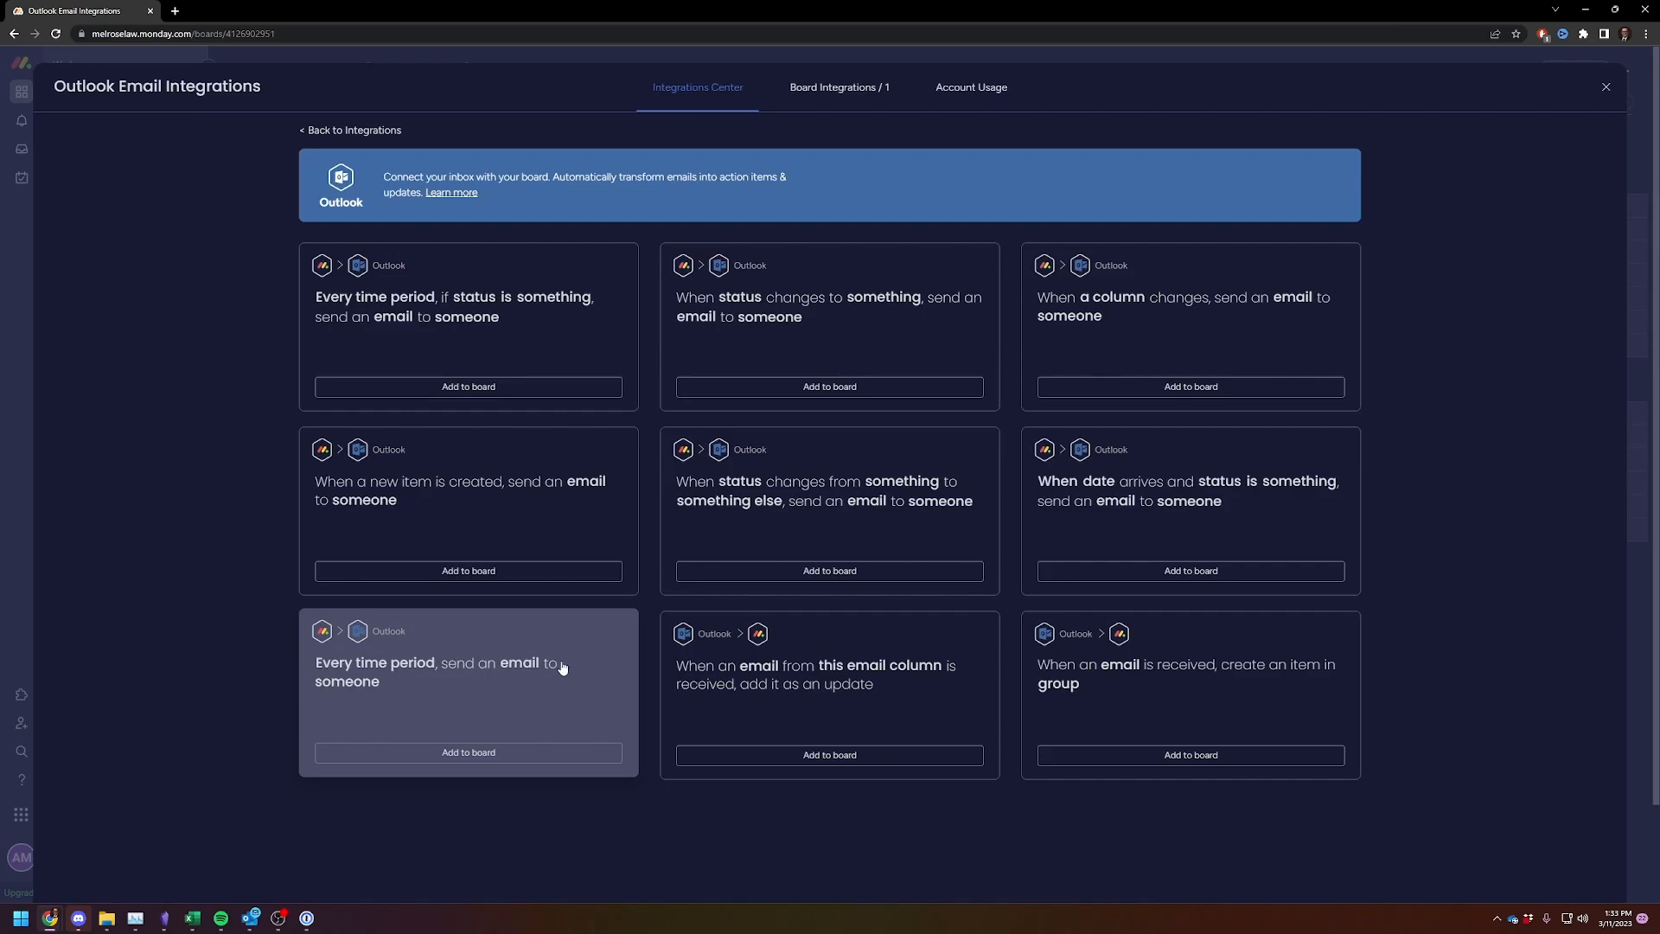
{"action": "mouse_move", "coordinate": [430, 678]}
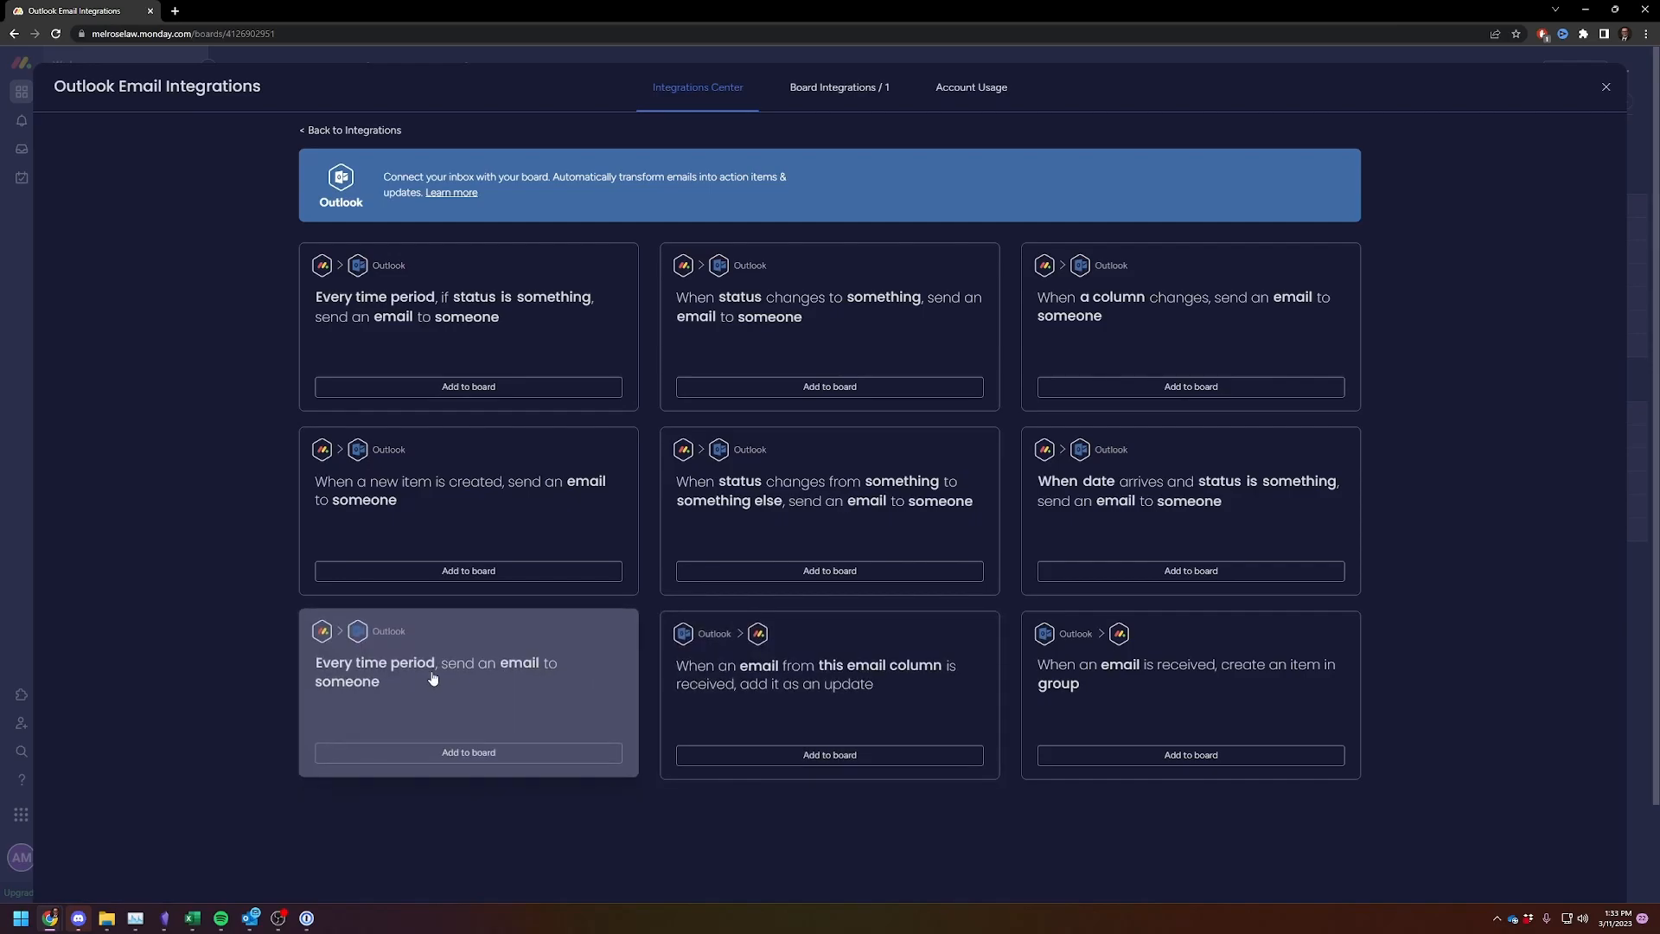
{"action": "mouse_move", "coordinate": [382, 660]}
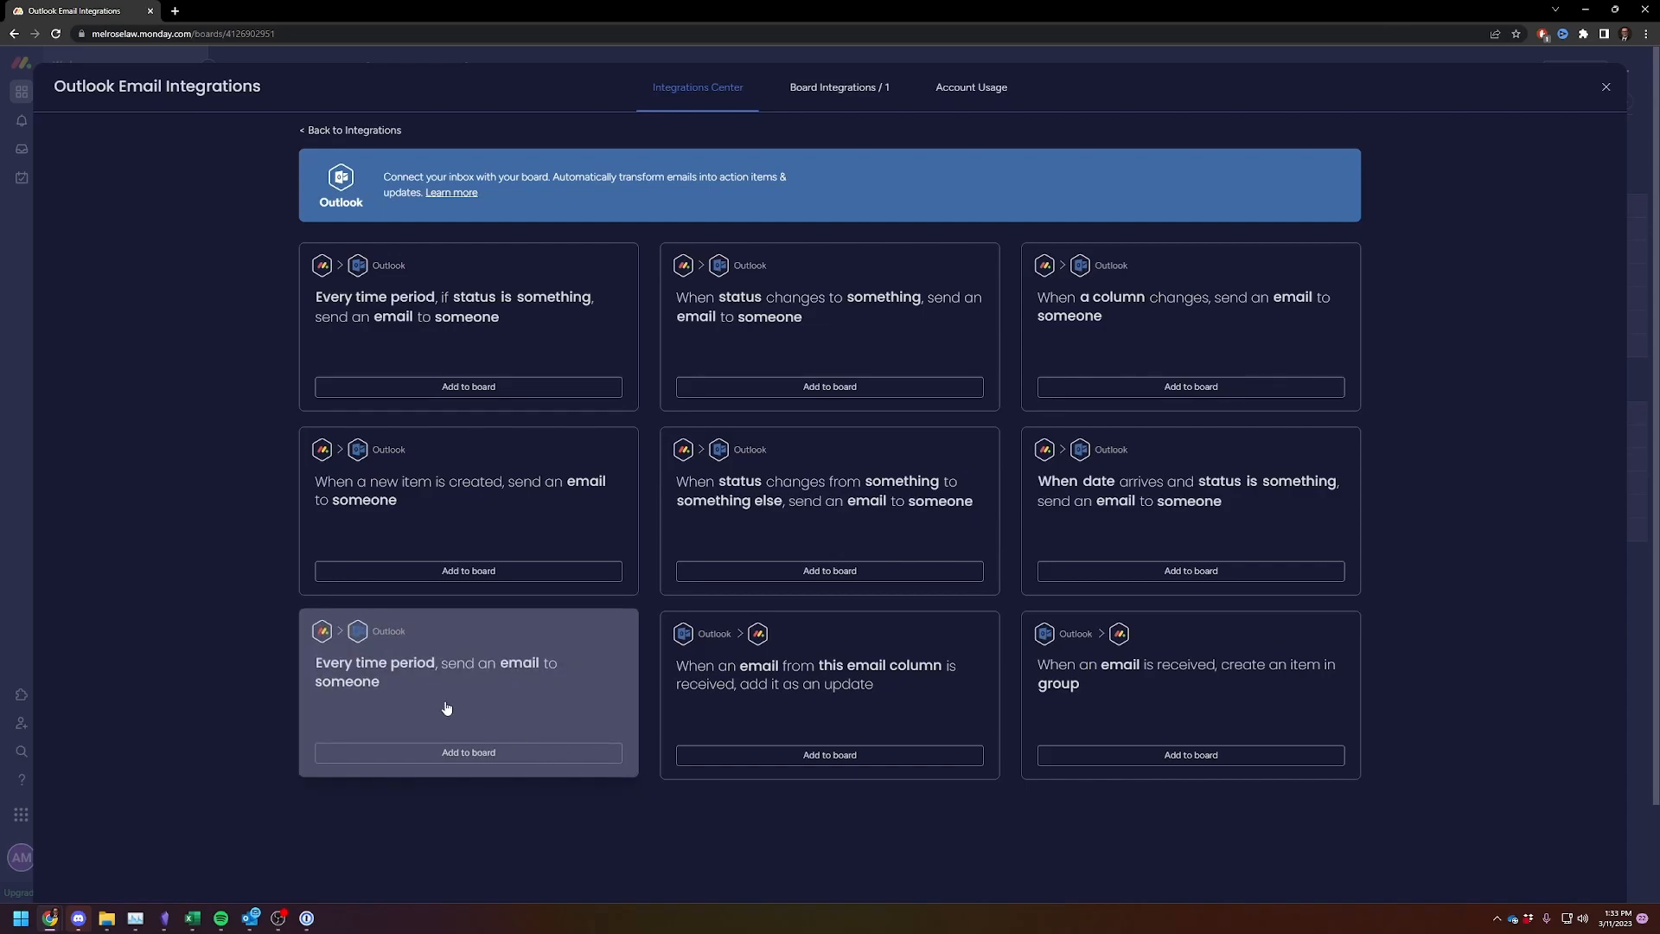
{"action": "mouse_move", "coordinate": [1505, 632]}
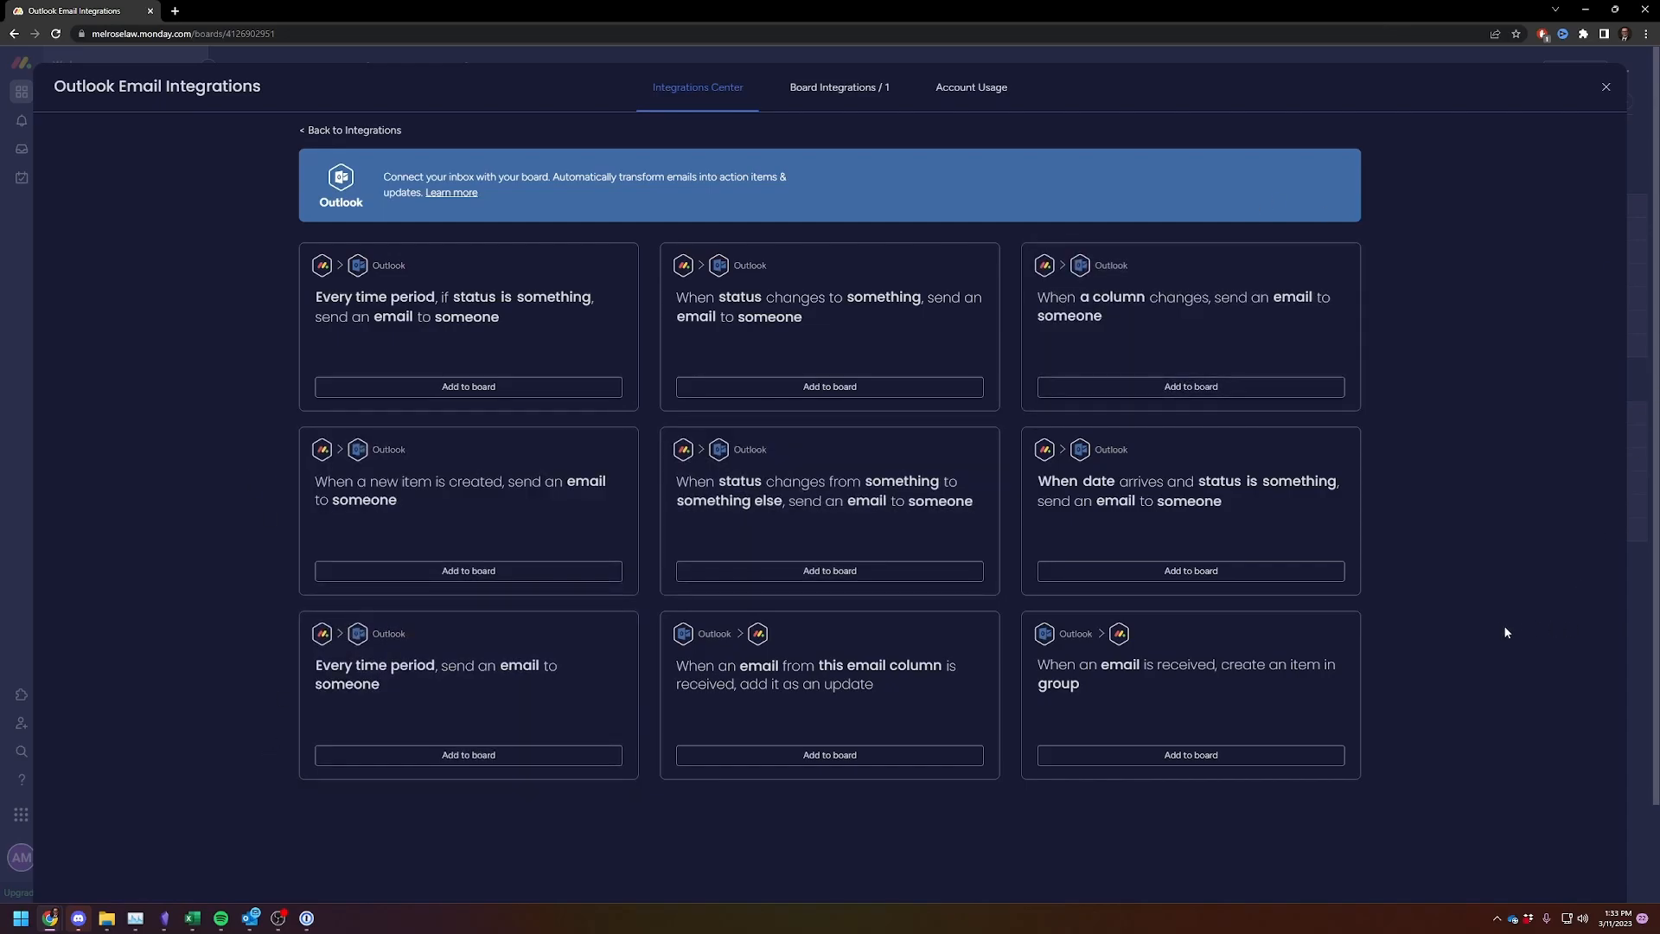
{"action": "mouse_move", "coordinate": [1480, 742]}
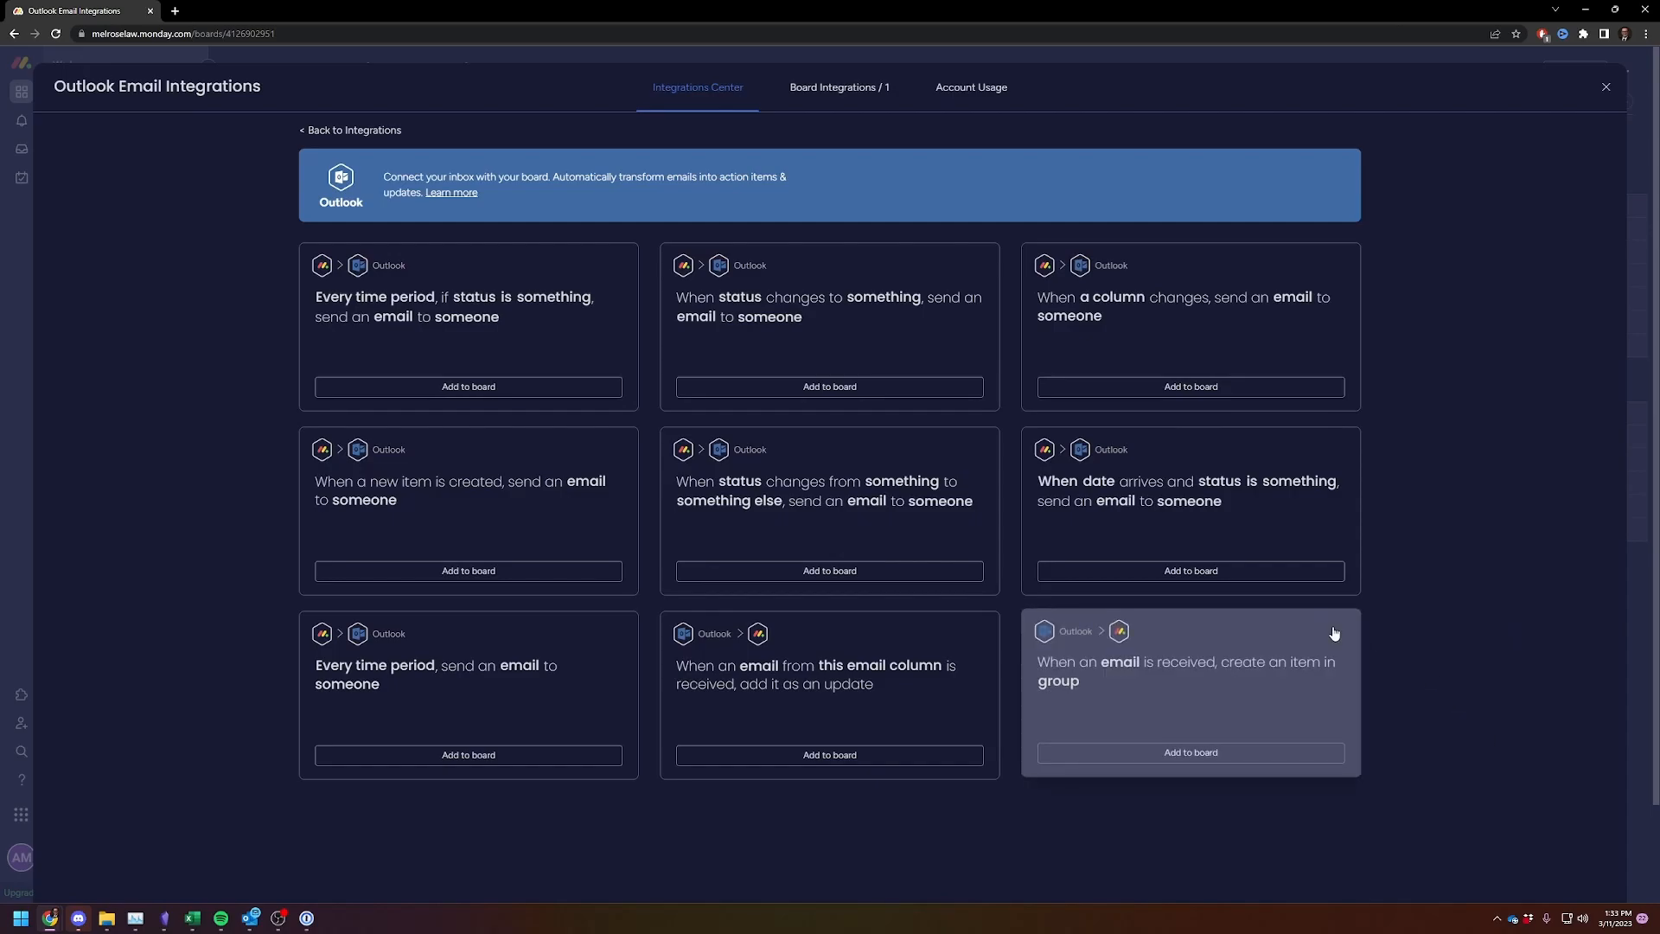
{"action": "mouse_move", "coordinate": [1484, 660]}
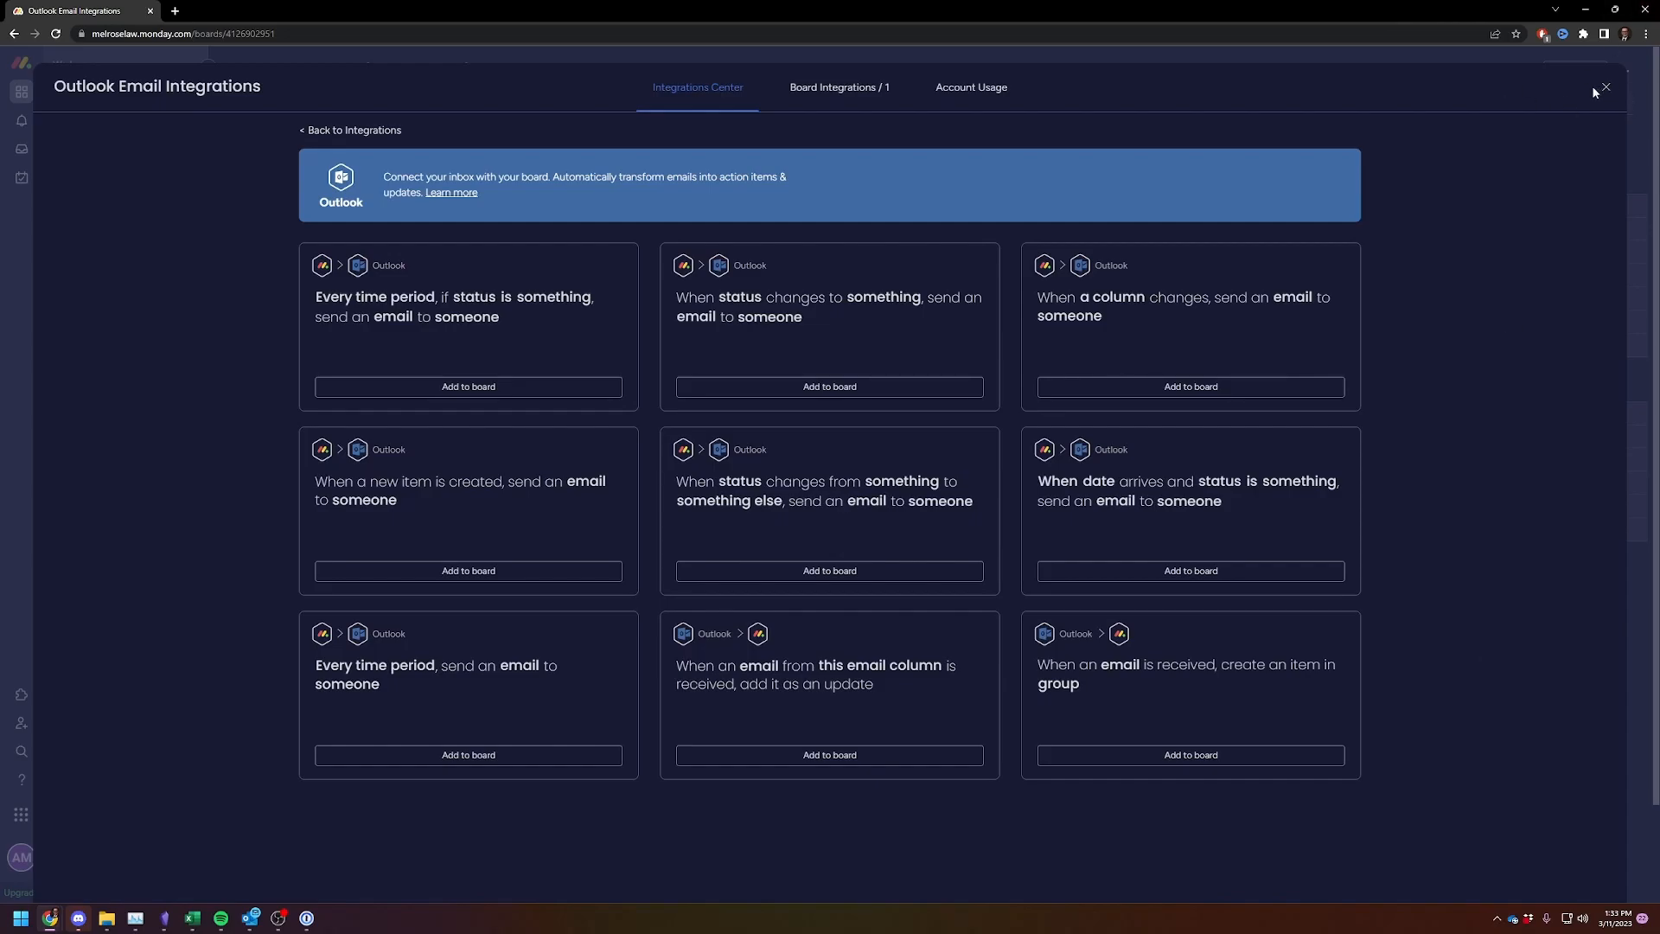
{"action": "mouse_move", "coordinate": [1165, 679]}
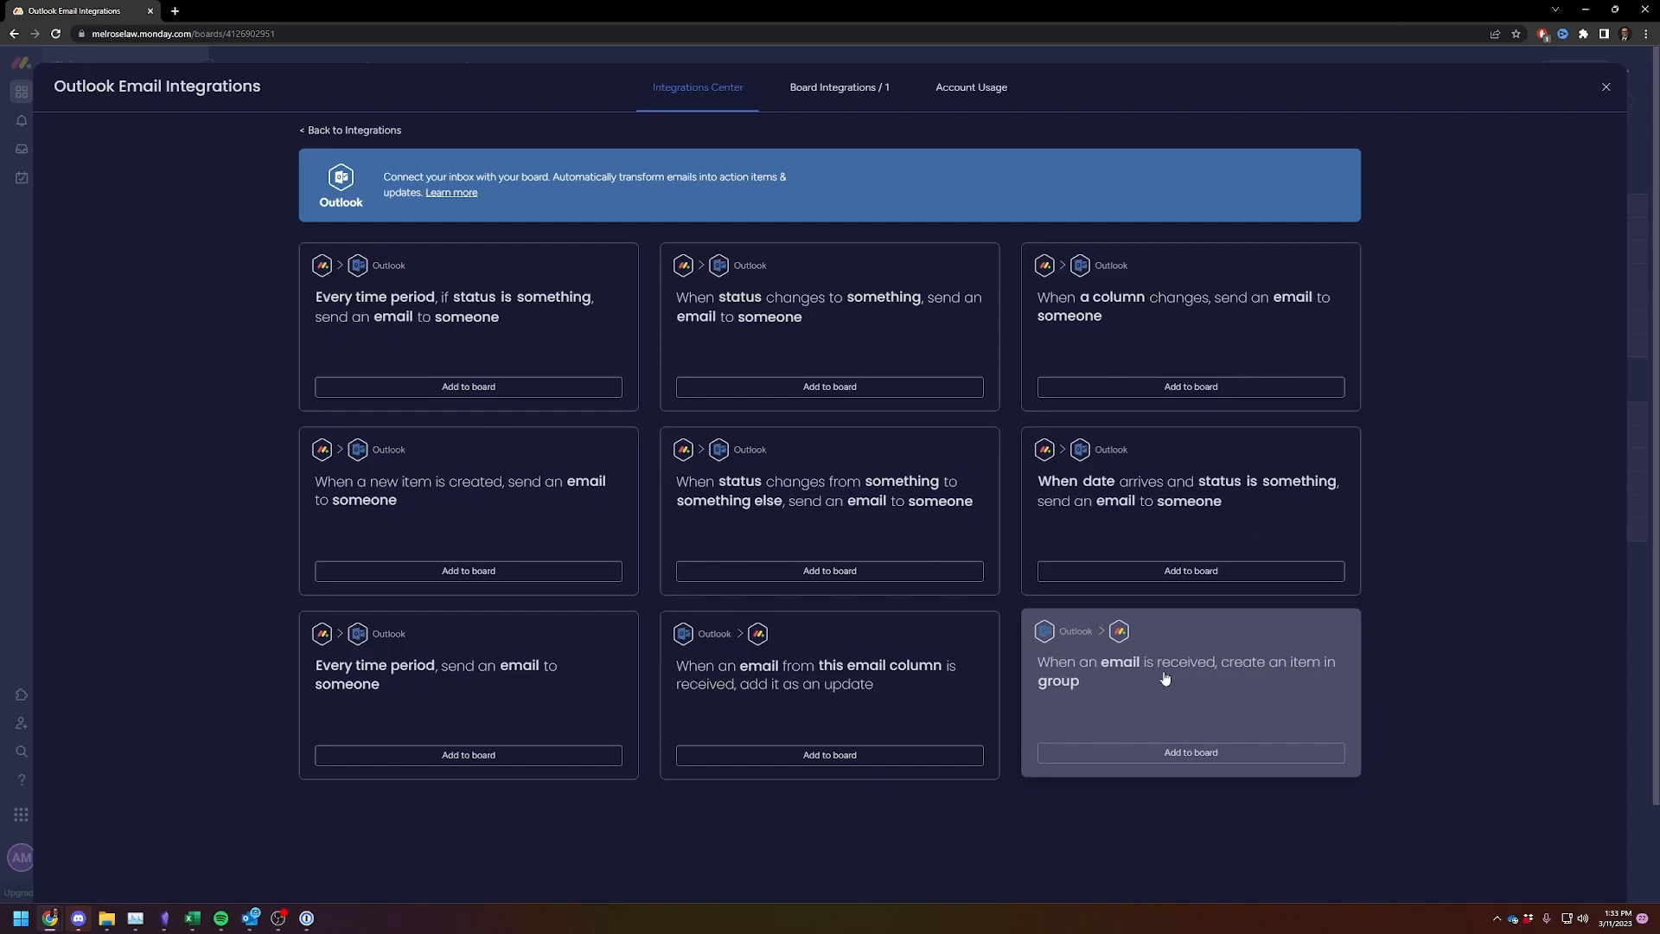
{"action": "mouse_move", "coordinate": [1175, 680]}
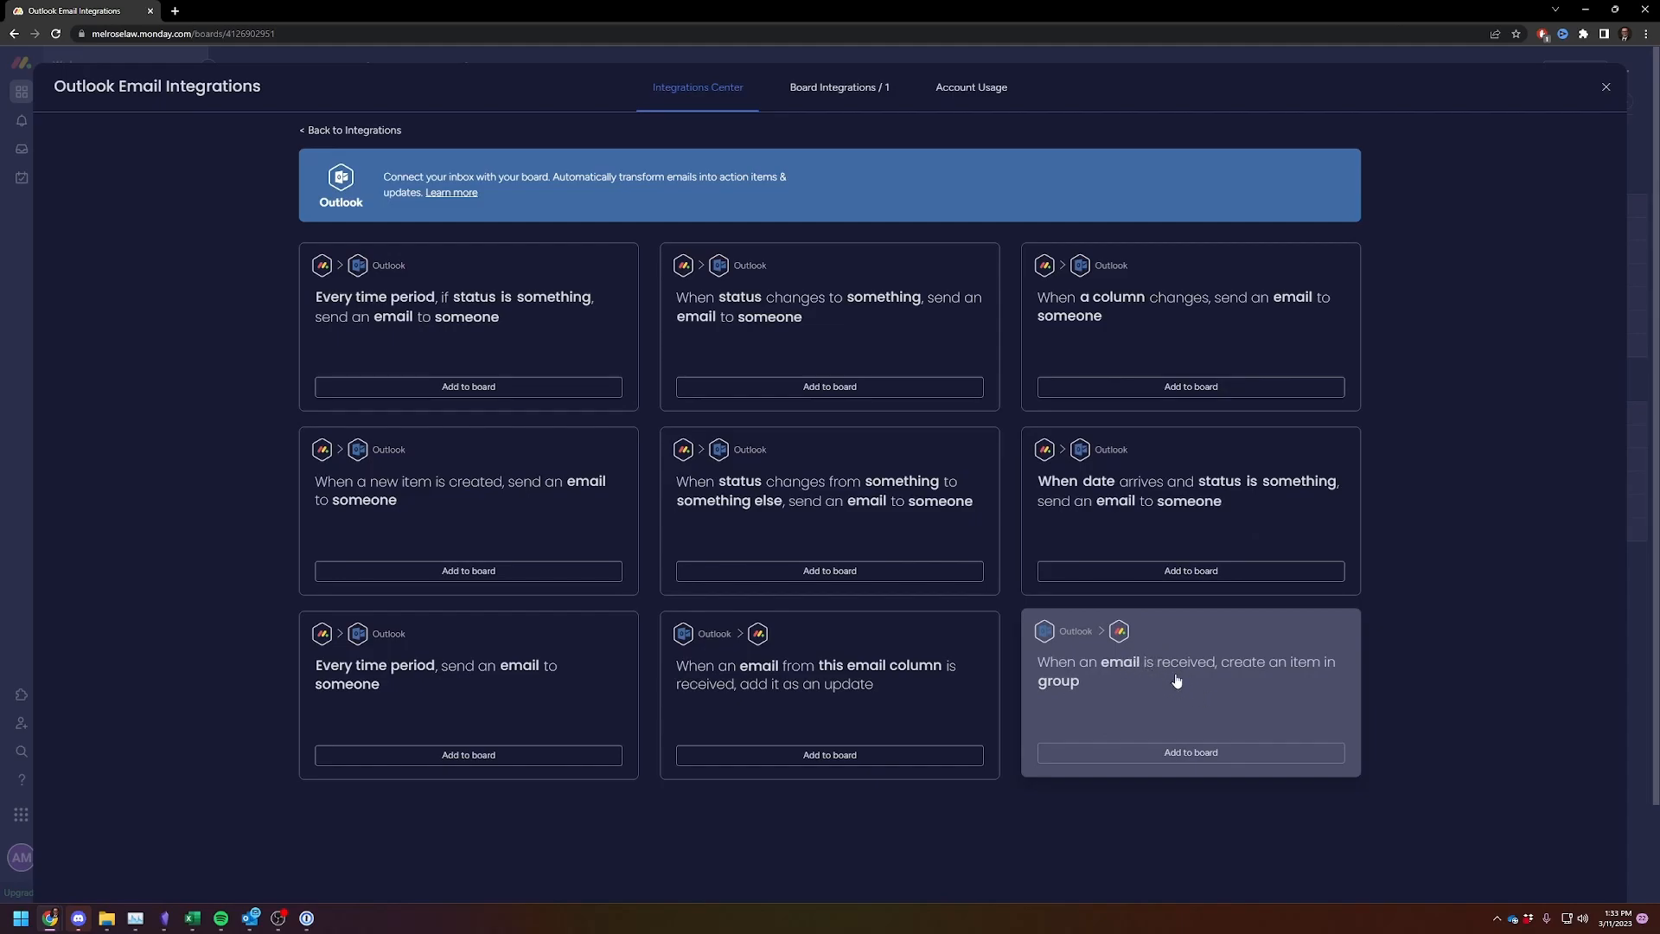
{"action": "mouse_move", "coordinate": [1112, 679]}
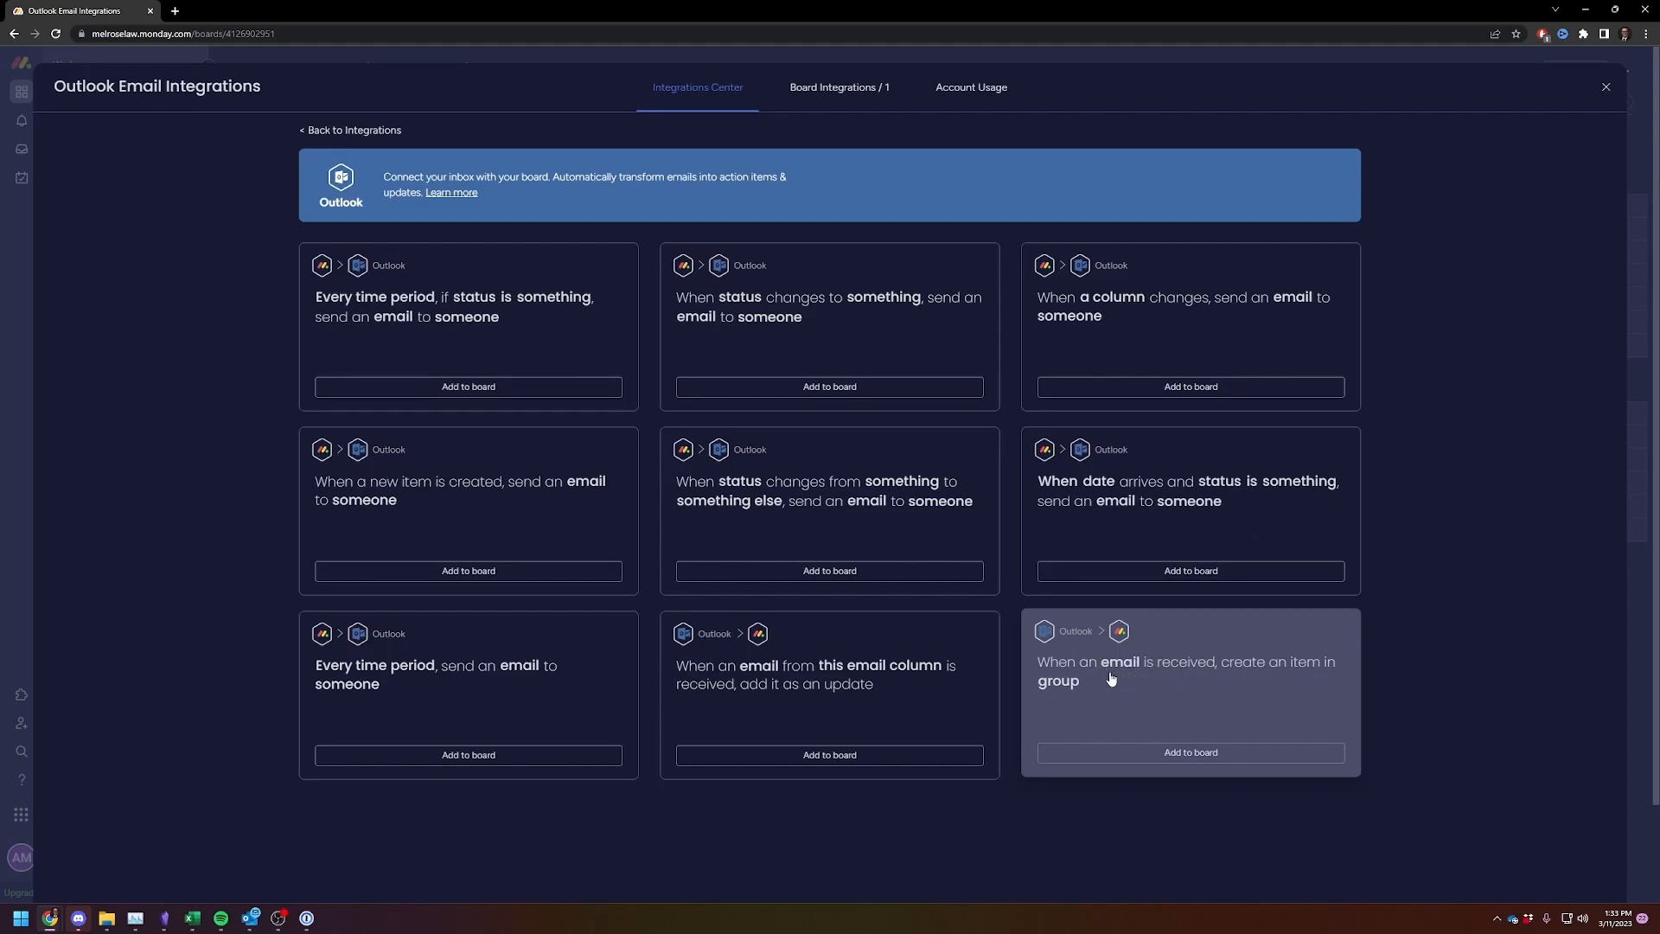
{"action": "mouse_move", "coordinate": [1137, 699]}
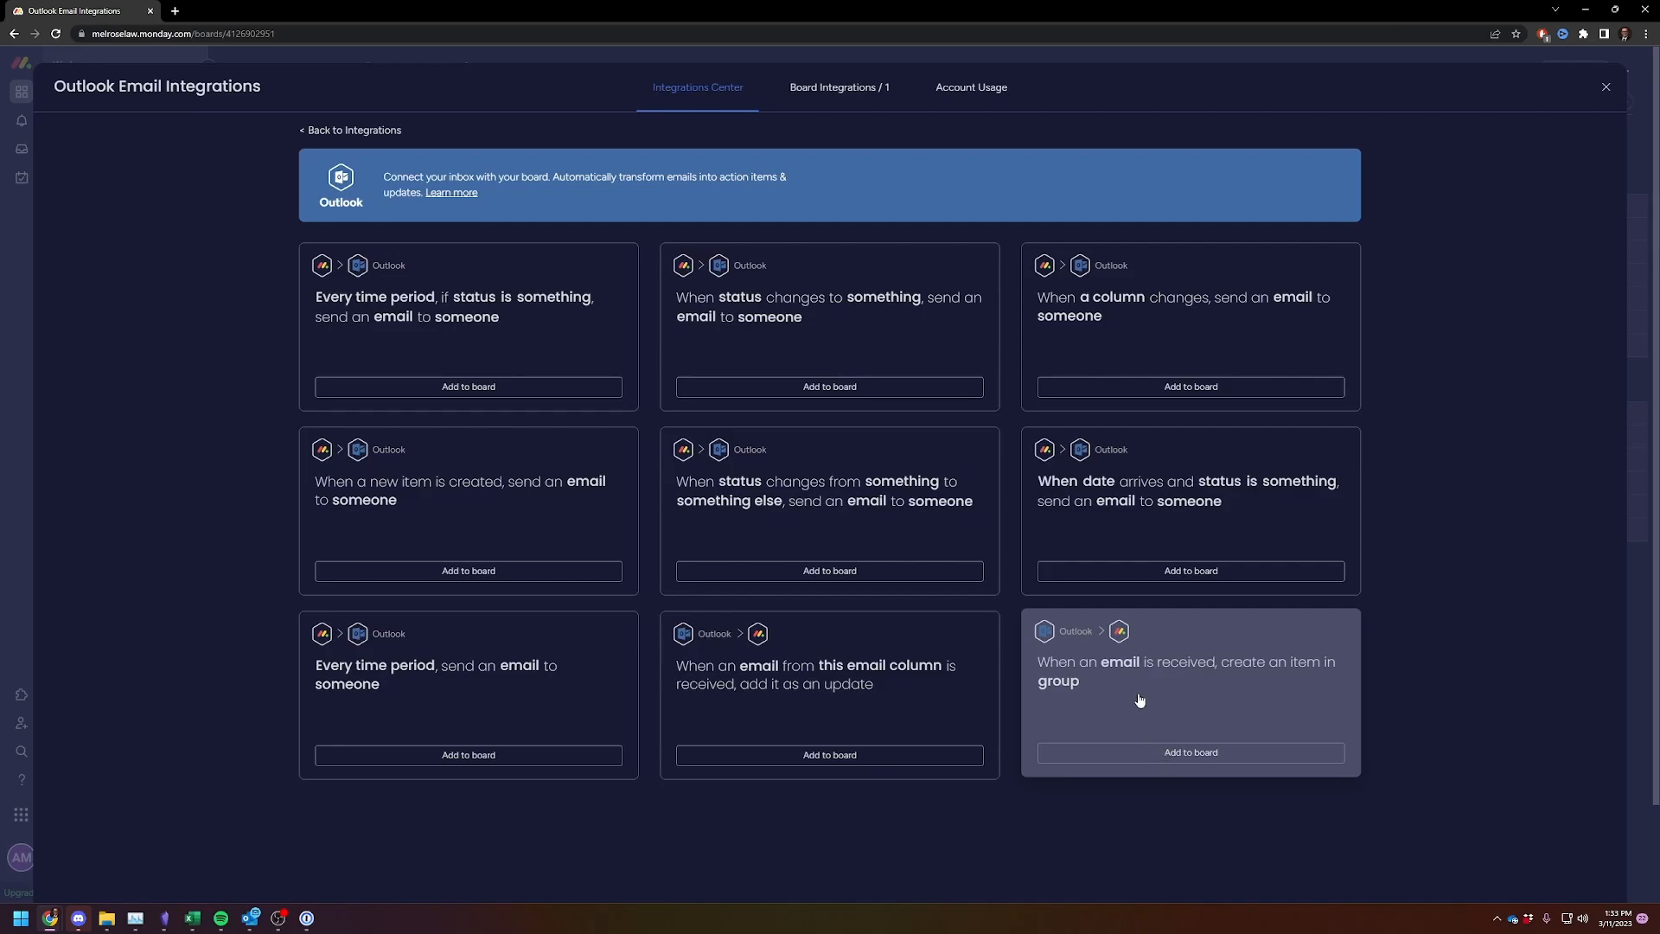
Step: Add the create-item-from-received-email Outlook recipe with the connected account and open its email filter
{"action": "left_click", "coordinate": [1189, 753]}
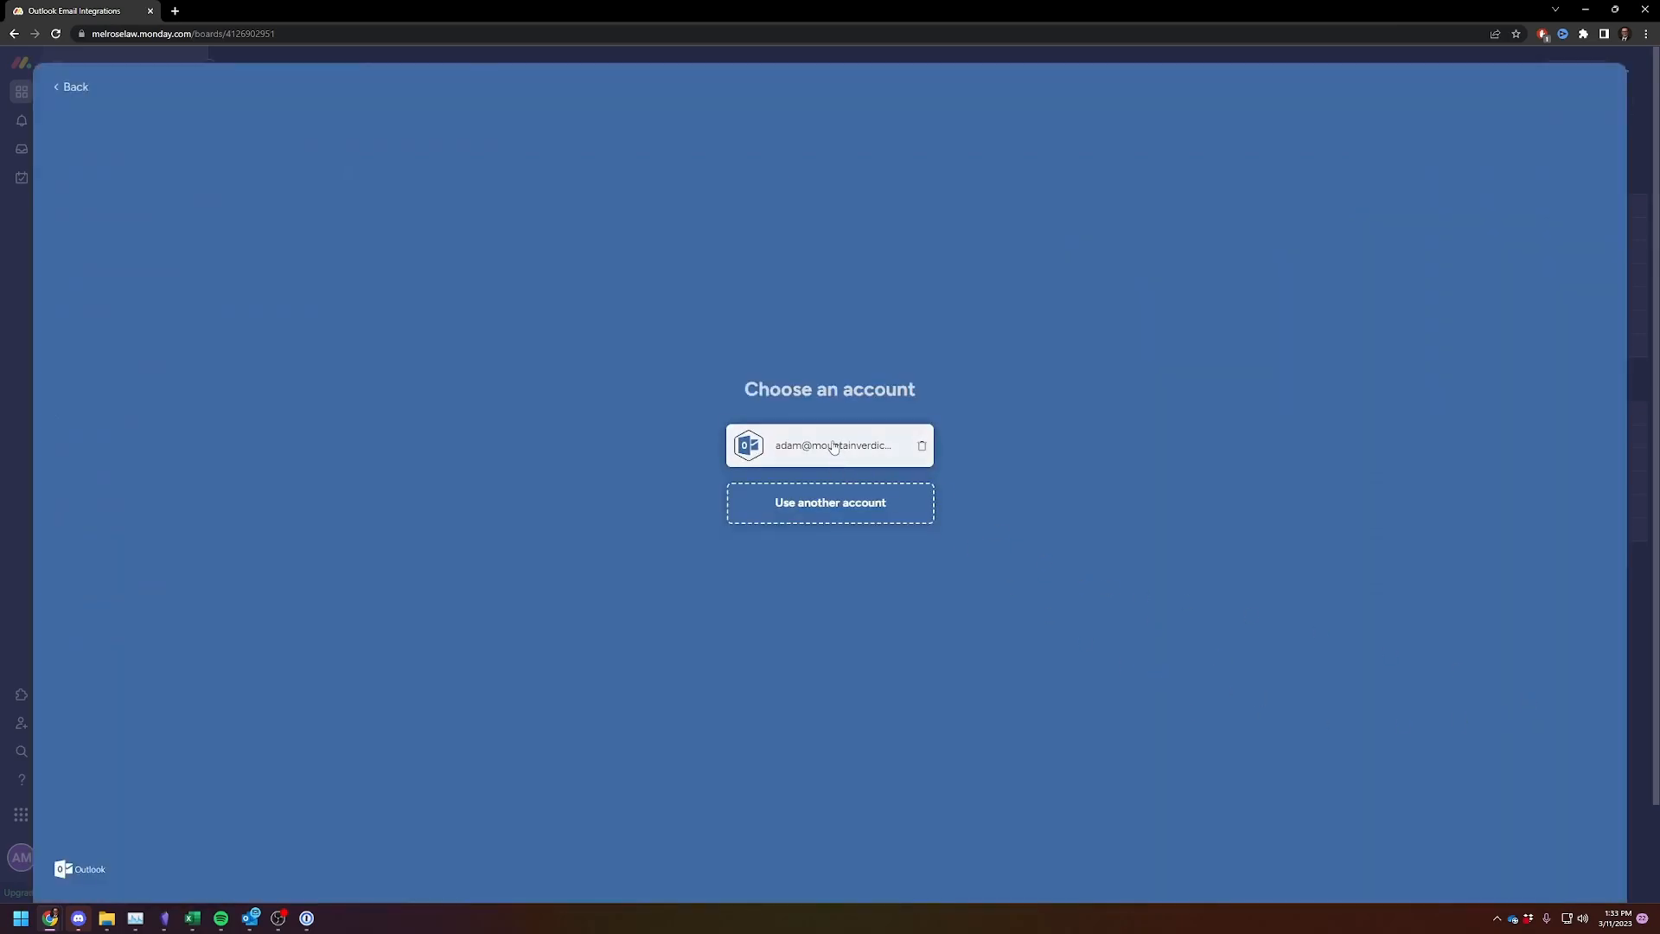
{"action": "left_click", "coordinate": [829, 444]}
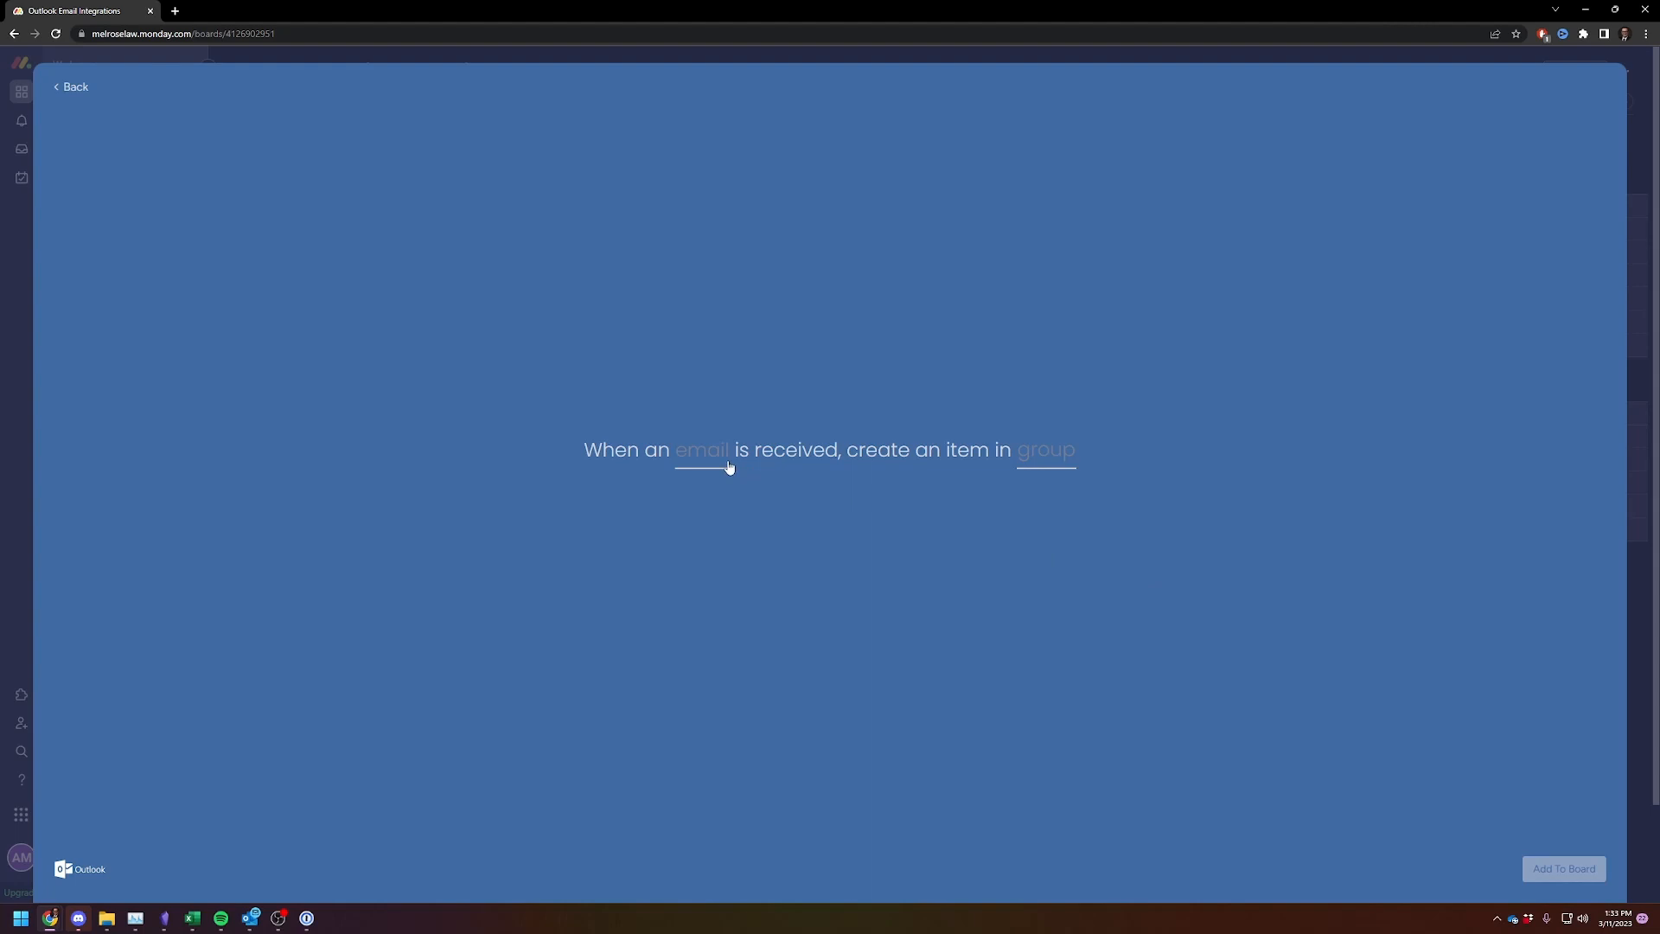
{"action": "left_click", "coordinate": [701, 449]}
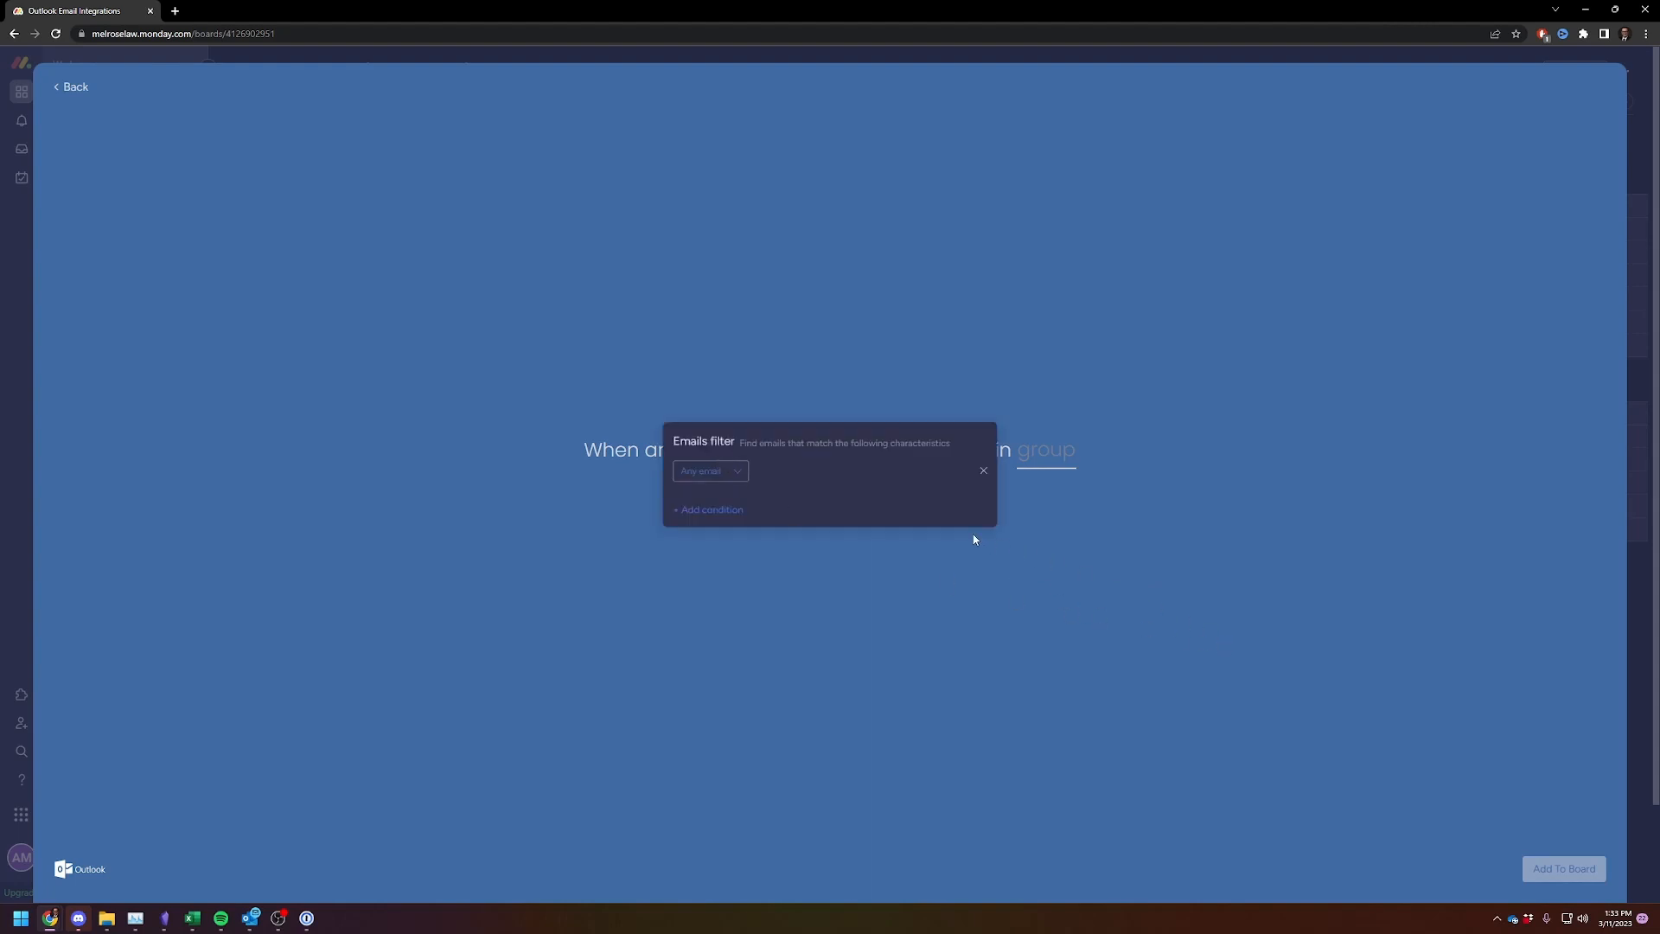
{"action": "mouse_move", "coordinate": [727, 524]}
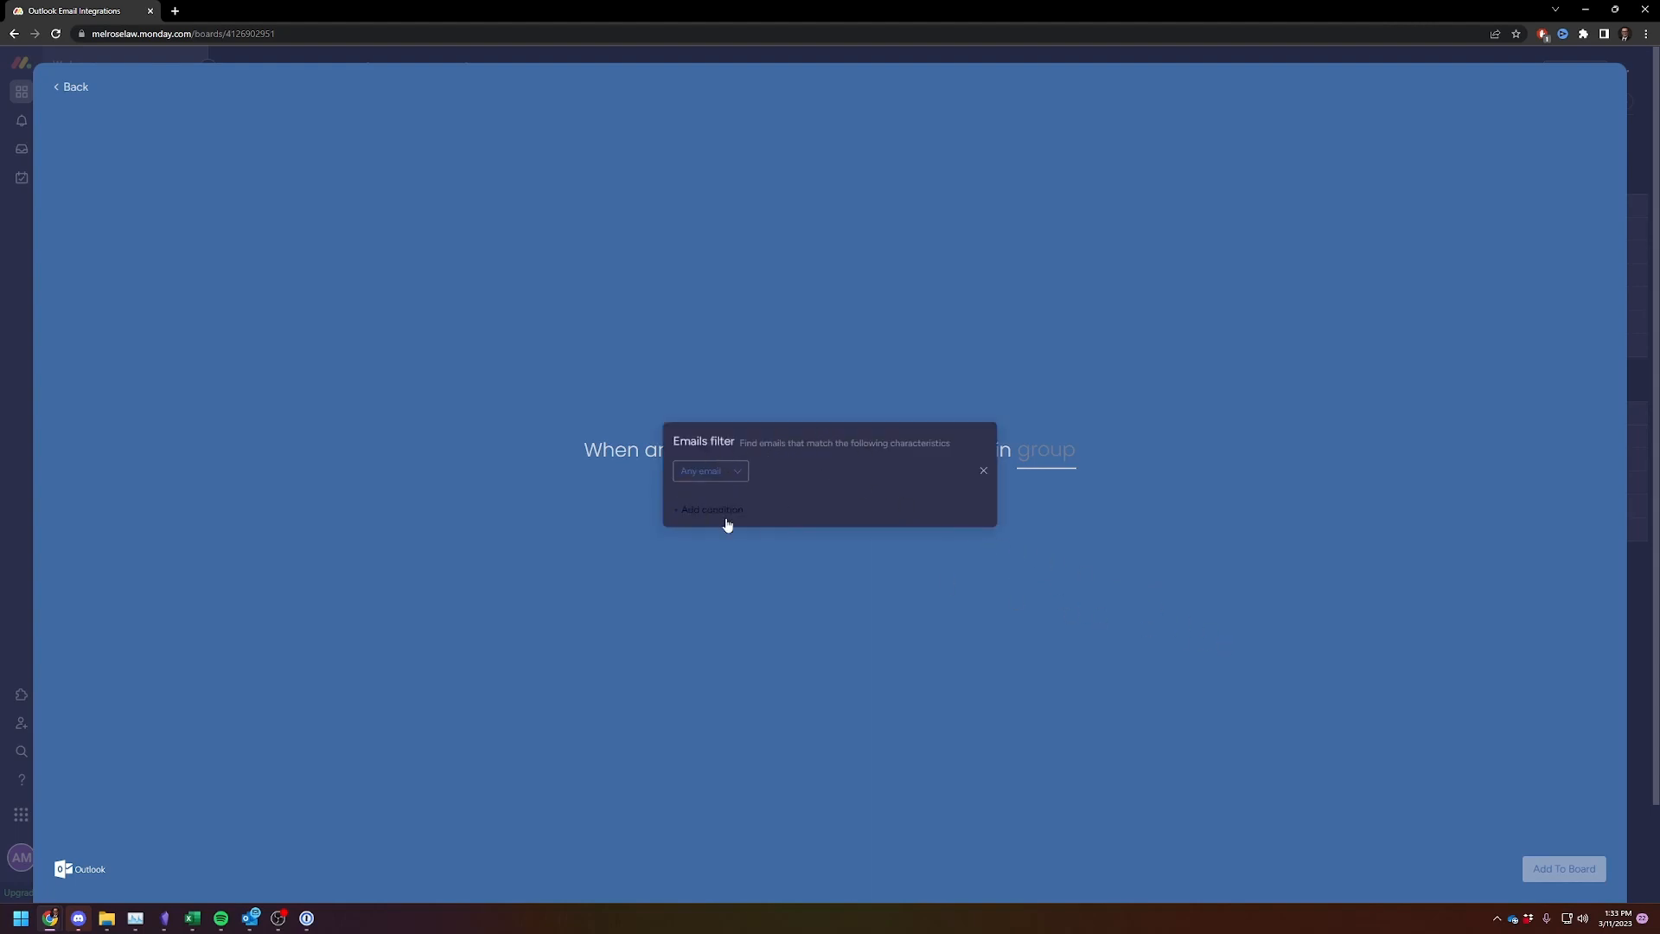
{"action": "mouse_move", "coordinate": [768, 530]}
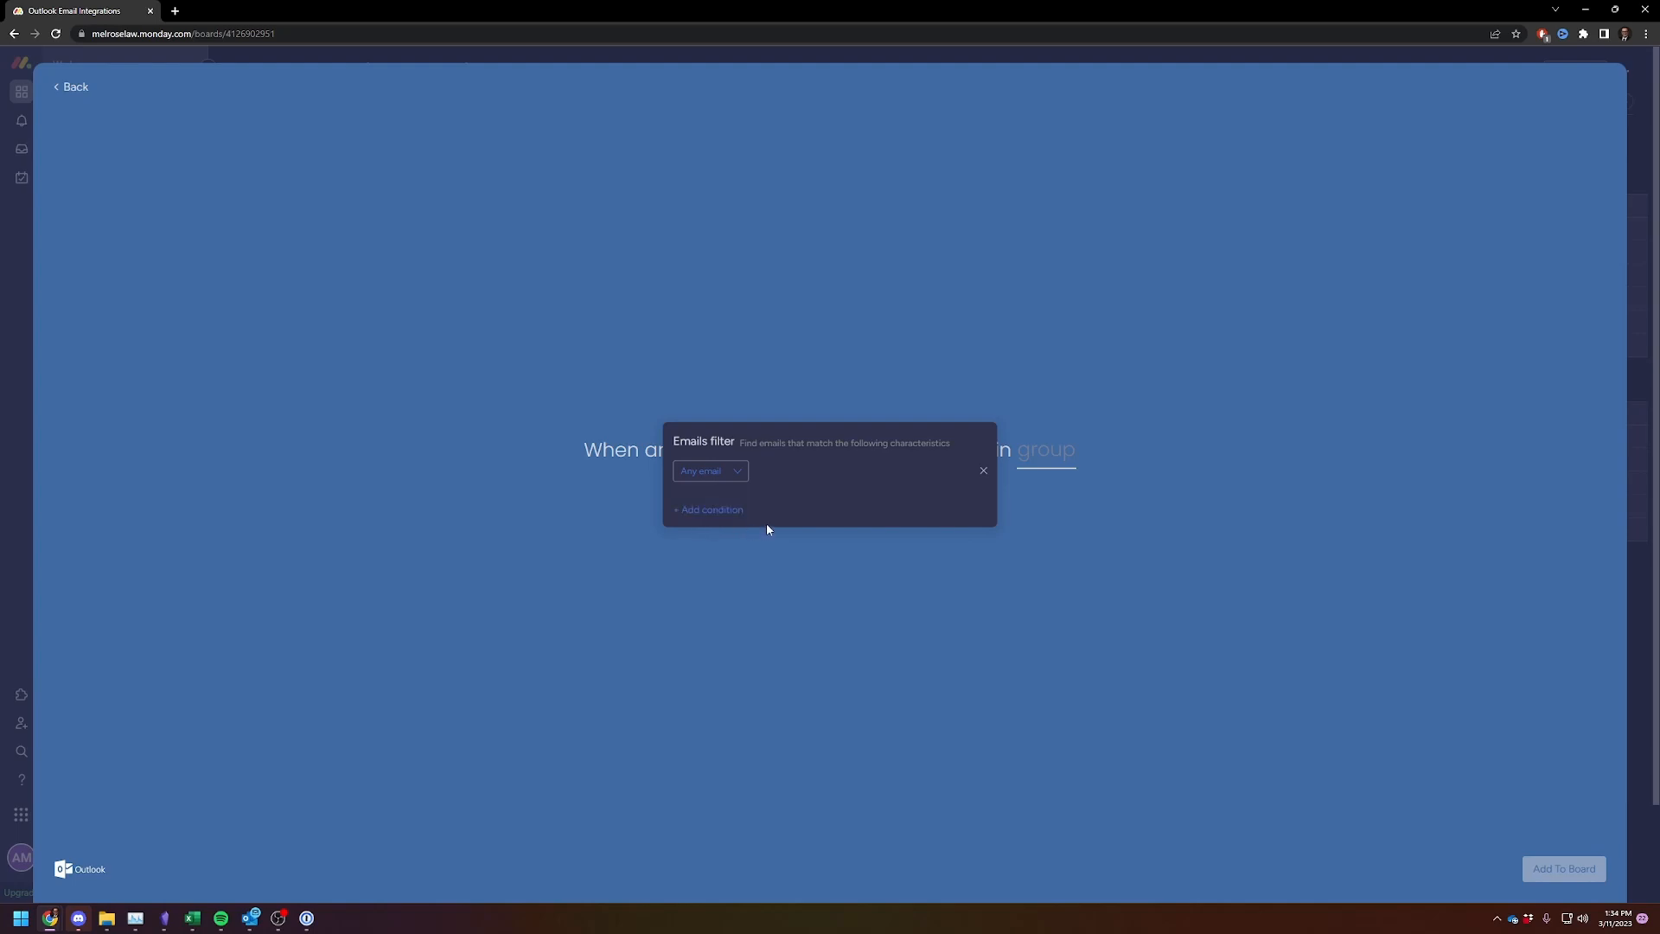
Step: Filter triggering emails to those whose Subject Or Body includes [Monday]
{"action": "left_click", "coordinate": [708, 509]}
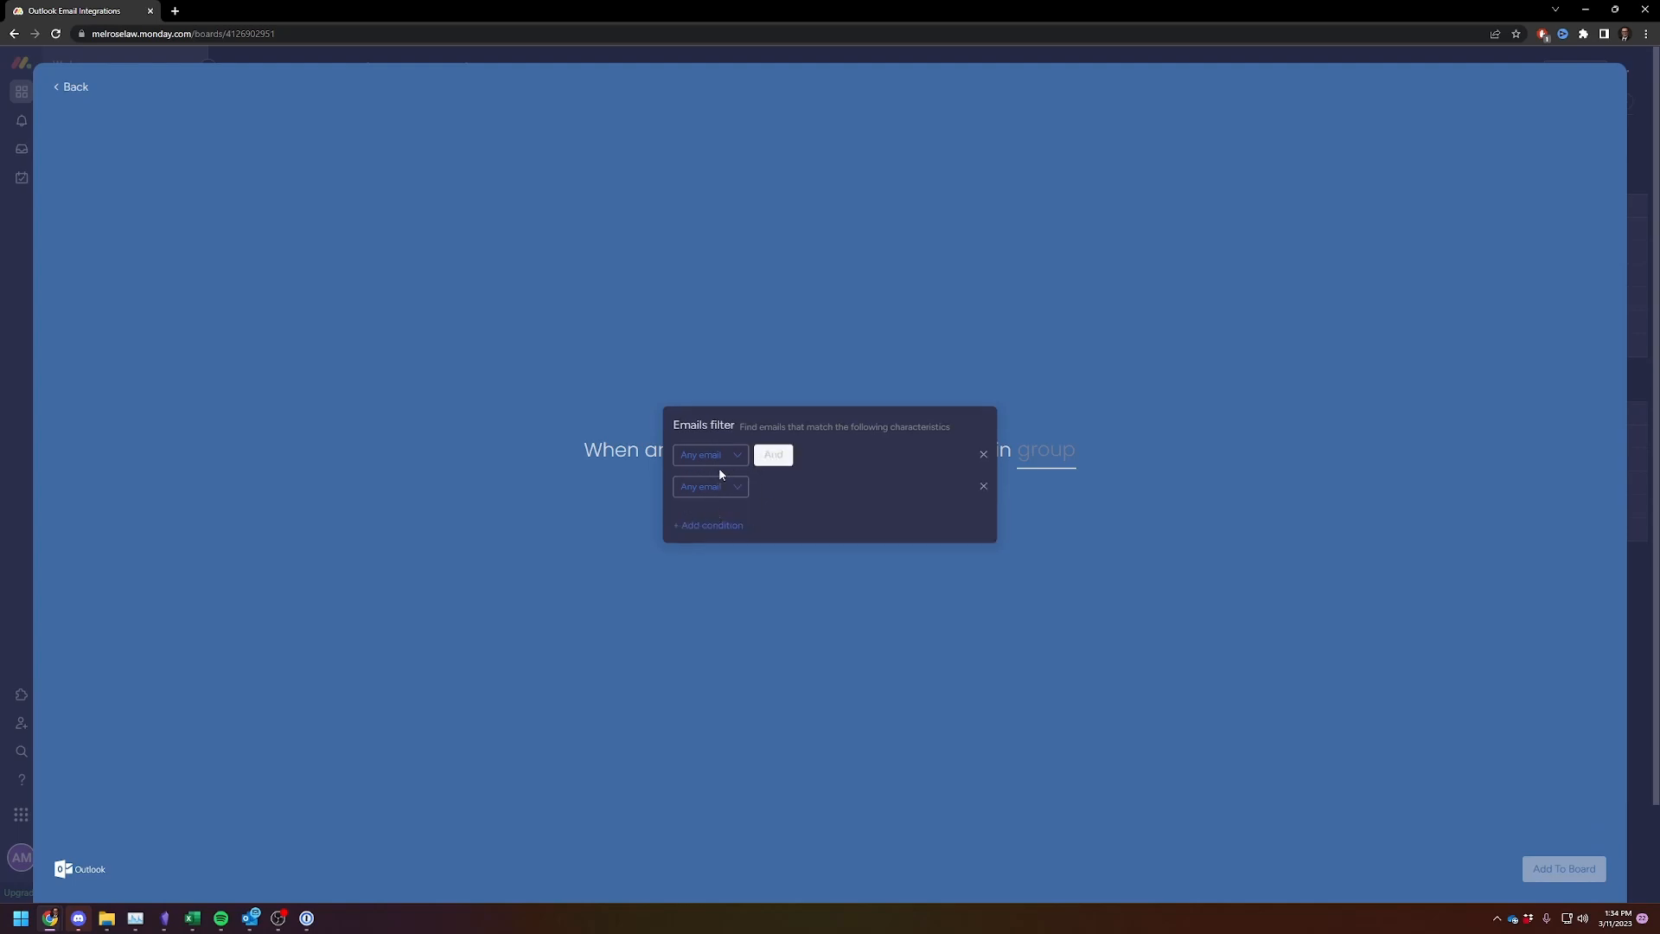
{"action": "left_click", "coordinate": [709, 485]}
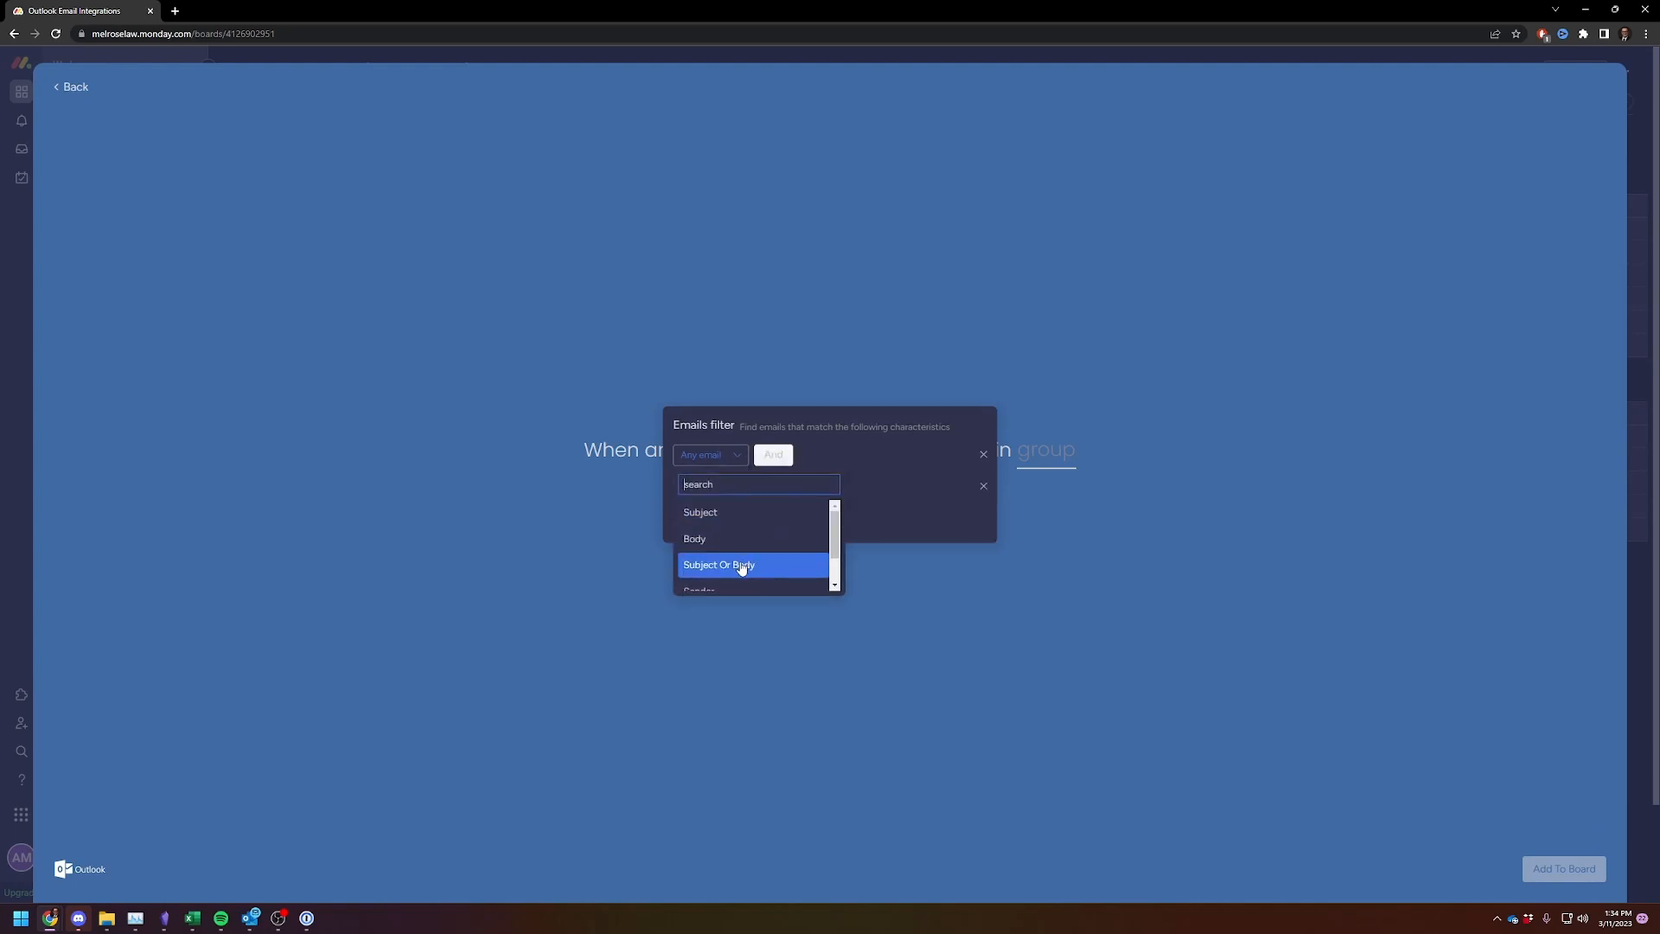
{"action": "left_click", "coordinate": [718, 565]}
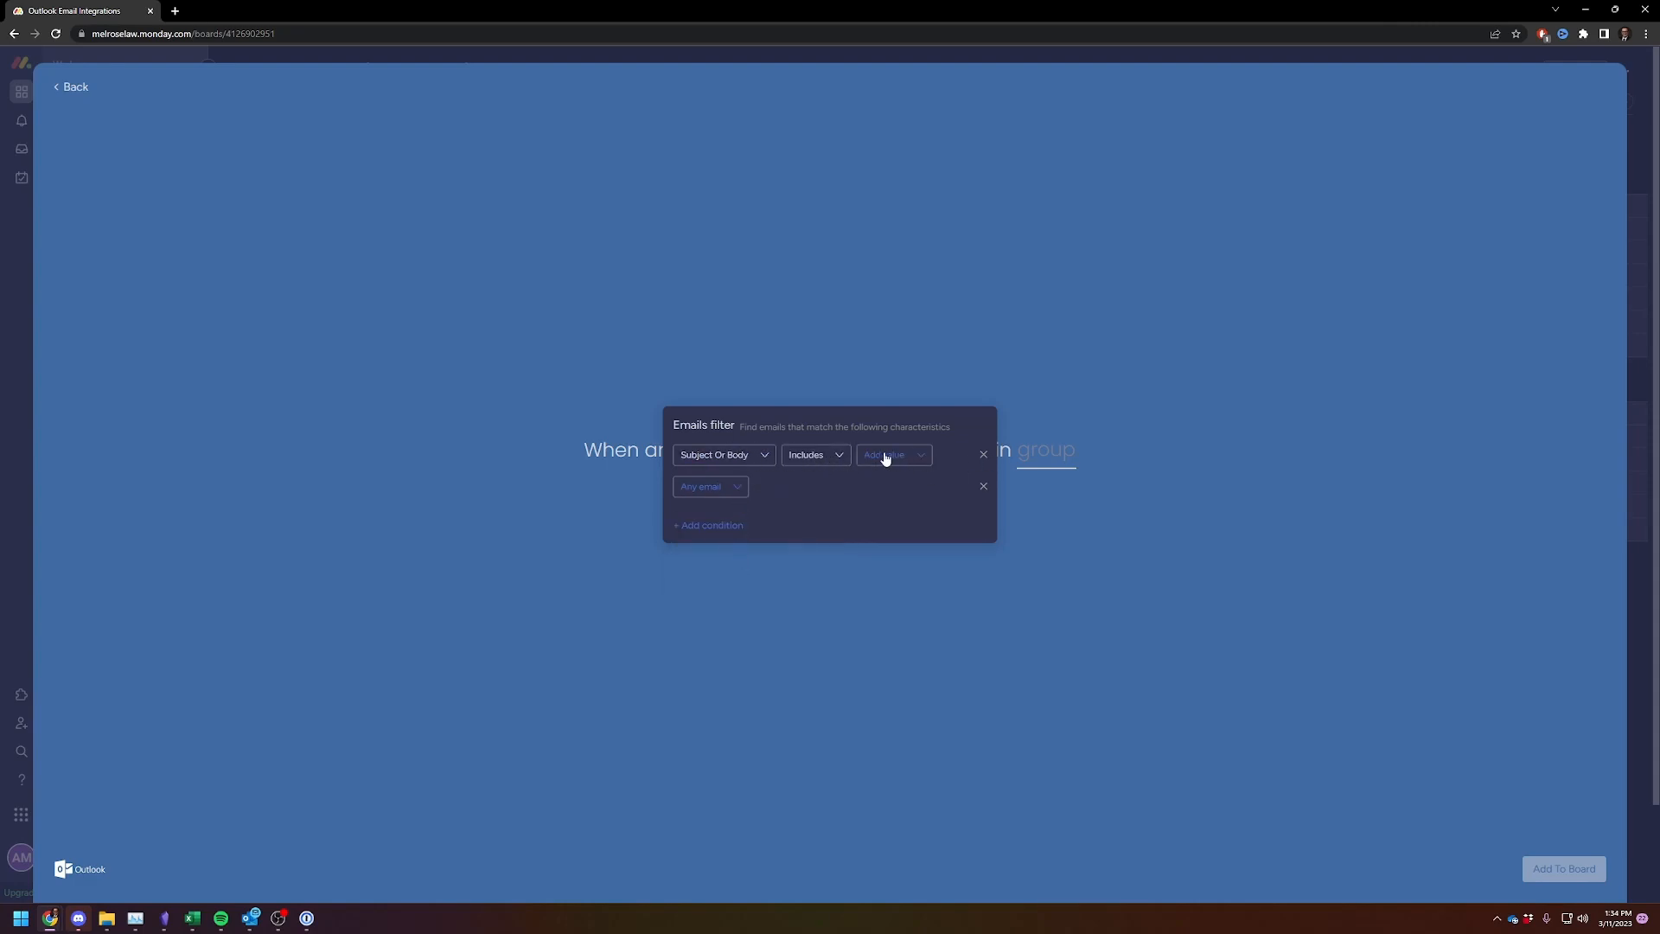
{"action": "left_click", "coordinate": [891, 454]}
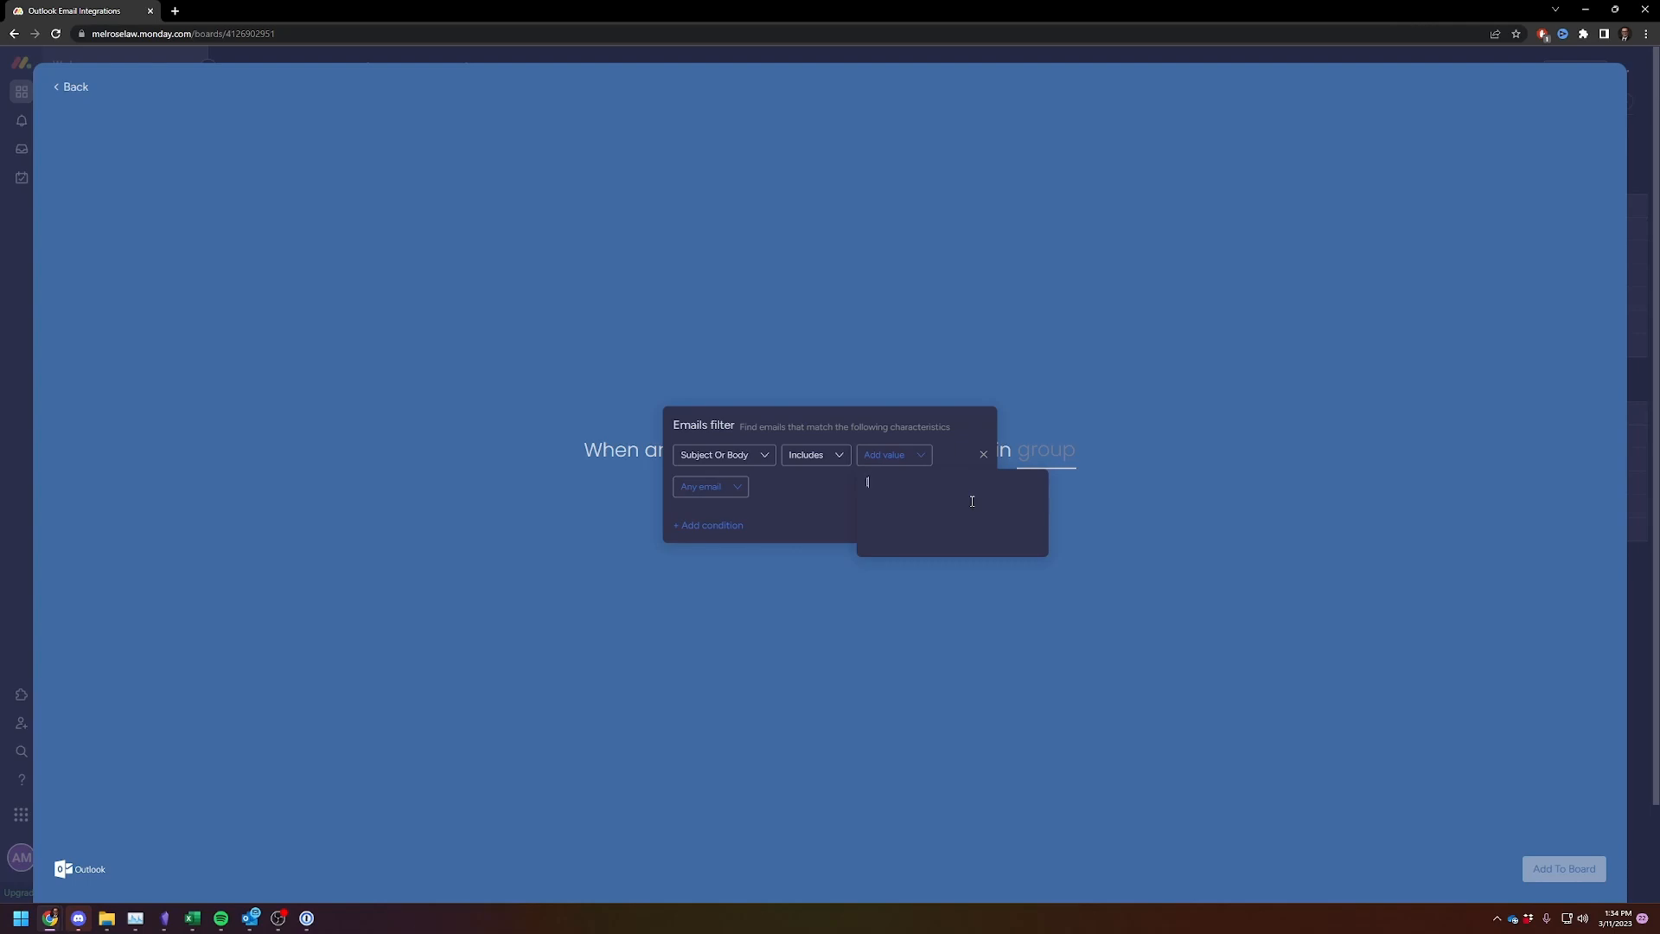
{"action": "type", "text": "Monday]"}
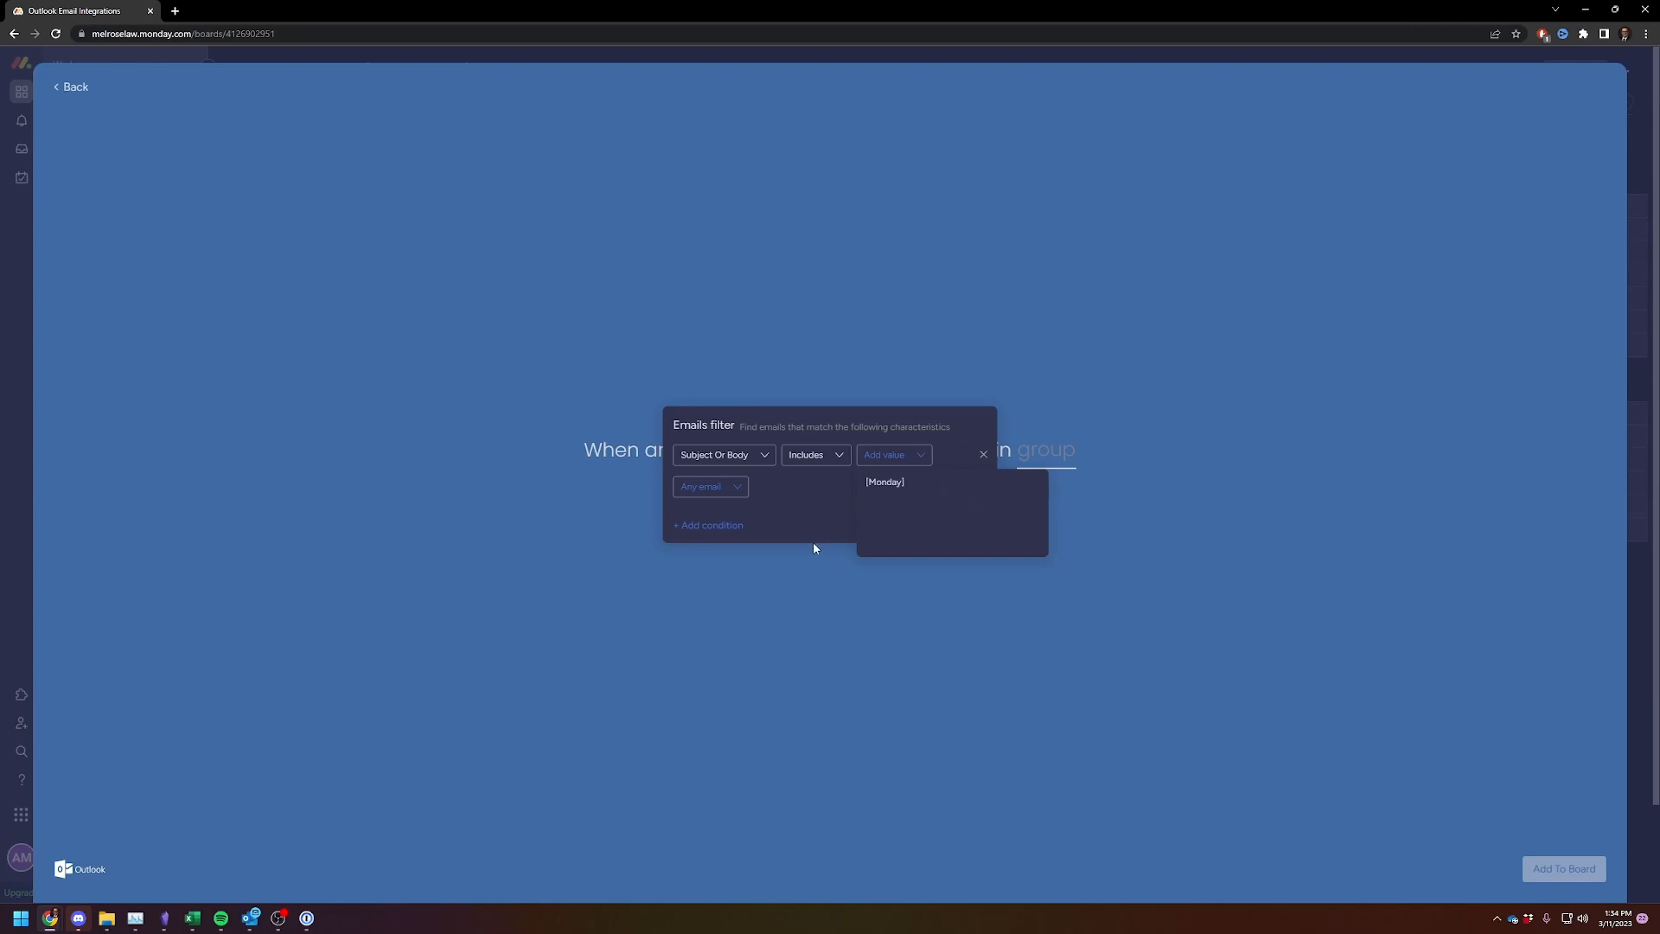
{"action": "mouse_move", "coordinate": [902, 486]}
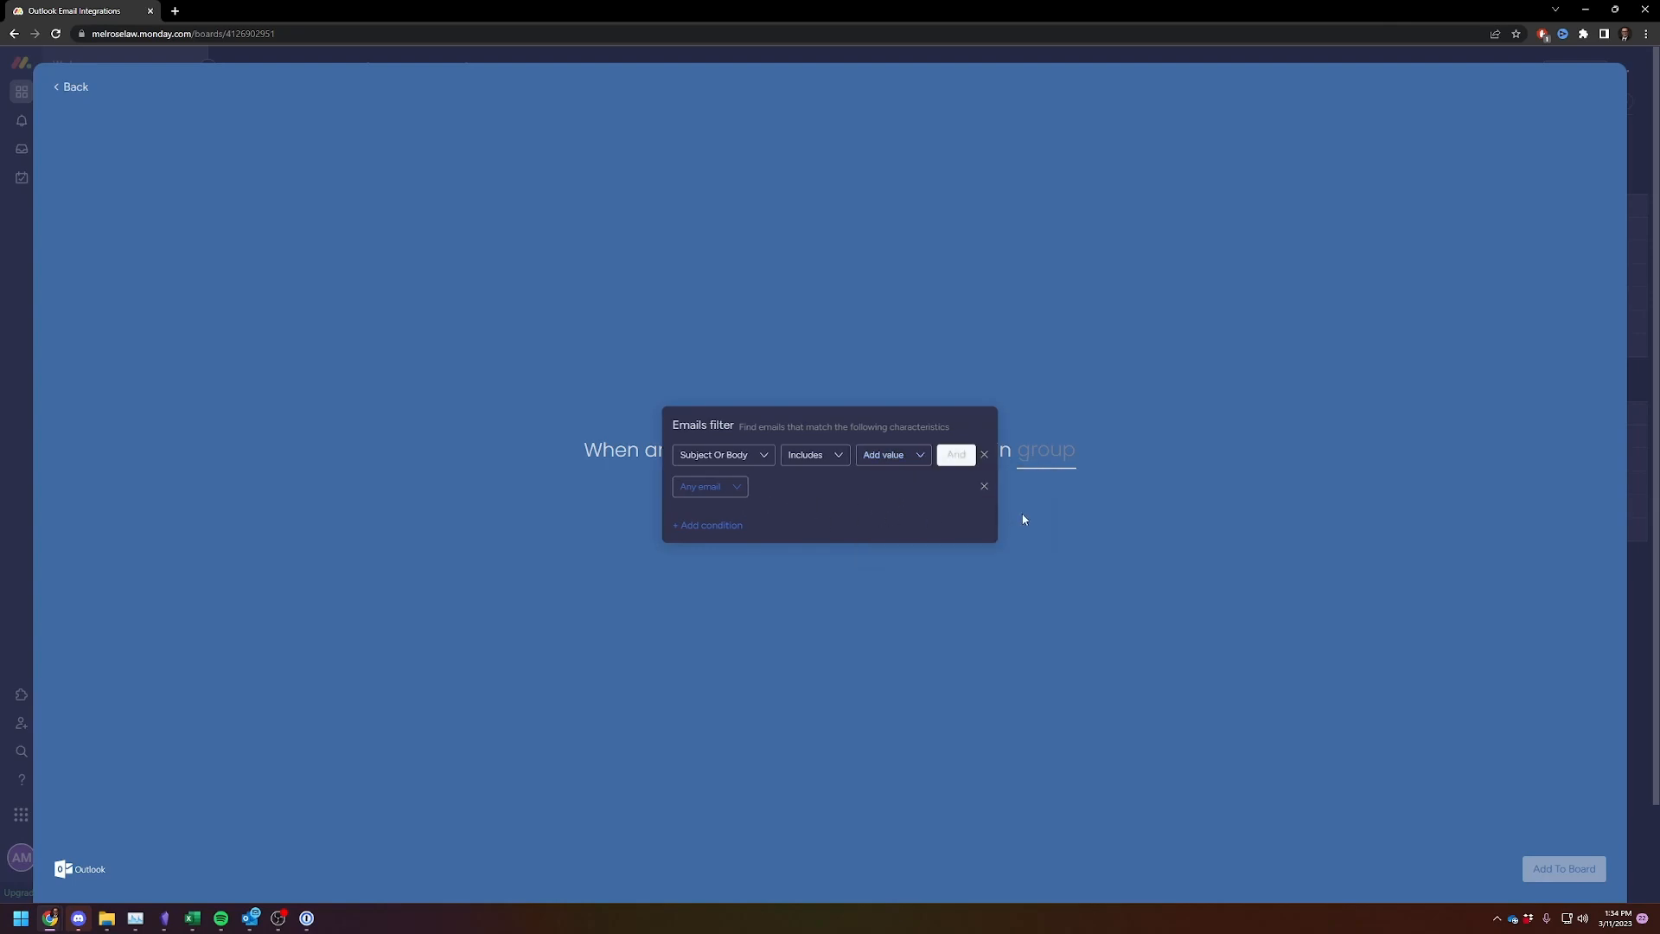
{"action": "mouse_move", "coordinate": [471, 421]}
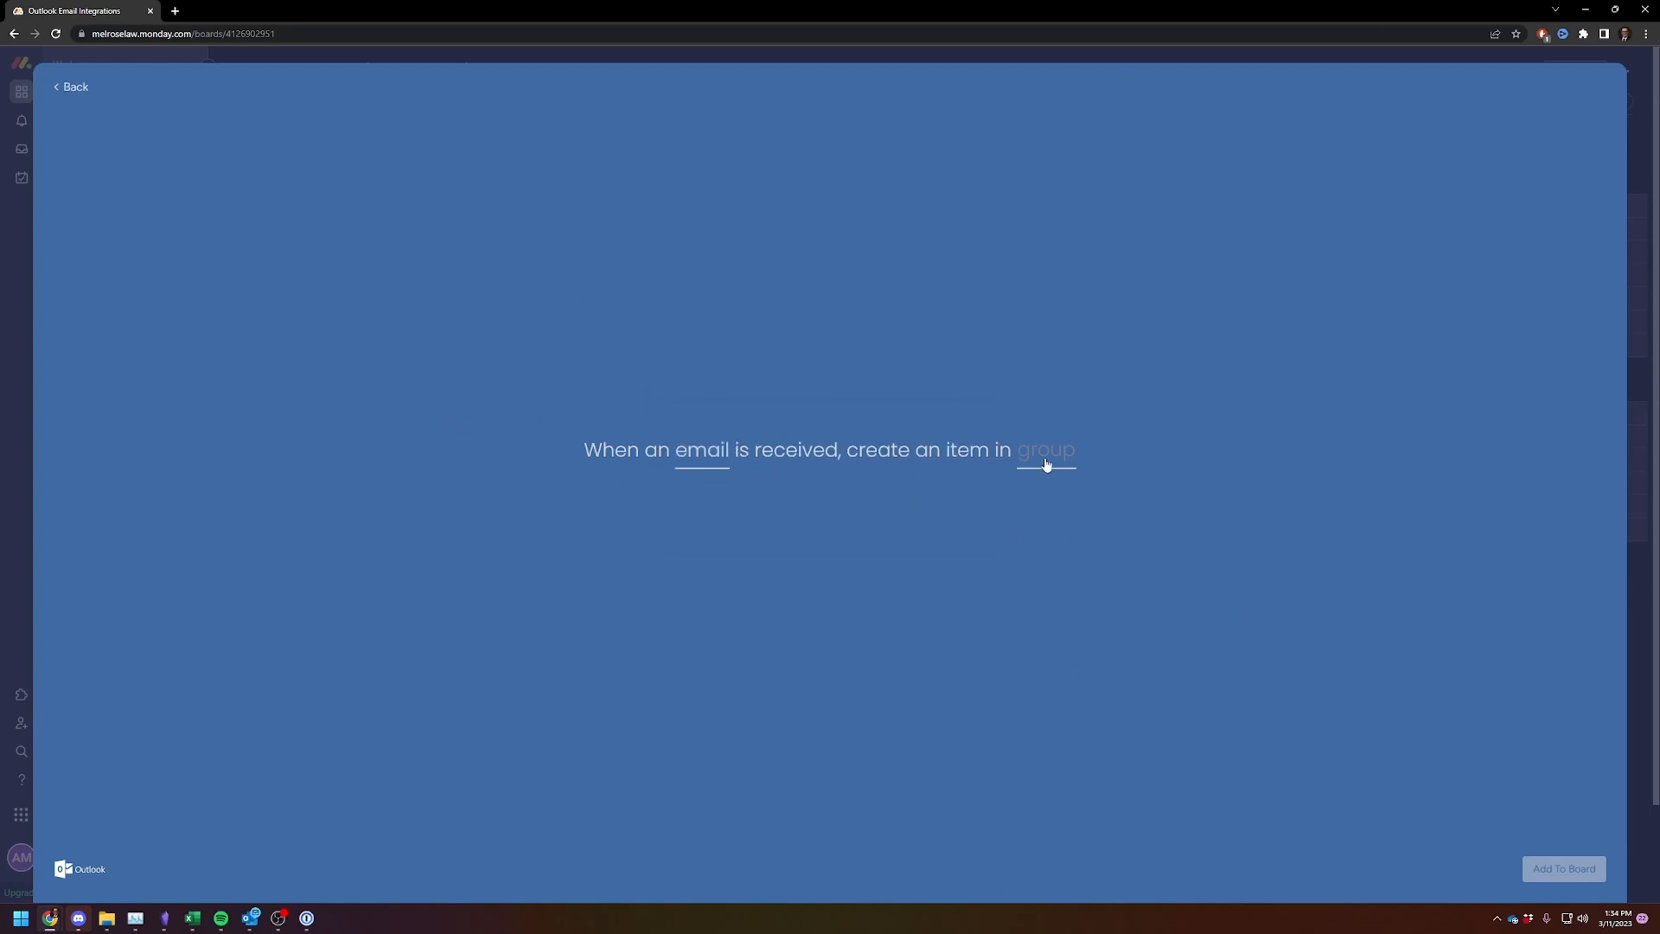
Step: Have new items created in Group Title and add the recipe to the board's active integrations
{"action": "left_click", "coordinate": [1045, 450]}
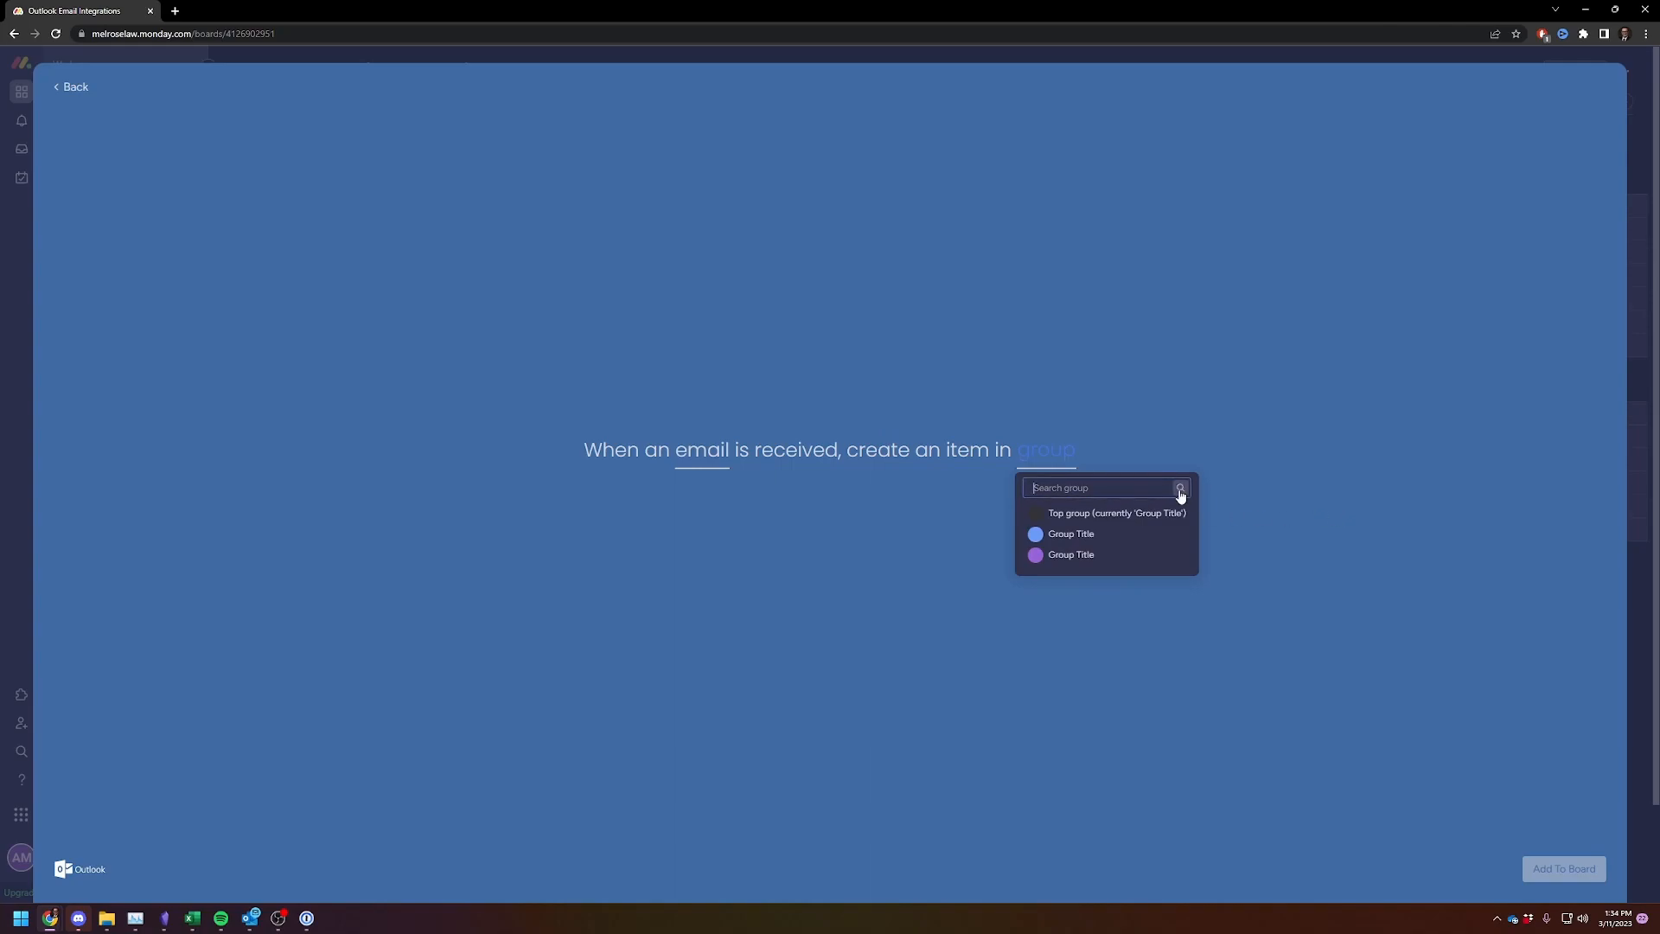
{"action": "left_click", "coordinate": [1071, 555]}
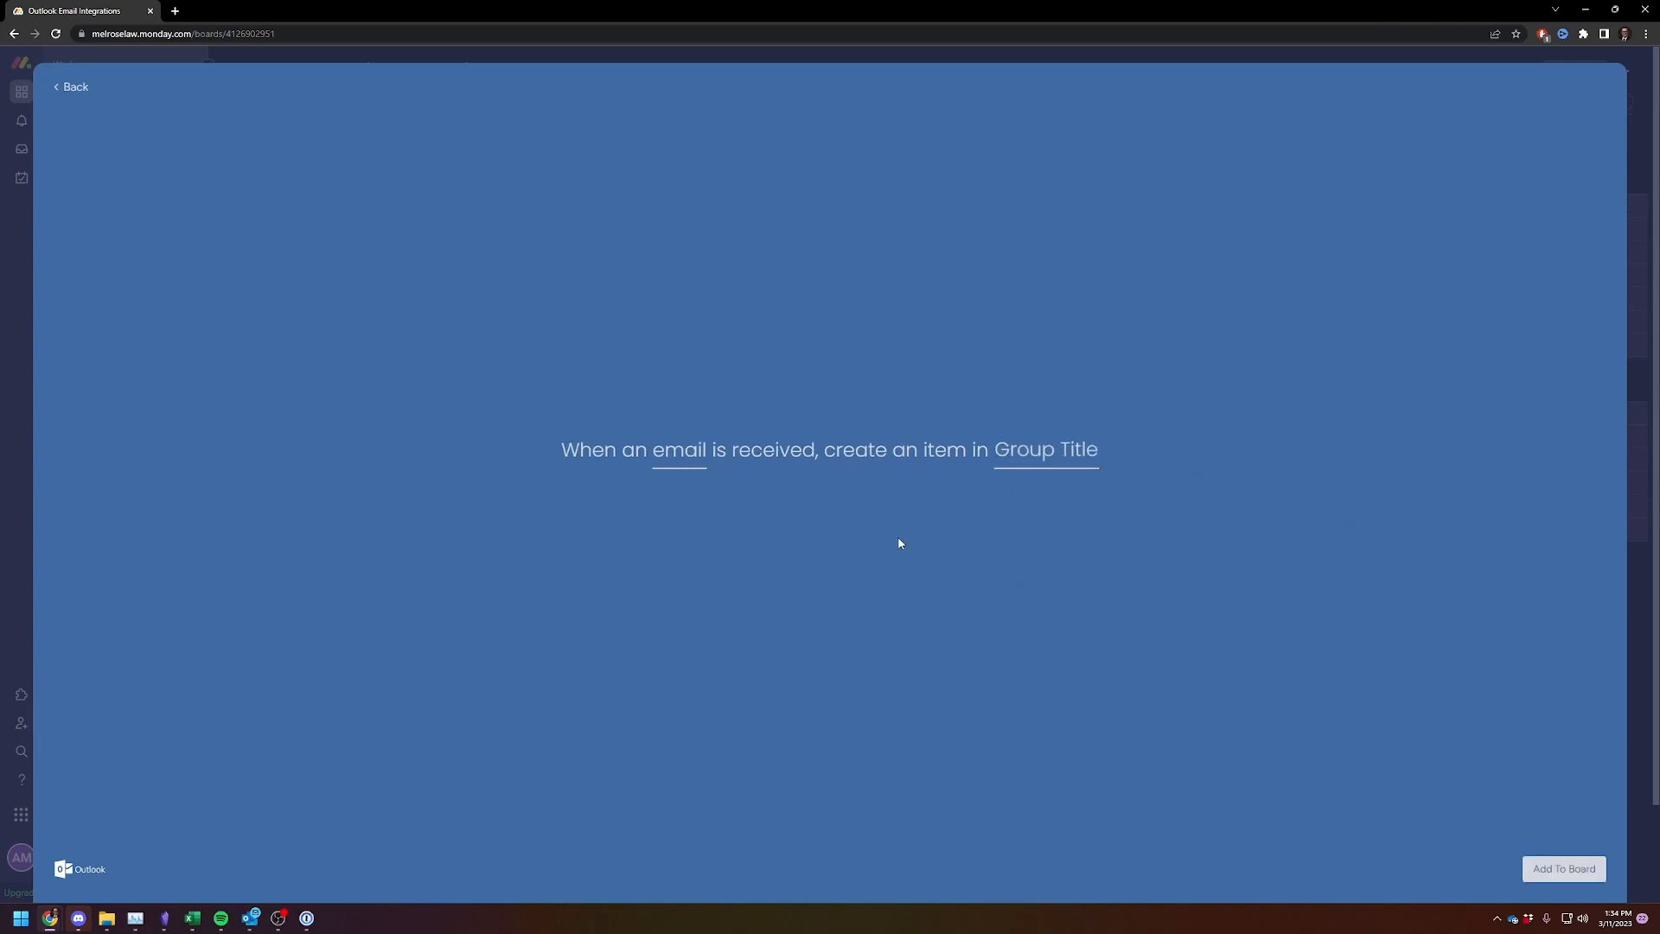
{"action": "mouse_move", "coordinate": [688, 492]}
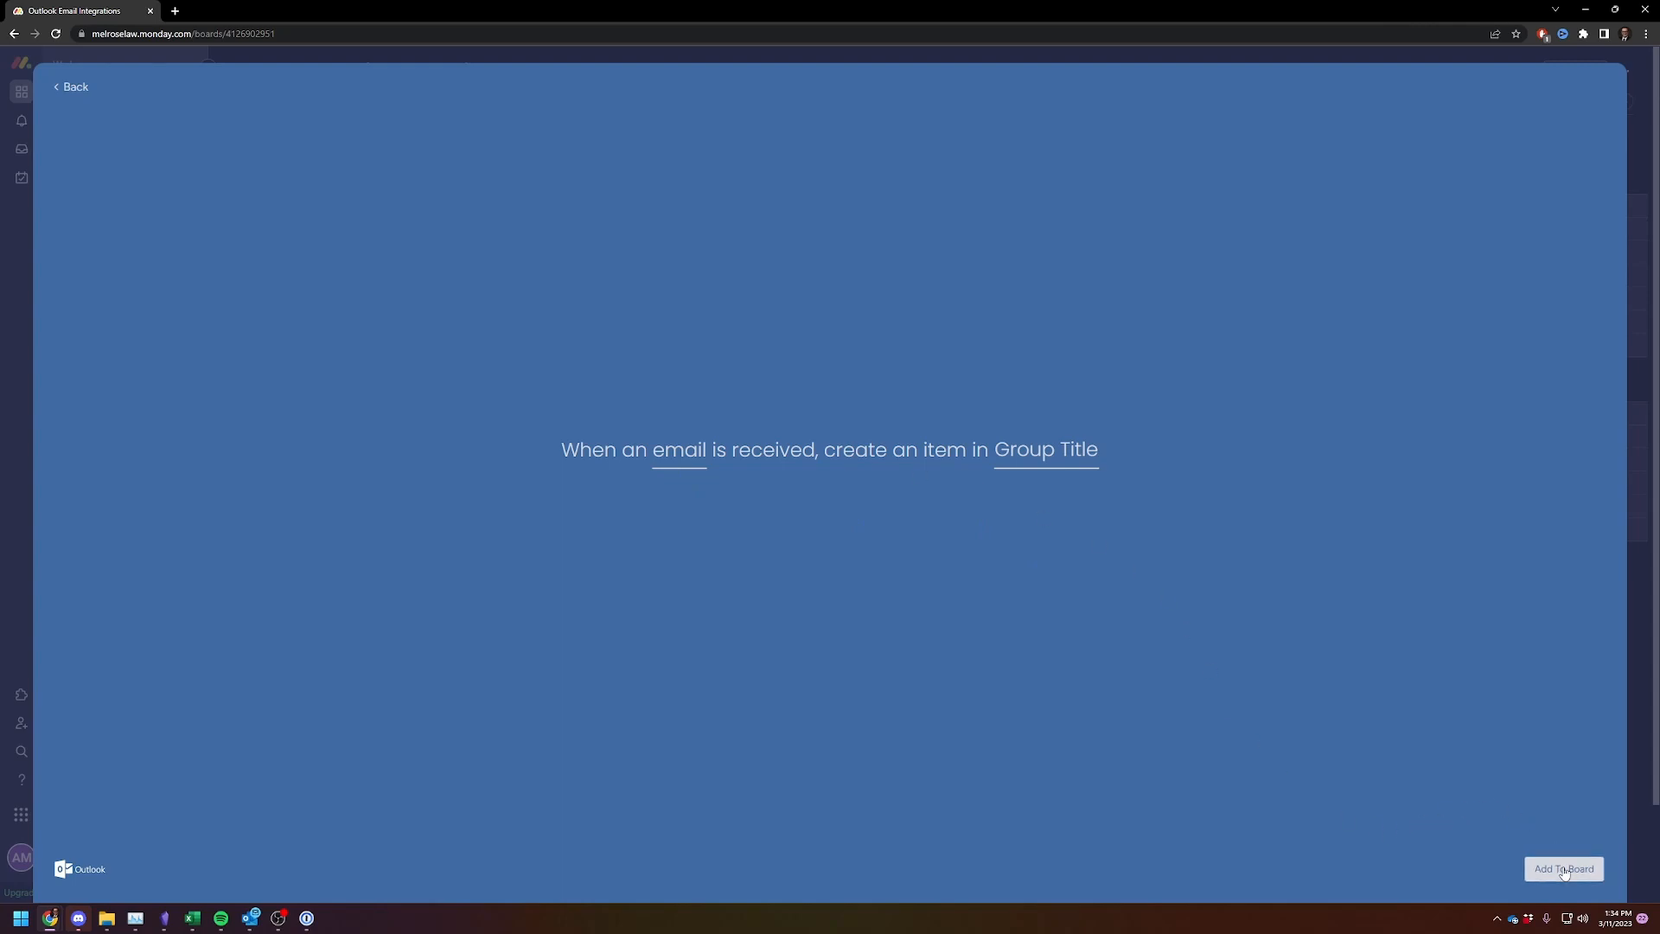
{"action": "left_click", "coordinate": [1563, 869]}
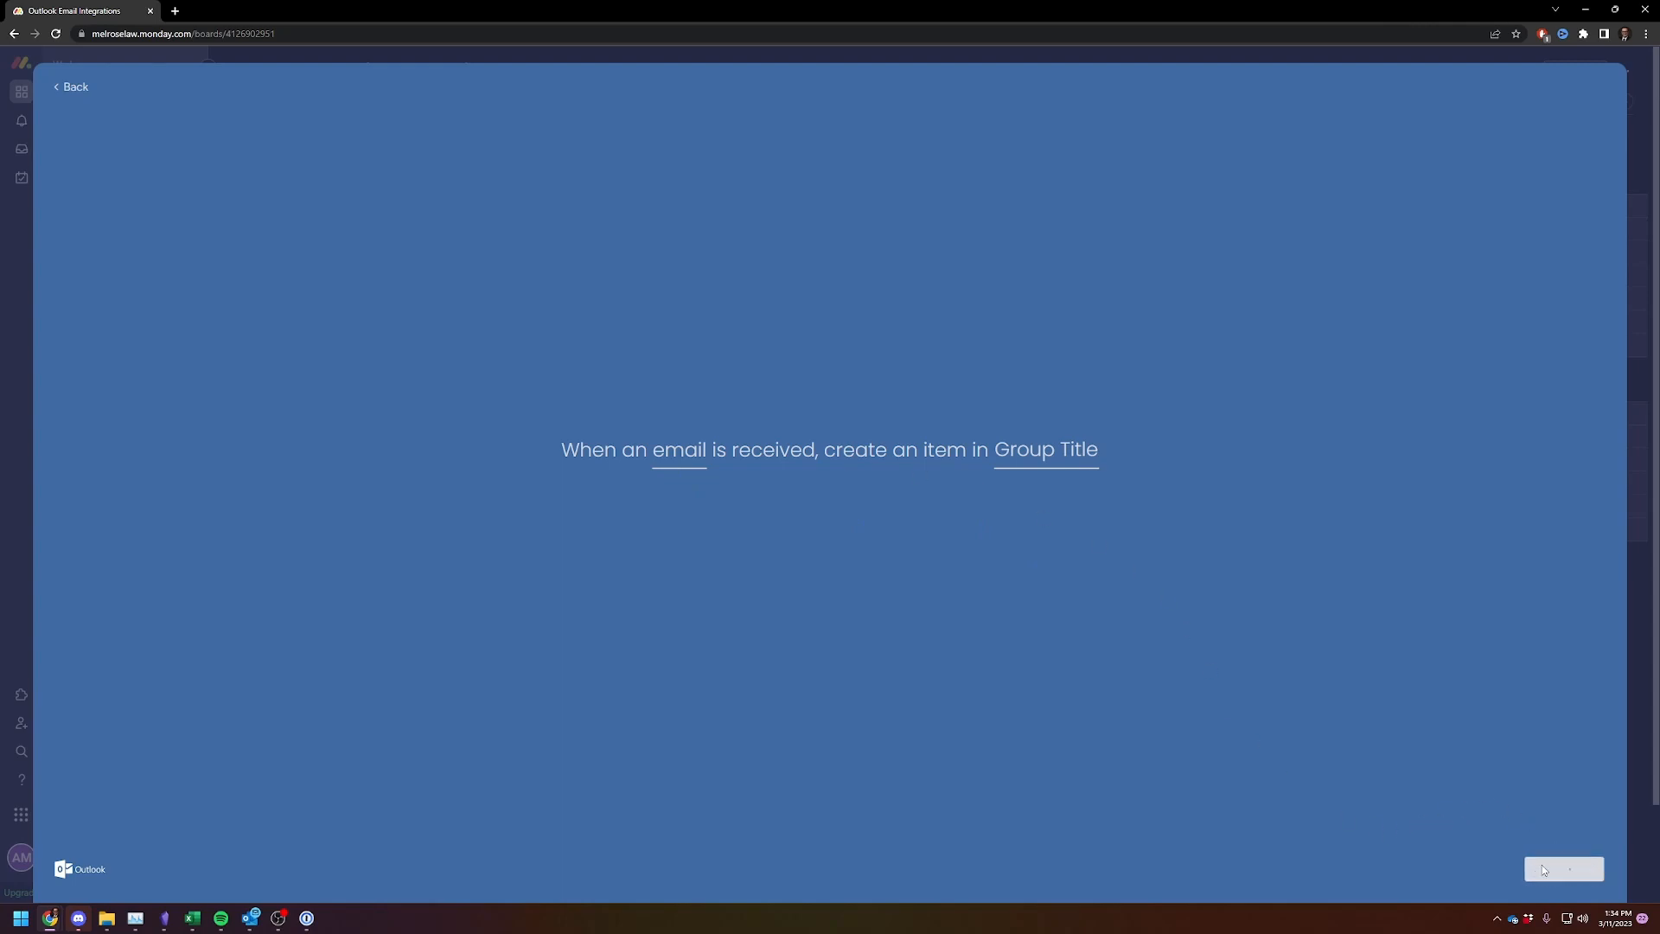
{"action": "left_click", "coordinate": [1563, 868]}
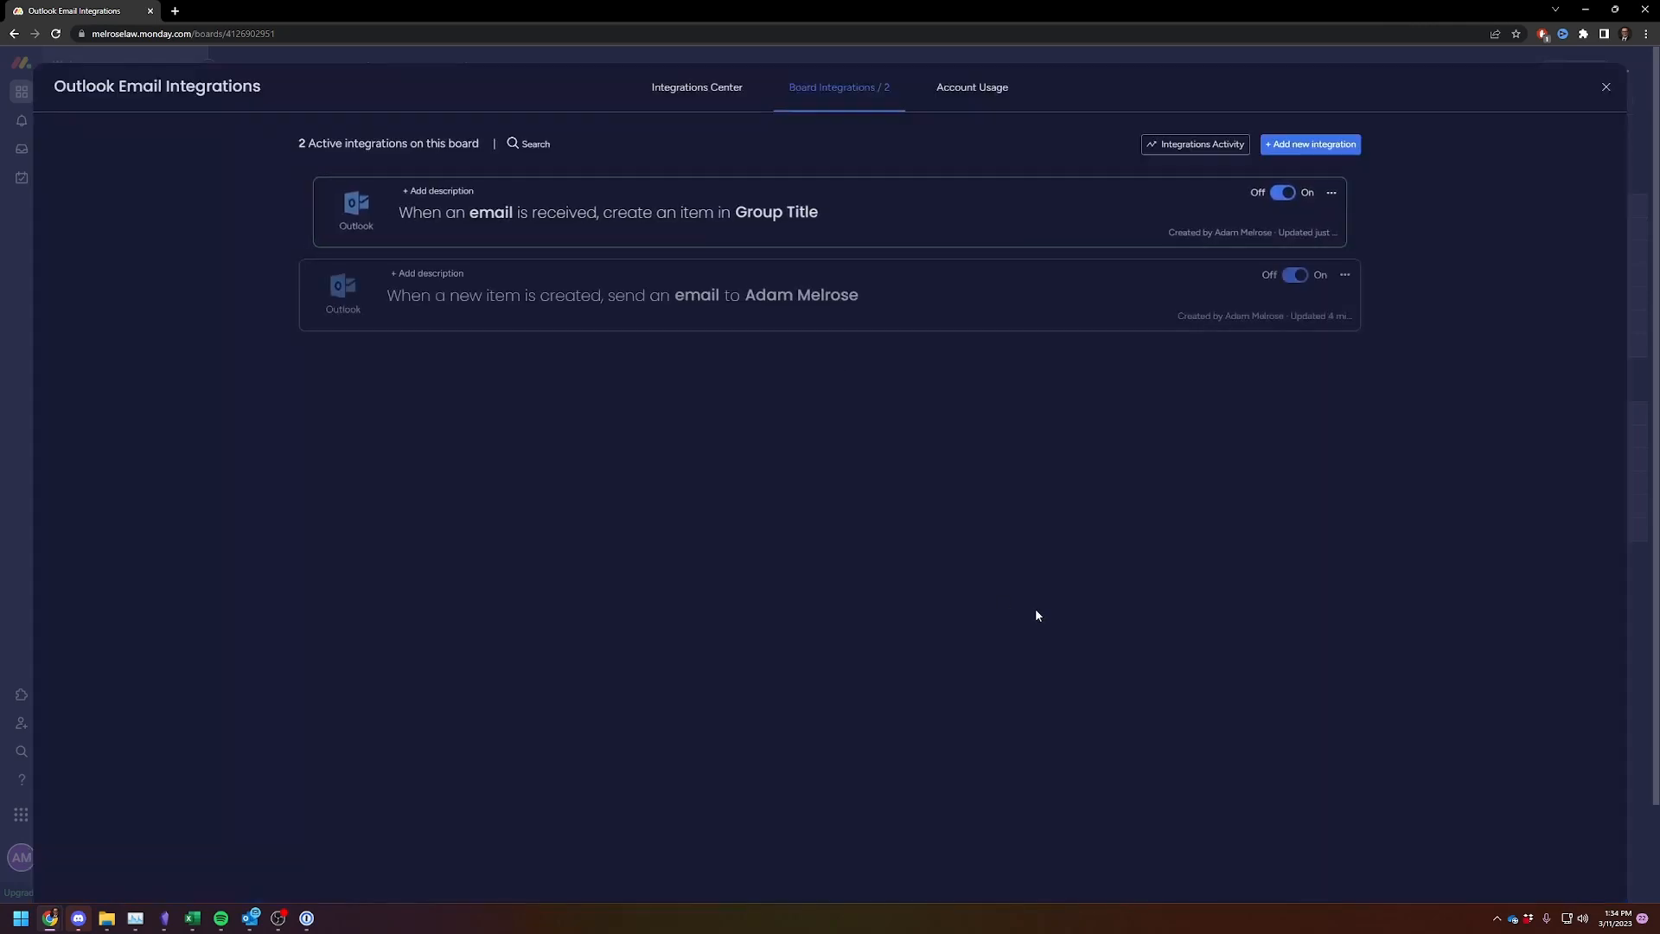
{"action": "mouse_move", "coordinate": [250, 917]}
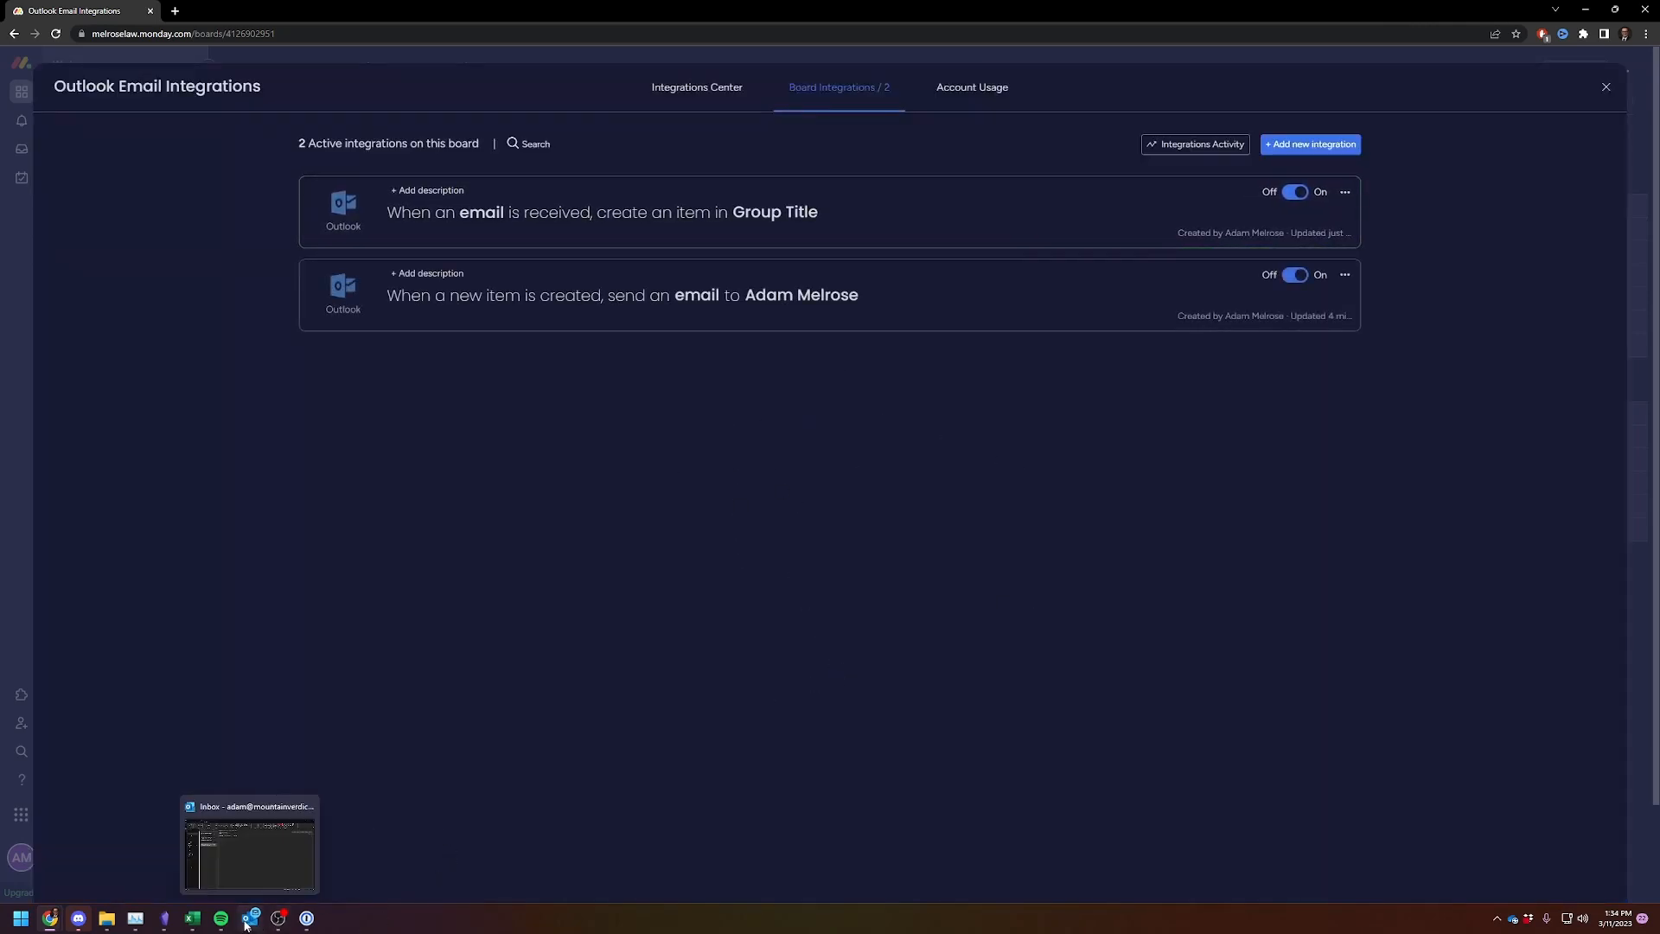
{"action": "left_click", "coordinate": [249, 844]}
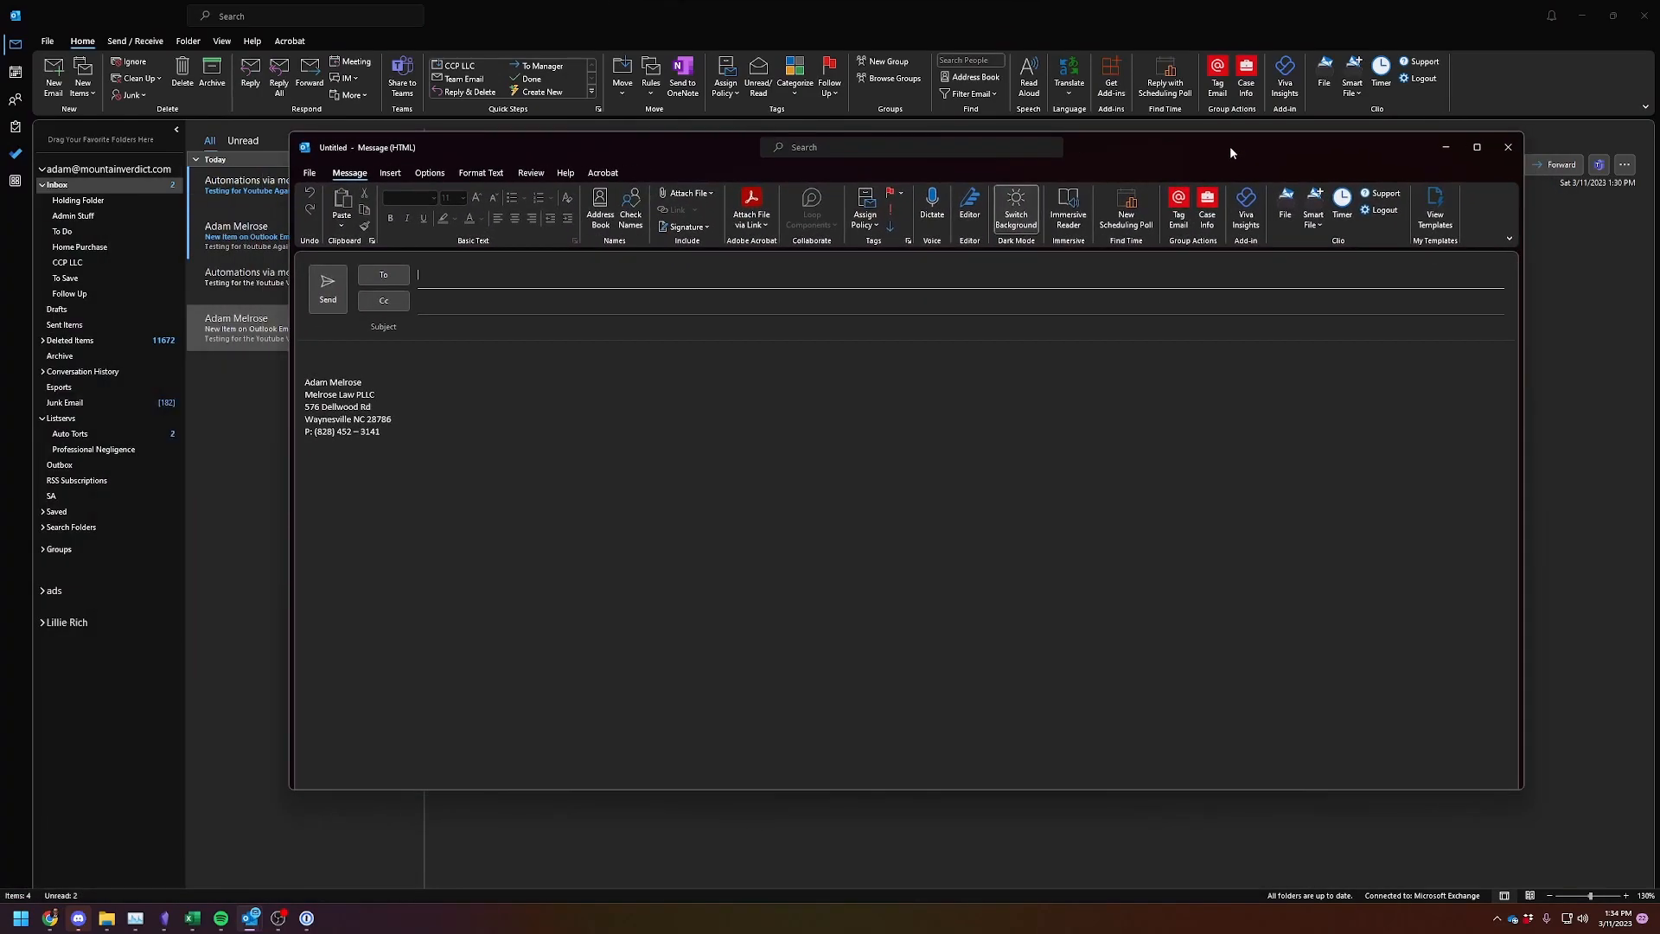
{"action": "type", "text": "Adam Melrose;"}
{"action": "left_click", "coordinate": [960, 327]}
{"action": "type", "text": "[Monday"}
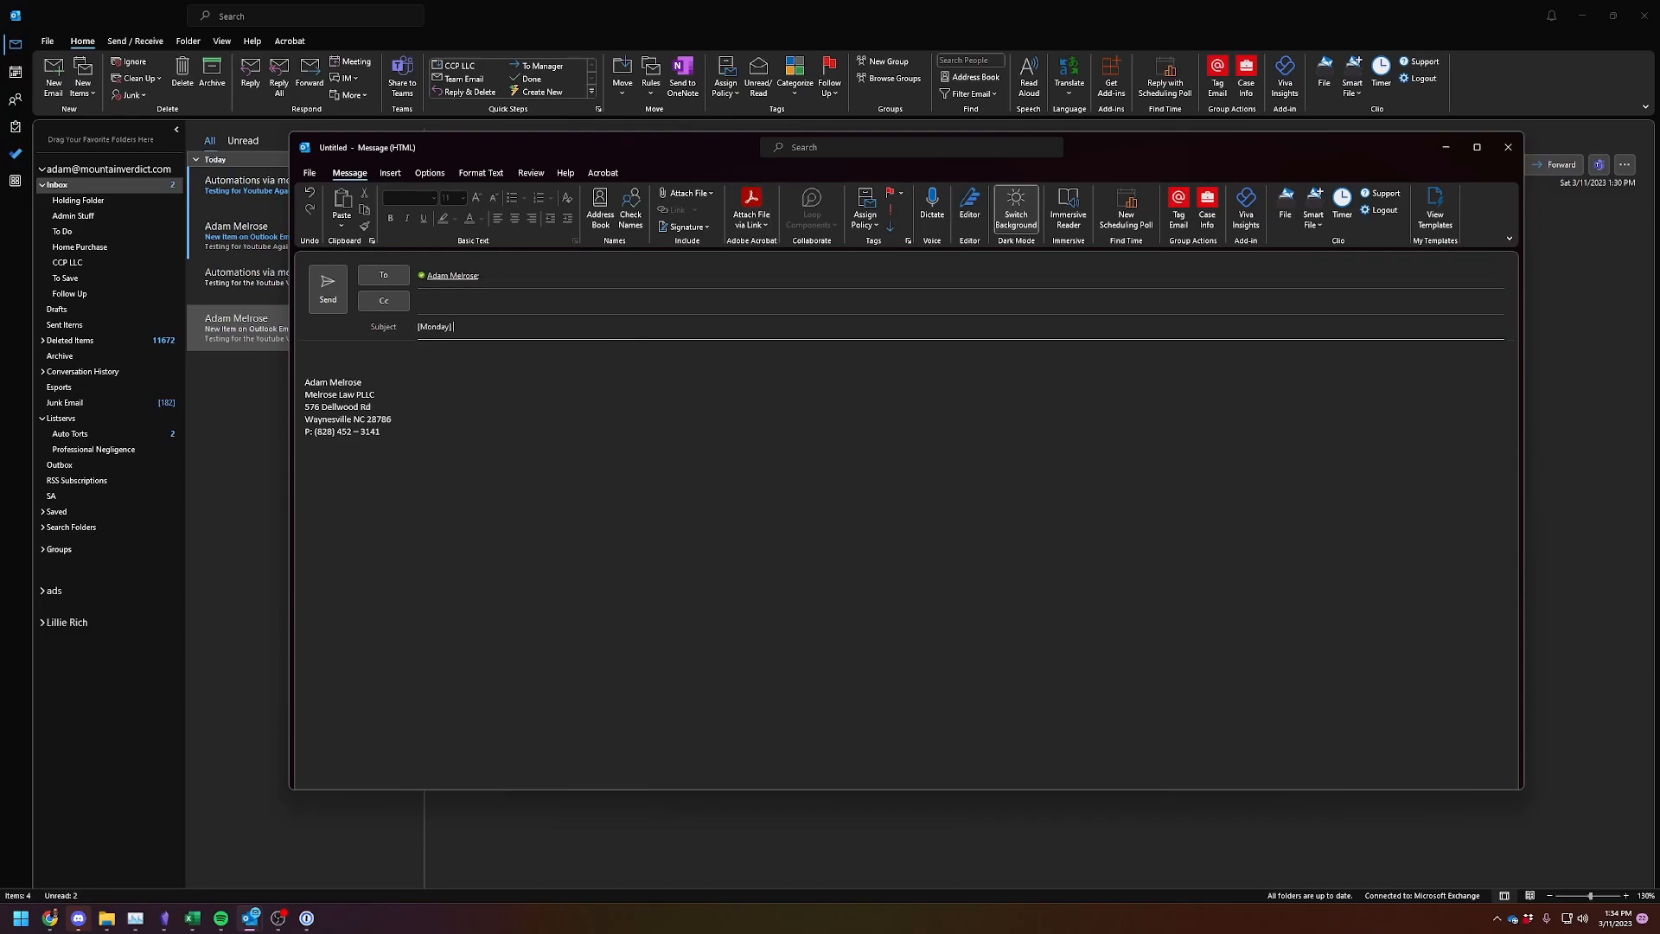
{"action": "type", "text": "Here's an email to add"}
{"action": "left_click", "coordinate": [904, 356]}
{"action": "type", "text": "Please add to my board"}
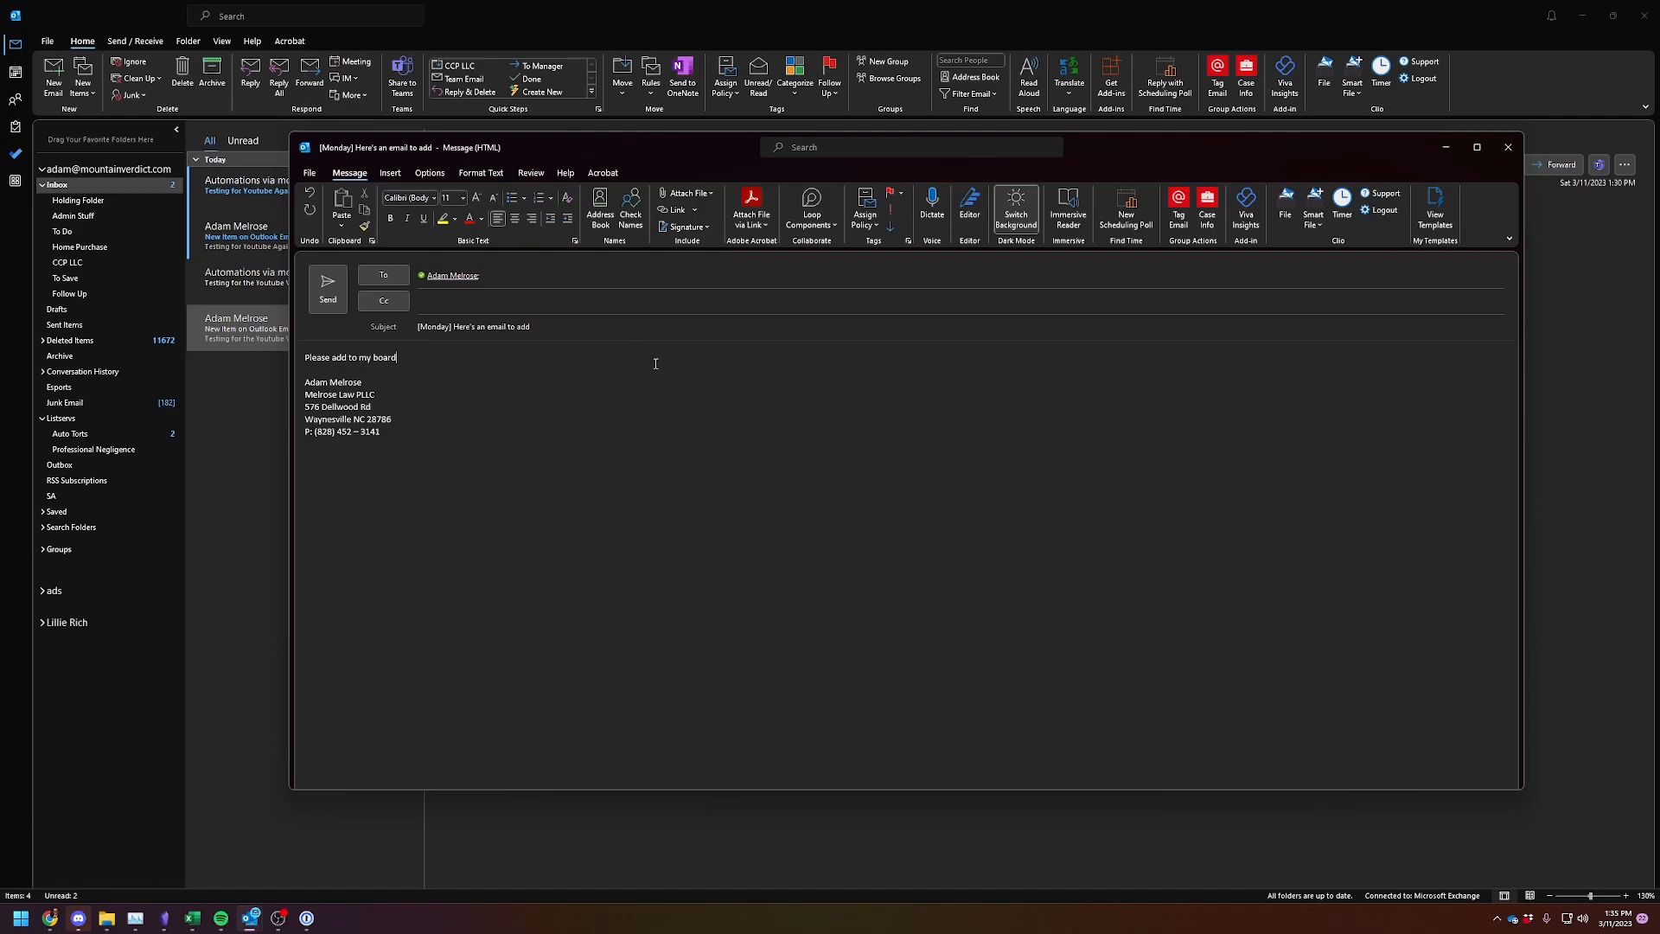
{"action": "left_click", "coordinate": [327, 286]}
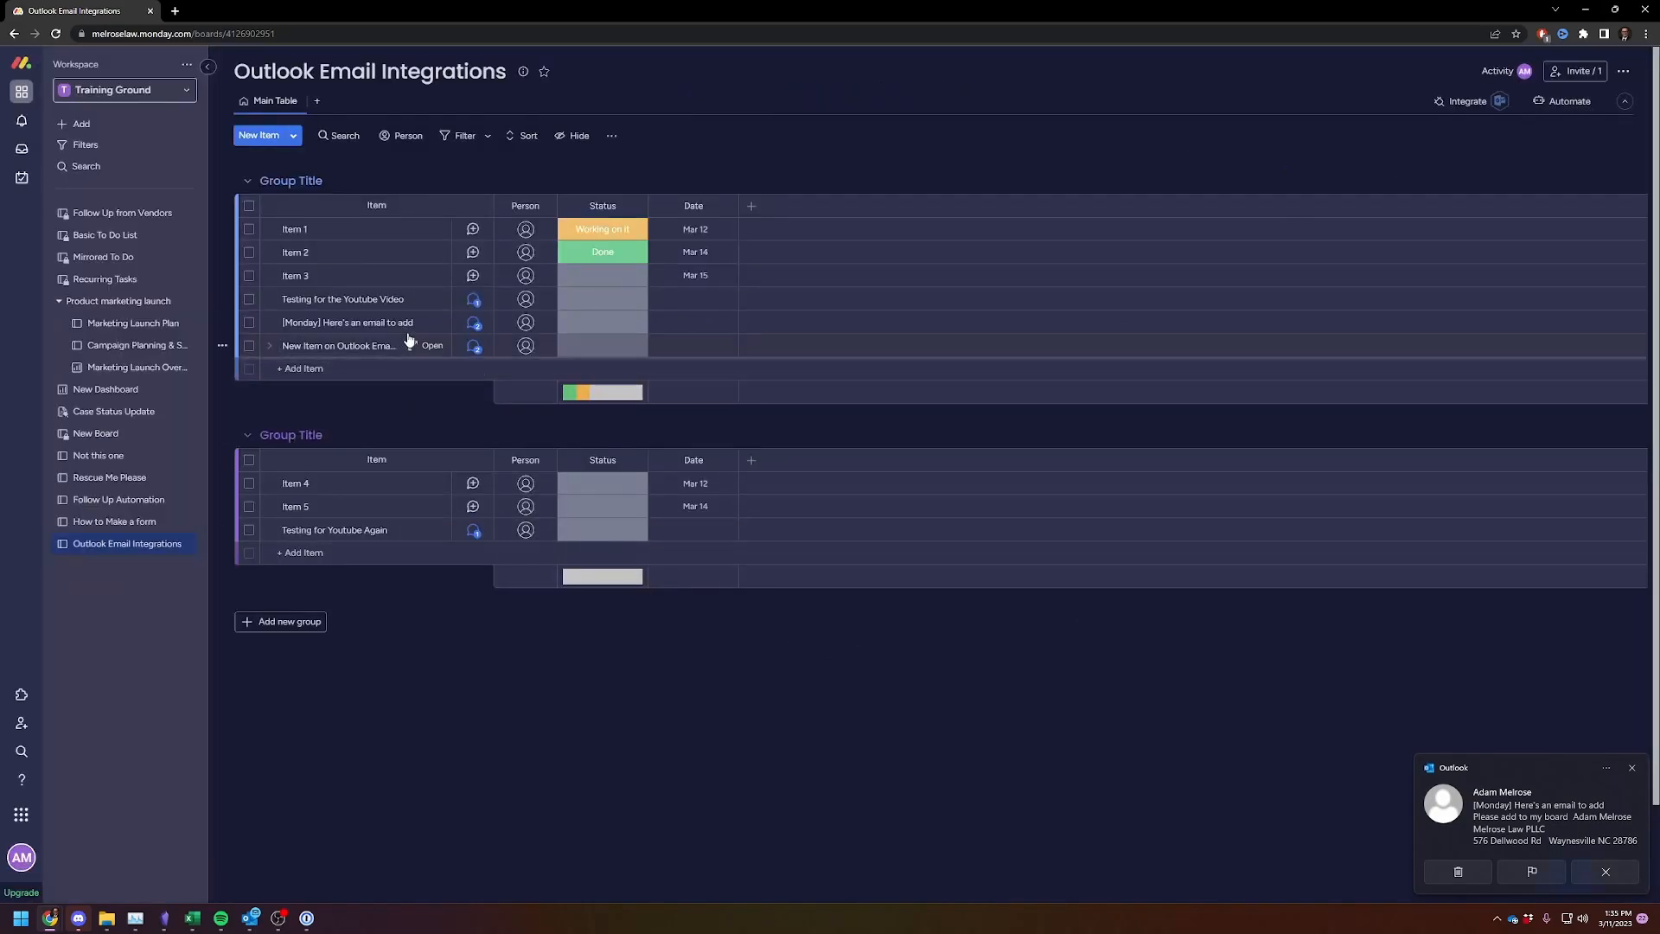
{"action": "left_click", "coordinate": [431, 321]}
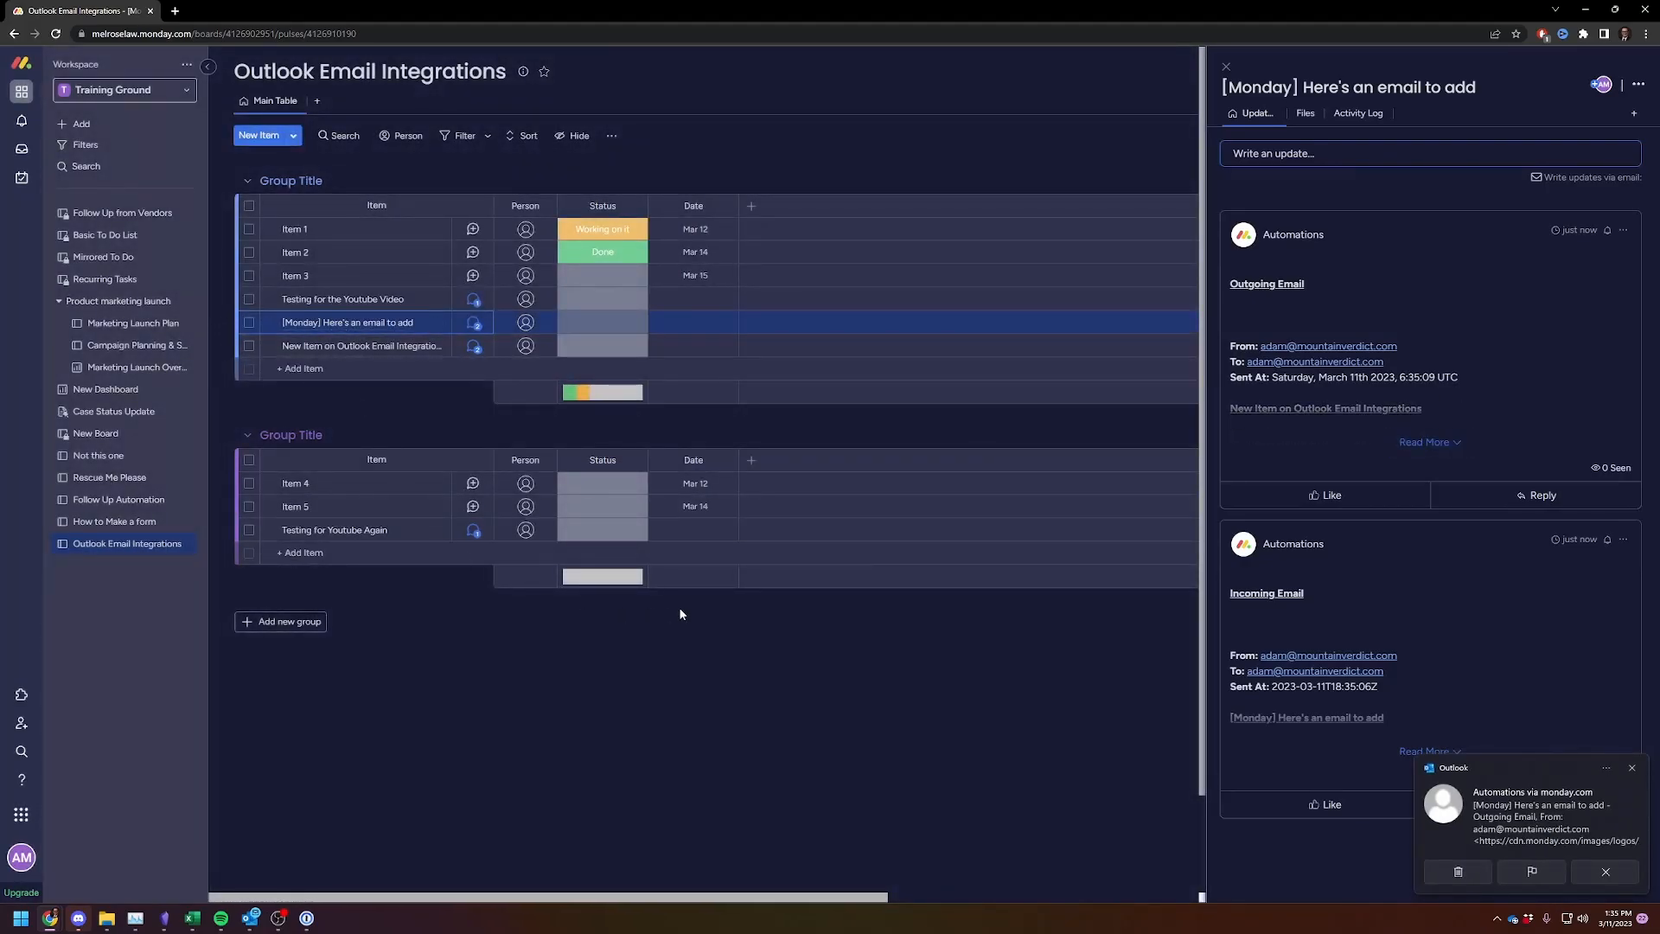
{"action": "mouse_move", "coordinate": [732, 706]}
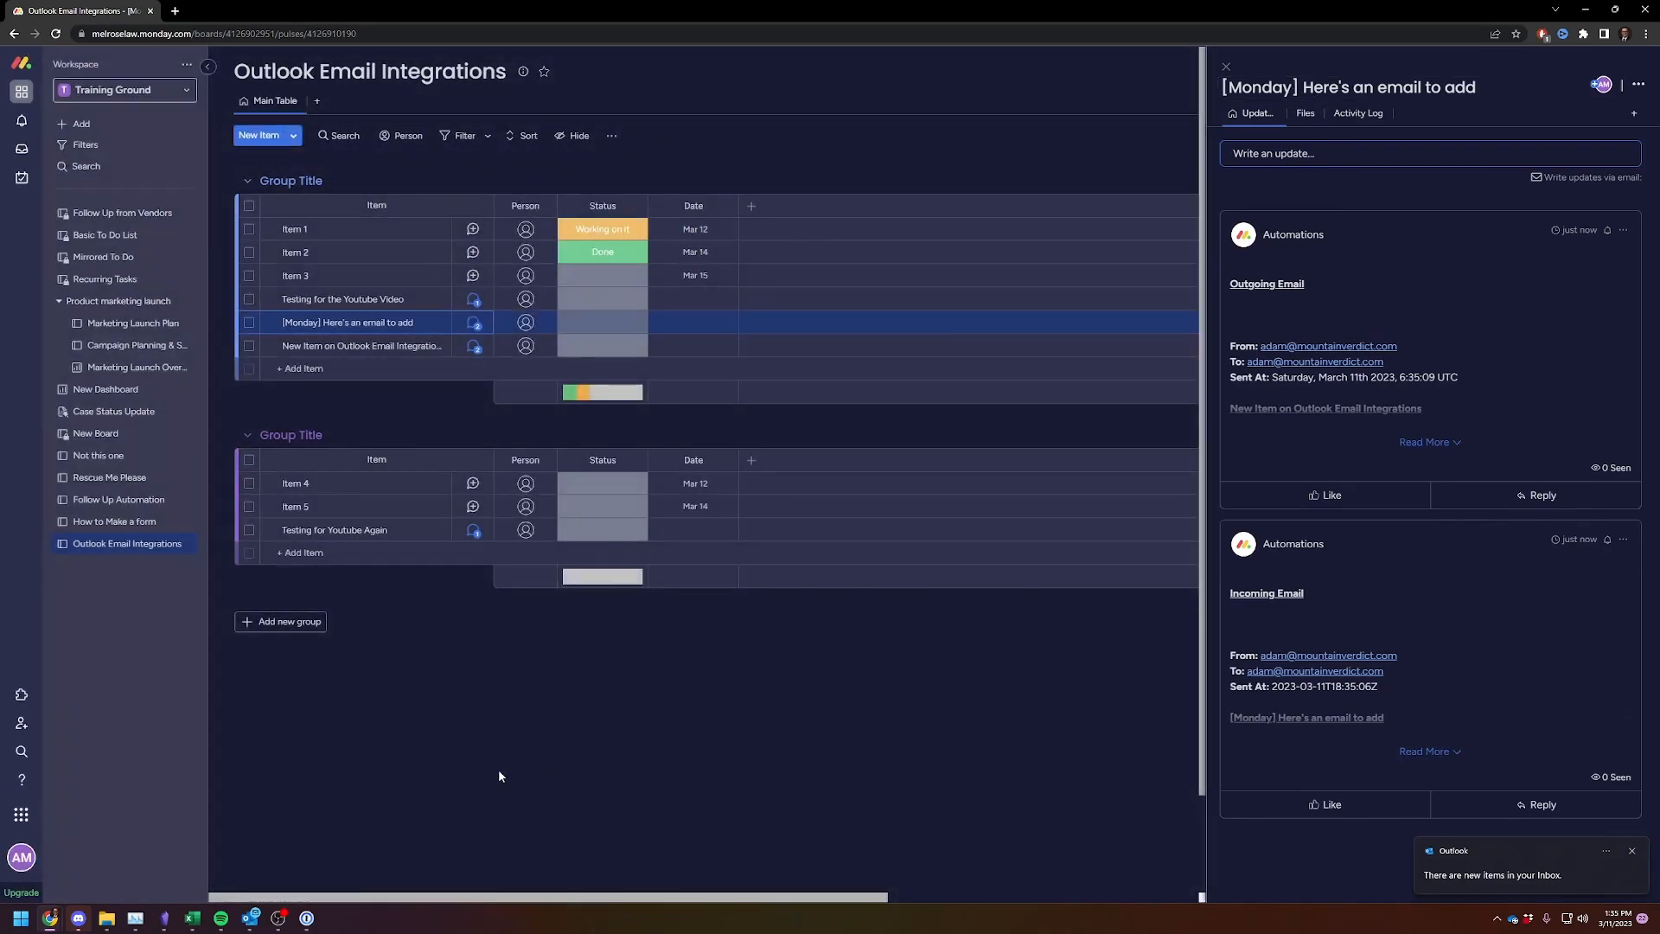
{"action": "mouse_move", "coordinate": [528, 720]}
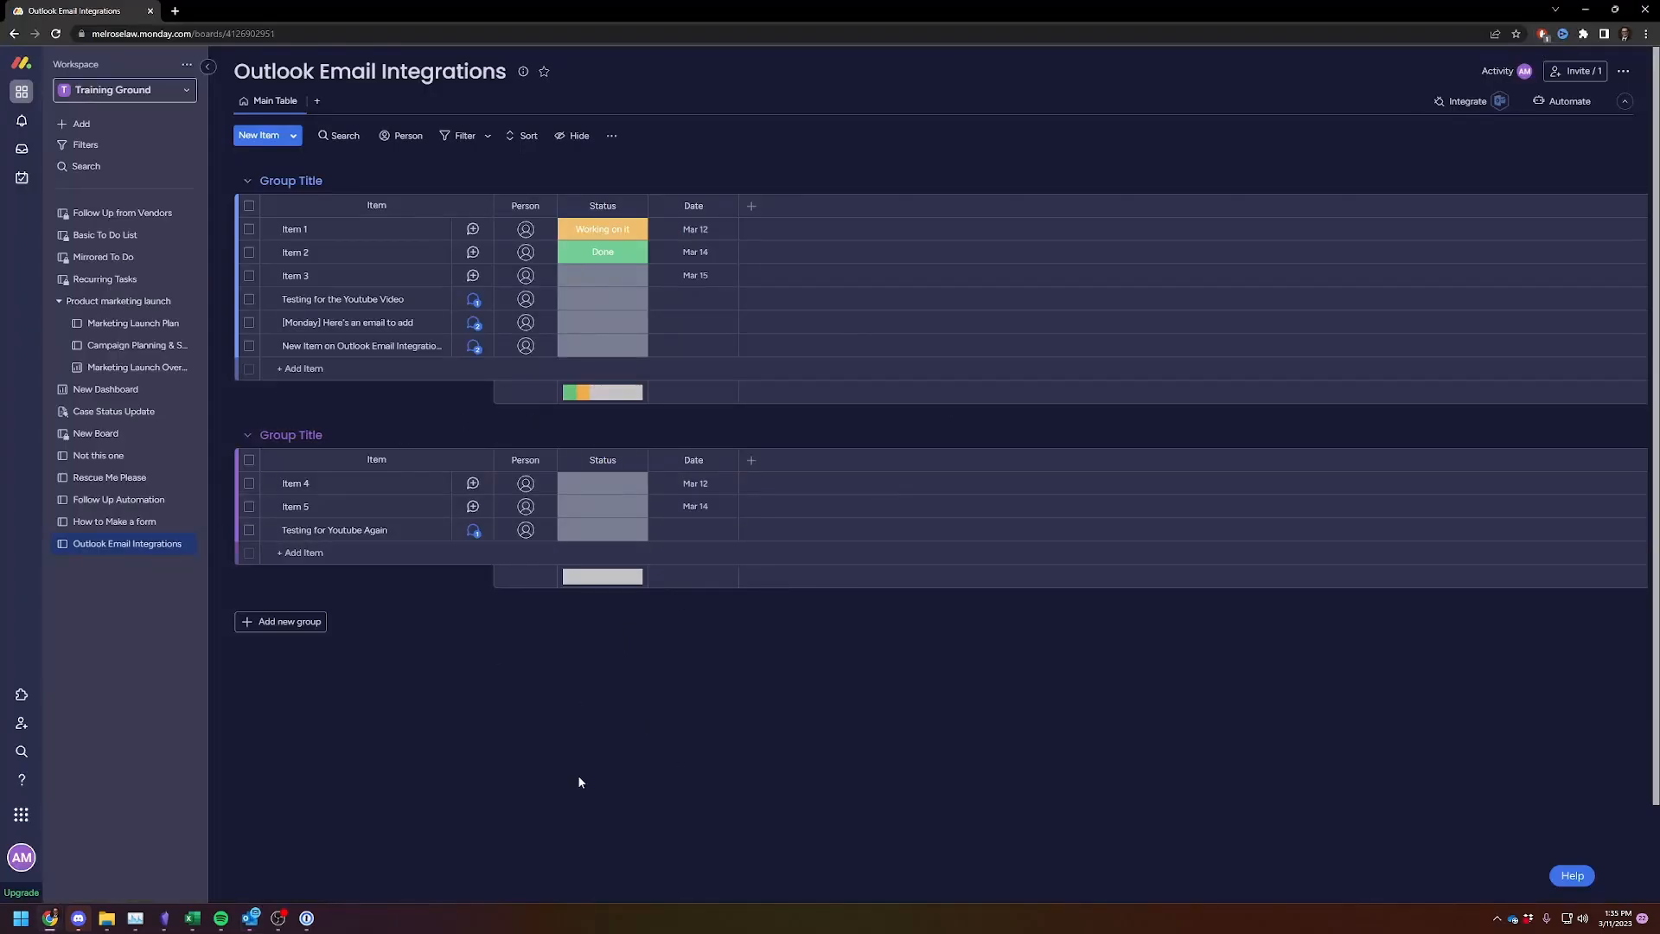
{"action": "mouse_move", "coordinate": [498, 791]}
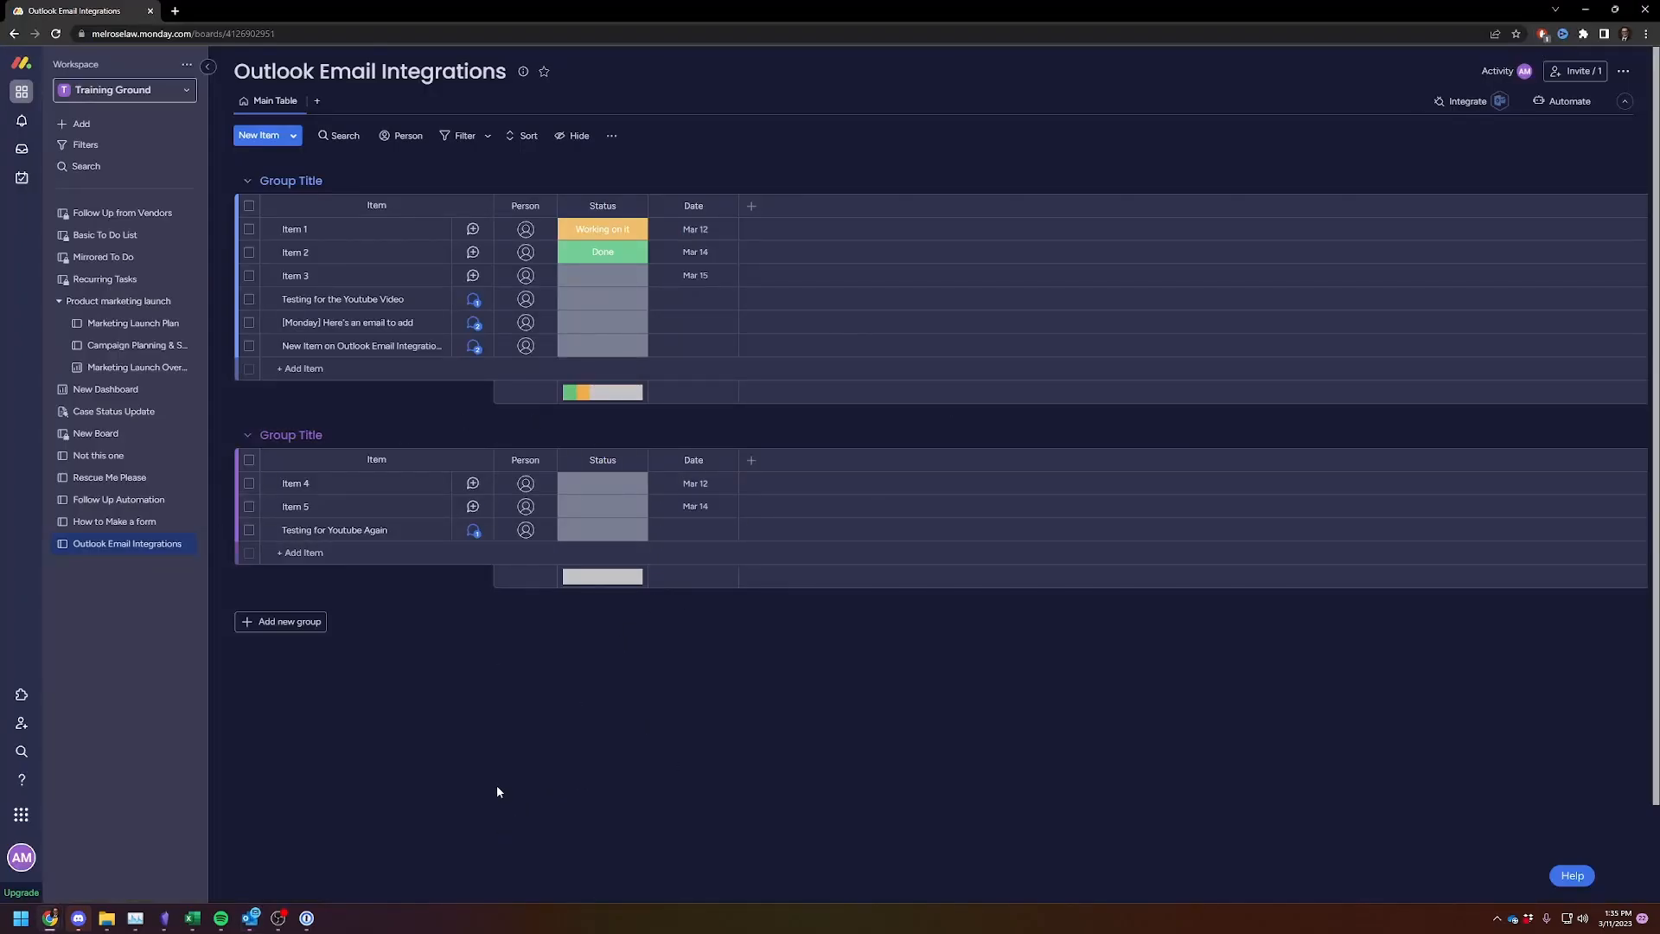
{"action": "mouse_move", "coordinate": [421, 838]}
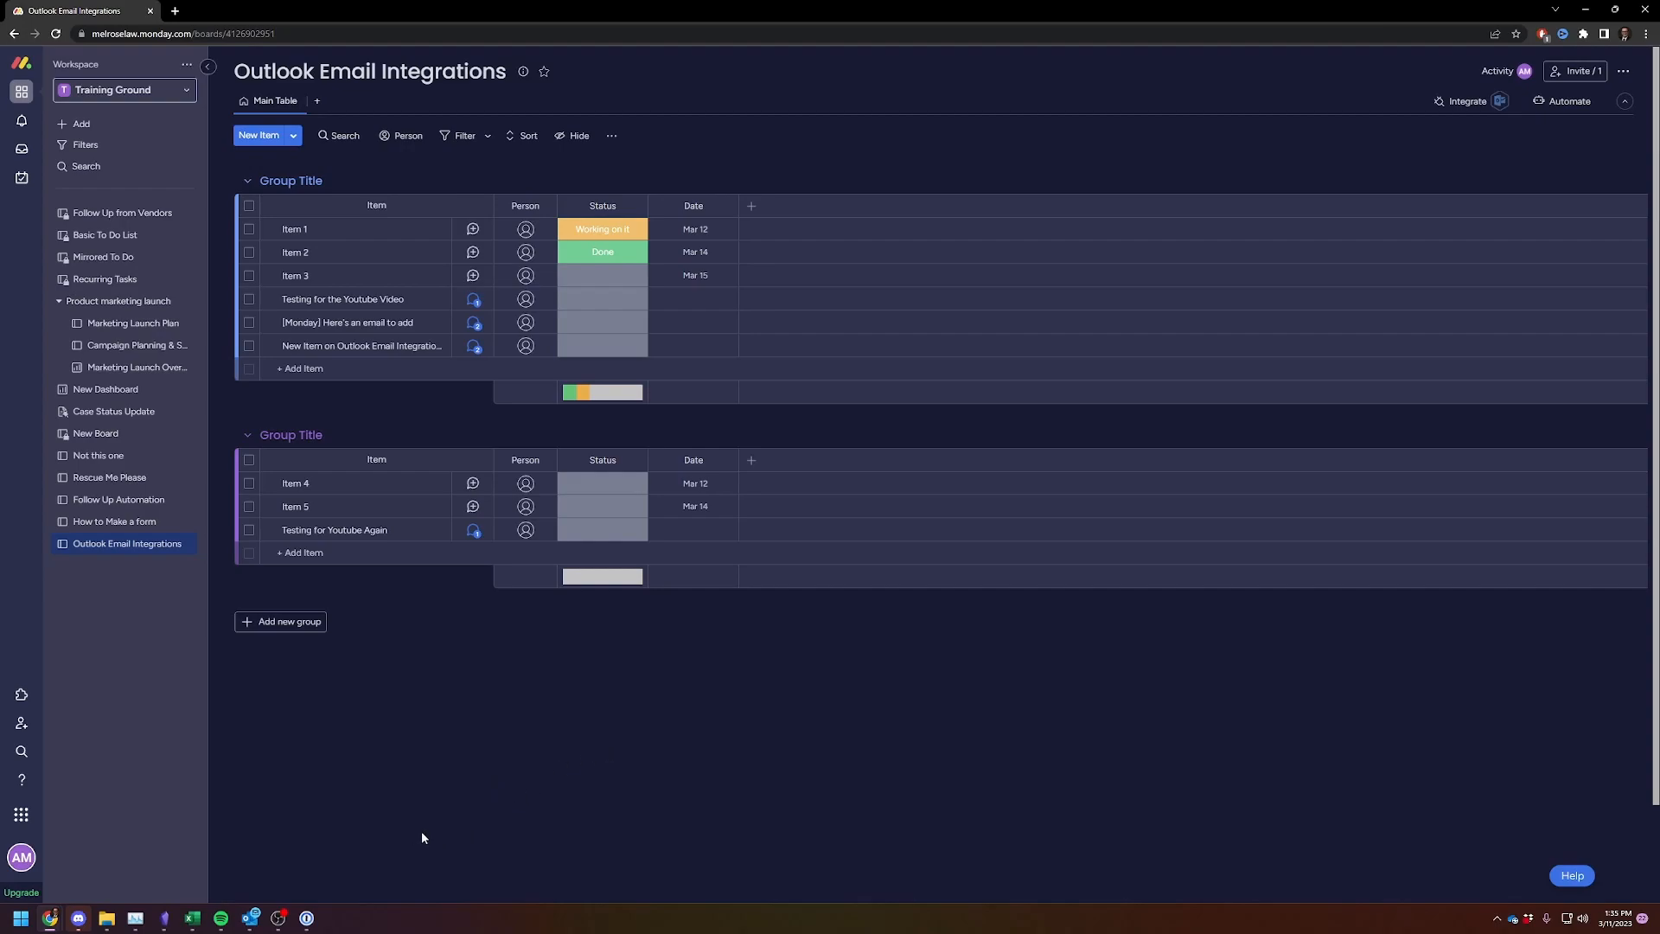
{"action": "mouse_move", "coordinate": [459, 692]}
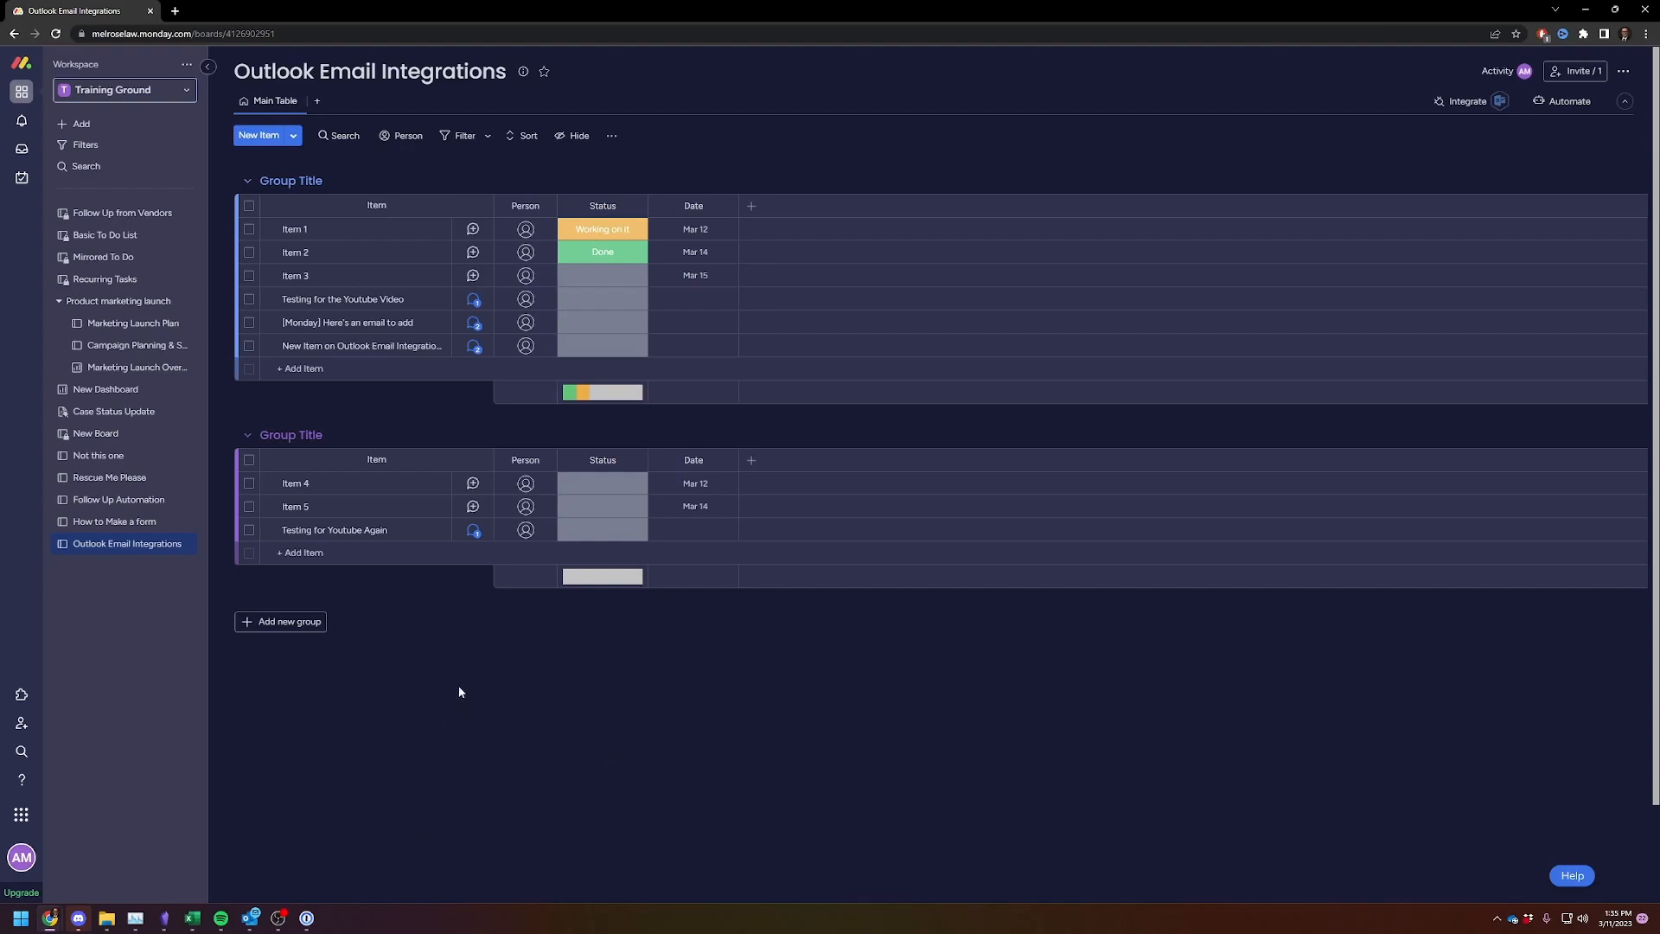
{"action": "left_click", "coordinate": [360, 322]}
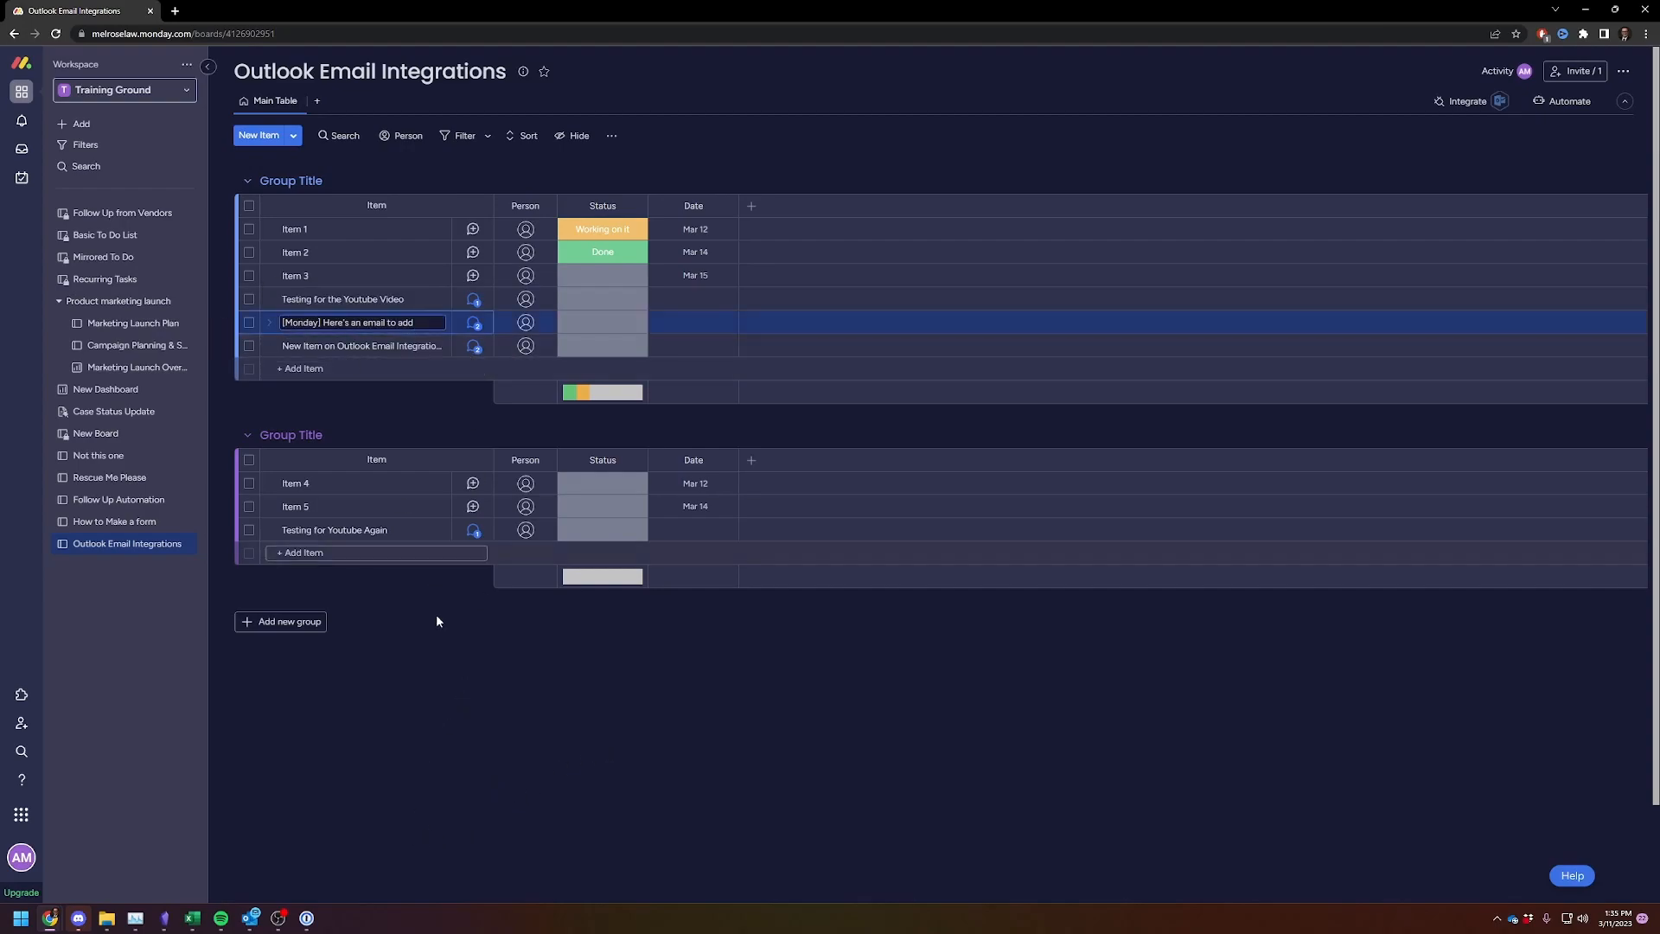
{"action": "left_click", "coordinate": [436, 706]}
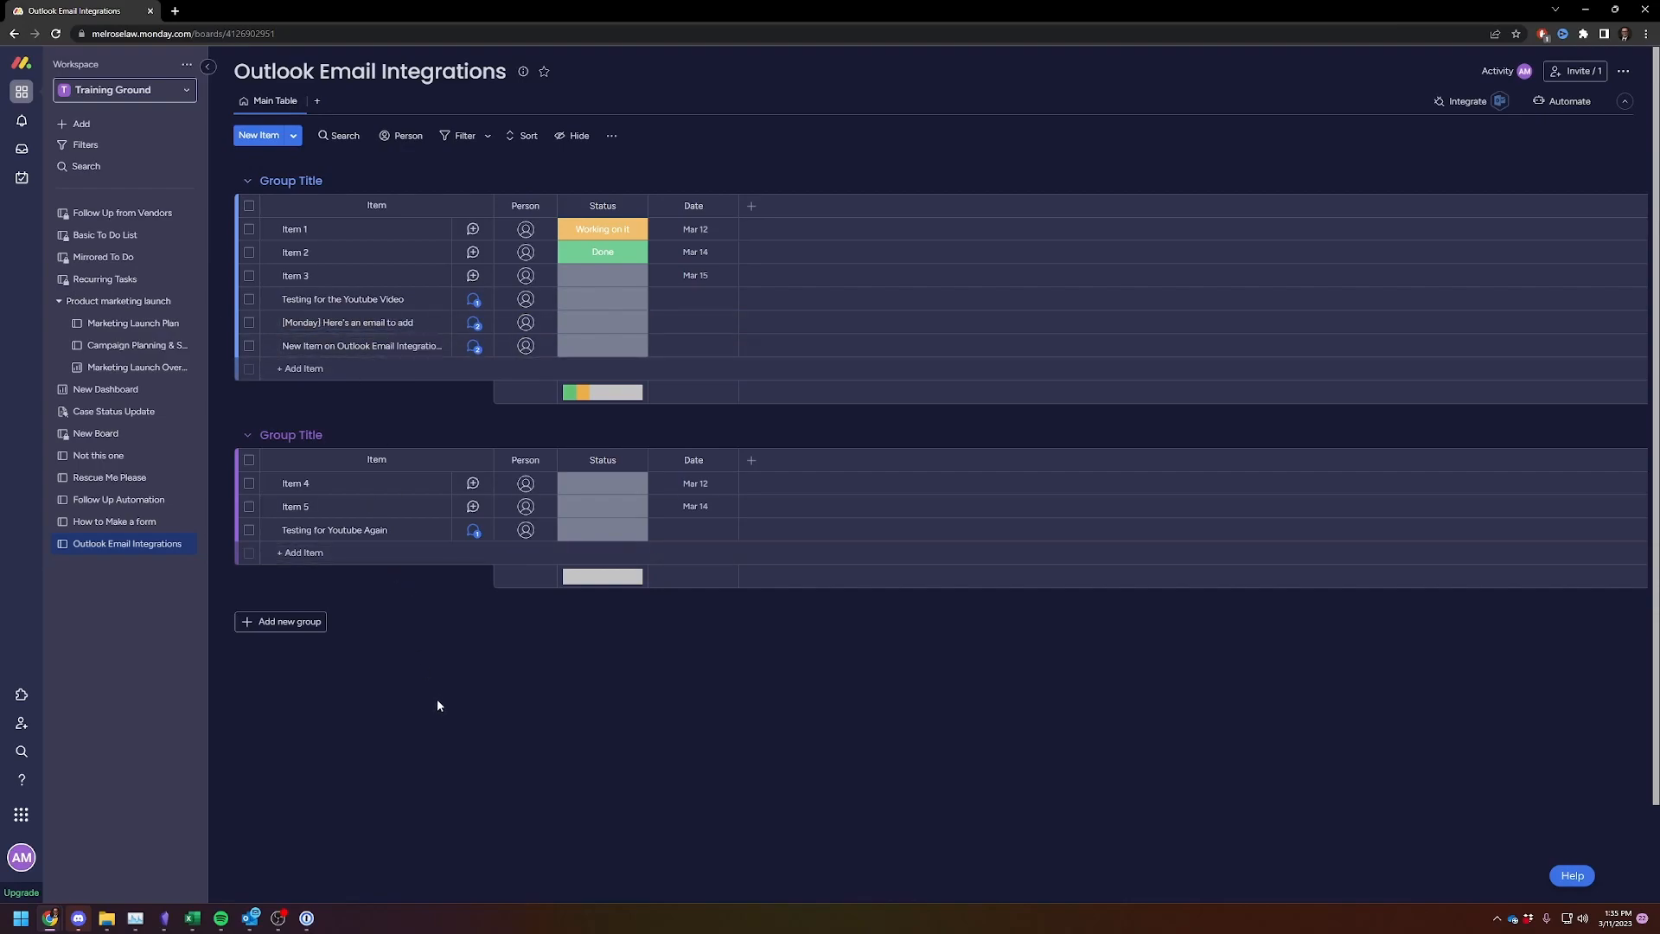
{"action": "mouse_move", "coordinate": [471, 784]}
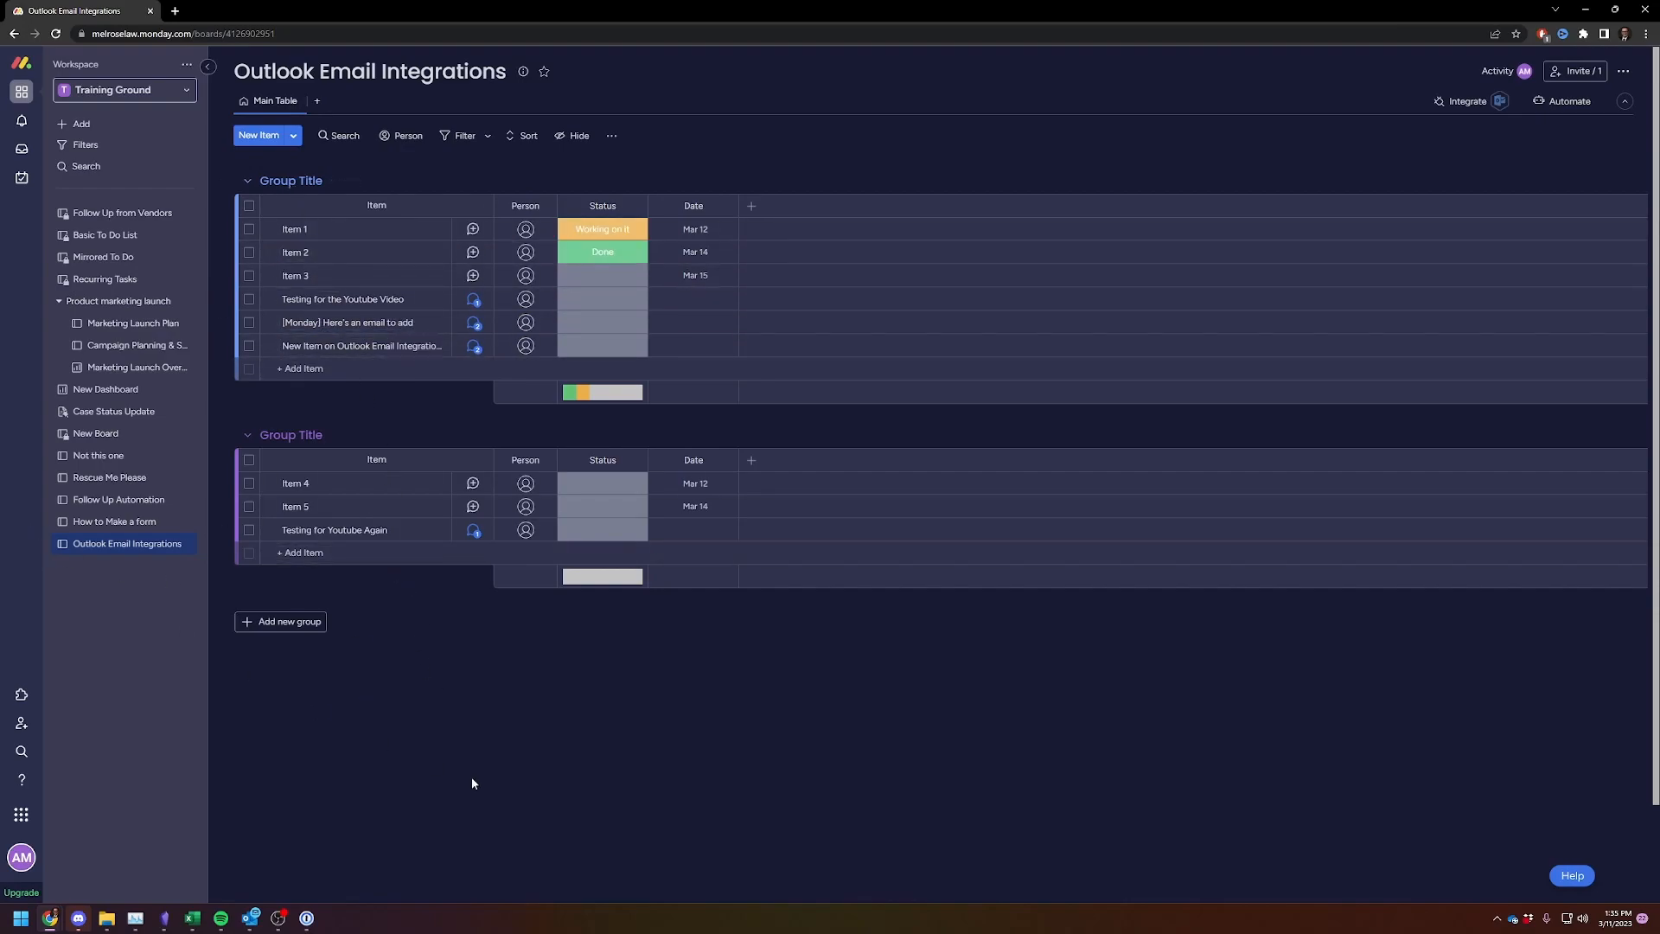
{"action": "mouse_move", "coordinate": [456, 801]}
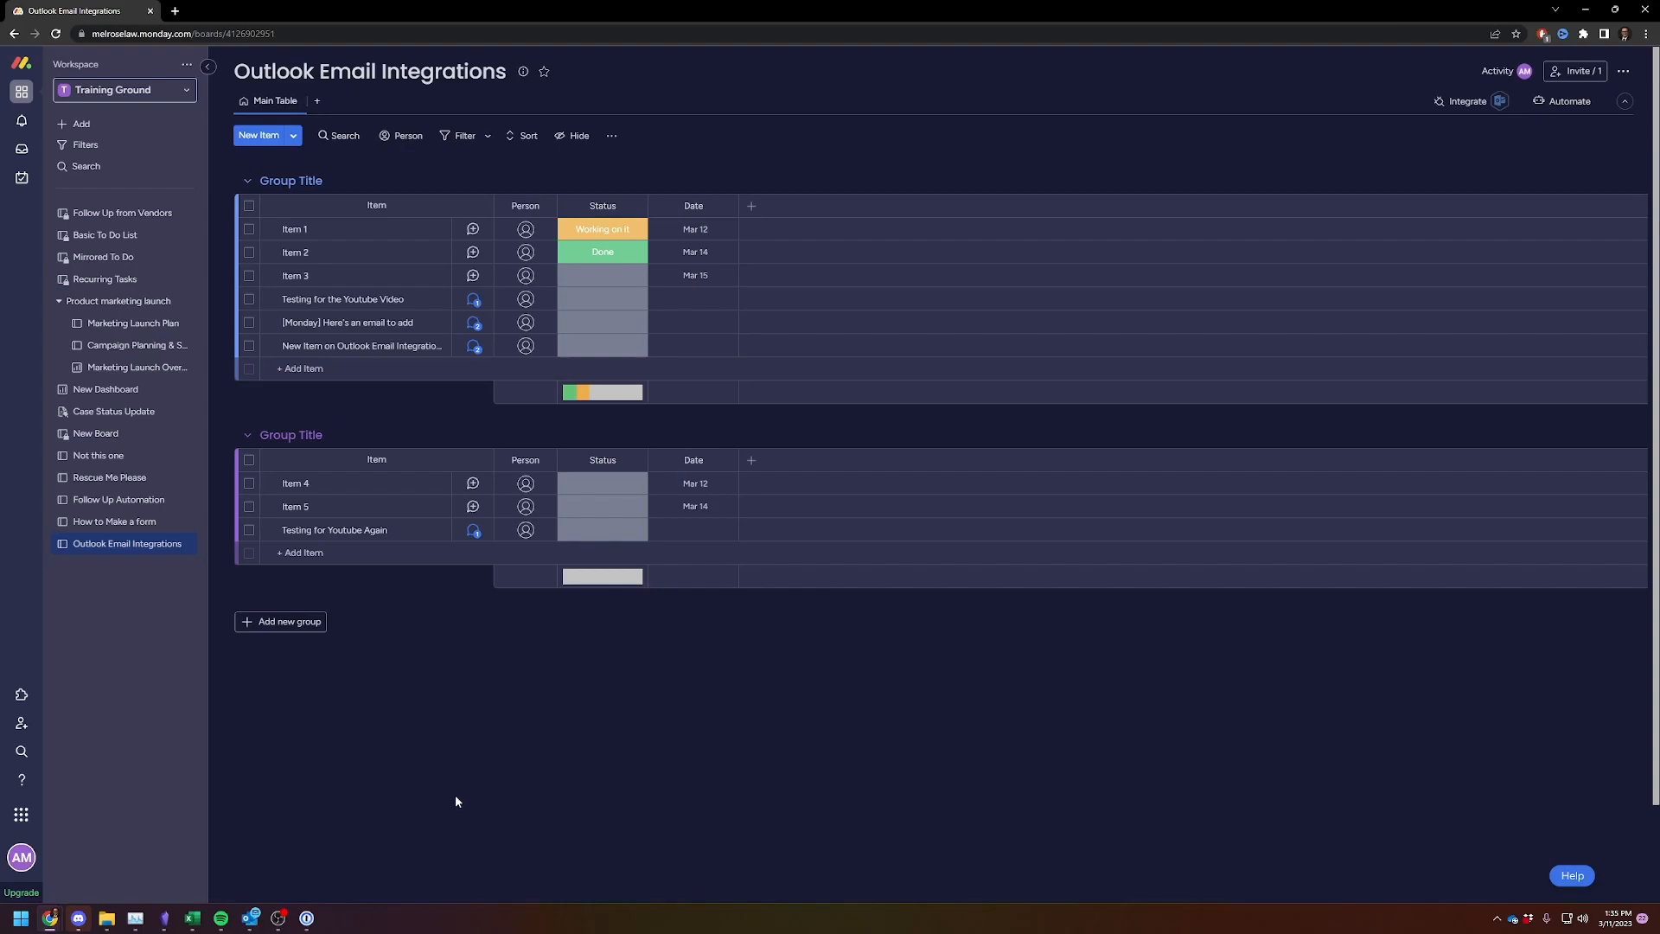
{"action": "mouse_move", "coordinate": [388, 848]}
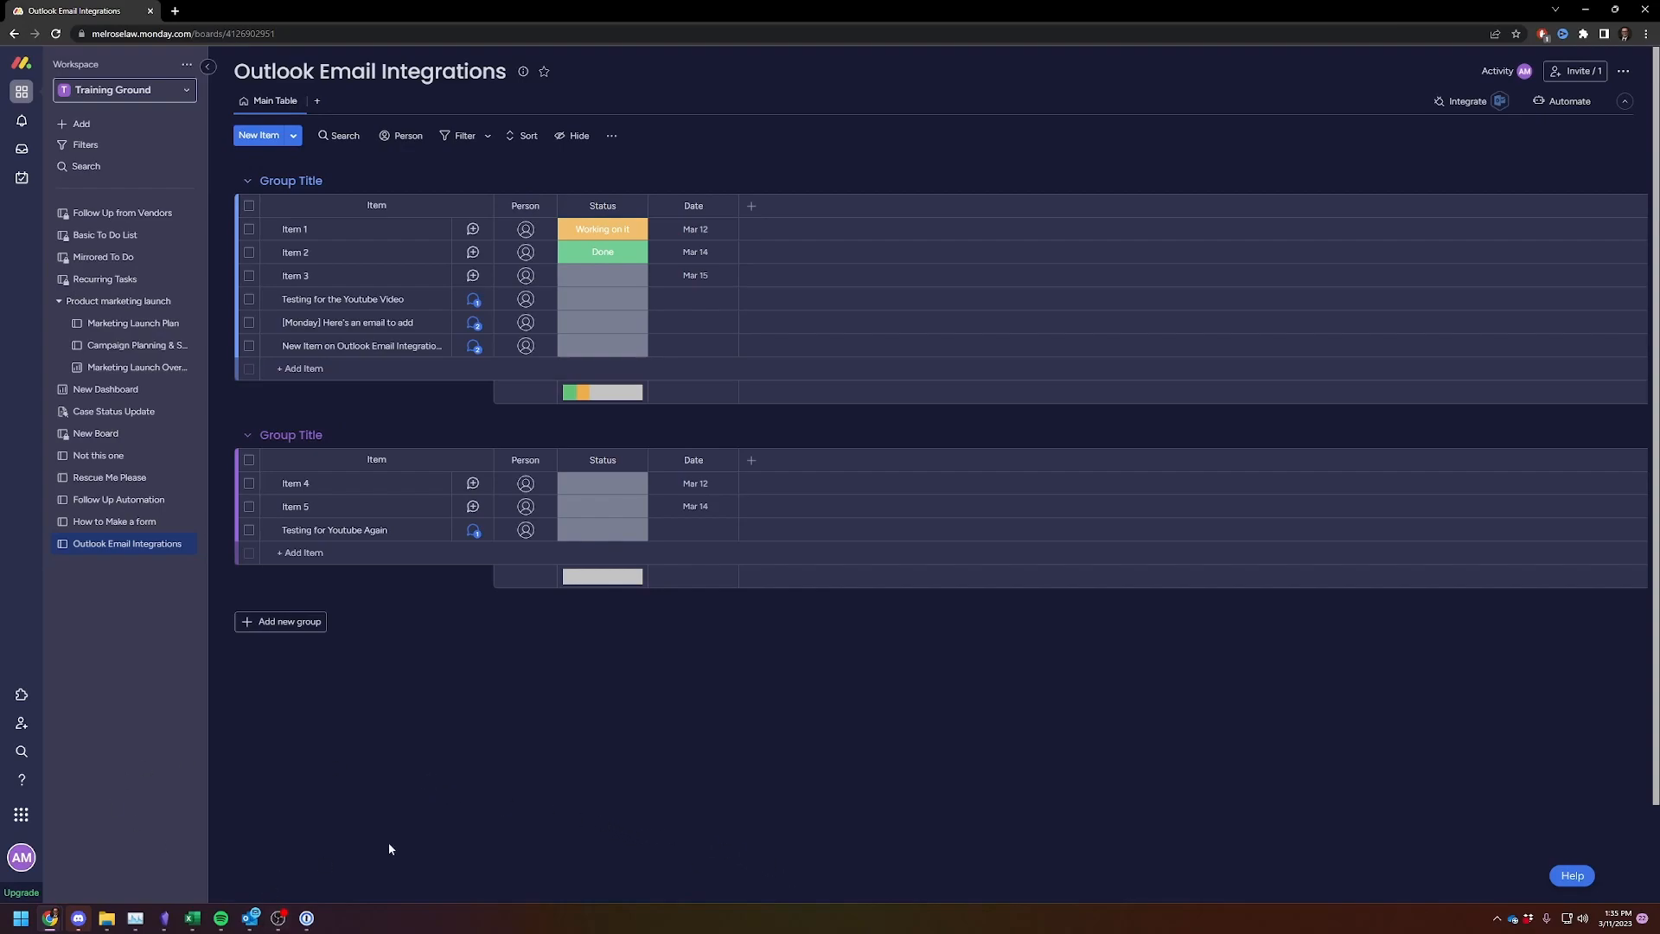
{"action": "mouse_move", "coordinate": [1101, 665]}
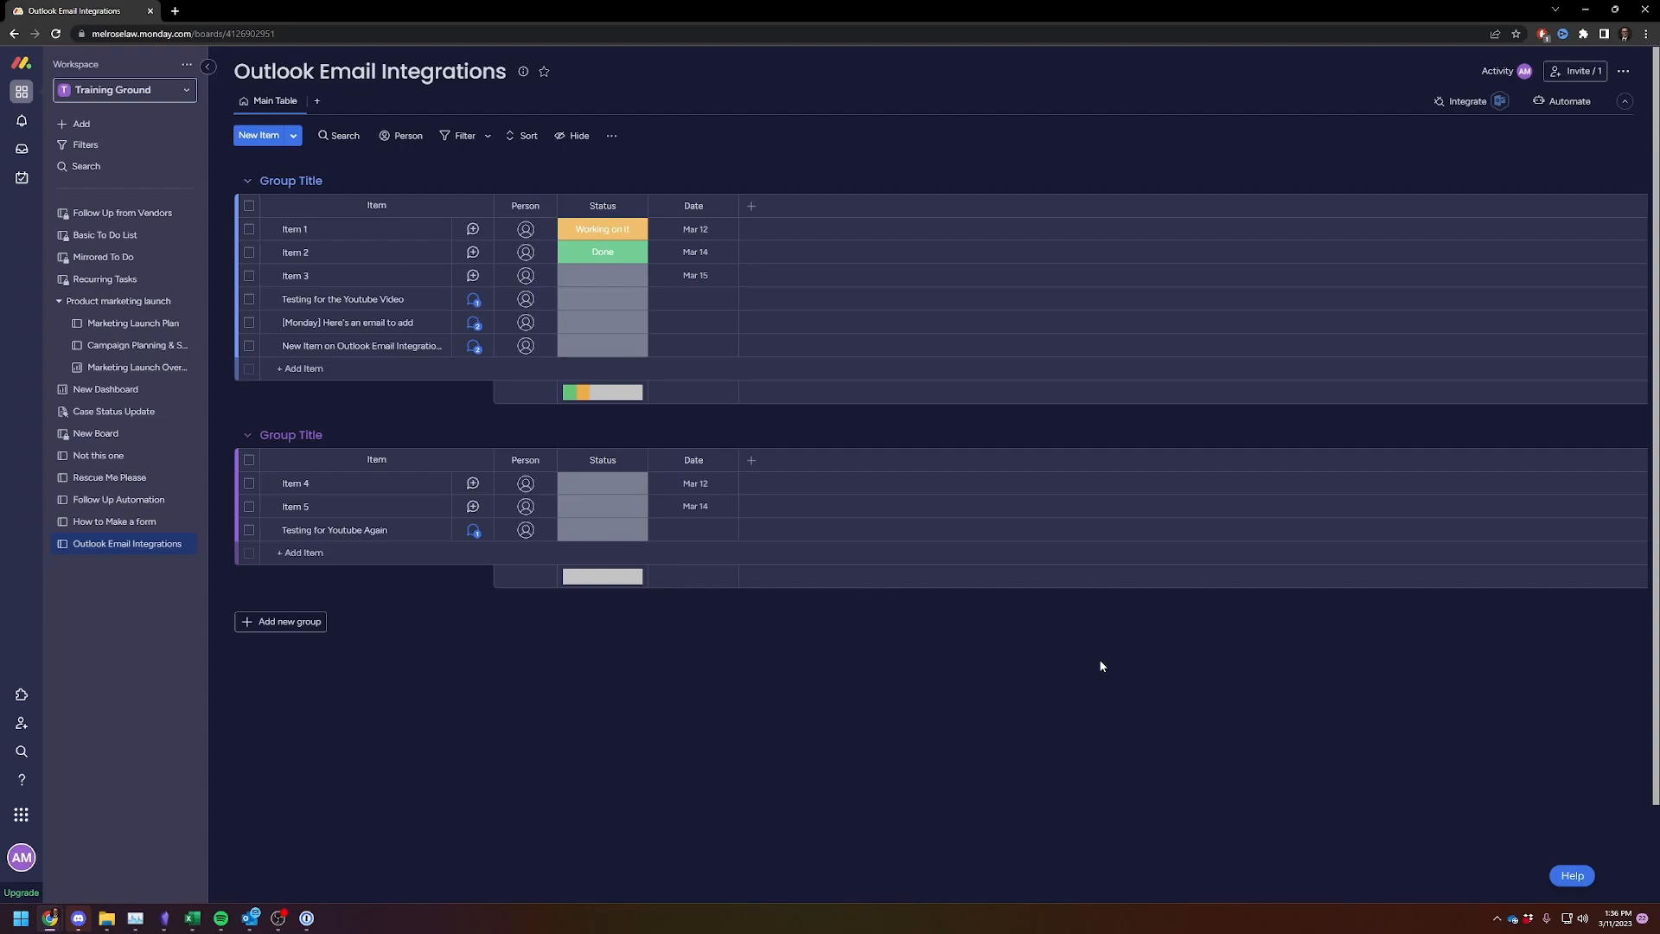
{"action": "mouse_move", "coordinate": [608, 763]}
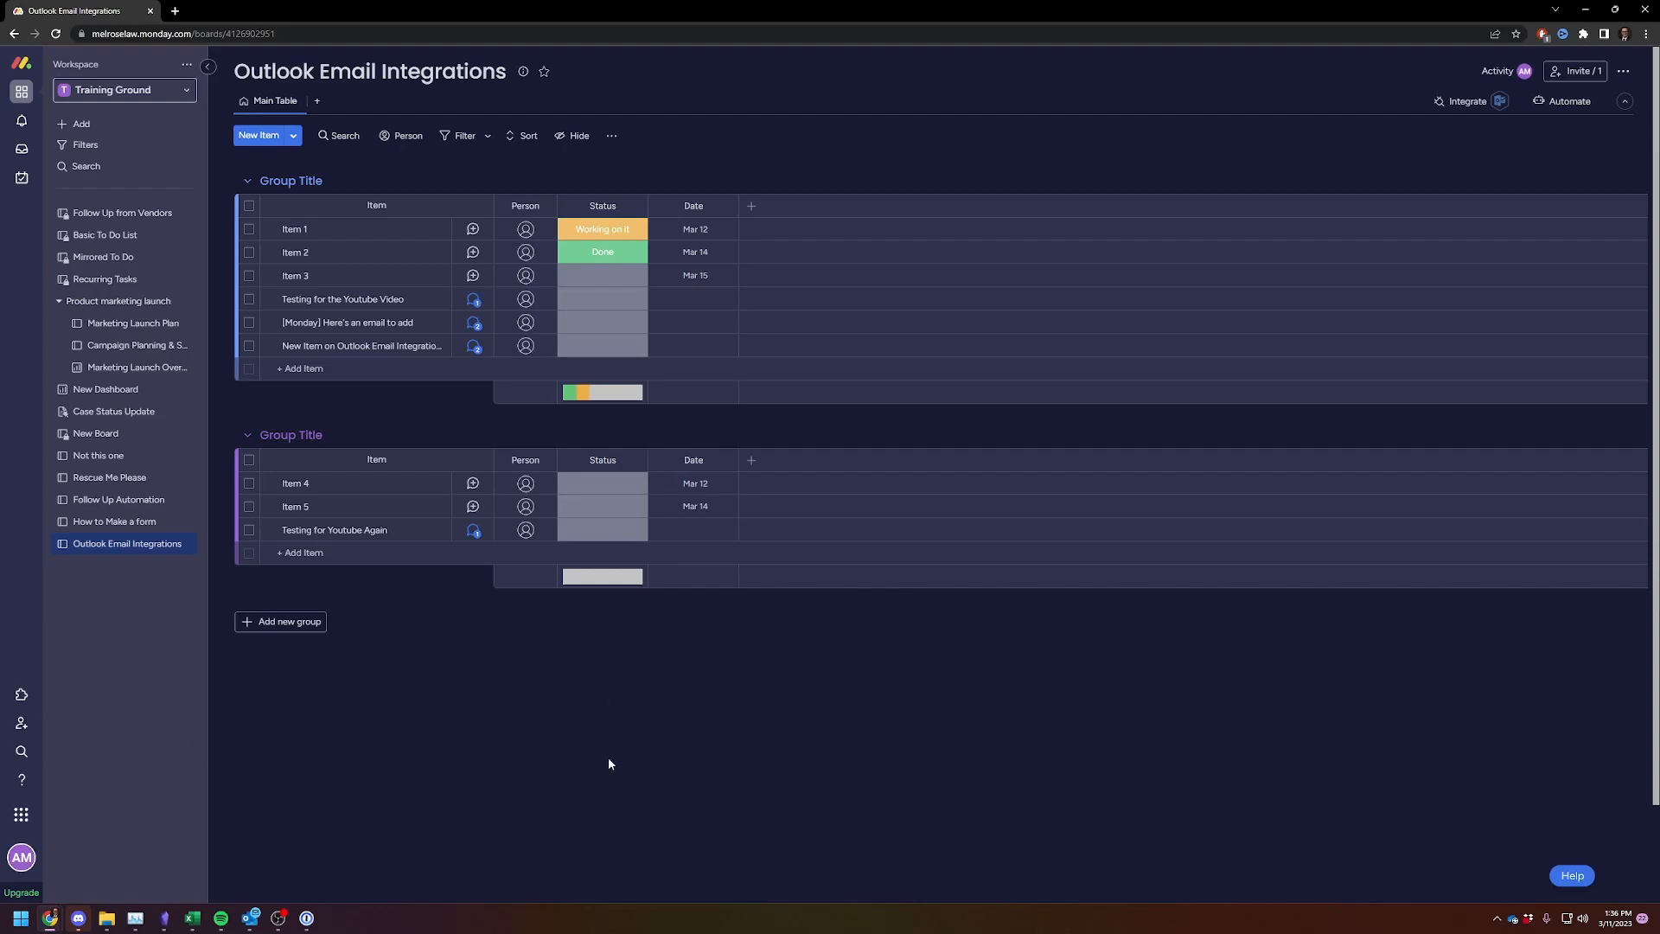
{"action": "mouse_move", "coordinate": [555, 754]}
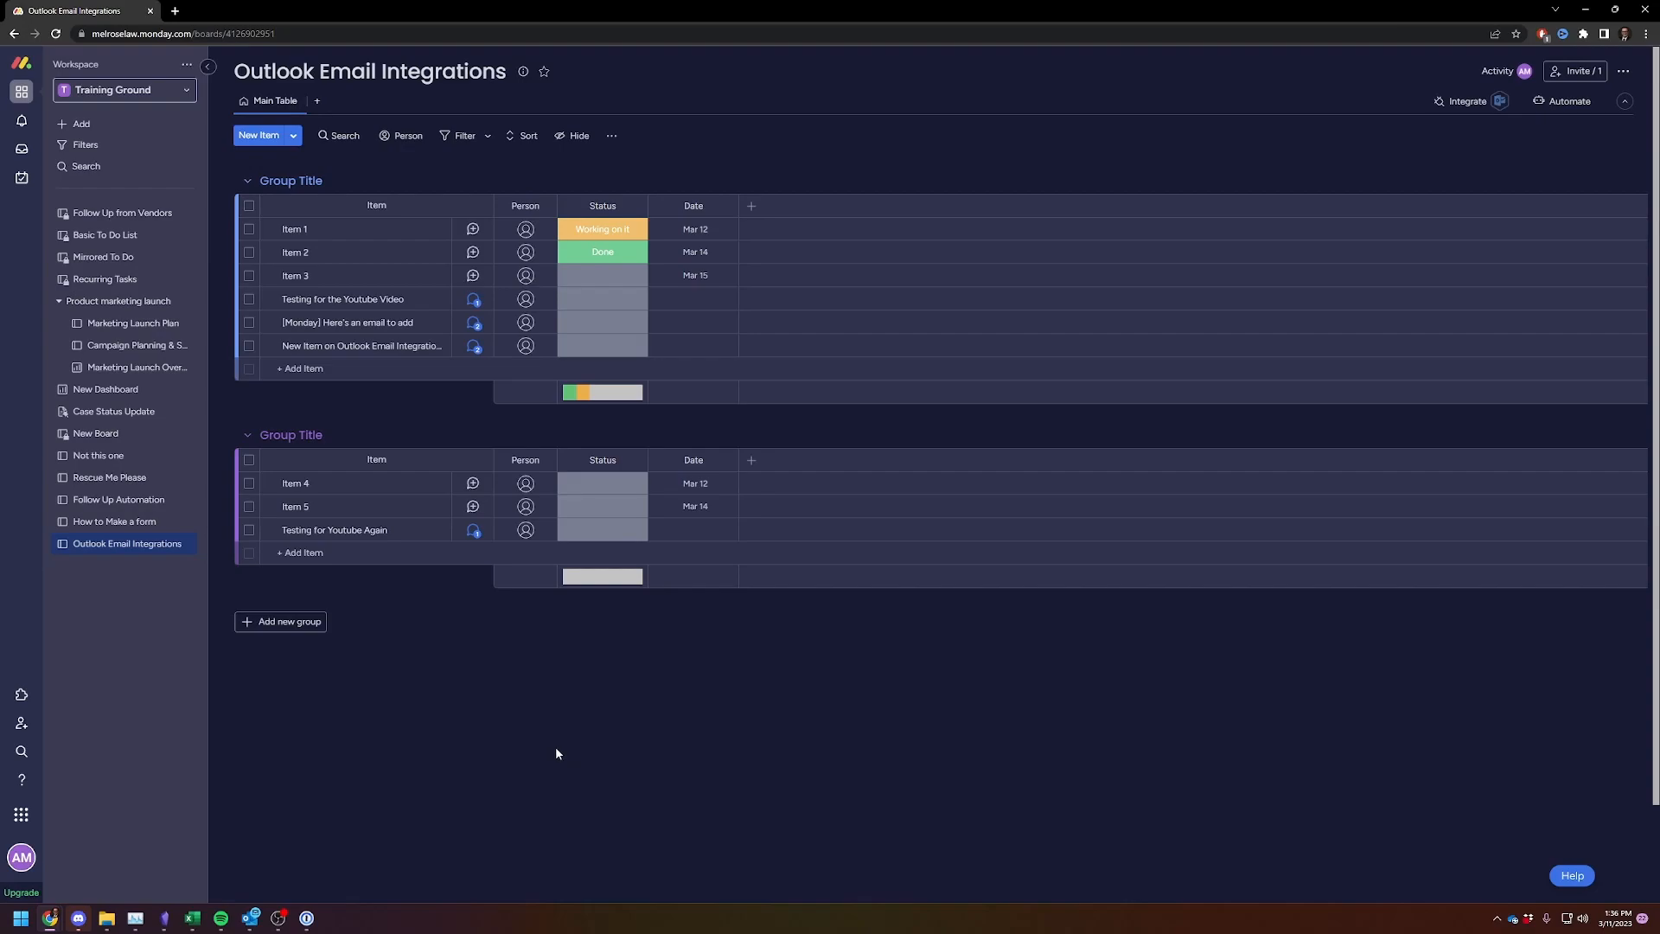
{"action": "mouse_move", "coordinate": [732, 732]}
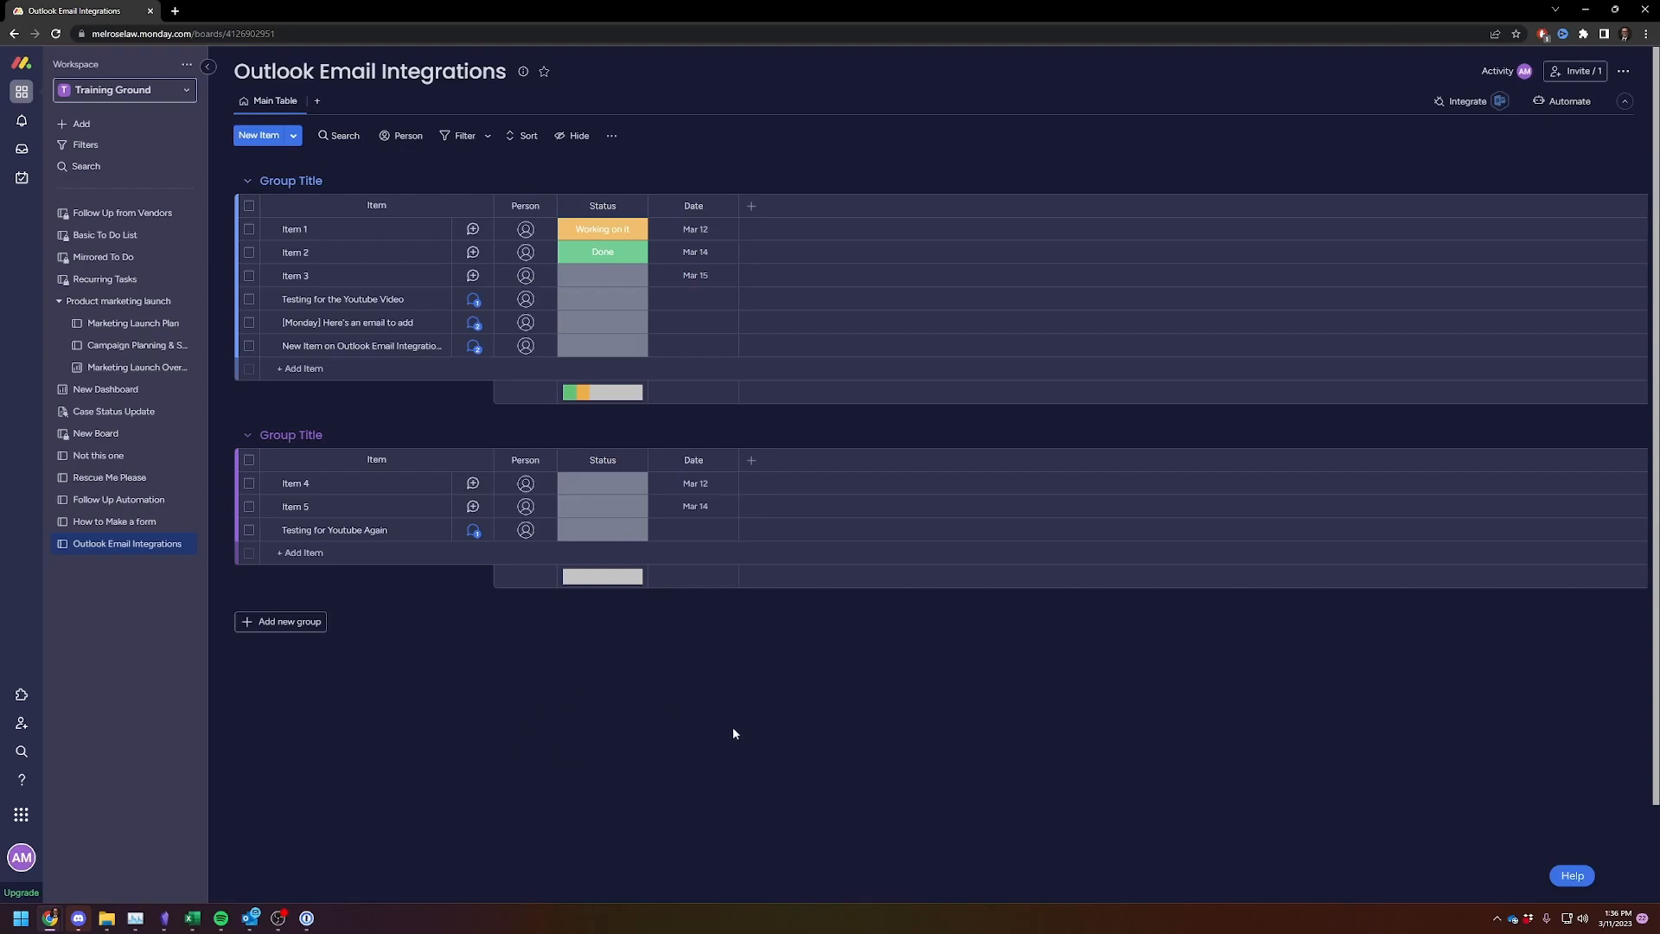